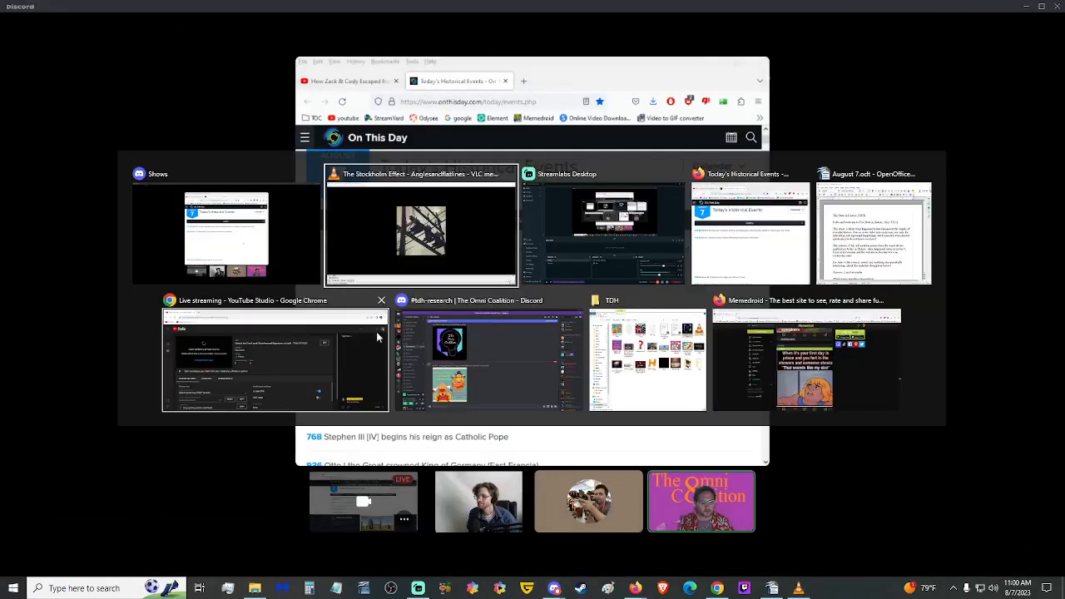
Step: Switch to the August 7 script window and briefly mark the show description's opening line
click(872, 233)
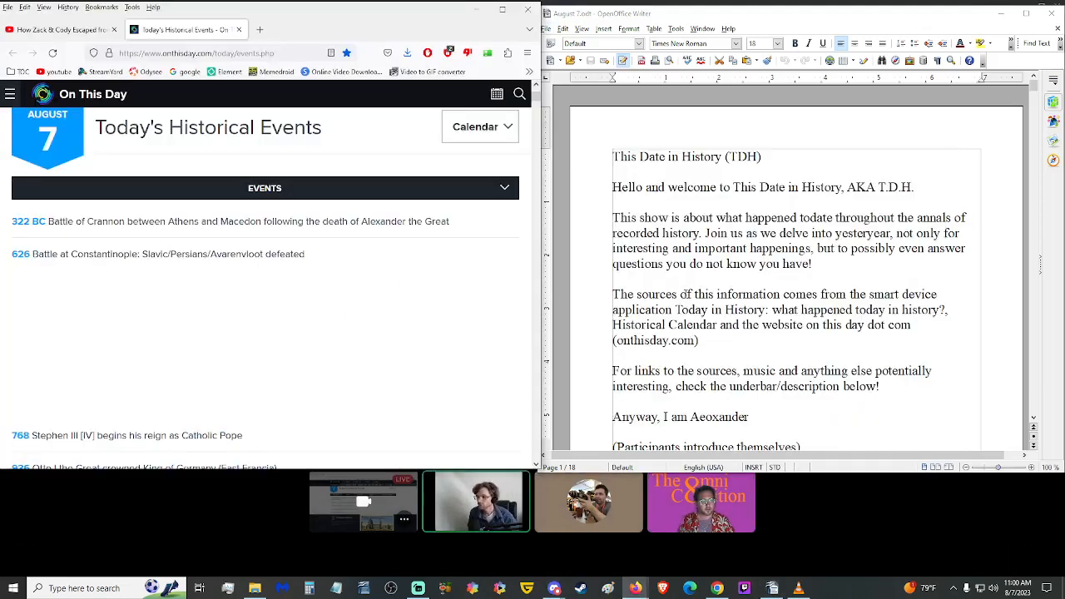
drag(613, 216, 702, 233)
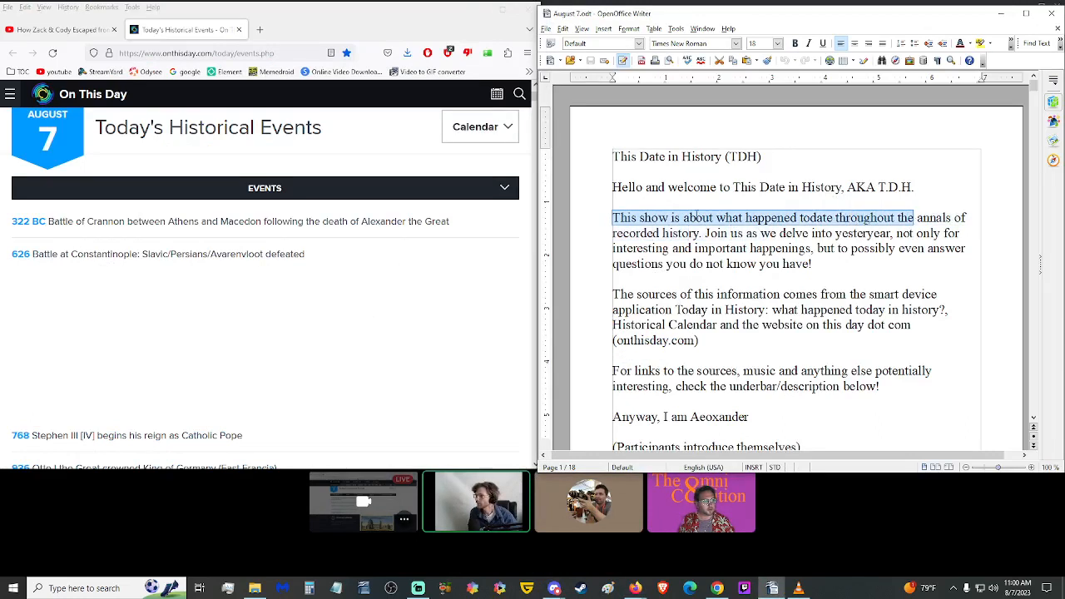
click(593, 301)
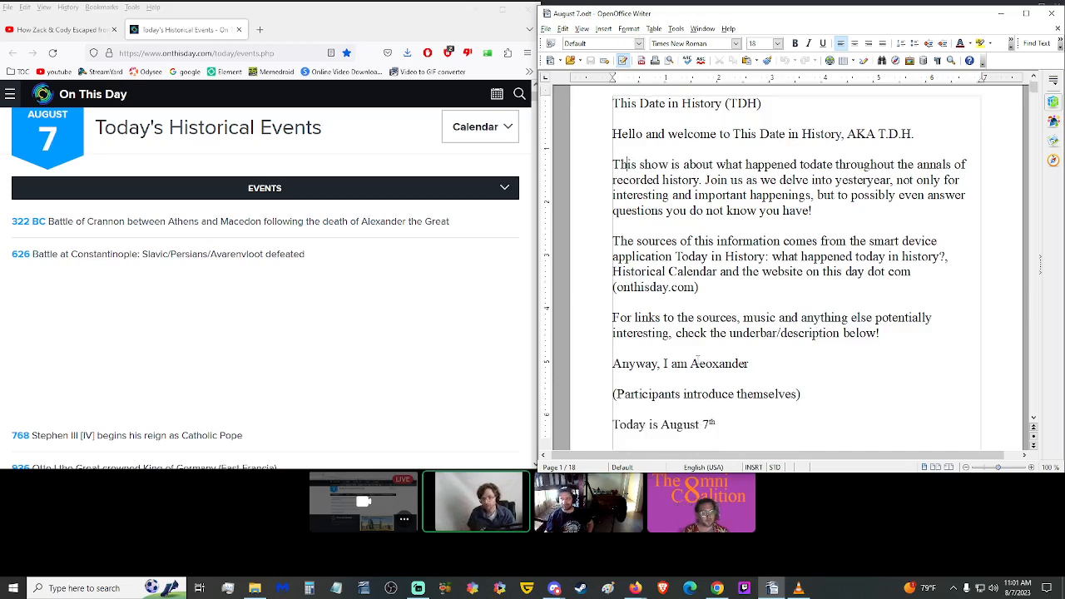
scroll(down, 3)
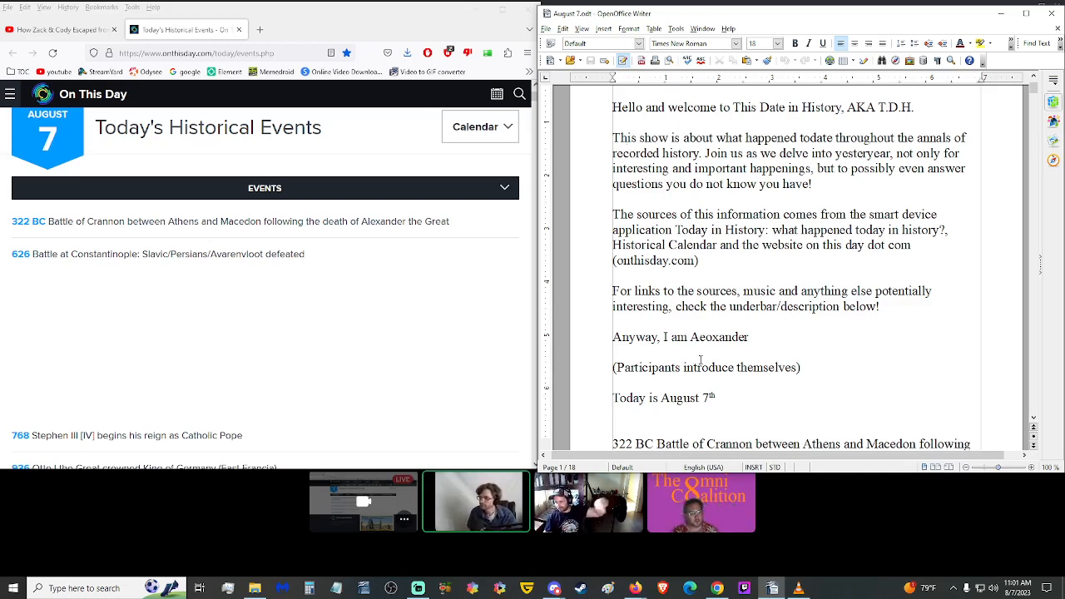
scroll(down, 3)
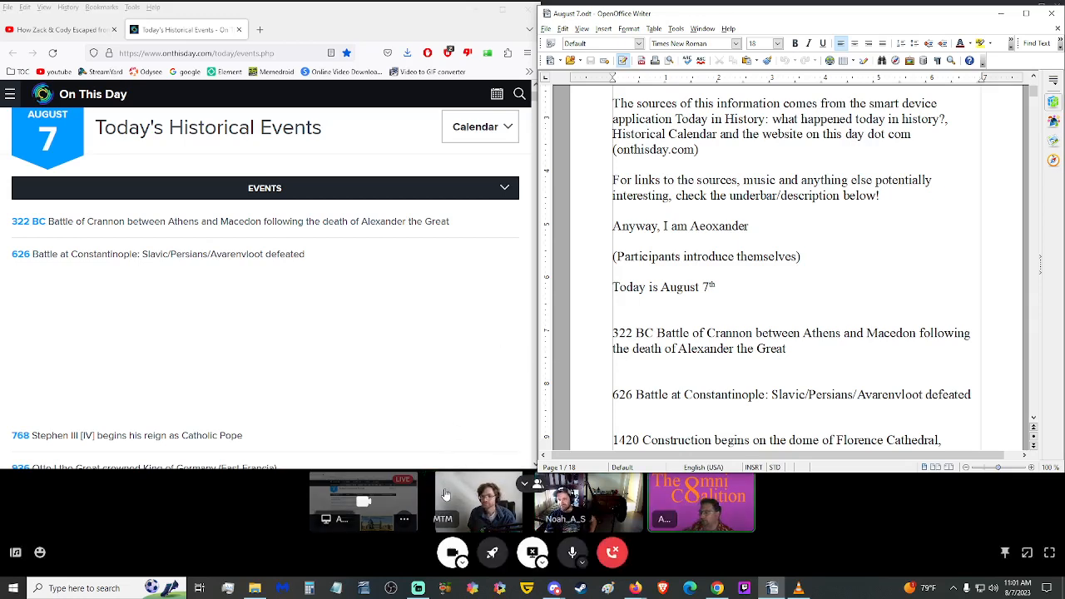
scroll(down, 3)
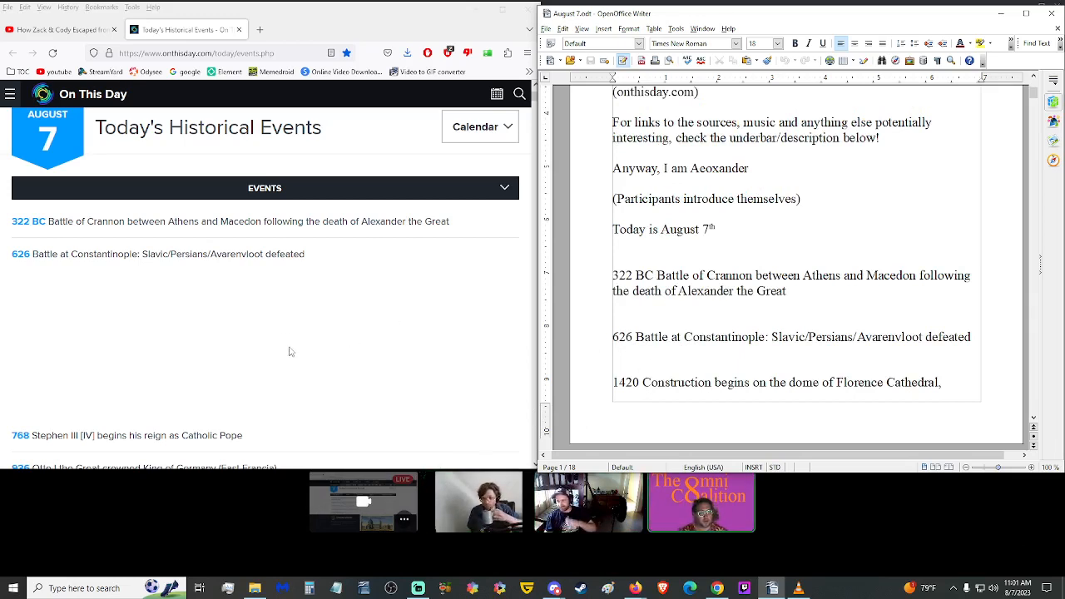
mouse_move(203, 389)
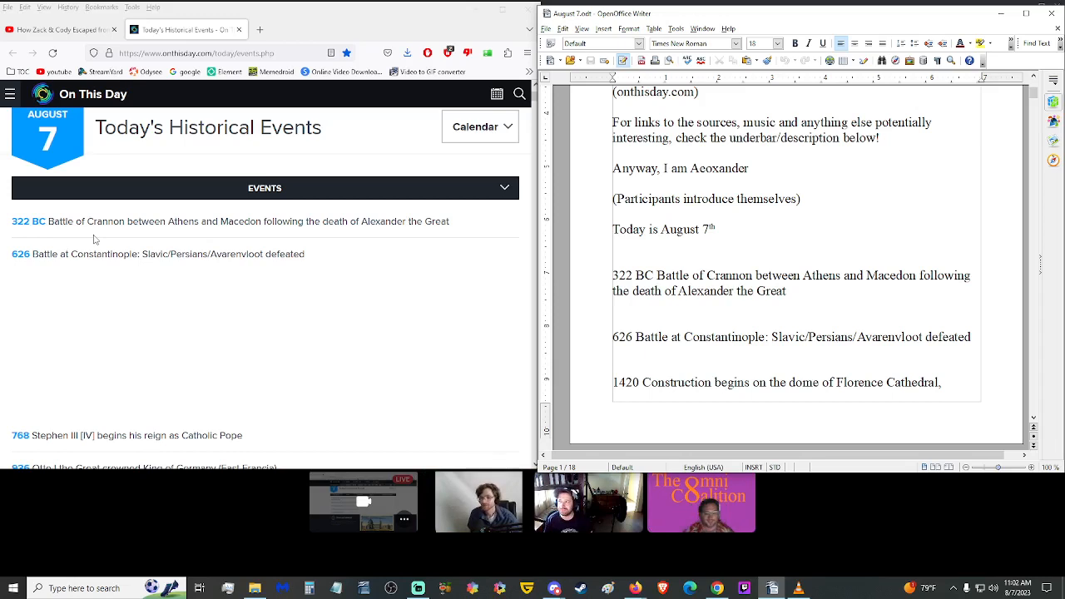
scroll(down, 3)
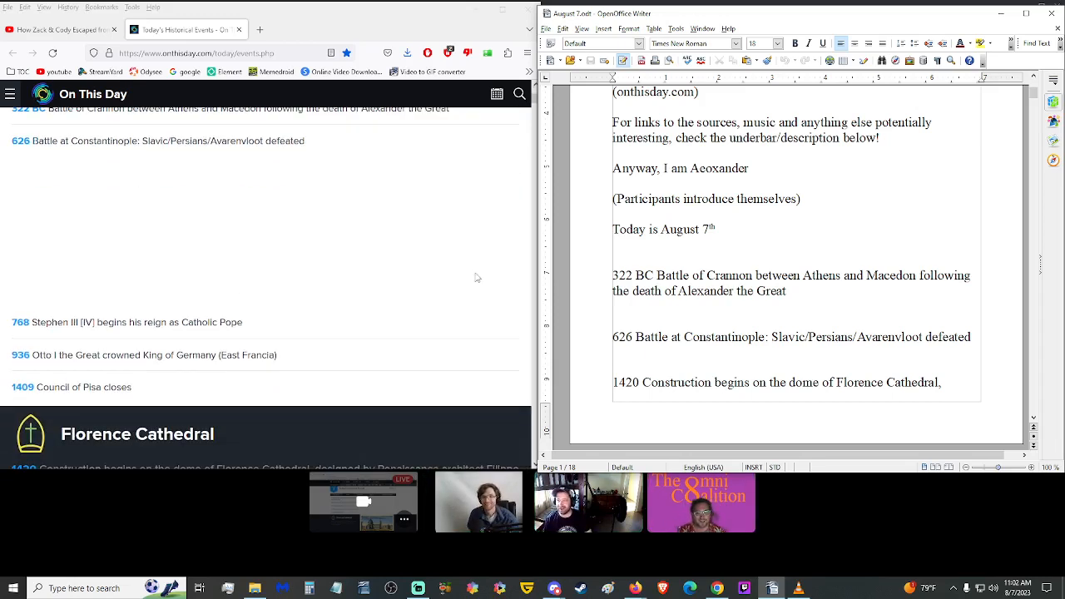
scroll(down, 3)
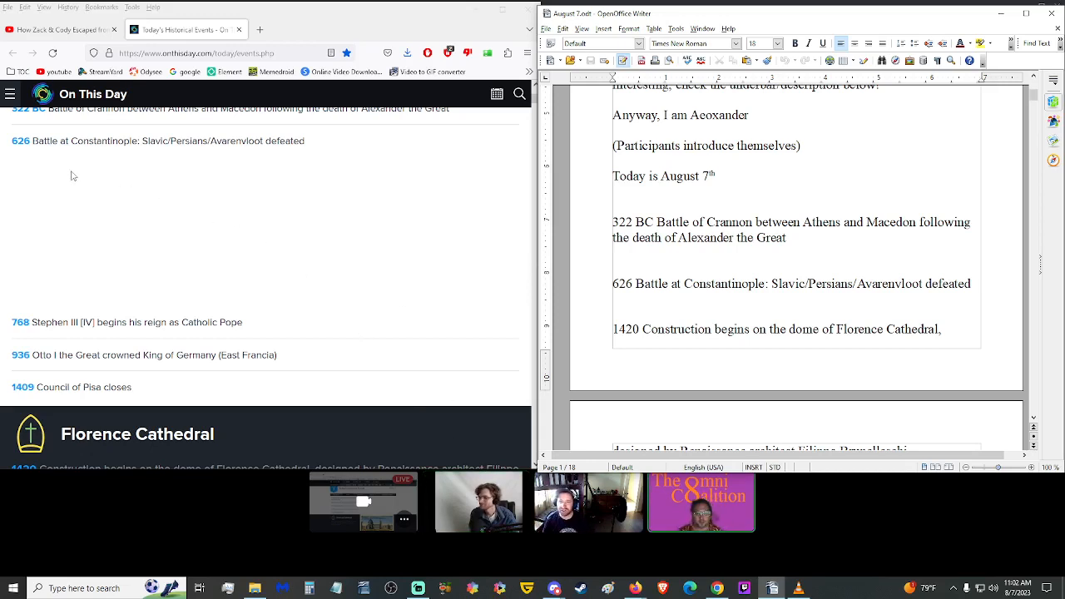
mouse_move(91, 165)
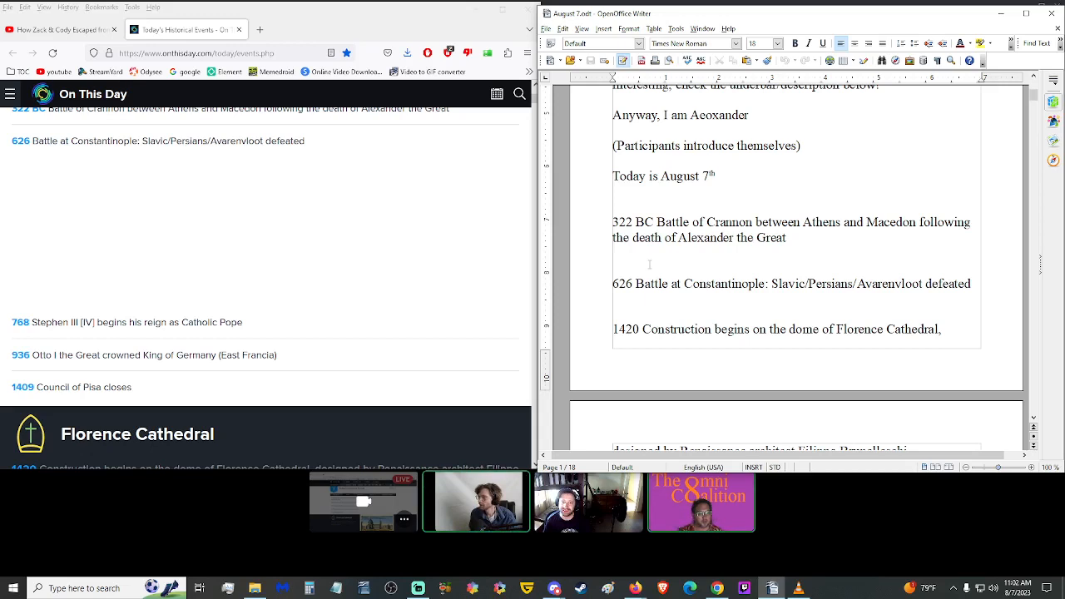
scroll(down, 3)
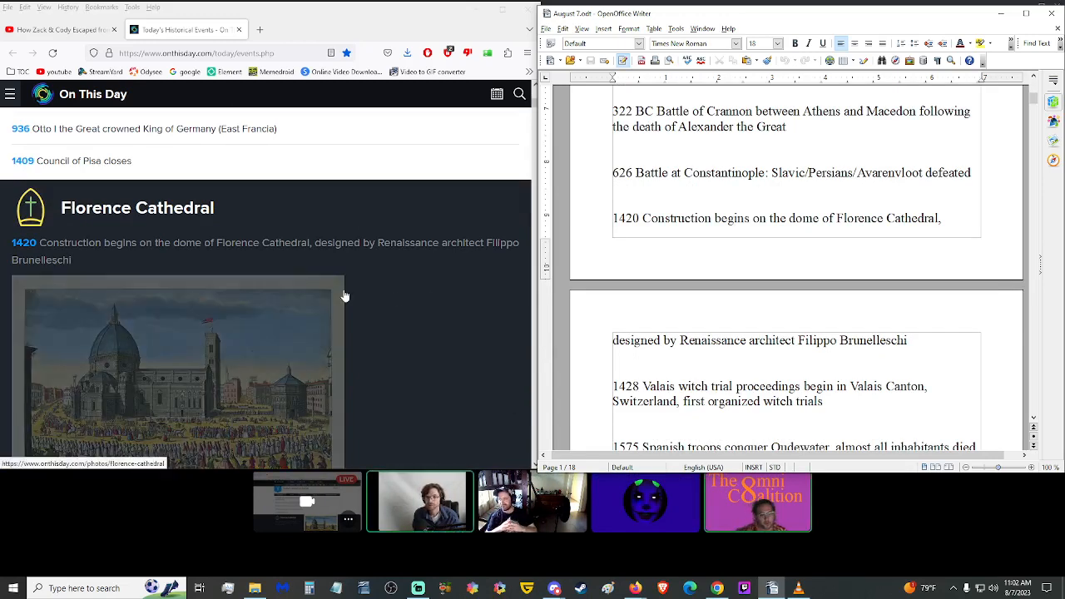
scroll(down, 3)
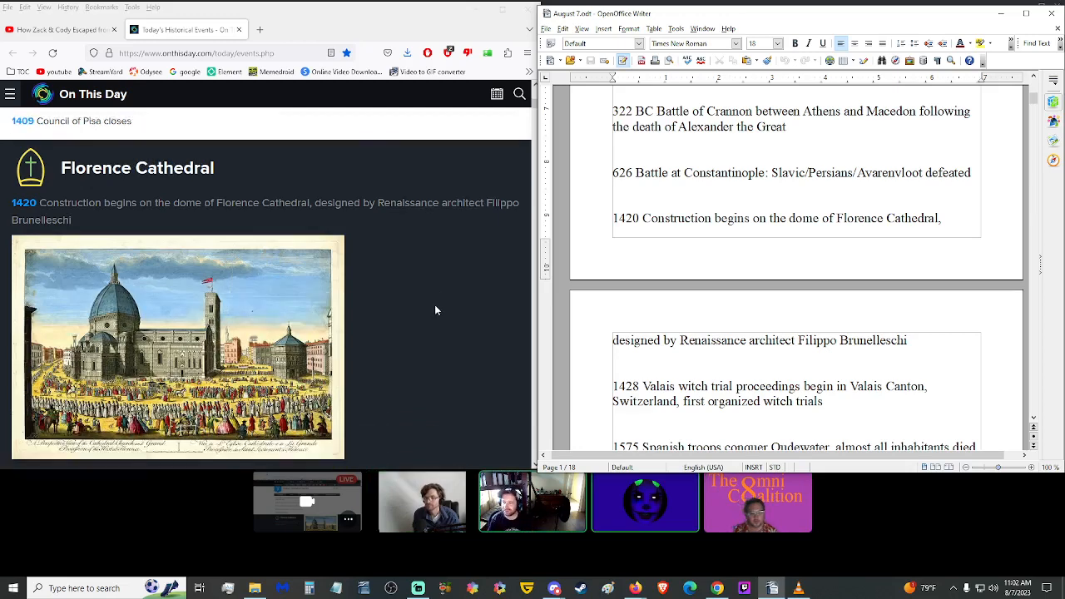
scroll(down, 3)
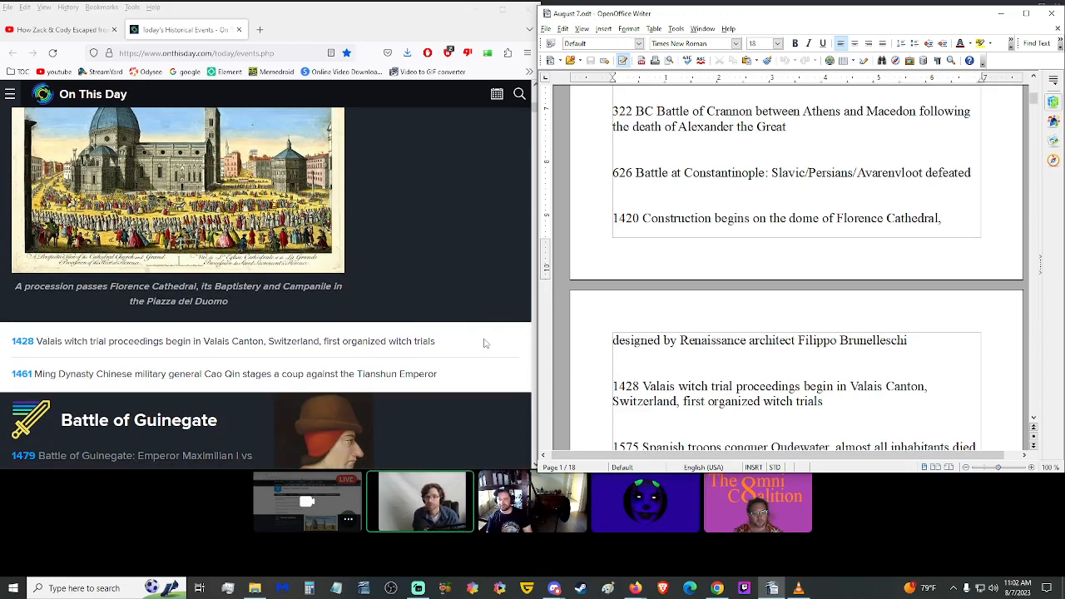
scroll(down, 3)
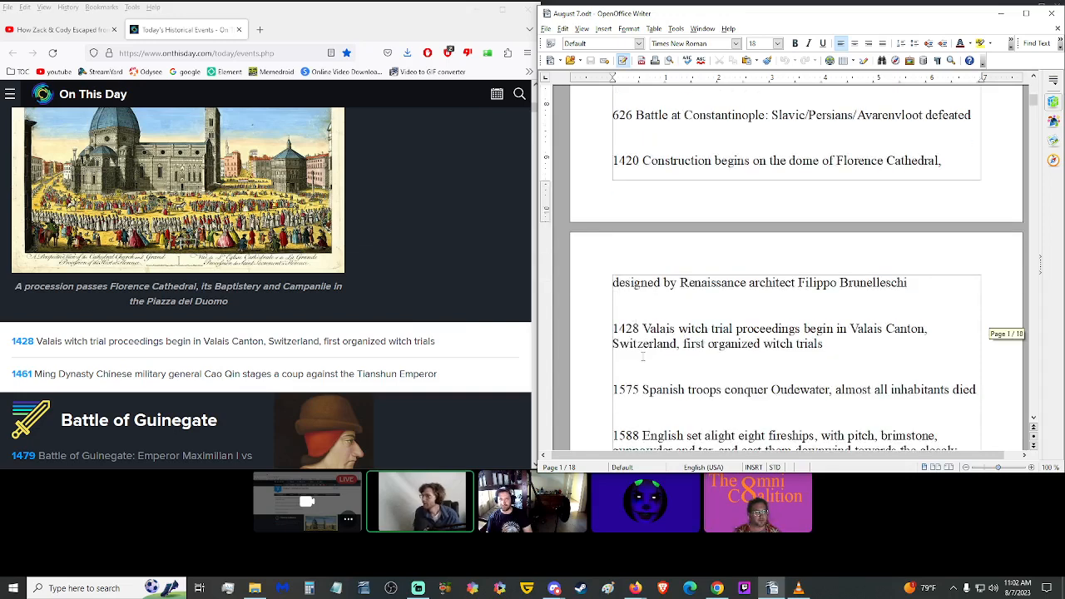
mouse_move(605, 370)
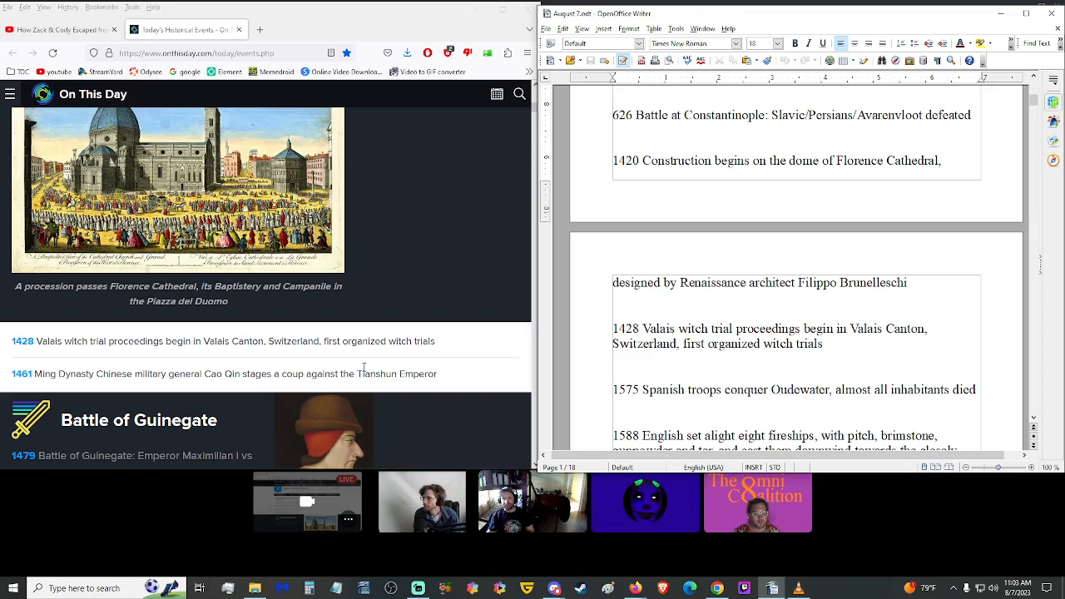
scroll(down, 3)
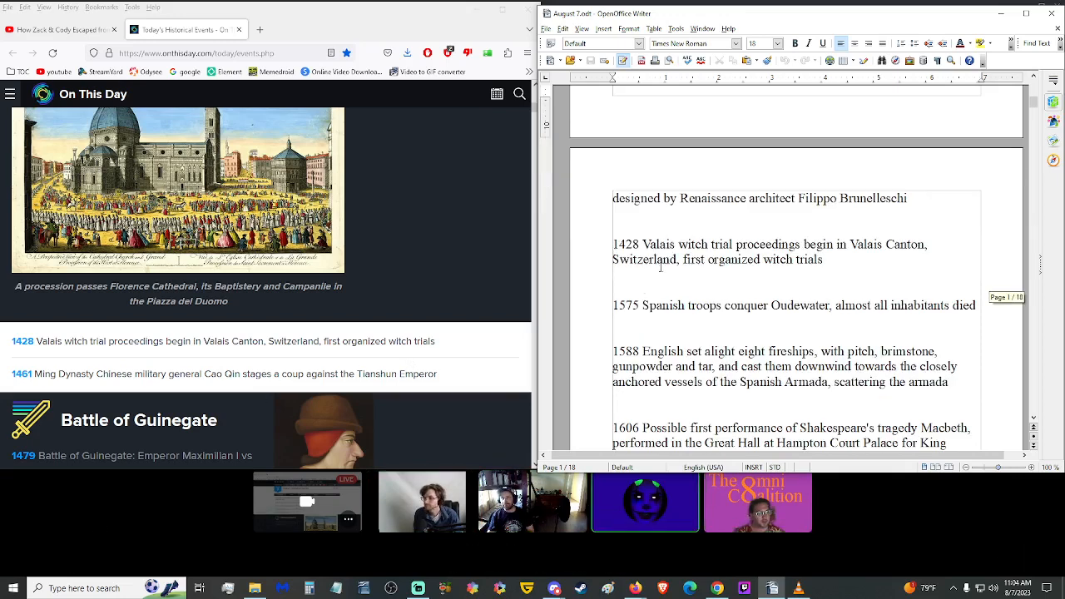
scroll(down, 3)
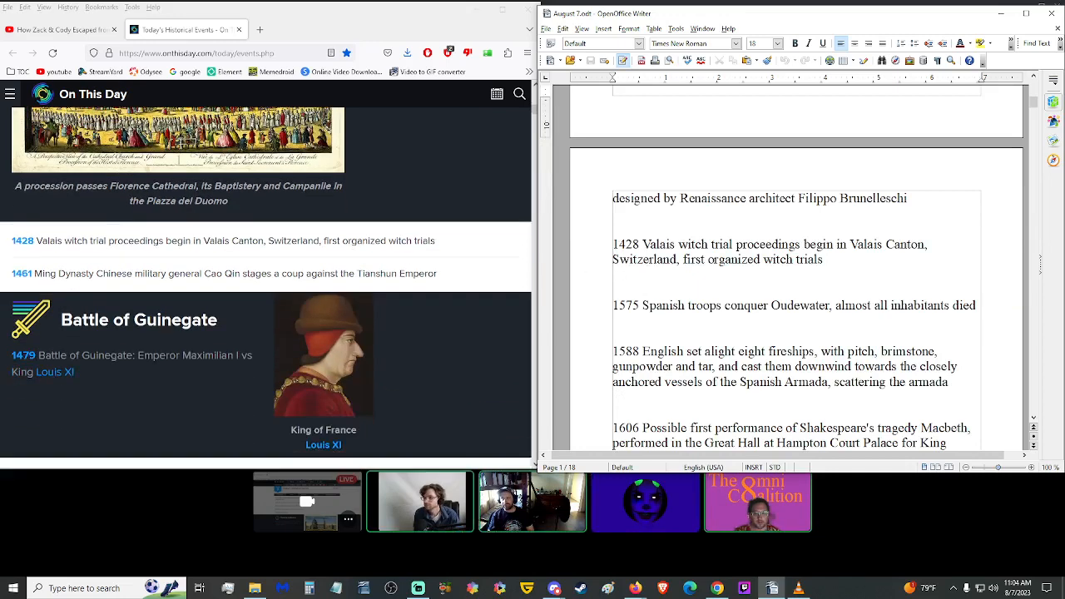
scroll(down, 3)
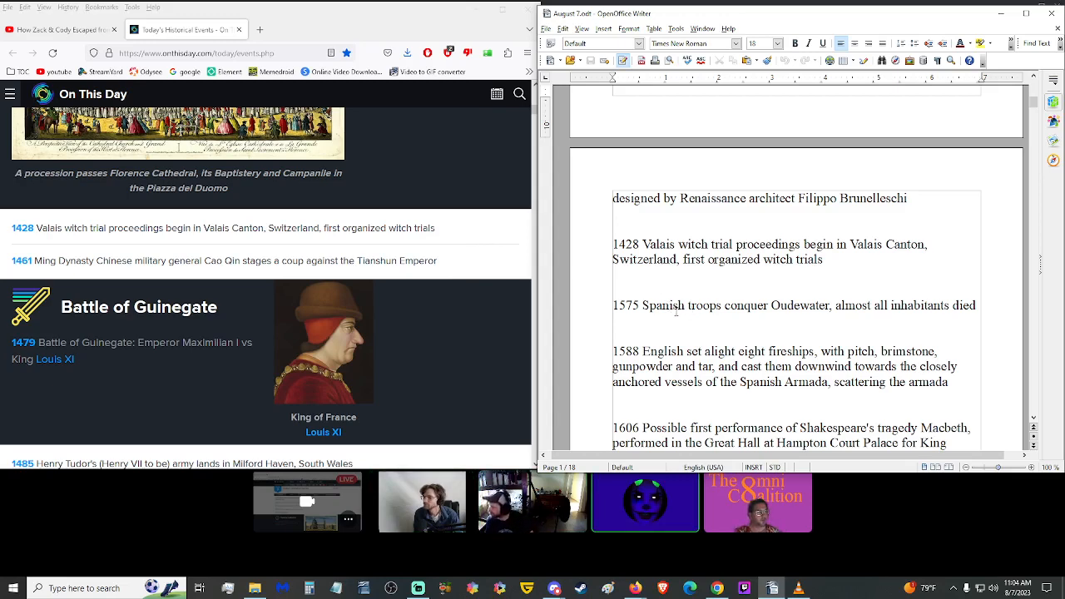
scroll(down, 3)
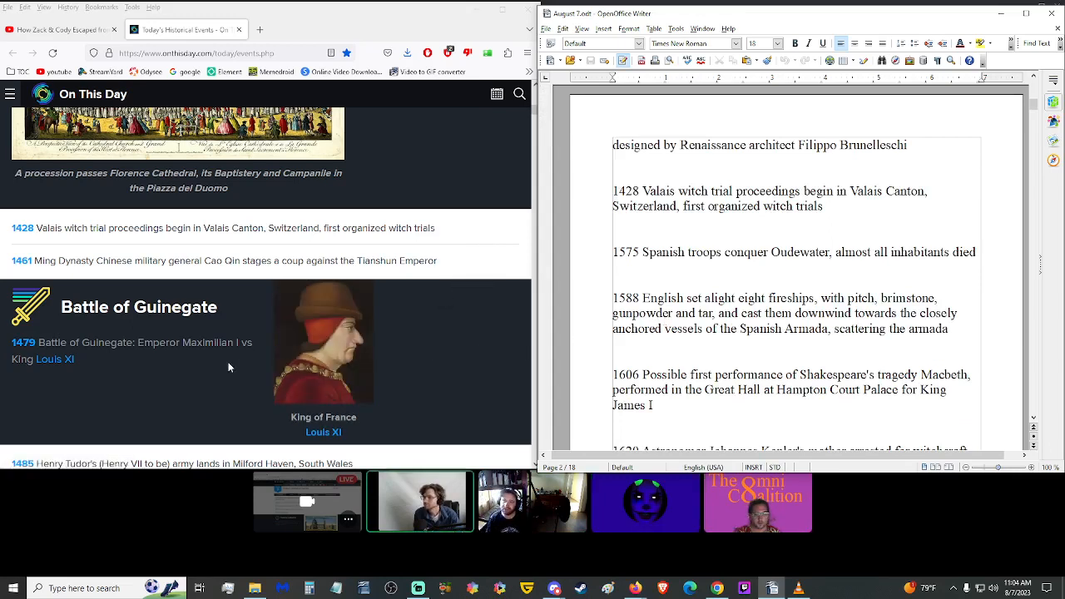
scroll(down, 3)
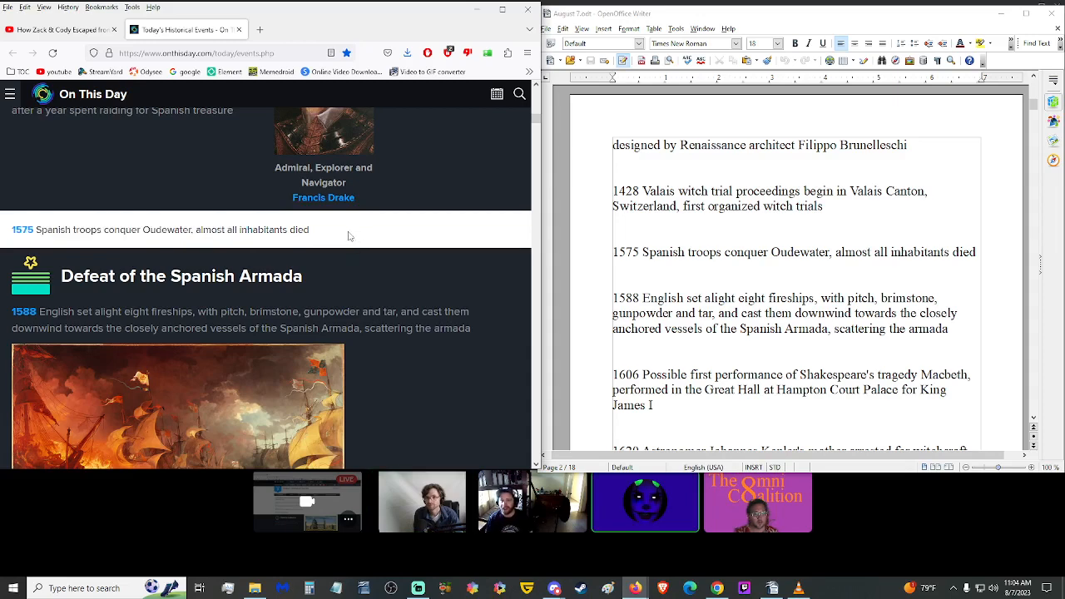
mouse_move(396, 263)
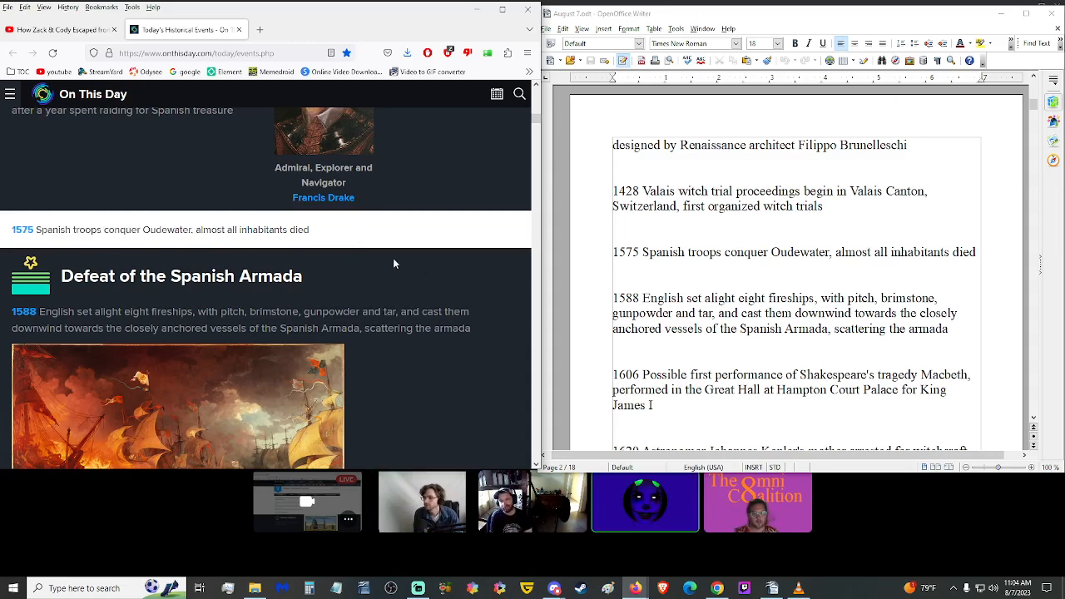
scroll(up, 3)
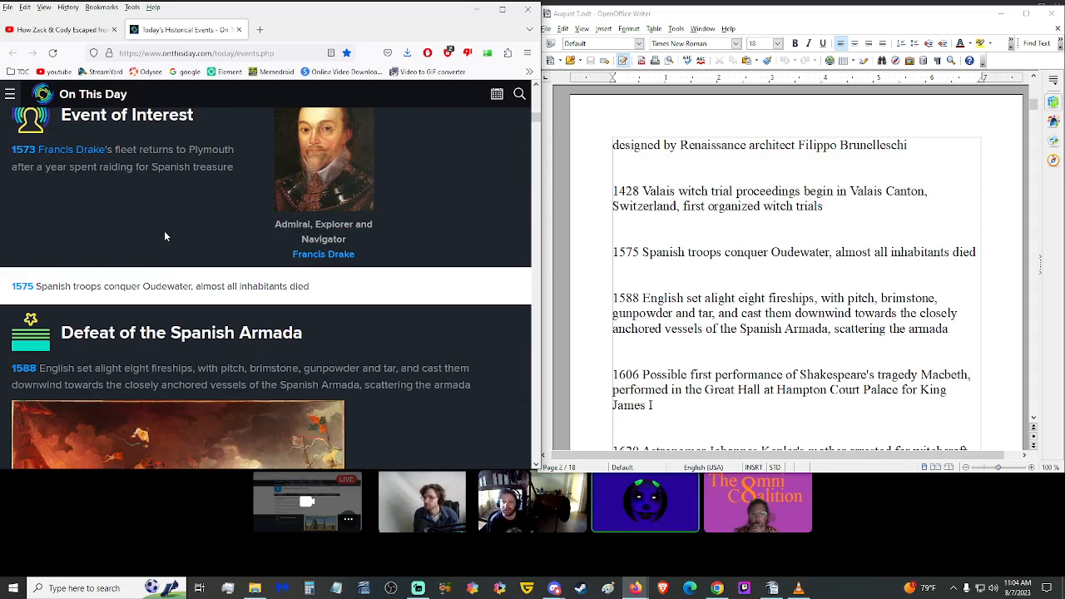
mouse_move(257, 250)
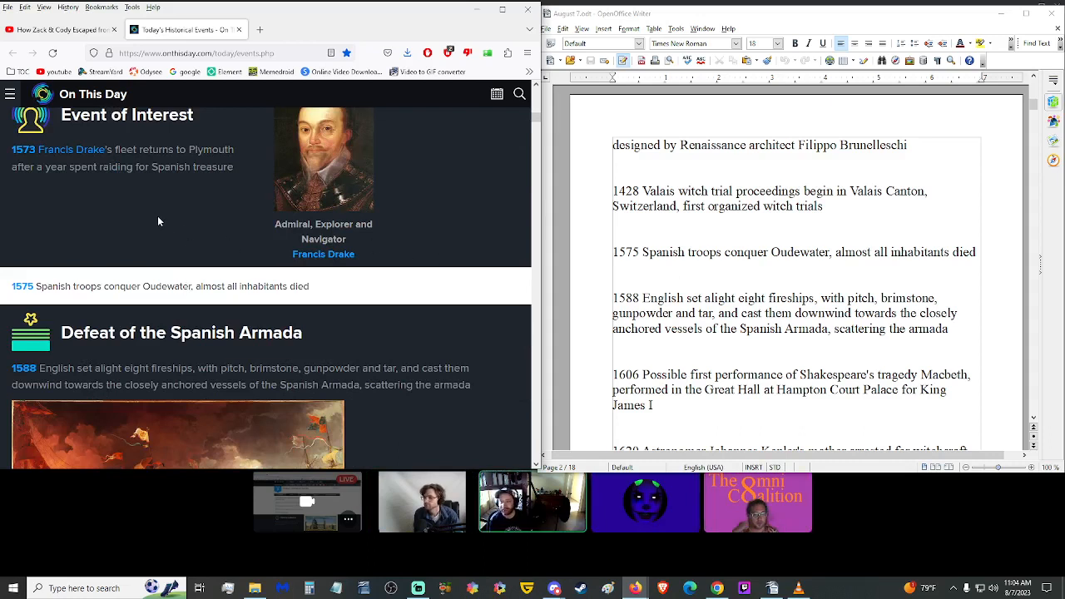
mouse_move(143, 218)
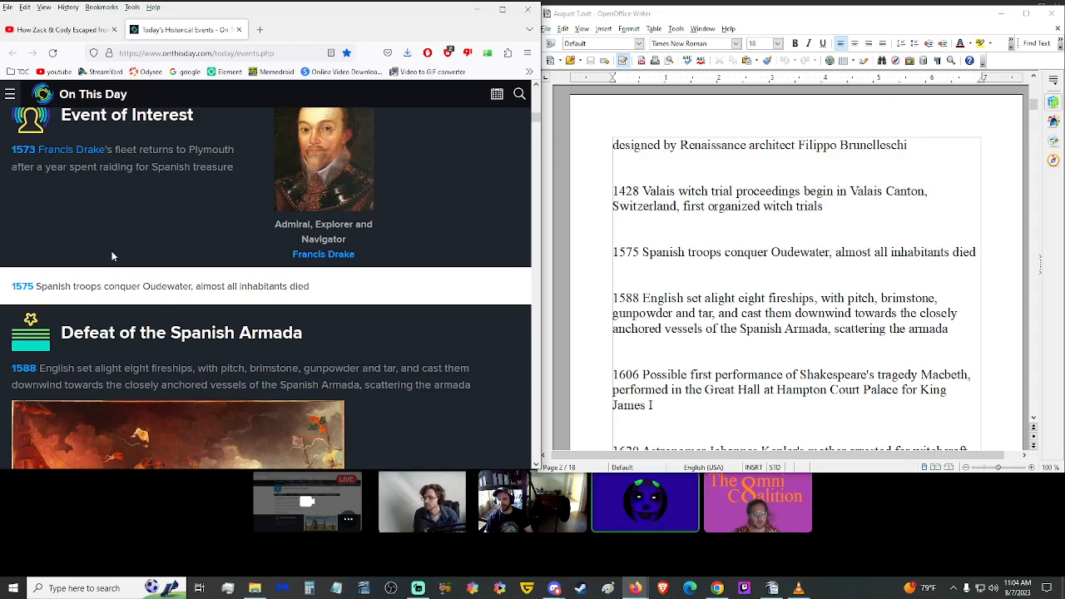
scroll(down, 3)
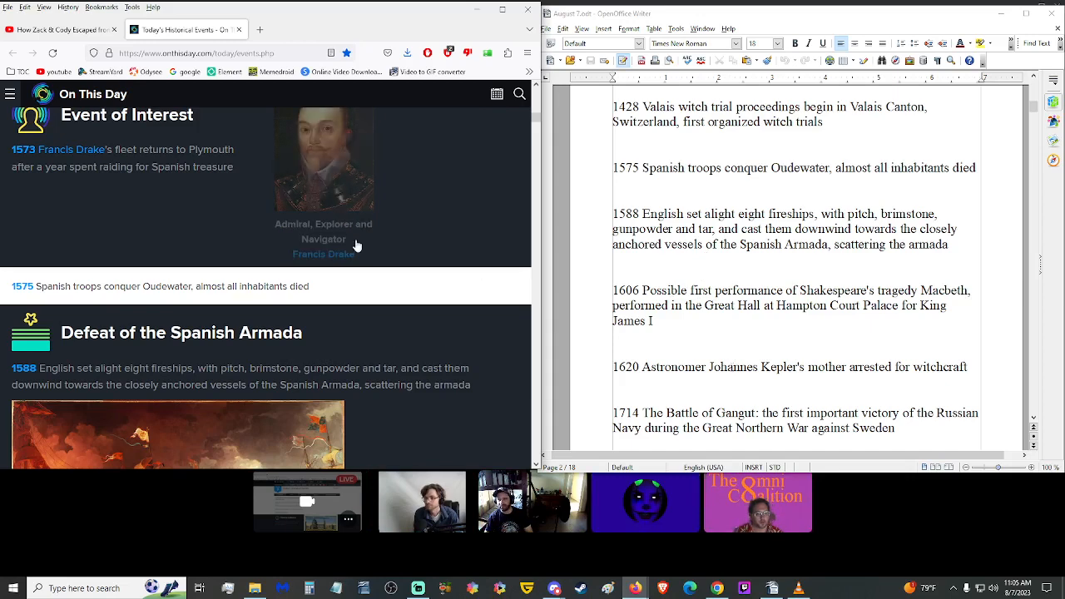
scroll(down, 3)
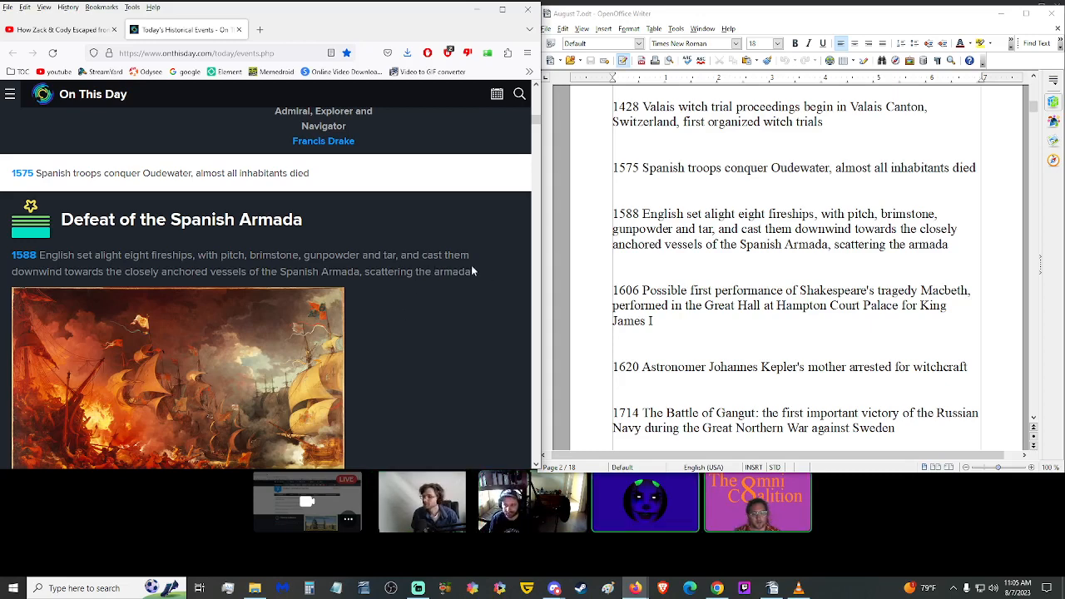
drag(12, 271, 469, 271)
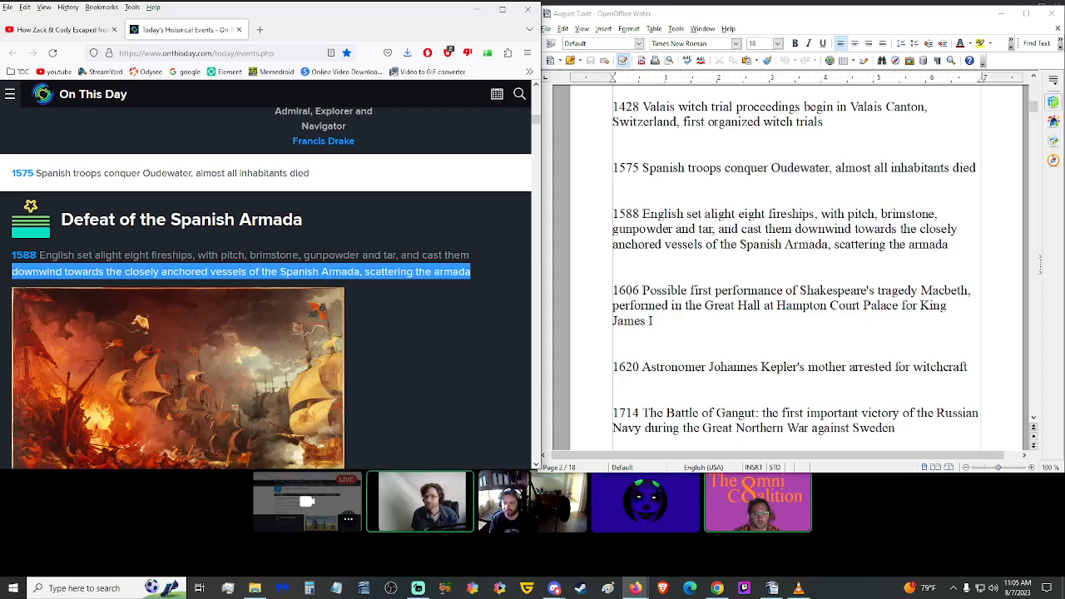
click(400, 308)
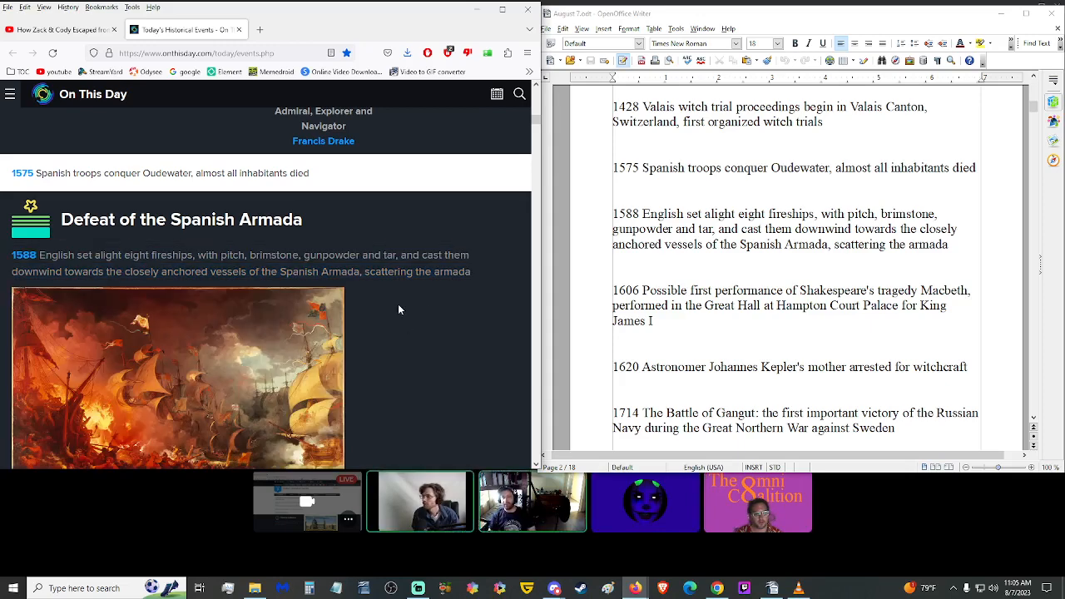
scroll(down, 3)
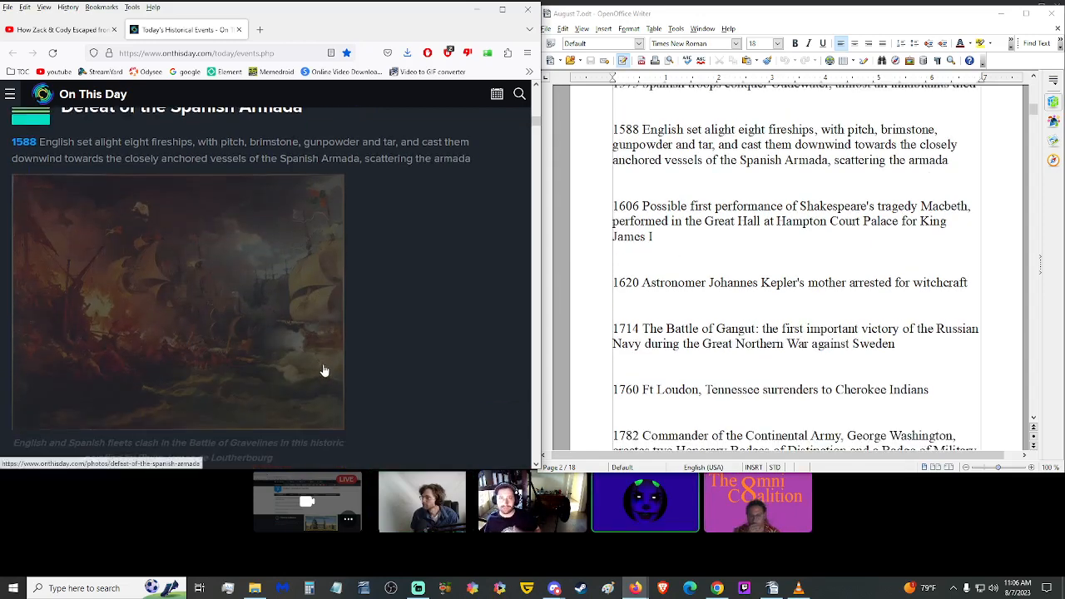
Step: Scroll the On This Day page from the 1606 Macbeth entry down to the 1620 Kepler witchcraft arrest
scroll(down, 3)
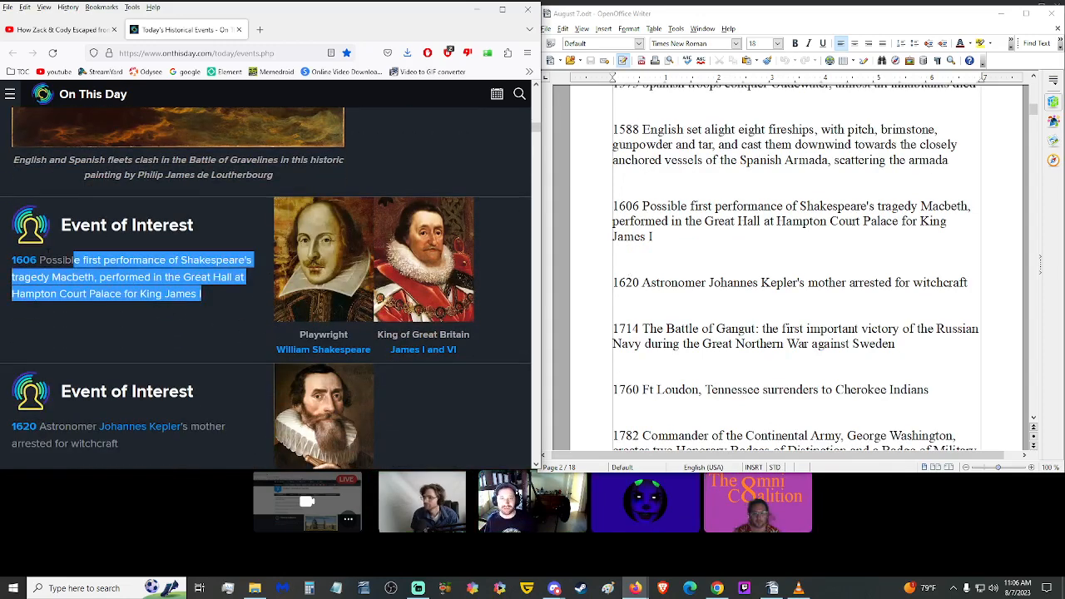
click(153, 321)
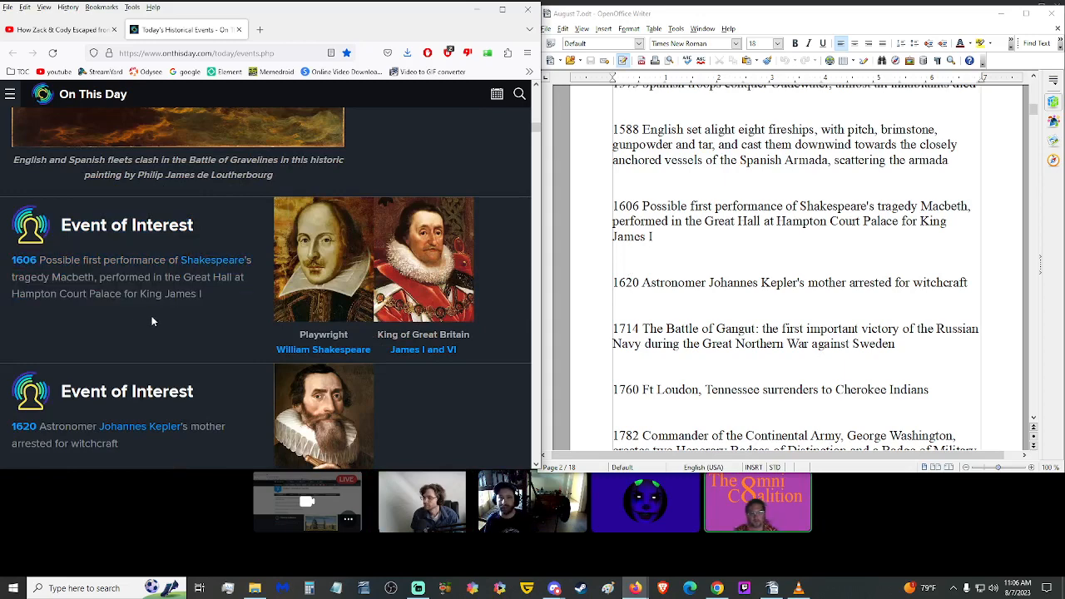
scroll(down, 3)
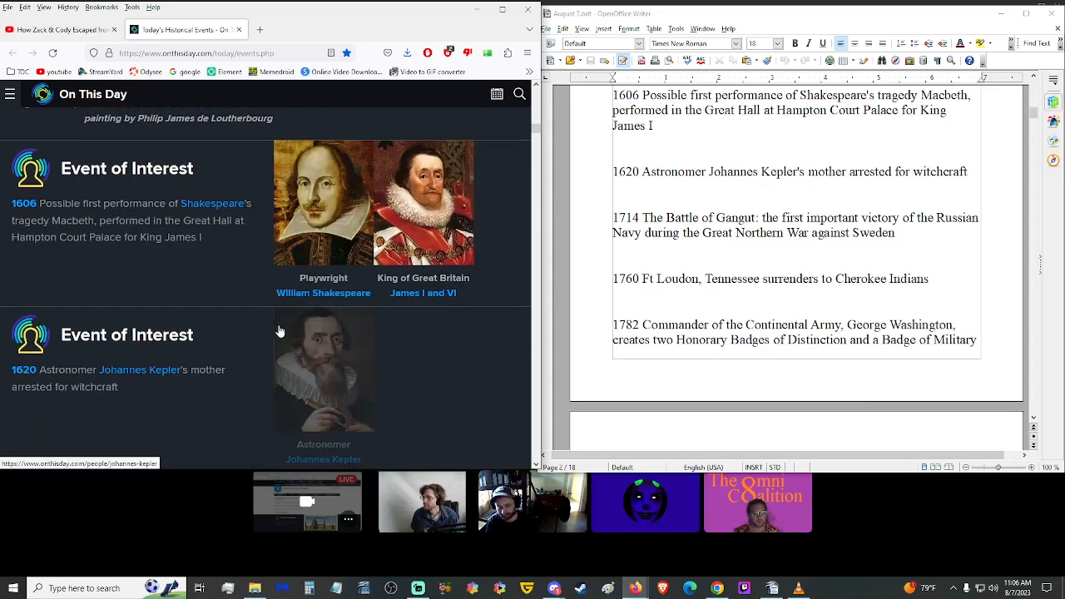
scroll(down, 3)
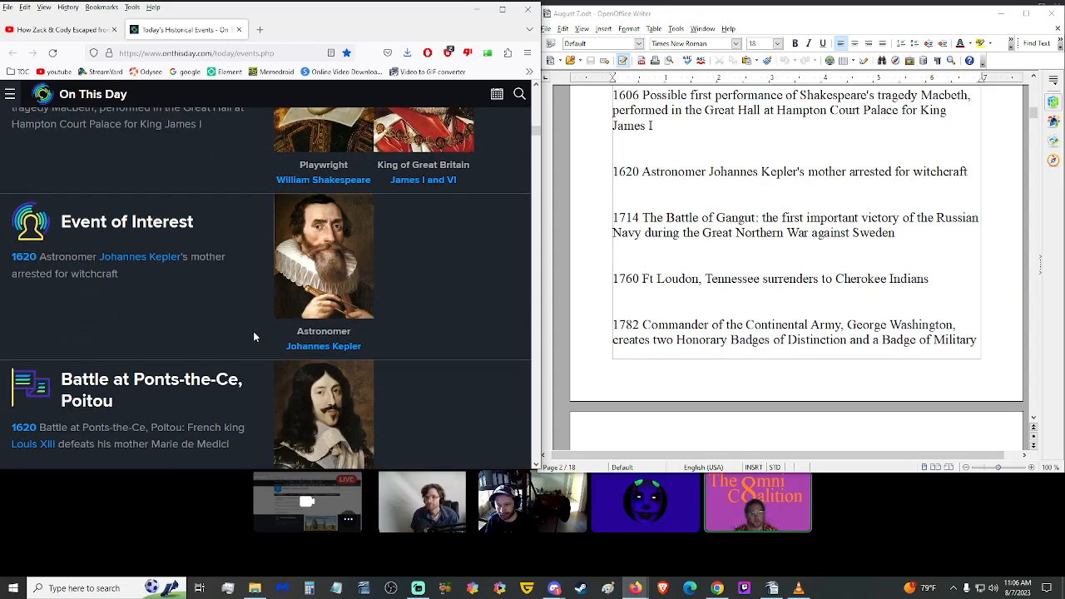
mouse_move(163, 283)
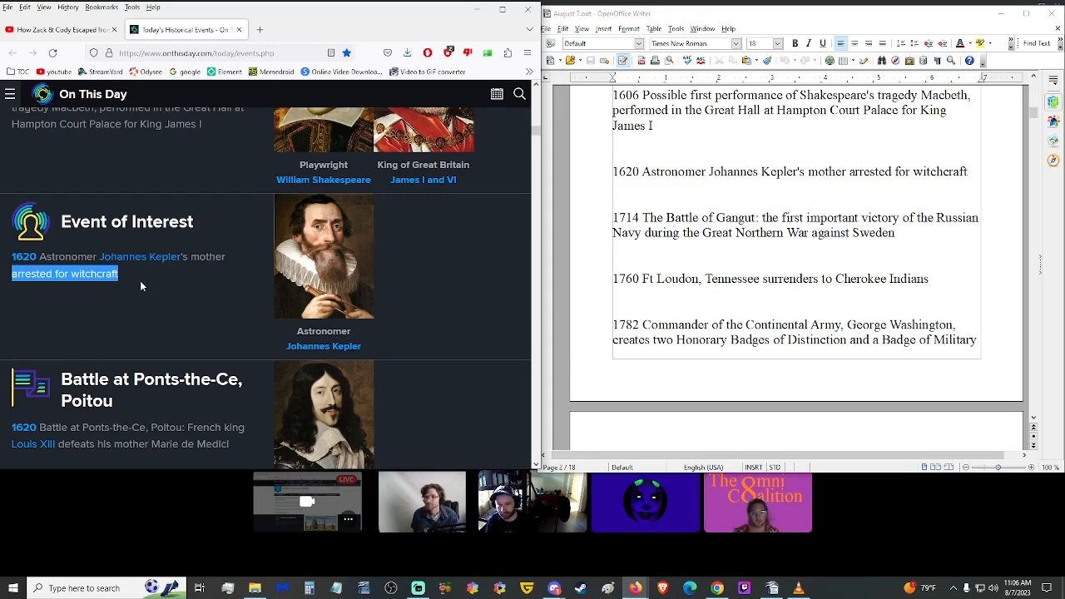
click(141, 286)
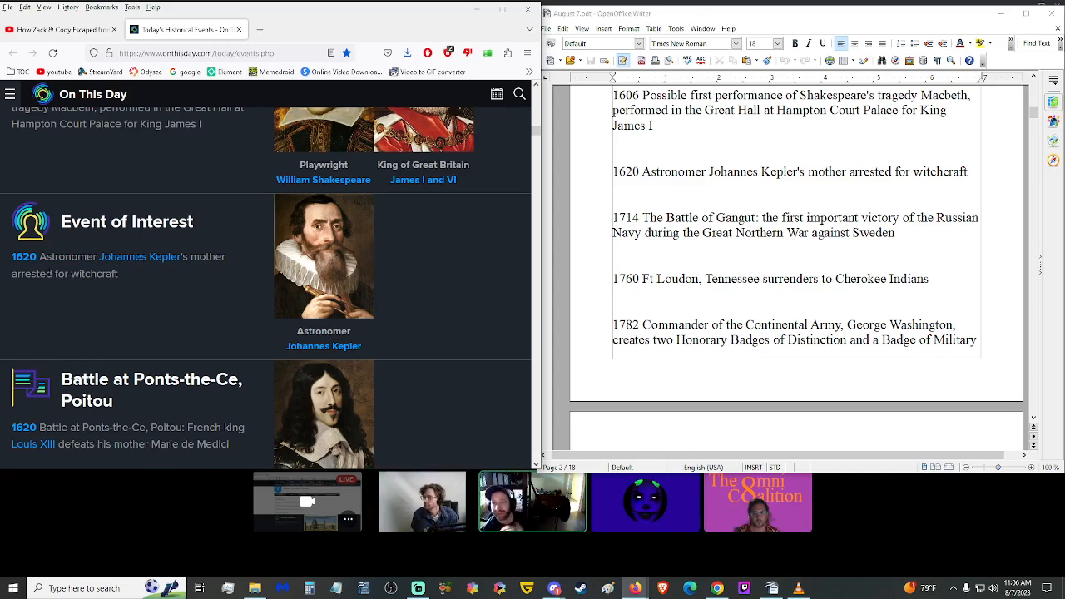
mouse_move(127, 291)
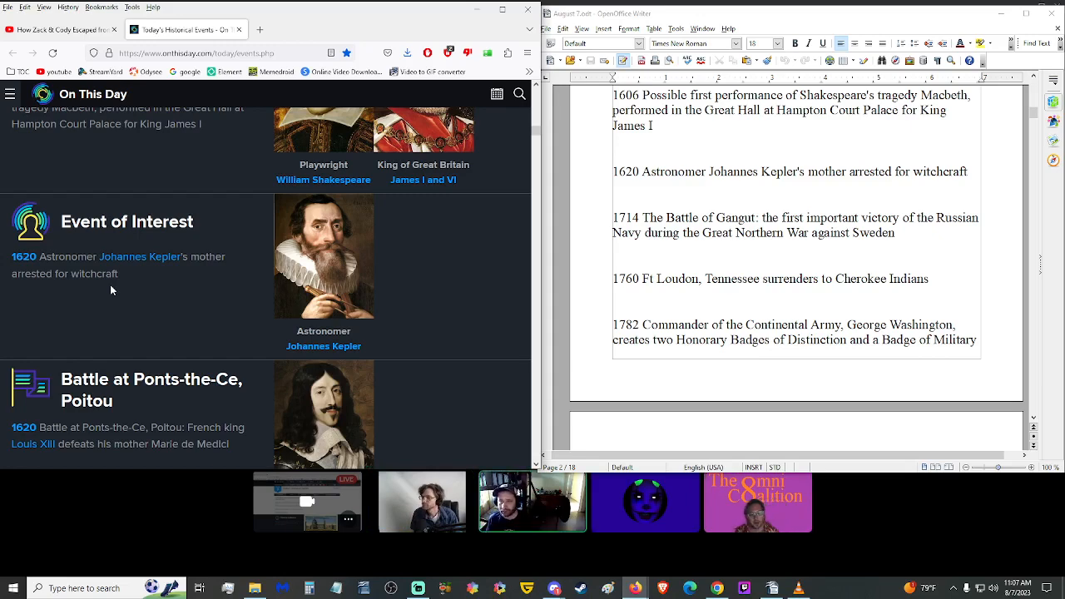
Step: Read the On This Day page past Ponts-de-Cé and scroll the script down to follow along
scroll(down, 3)
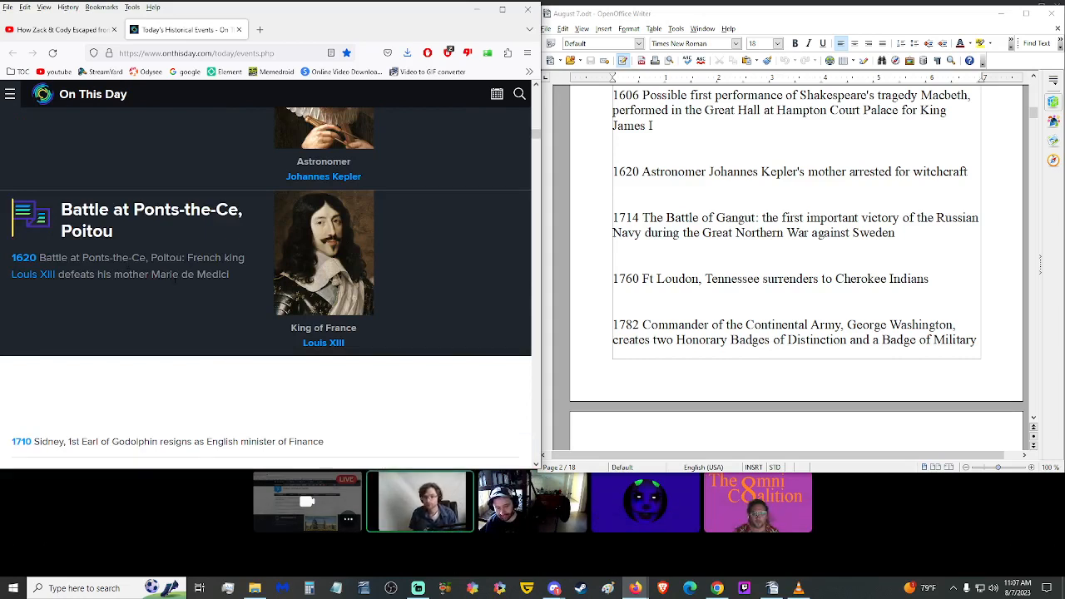
mouse_move(189, 326)
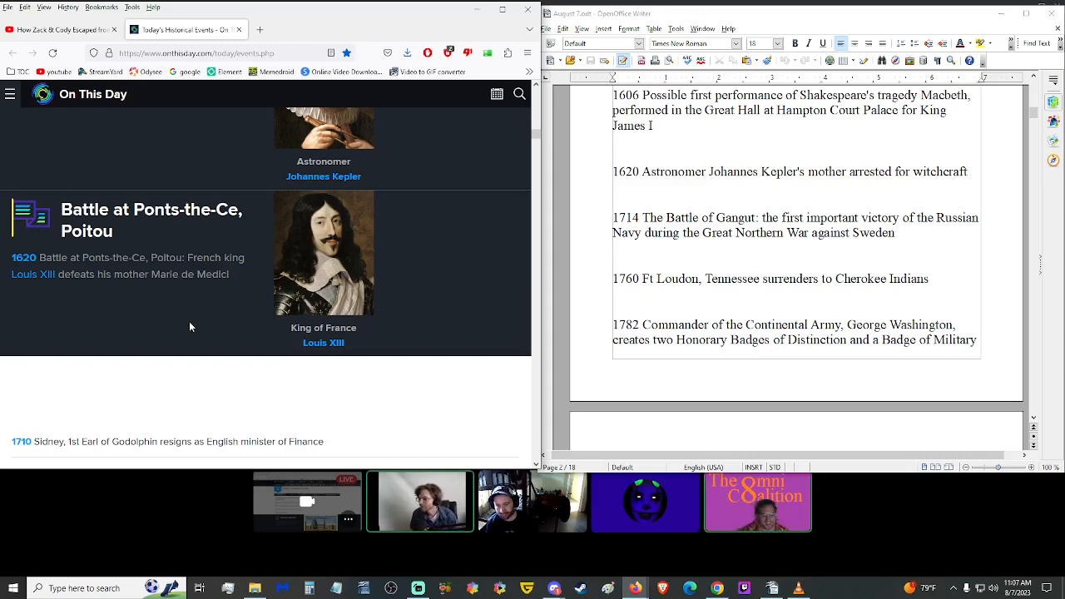
scroll(down, 3)
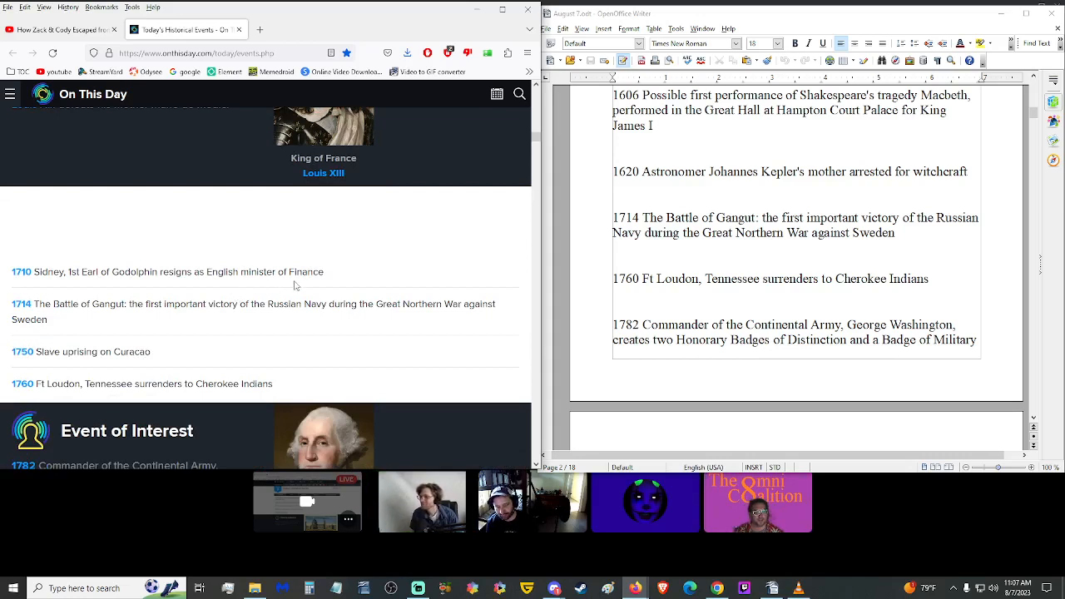
click(666, 256)
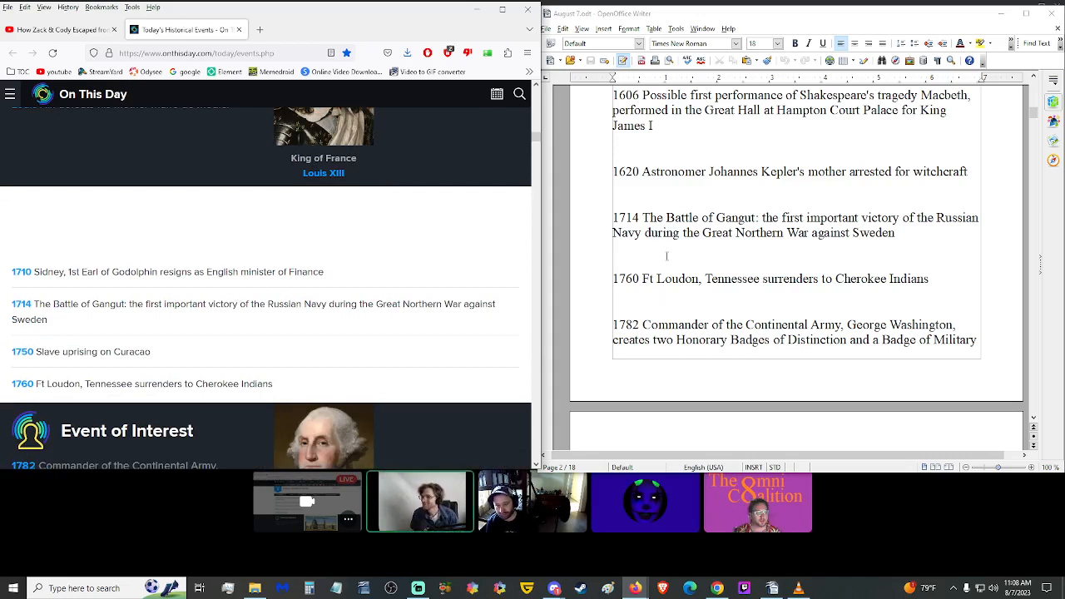
scroll(down, 3)
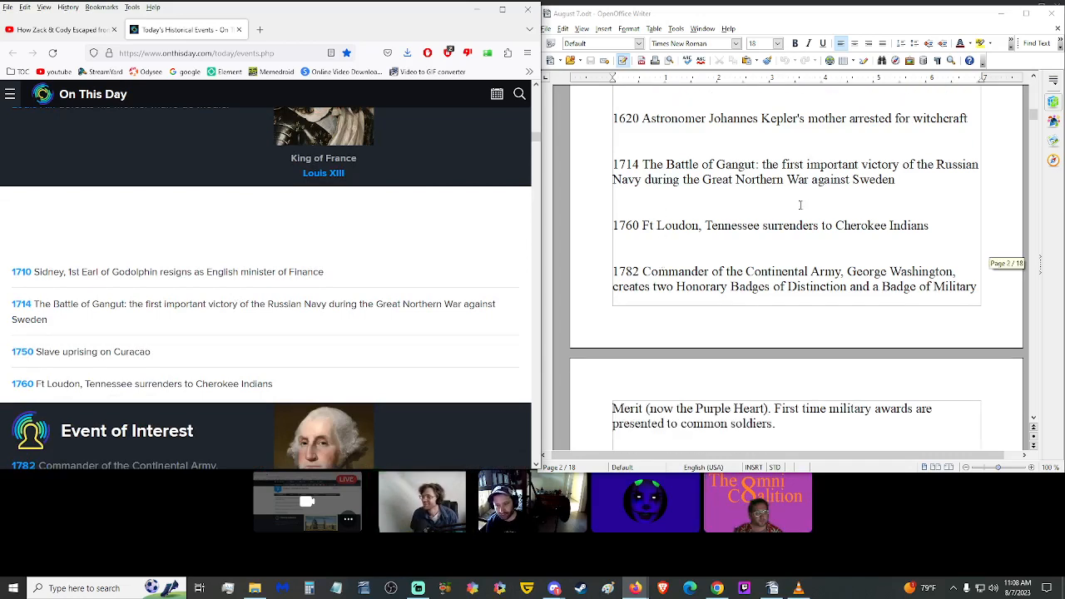
scroll(down, 3)
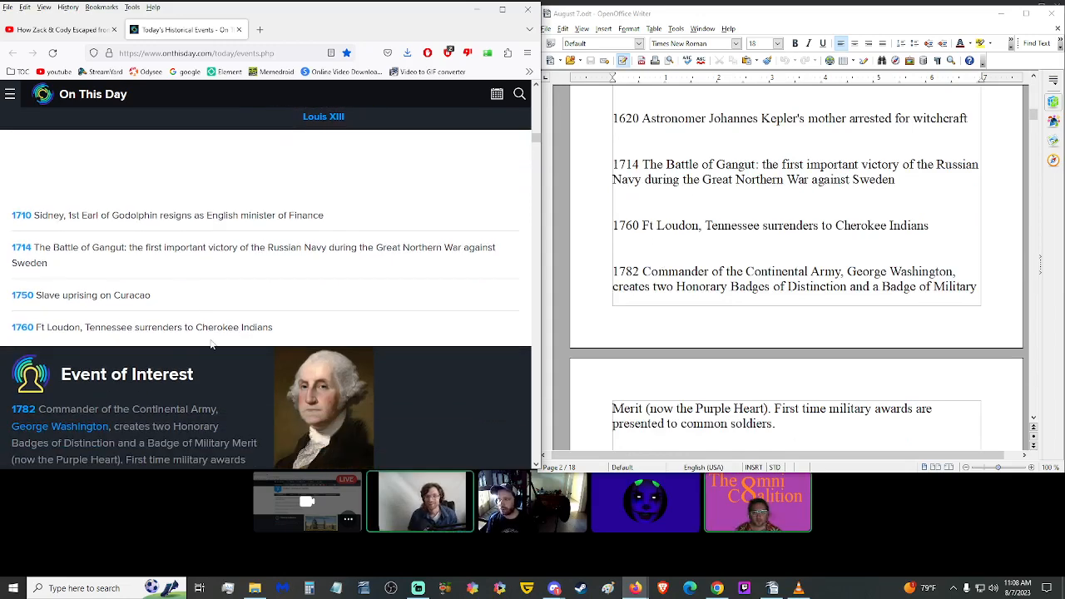
mouse_move(230, 293)
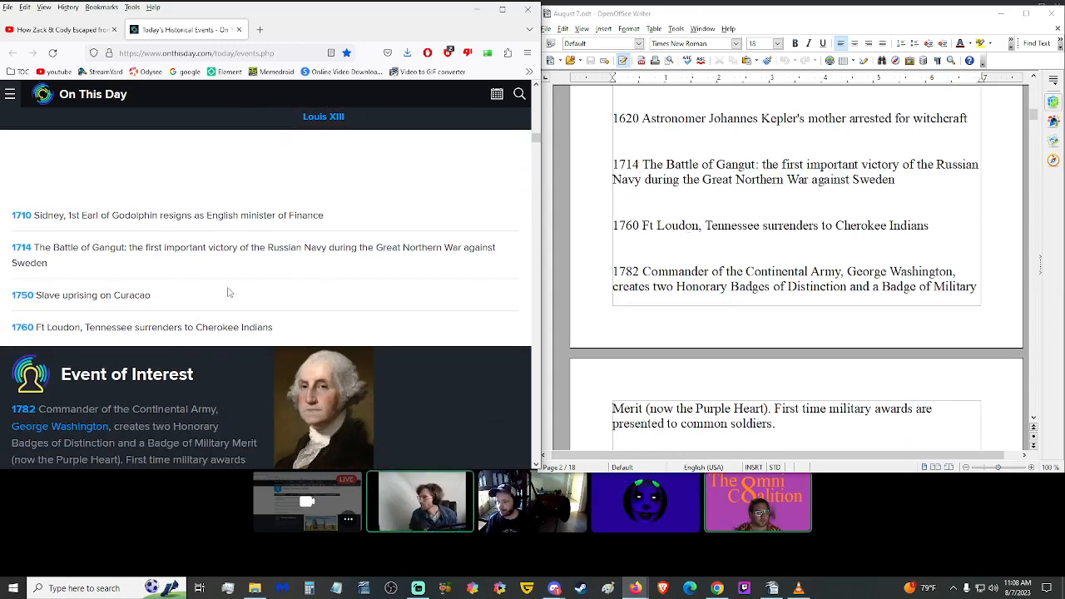
Step: Continue past the 1760 Ft Loudon line to the 1782, 1789 and 1802 Napoleon entries
scroll(down, 3)
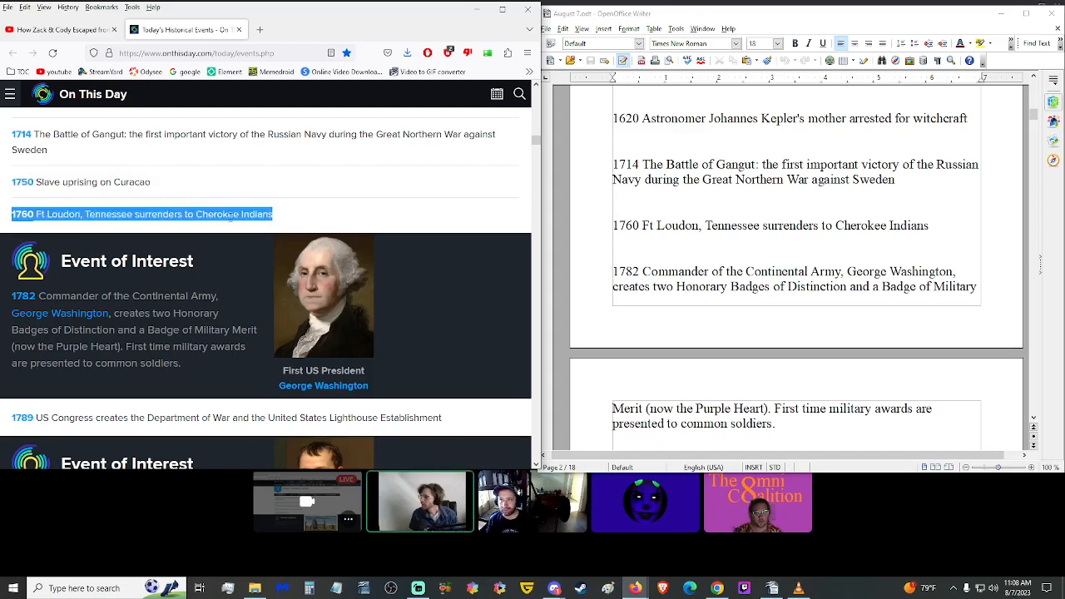
click(163, 240)
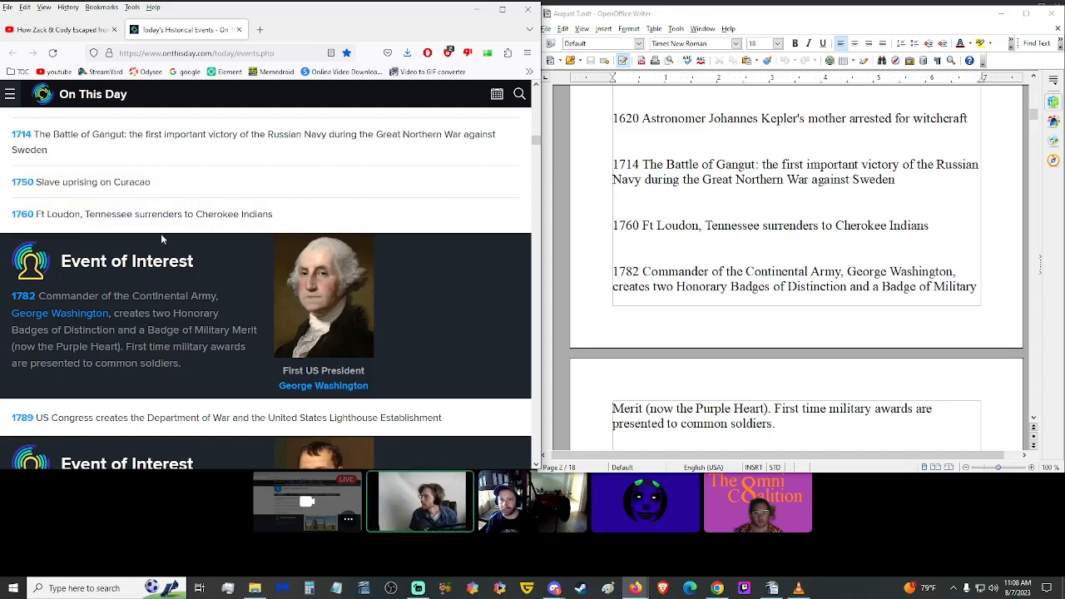
scroll(down, 3)
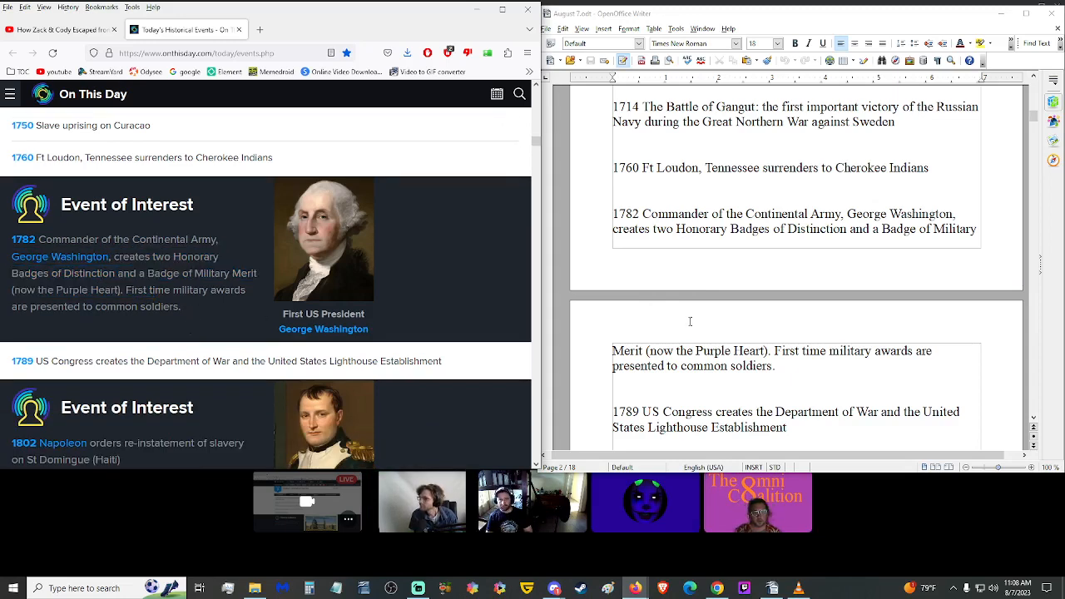
scroll(down, 3)
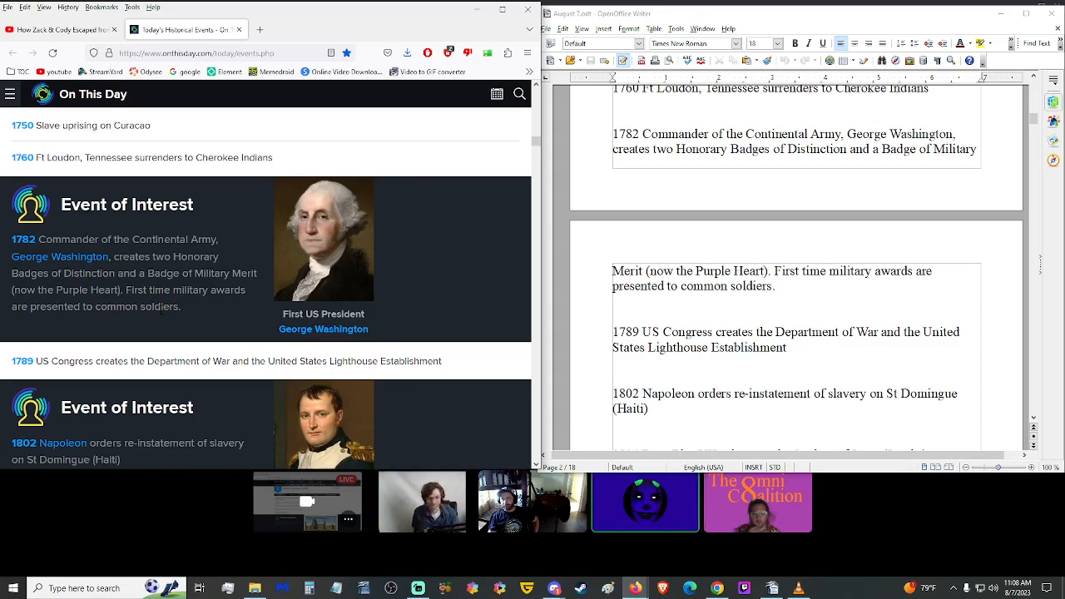
scroll(down, 3)
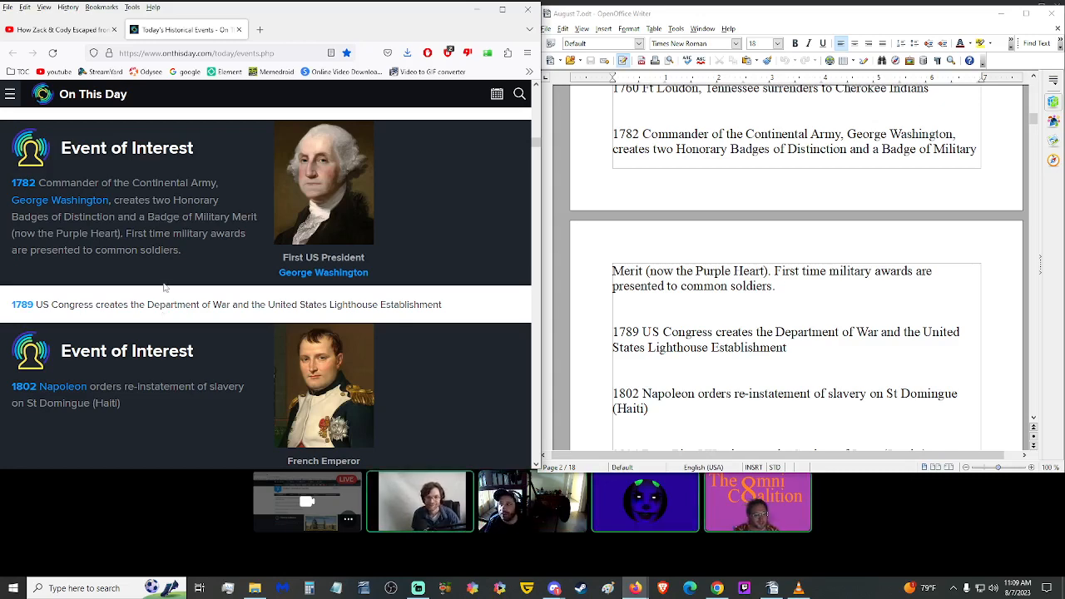
scroll(down, 3)
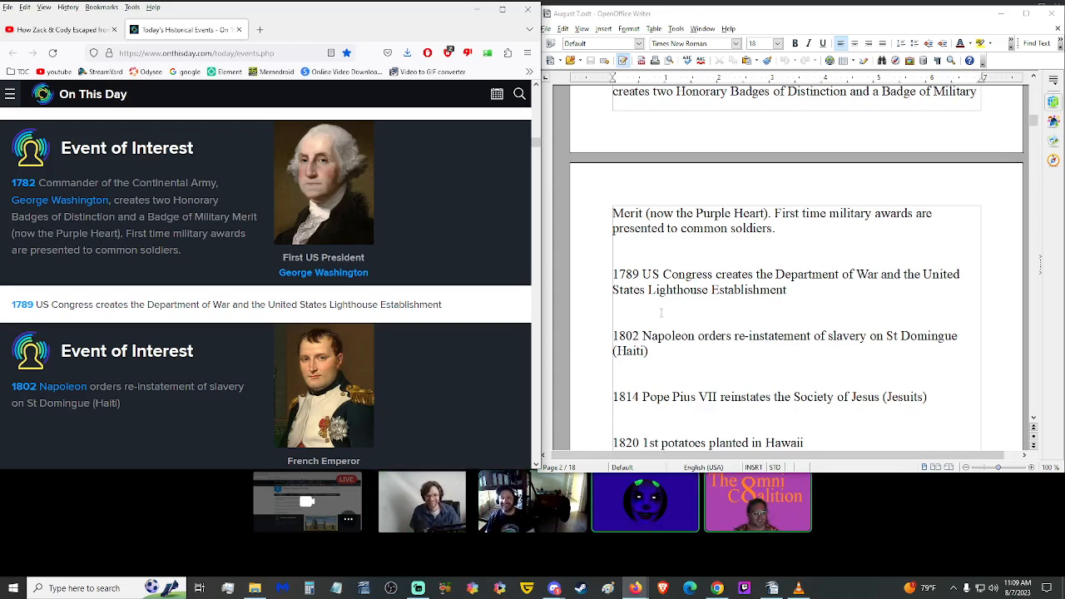
mouse_move(459, 312)
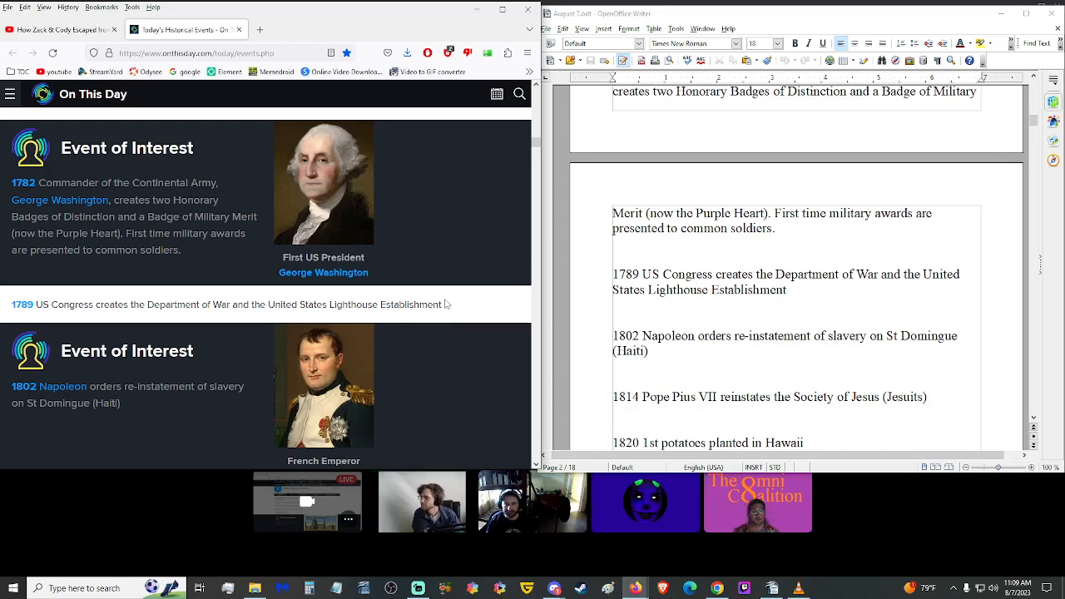
mouse_move(462, 312)
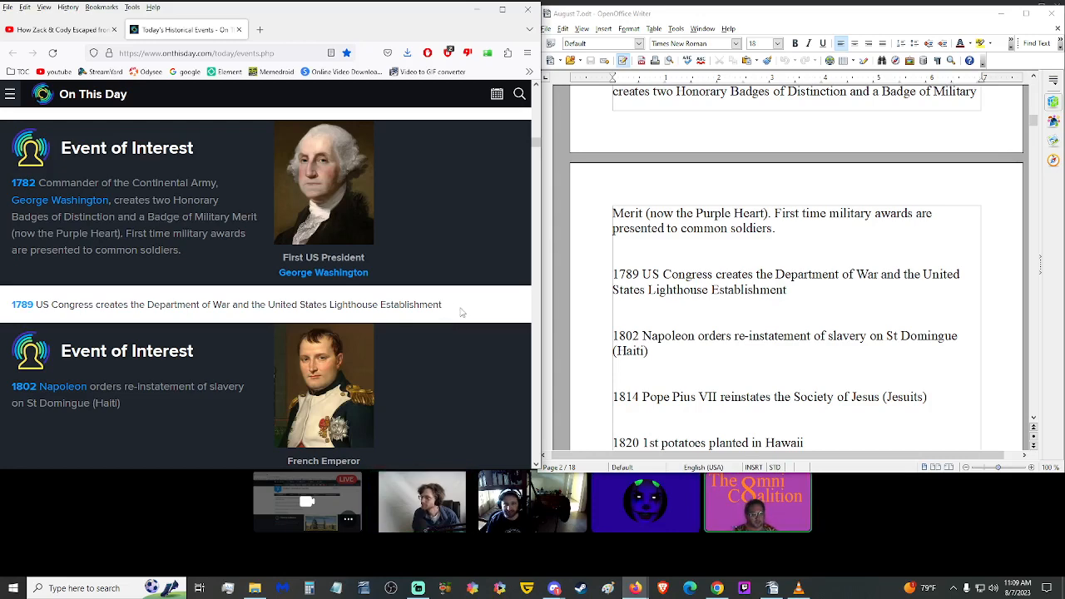
scroll(down, 3)
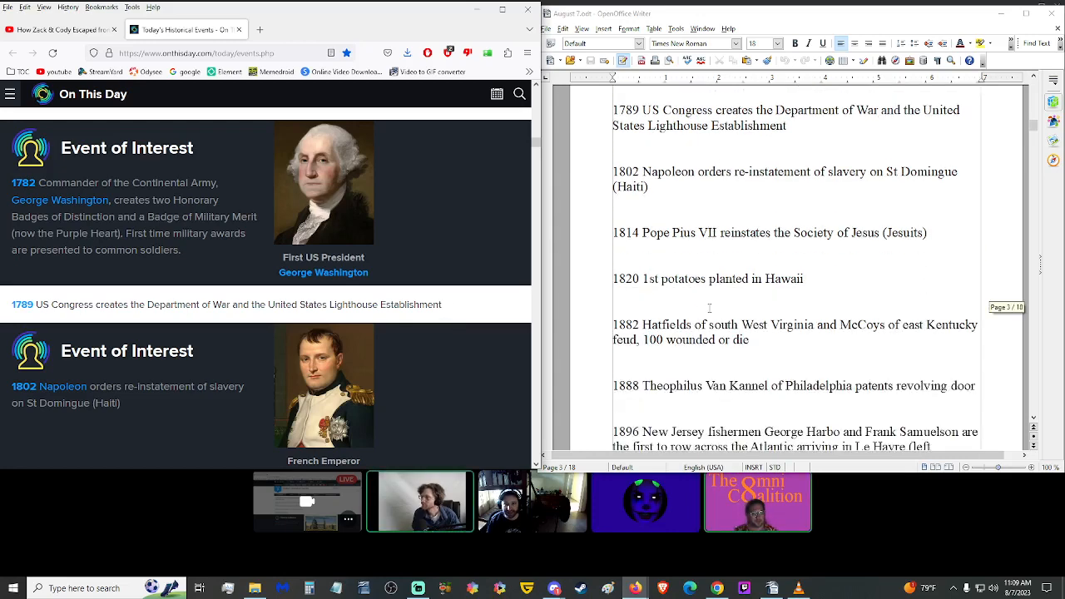
scroll(down, 3)
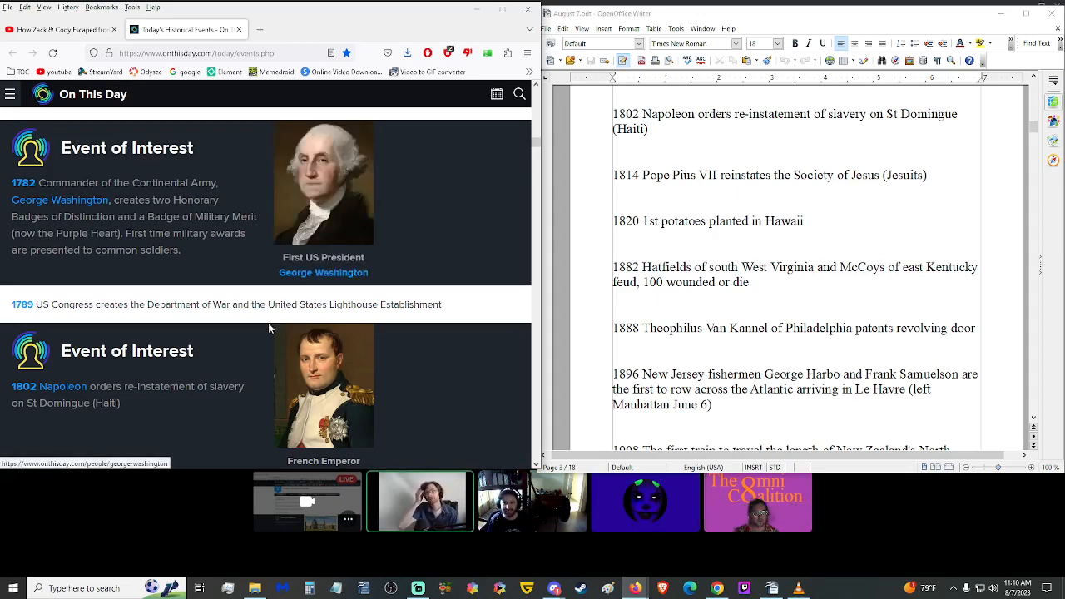
scroll(down, 3)
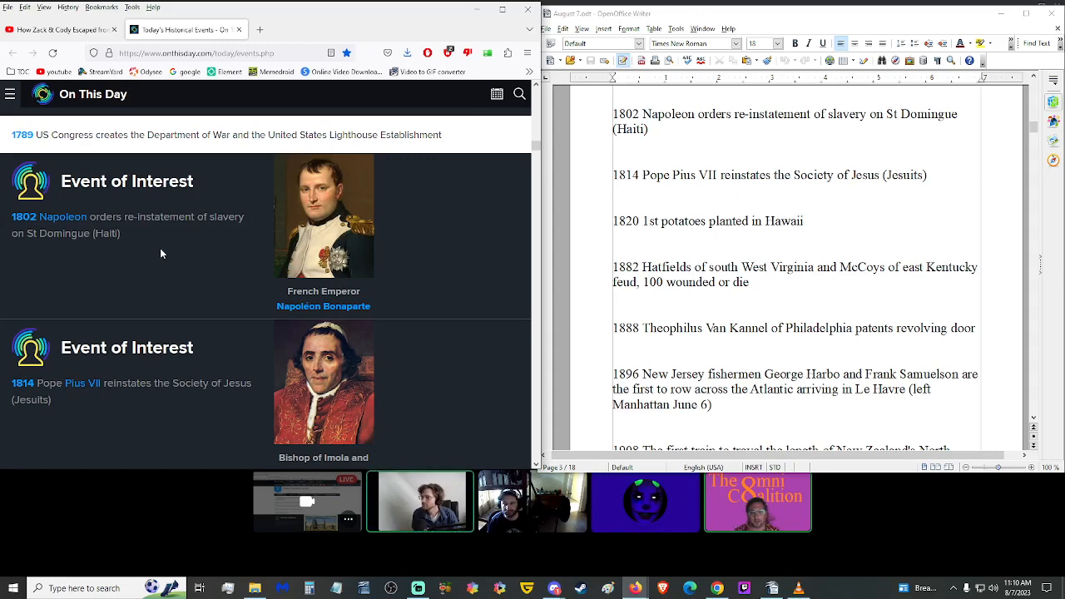
scroll(down, 3)
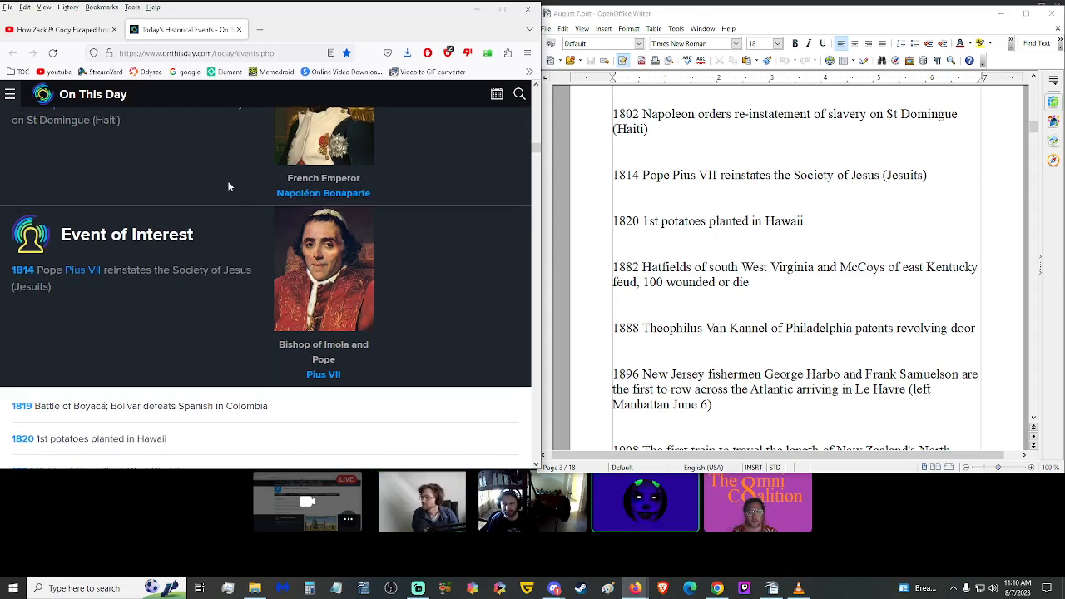
scroll(up, 3)
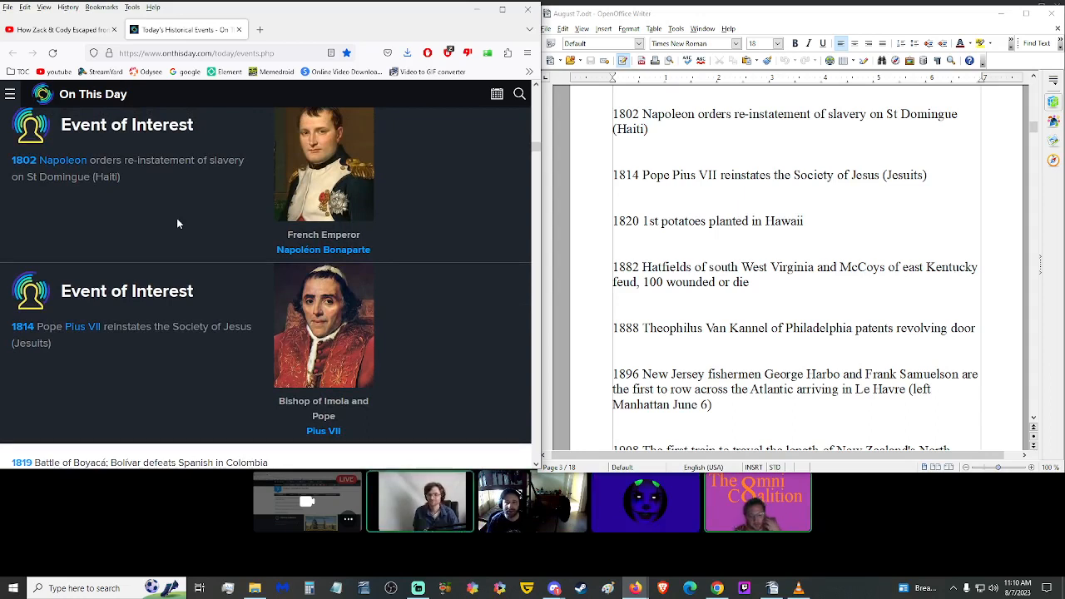
mouse_move(149, 243)
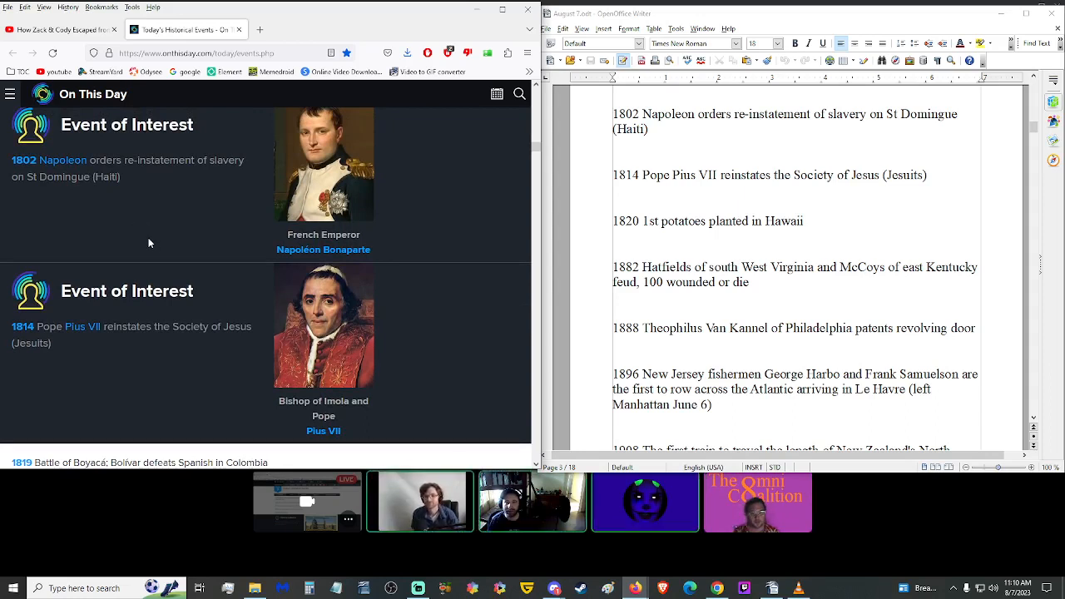
scroll(down, 3)
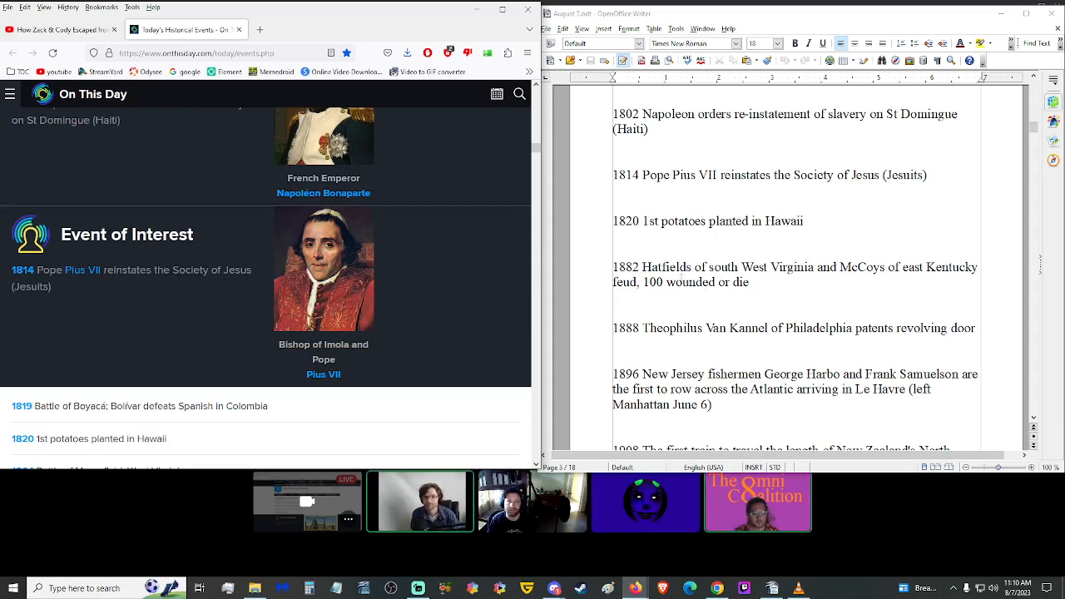
mouse_move(230, 356)
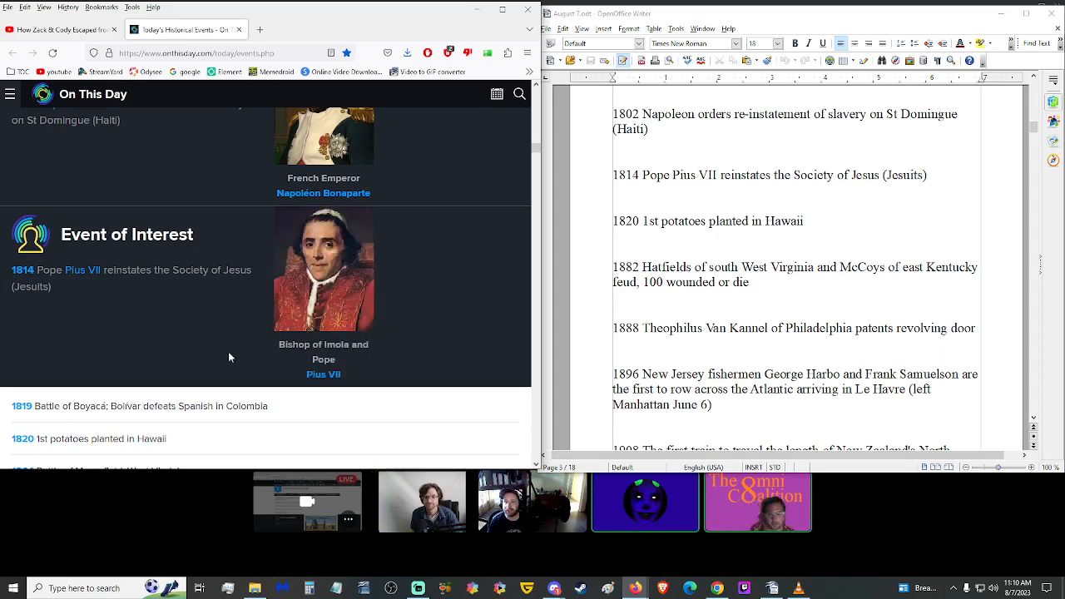
mouse_move(173, 362)
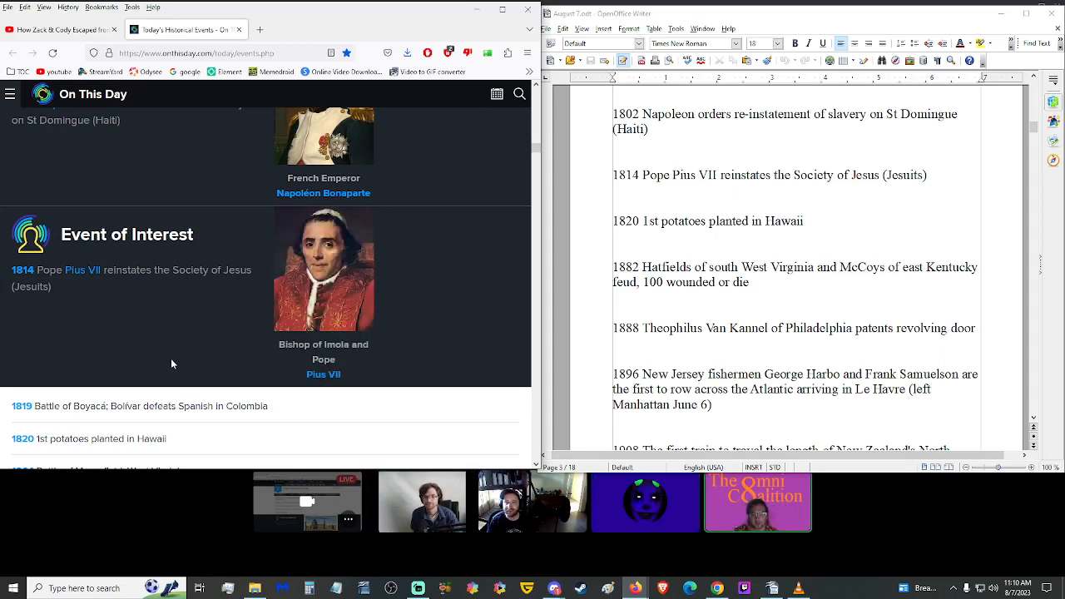
mouse_move(164, 350)
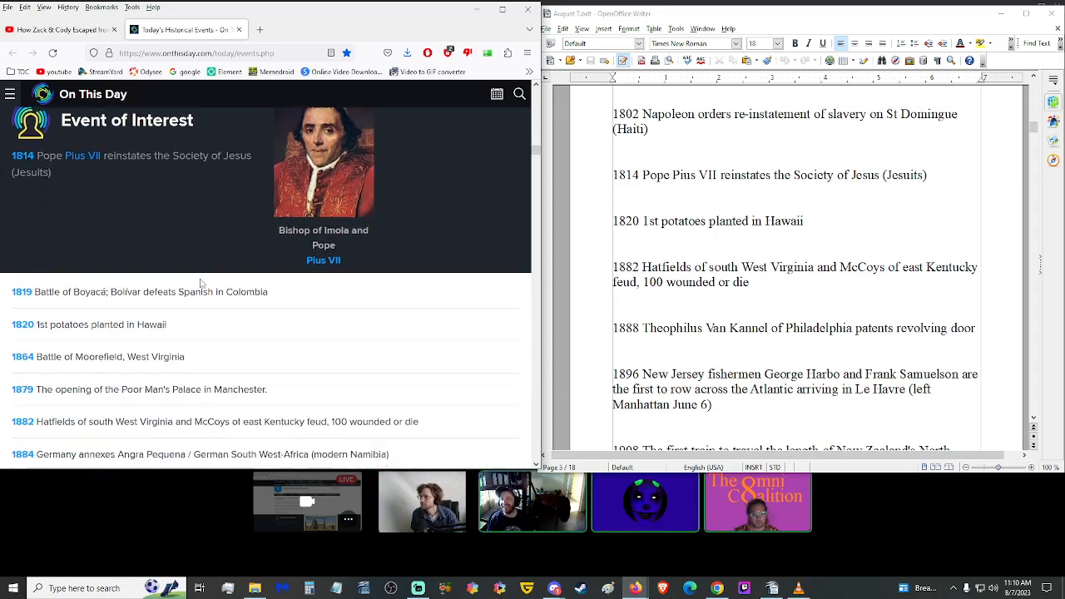
scroll(down, 3)
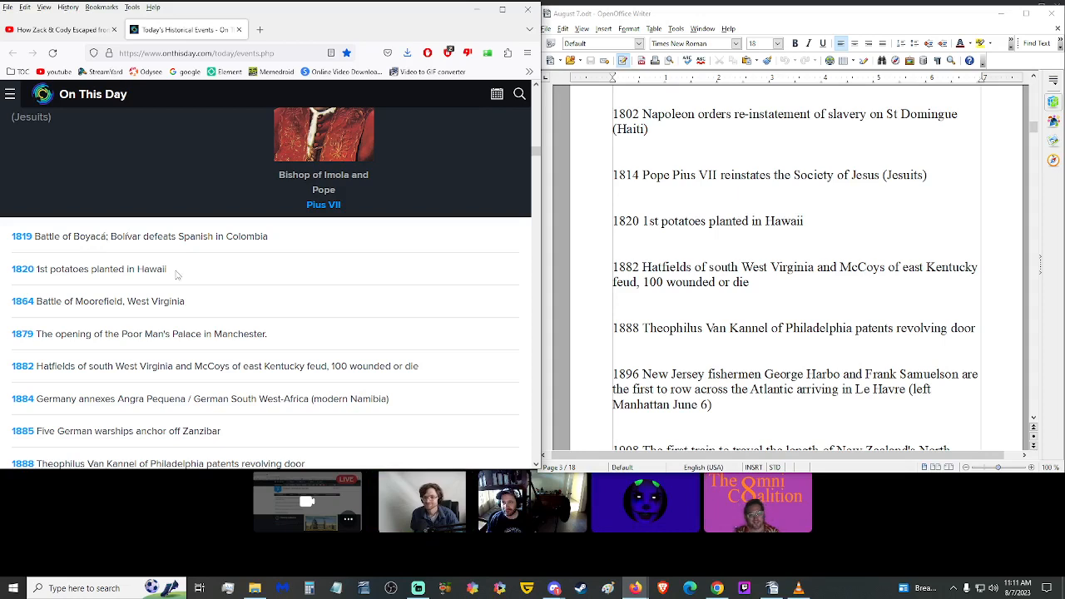
triple_click(86, 270)
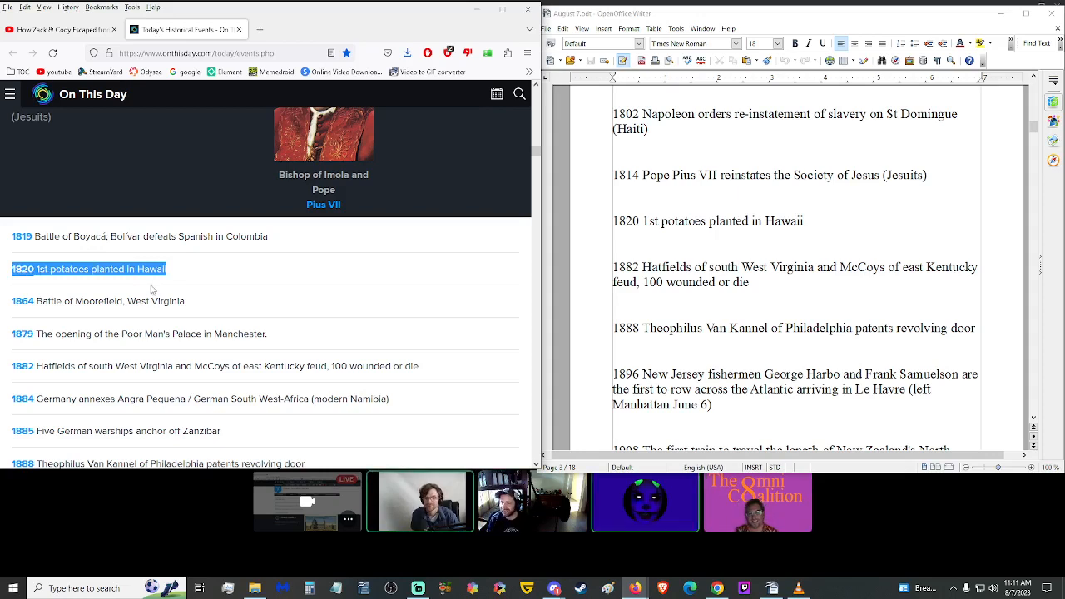
mouse_move(352, 282)
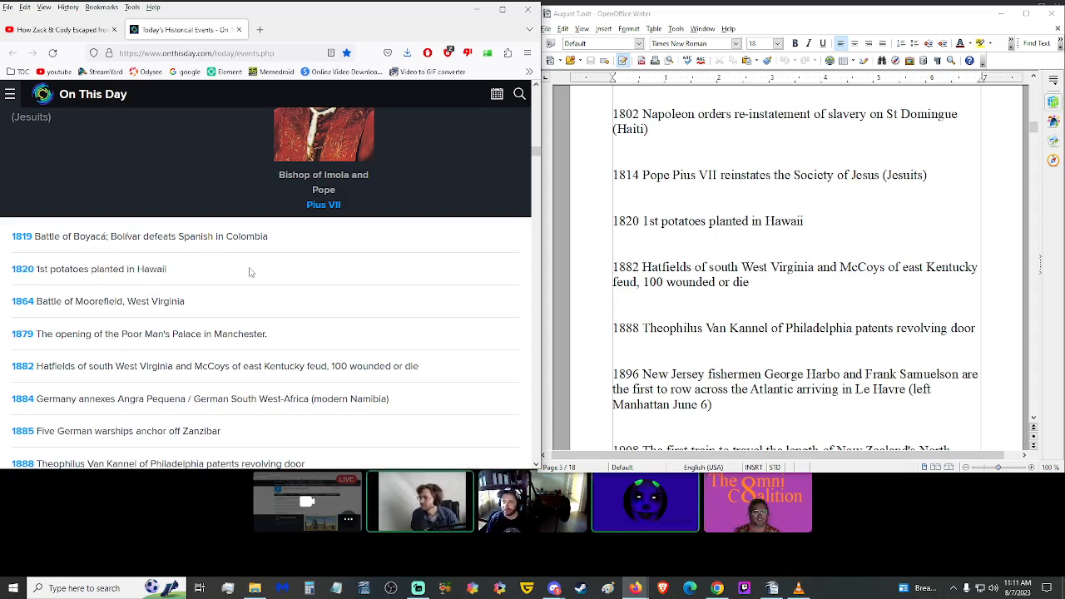
mouse_move(262, 359)
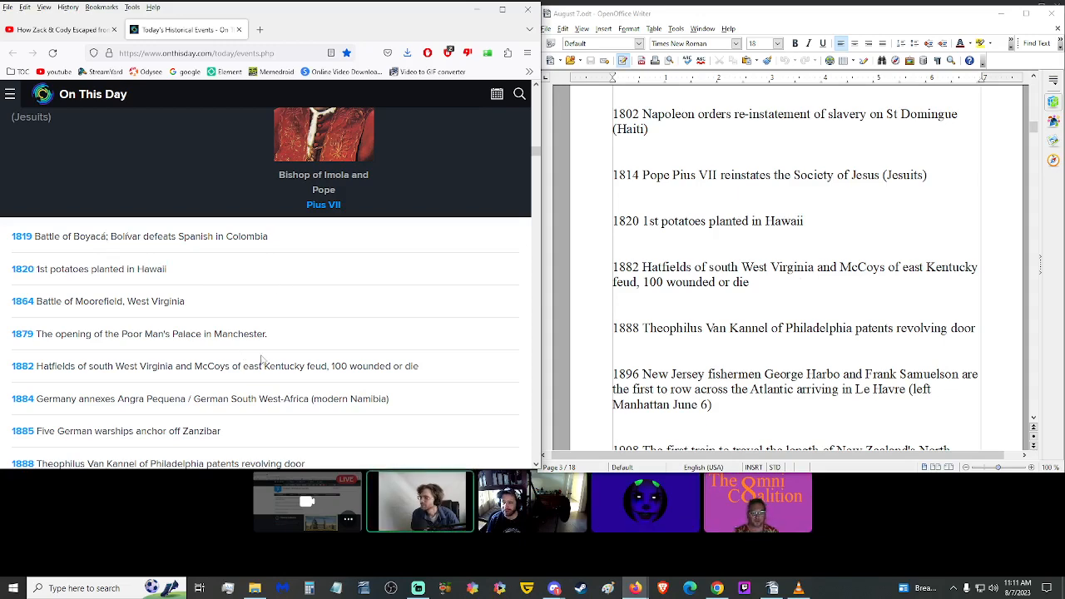
triple_click(216, 366)
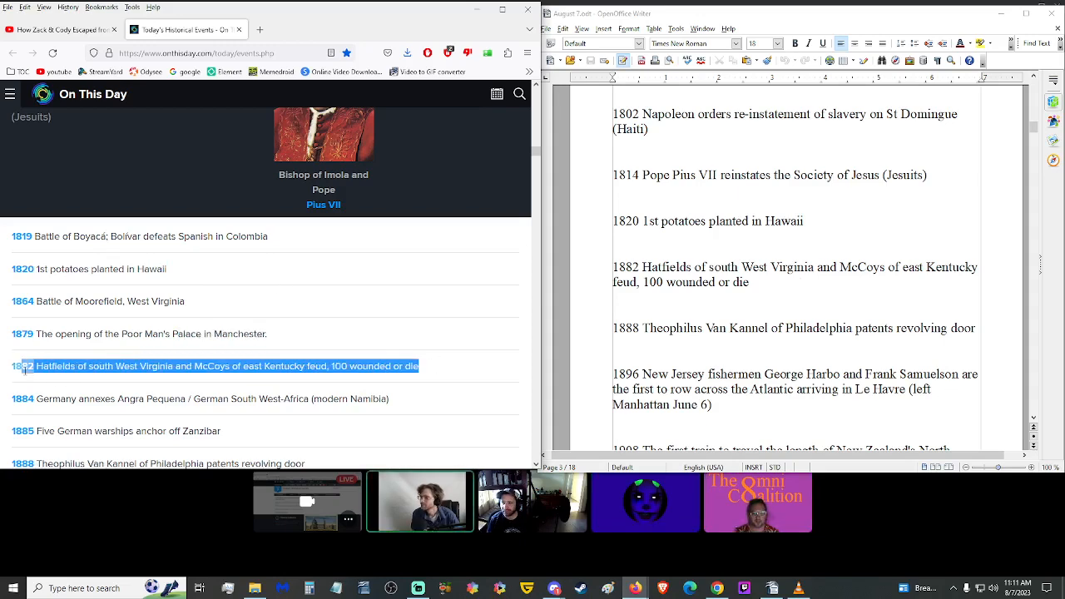
scroll(down, 3)
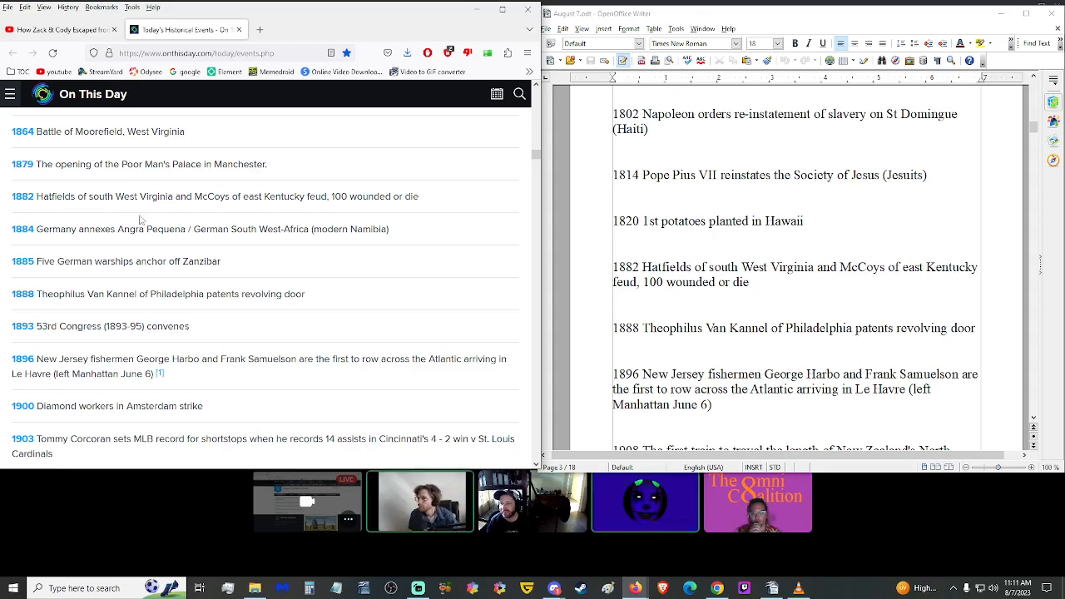
mouse_move(153, 243)
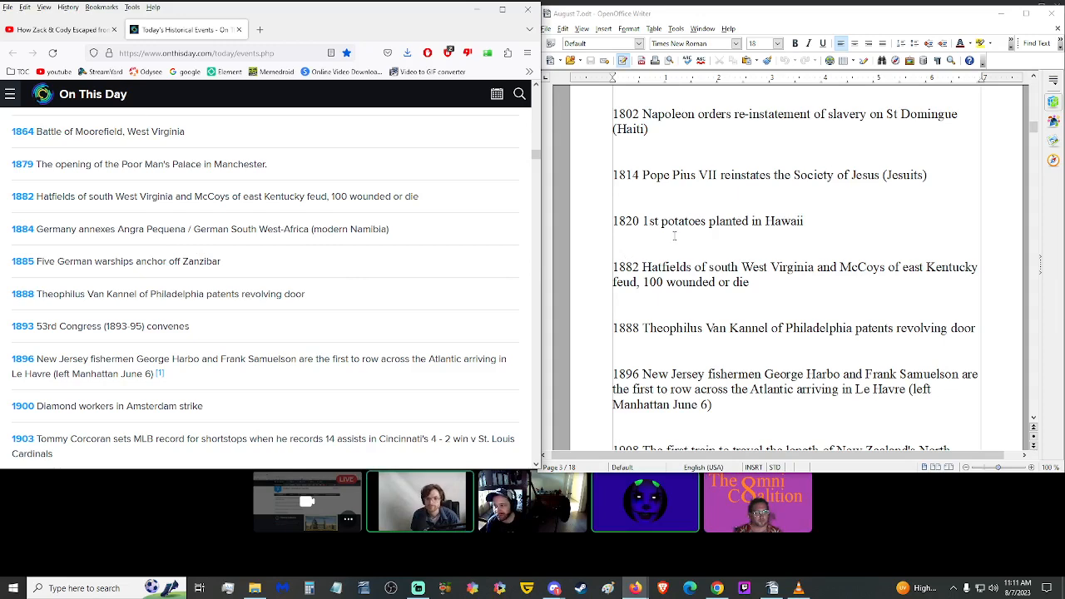
scroll(down, 3)
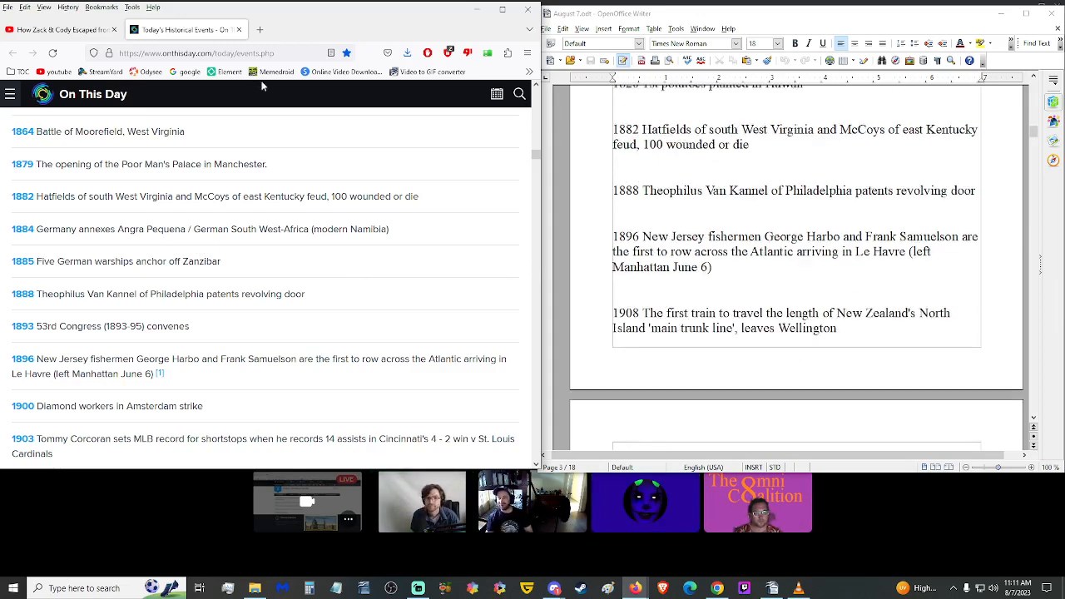
Step: Search Google for 'hatfield mccoy feud' in a new tab, then return to the On This Day page
click(260, 30)
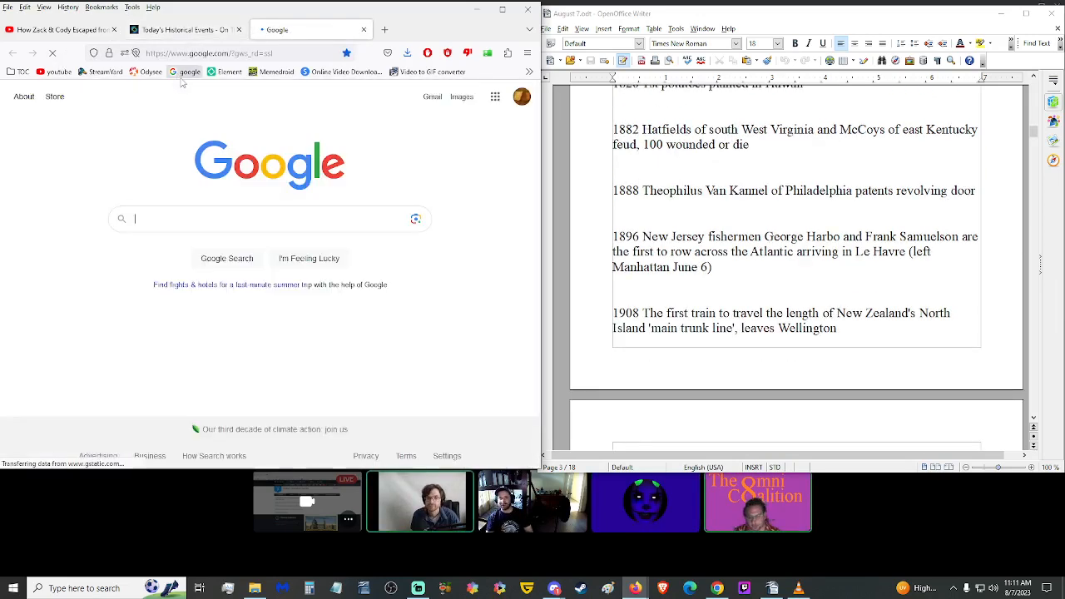
text(hatfield mccoy fur)
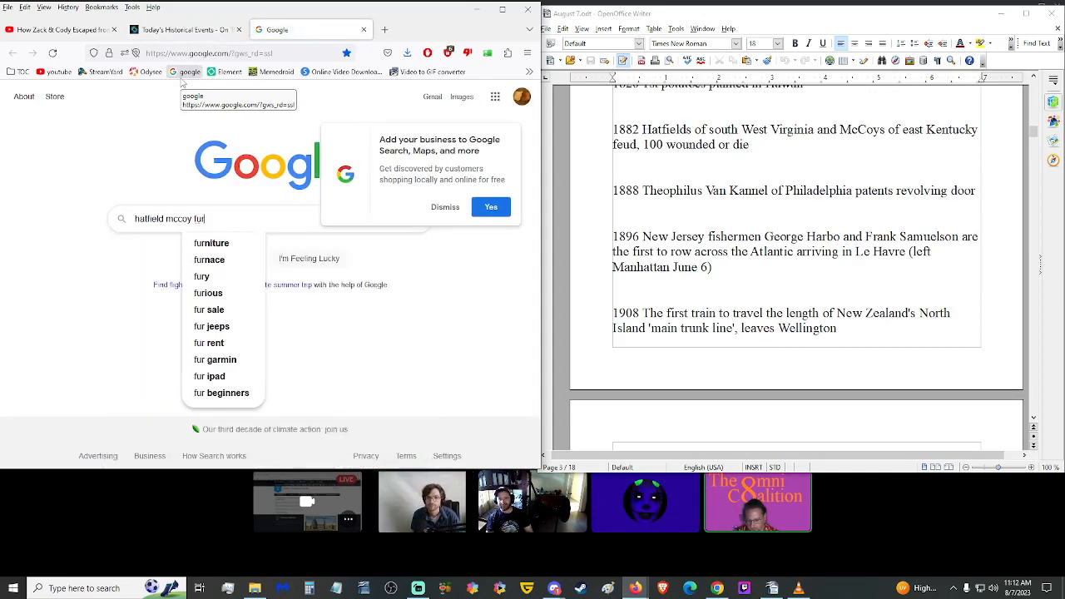
key(BackSpace)
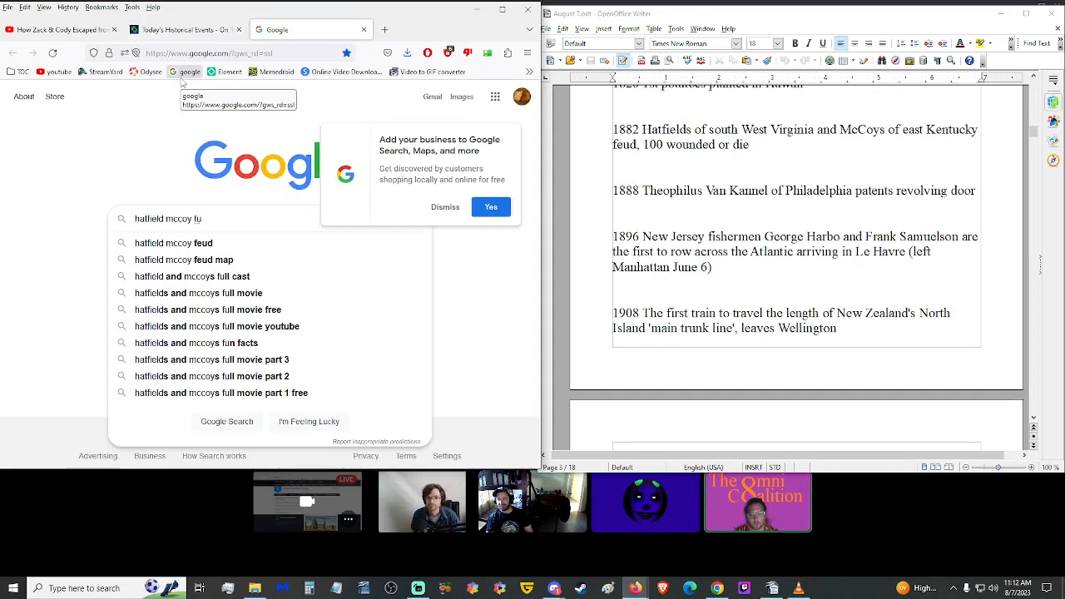
click(173, 243)
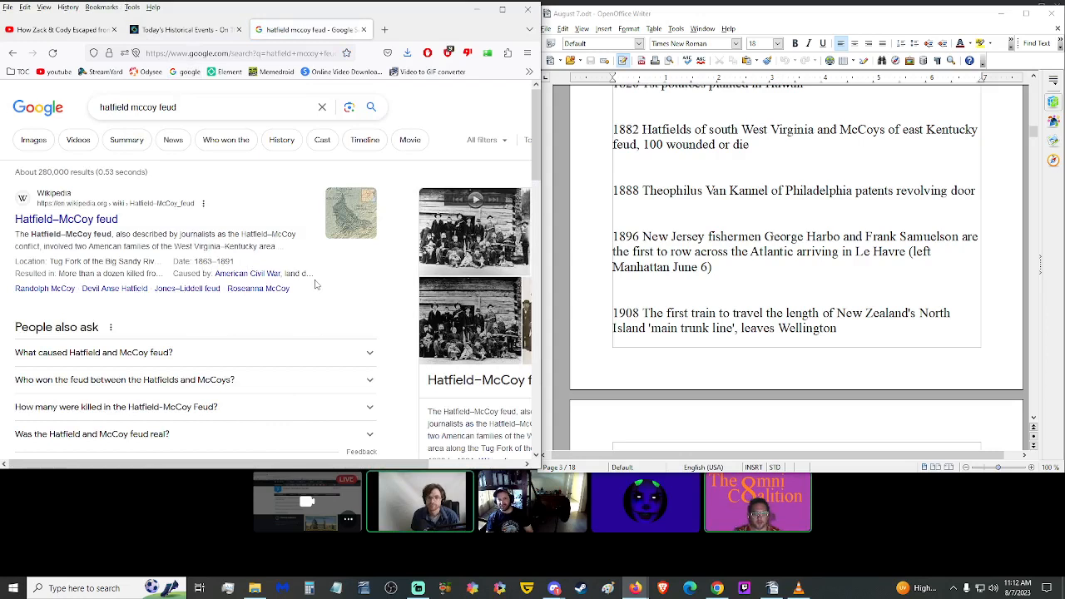
mouse_move(343, 304)
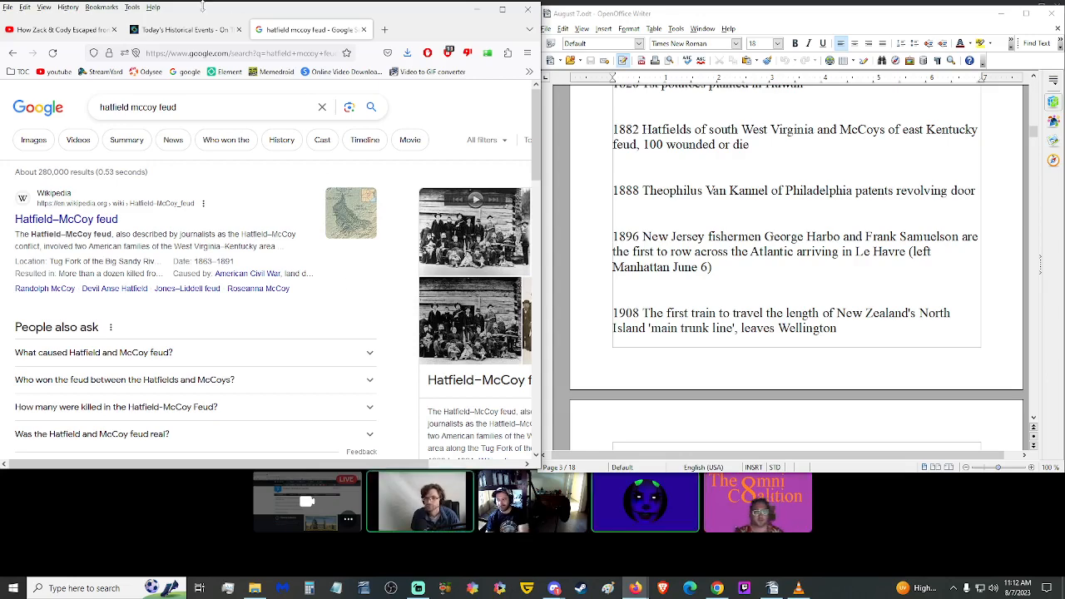
click(184, 30)
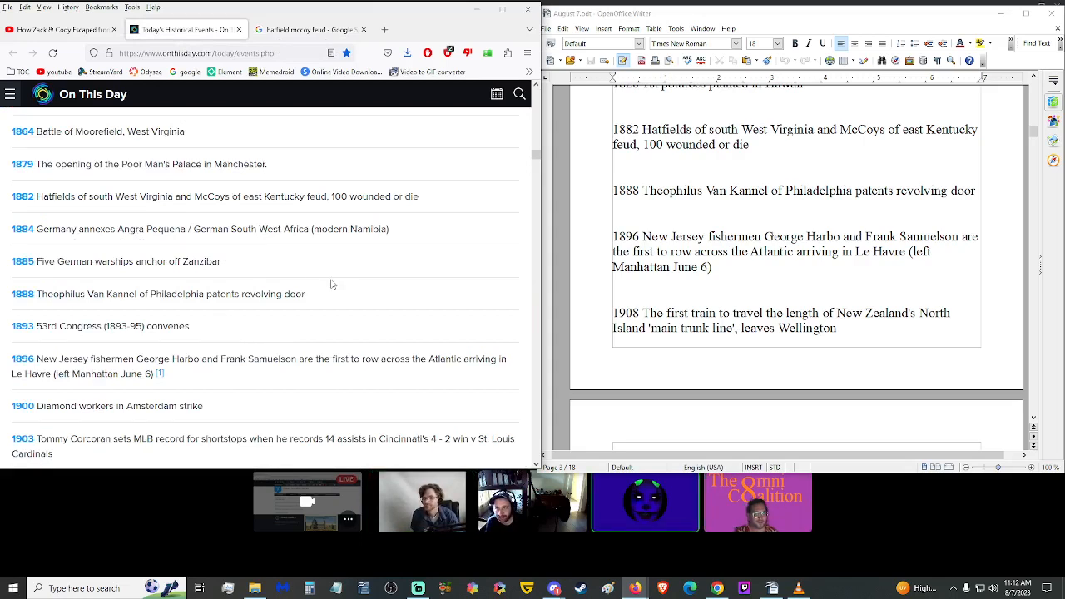
mouse_move(279, 275)
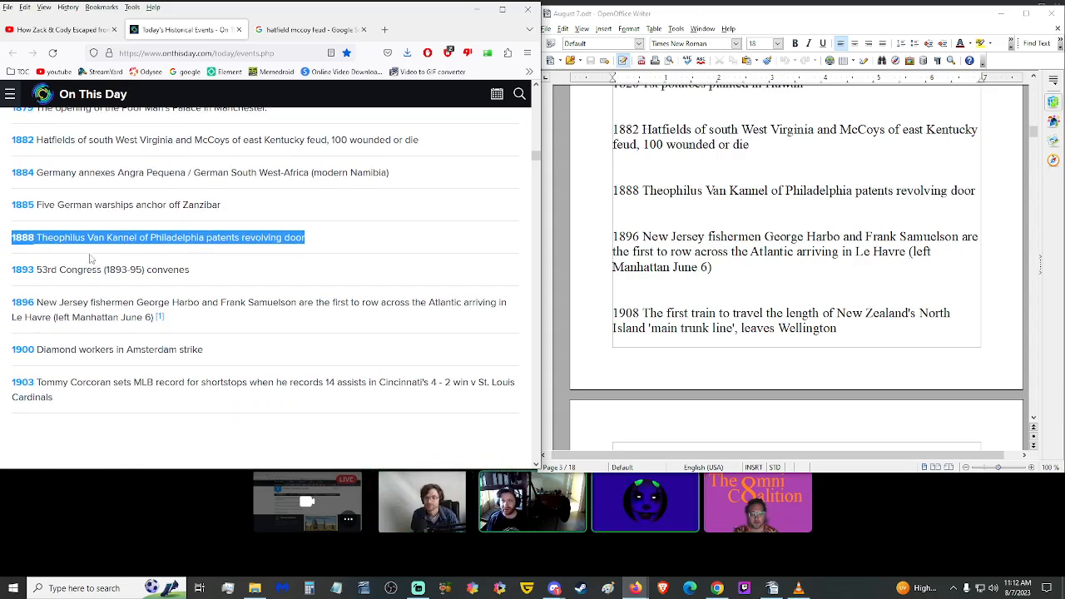
mouse_move(108, 263)
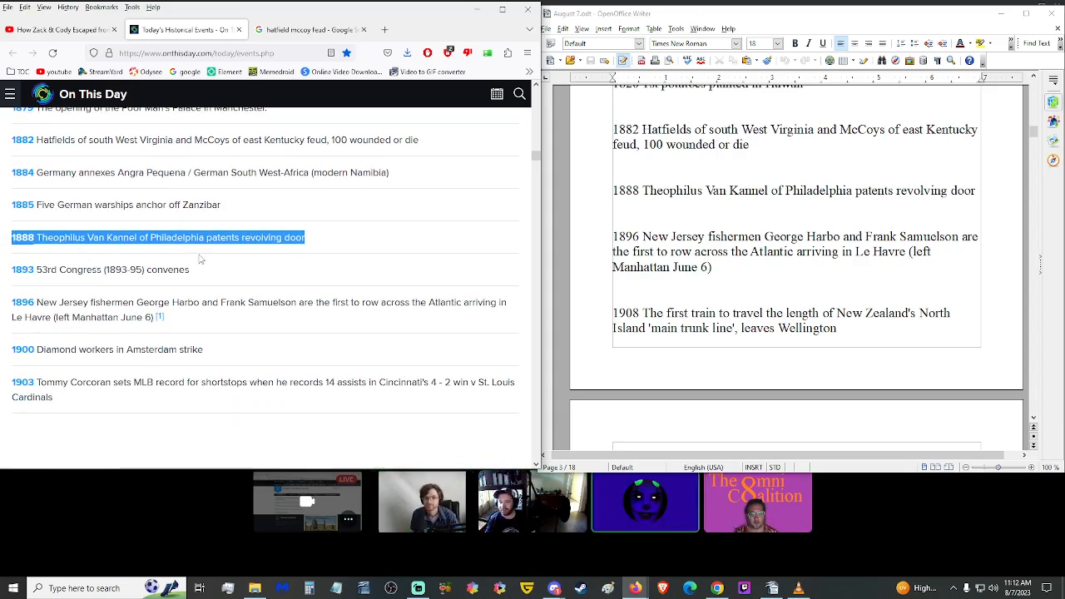
Step: Read on from the 1888 revolving door entry, scrolling the script down through the 1890s items
click(108, 237)
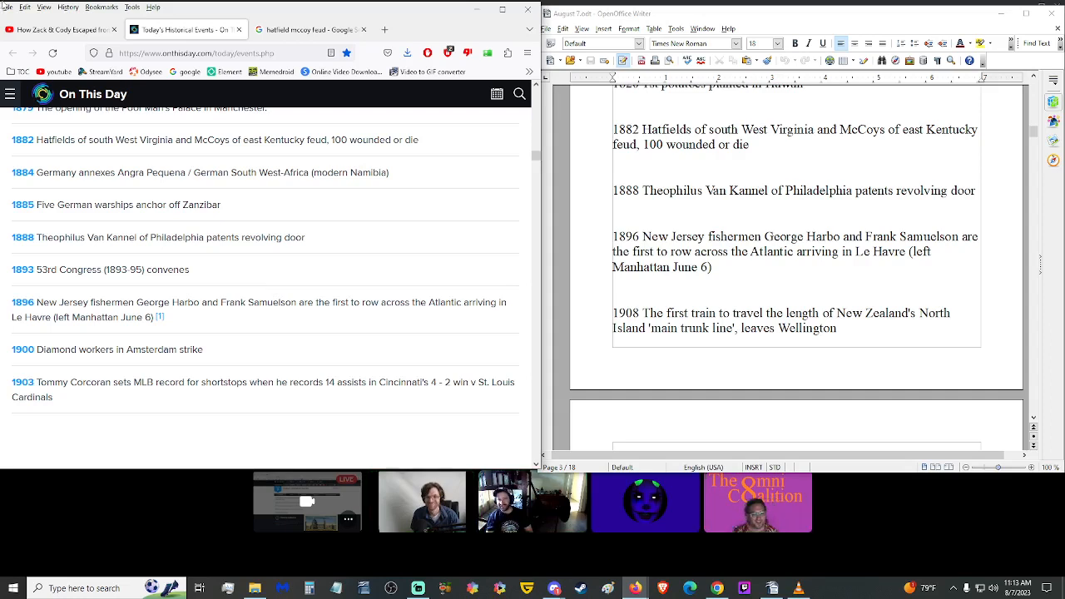
mouse_move(296, 276)
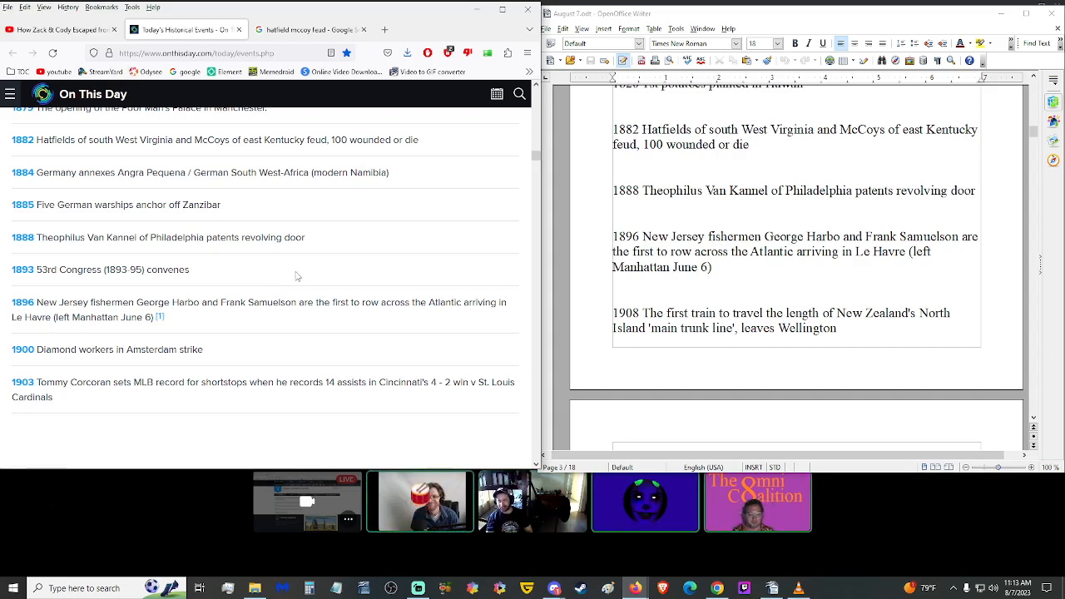
mouse_move(257, 341)
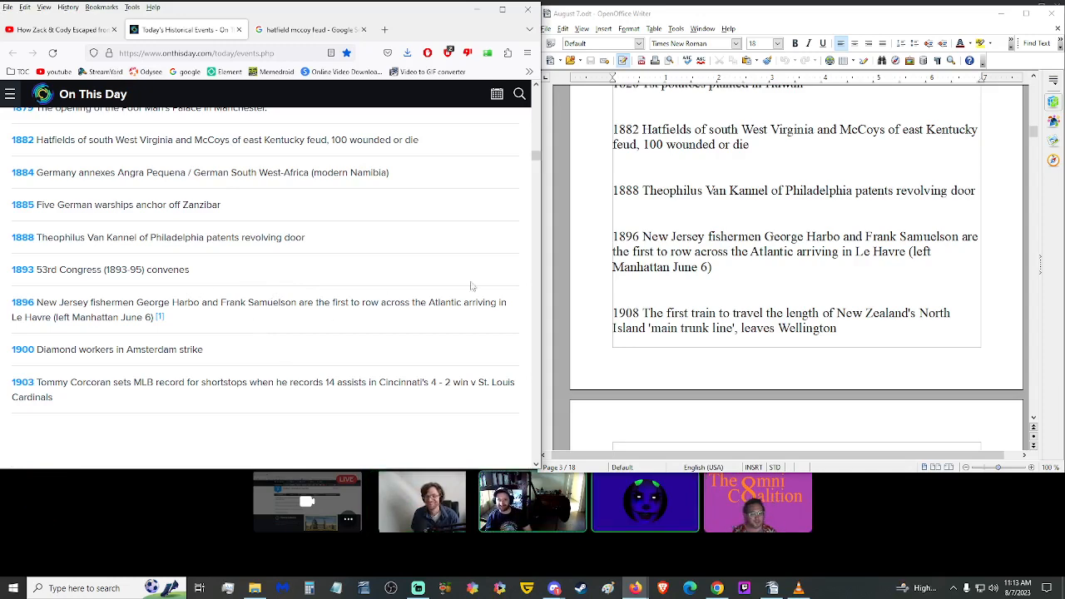
scroll(down, 3)
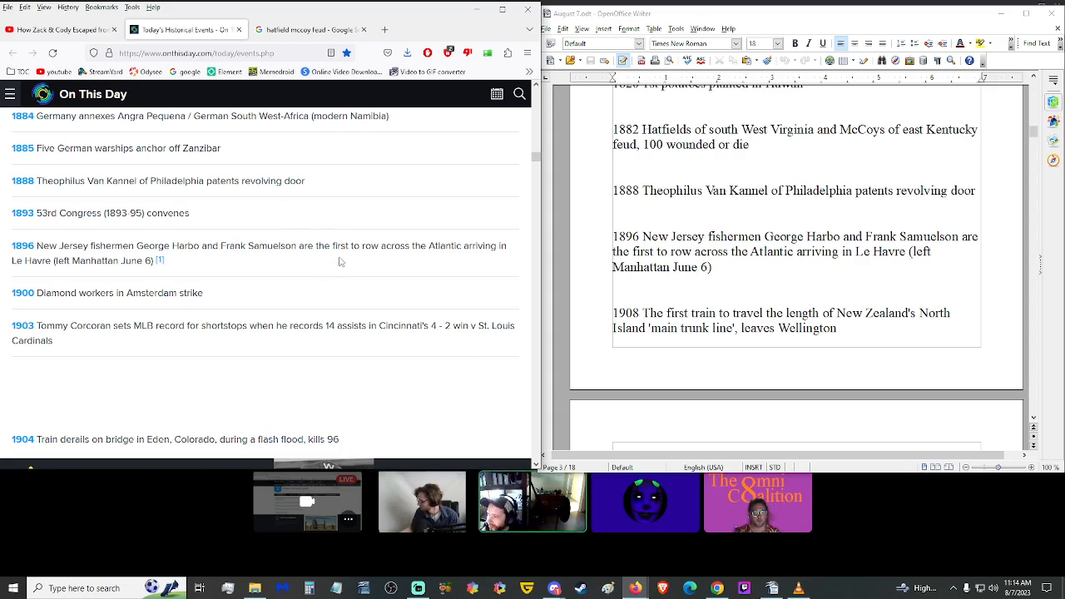
mouse_move(352, 273)
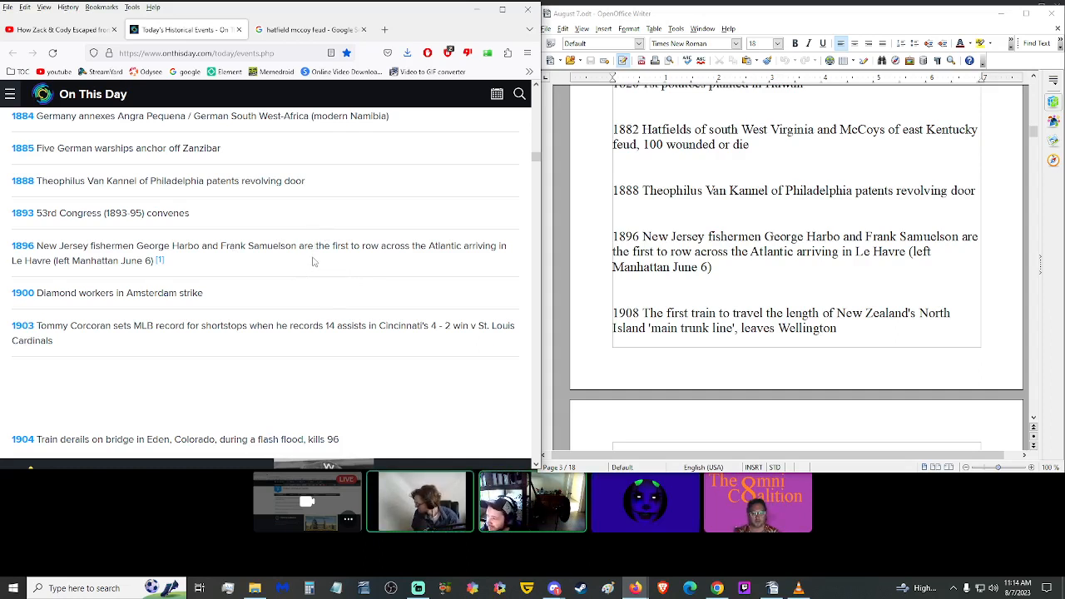
mouse_move(311, 276)
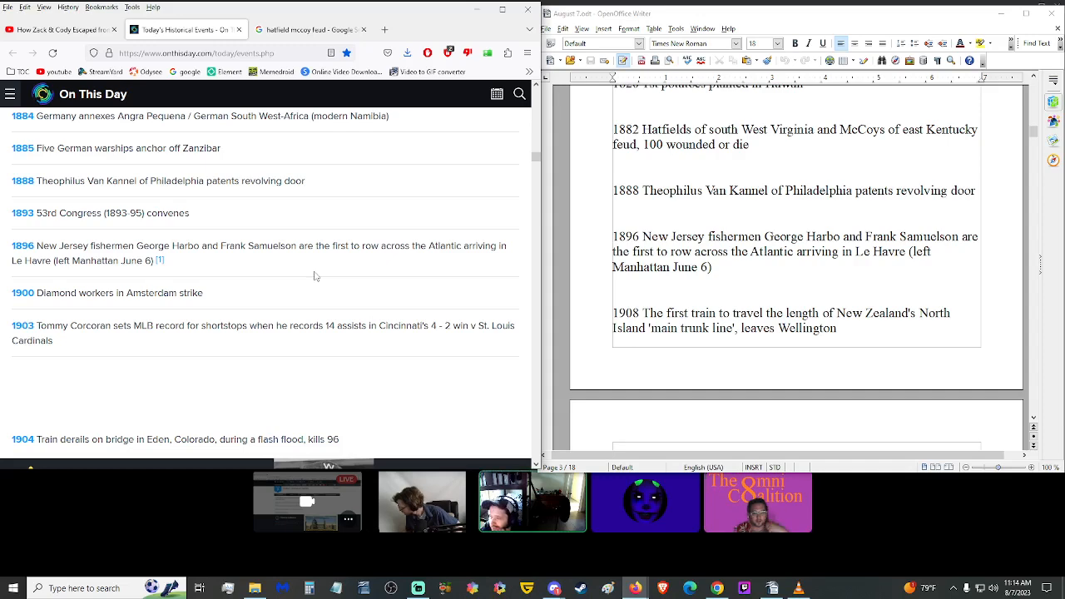
scroll(down, 3)
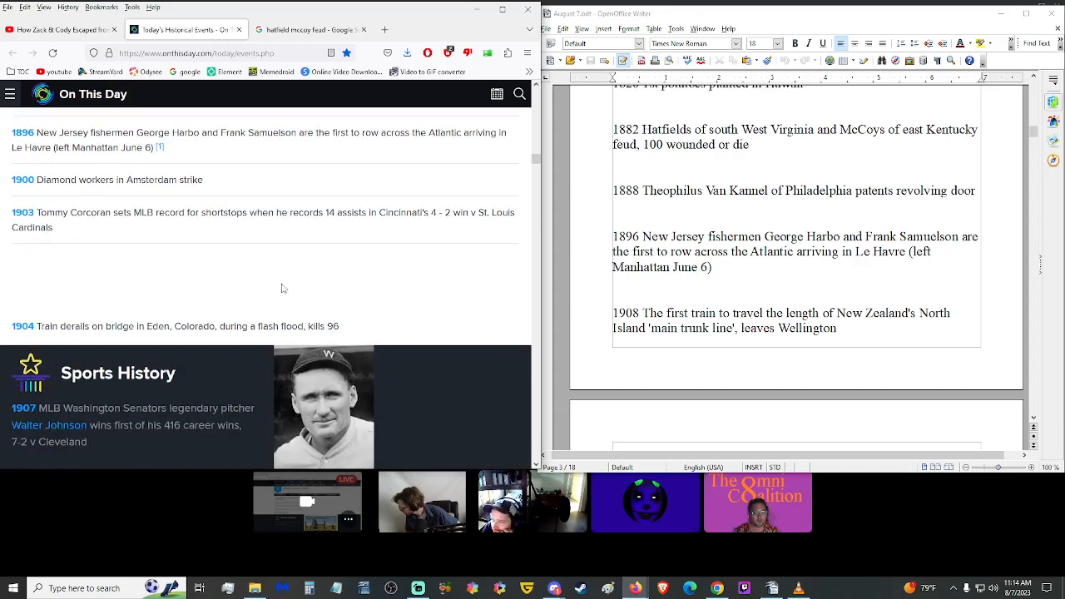
scroll(down, 3)
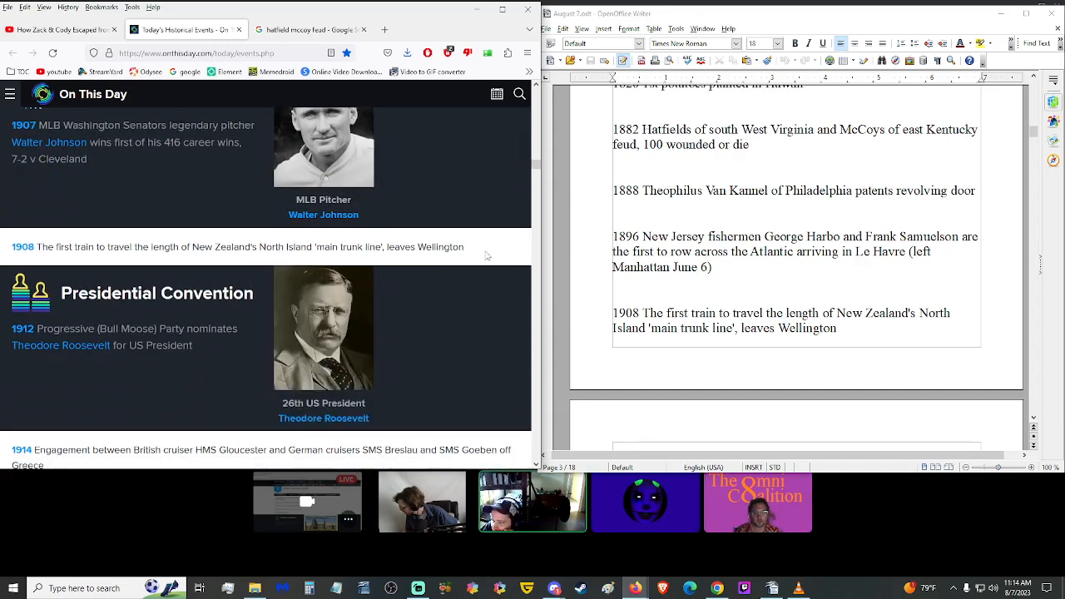
mouse_move(476, 253)
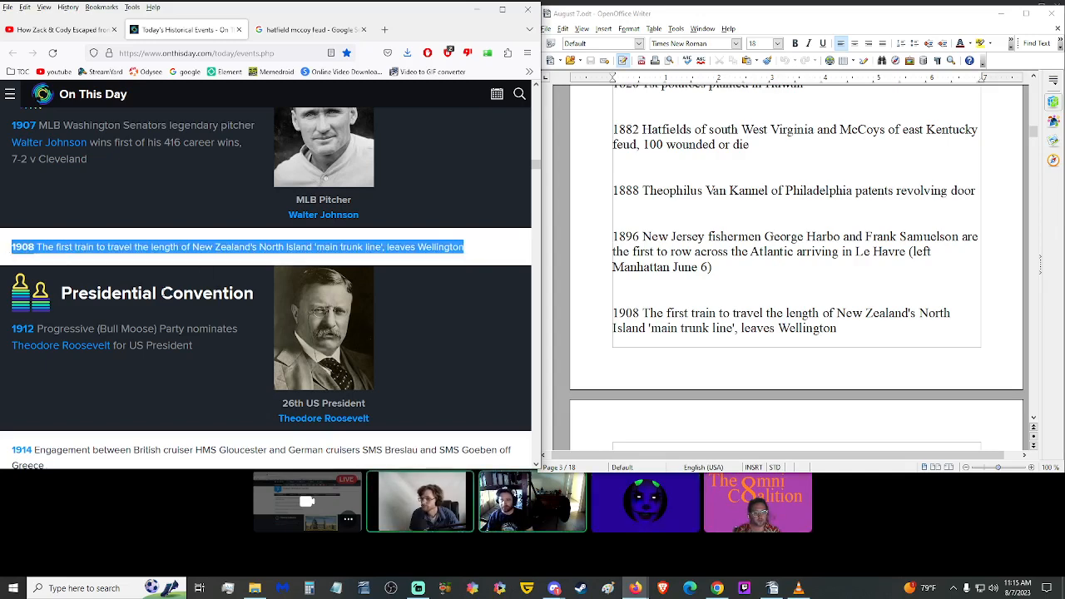
Step: Scroll back to compare, then continue down to the 1908 New Zealand main trunk line entry
scroll(up, 3)
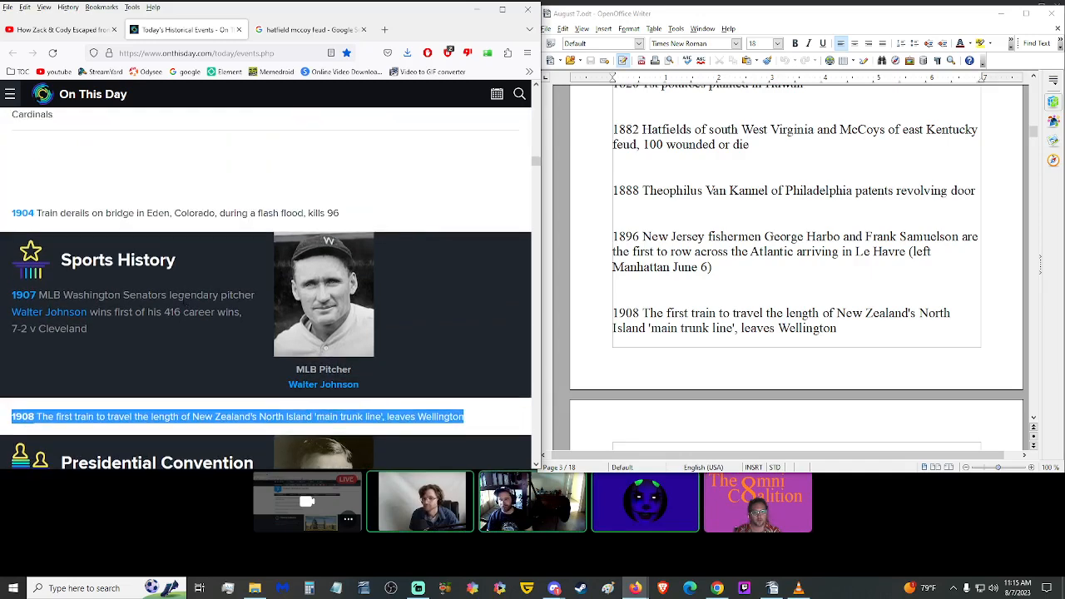
scroll(up, 3)
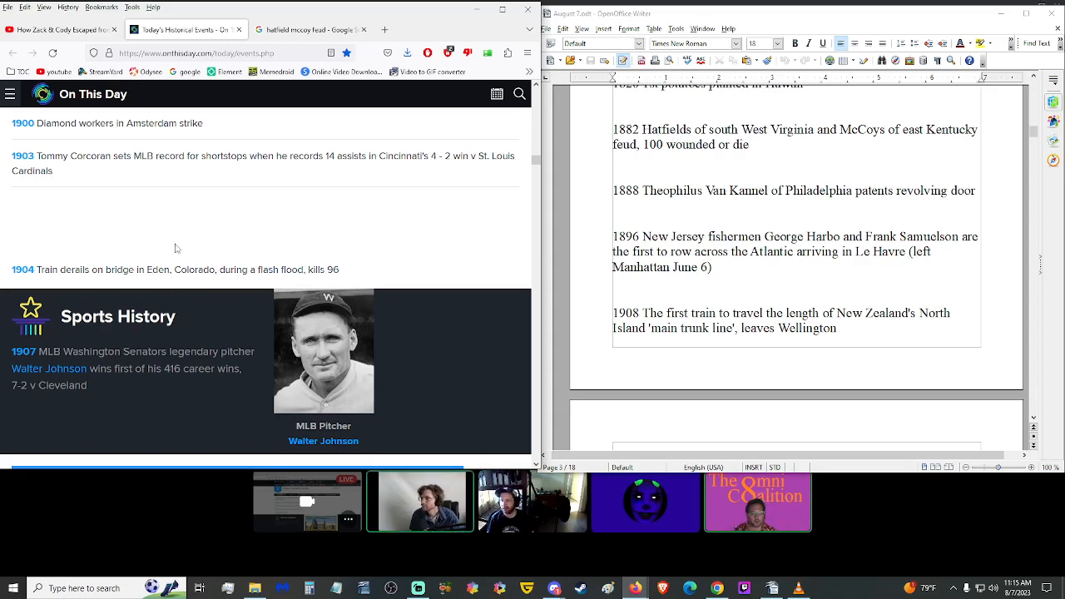
triple_click(166, 269)
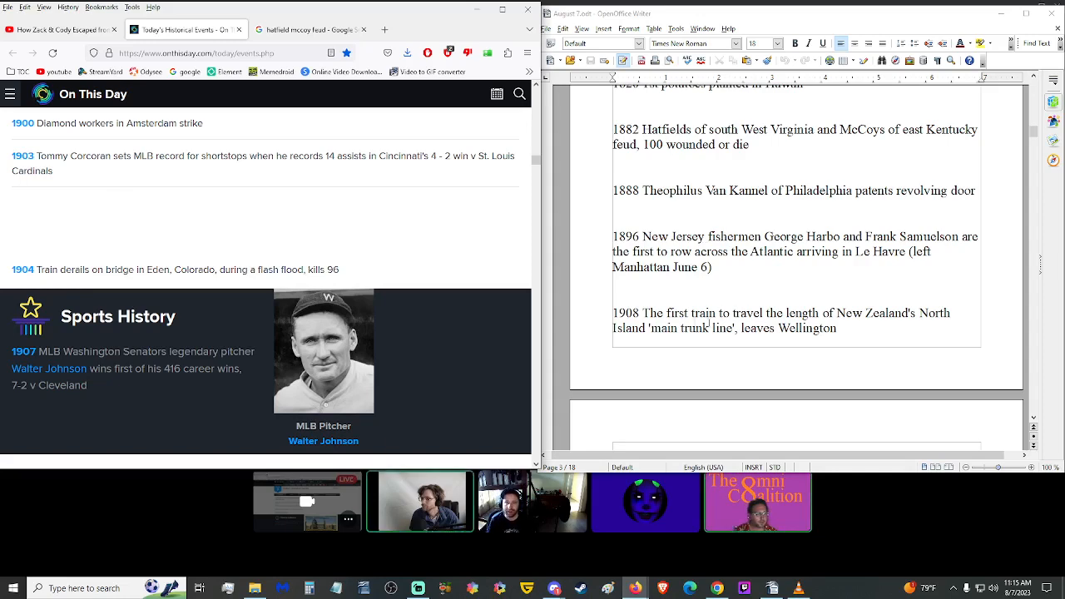
scroll(down, 3)
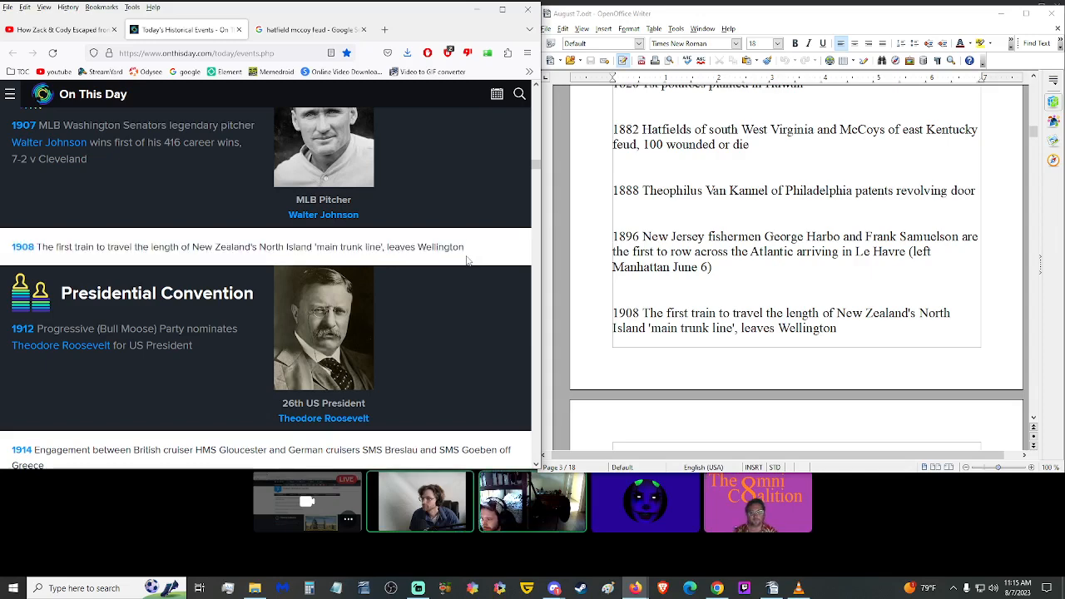
mouse_move(463, 296)
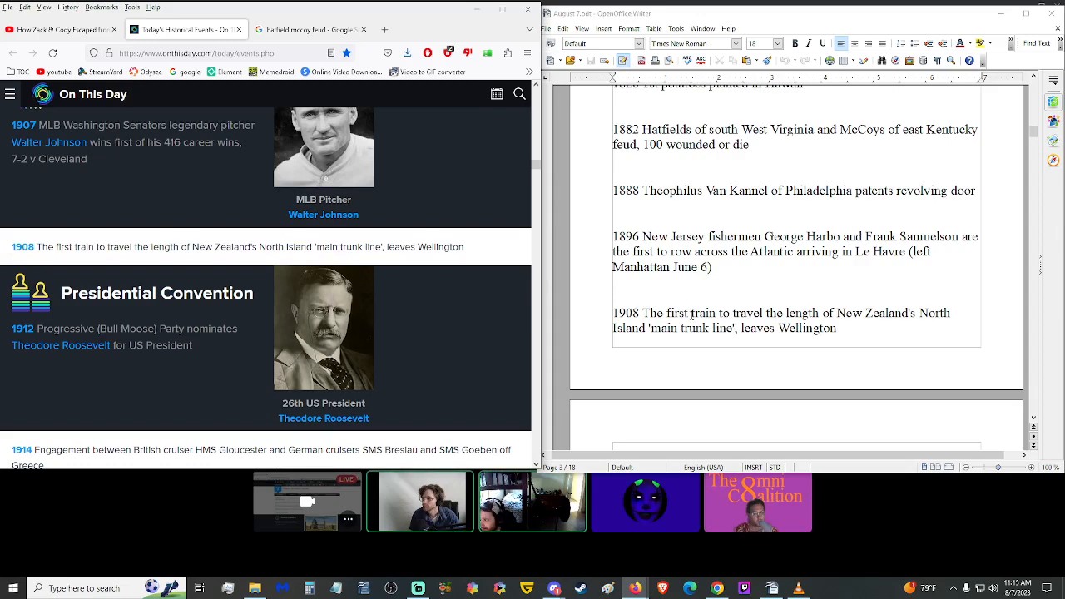
Step: Scroll the On This Day page to the 1912 Bull Moose entry, highlighting the Roosevelt nomination line
scroll(down, 3)
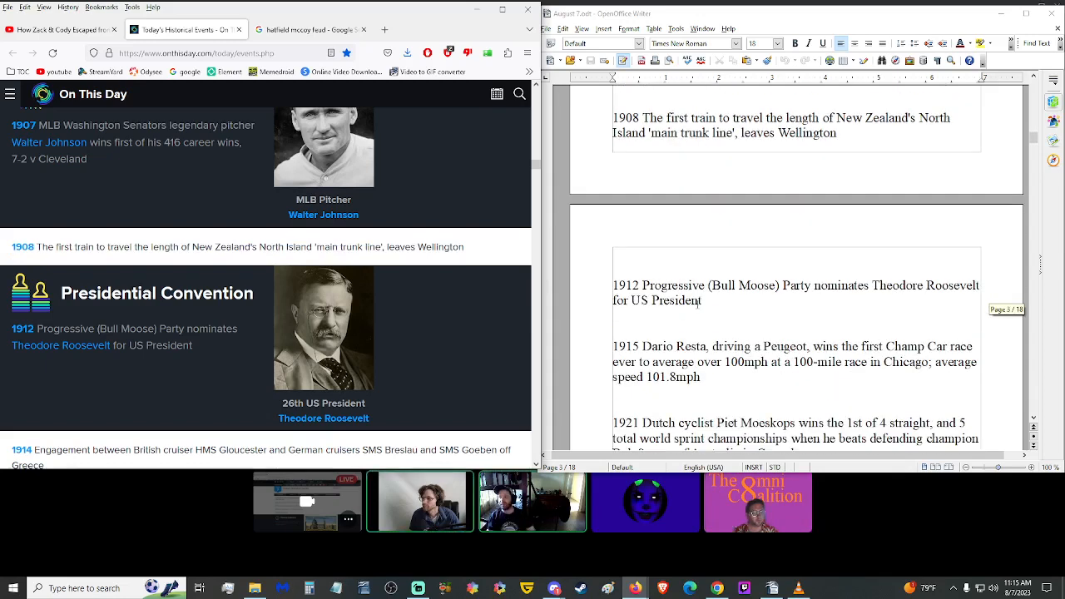
mouse_move(479, 313)
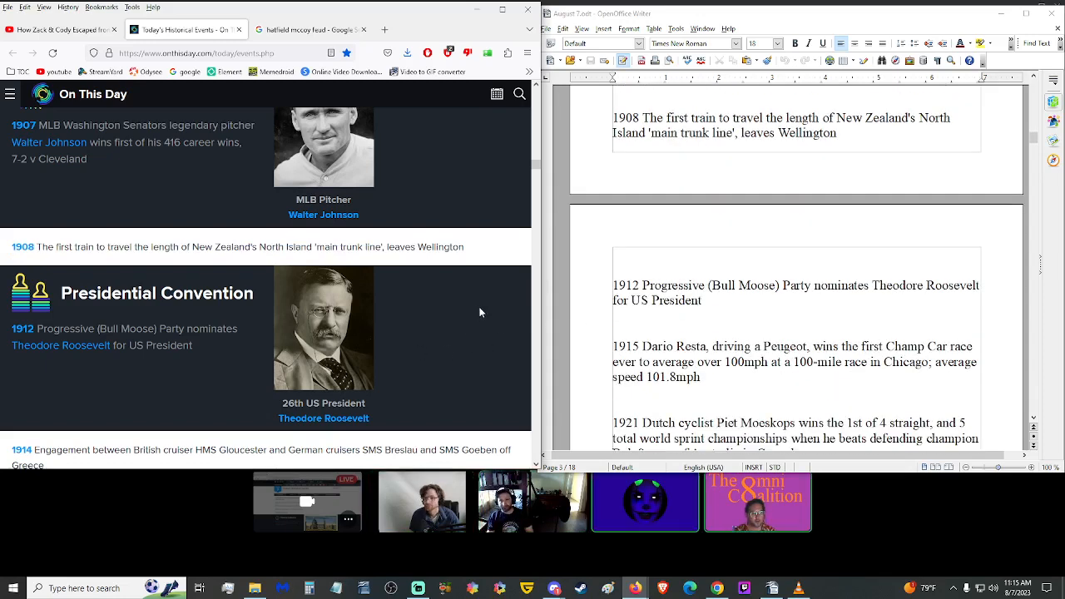
scroll(down, 3)
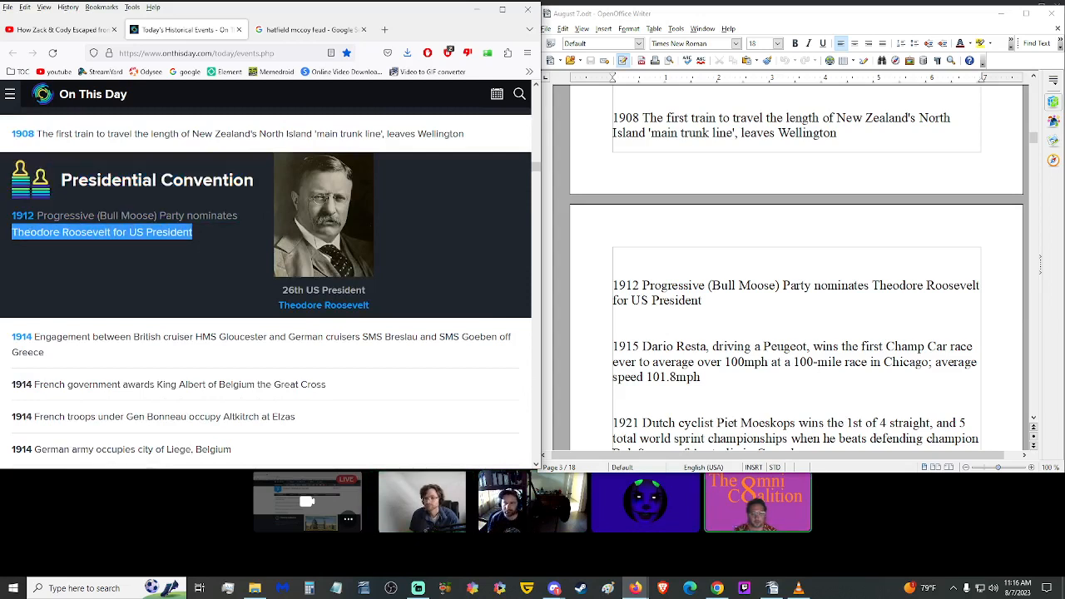
drag(191, 232, 9, 216)
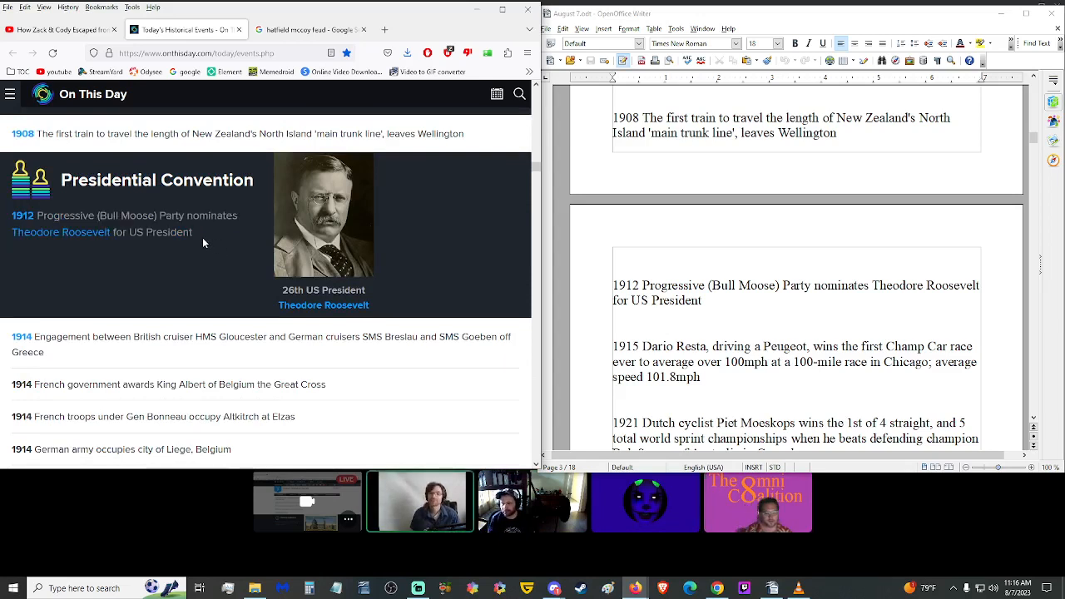
mouse_move(236, 458)
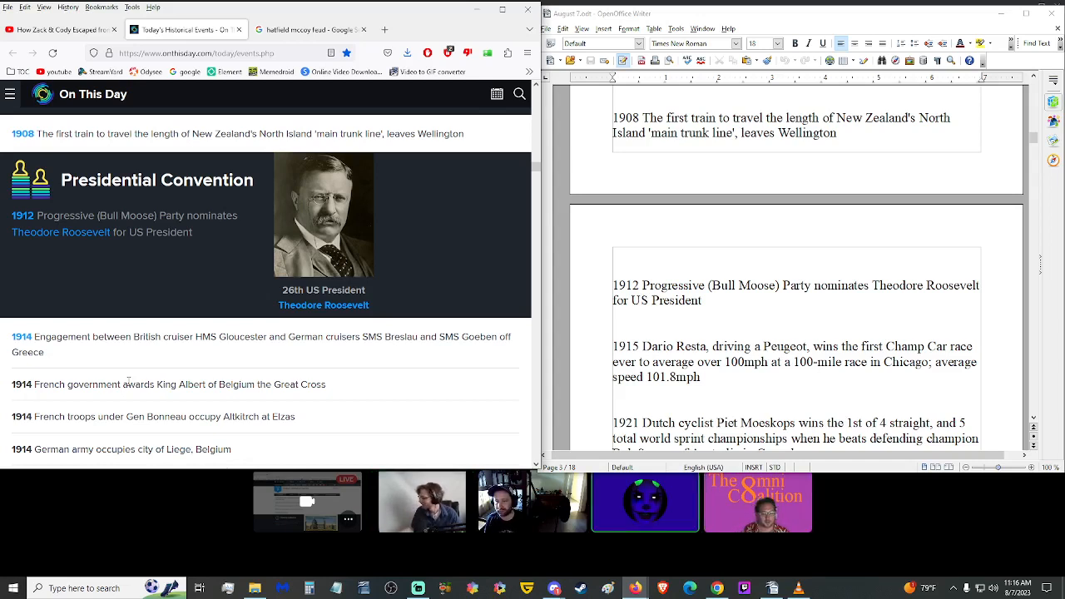
mouse_move(562, 303)
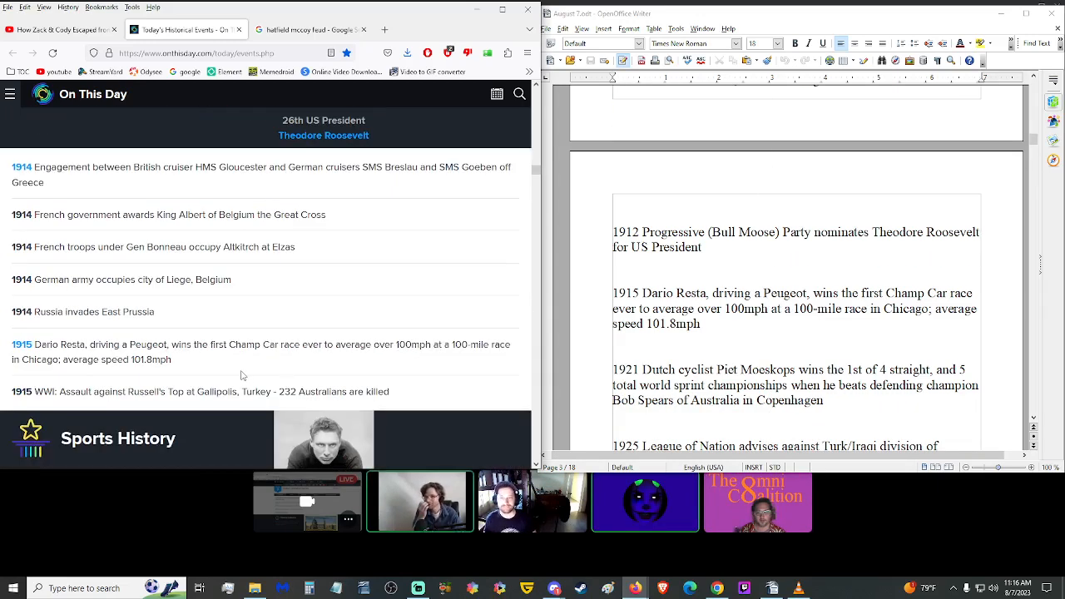
scroll(down, 3)
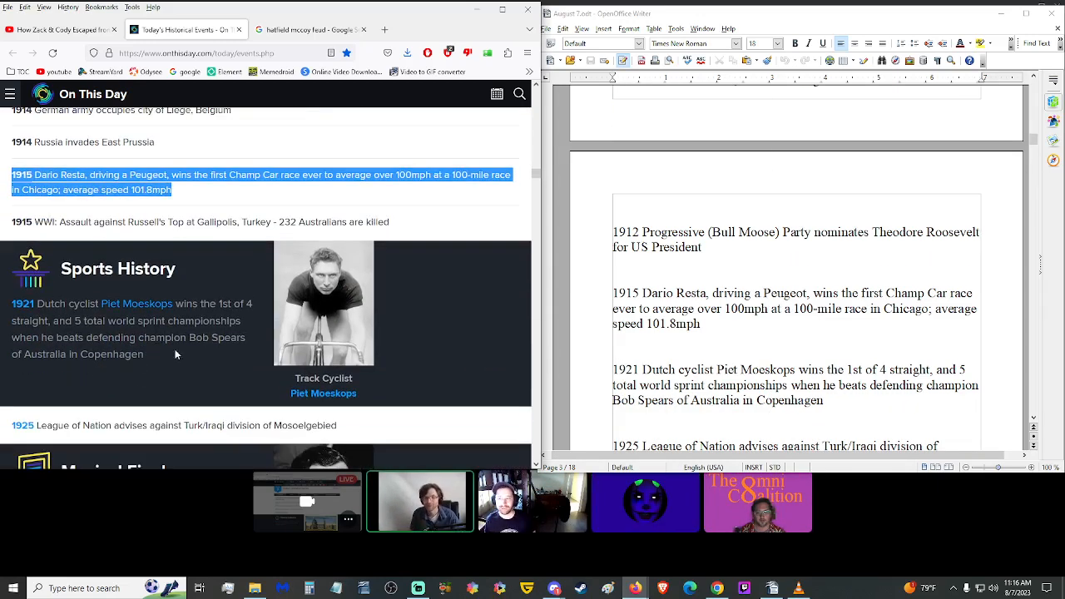
scroll(up, 3)
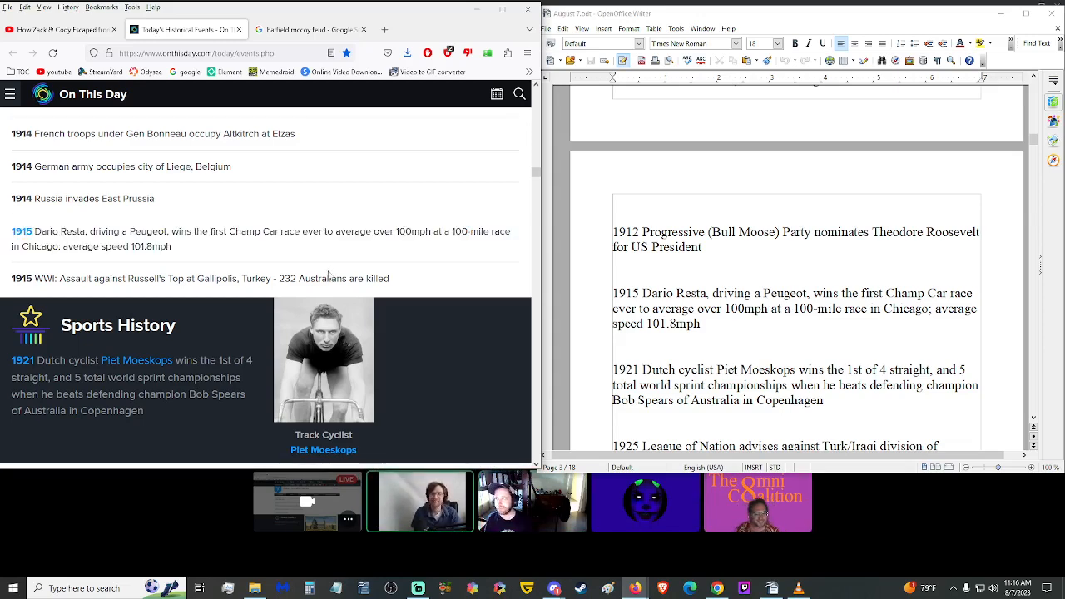
mouse_move(399, 298)
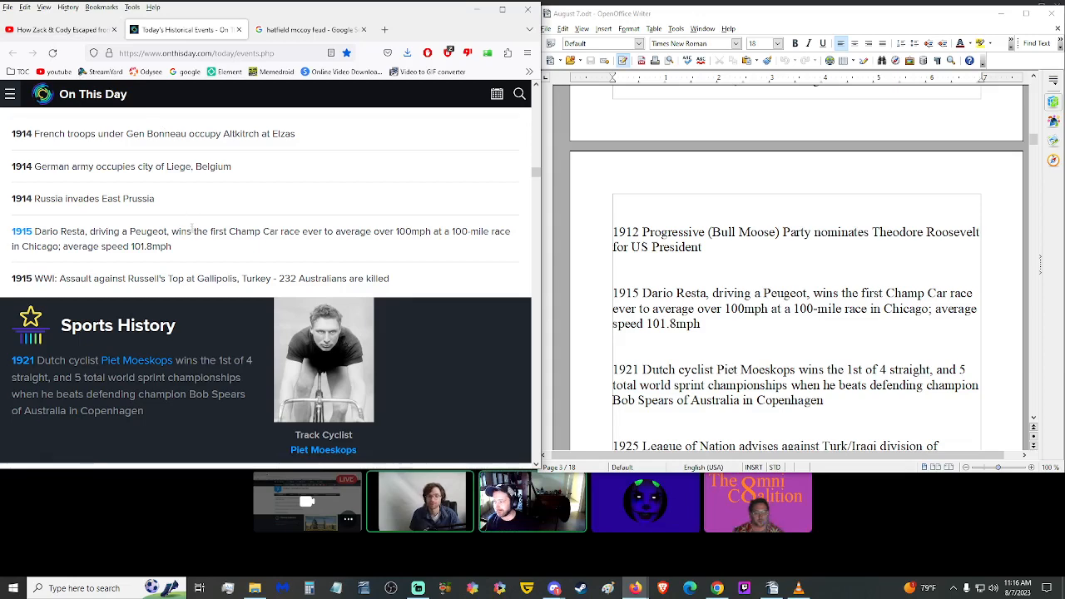
Step: Pick out 'Peugeot' in the 1915 Dario Resta entry and switch to the Google search tab
double_click(147, 231)
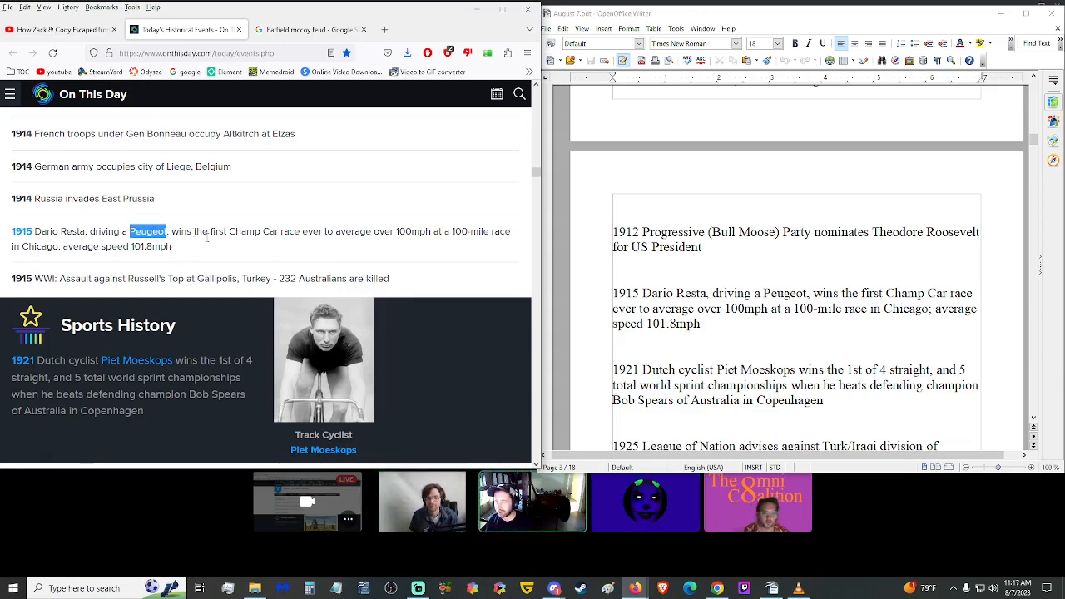
click(203, 236)
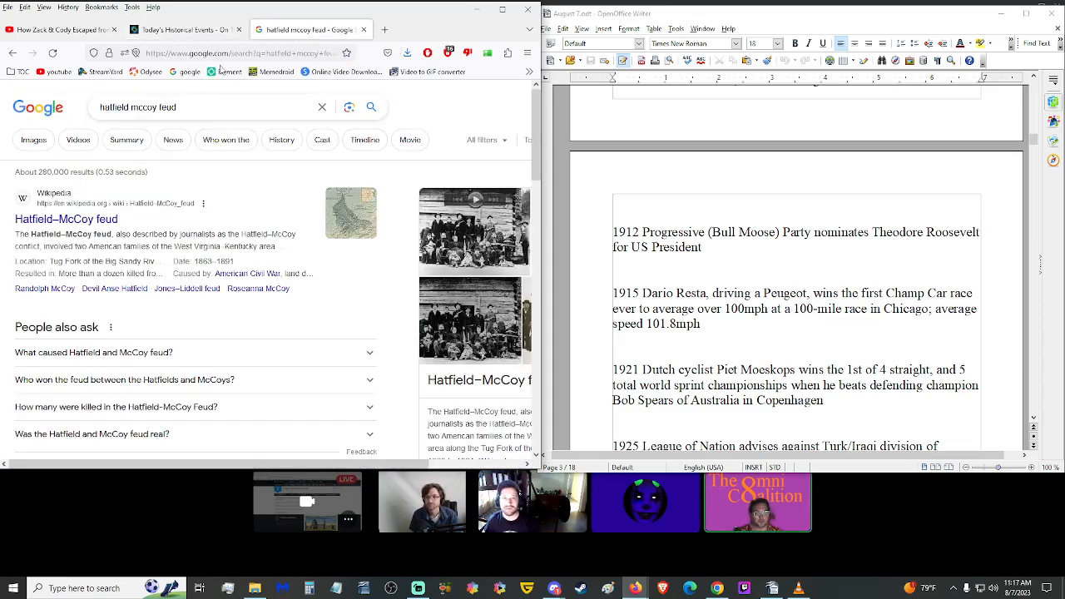
Step: Search Google Images for Peugeot, refined to 'Peugeot 1915'
text(Peugeot)
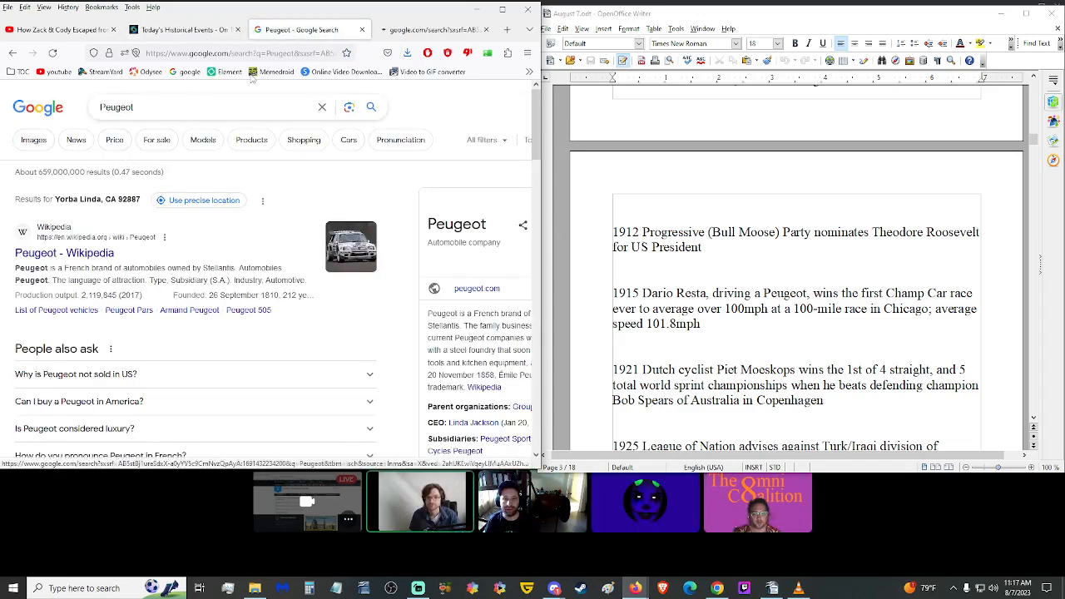
click(167, 30)
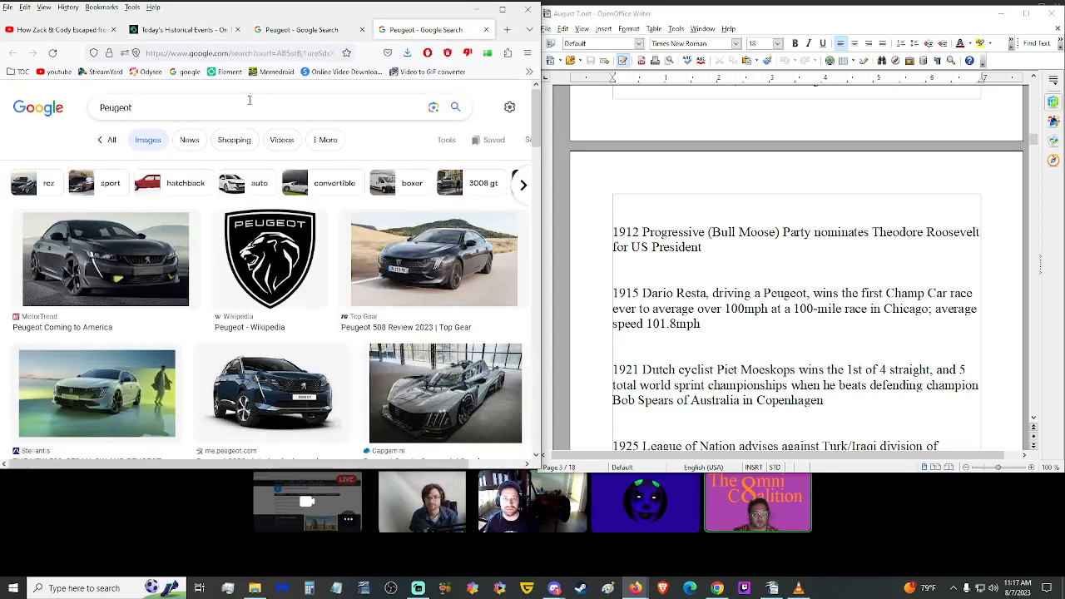
text(1915)
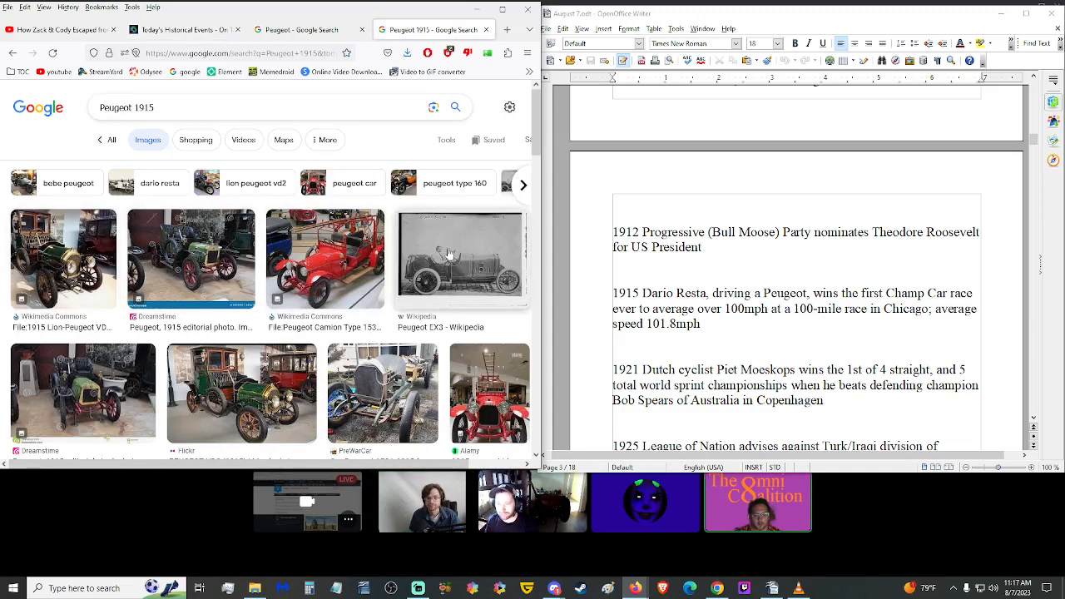
Step: View the Peugeot EX3 and 1913 race car photo previews, then return to the On This Day page
click(459, 258)
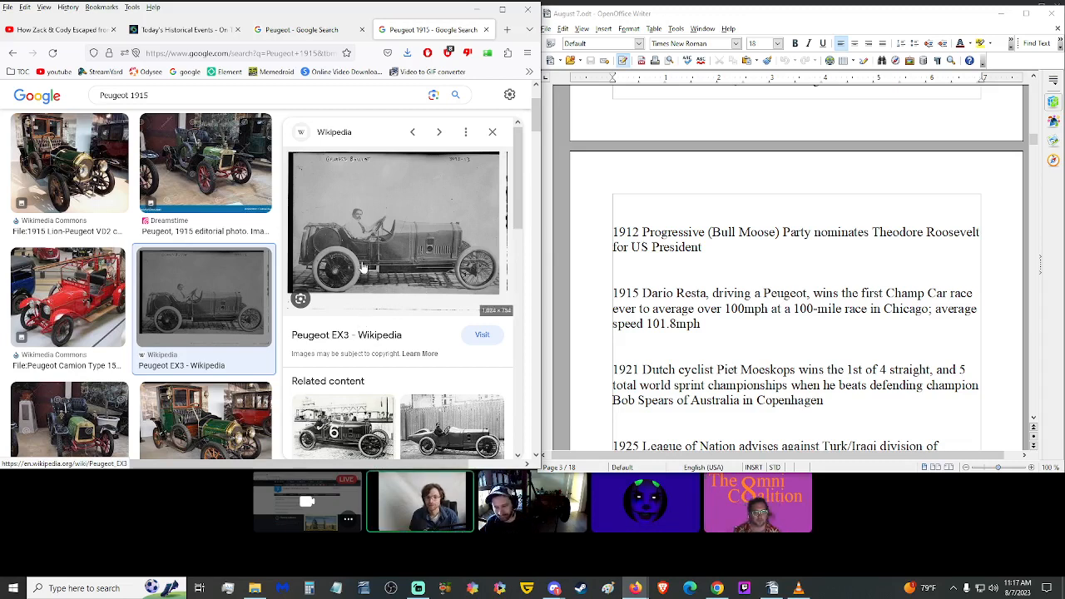
mouse_move(346, 369)
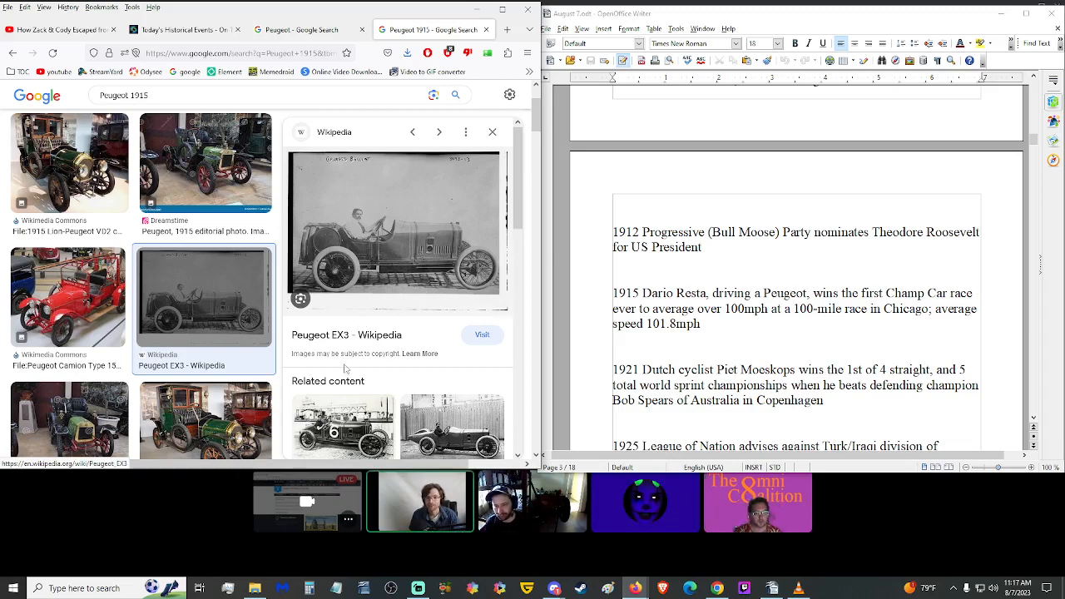
click(439, 131)
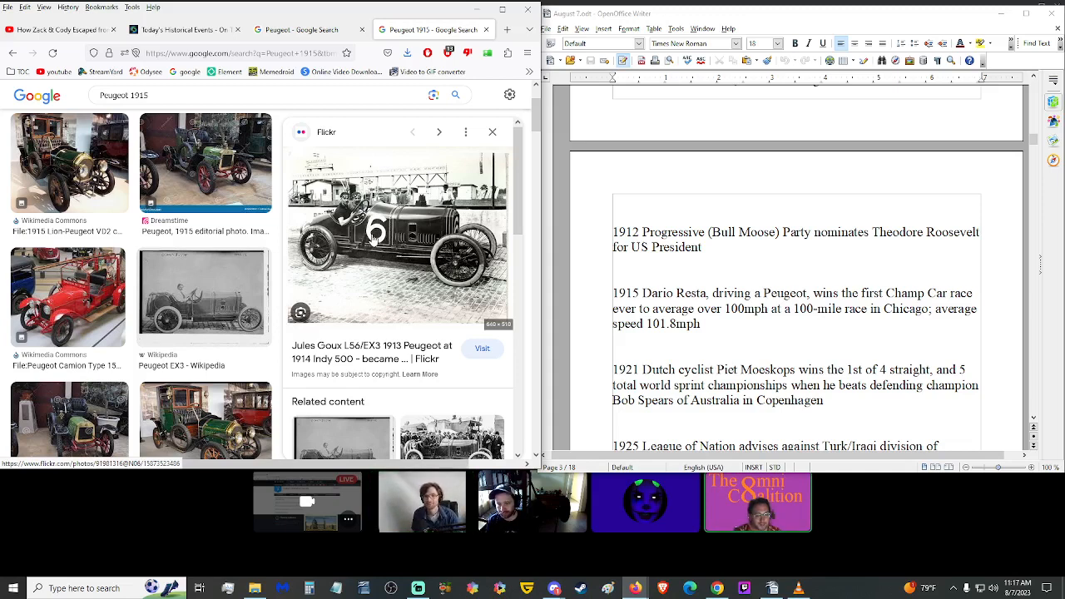
click(180, 30)
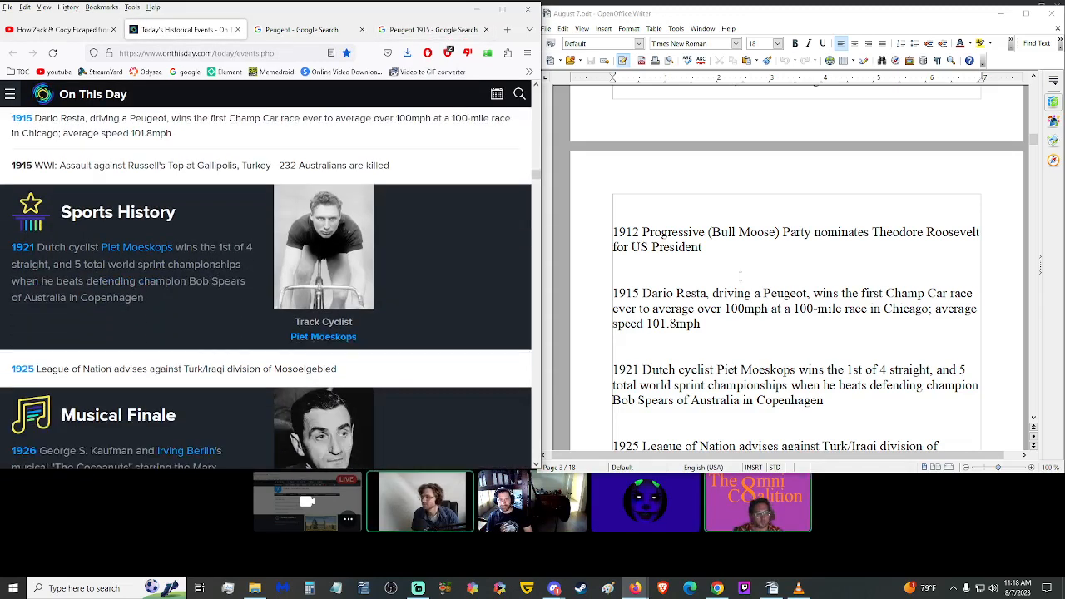
Step: Scroll the On This Day page past the 1925 League of Nations entry to the 1926 The Cocoanuts musical
scroll(down, 3)
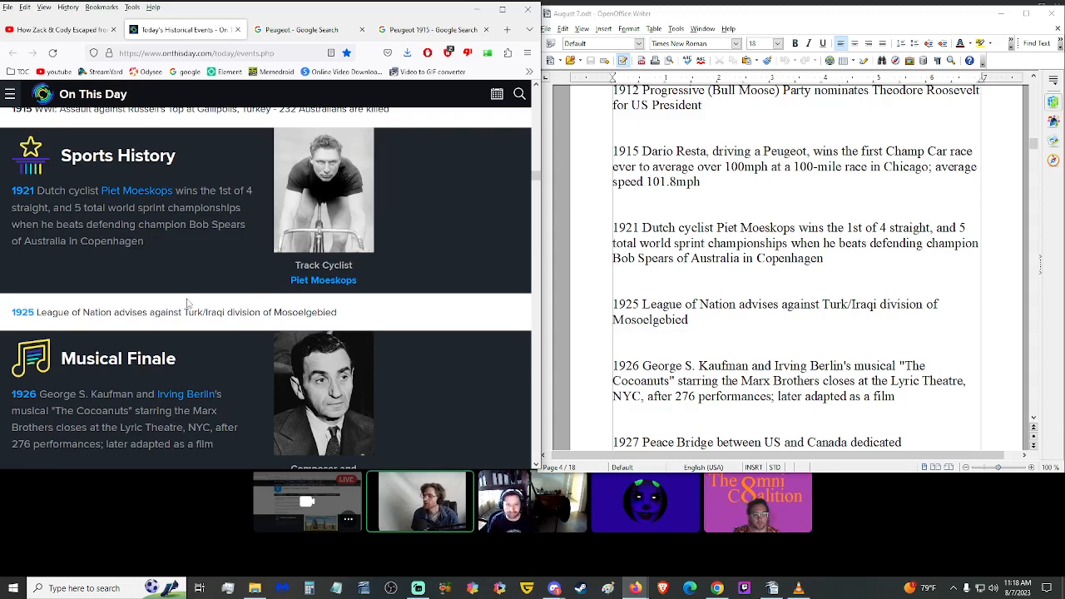
mouse_move(186, 273)
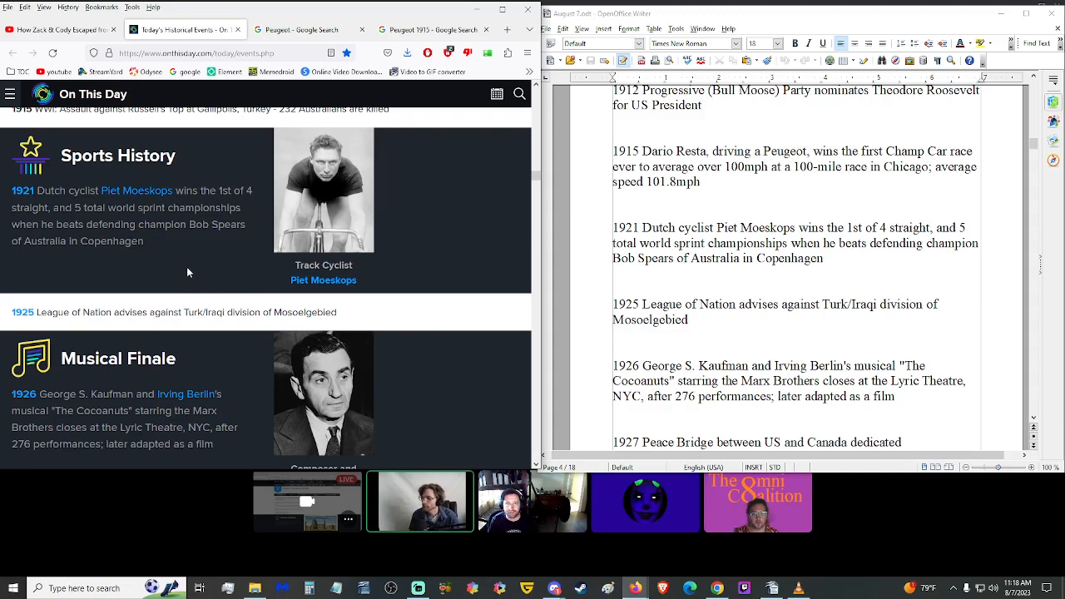
mouse_move(177, 259)
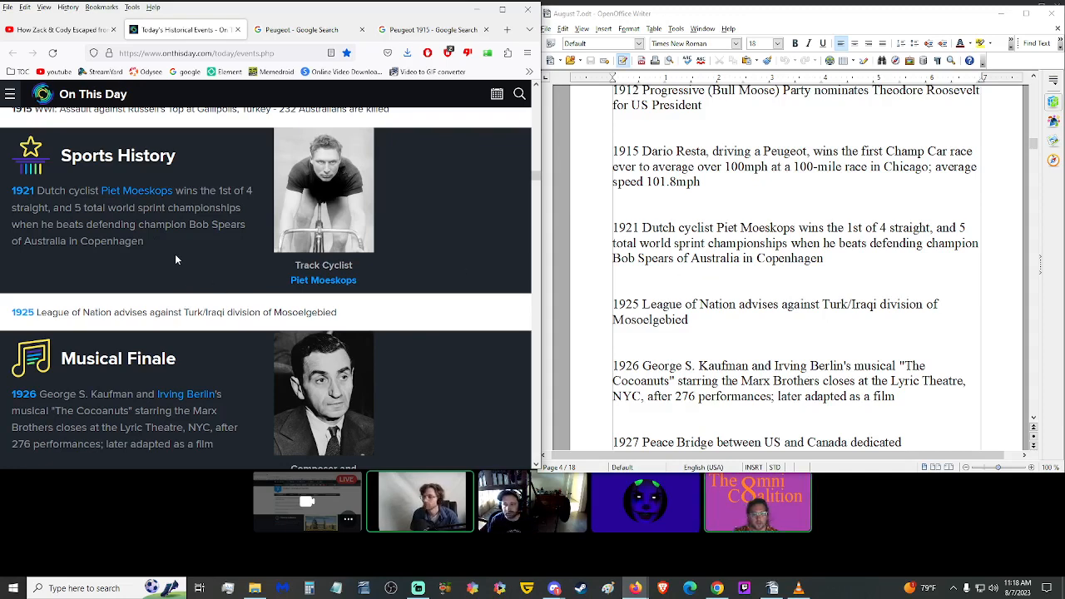
mouse_move(153, 269)
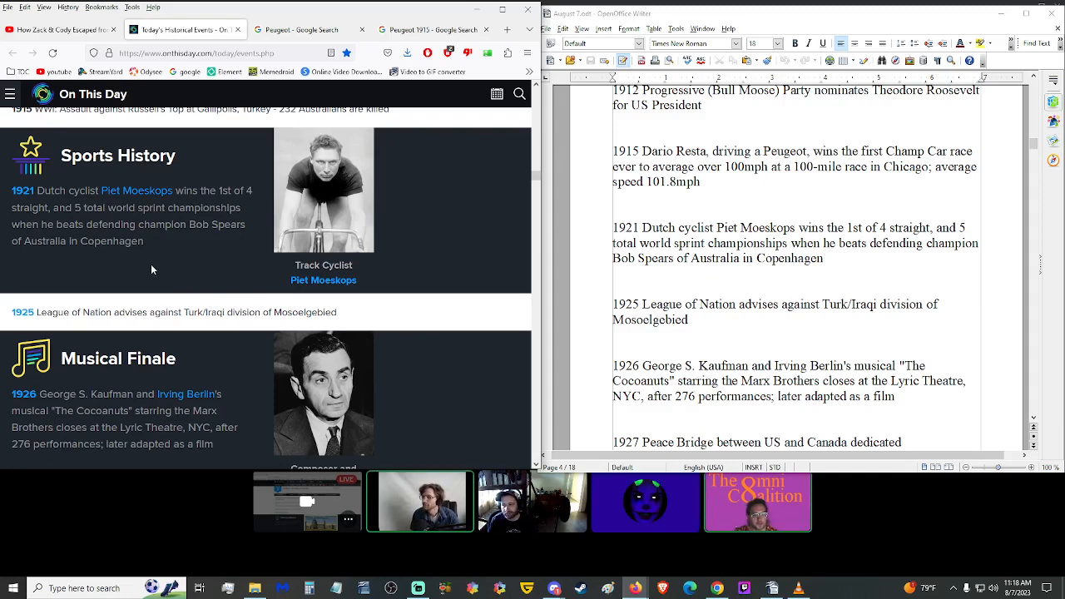
scroll(down, 3)
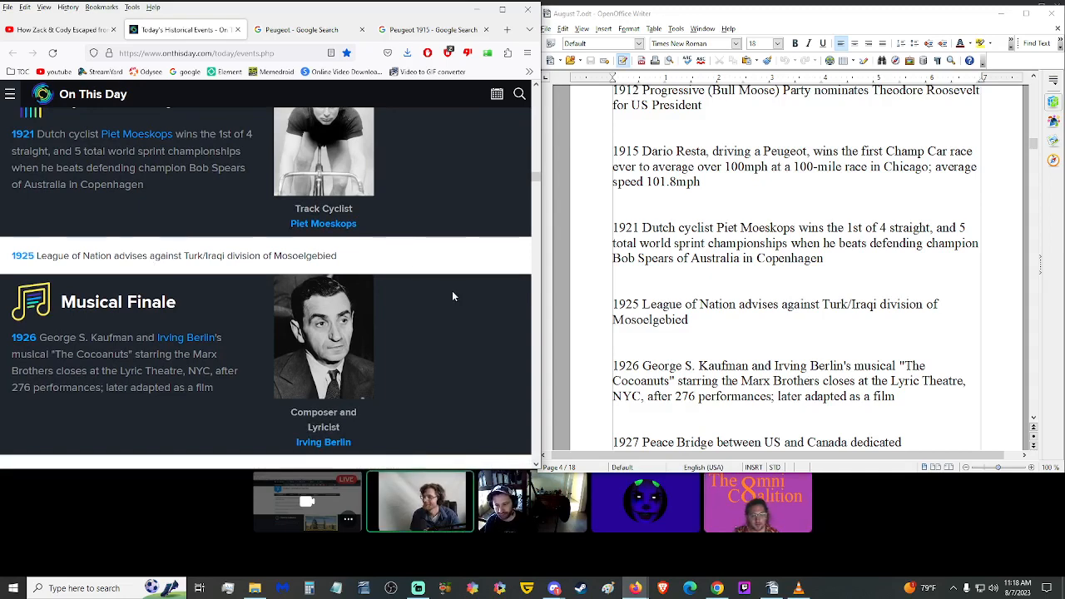
mouse_move(424, 319)
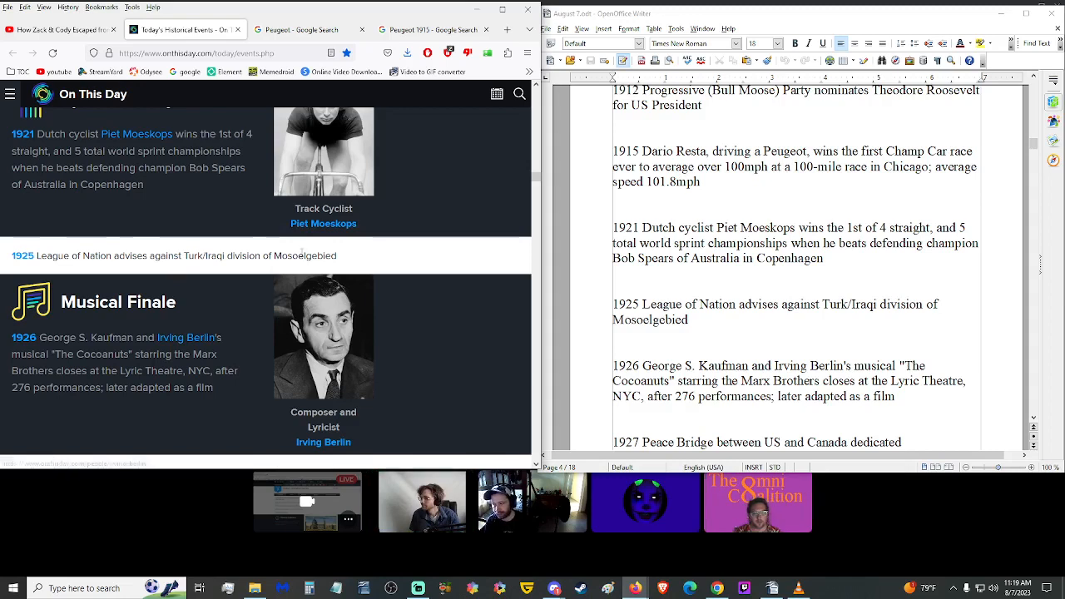
Step: Run a Google search for Mosselgebied, skim the League of Nations results, then return to On This Day
click(303, 30)
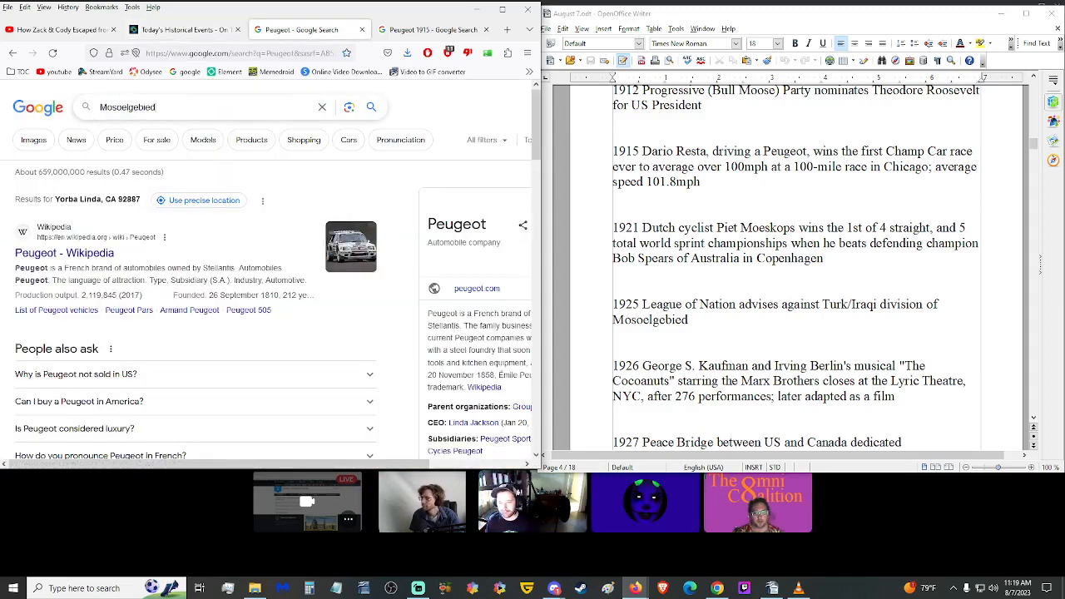
key(Return)
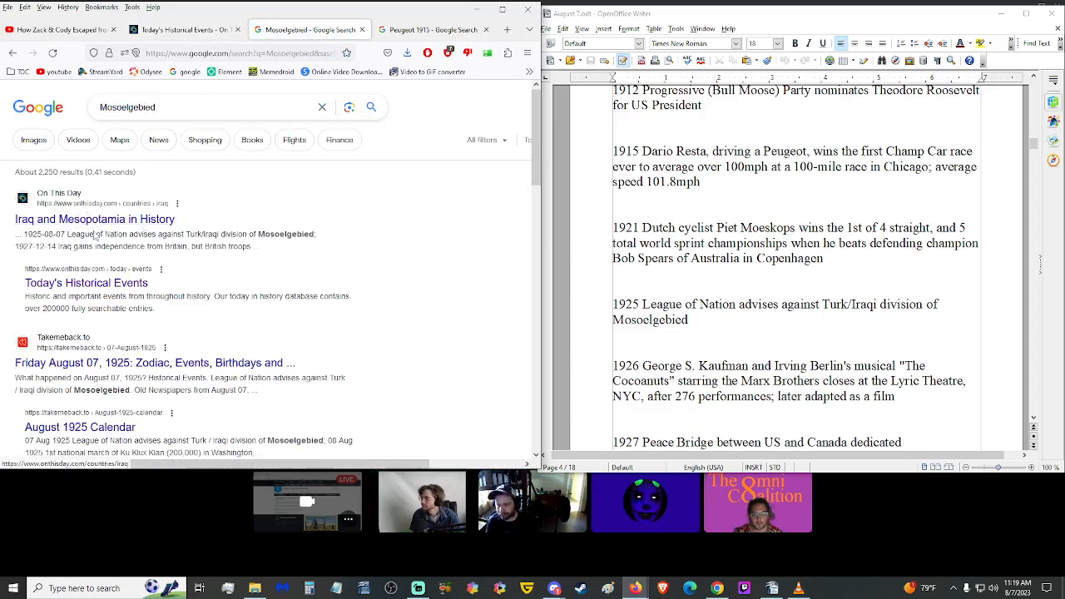
scroll(down, 3)
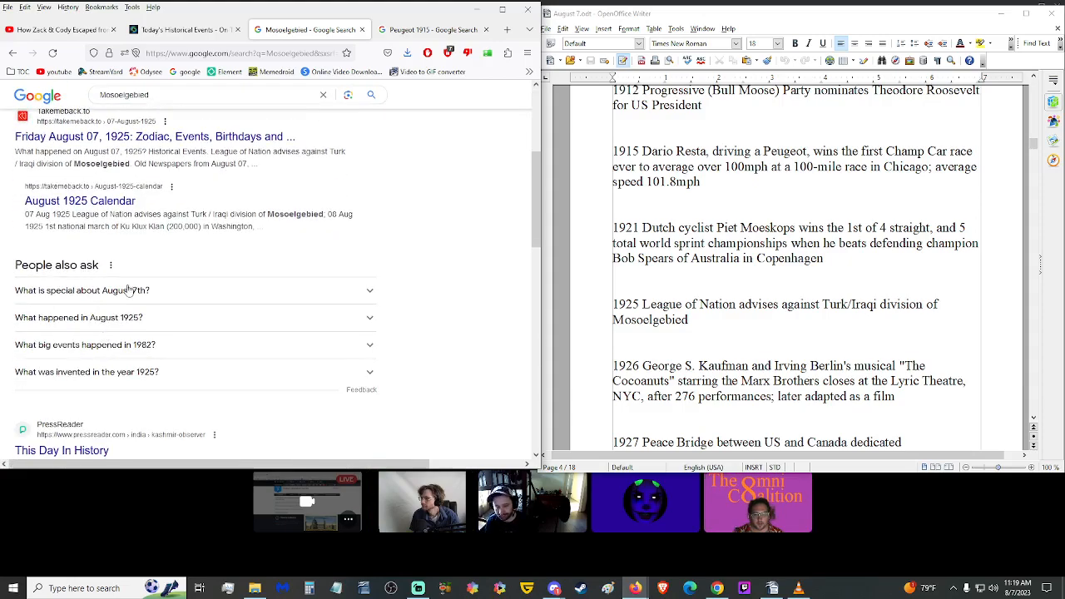
scroll(down, 3)
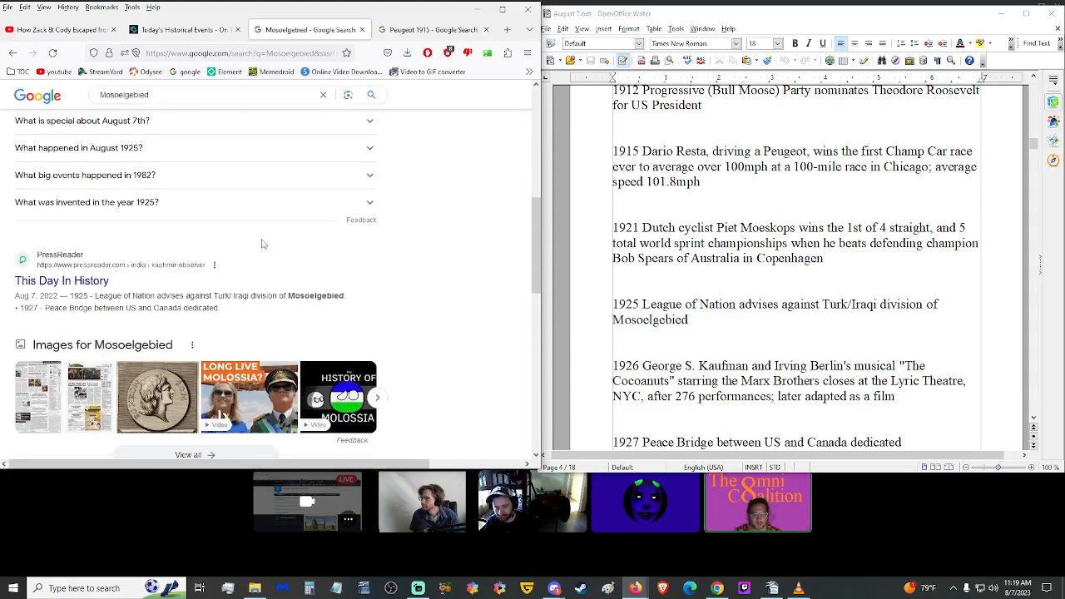
scroll(down, 3)
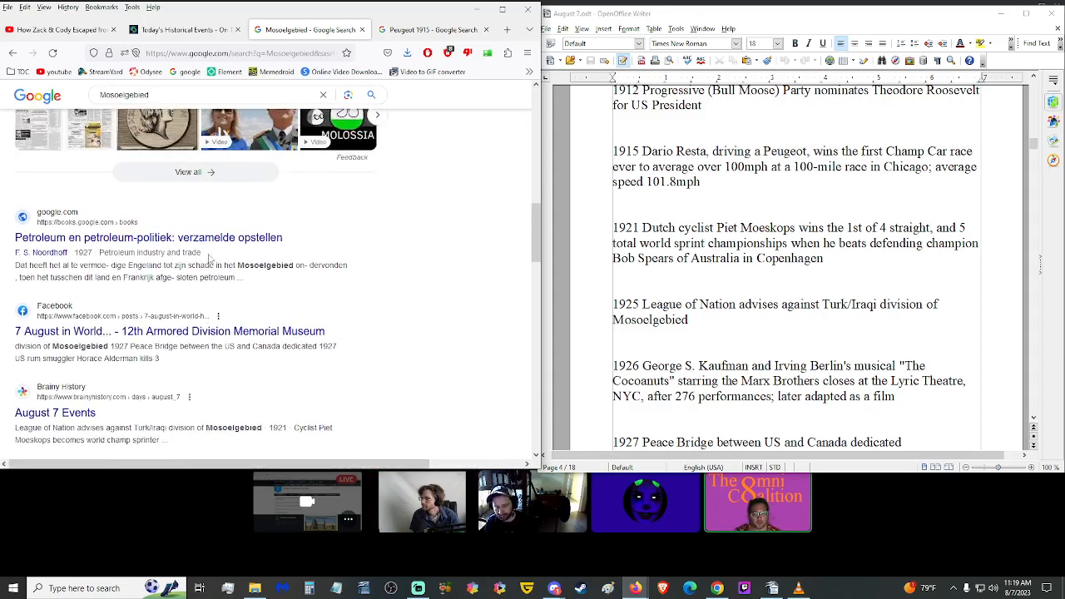
click(180, 30)
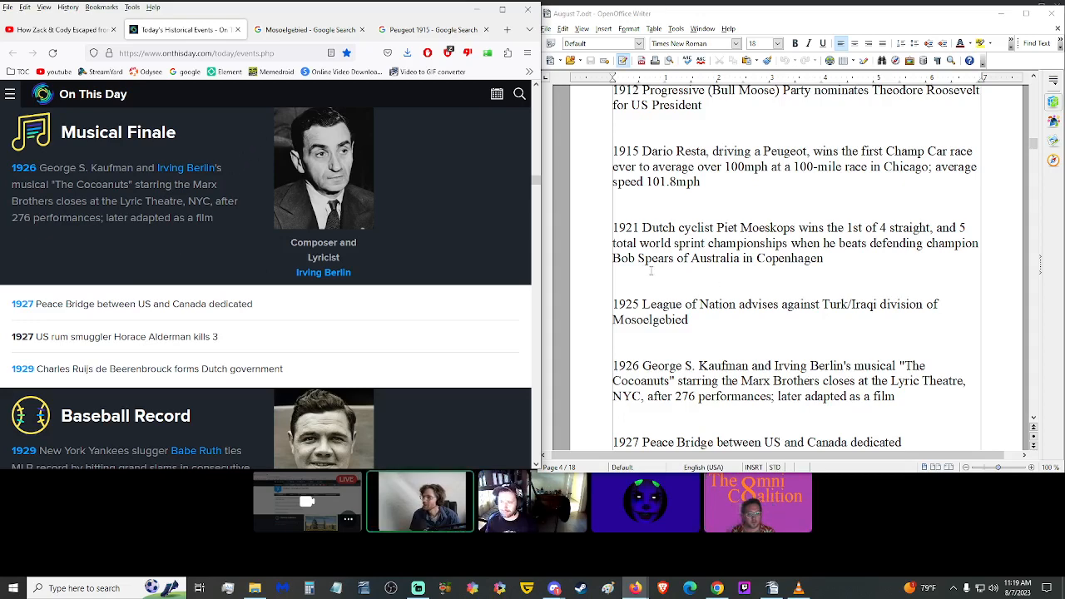
mouse_move(326, 326)
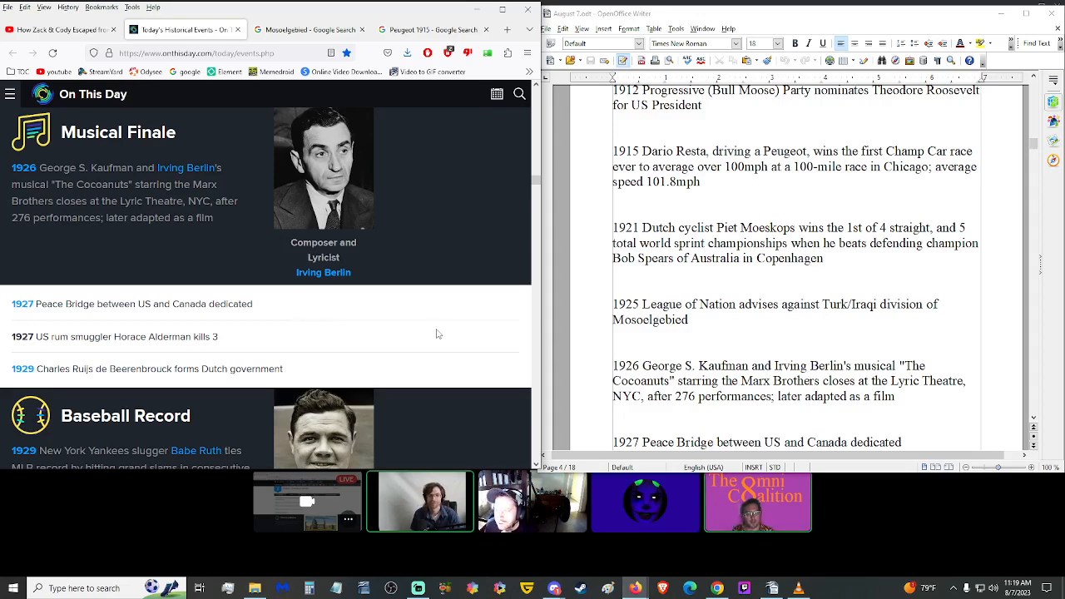
mouse_move(419, 333)
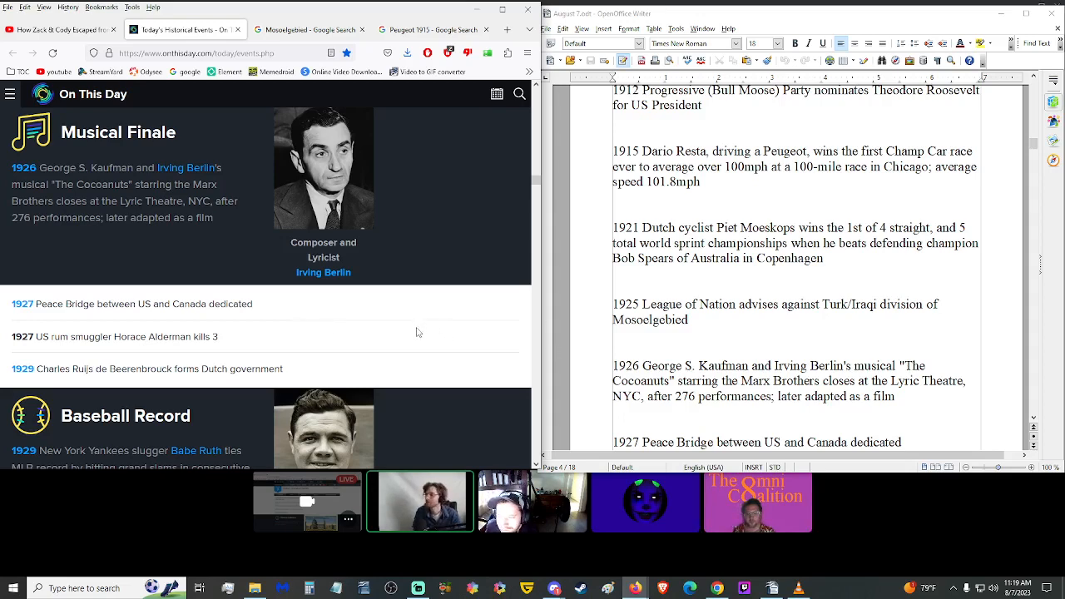
mouse_move(379, 320)
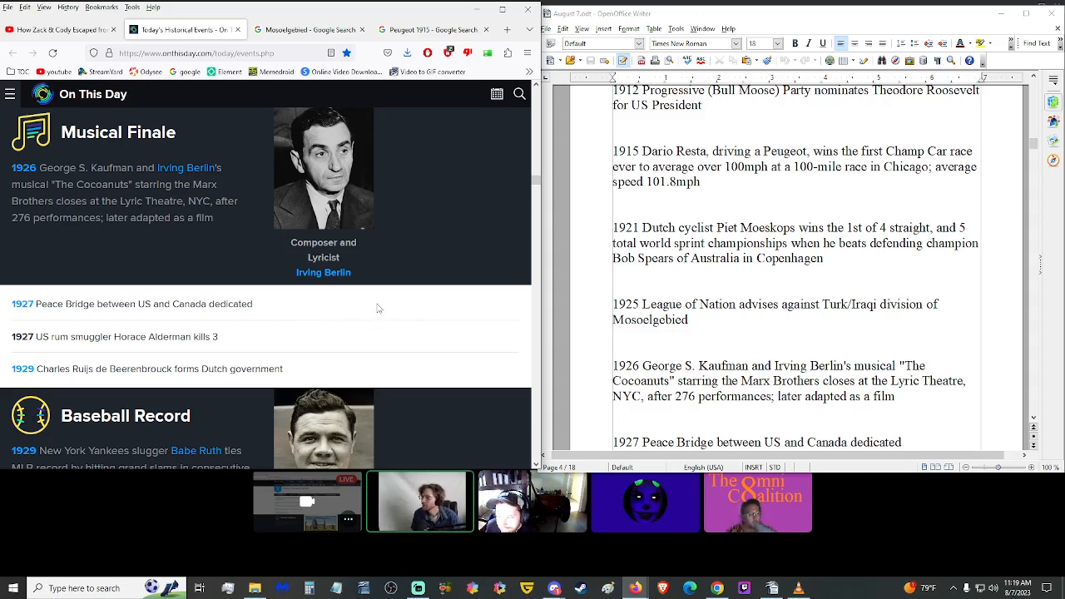
mouse_move(360, 312)
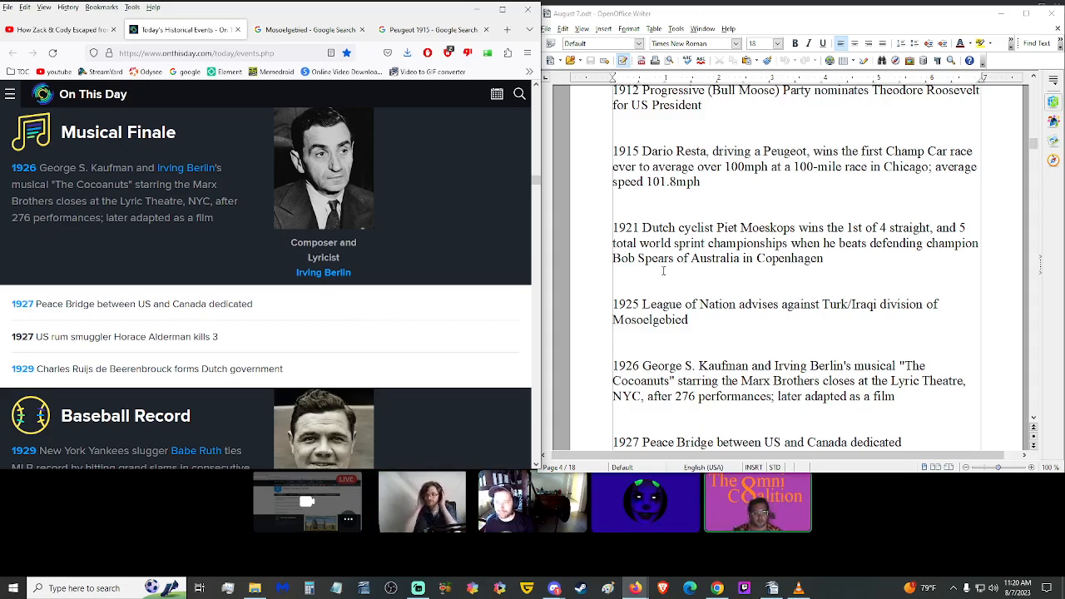
Step: Scroll the On This Day page to the 1927 Peace Bridge and 1929 Babe Ruth entries
scroll(down, 3)
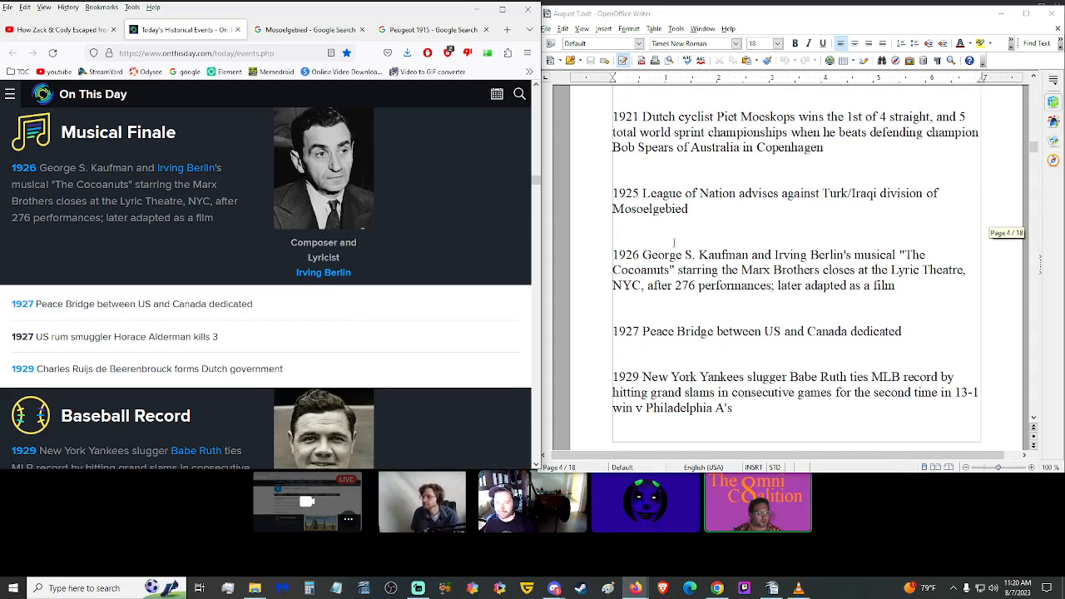
scroll(down, 3)
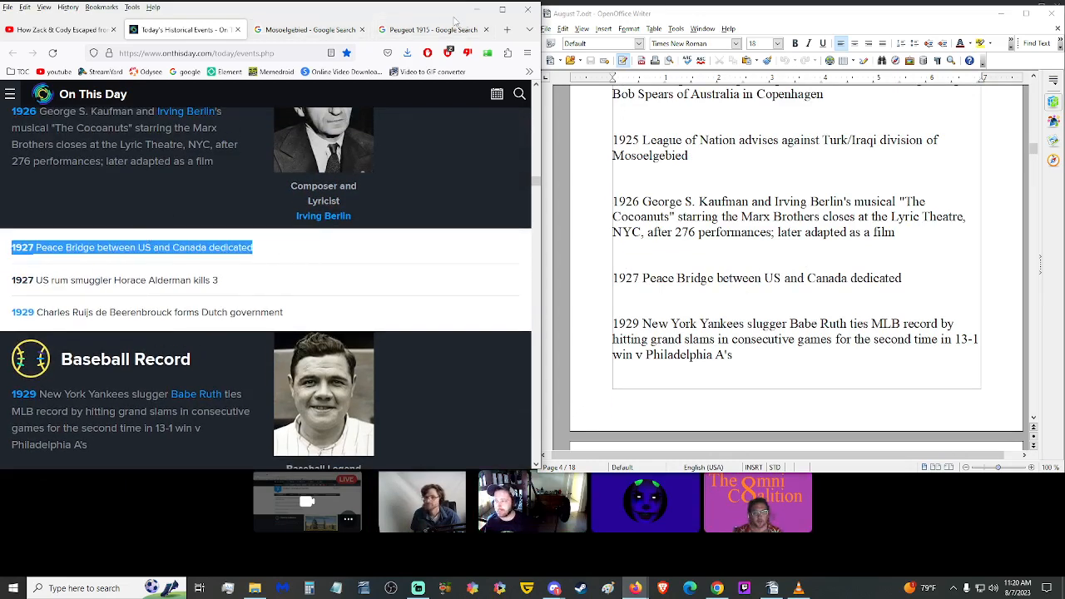
Step: Browse Google image results of the 1927 Peace Bridge dedication ceremony, then return to On This Day
click(431, 30)
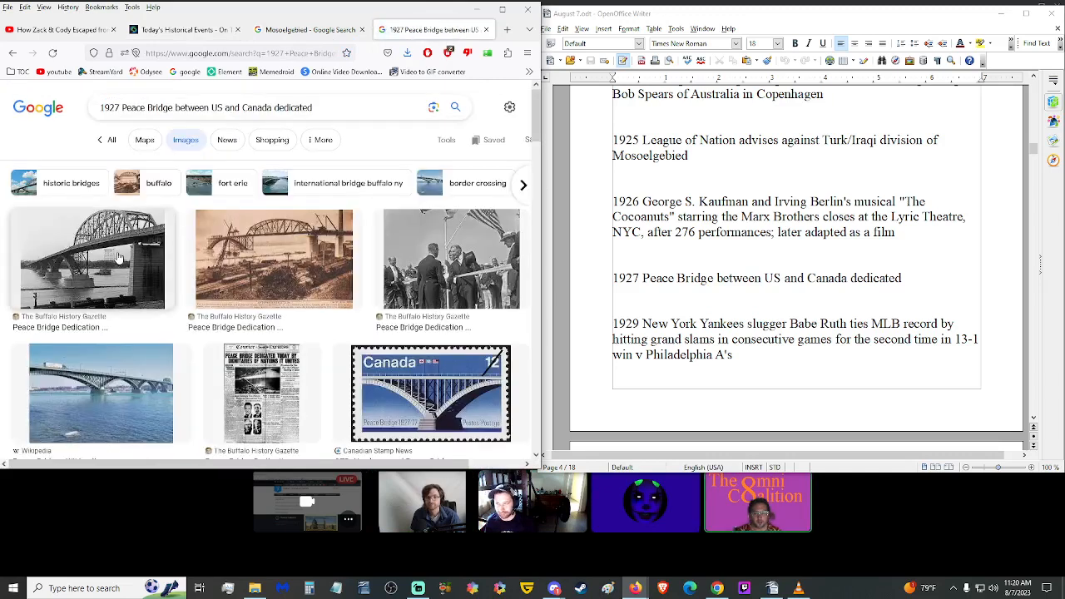
click(91, 258)
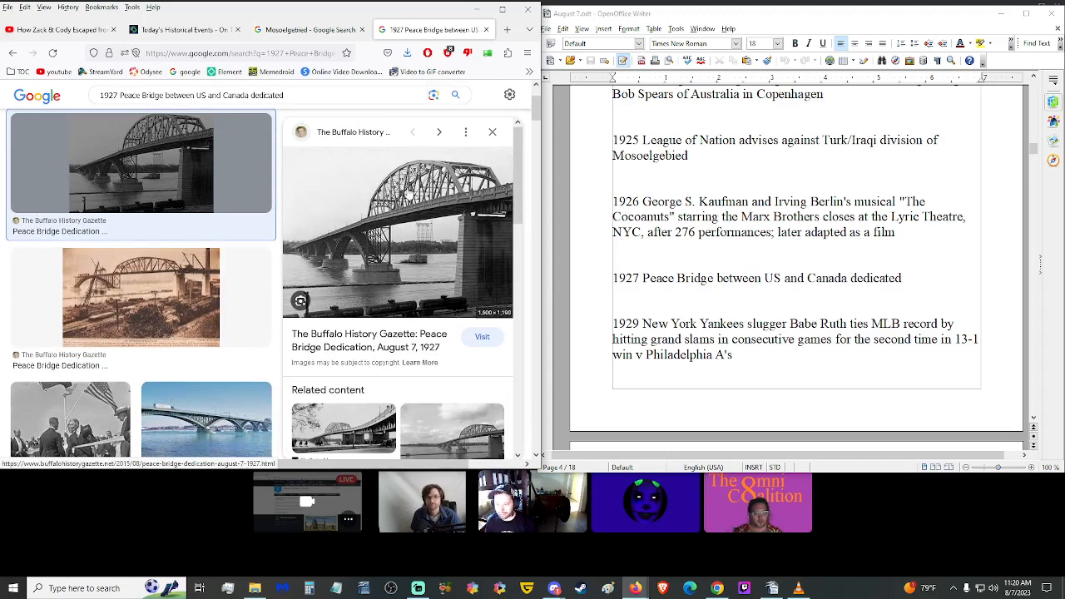
mouse_move(359, 199)
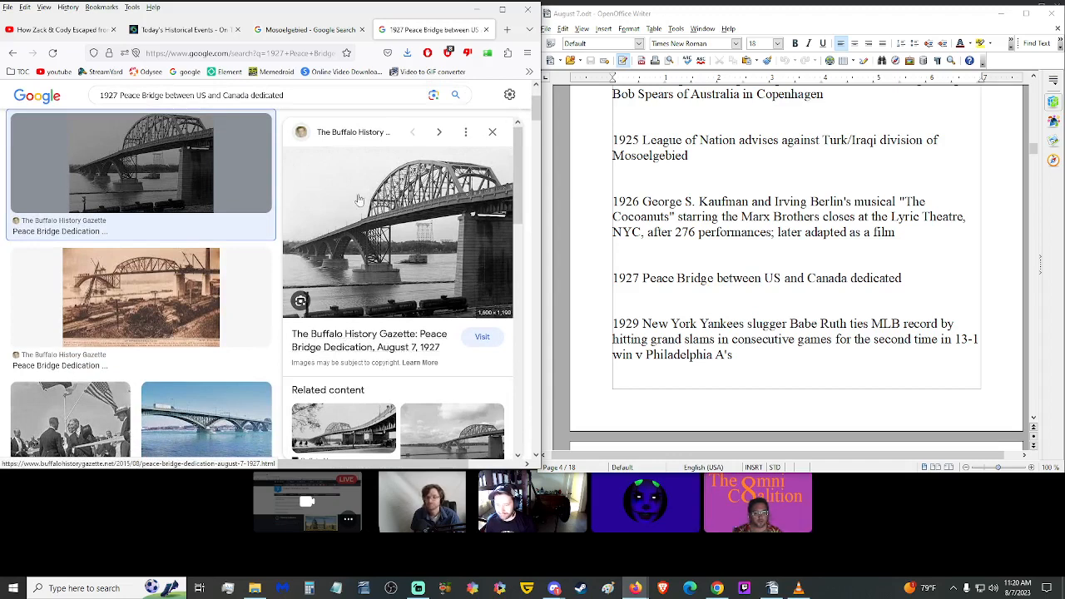
click(181, 30)
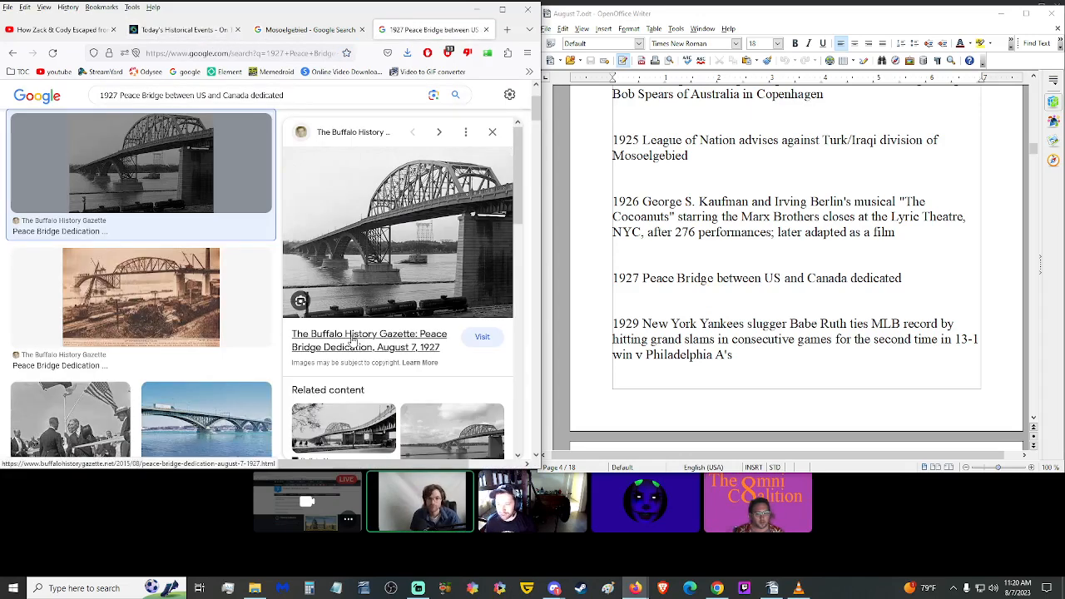
scroll(down, 3)
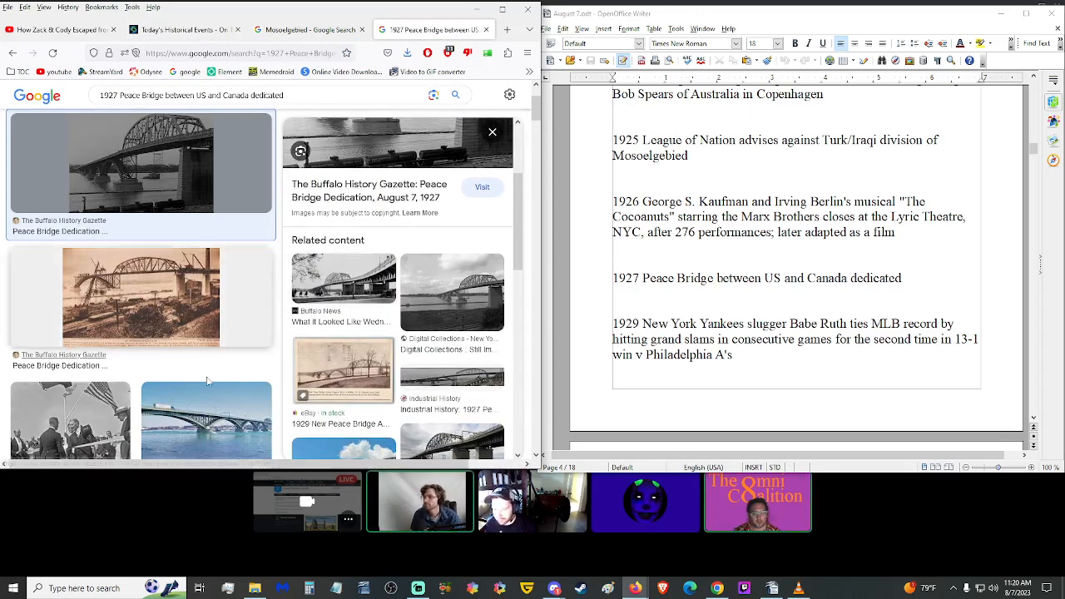
scroll(down, 3)
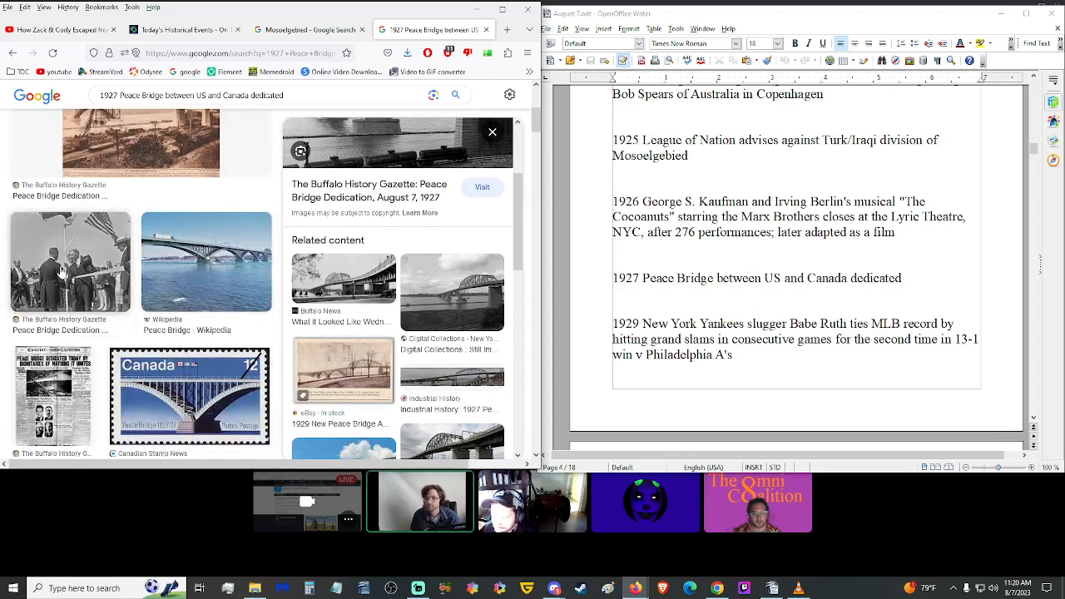
click(70, 261)
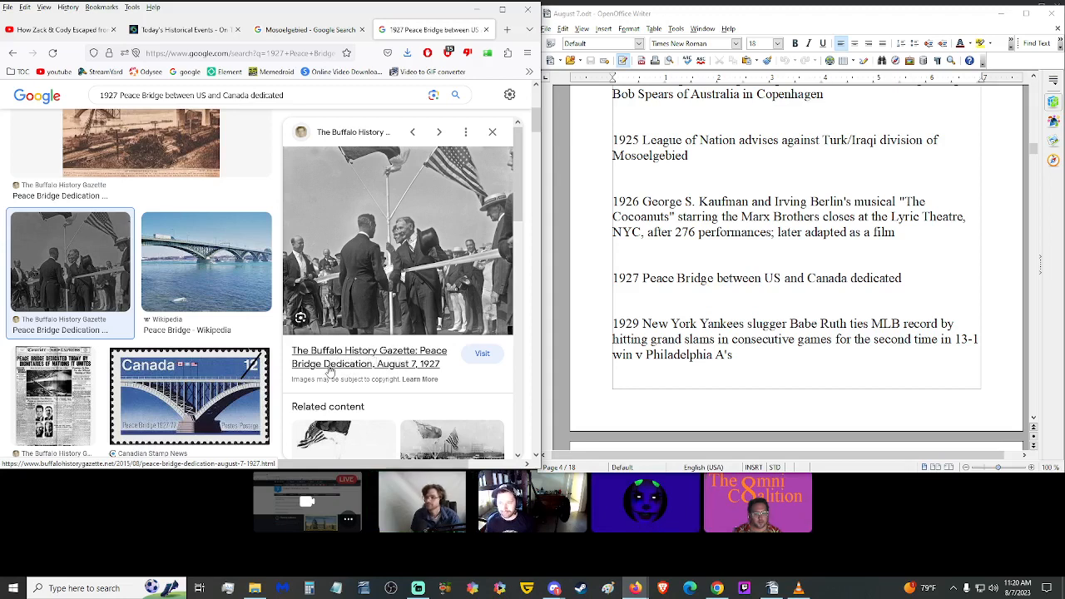
click(185, 30)
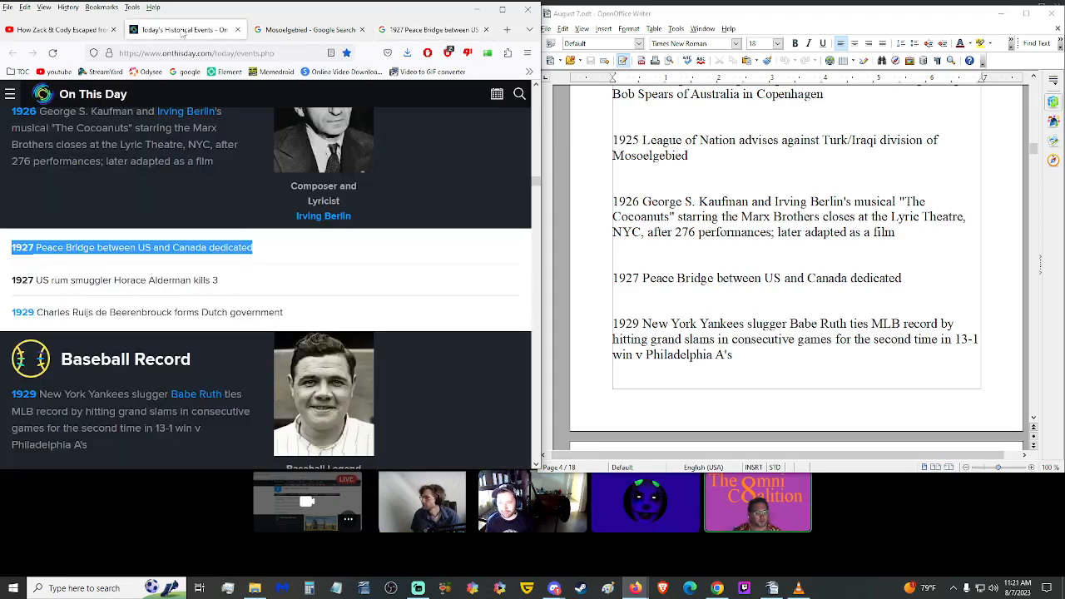
Step: Scroll the On This Day page and Writer script down to the 1930–1936 entries, Marion lynching to polo gold
scroll(down, 3)
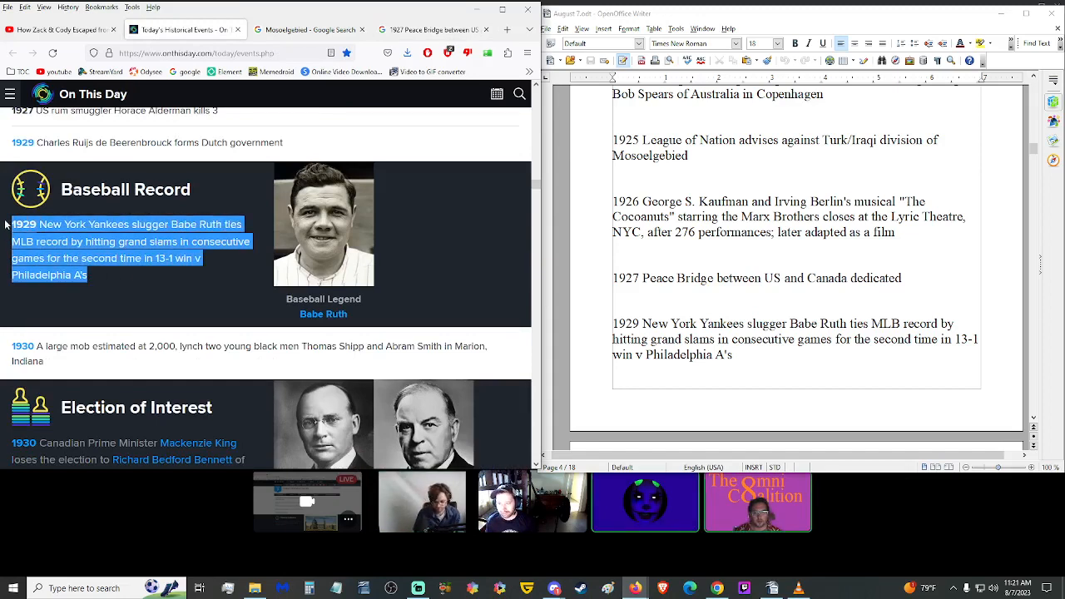
click(151, 299)
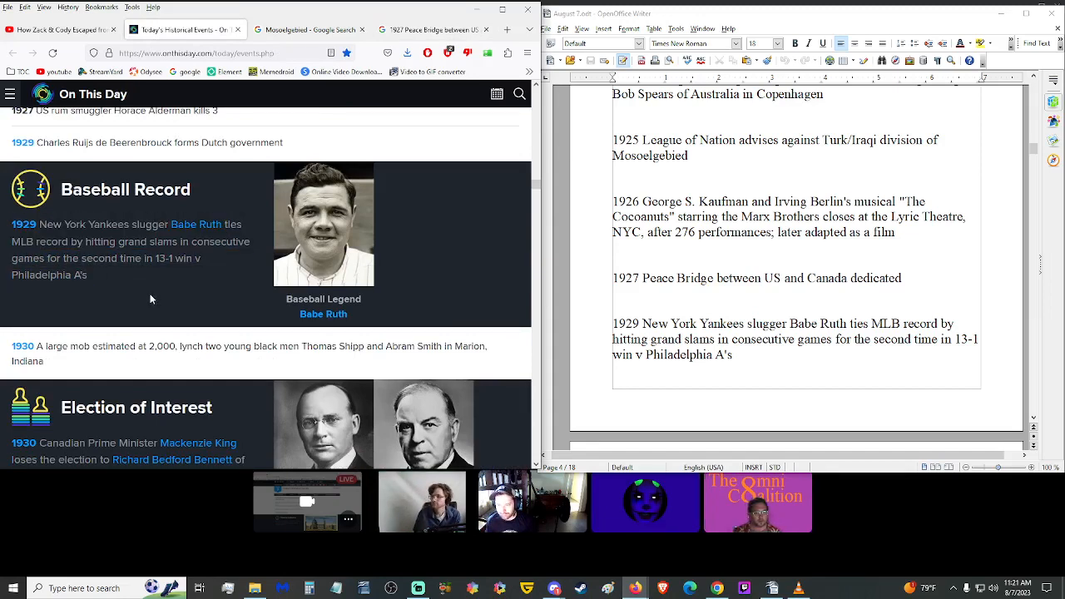
scroll(down, 3)
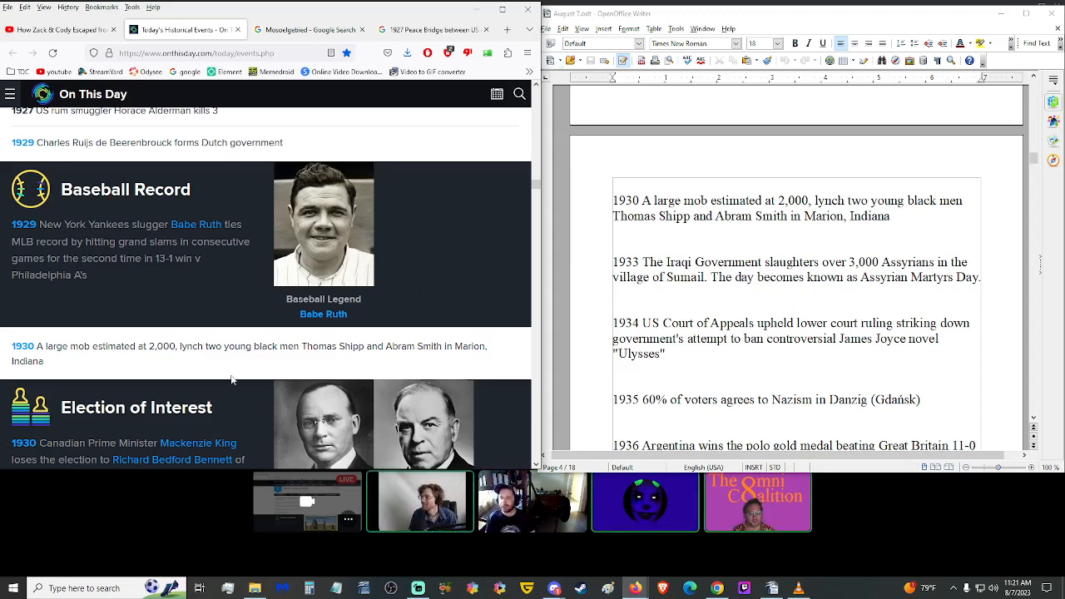
mouse_move(159, 374)
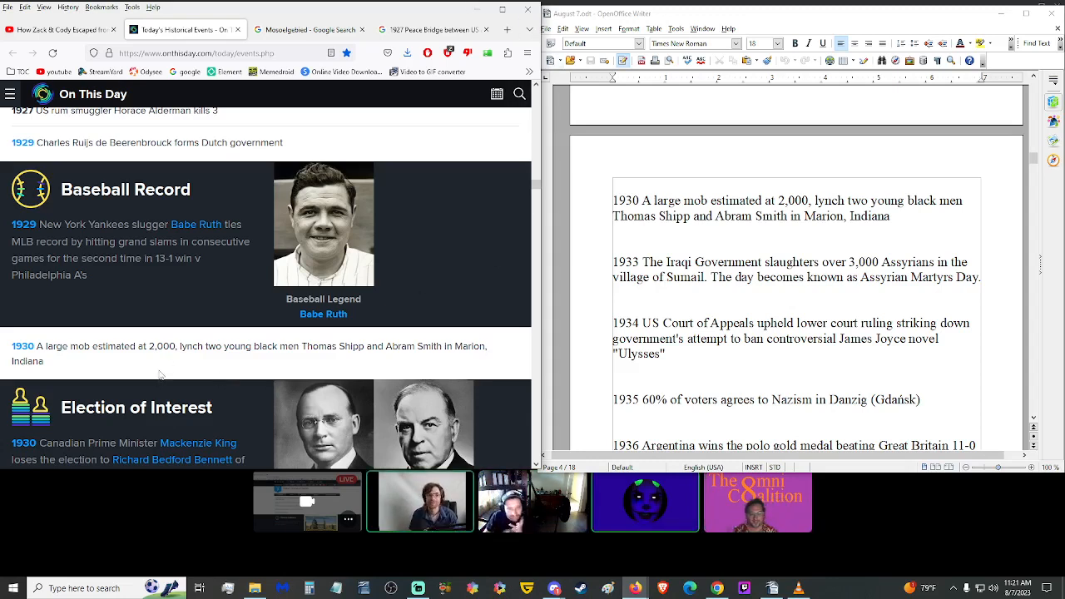
scroll(down, 3)
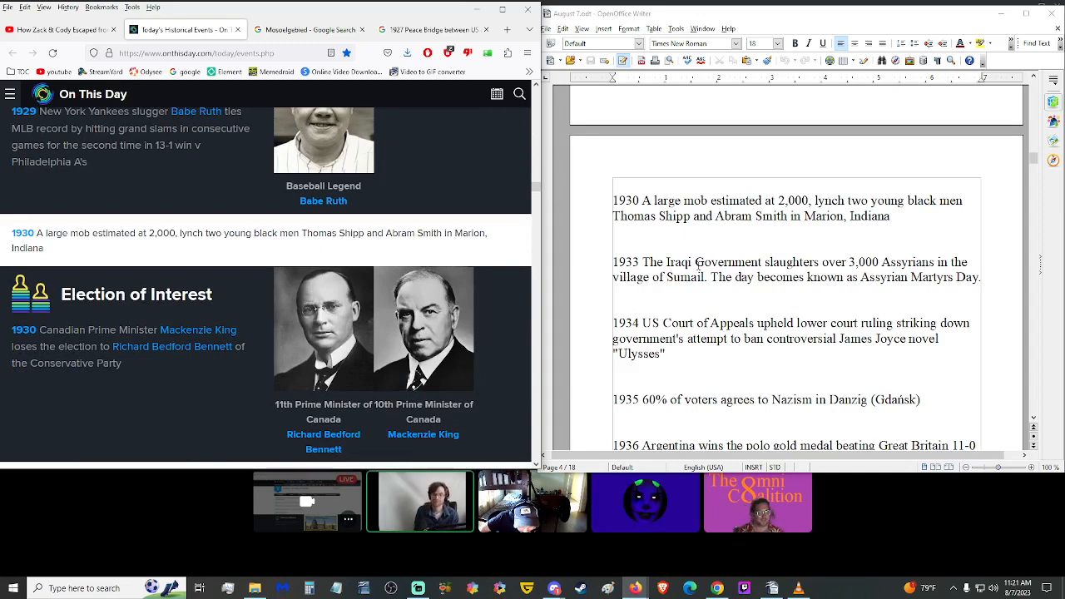
mouse_move(729, 274)
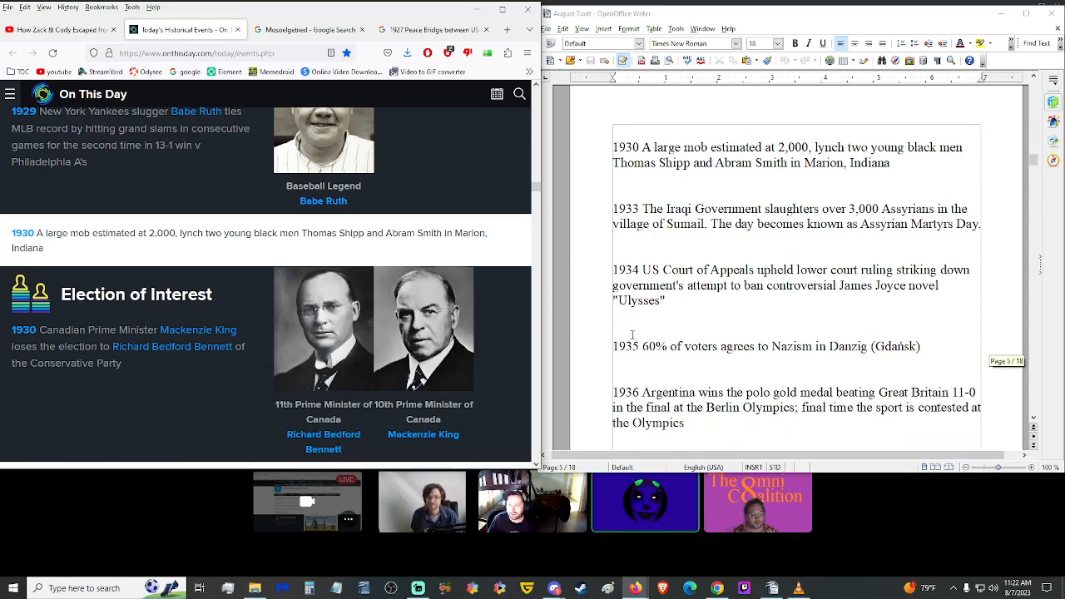
scroll(down, 3)
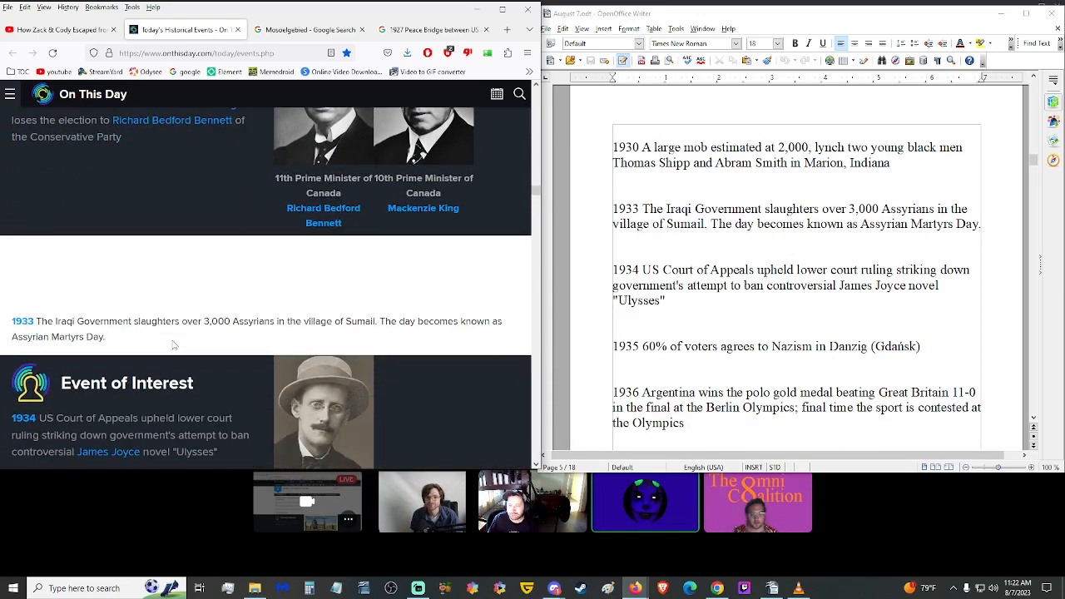
scroll(up, 3)
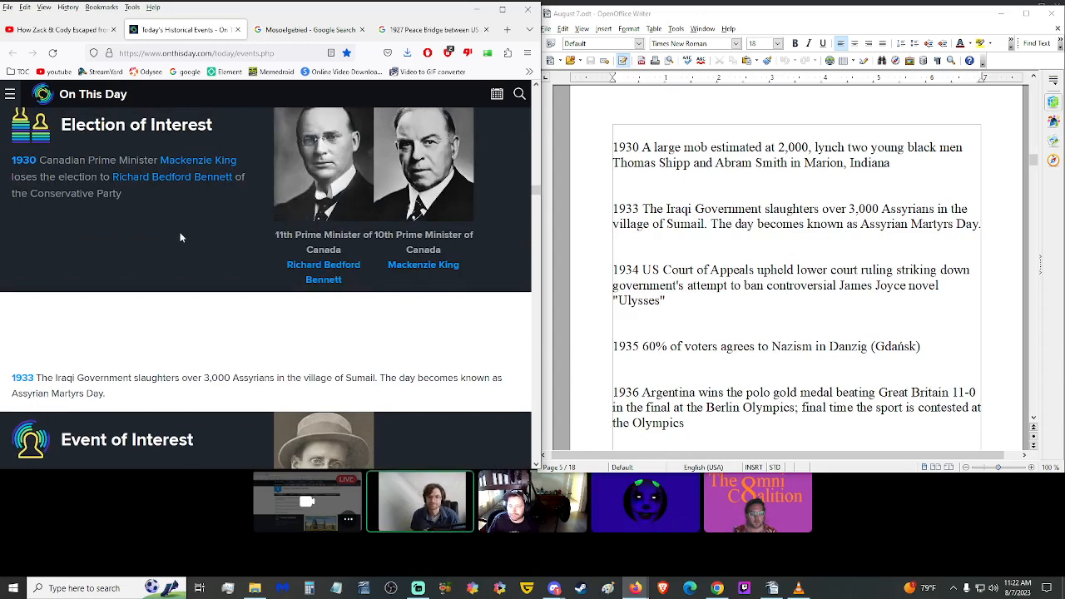
Step: Scroll On This Day to the 1934 Joyce ruling and pick out the word Ulysses for lookup
click(825, 252)
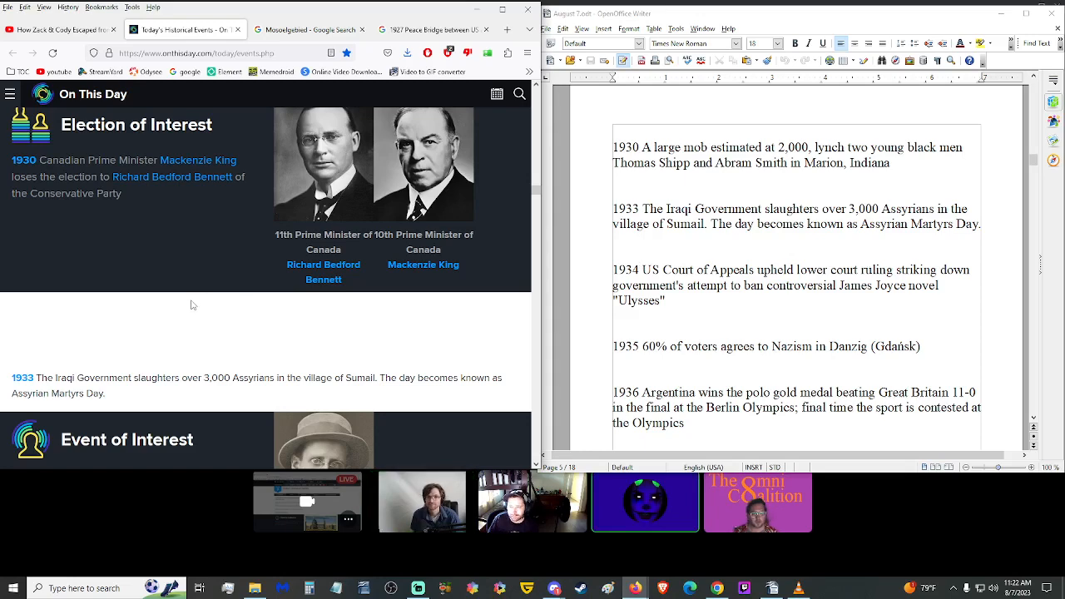
scroll(down, 3)
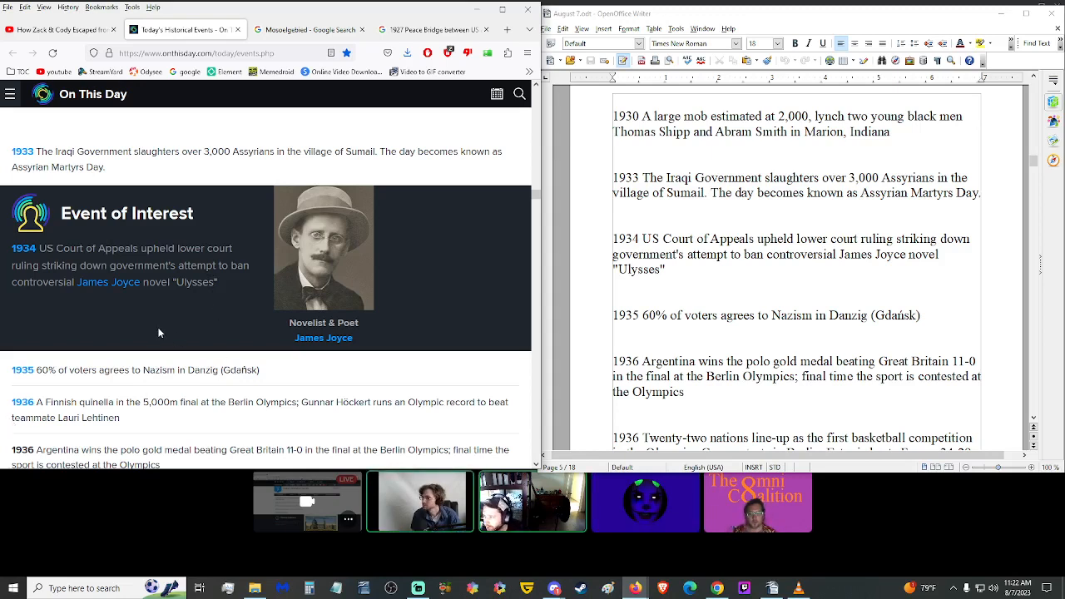
mouse_move(166, 323)
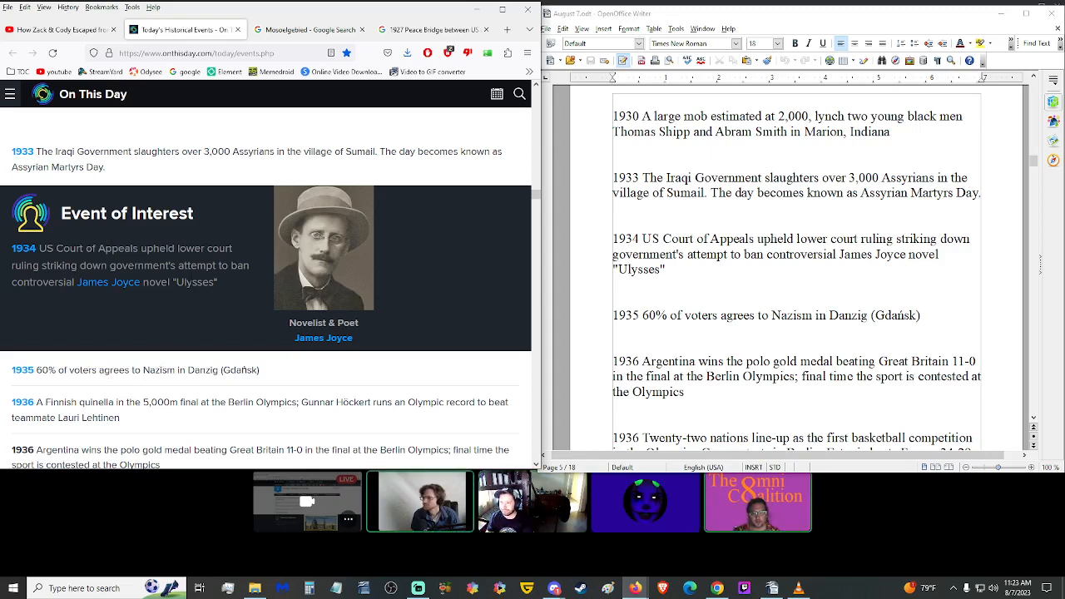
double_click(196, 283)
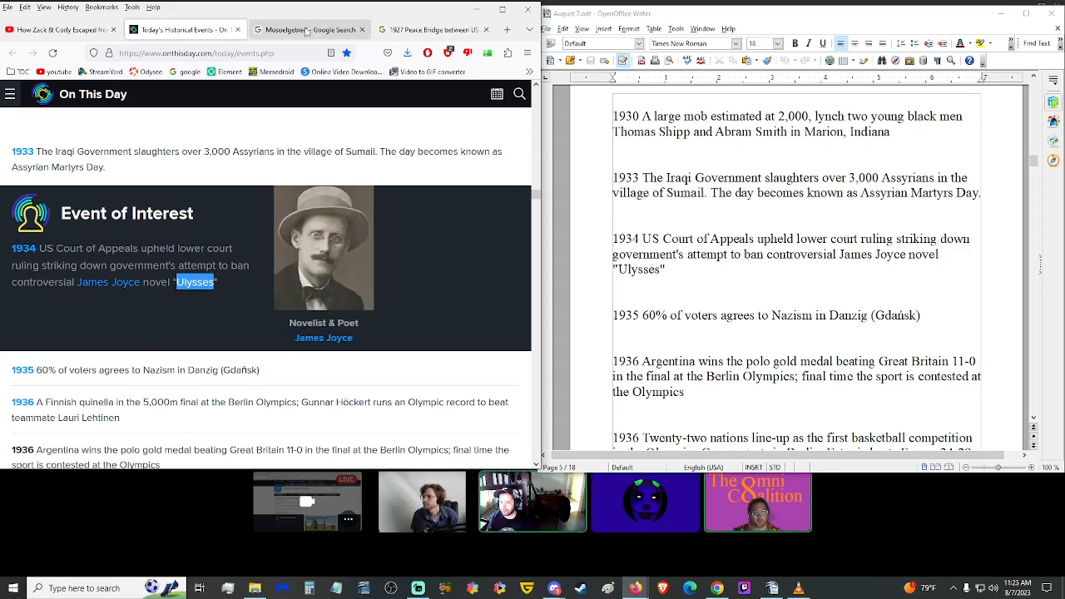
Step: Search Google for Ulysses and read about Joyce's novel and why the book was banned
click(195, 281)
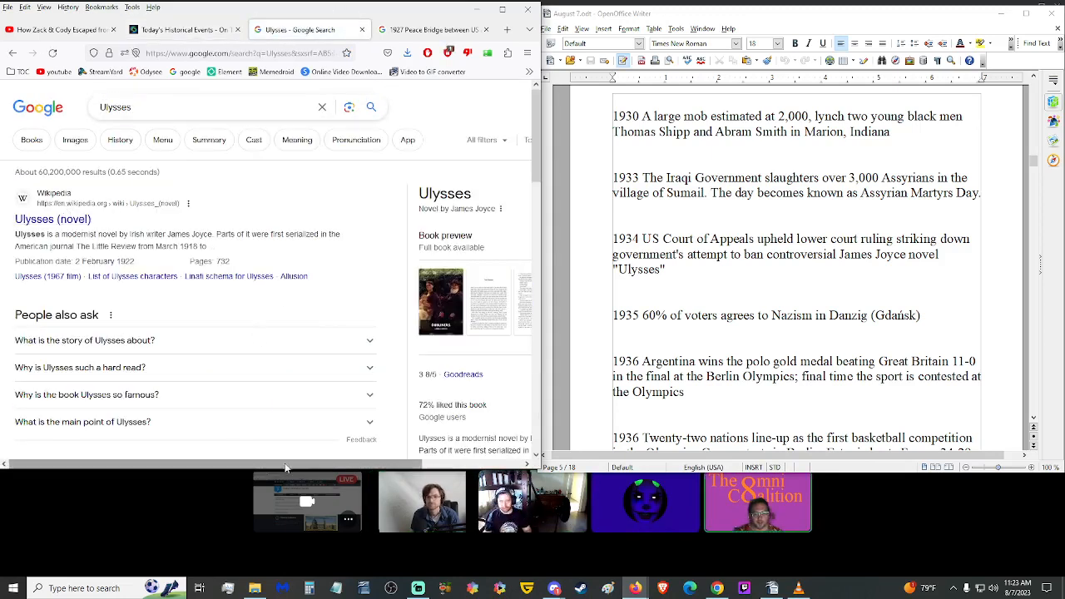
scroll(down, 3)
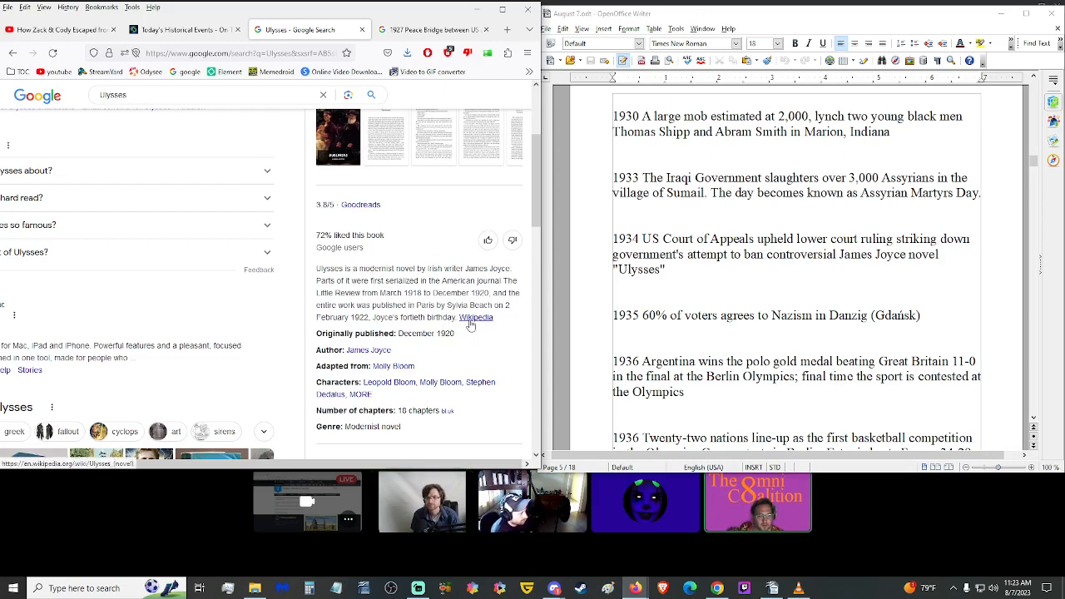
click(476, 316)
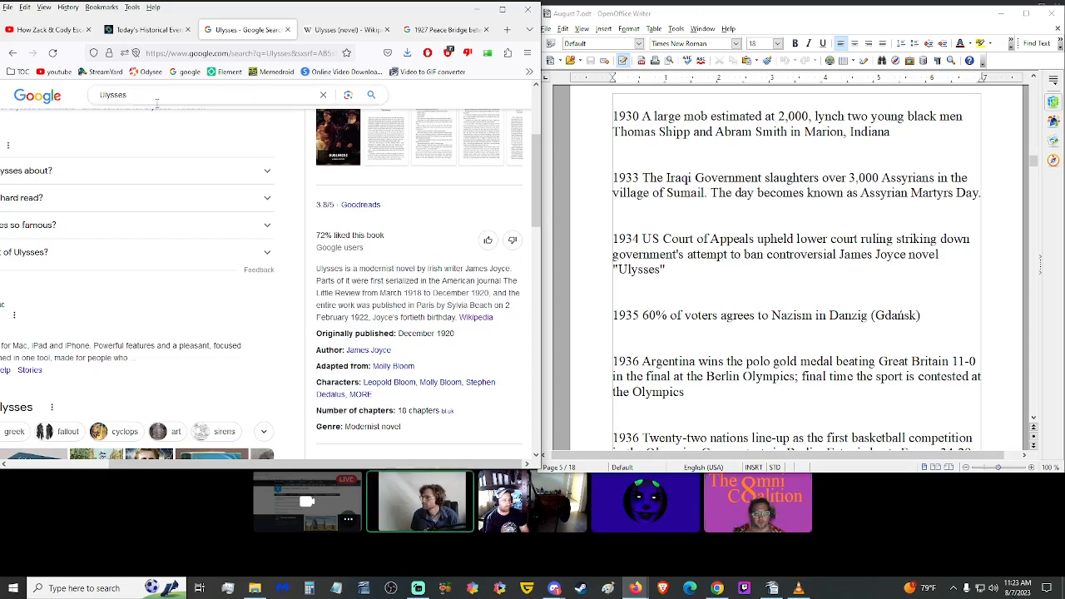
text(book)
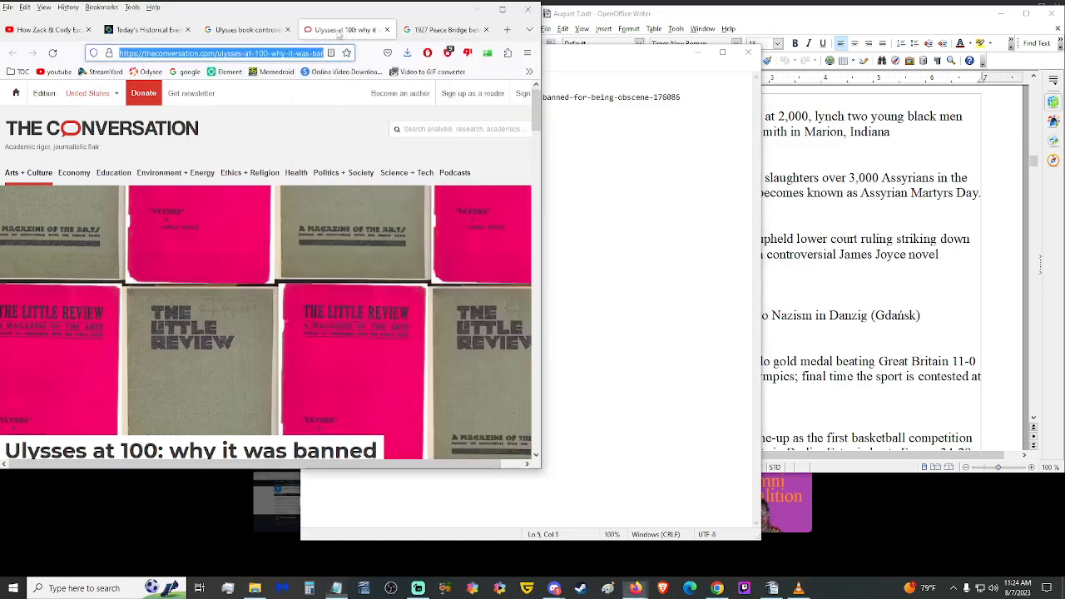
Step: Return via the Peace Bridge image results to the On This Day events page at 1934
click(432, 30)
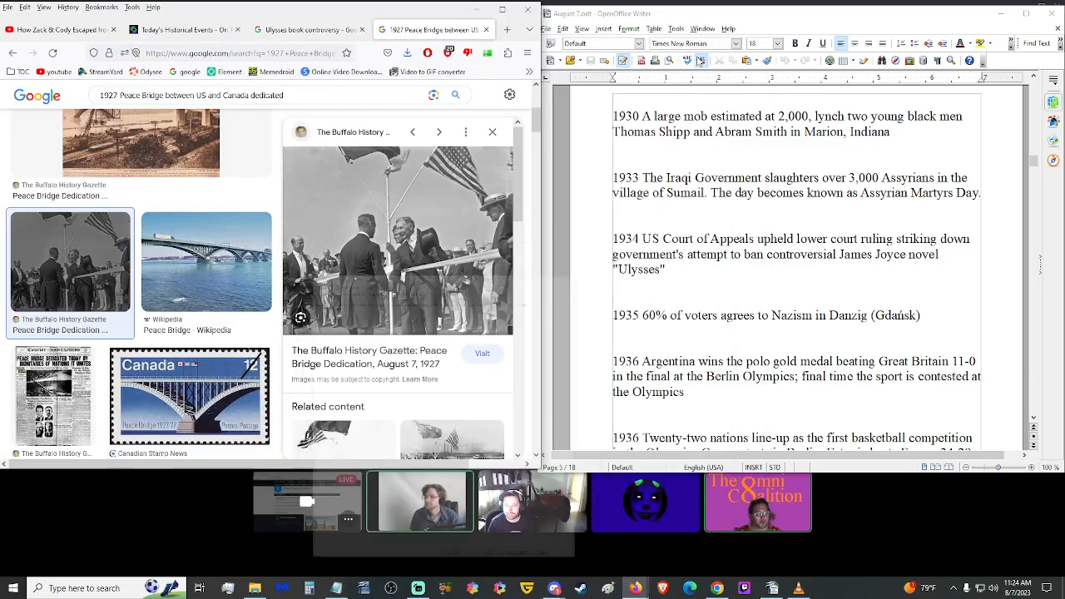
click(183, 30)
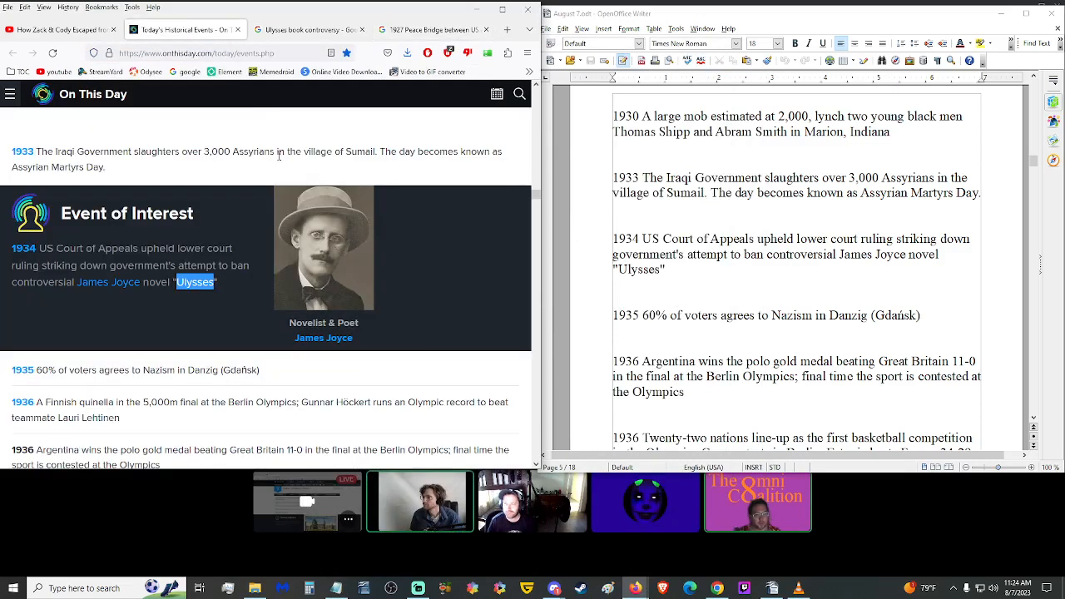
scroll(down, 3)
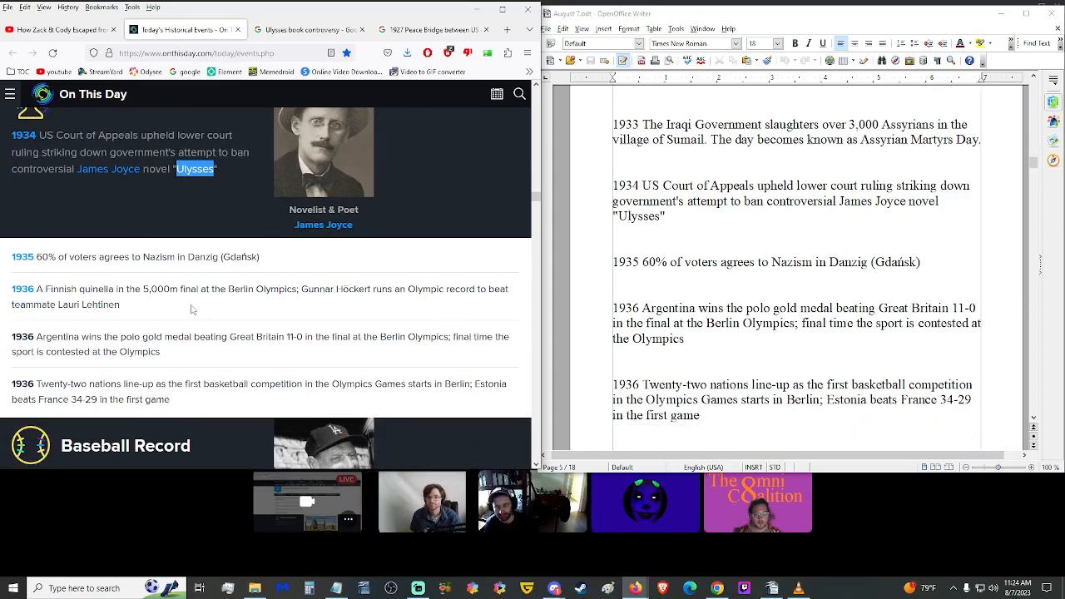
triple_click(133, 256)
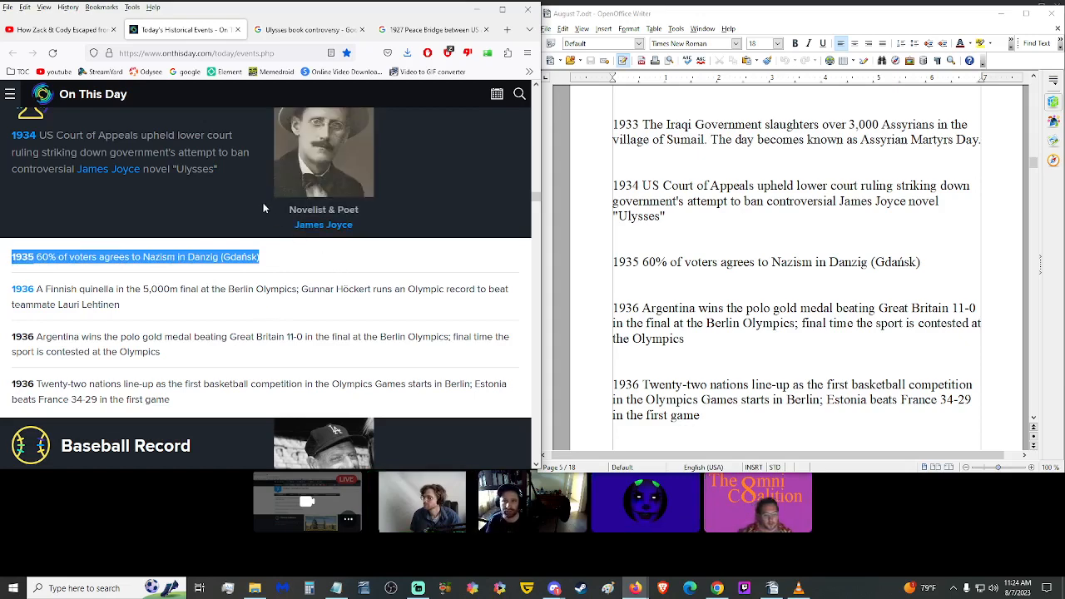
mouse_move(423, 320)
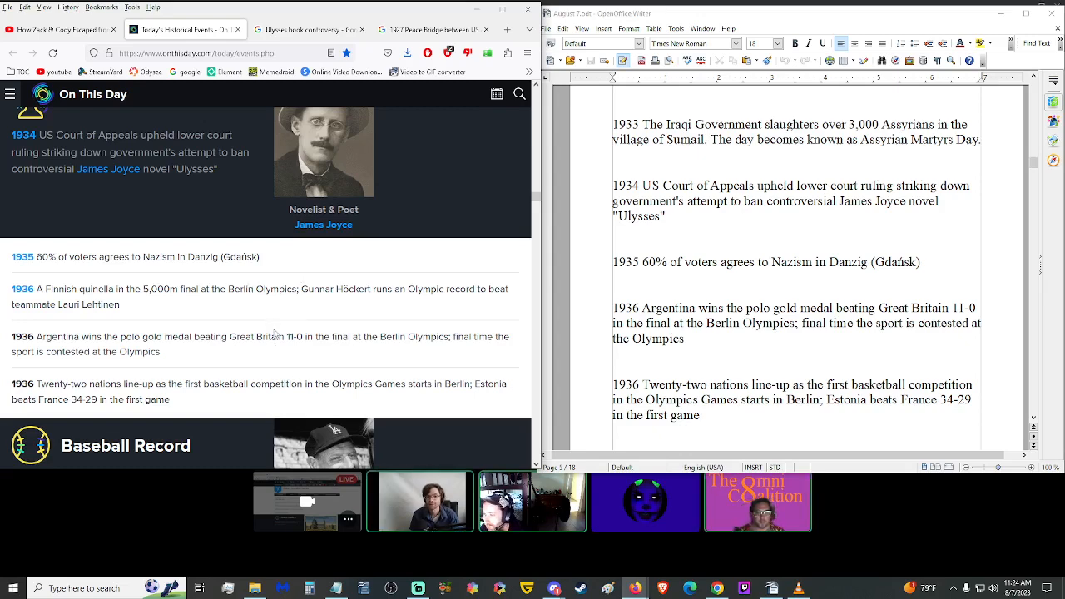
mouse_move(274, 333)
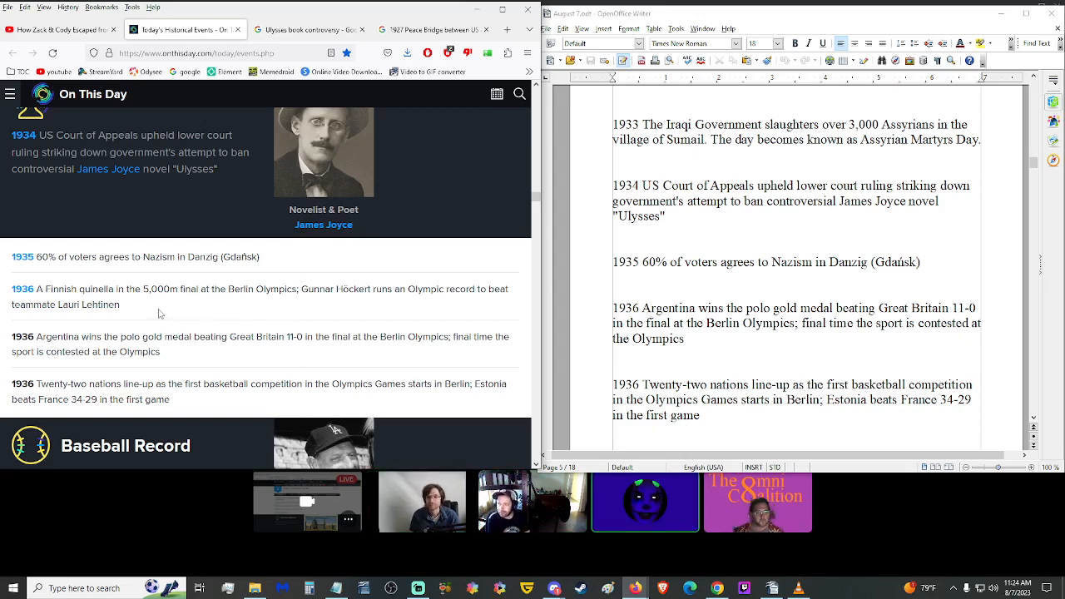
scroll(down, 3)
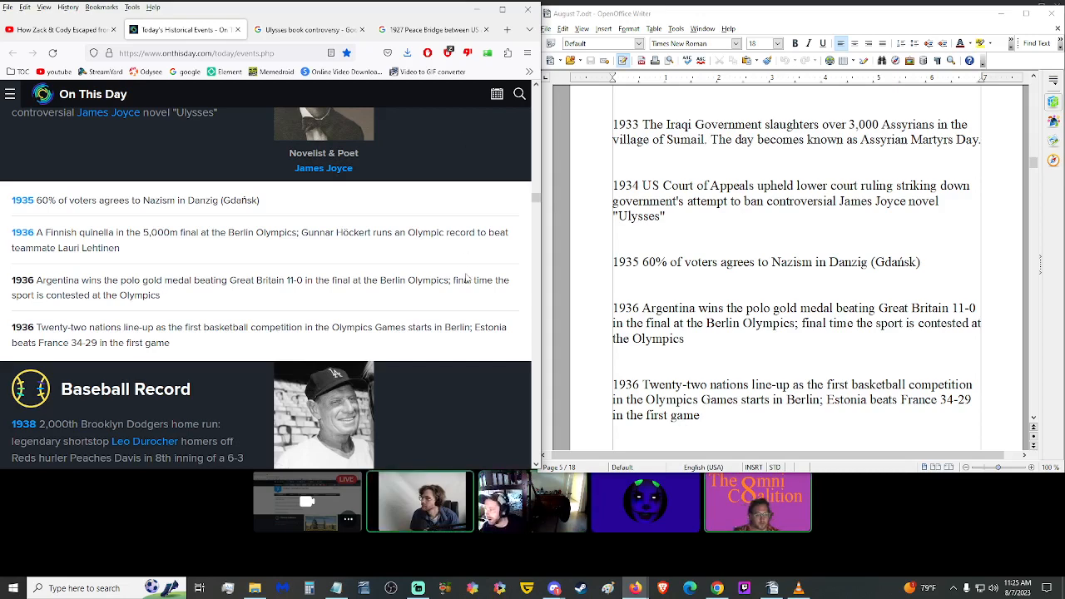
double_click(463, 279)
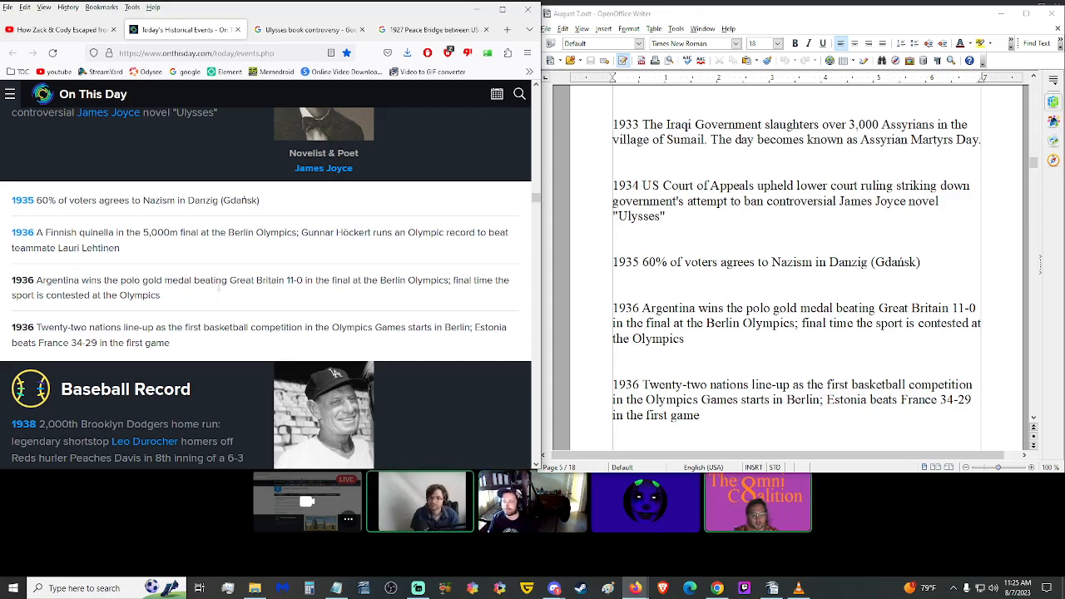
mouse_move(309, 262)
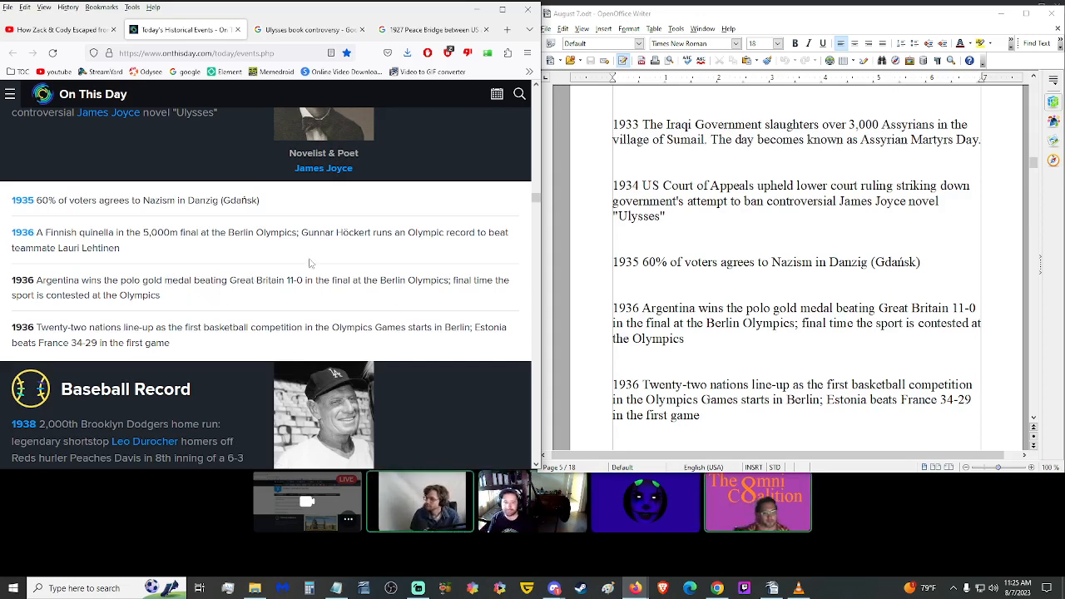
scroll(down, 3)
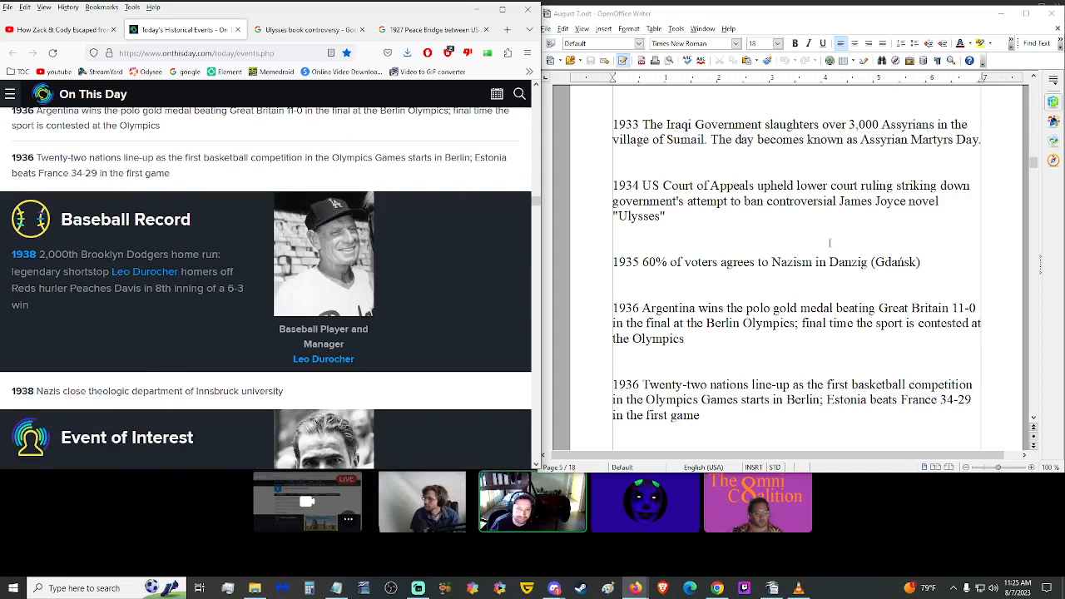
scroll(down, 3)
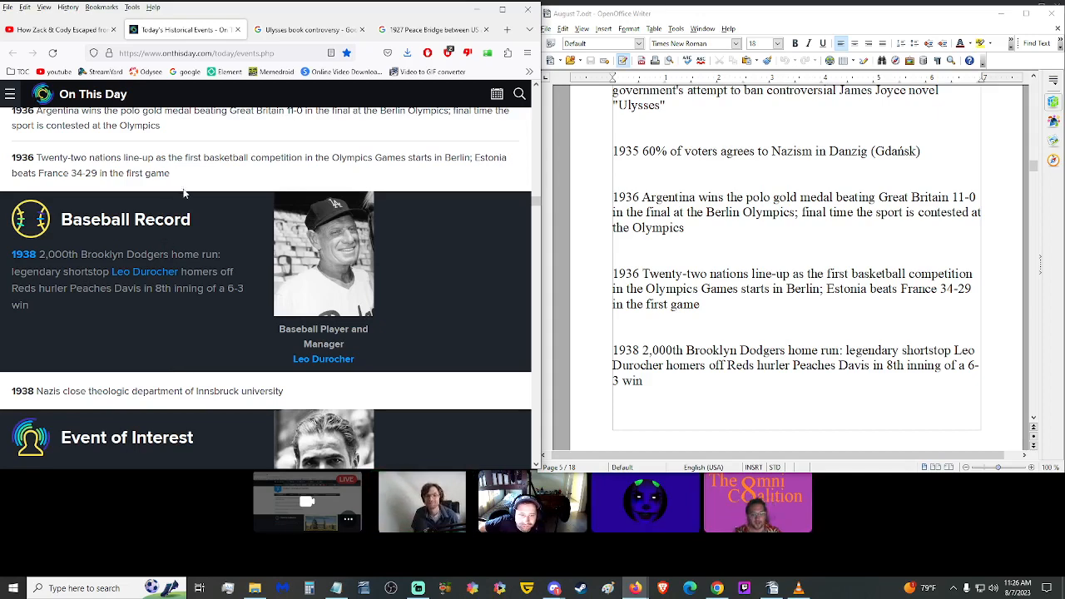
scroll(down, 3)
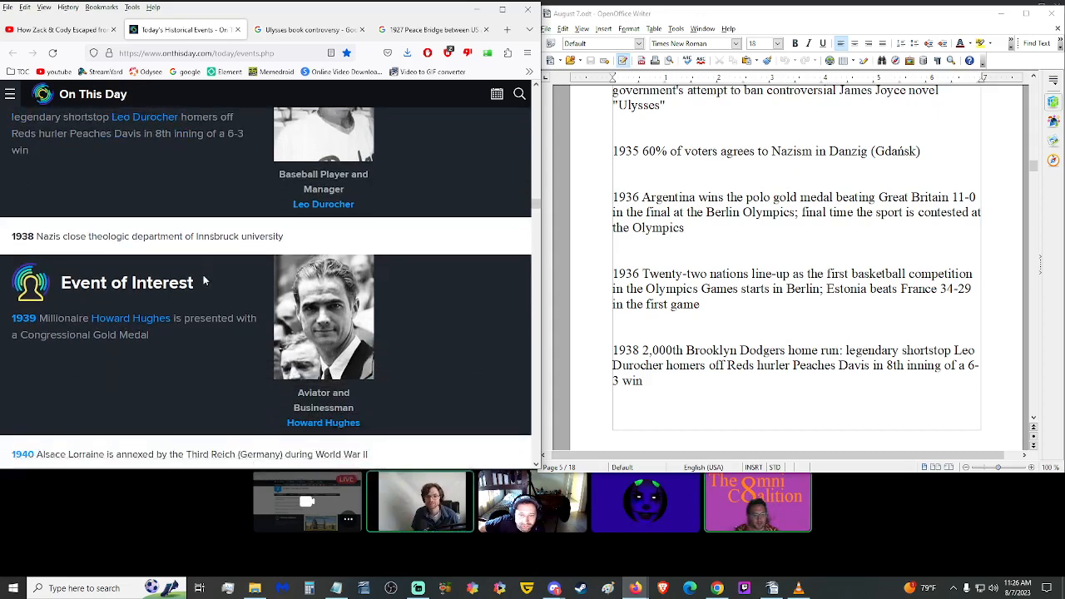
scroll(down, 3)
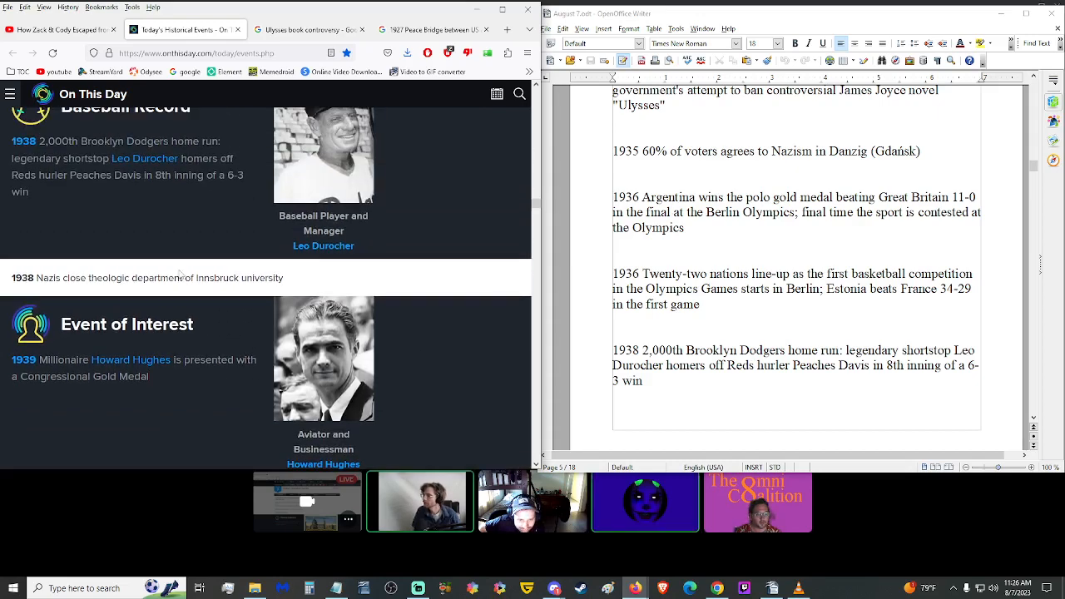
scroll(up, 3)
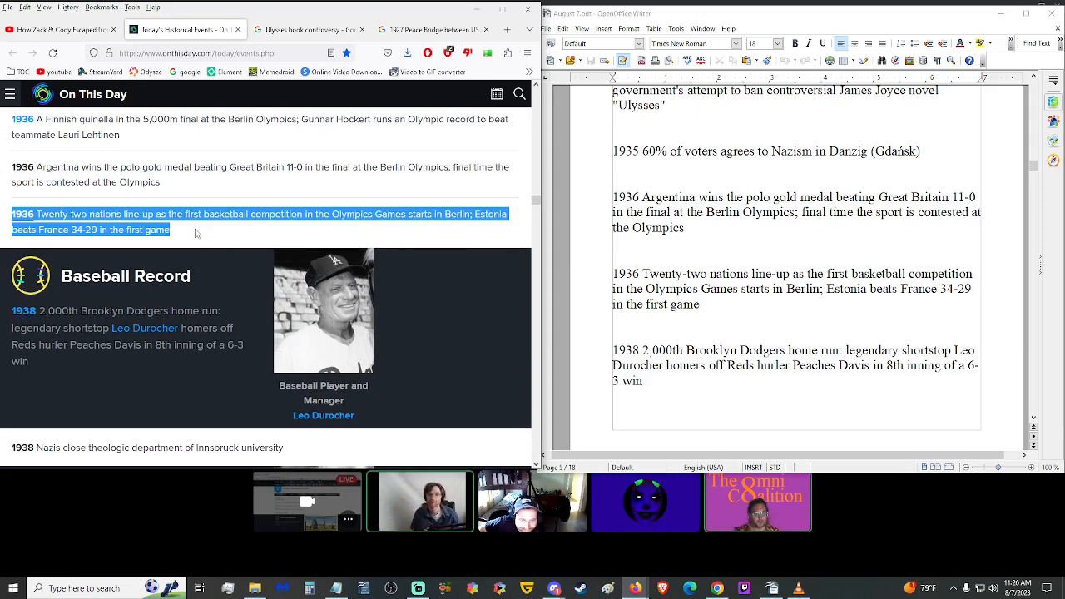
click(186, 230)
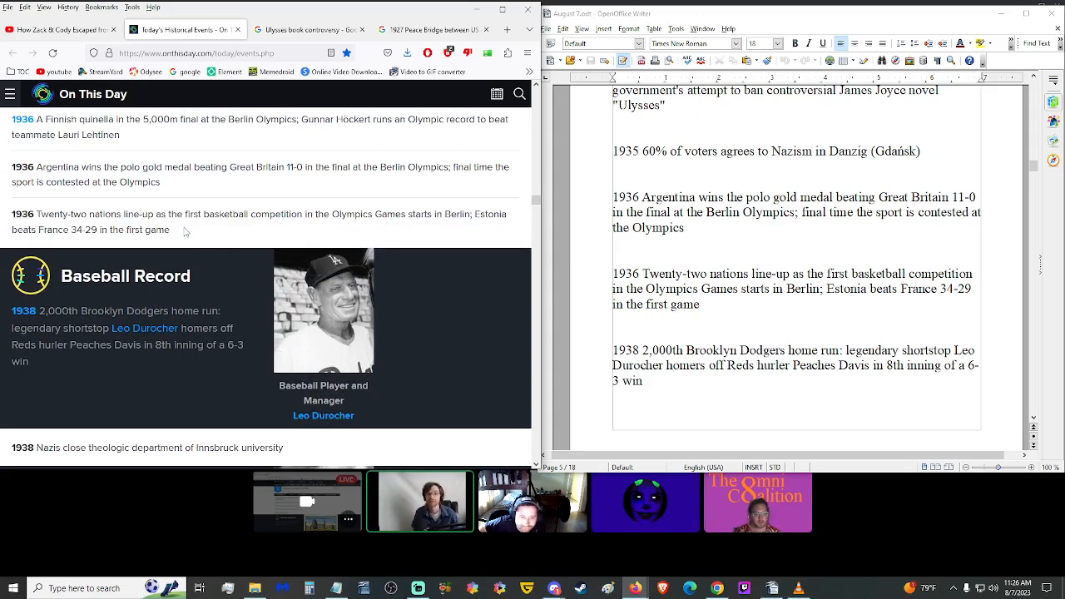
scroll(down, 3)
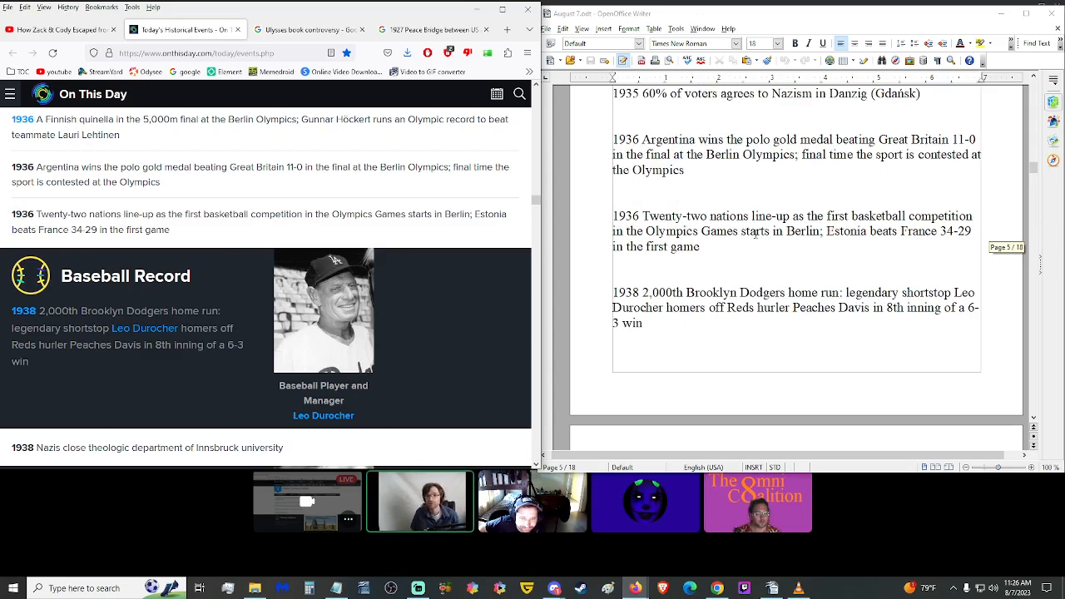
scroll(down, 3)
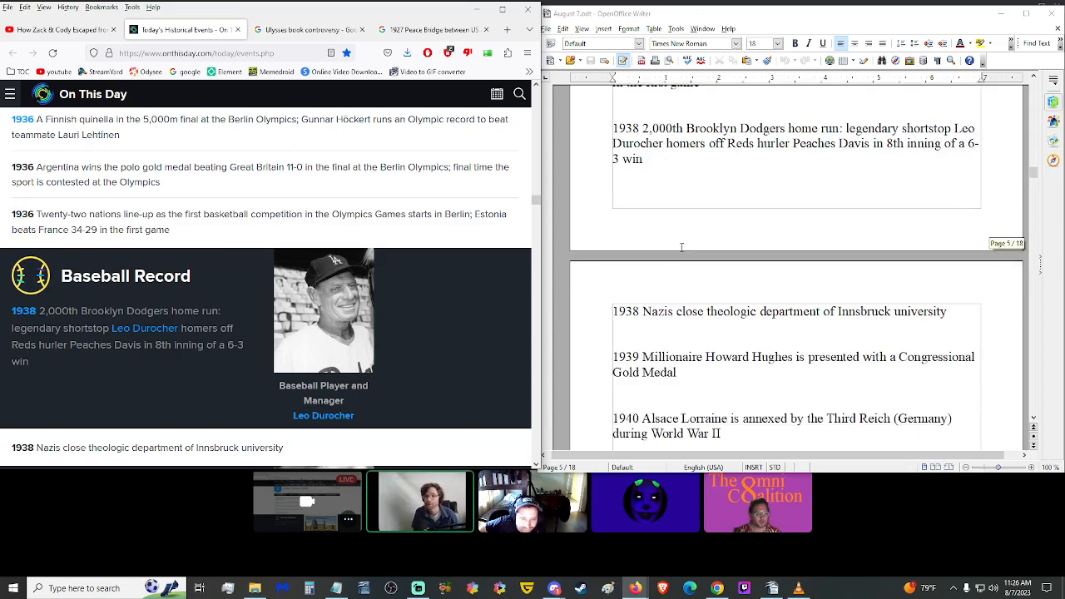
scroll(down, 3)
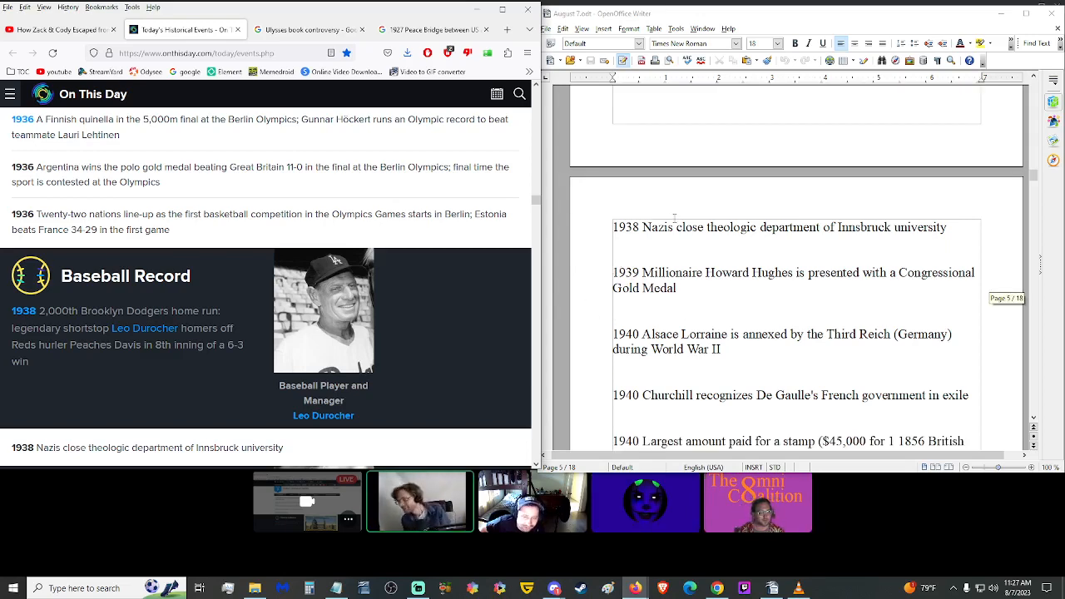
scroll(down, 3)
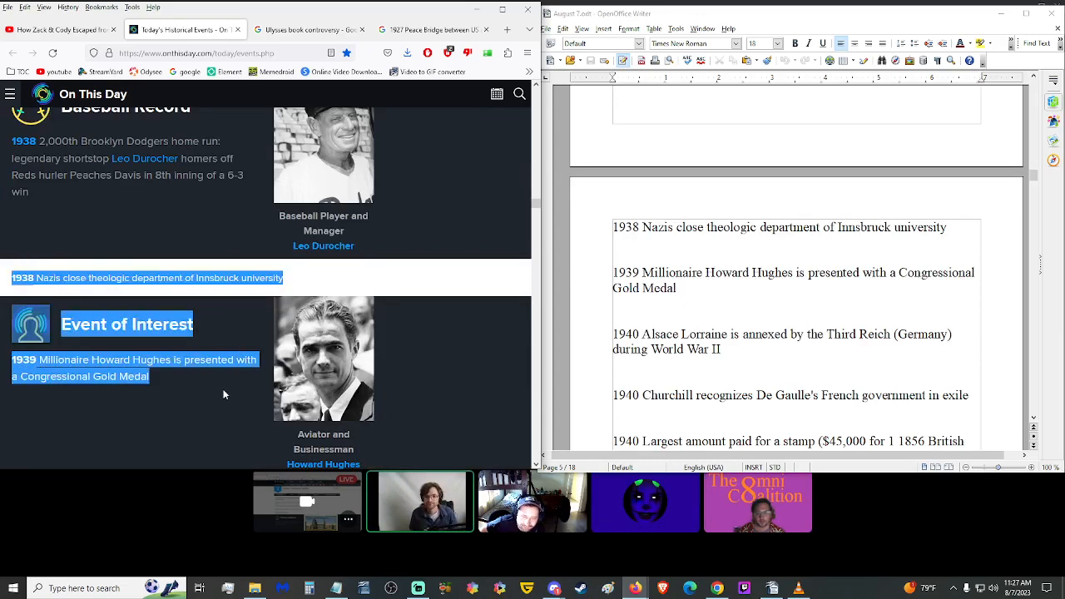
scroll(down, 3)
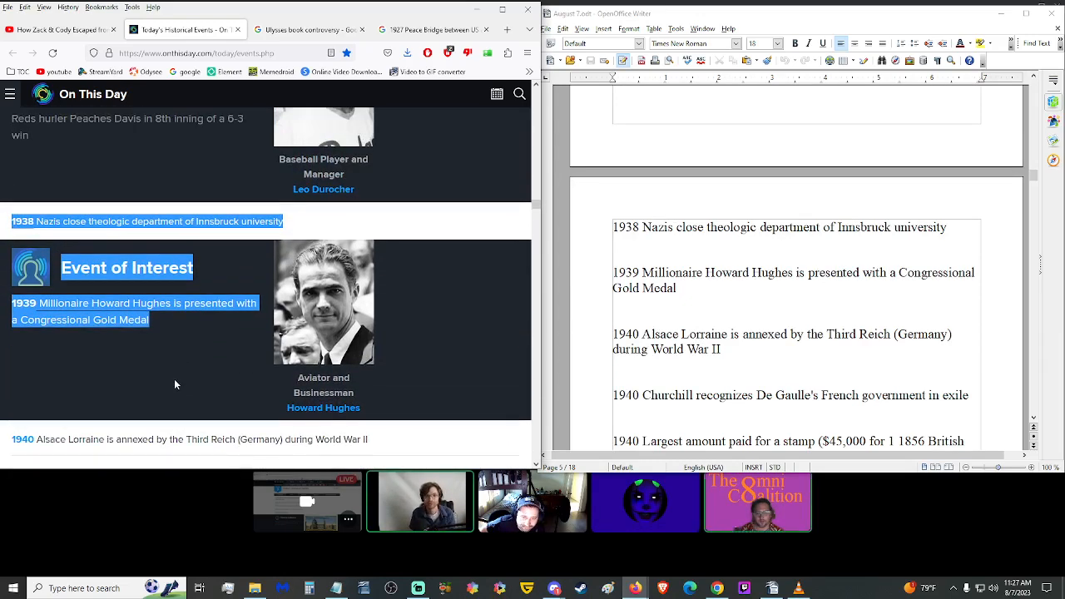
mouse_move(159, 379)
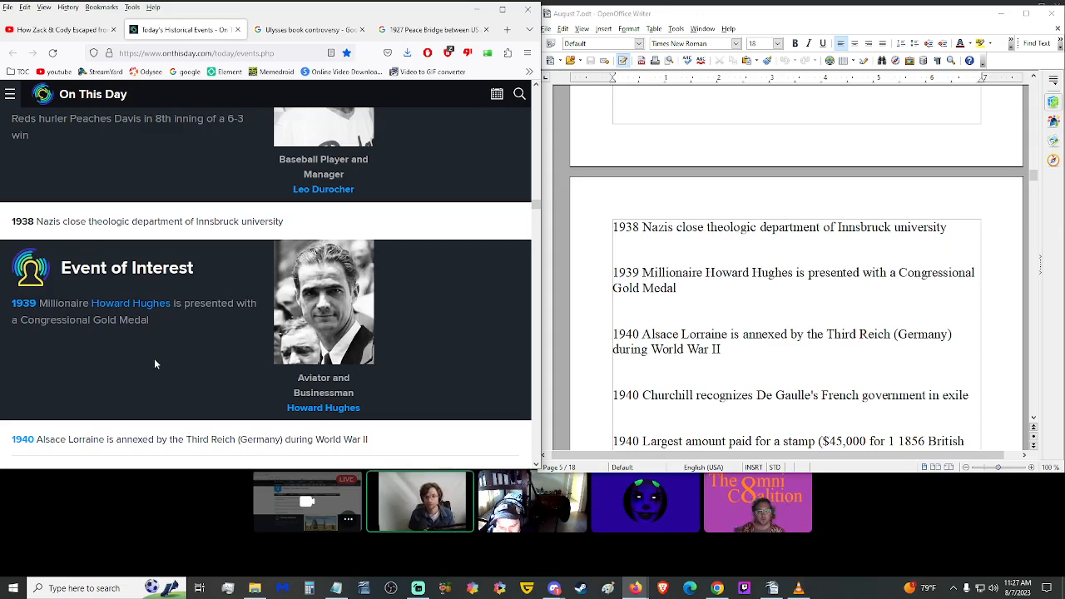
scroll(down, 3)
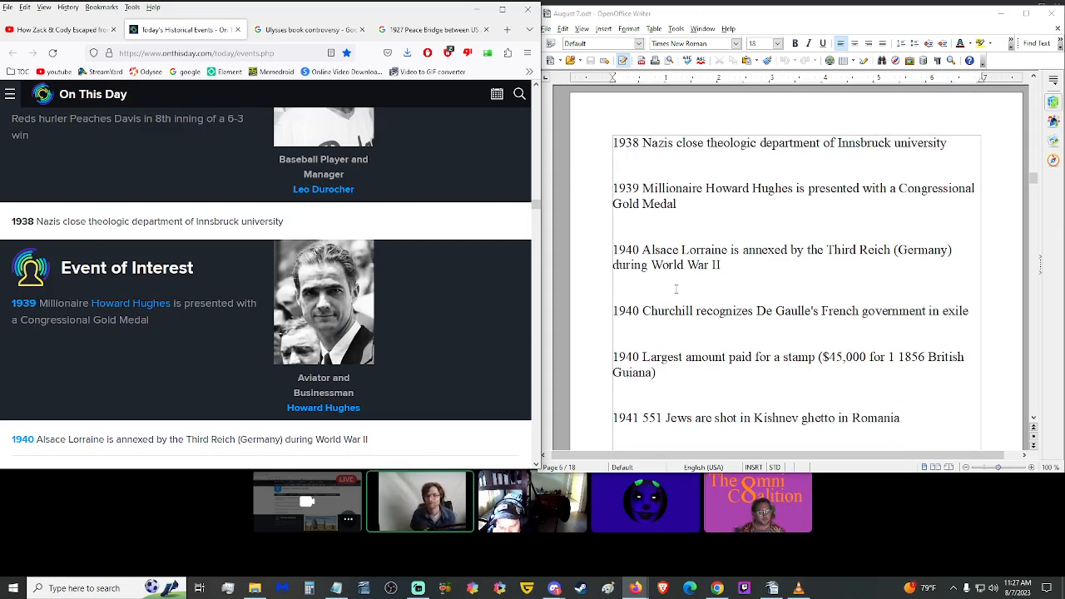
scroll(down, 3)
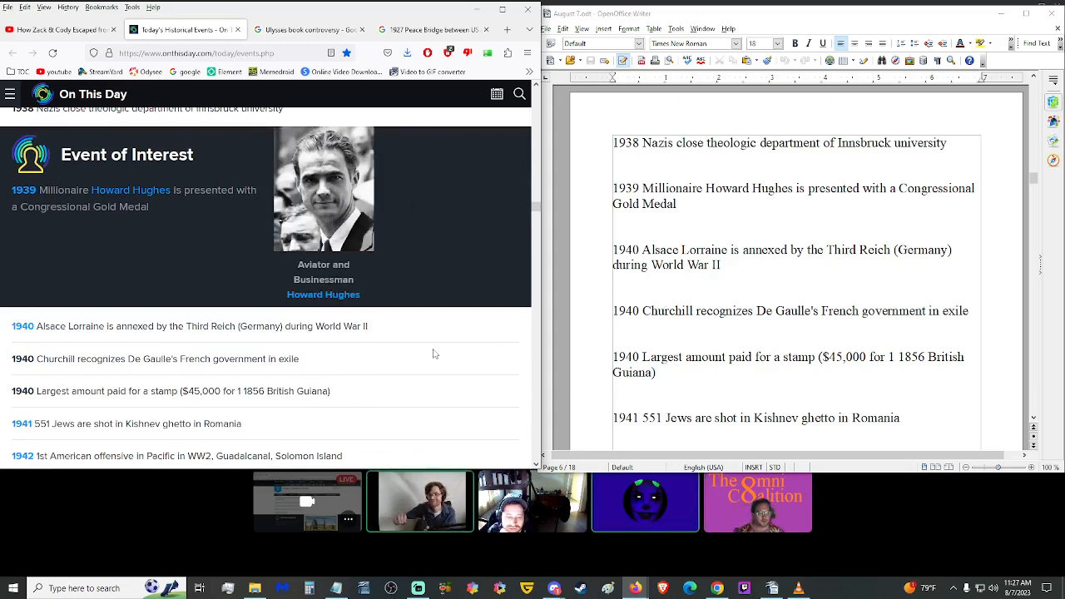
mouse_move(363, 358)
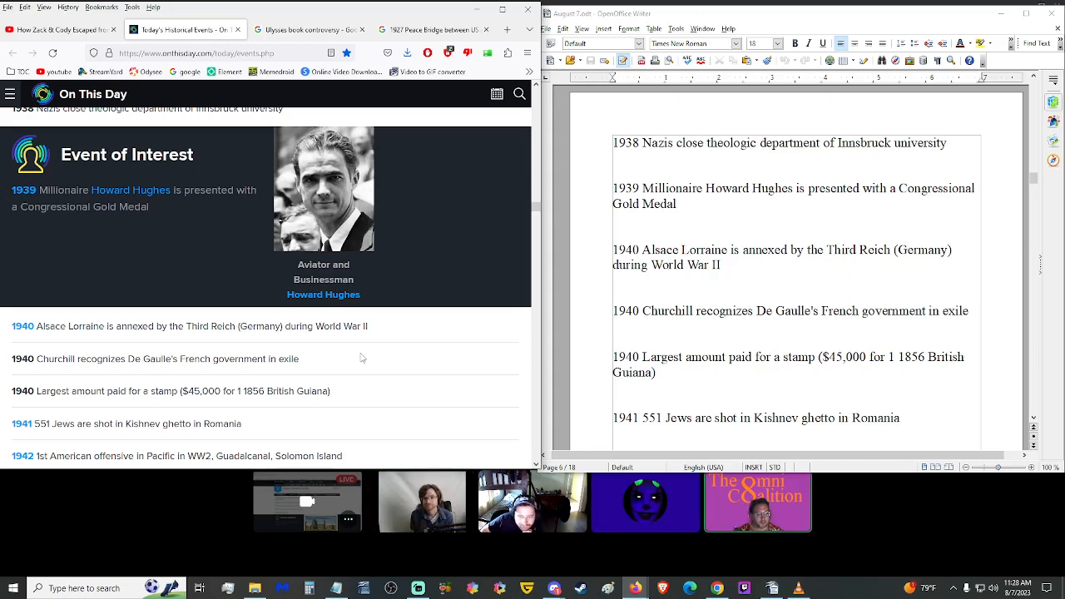
click(419, 501)
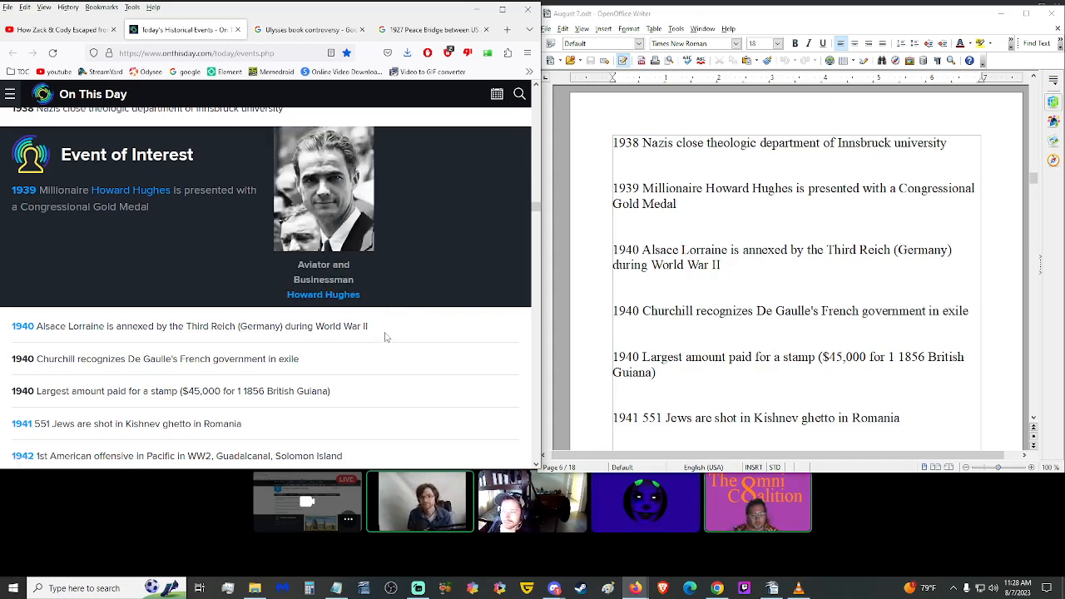
triple_click(189, 325)
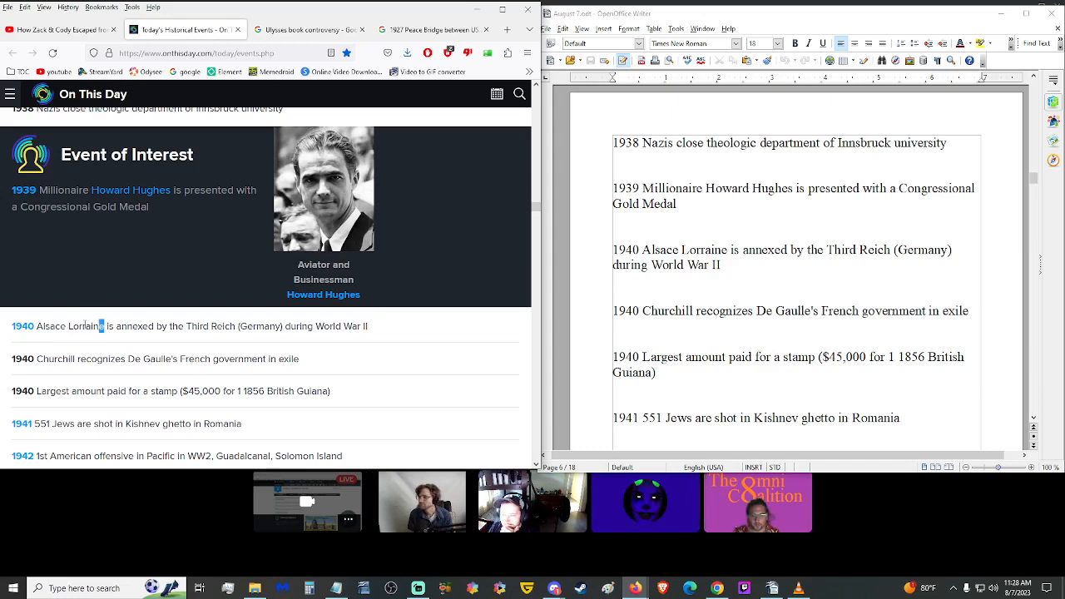
Step: Search Google for Alsace-Lorraine, read its historical region overview, and return to On This Day
double_click(70, 324)
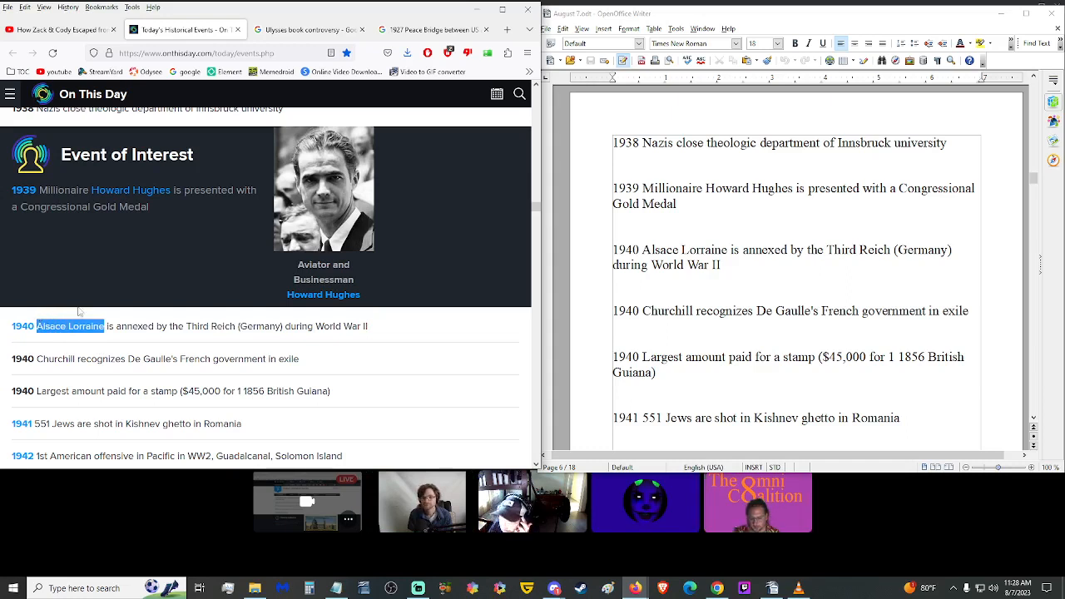
click(308, 30)
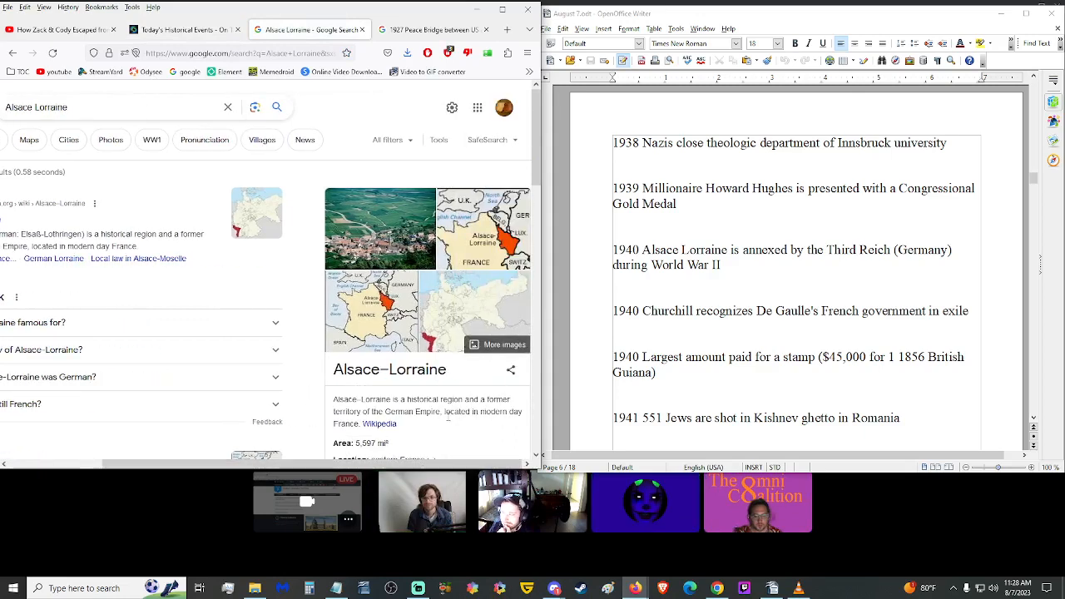
scroll(down, 3)
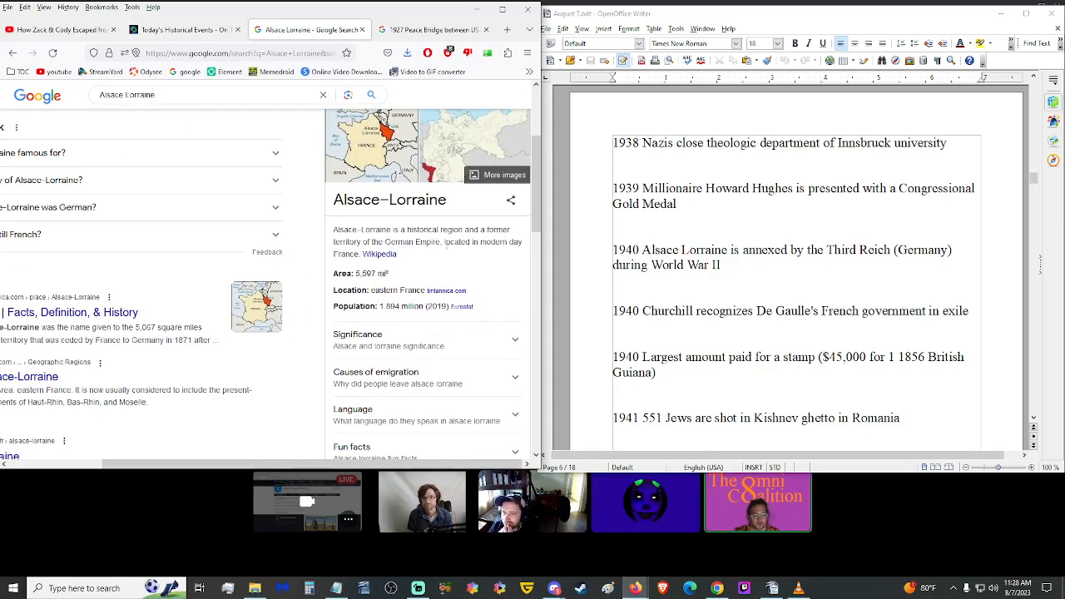
mouse_move(442, 256)
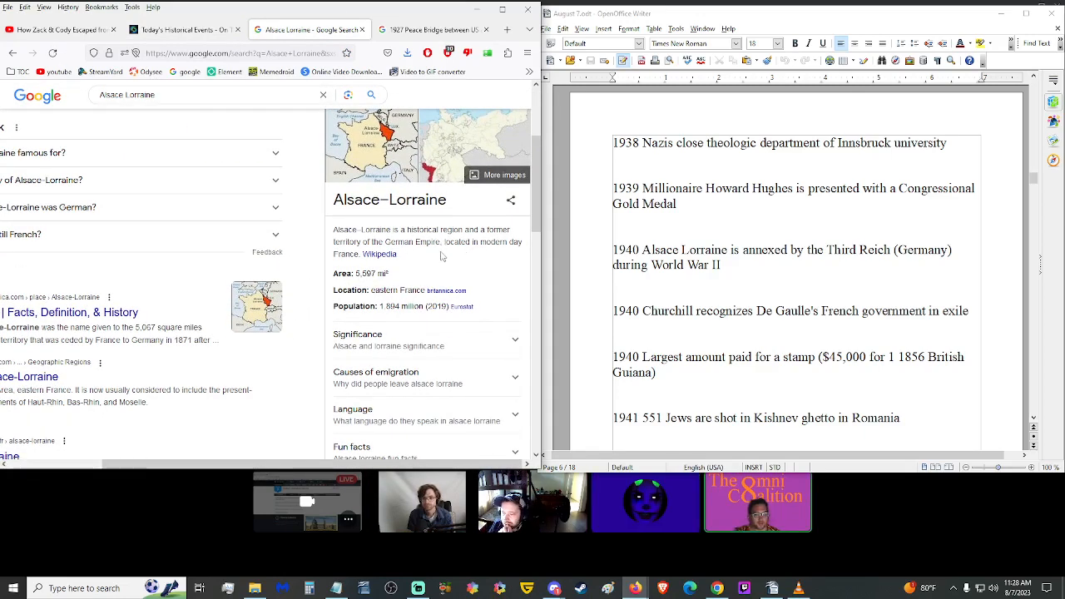
scroll(up, 3)
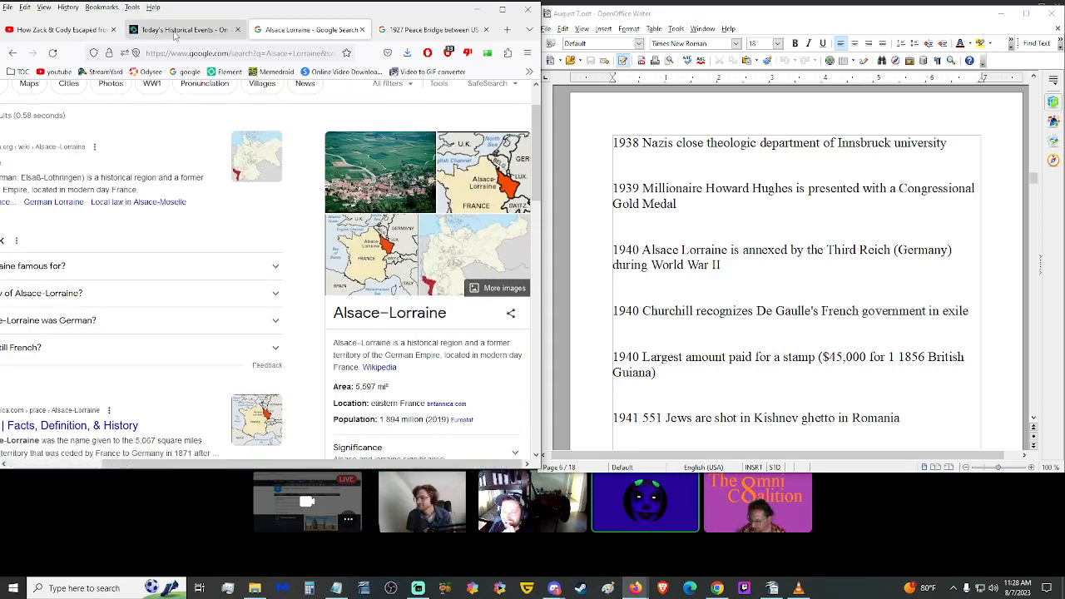
mouse_move(185, 30)
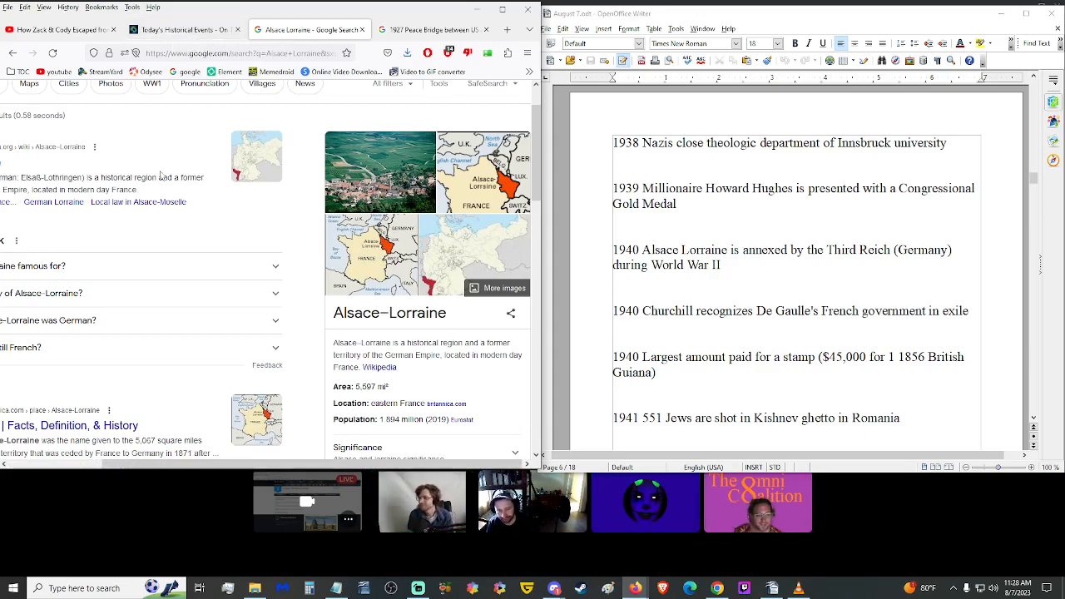
click(177, 30)
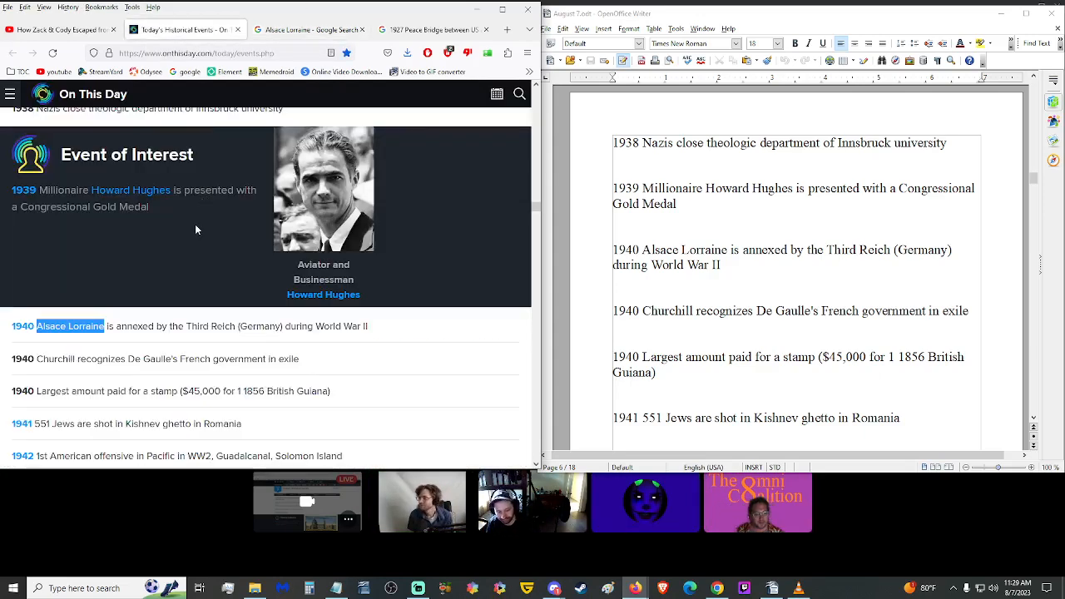
Step: Read the script to the 1940 stamp entry and take its $45,000 price to the Google search box
scroll(down, 3)
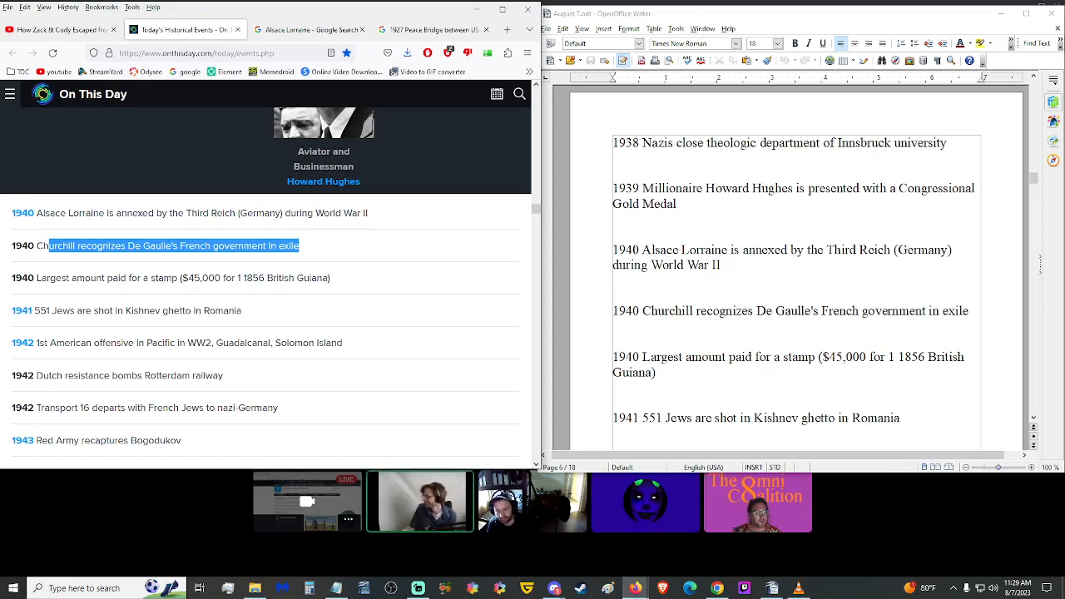
scroll(down, 3)
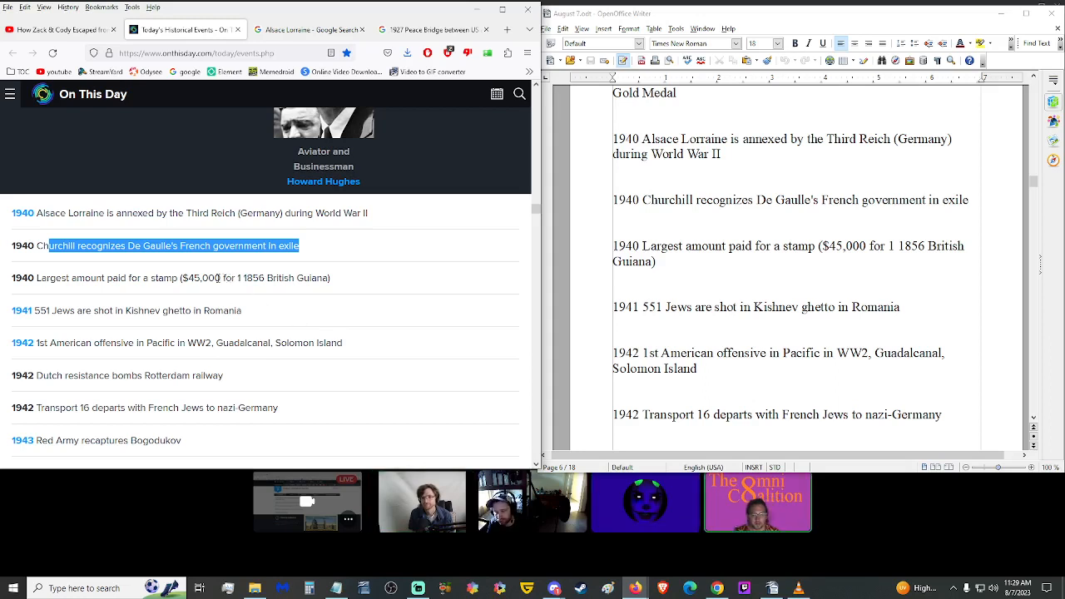
double_click(200, 278)
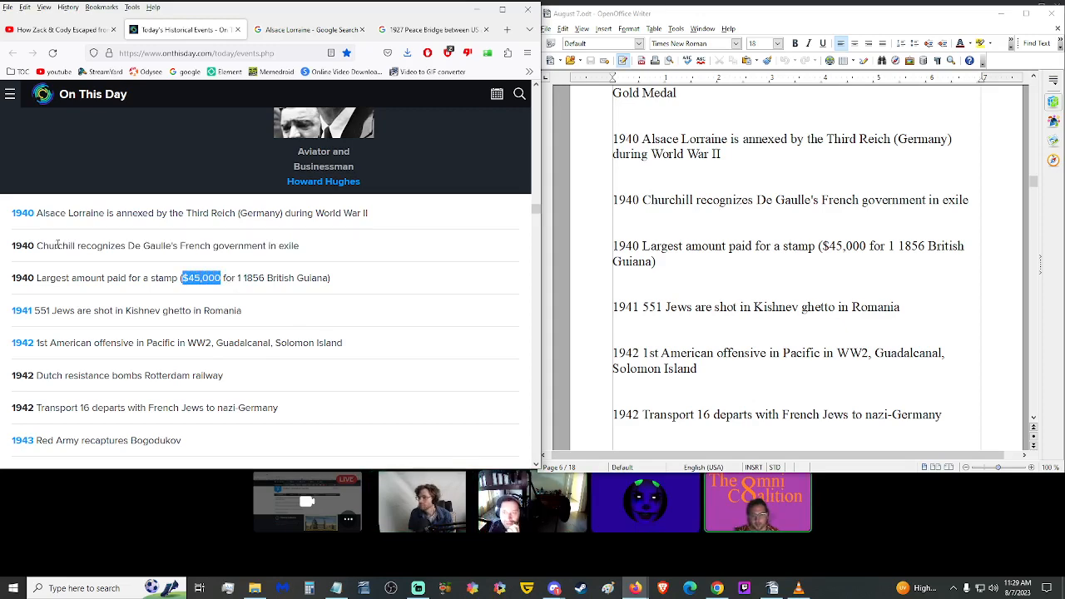
click(310, 30)
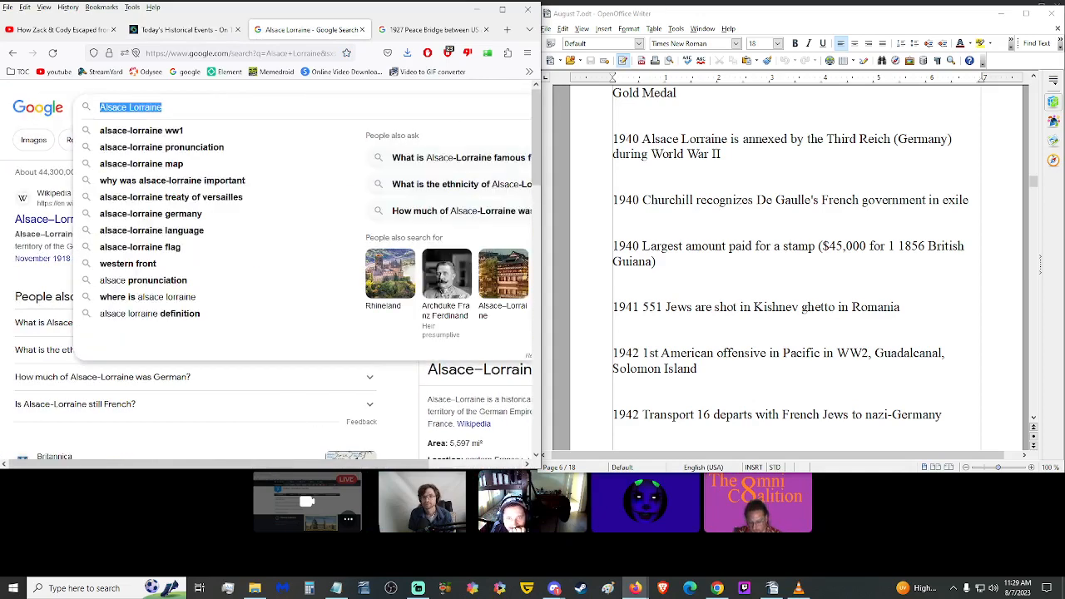
Step: Search Google for 1940 $45,000, seeing about $980,707 today, then return to On This Day
text(1940 $45,000)
key(Return)
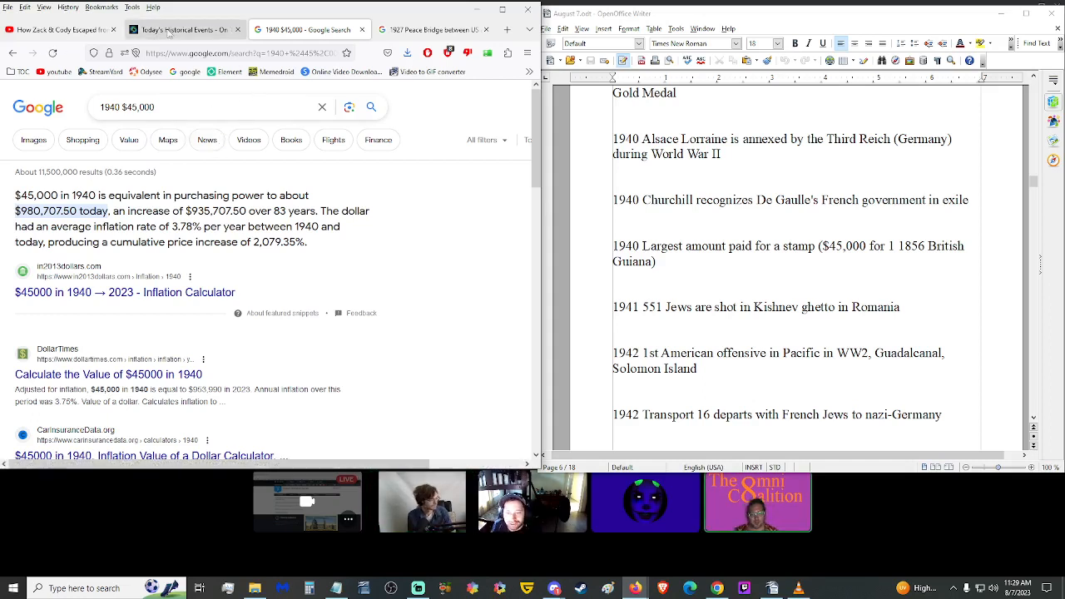
click(180, 30)
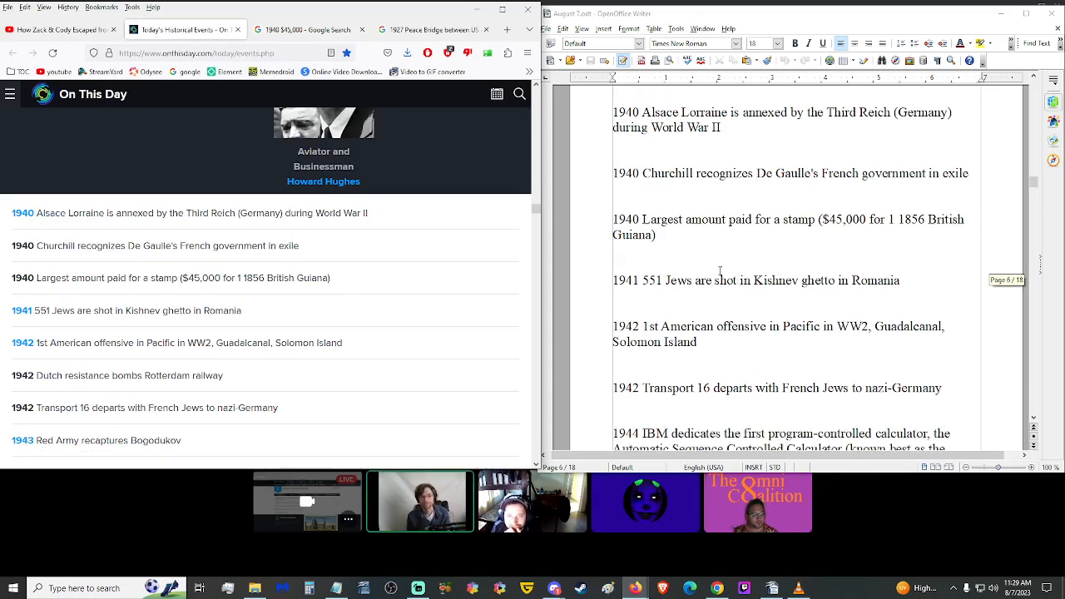
scroll(down, 3)
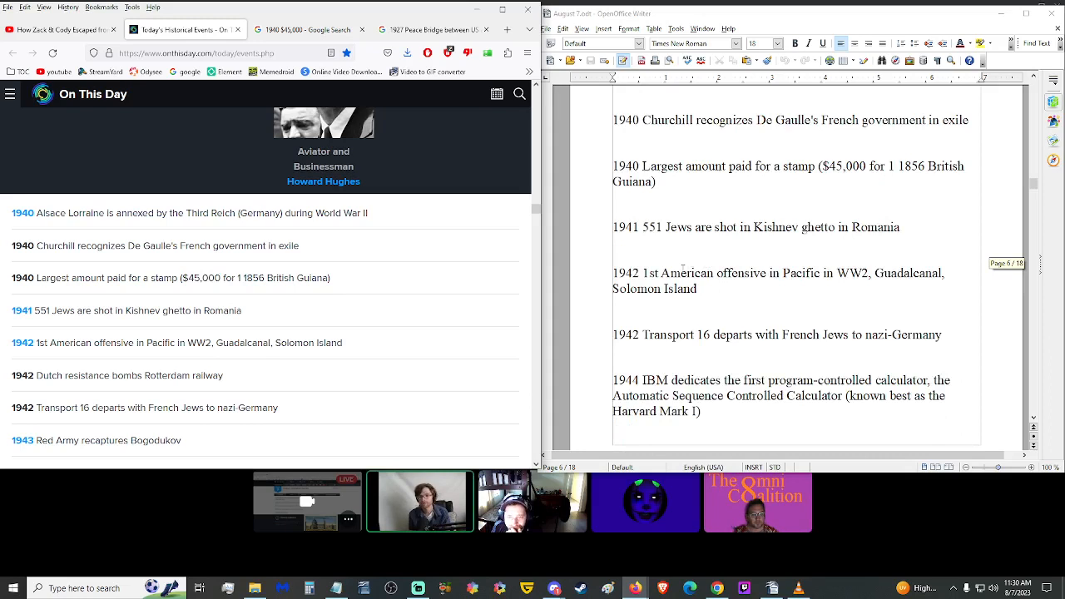
mouse_move(360, 274)
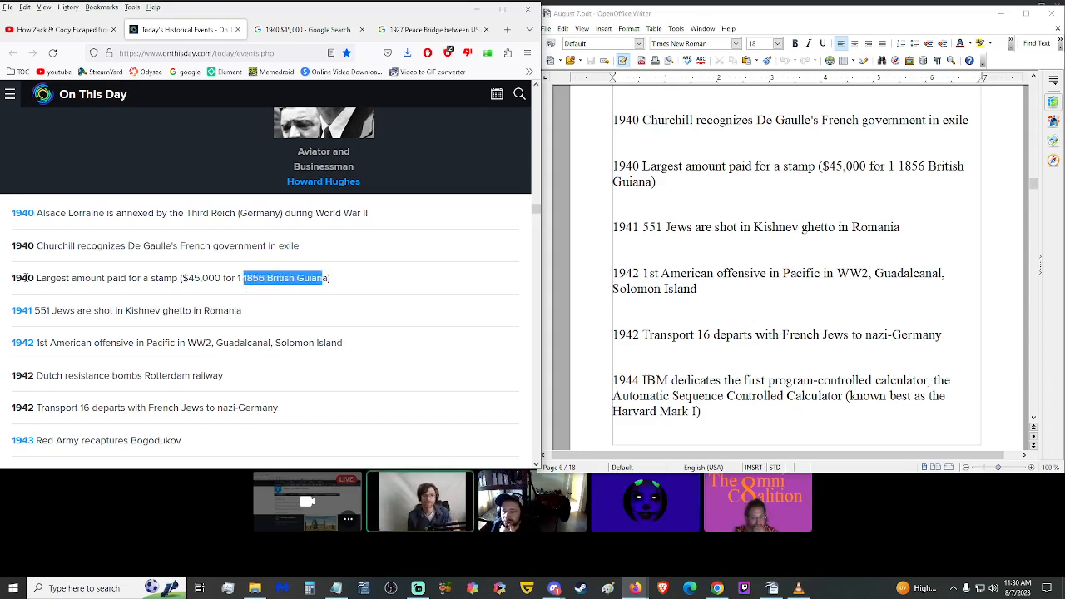
click(316, 306)
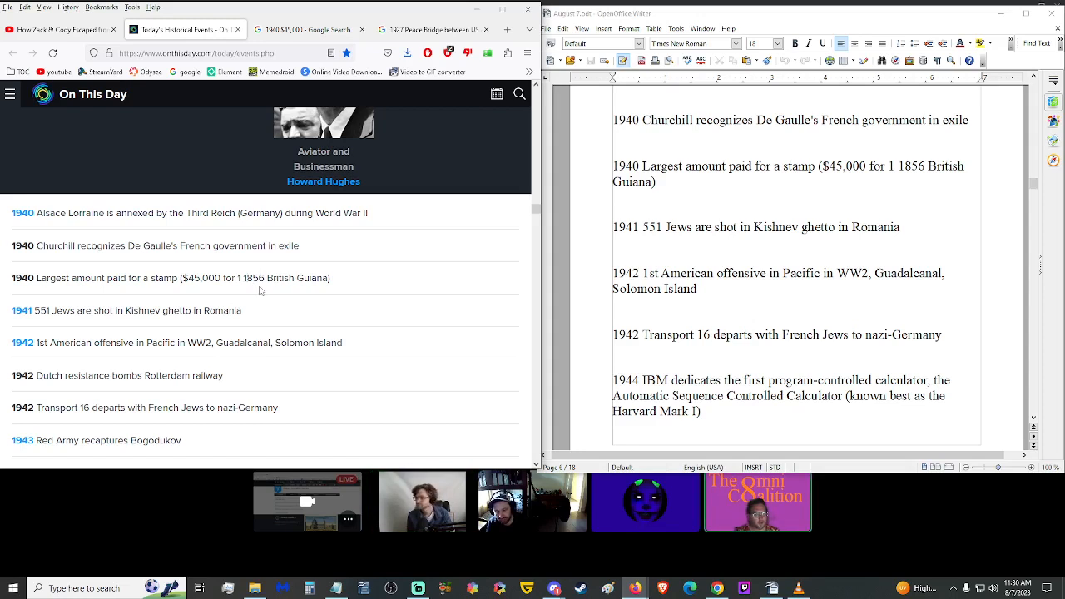
mouse_move(293, 313)
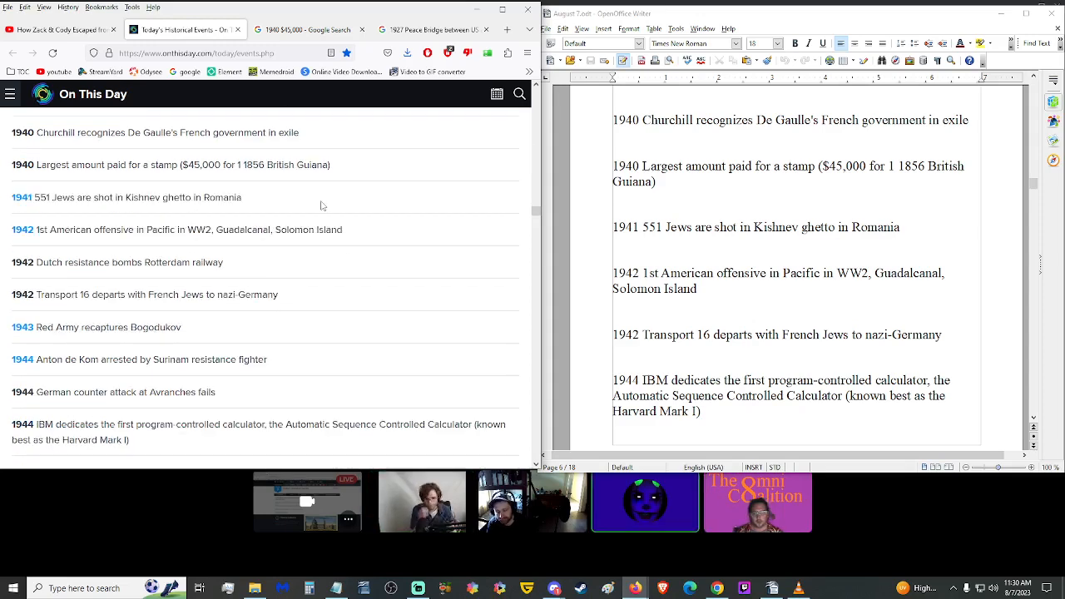
mouse_move(290, 209)
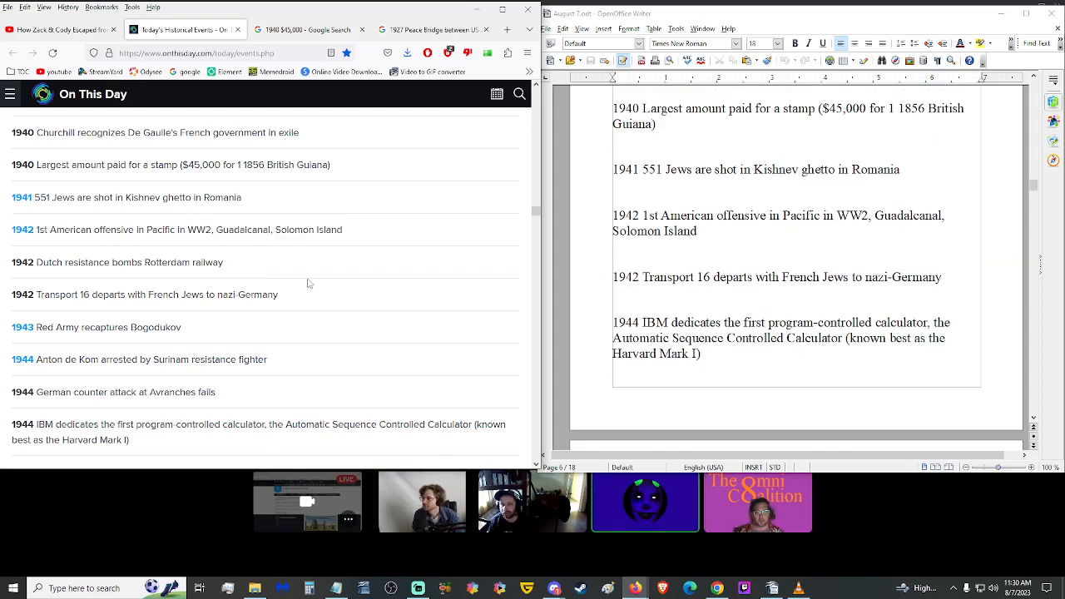
mouse_move(23, 230)
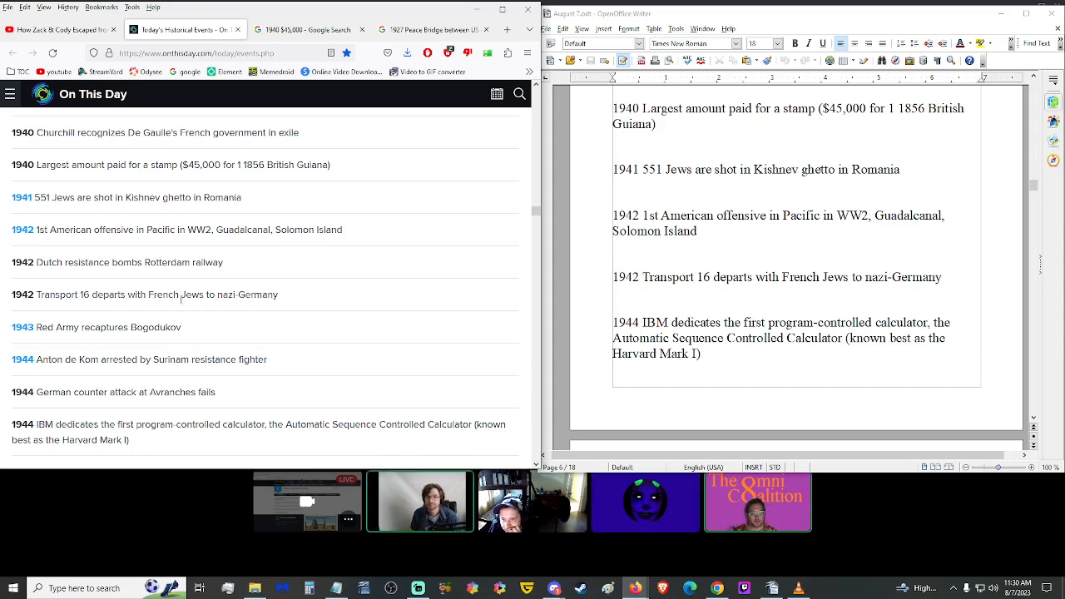
drag(118, 294, 280, 294)
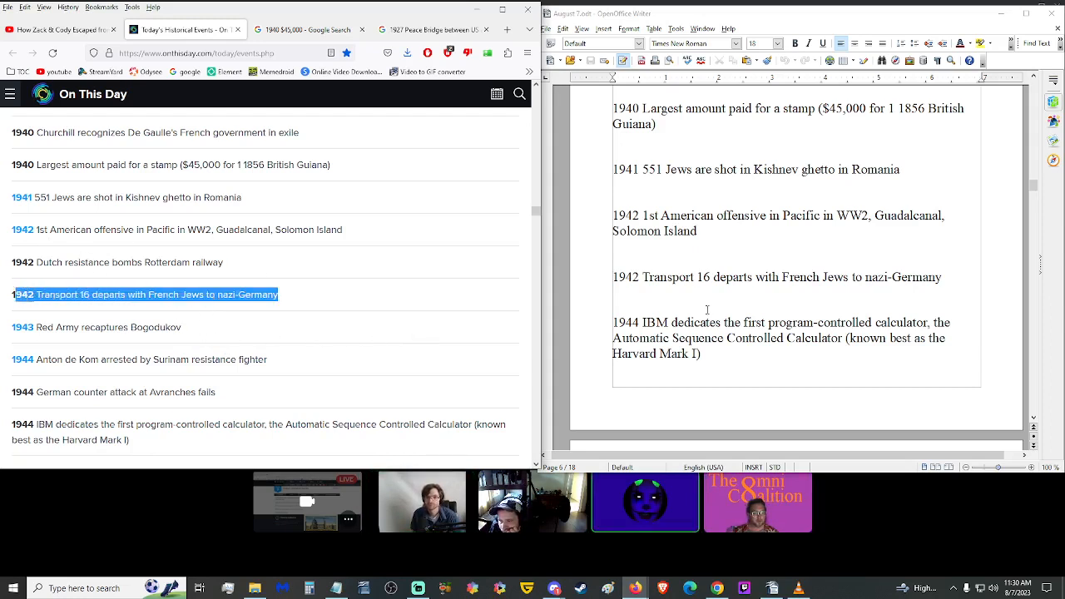
scroll(down, 3)
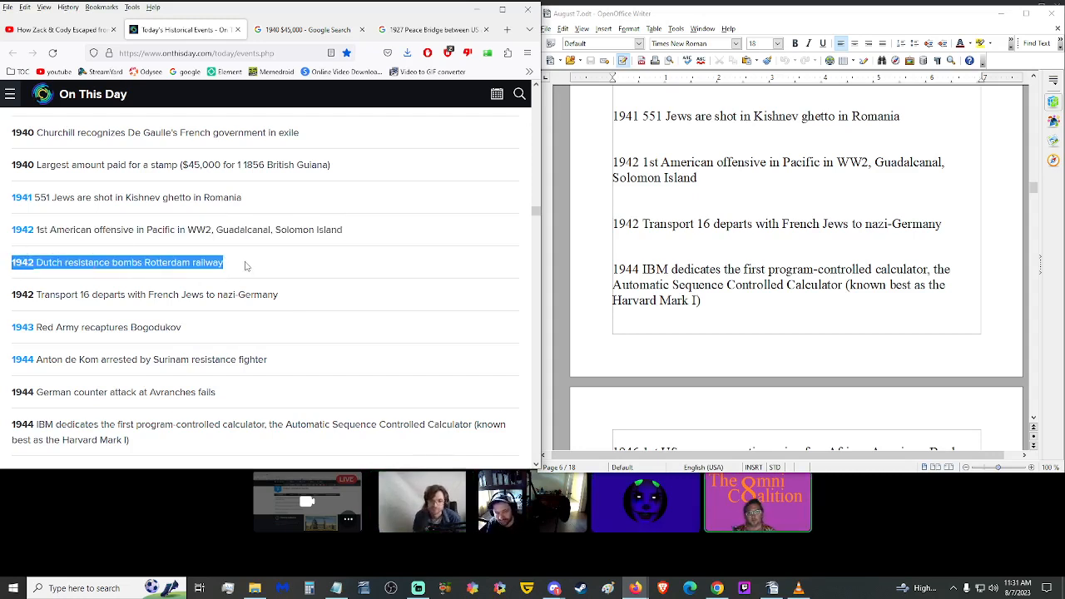
scroll(down, 3)
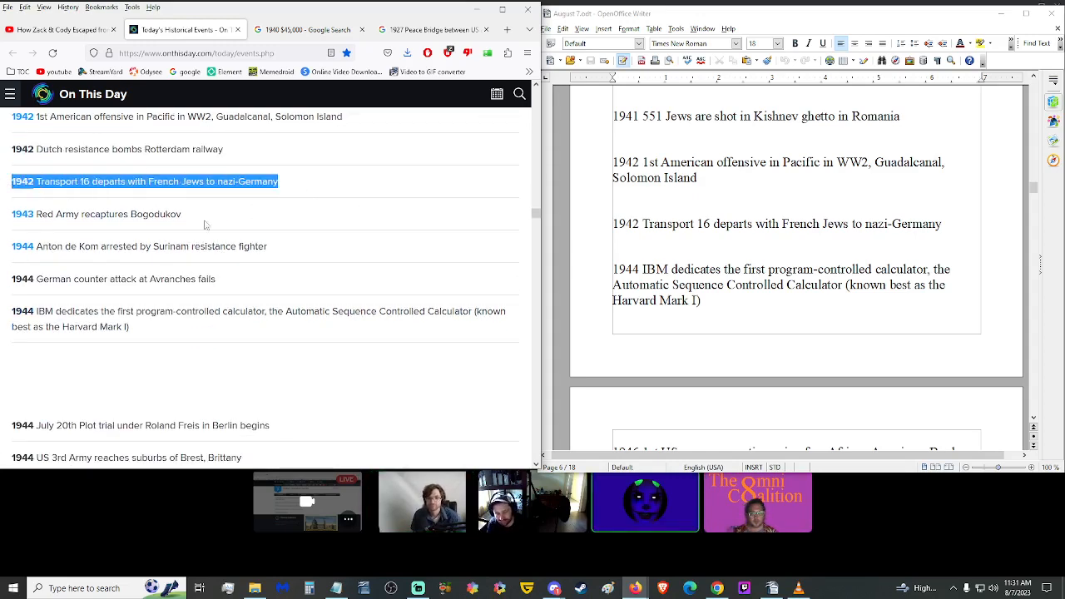
scroll(down, 3)
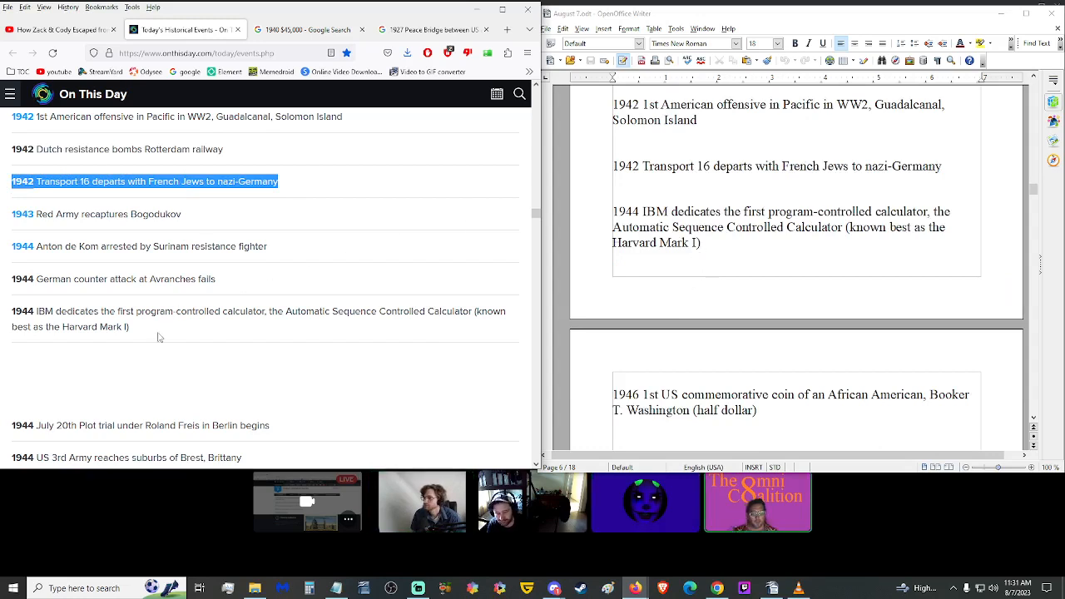
scroll(down, 3)
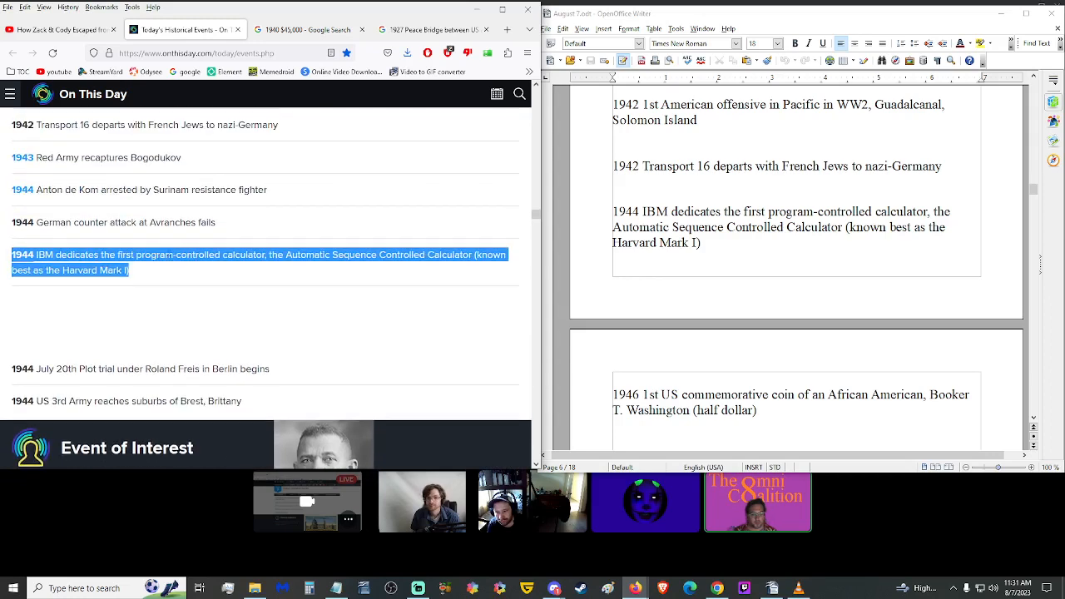
mouse_move(146, 279)
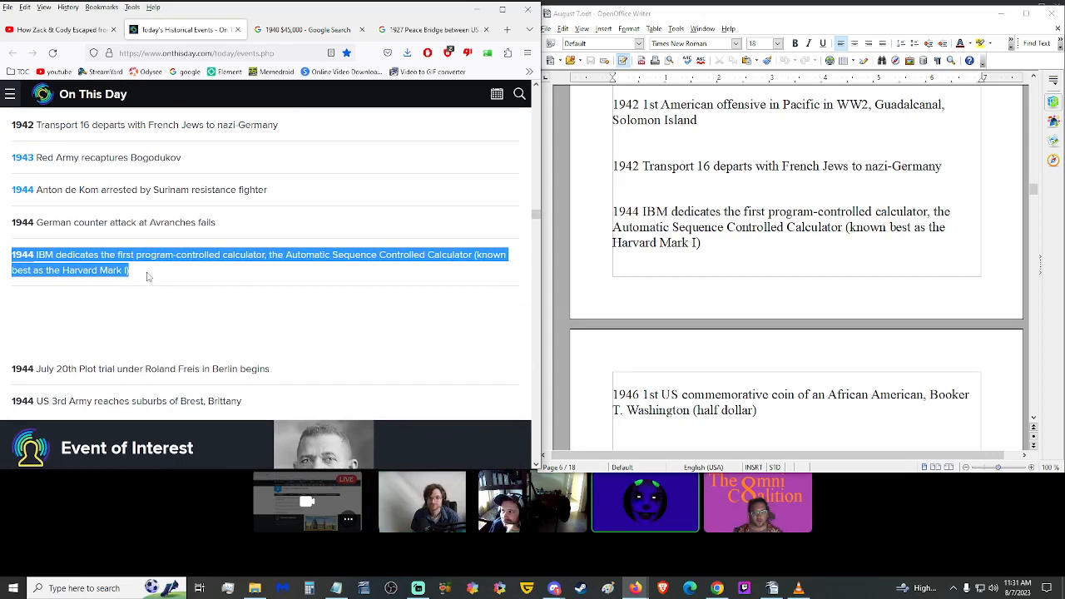
click(141, 280)
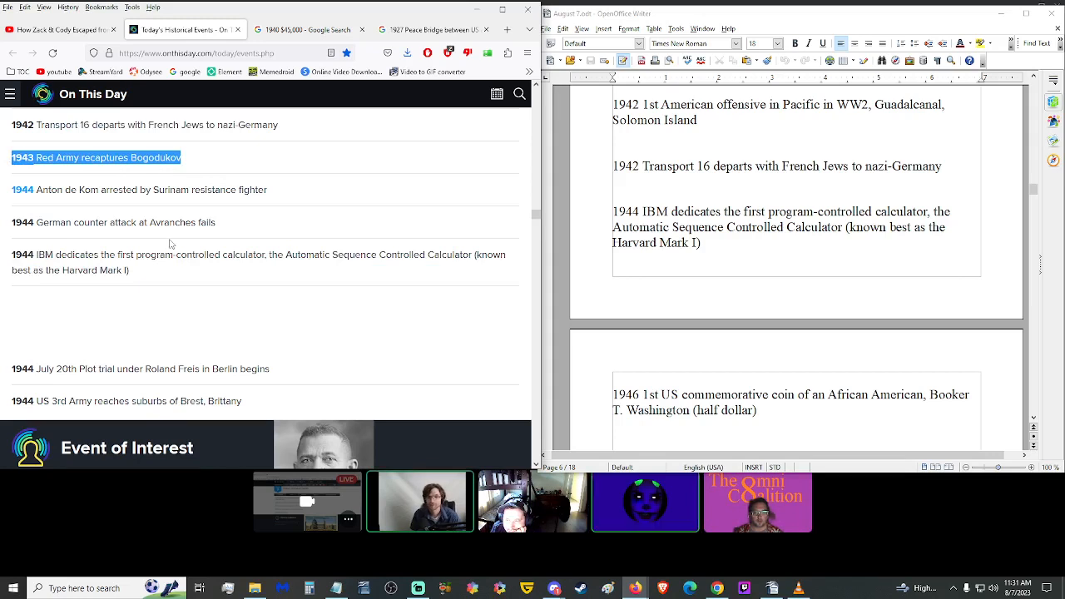
double_click(113, 270)
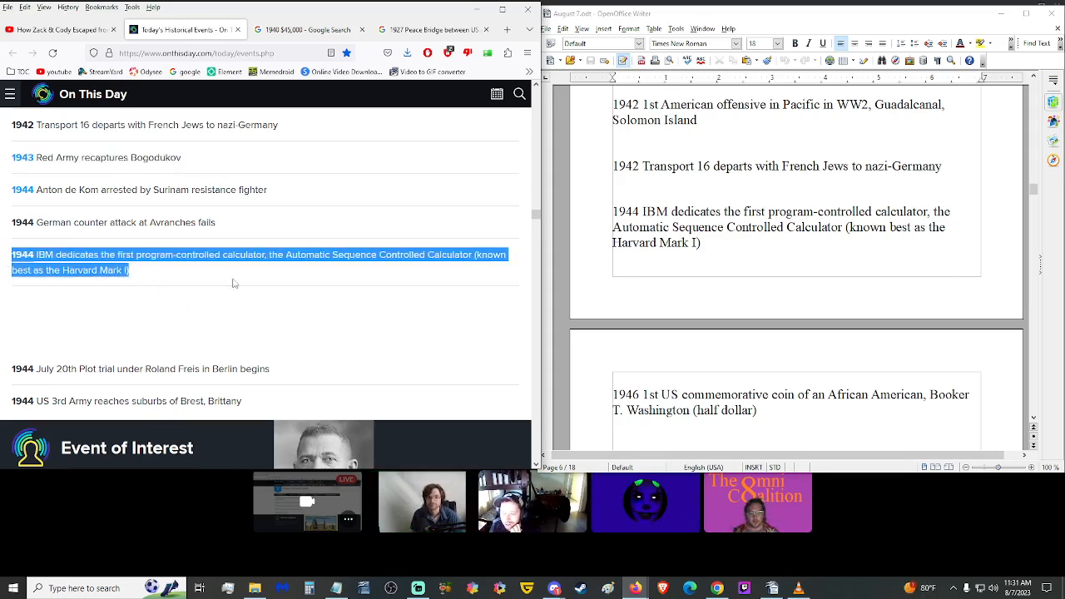
scroll(down, 3)
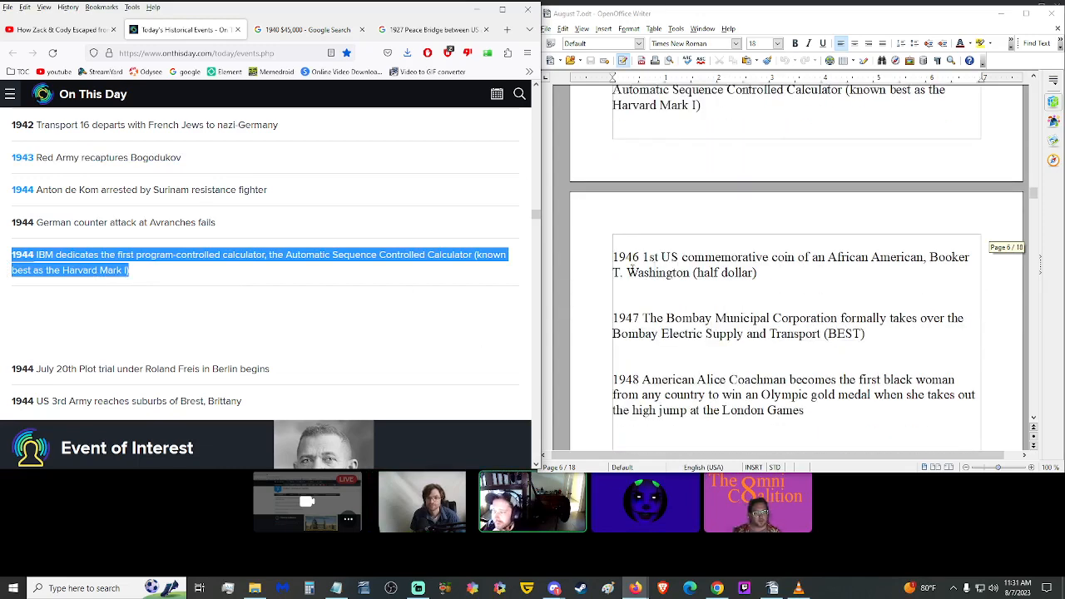
click(559, 269)
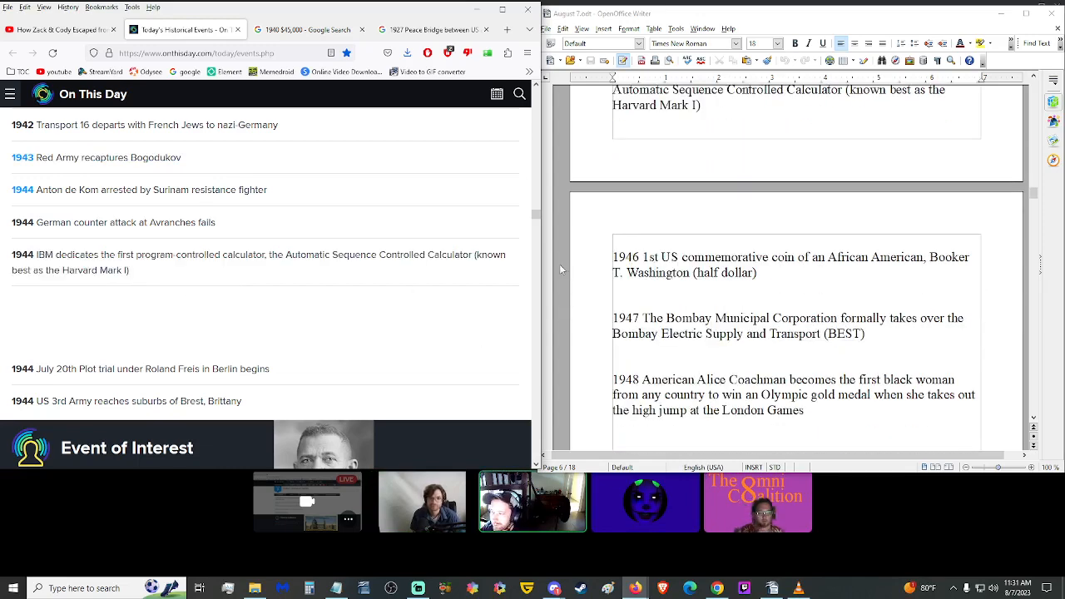
scroll(down, 3)
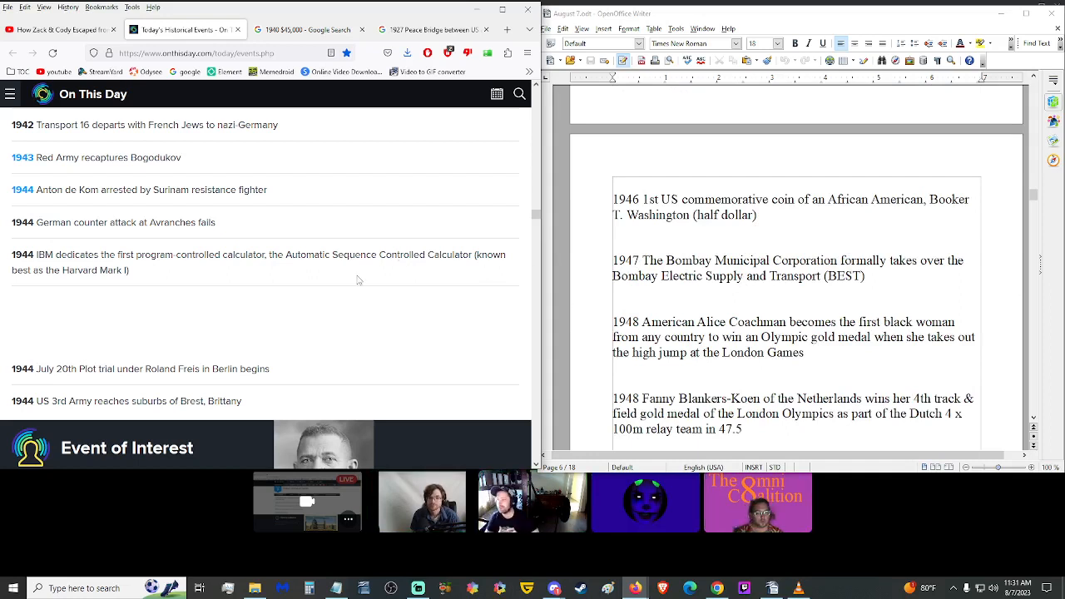
scroll(down, 3)
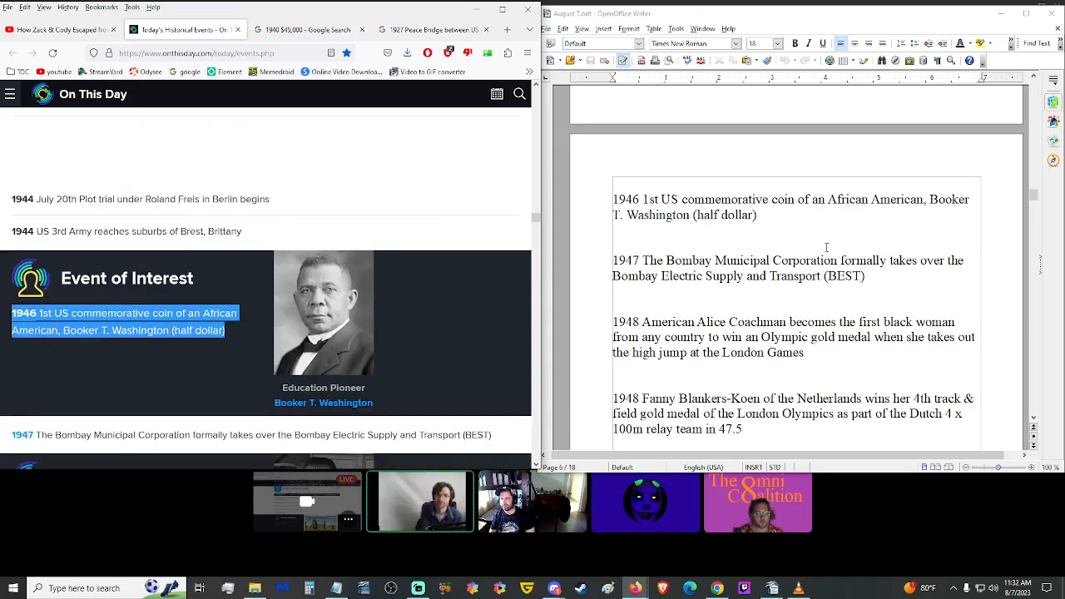
scroll(down, 3)
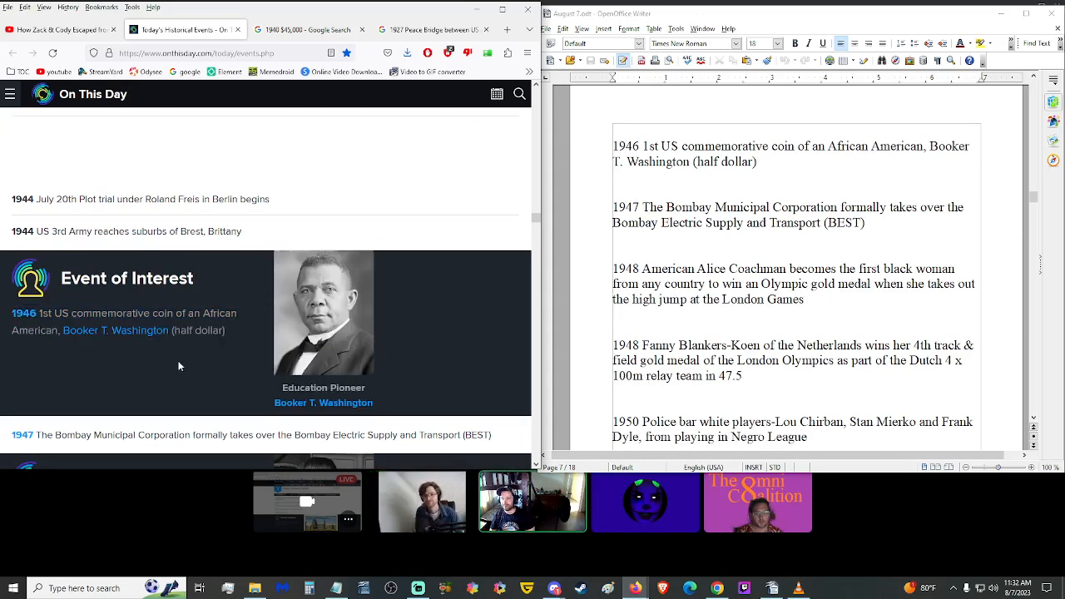
mouse_move(186, 382)
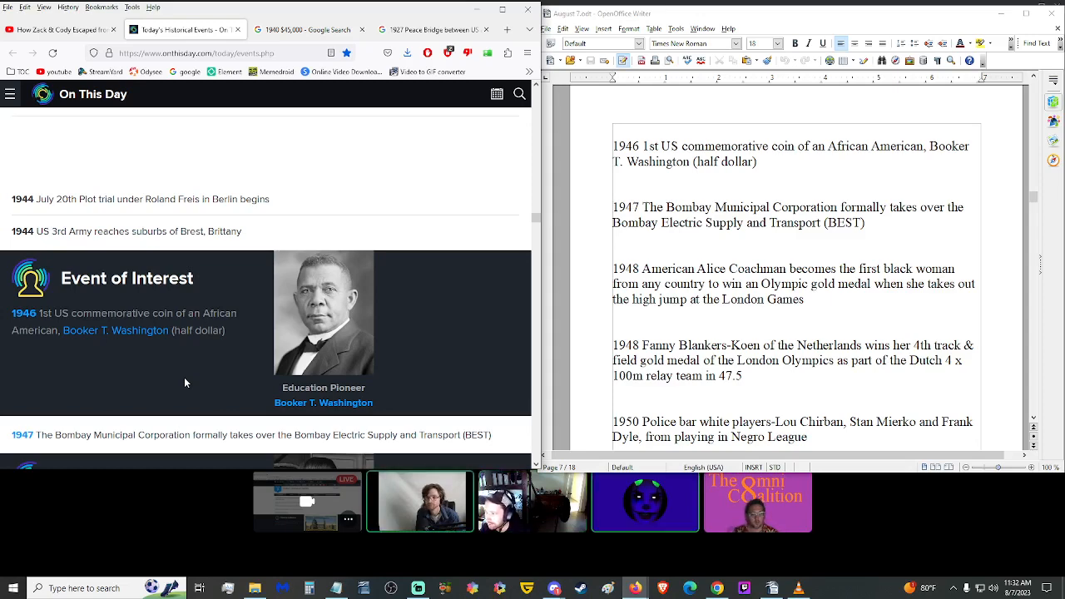
scroll(down, 3)
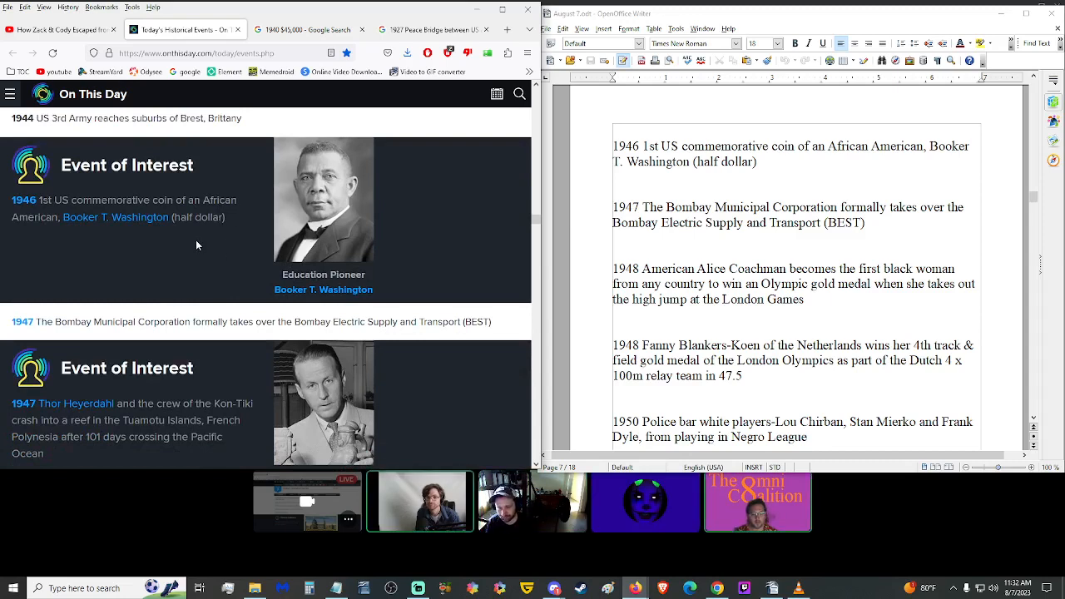
mouse_move(173, 263)
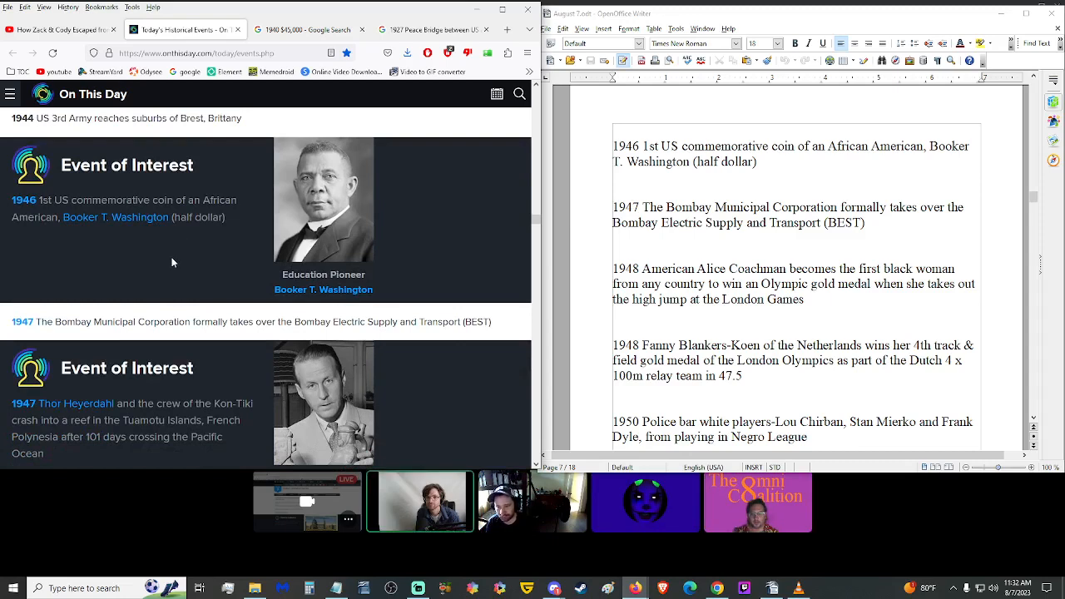
scroll(down, 3)
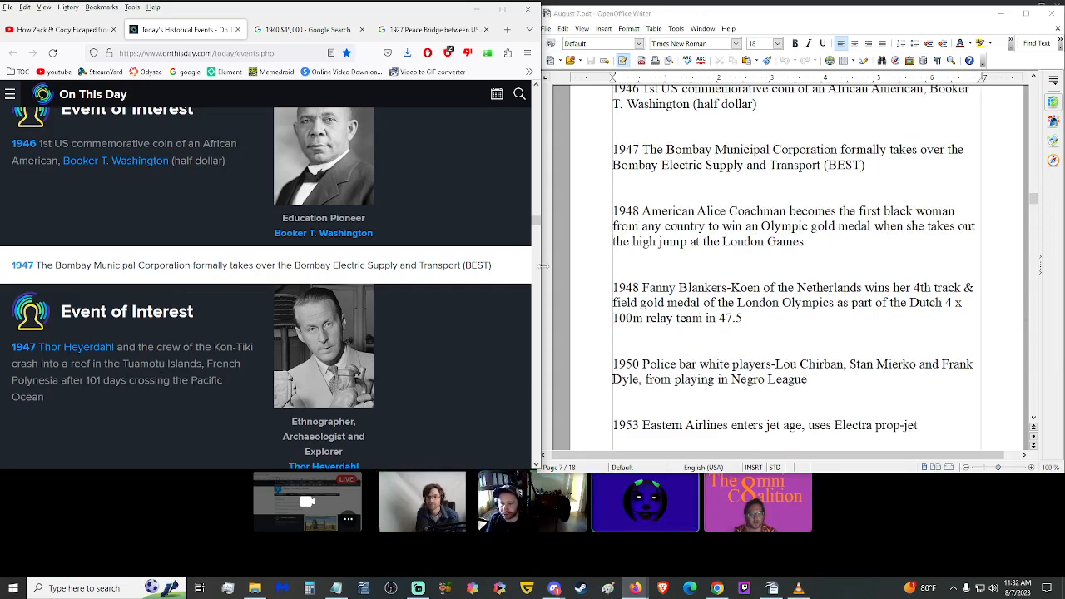
triple_click(249, 265)
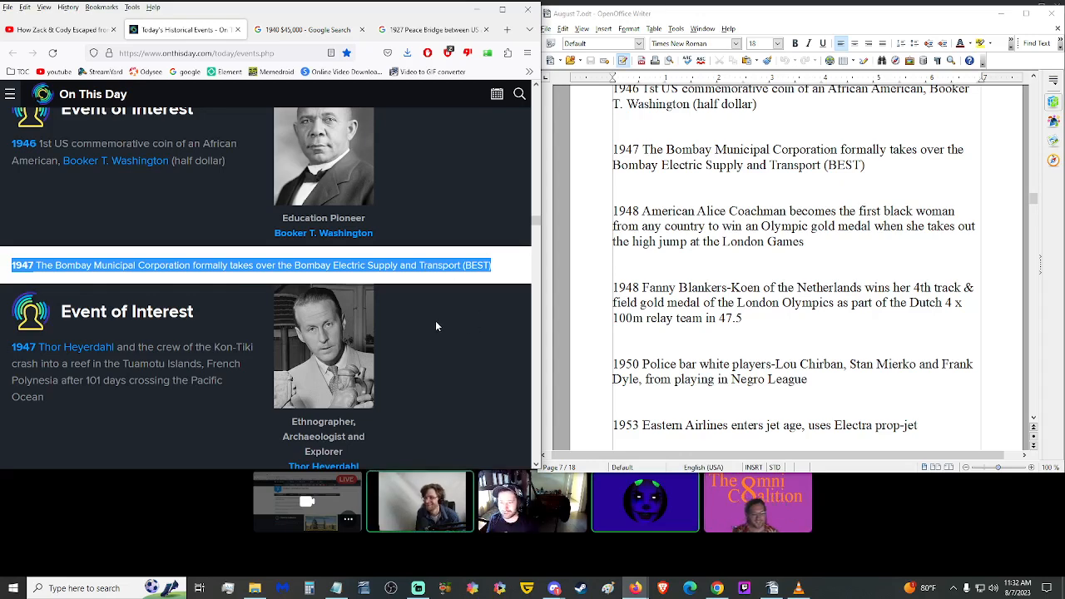
mouse_move(147, 414)
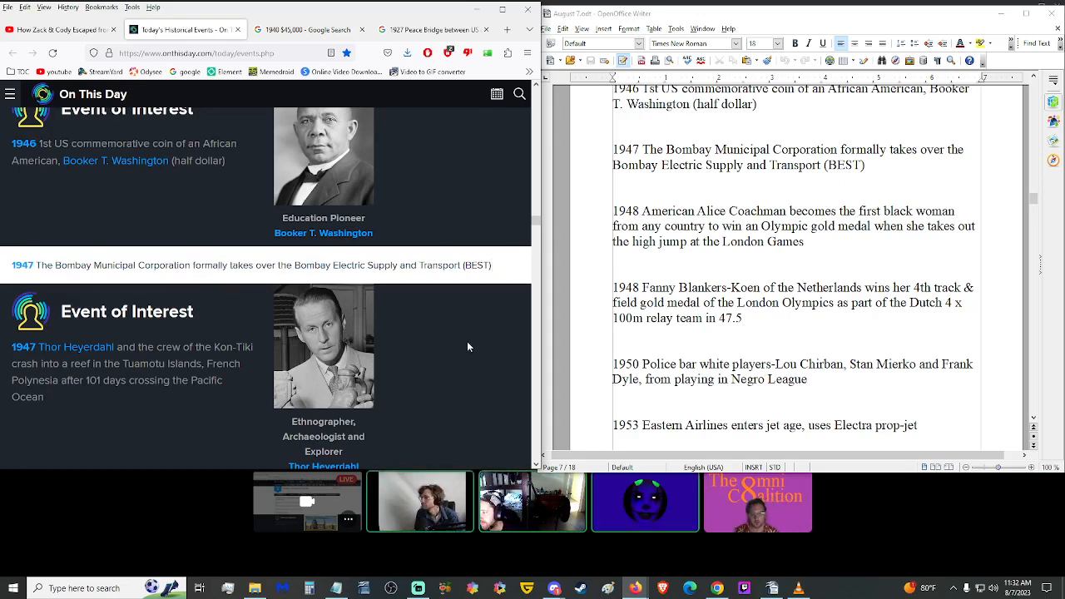
scroll(down, 3)
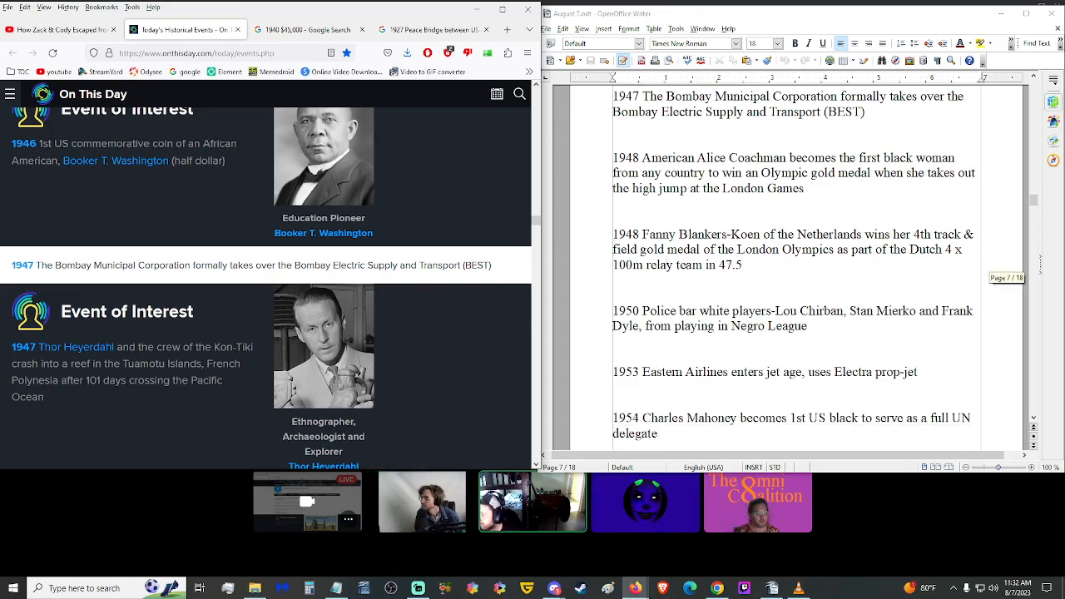
scroll(down, 3)
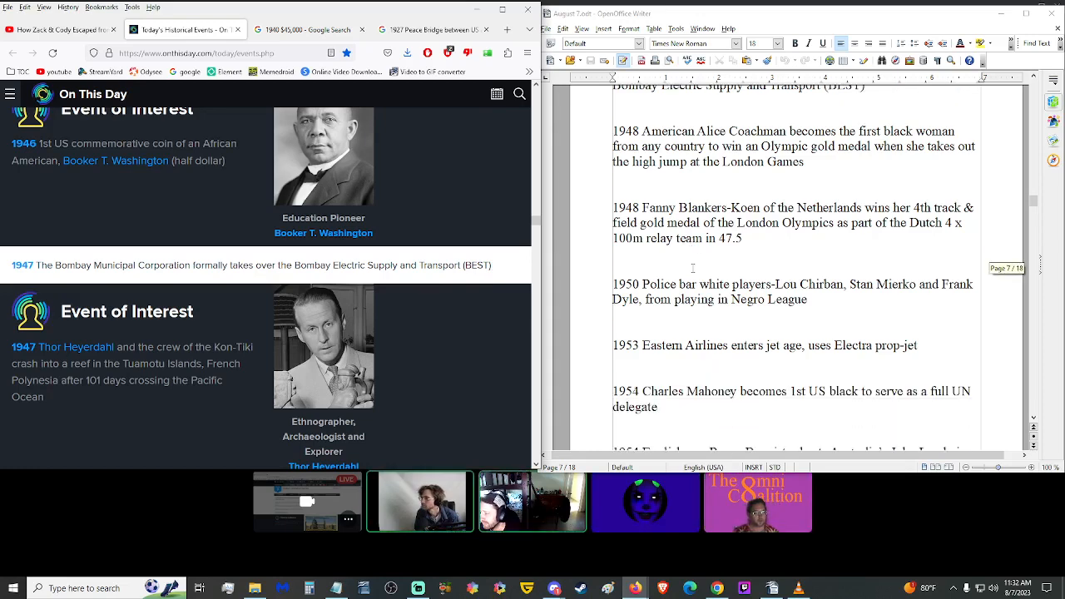
scroll(up, 3)
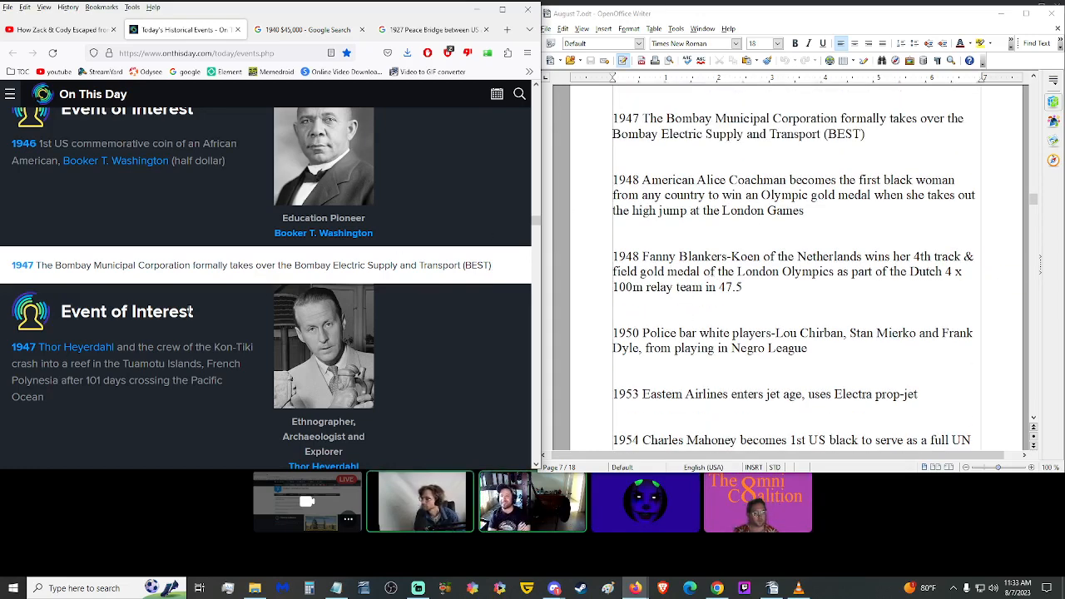
scroll(down, 3)
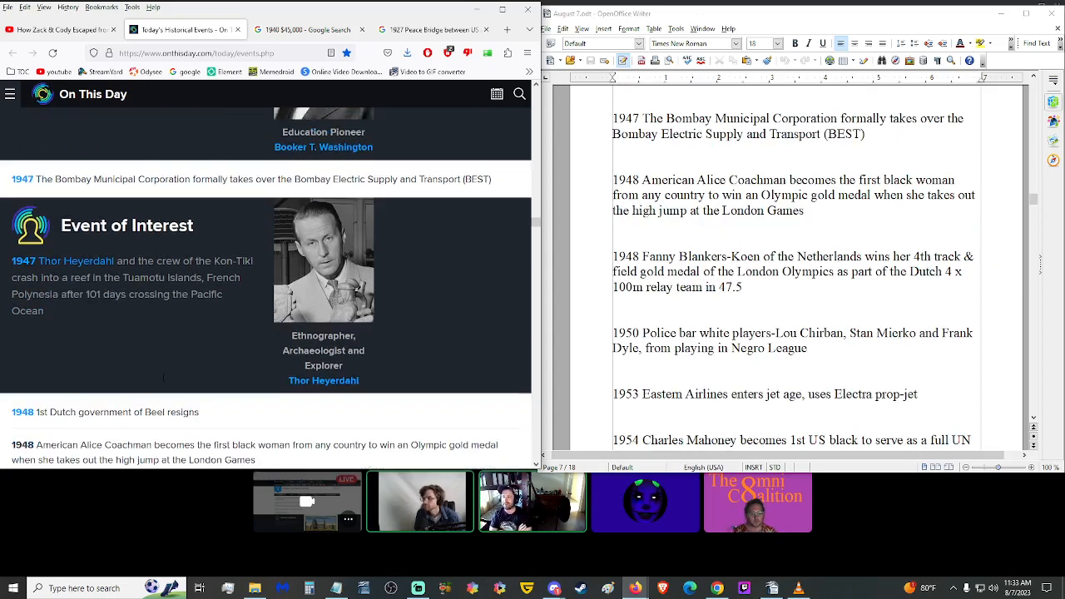
scroll(down, 3)
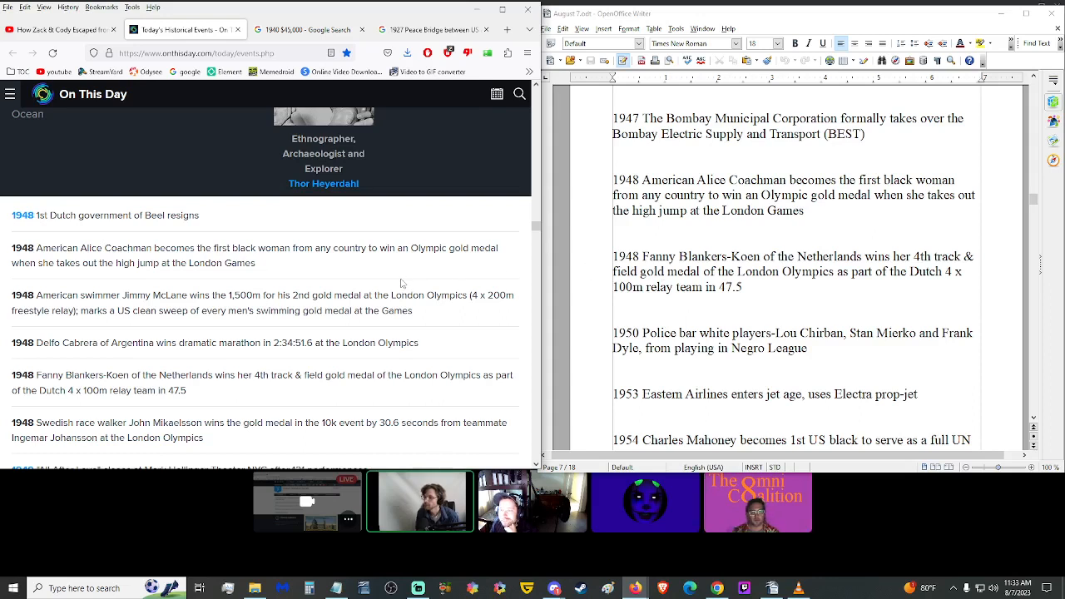
mouse_move(386, 283)
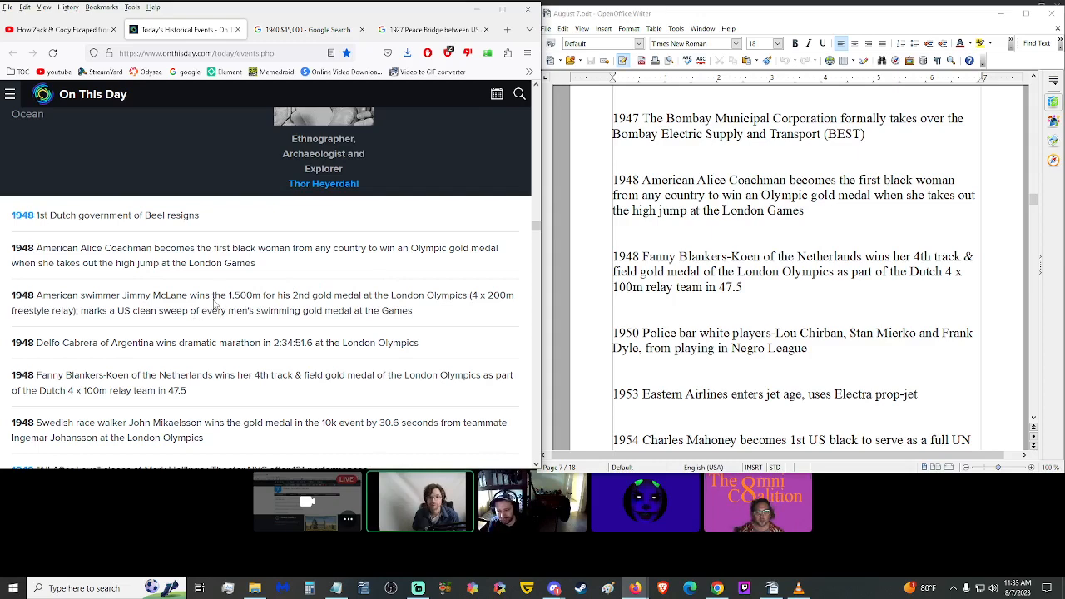
drag(13, 247, 256, 263)
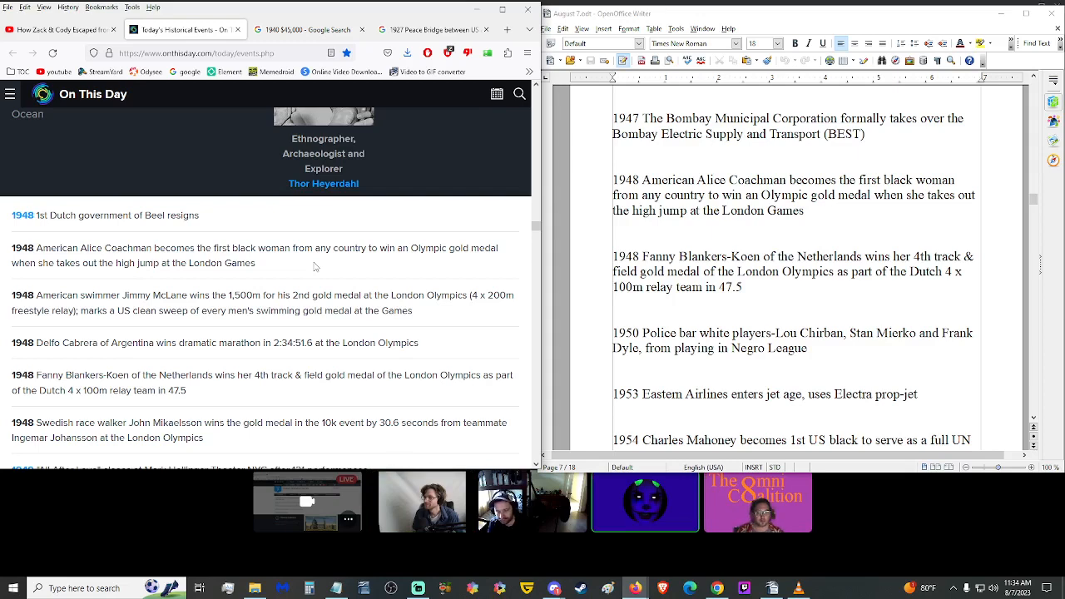
scroll(down, 3)
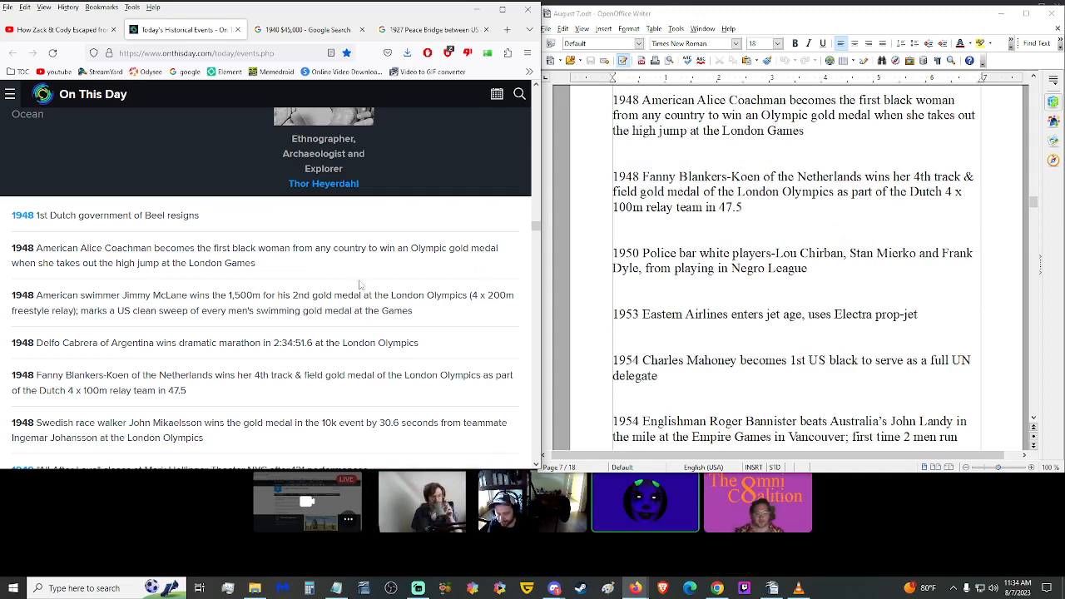
scroll(down, 3)
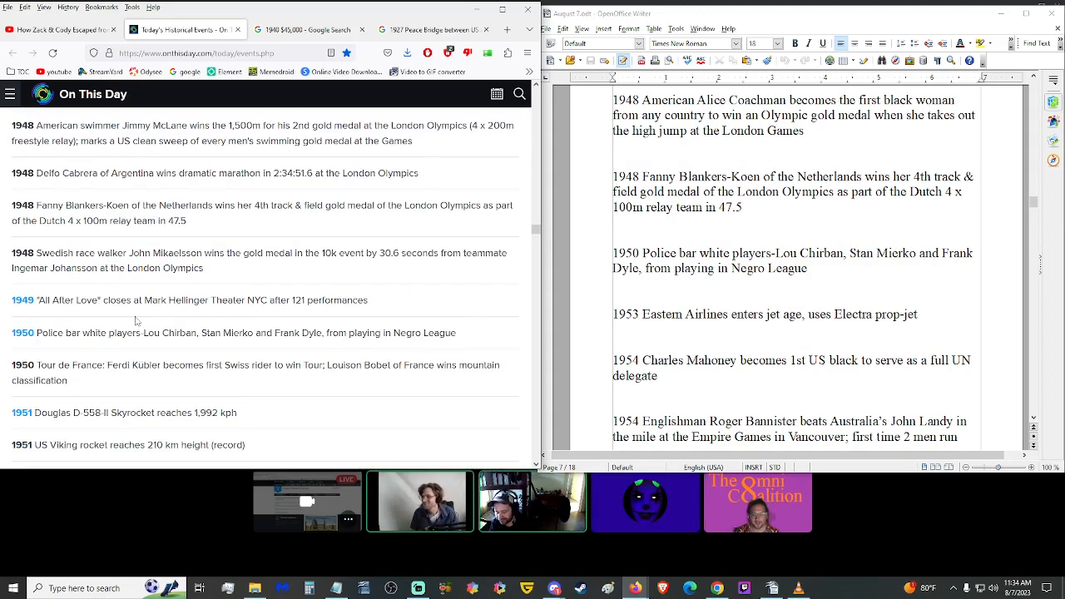
triple_click(233, 332)
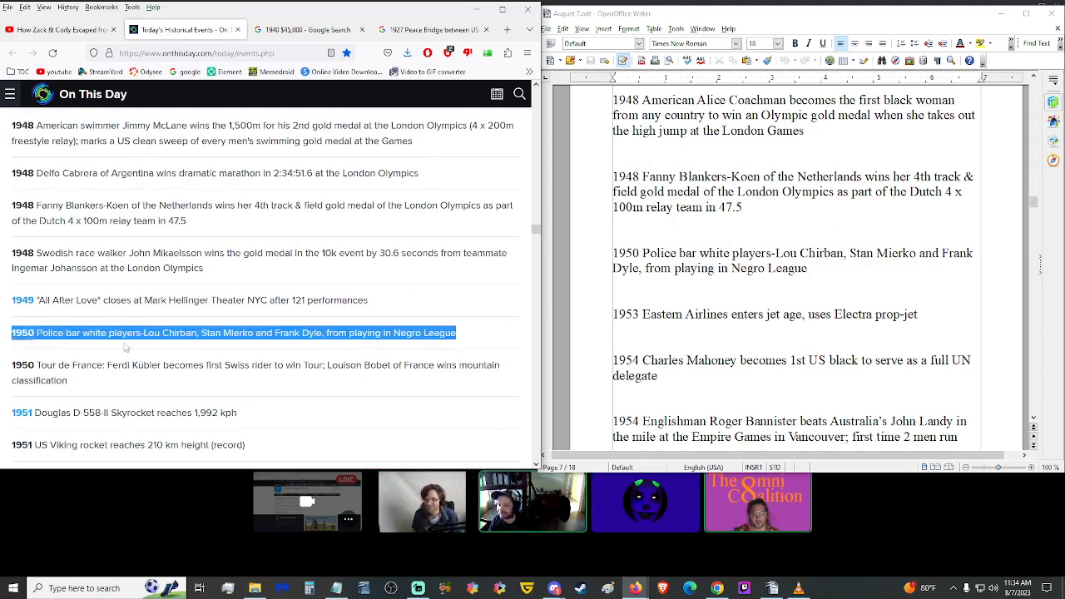
scroll(down, 3)
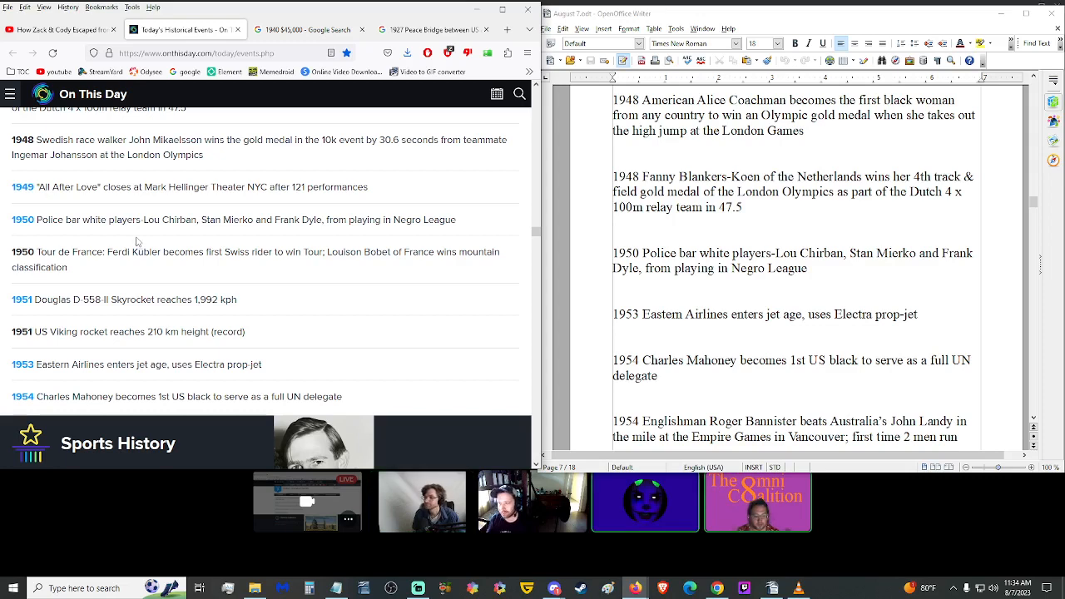
mouse_move(326, 263)
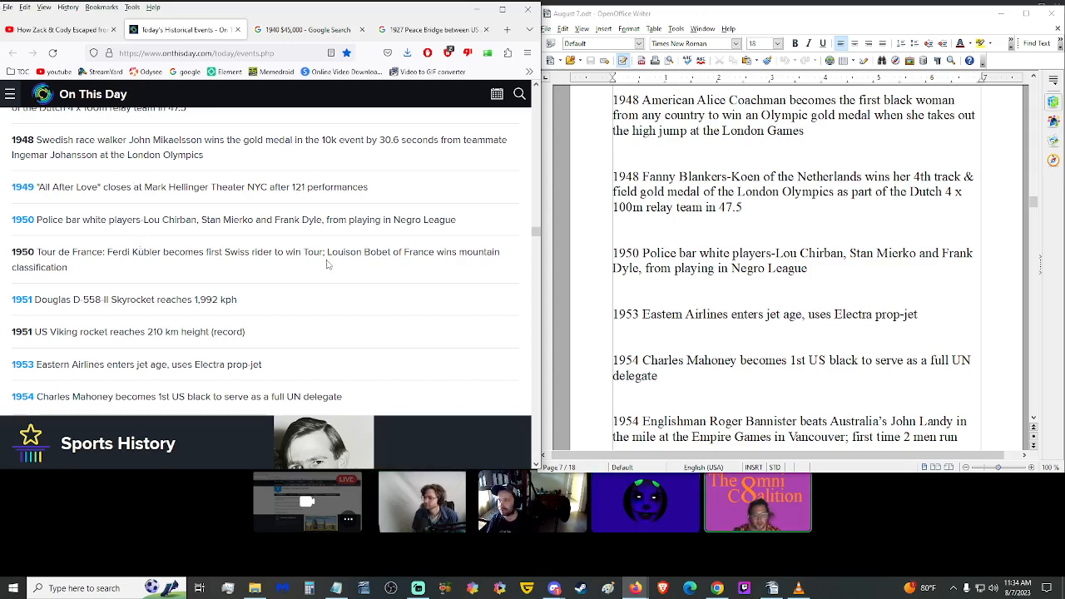
mouse_move(695, 328)
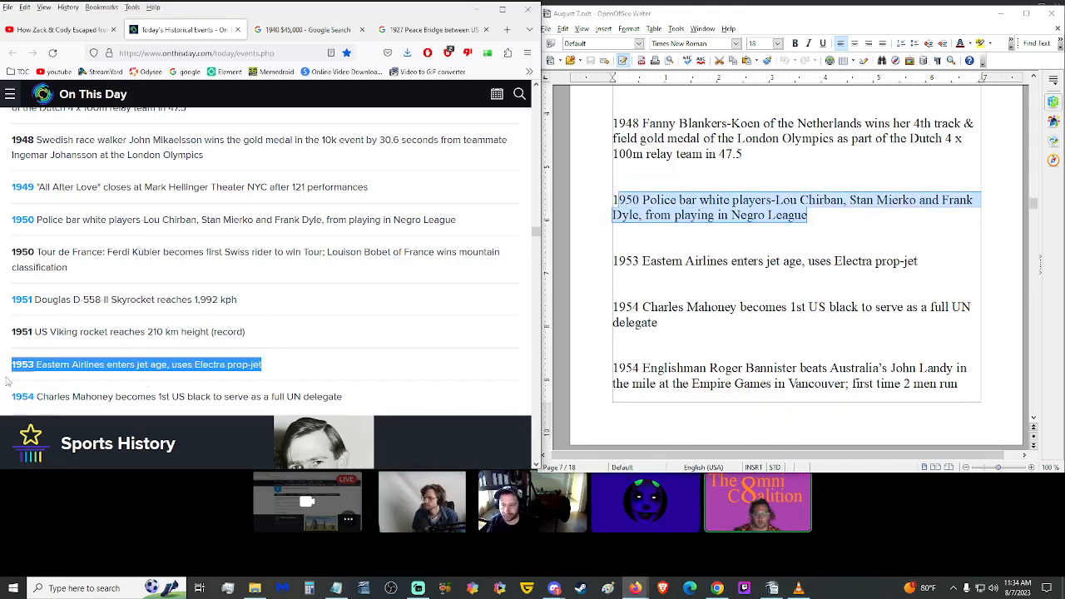
scroll(down, 3)
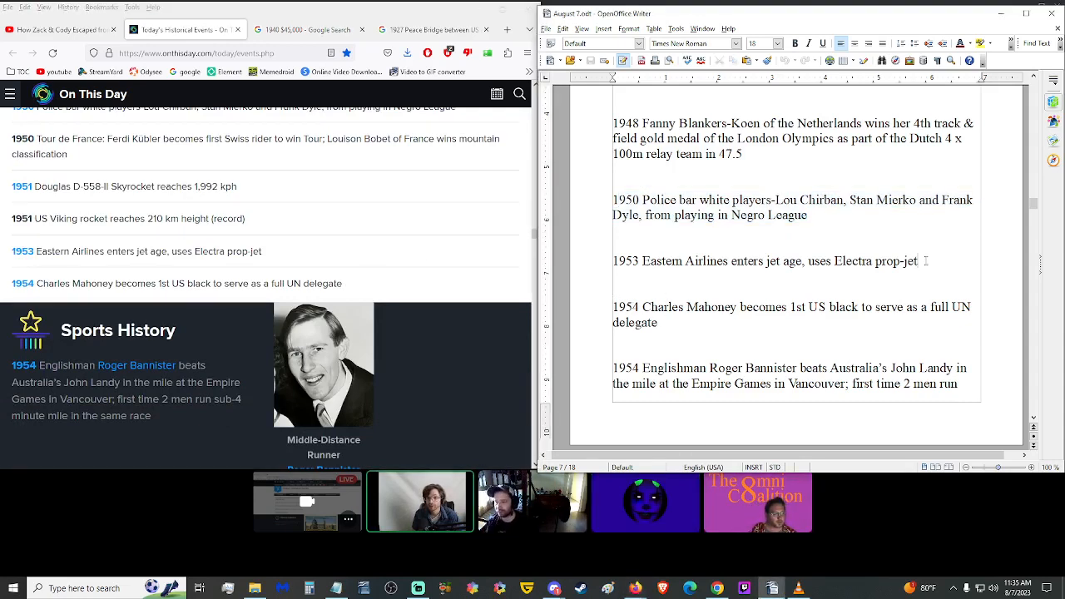
Step: Look up 'Electra prop-jet' from the 1953 line, reaching the Lockheed L-188 Electra Wikipedia article, then return to On This Day
double_click(873, 259)
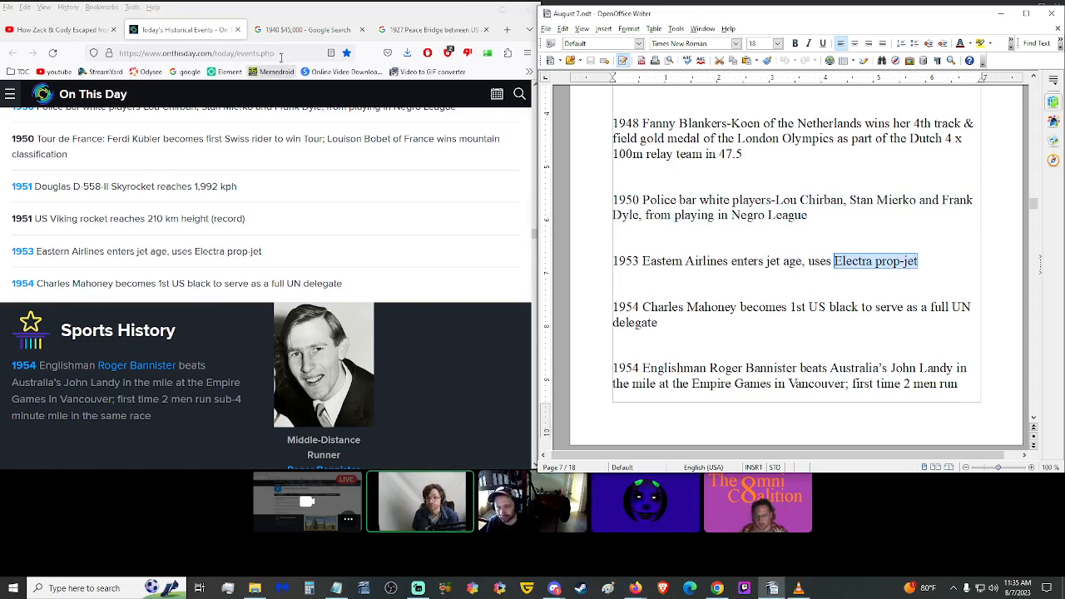
click(429, 30)
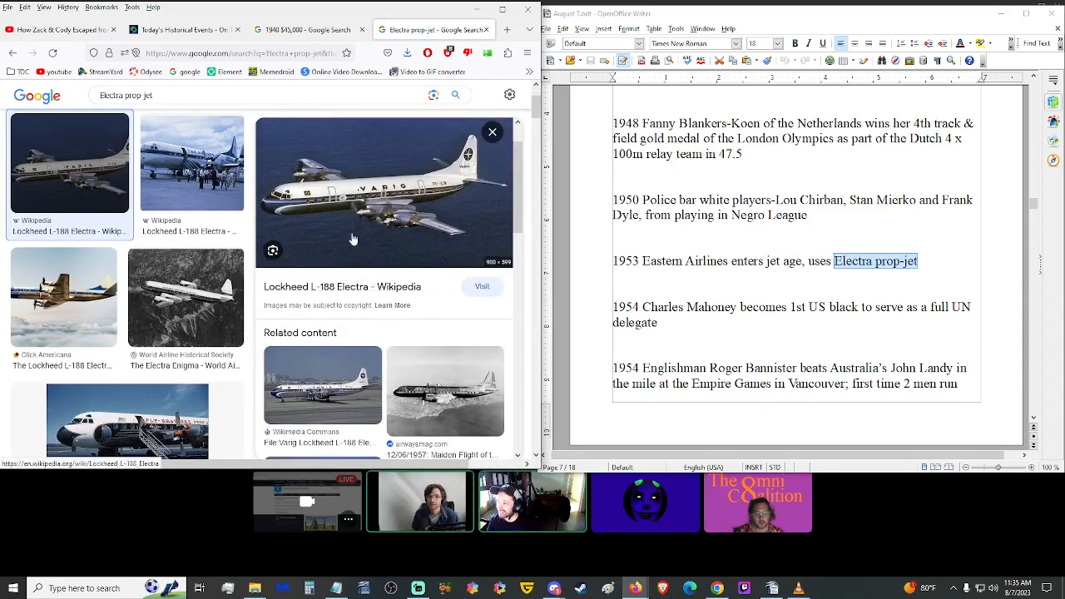
click(308, 30)
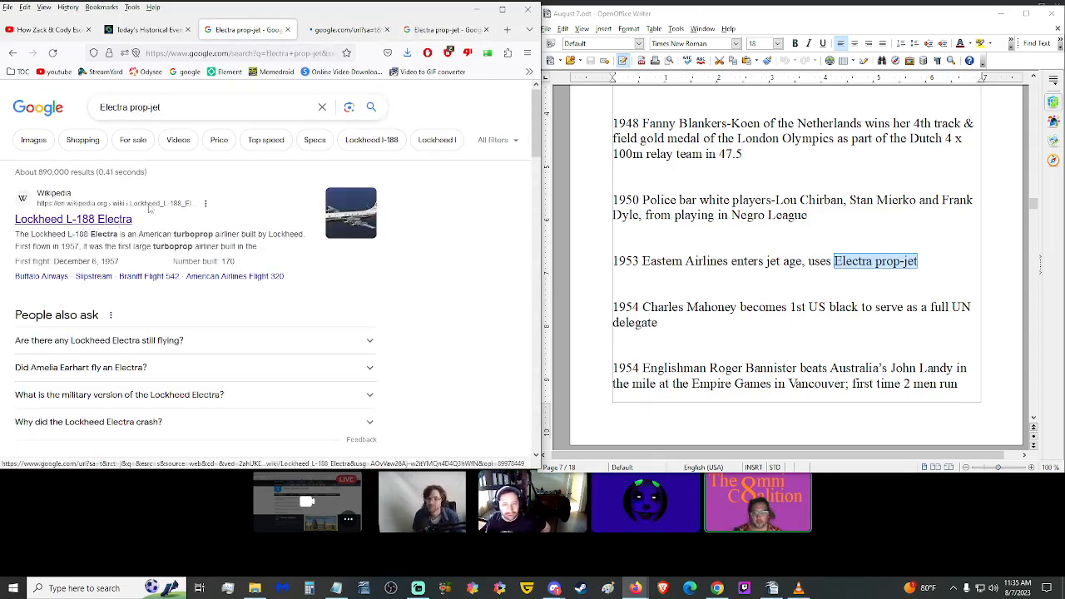
click(73, 220)
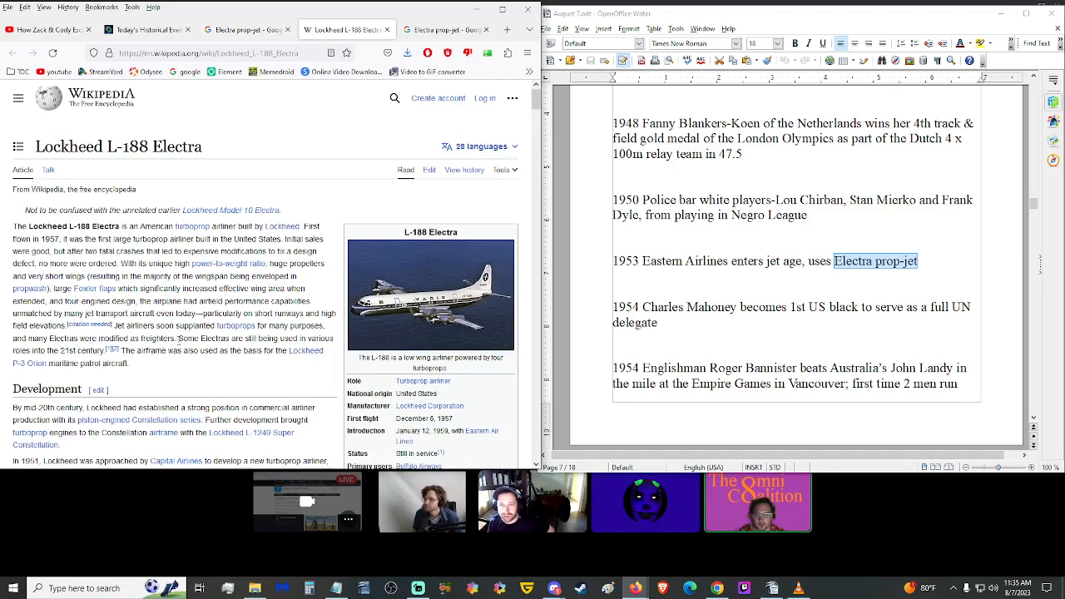
mouse_move(223, 68)
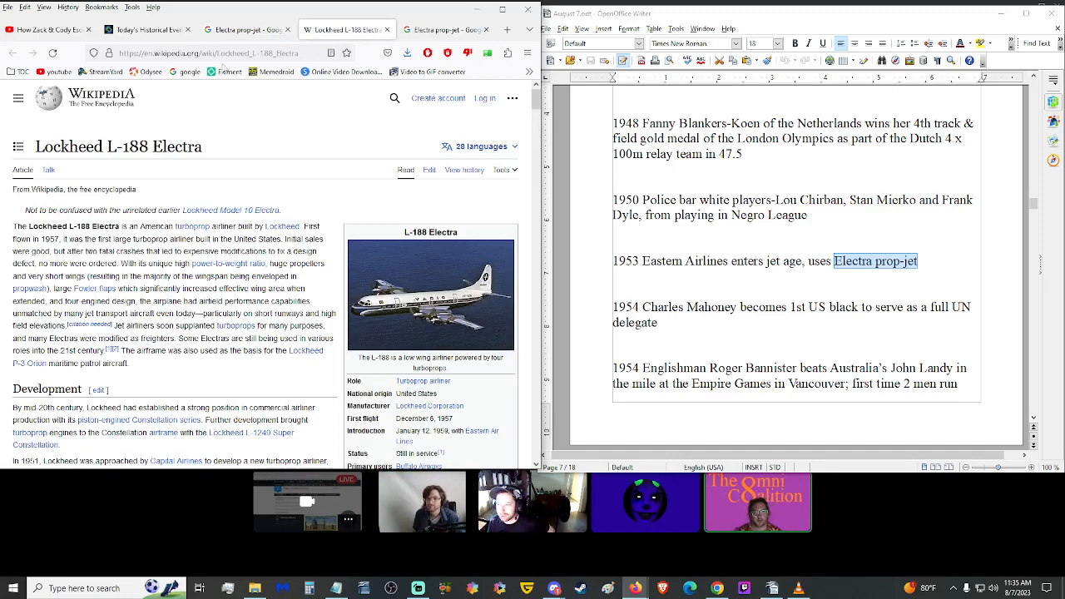
key(alt+tab)
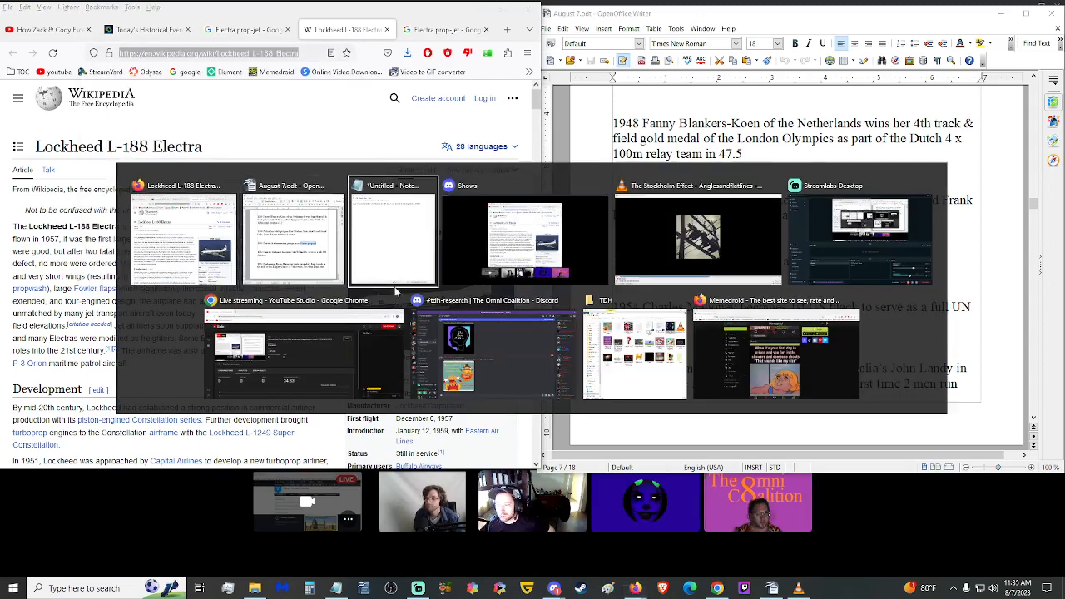
click(392, 233)
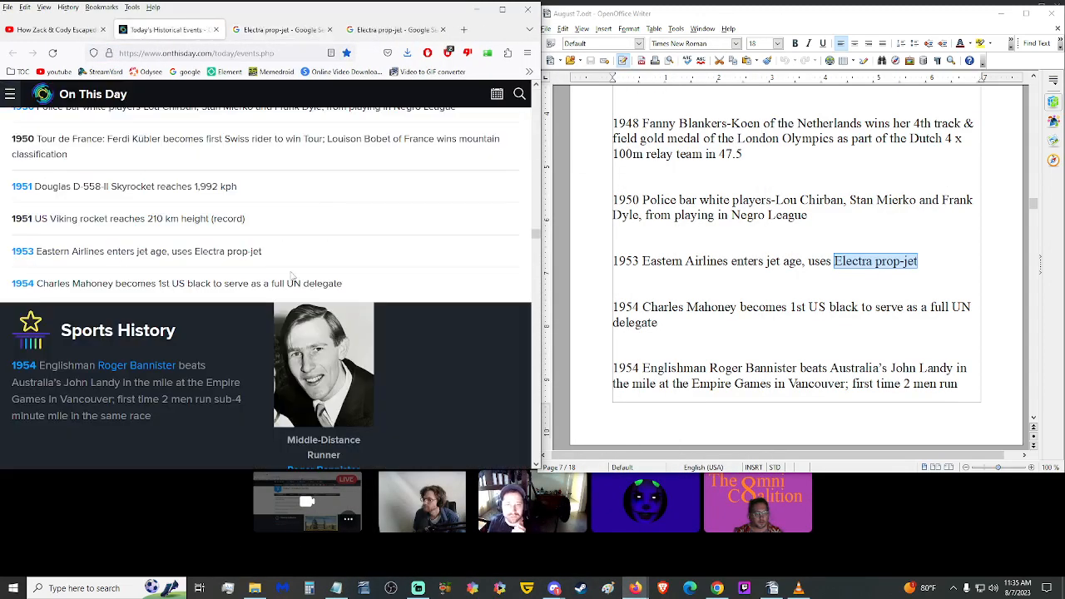
Step: Scroll On This Day and the script down through the 1954 and 1955 entries
scroll(down, 3)
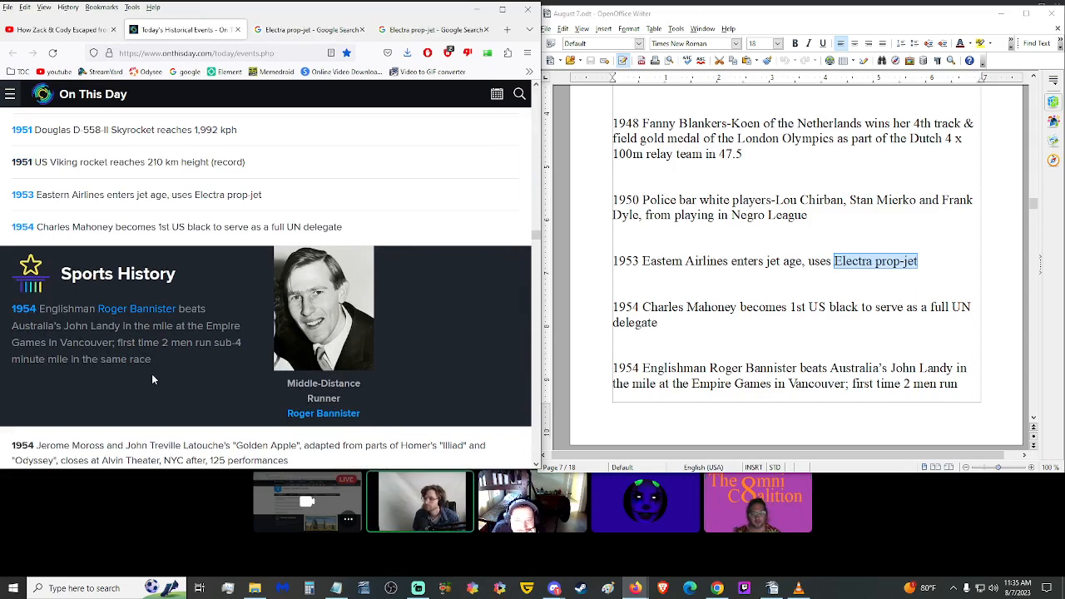
mouse_move(166, 391)
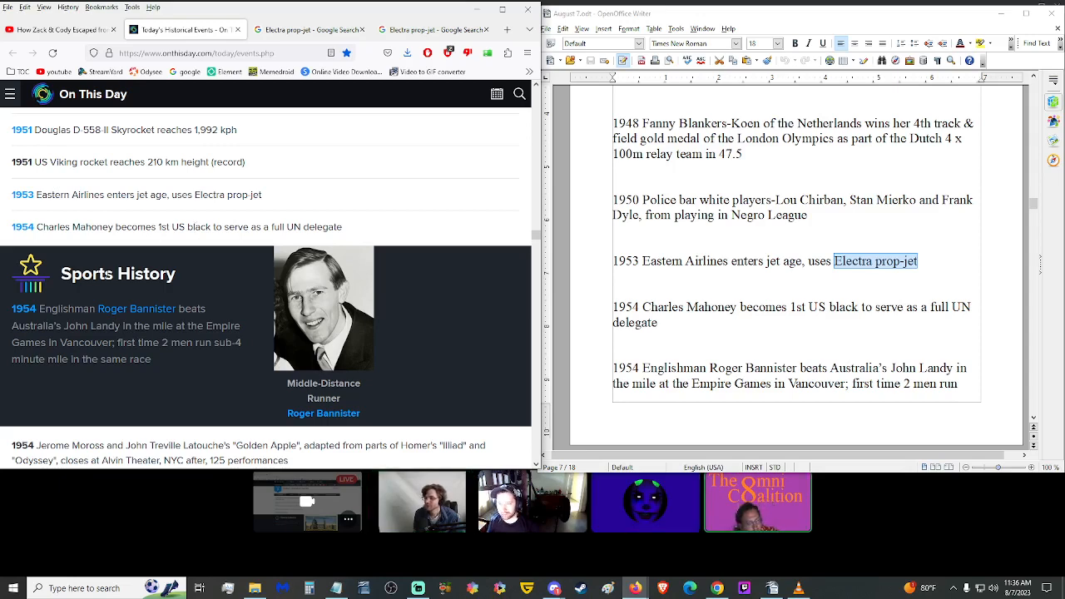
scroll(down, 3)
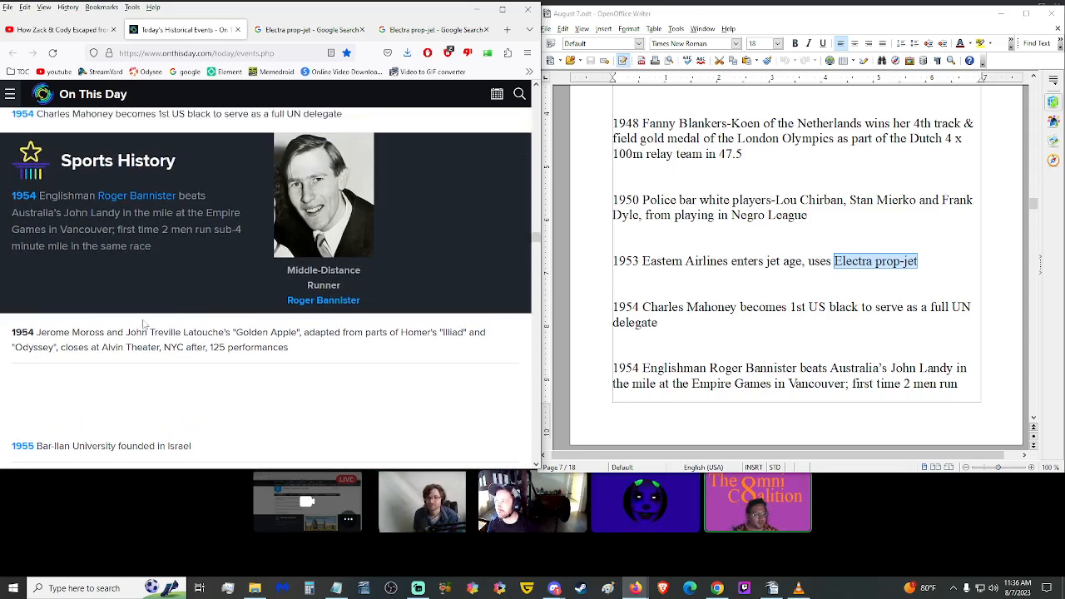
scroll(down, 3)
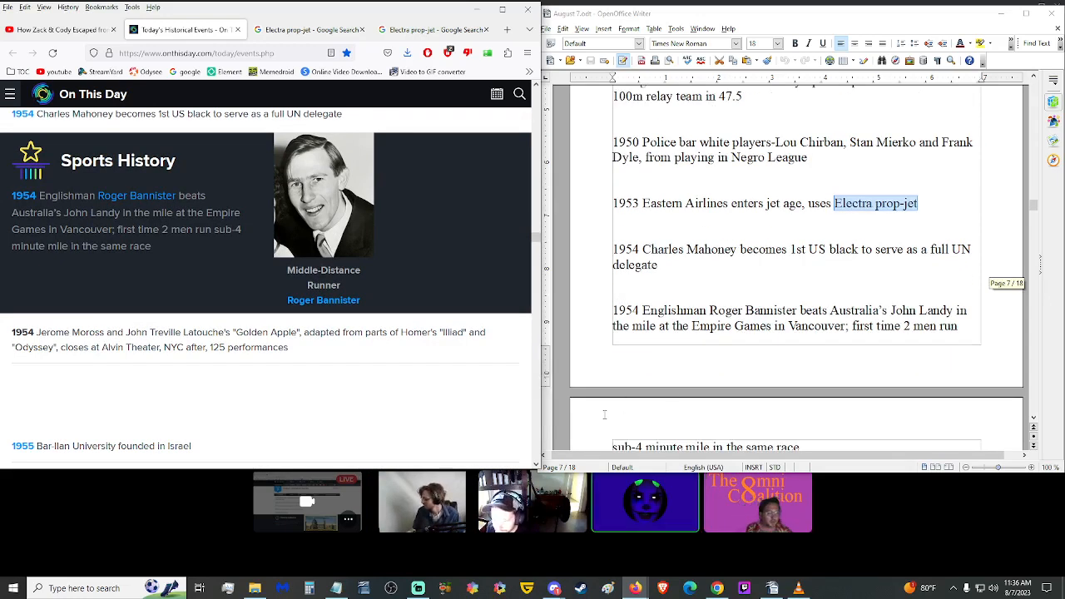
scroll(down, 3)
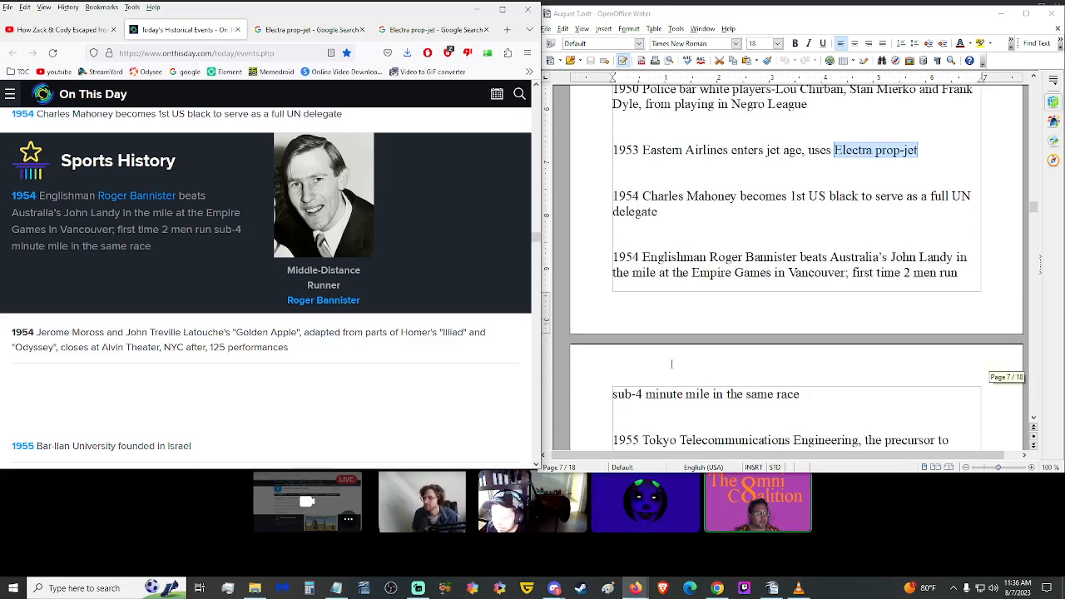
scroll(down, 3)
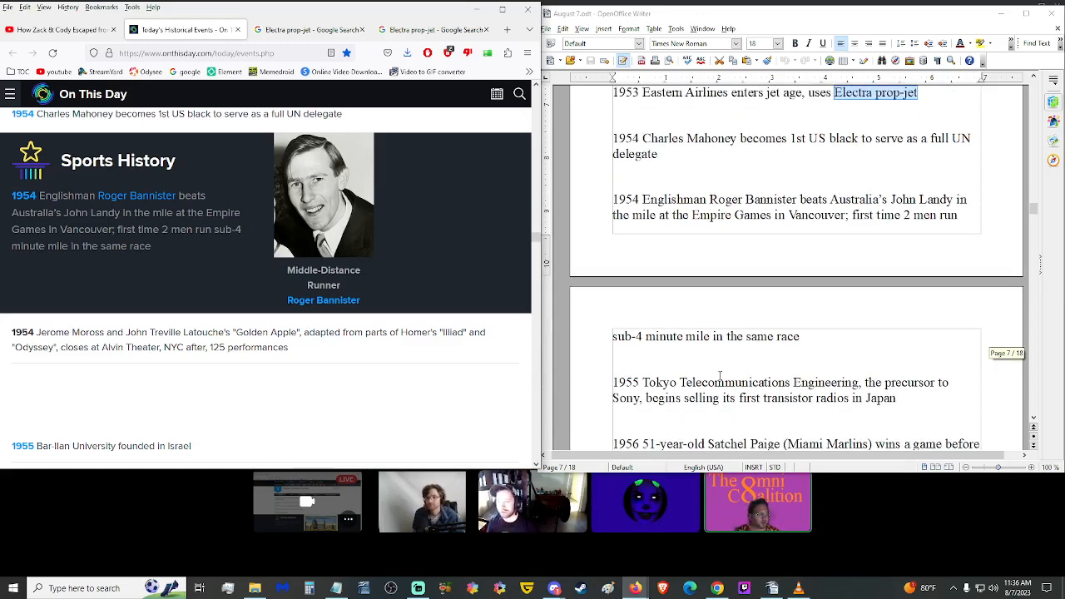
scroll(down, 3)
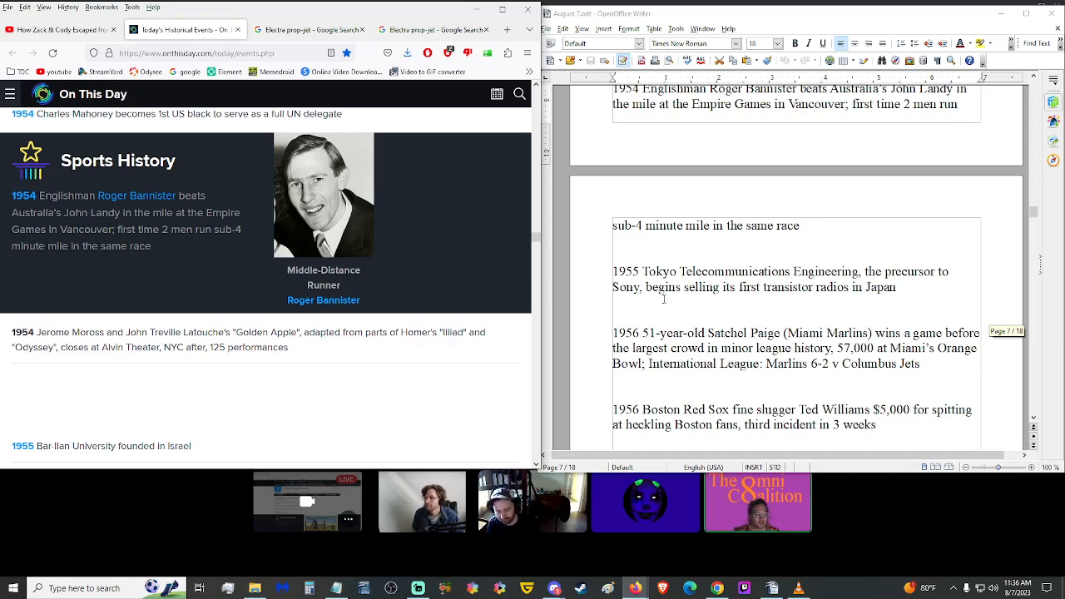
mouse_move(199, 299)
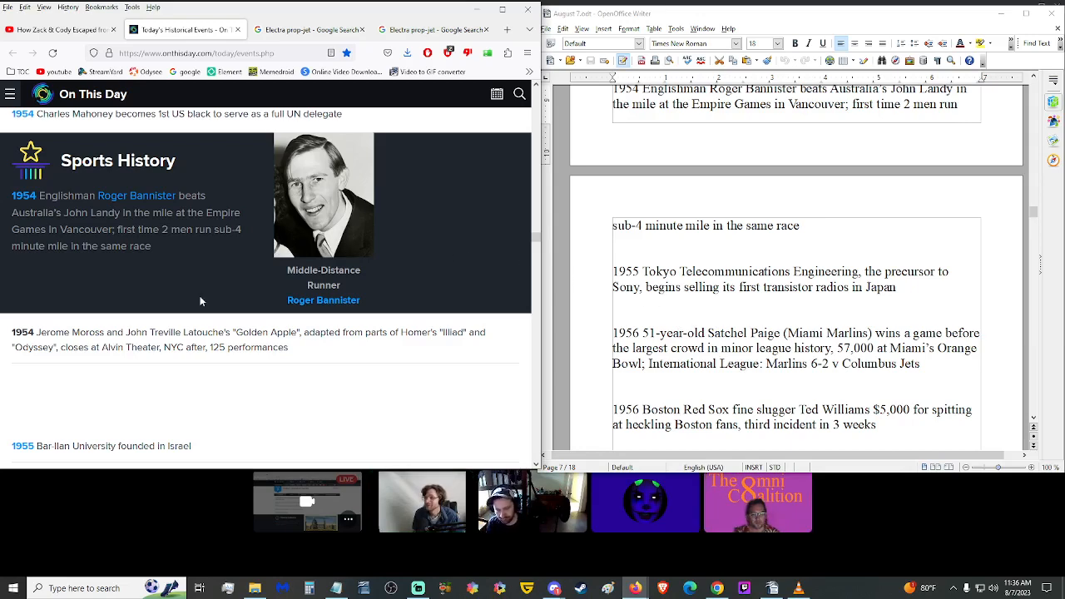
Step: Continue scrolling to the 1956 Satchel Paige and Ted Williams $5,000 fine sports entries
scroll(down, 3)
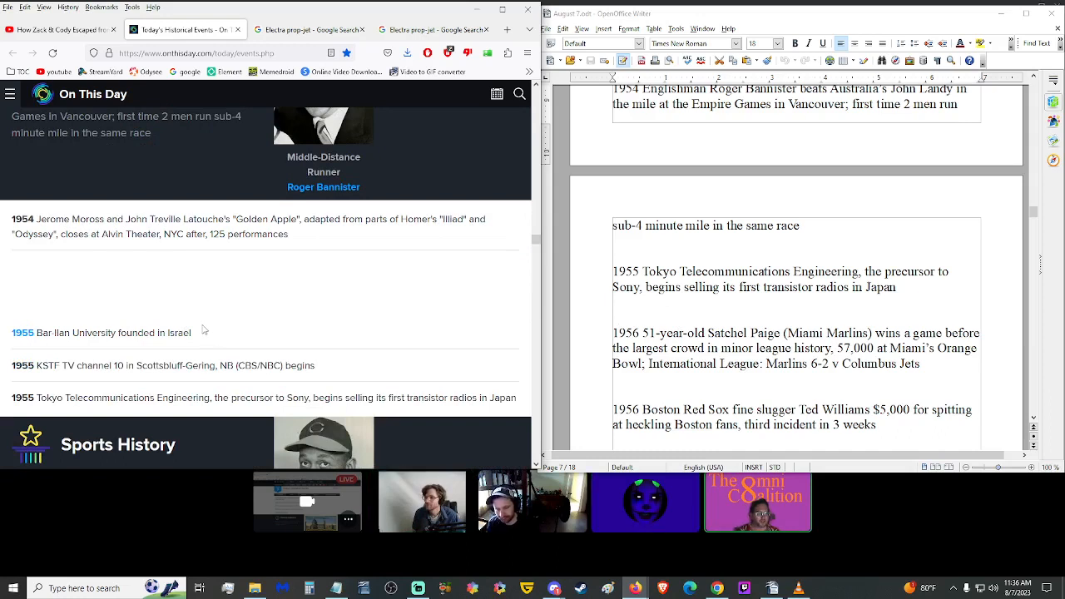
mouse_move(193, 326)
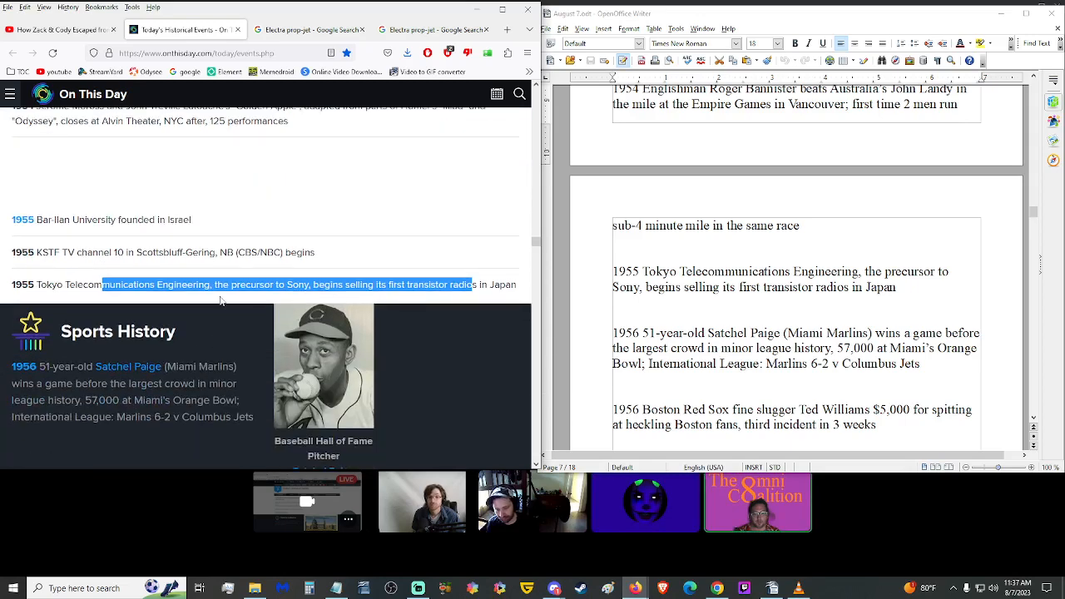
scroll(down, 3)
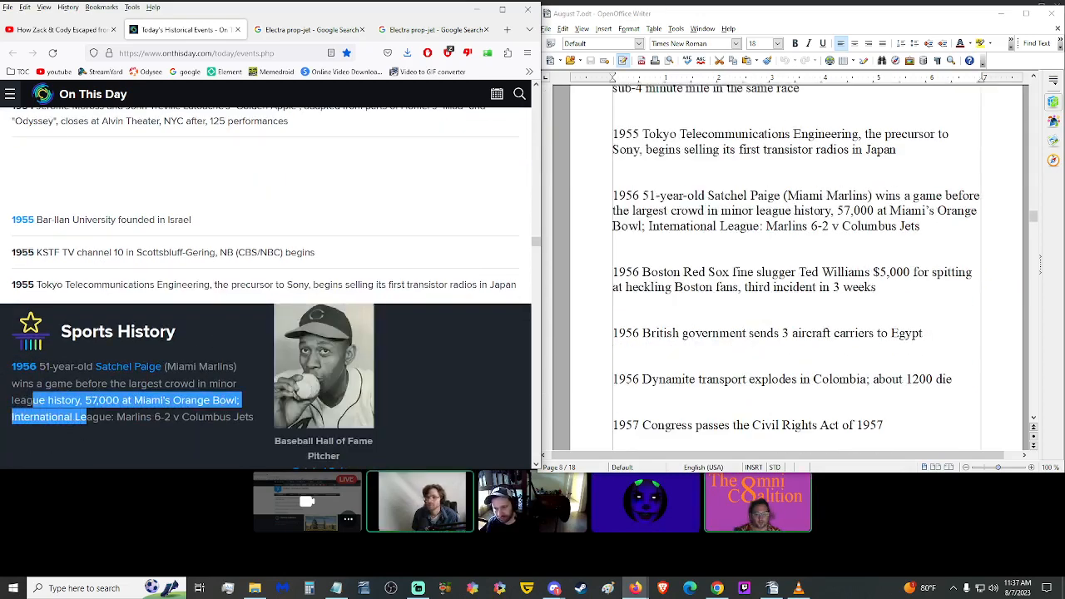
scroll(down, 3)
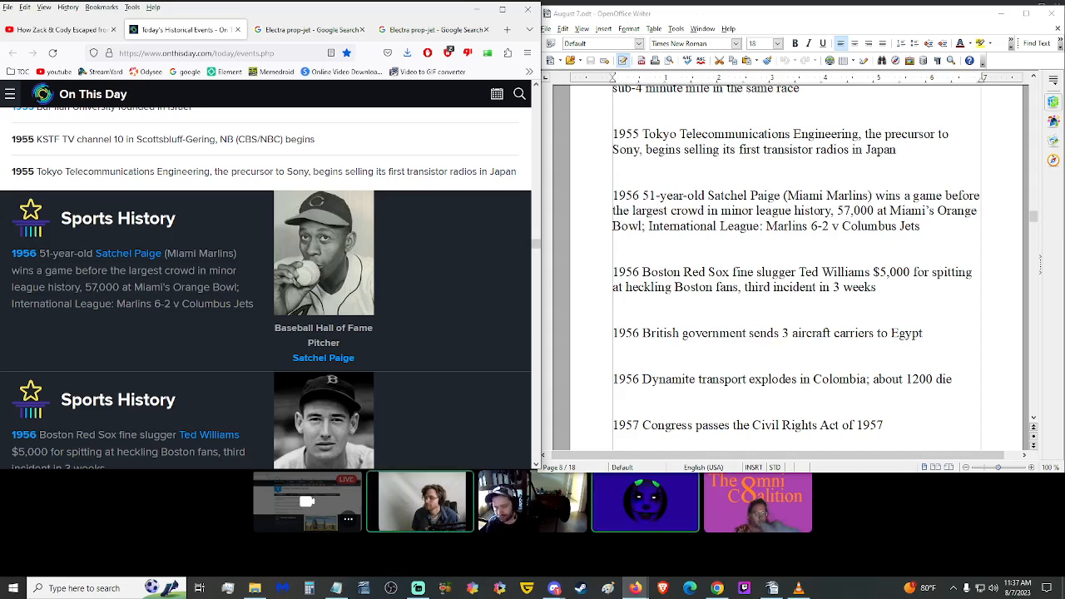
mouse_move(132, 336)
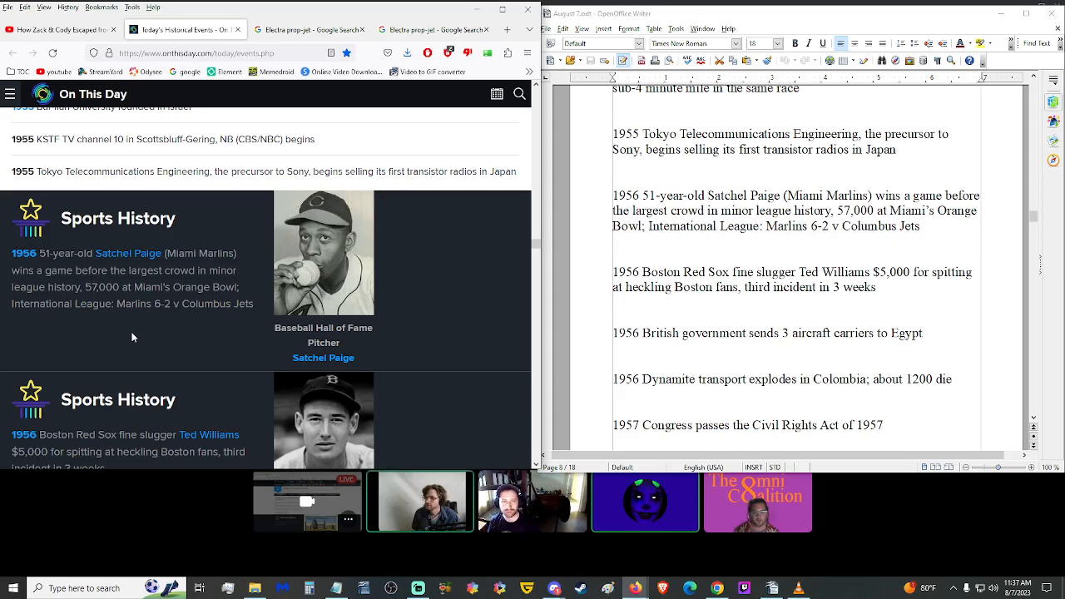
scroll(down, 3)
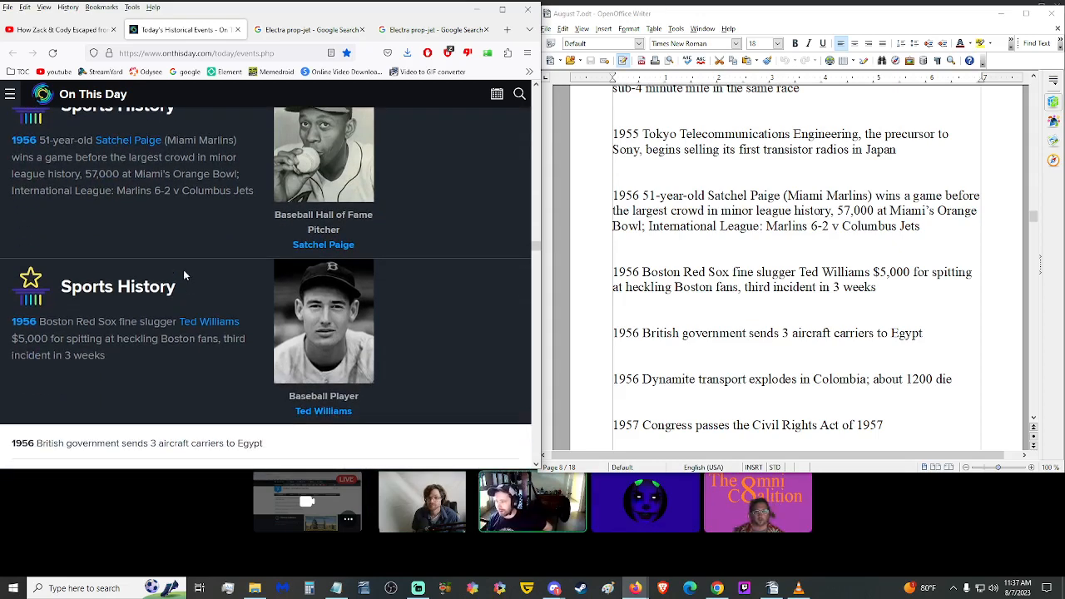
mouse_move(203, 230)
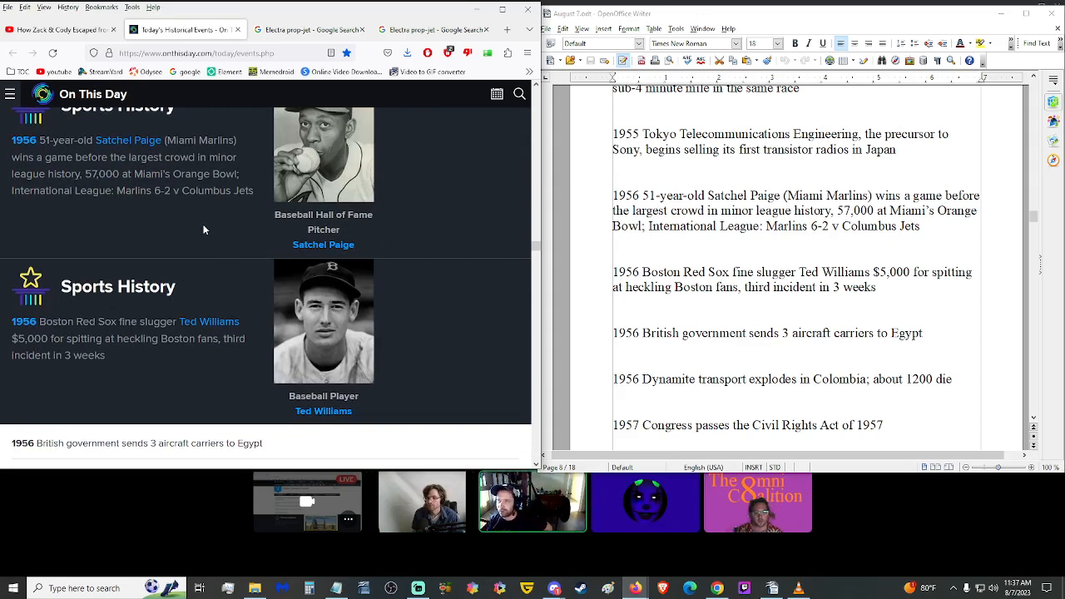
mouse_move(169, 246)
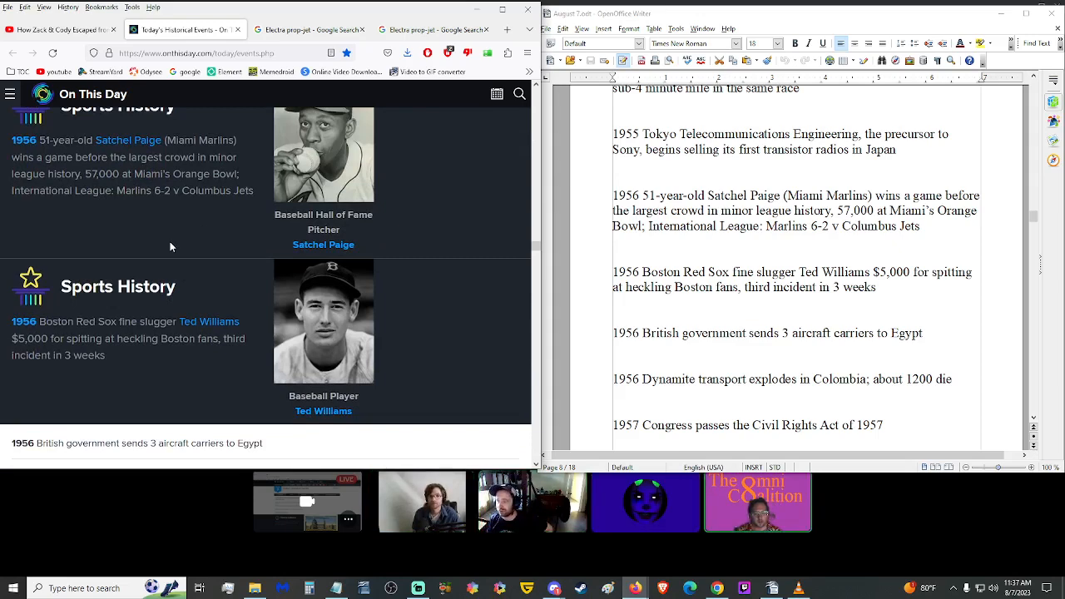
scroll(down, 3)
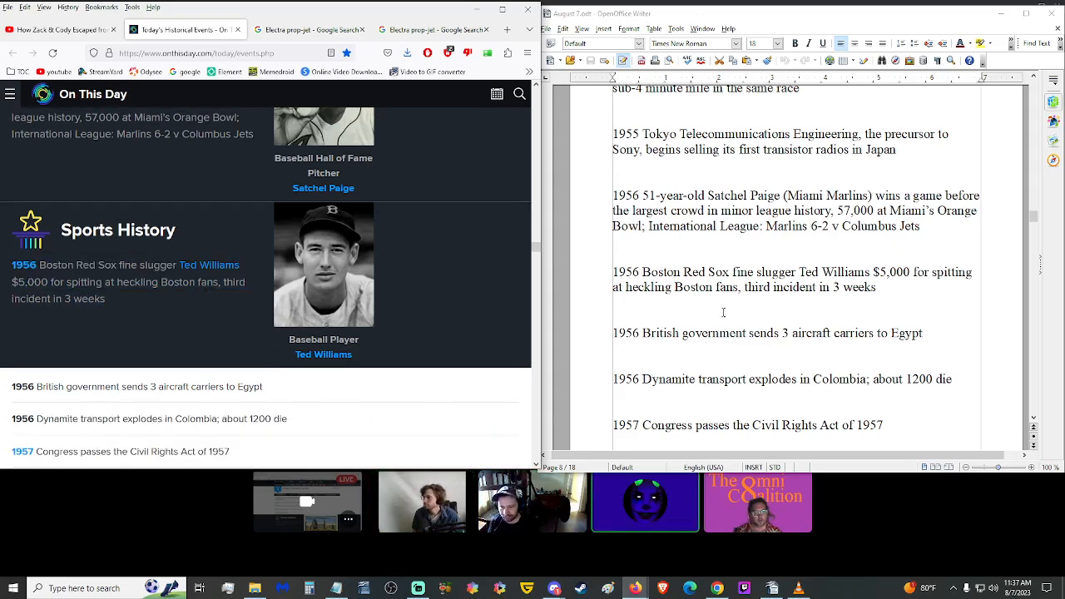
scroll(down, 3)
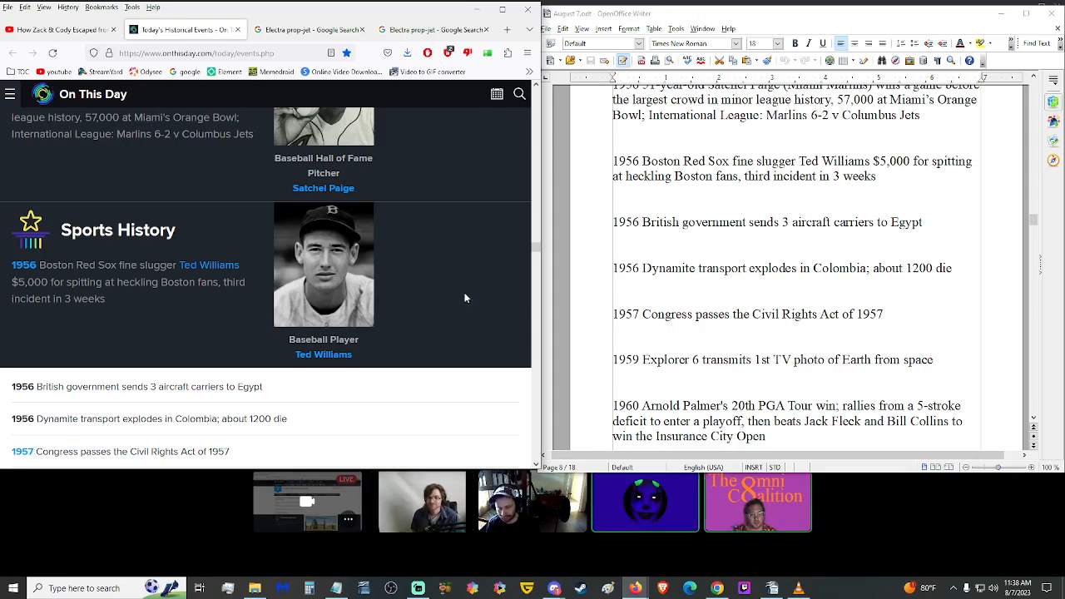
Step: Scroll the script and site past the 1957 and 1959 entries to the 1960 Arnold Palmer PGA win
scroll(down, 3)
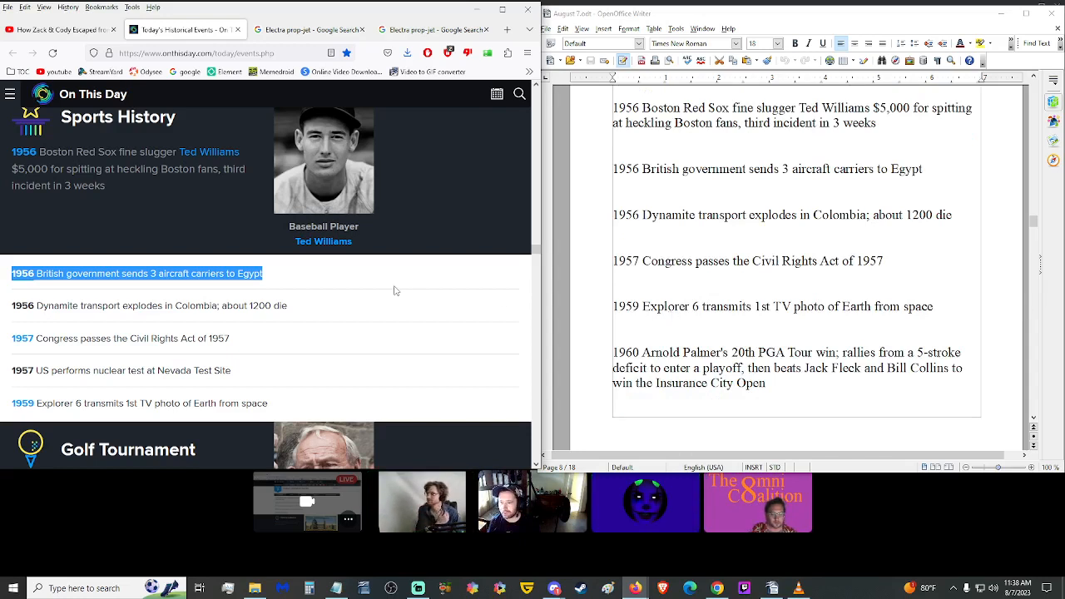
mouse_move(288, 272)
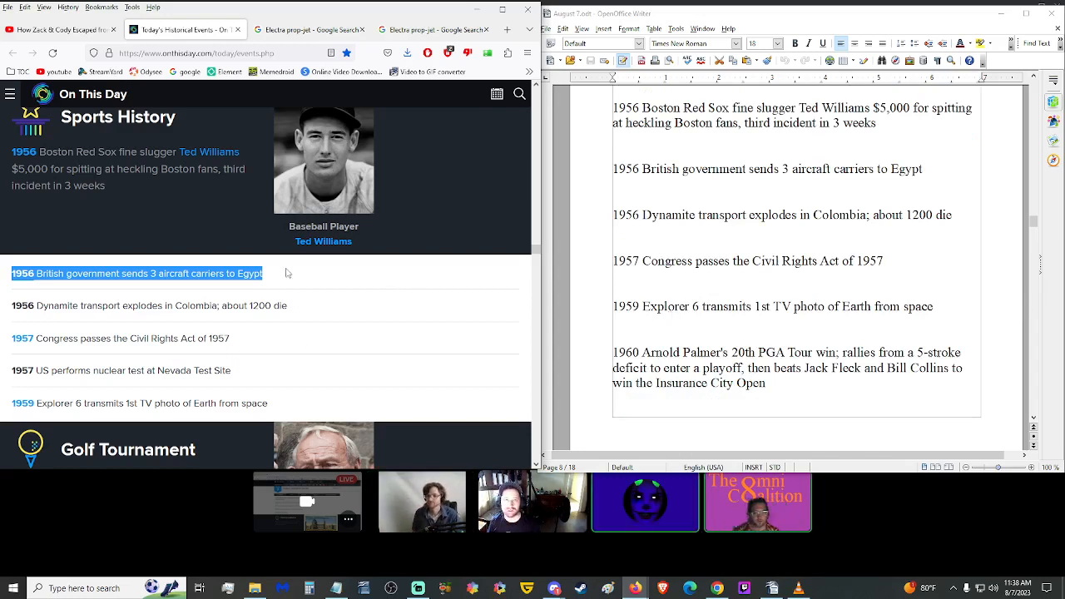
click(292, 276)
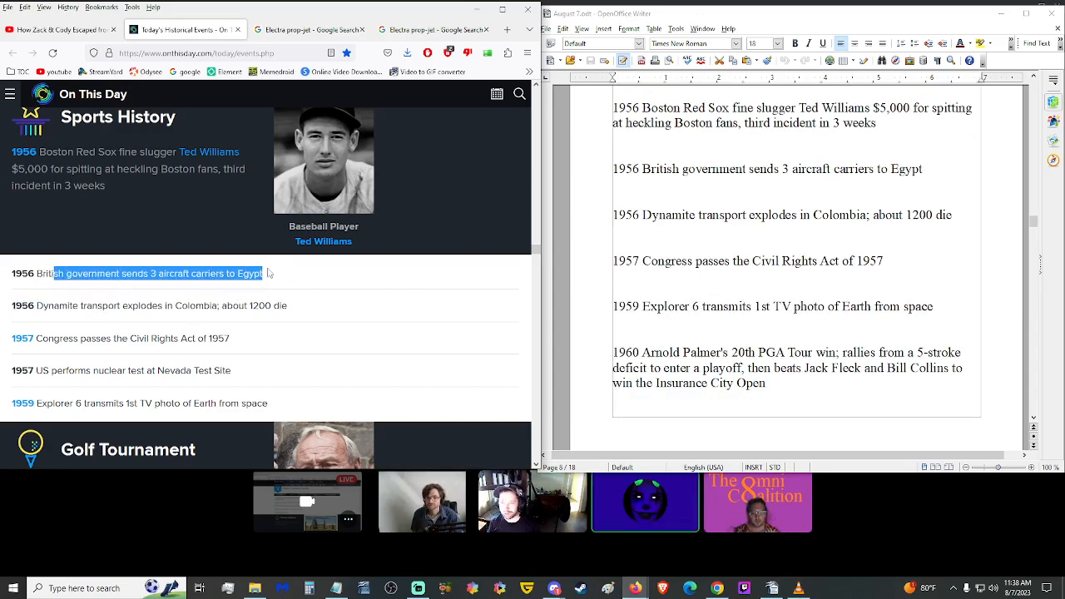
scroll(down, 3)
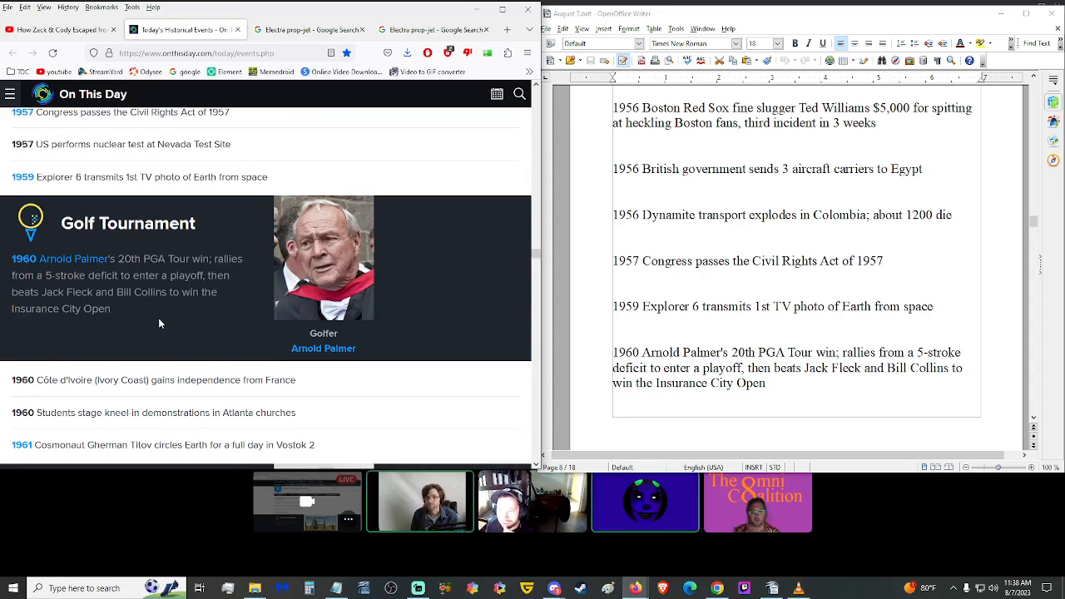
scroll(down, 3)
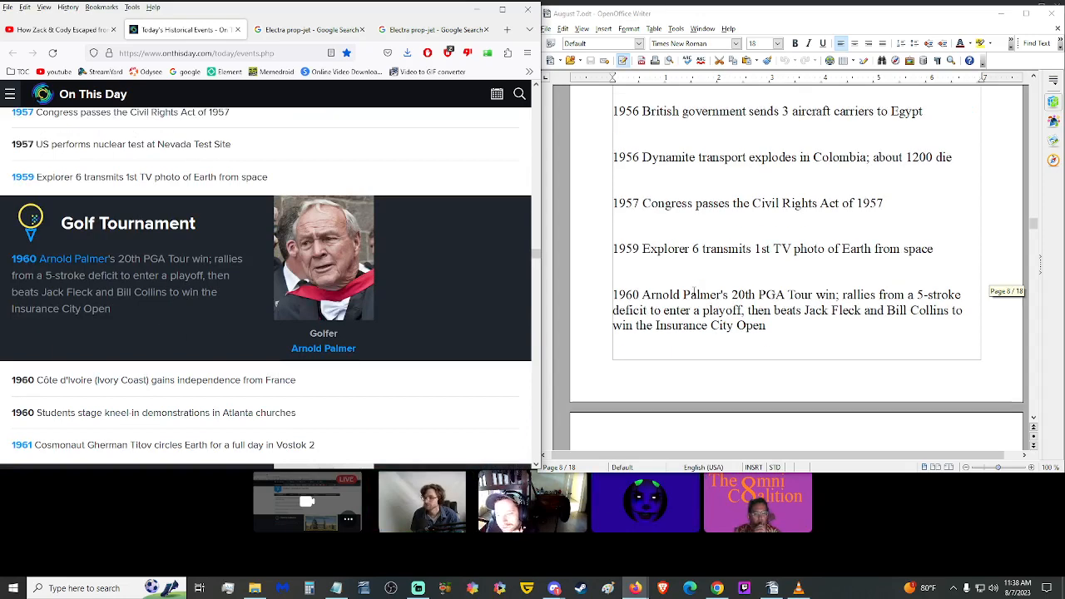
scroll(down, 3)
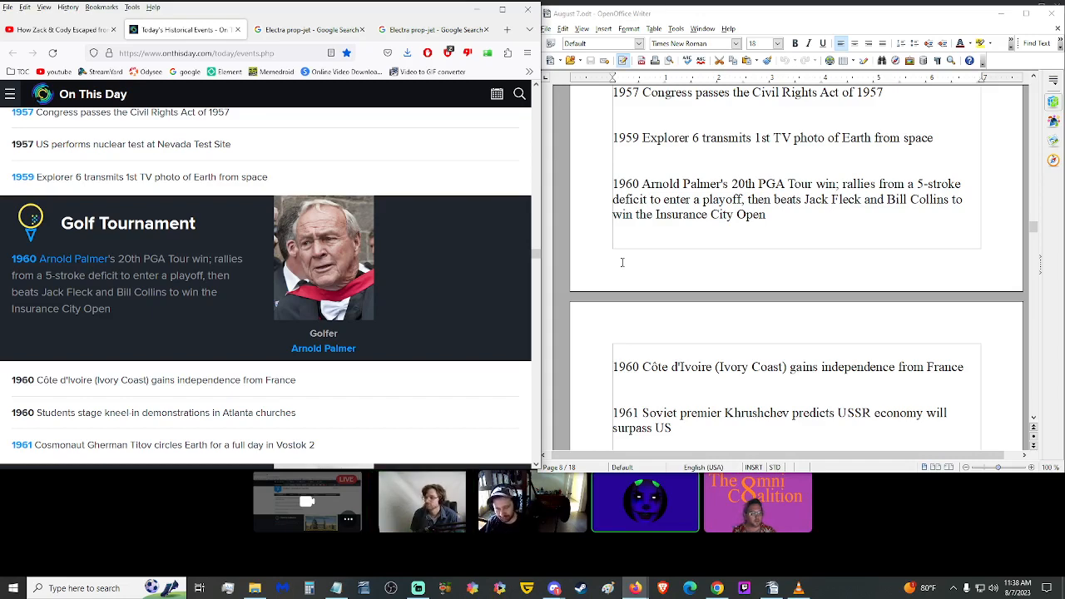
scroll(down, 3)
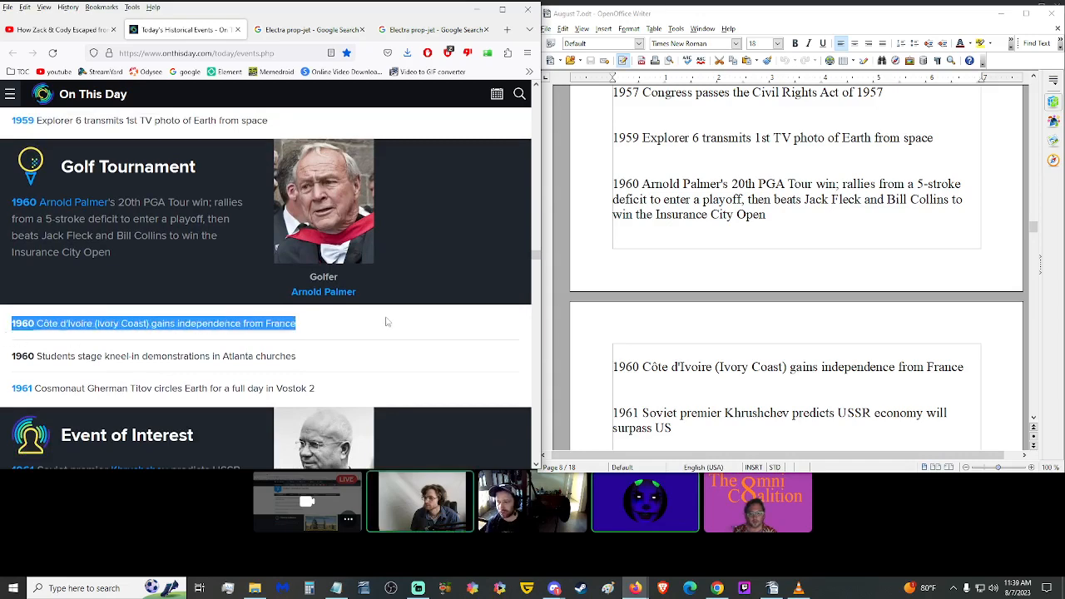
Step: Scroll the script and On This Day page down to the 1963 Jacqueline Kennedy and 1964 Gulf of Tonkin entries
scroll(down, 3)
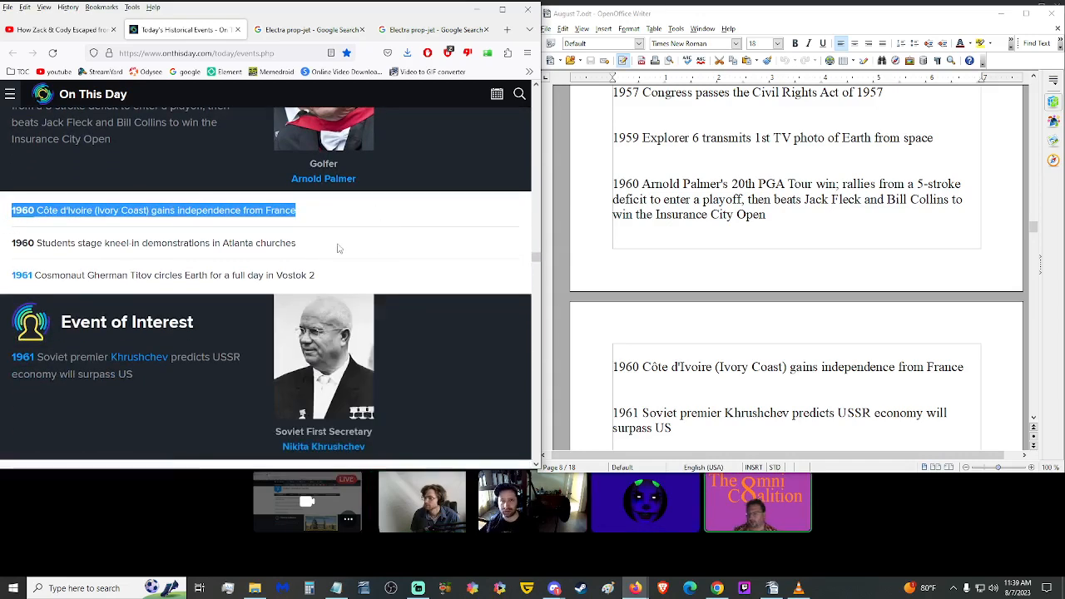
mouse_move(246, 256)
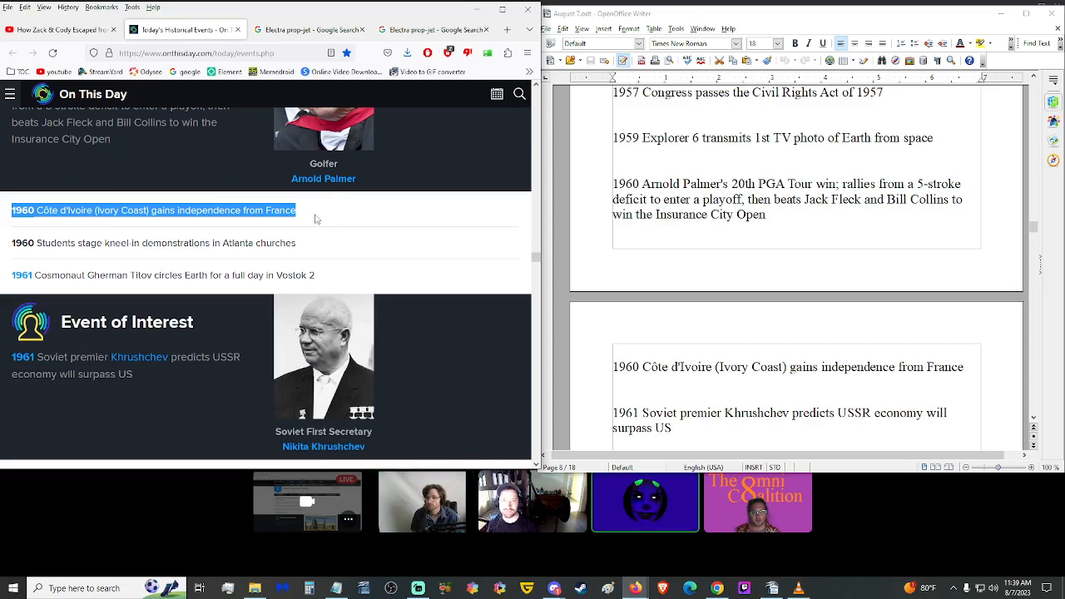
scroll(down, 3)
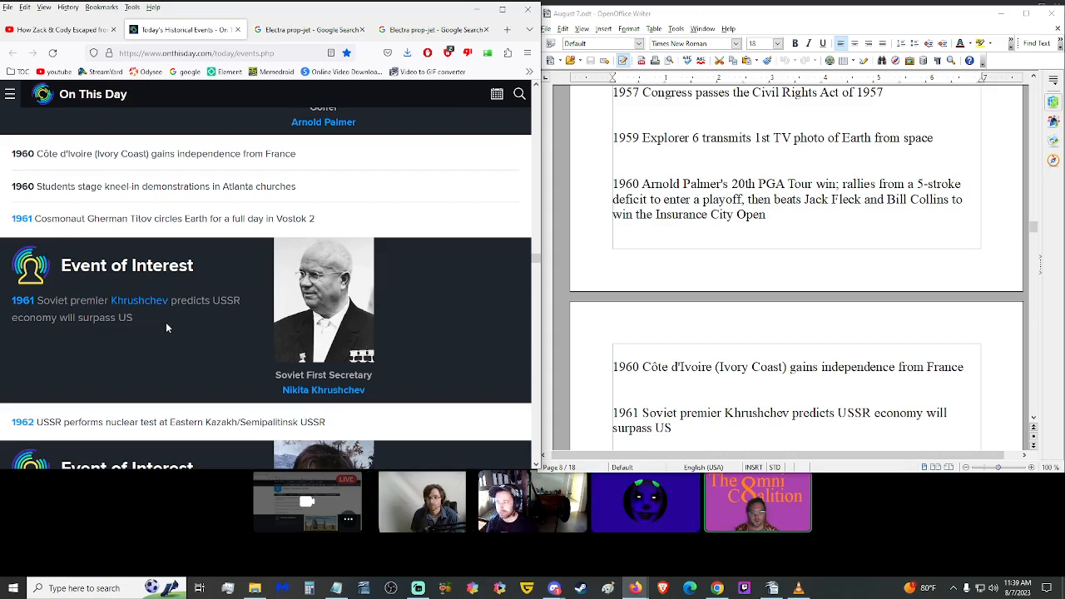
scroll(down, 3)
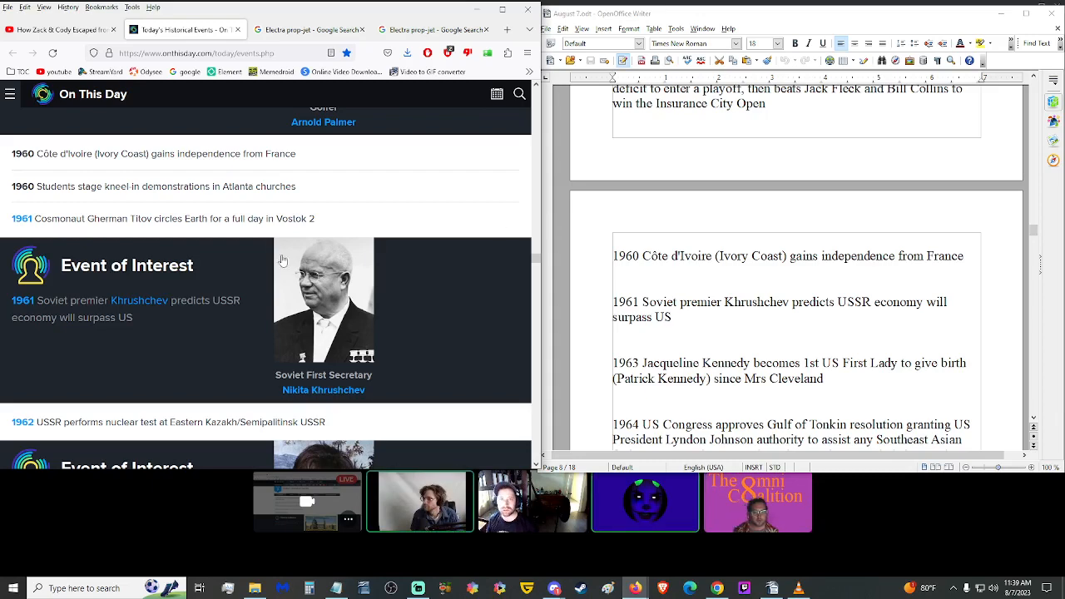
scroll(down, 3)
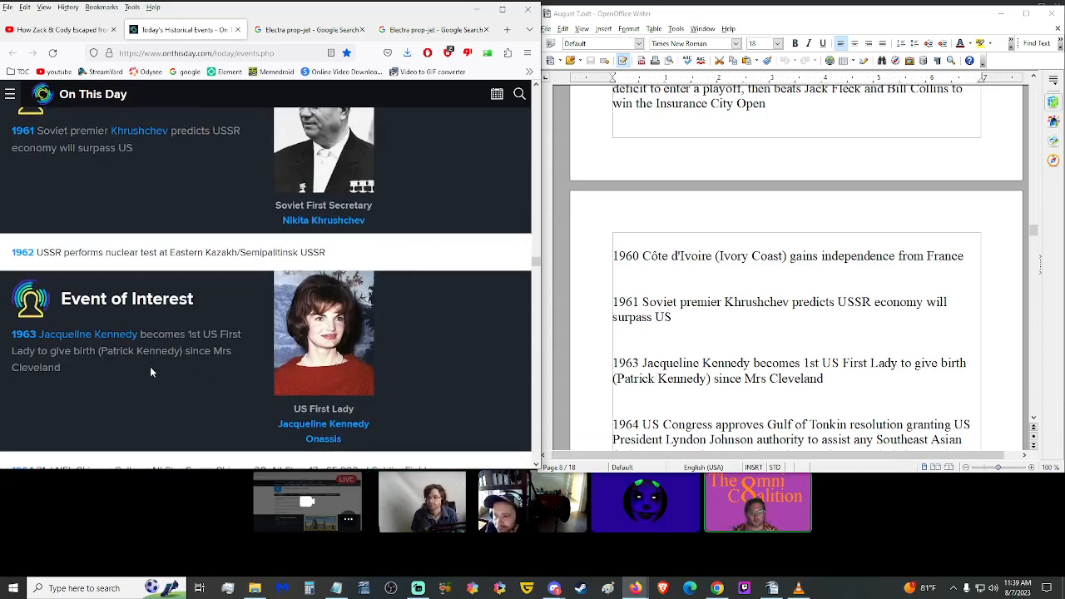
scroll(down, 3)
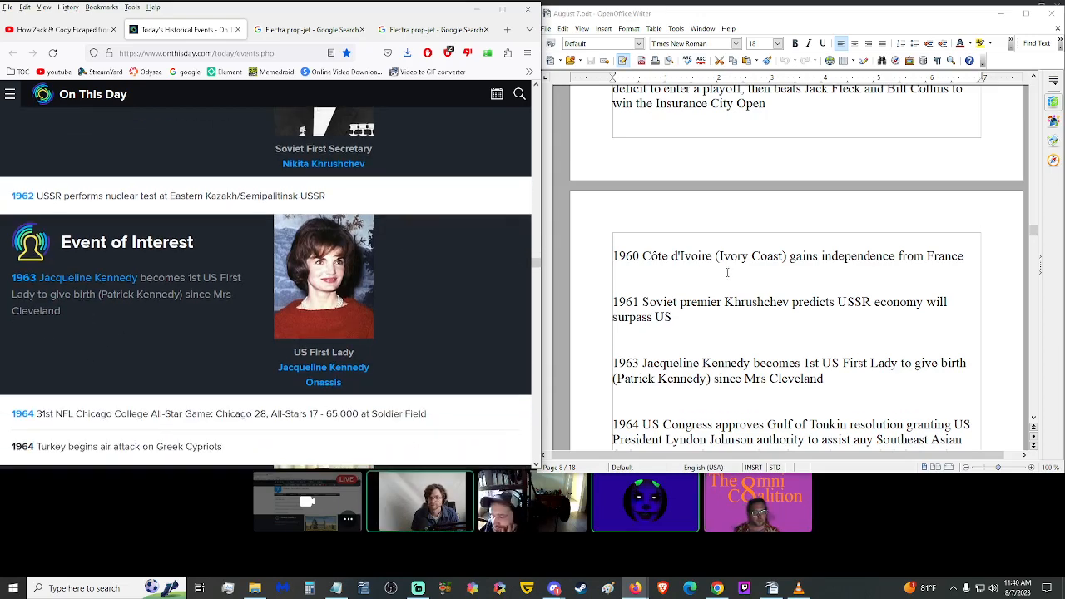
scroll(down, 3)
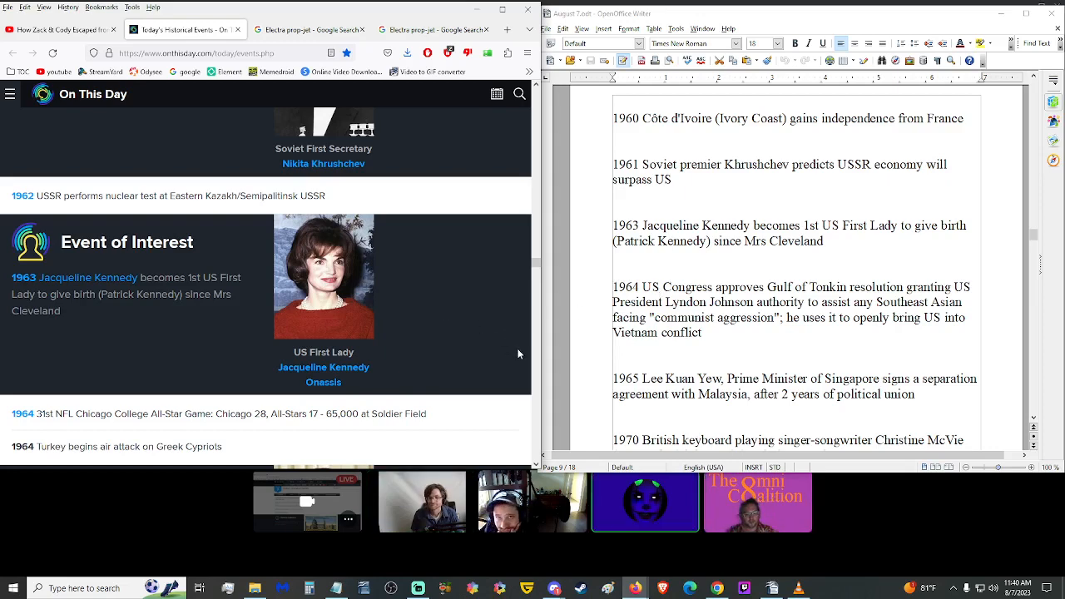
mouse_move(143, 339)
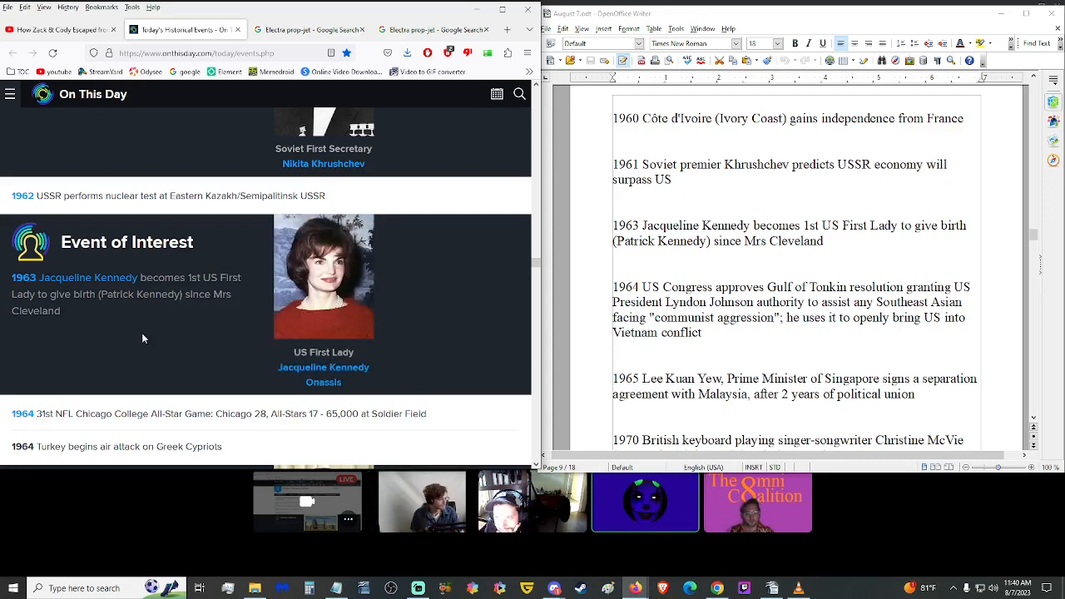
mouse_move(185, 356)
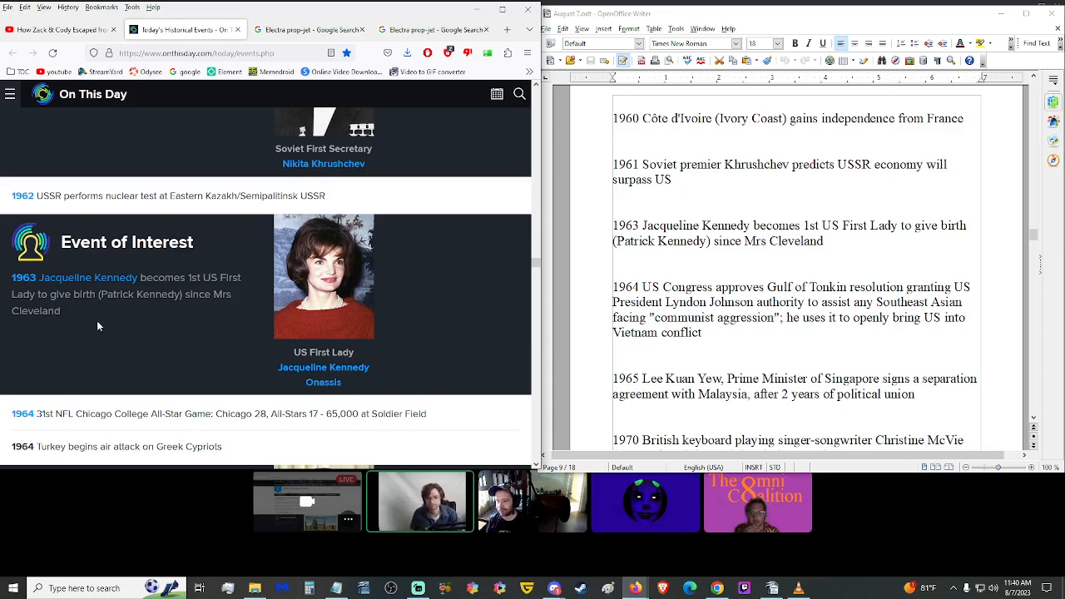
triple_click(124, 292)
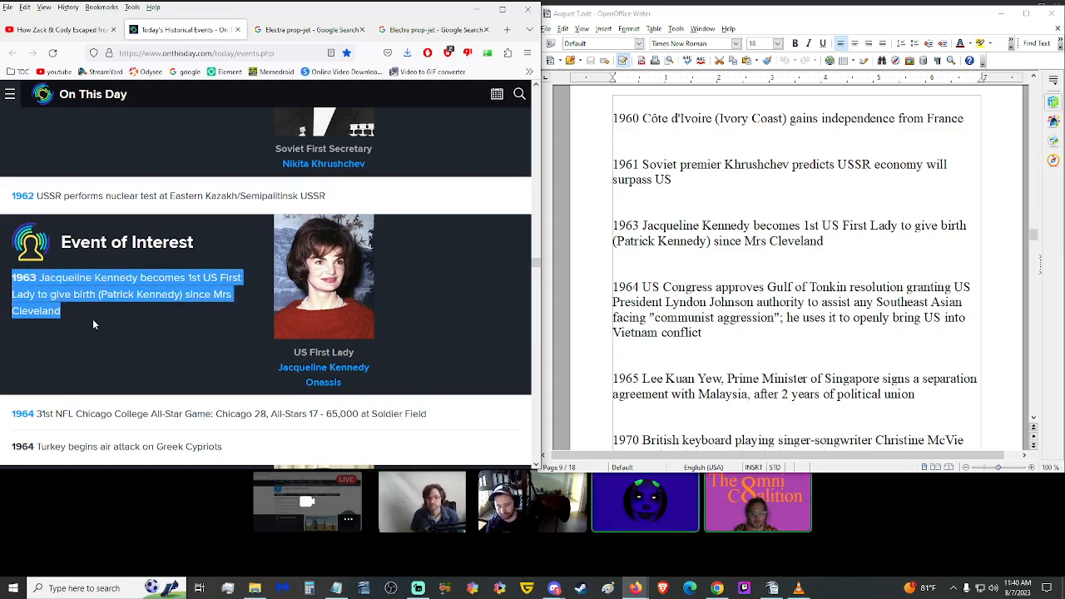
scroll(down, 3)
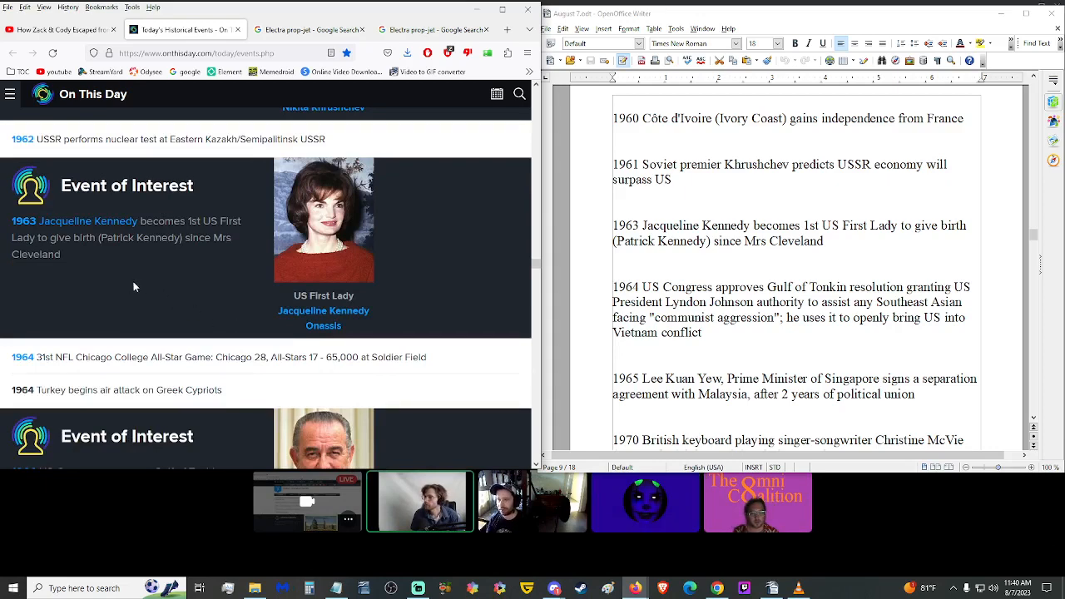
scroll(up, 3)
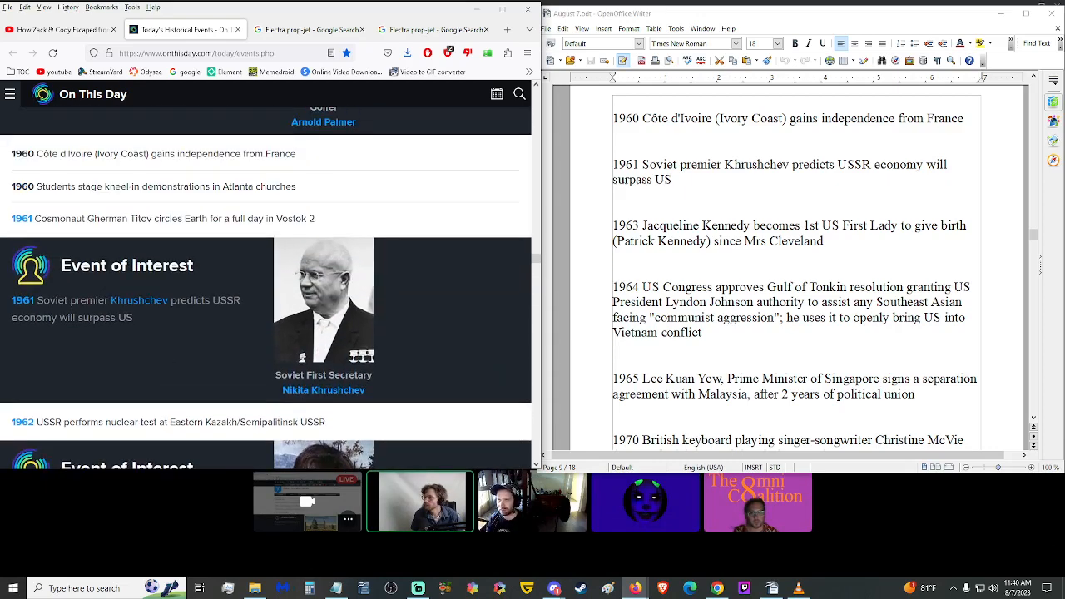
scroll(down, 3)
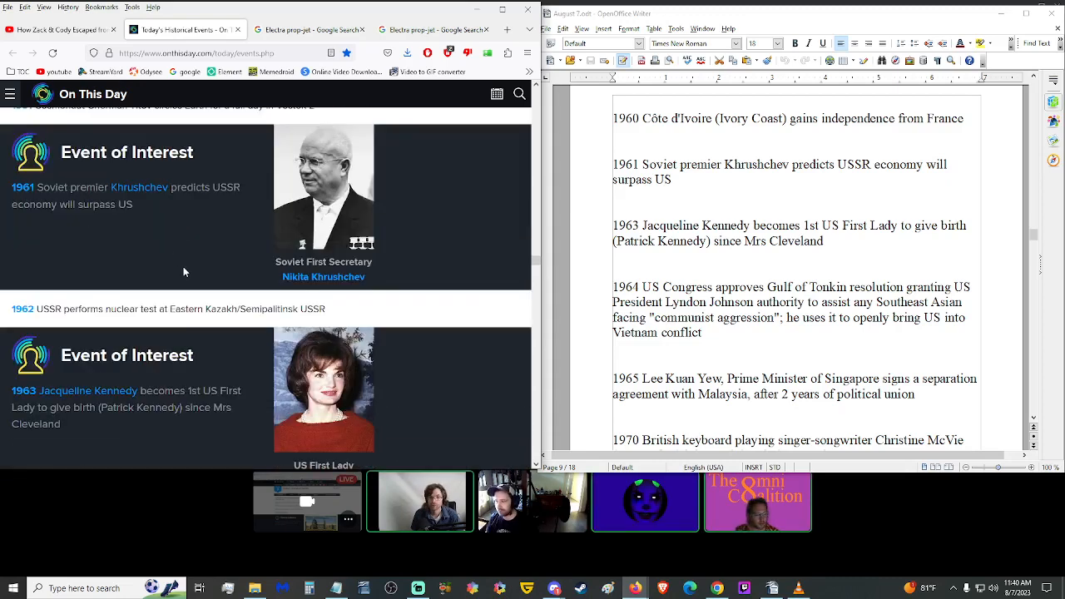
scroll(down, 3)
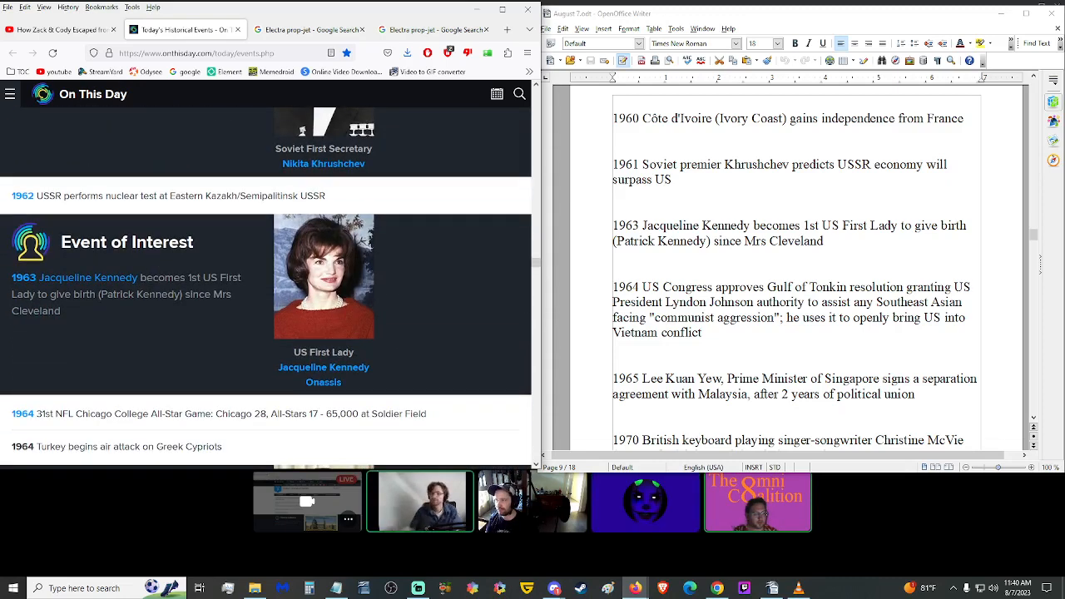
scroll(down, 3)
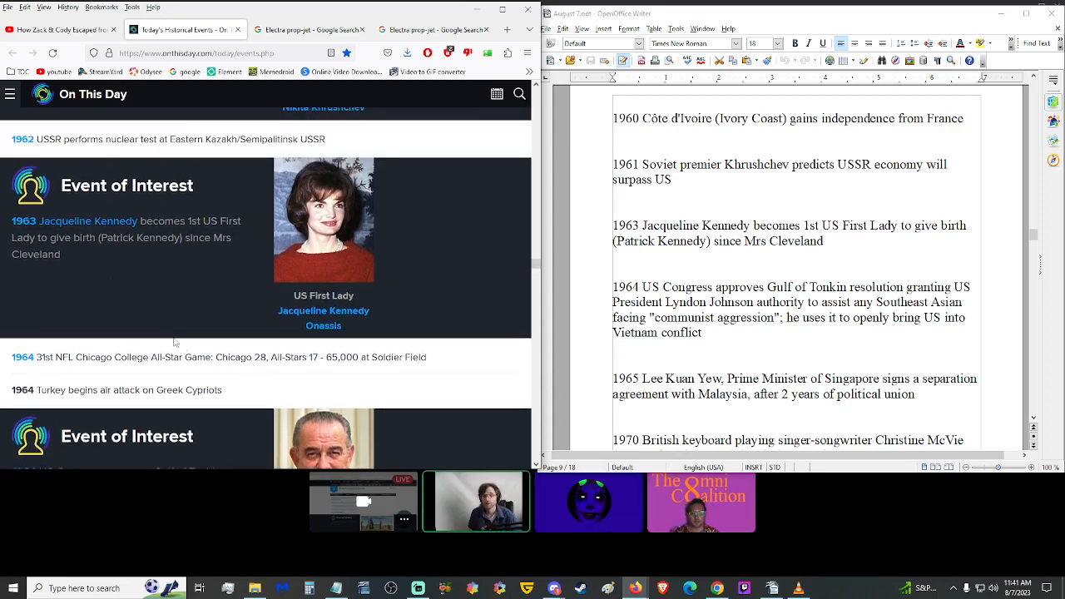
mouse_move(133, 297)
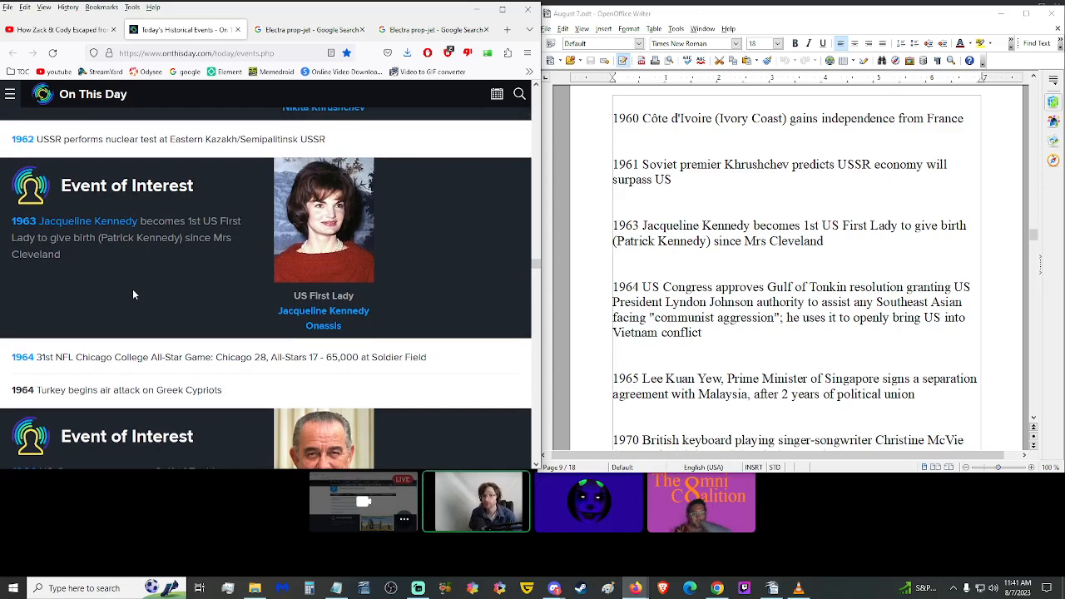
mouse_move(144, 260)
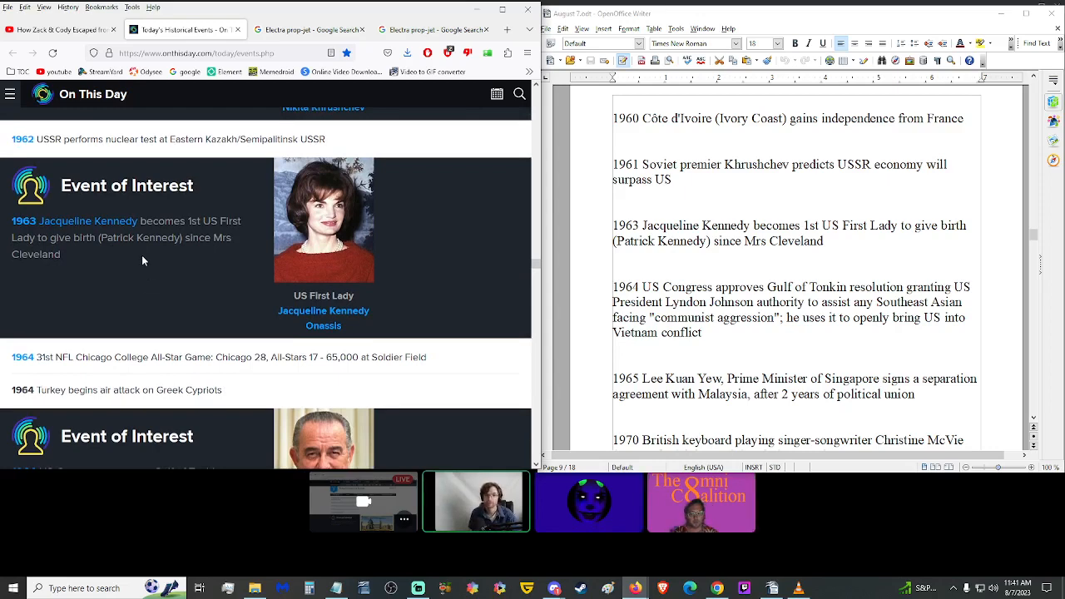
mouse_move(153, 273)
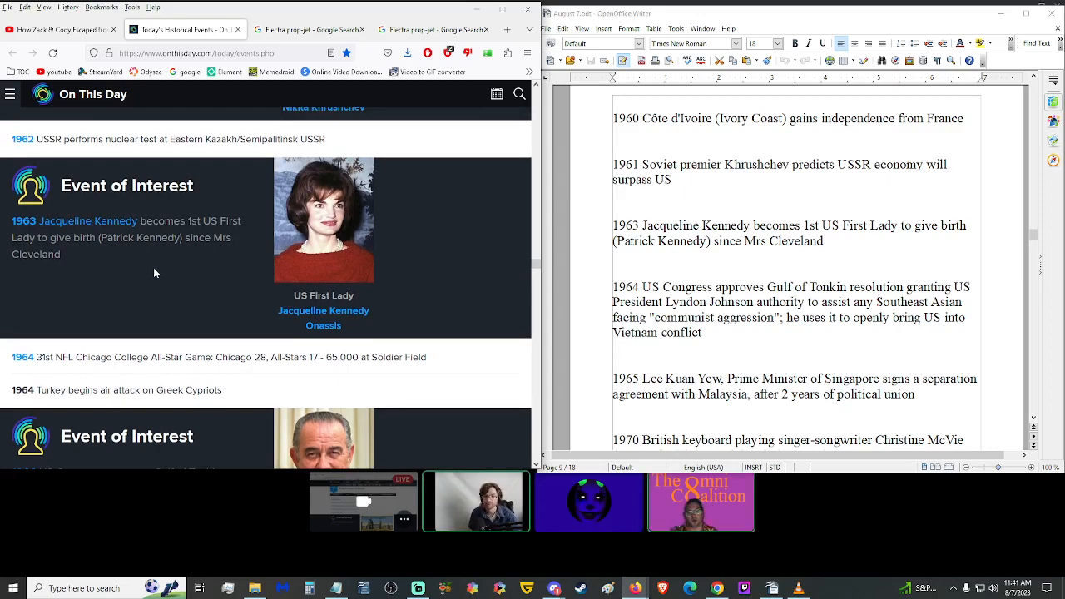
drag(175, 236, 64, 253)
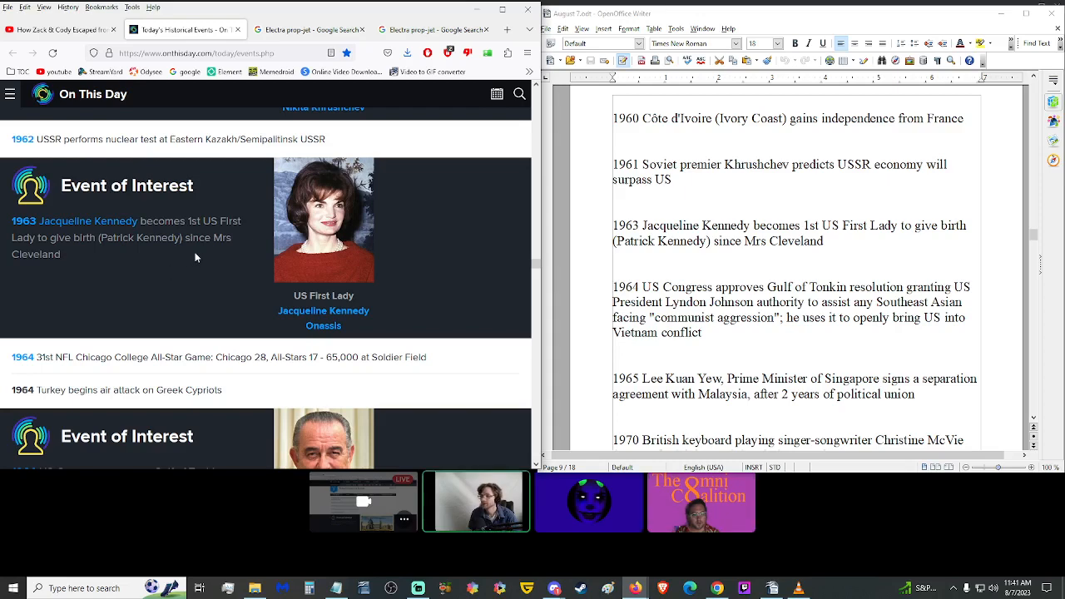
scroll(down, 3)
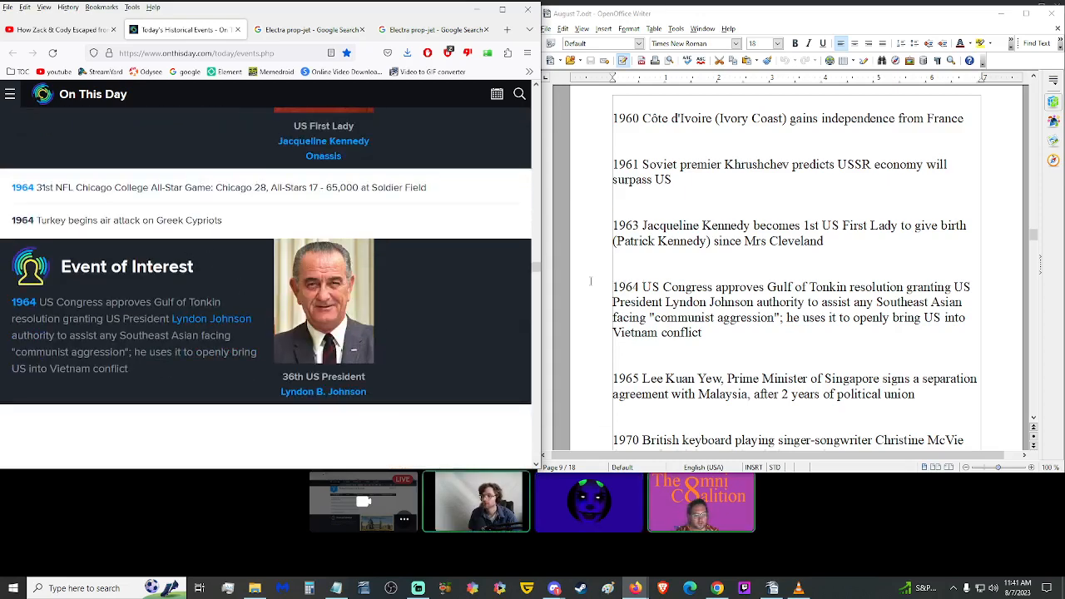
Step: Scroll the Writer script down past the page break through the 1970 entries
scroll(up, 3)
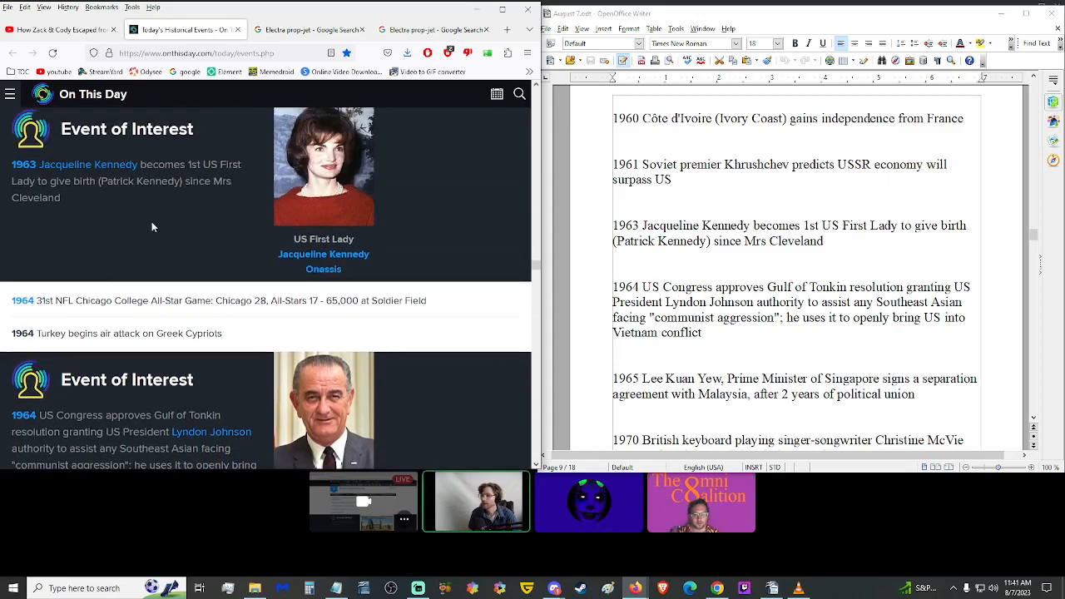
scroll(down, 3)
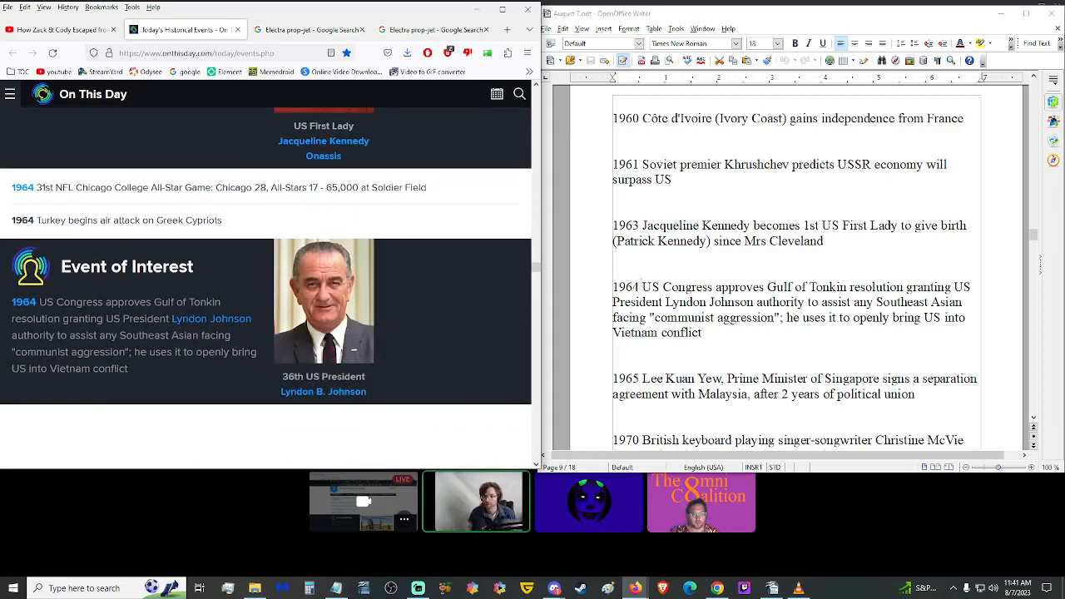
scroll(down, 3)
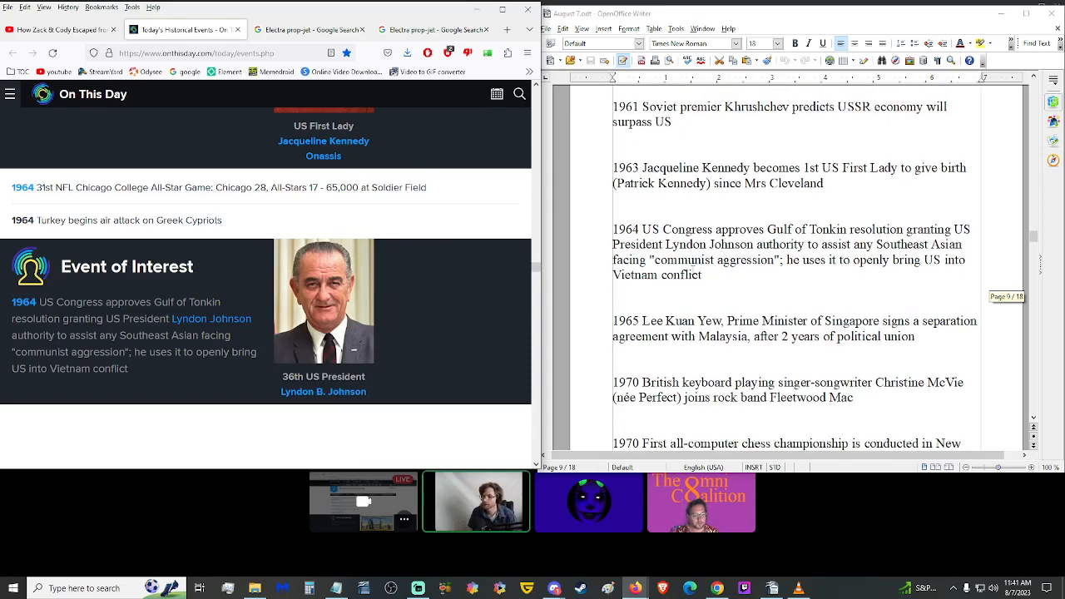
scroll(down, 3)
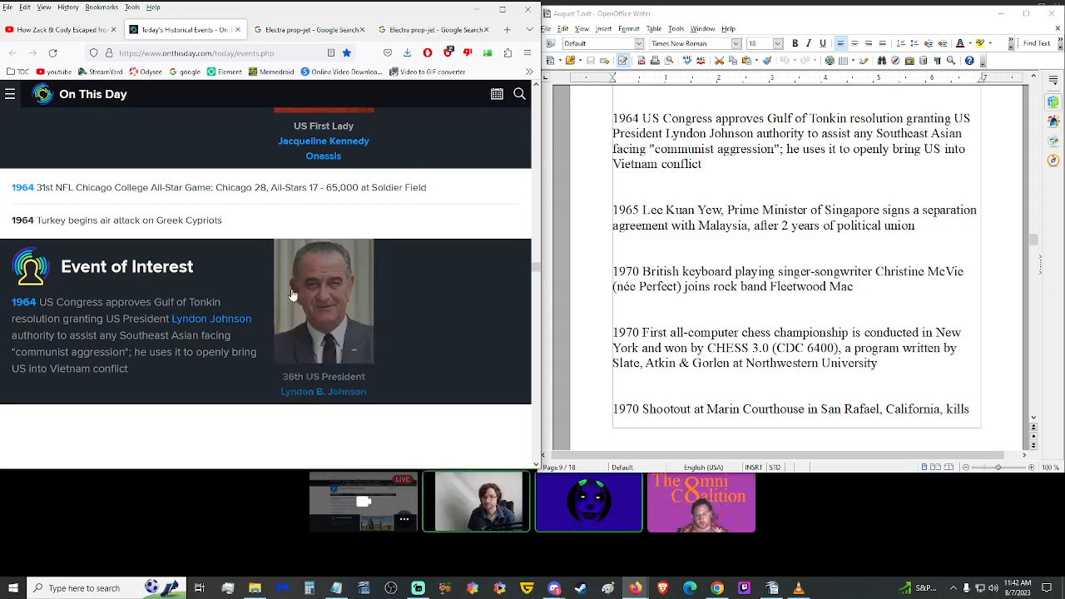
scroll(down, 3)
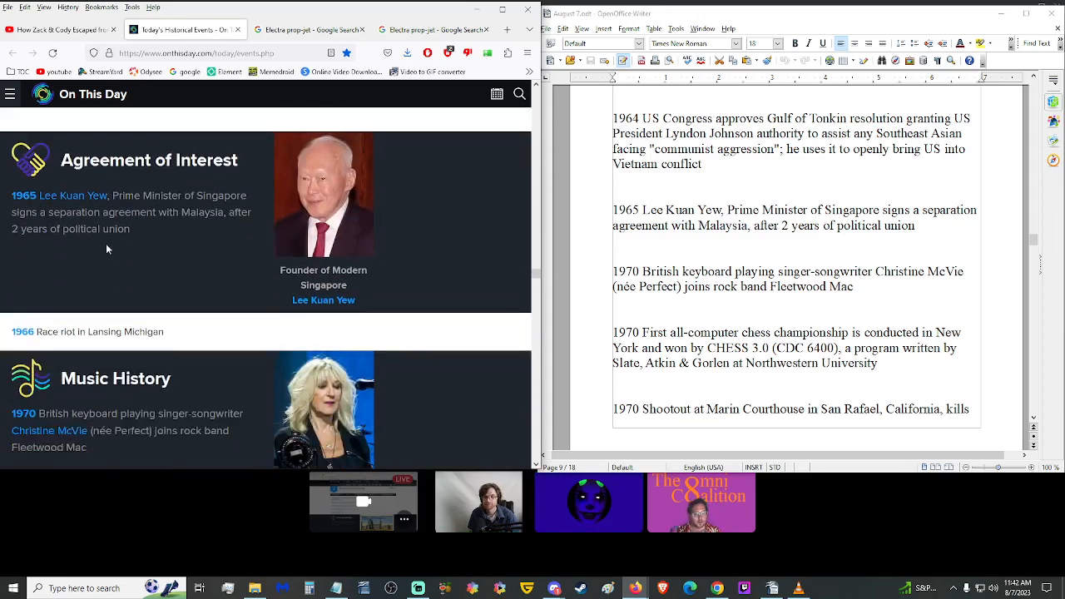
scroll(down, 3)
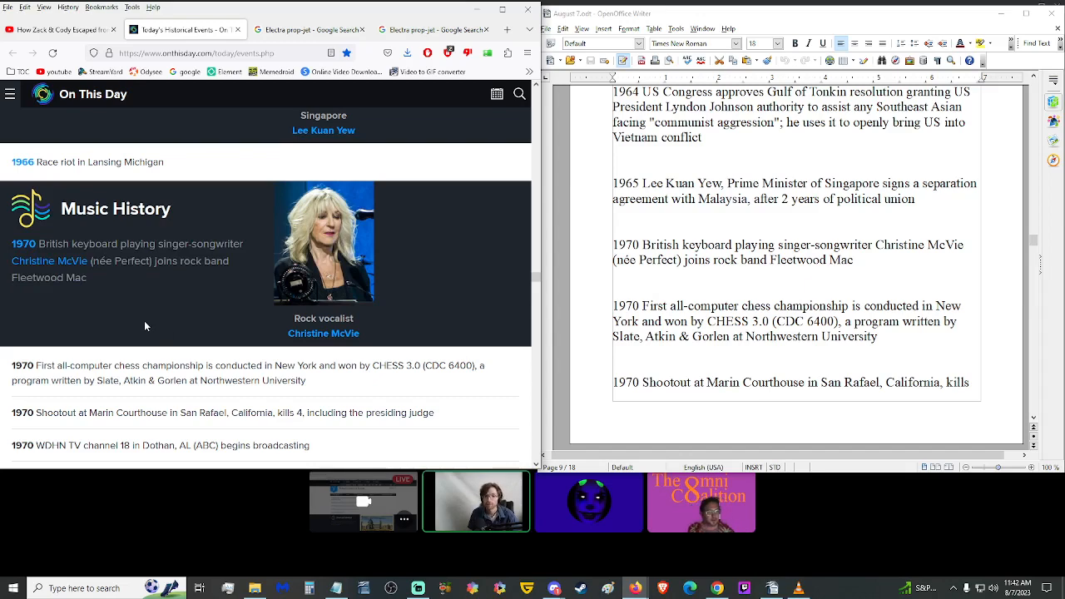
Step: Continue down to the 1970 WDHN and 1971 Apollo 15 lines in the script
scroll(down, 3)
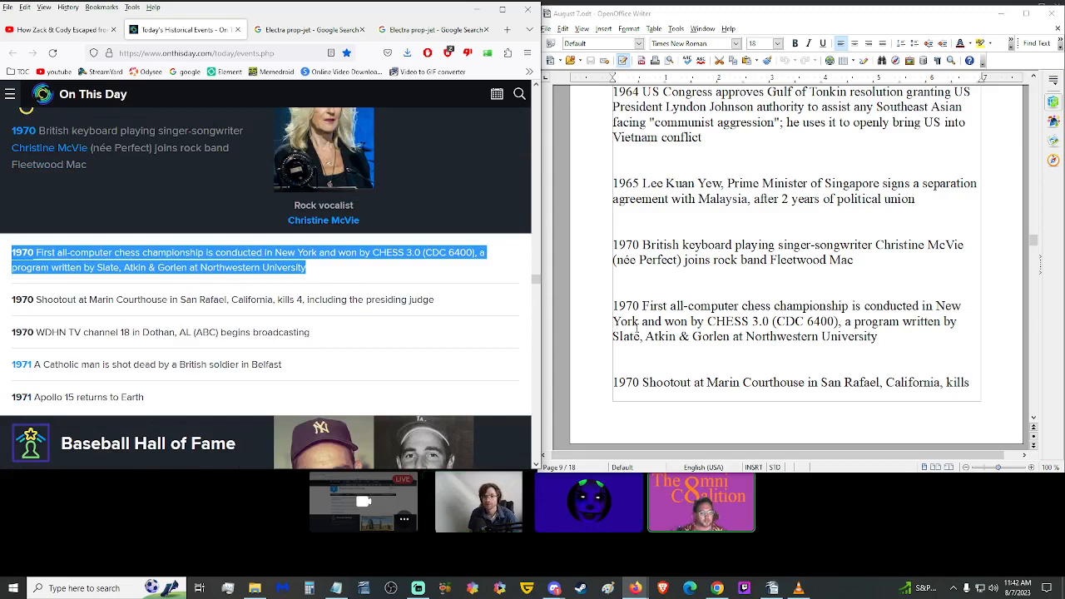
scroll(down, 3)
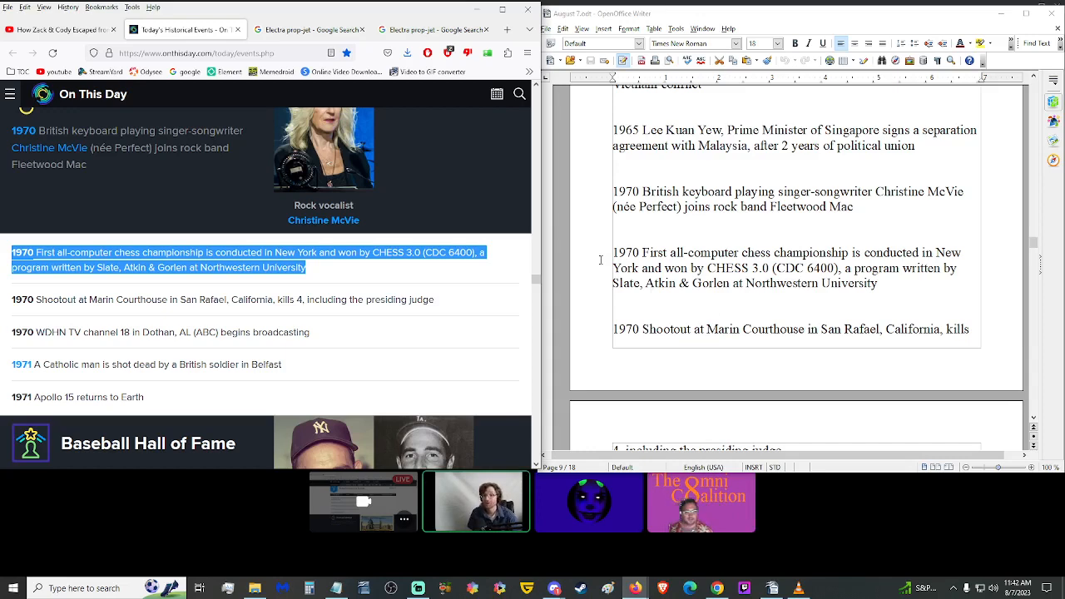
click(423, 329)
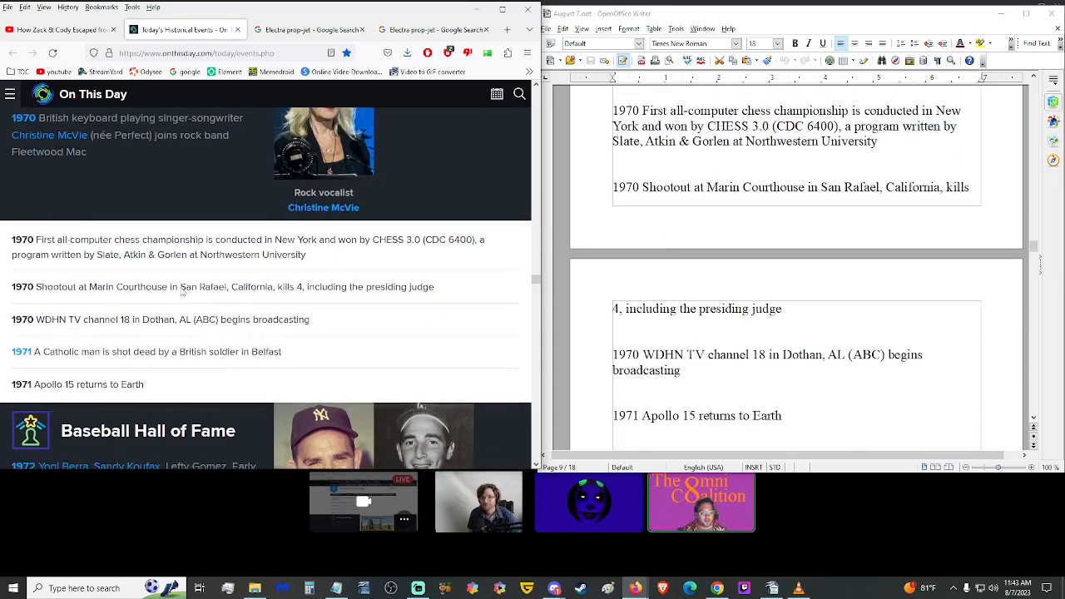
scroll(down, 3)
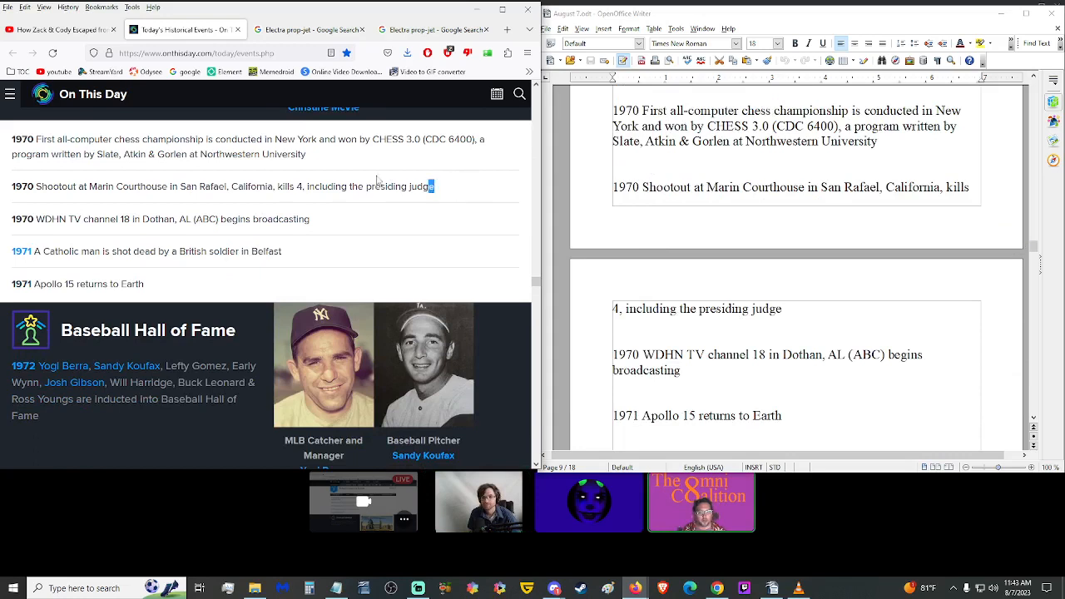
Step: Select the 1970 Marin Courthouse shootout line, then scroll to the 1972–1976 Viking I entries
triple_click(219, 186)
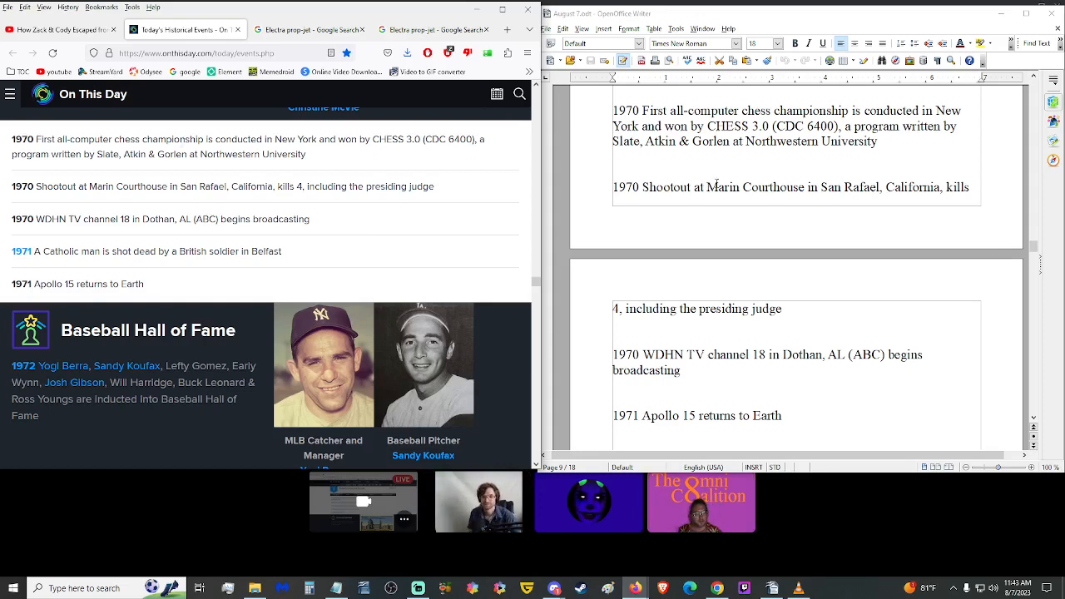
scroll(down, 3)
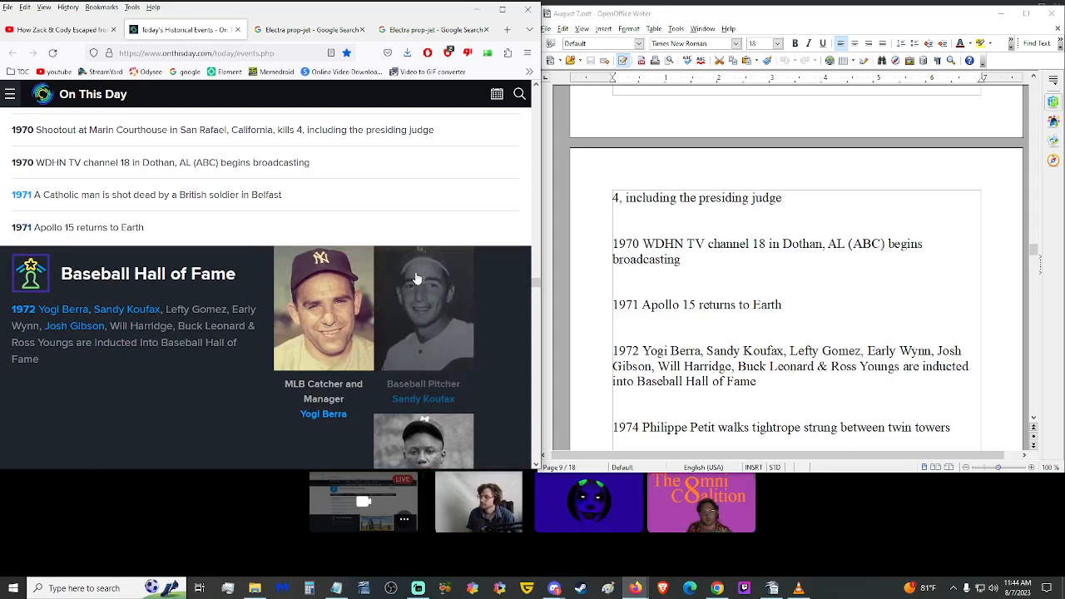
scroll(down, 3)
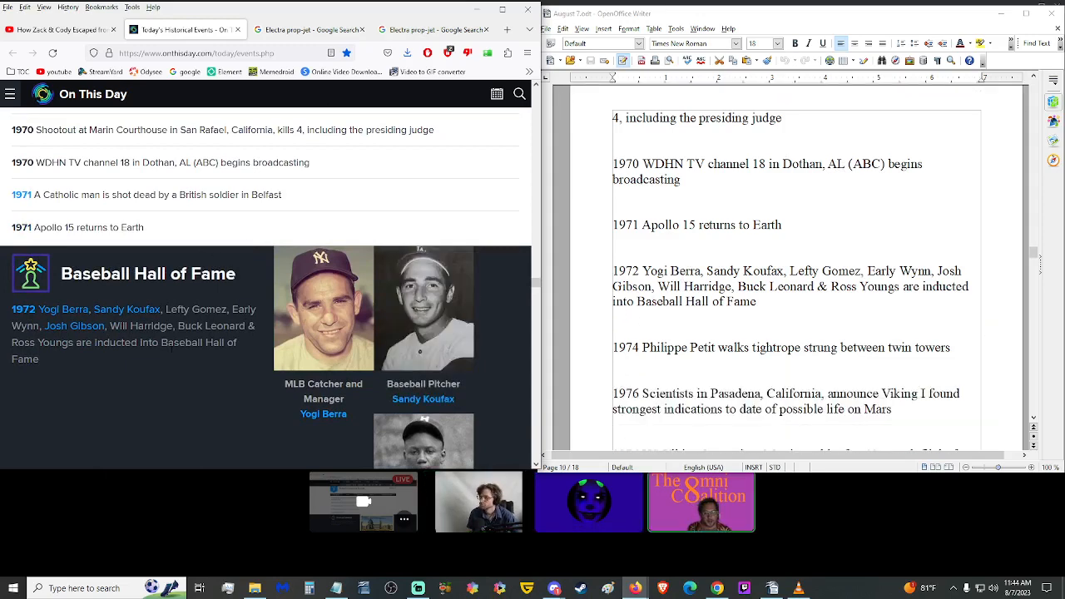
scroll(down, 3)
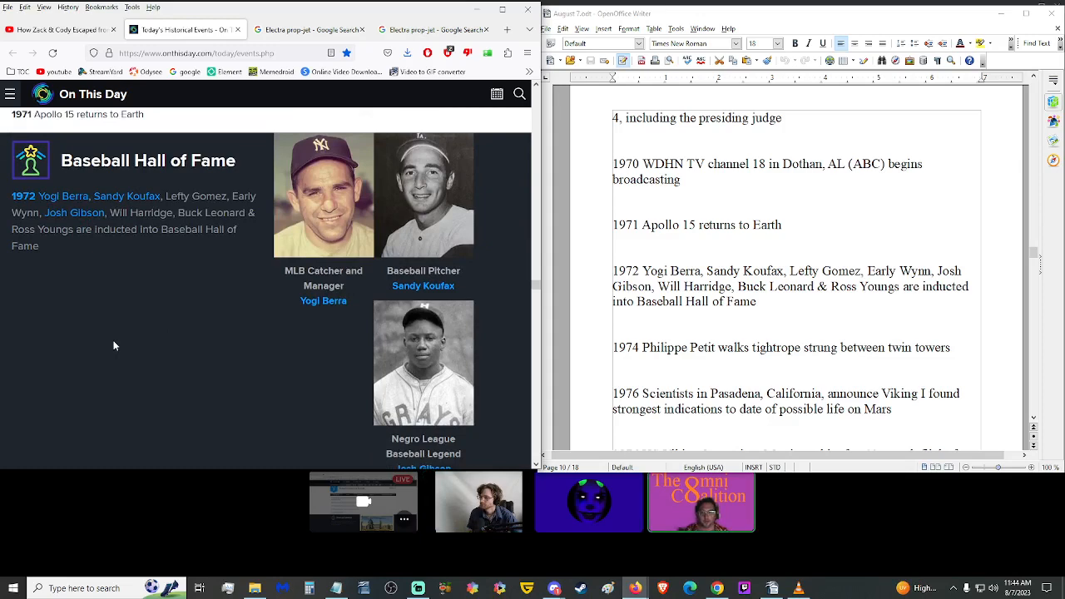
mouse_move(137, 341)
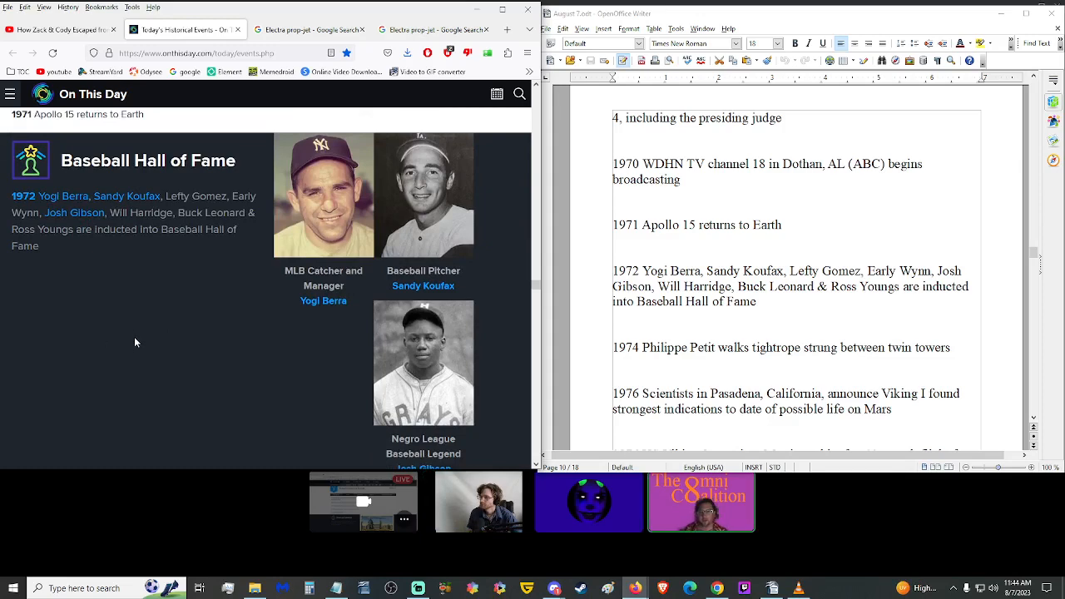
scroll(down, 3)
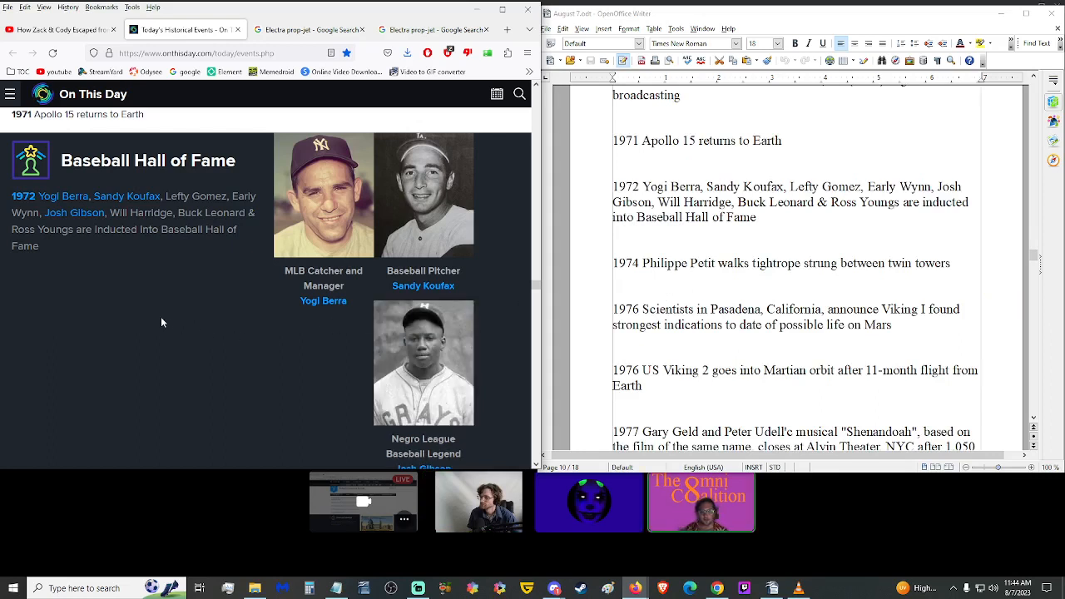
scroll(down, 3)
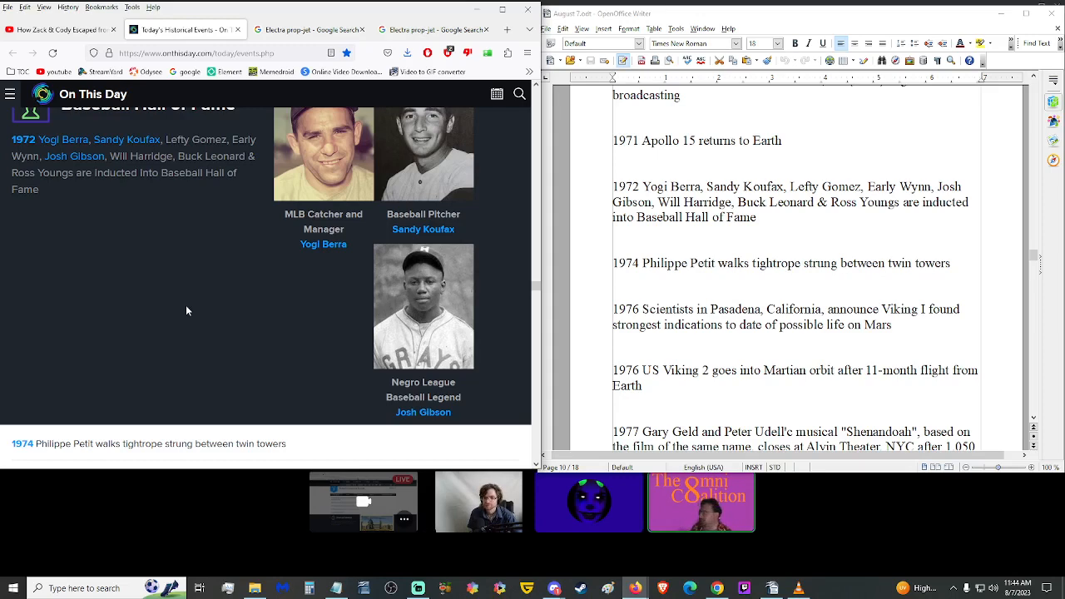
scroll(down, 3)
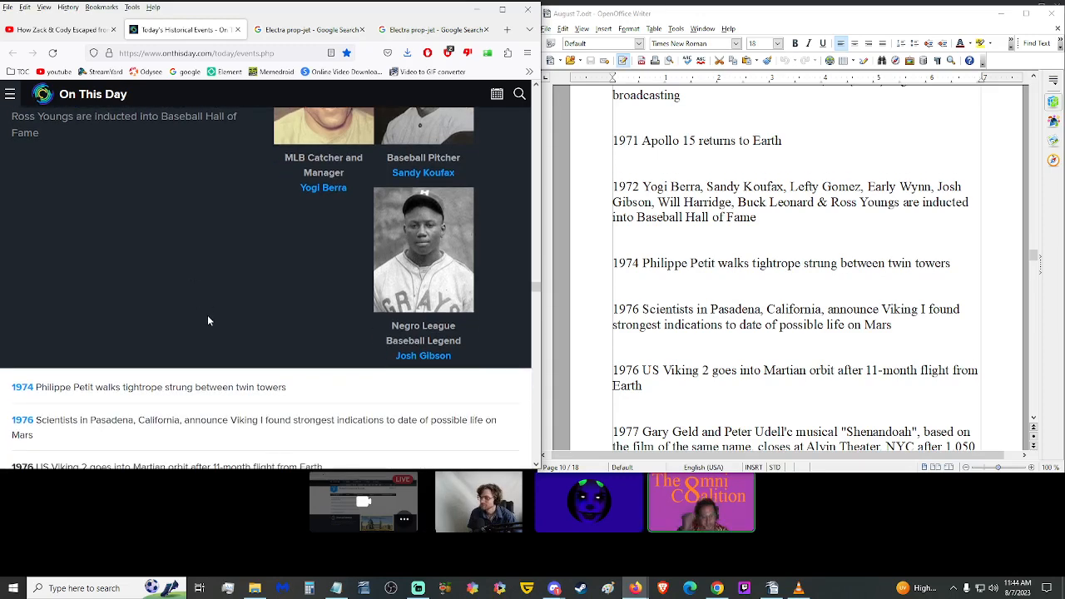
mouse_move(340, 366)
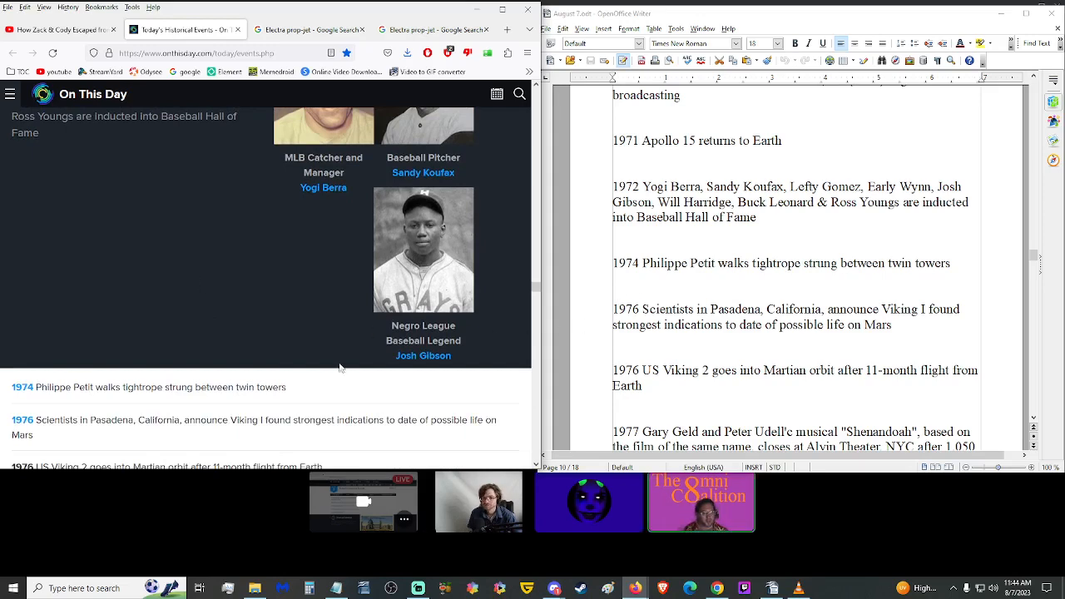
scroll(down, 3)
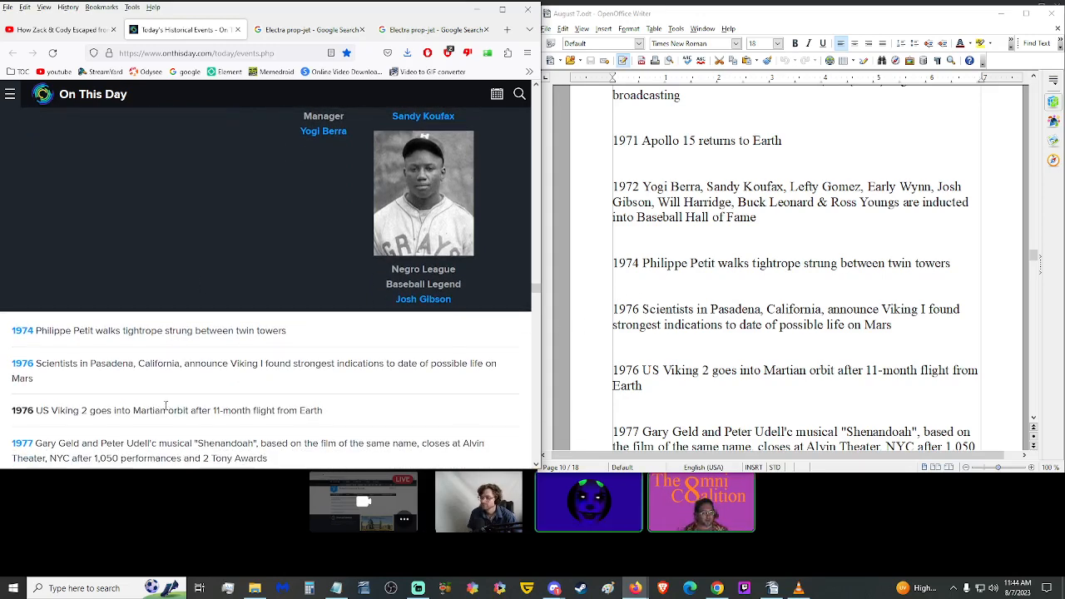
mouse_move(166, 401)
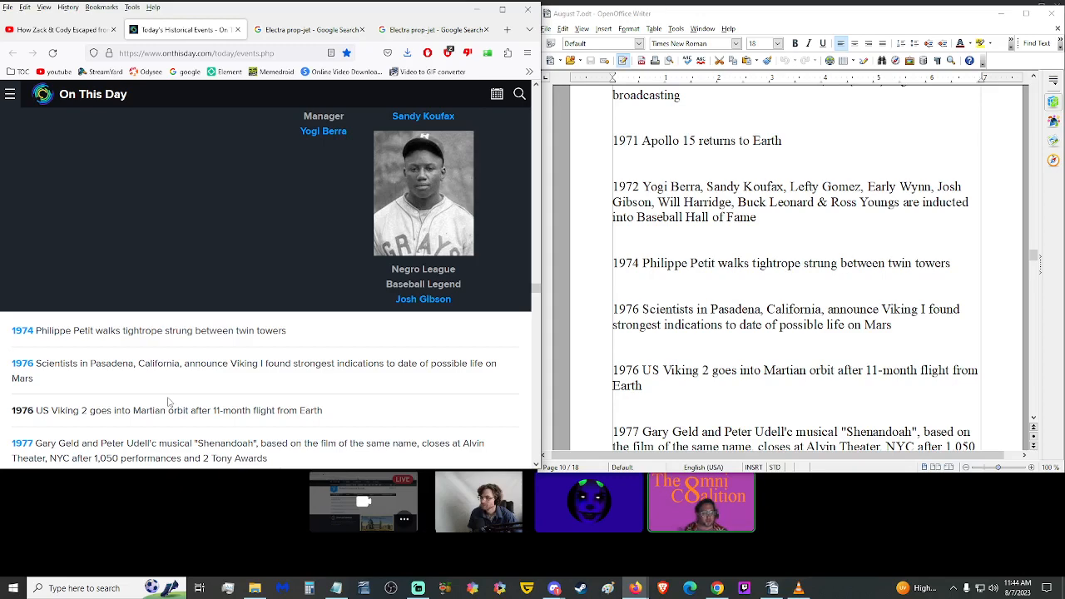
scroll(down, 3)
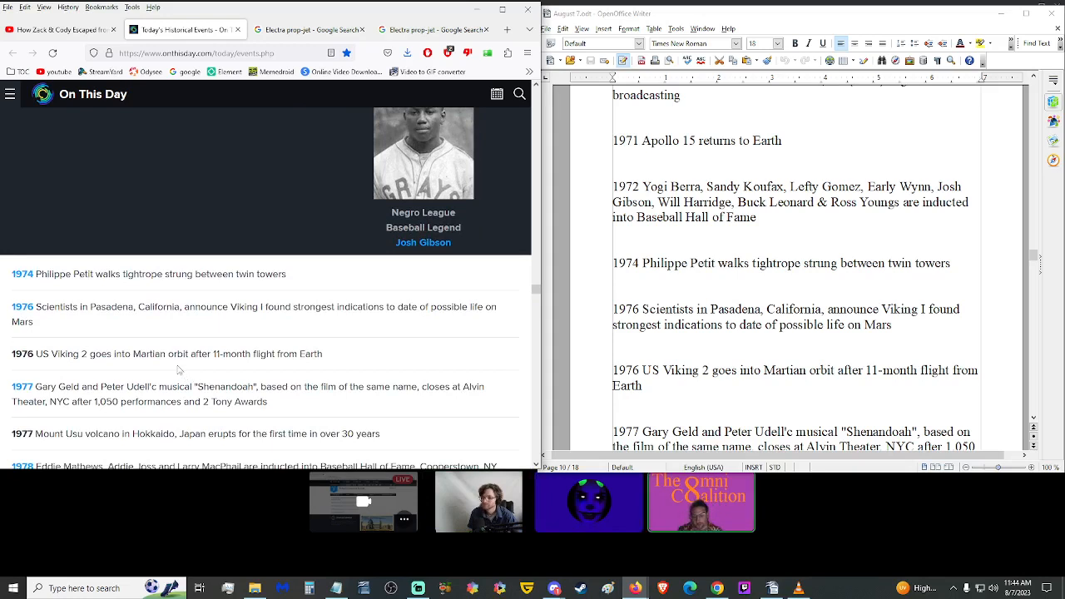
mouse_move(206, 379)
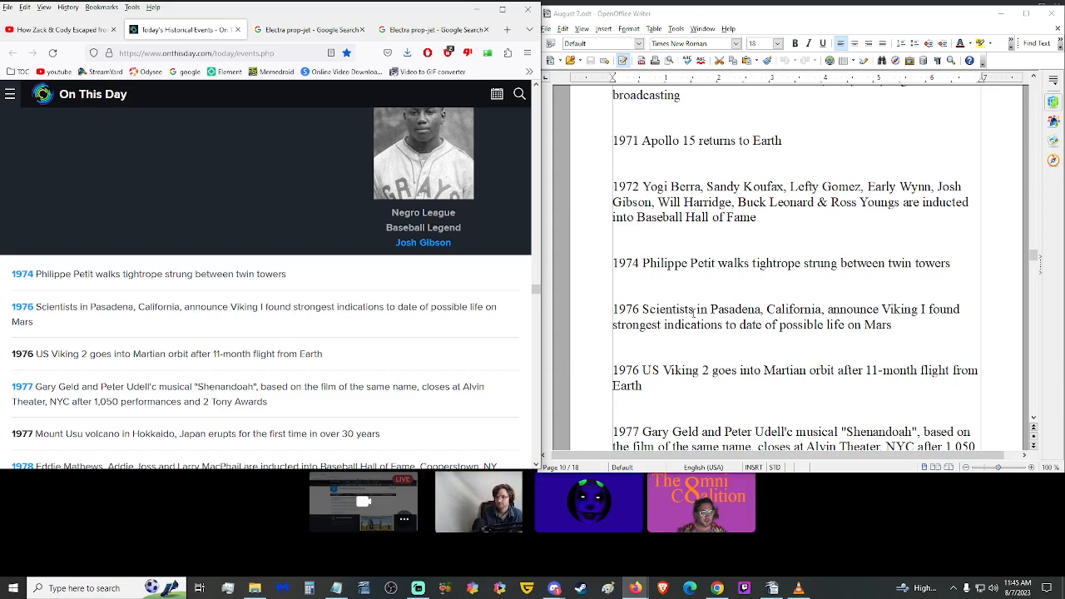
scroll(down, 3)
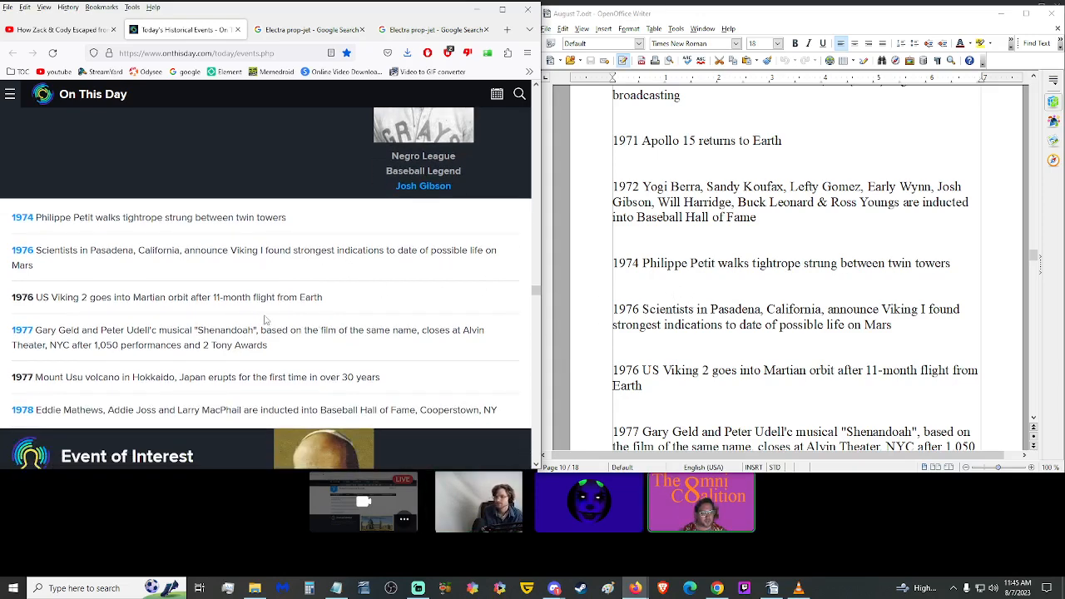
mouse_move(175, 316)
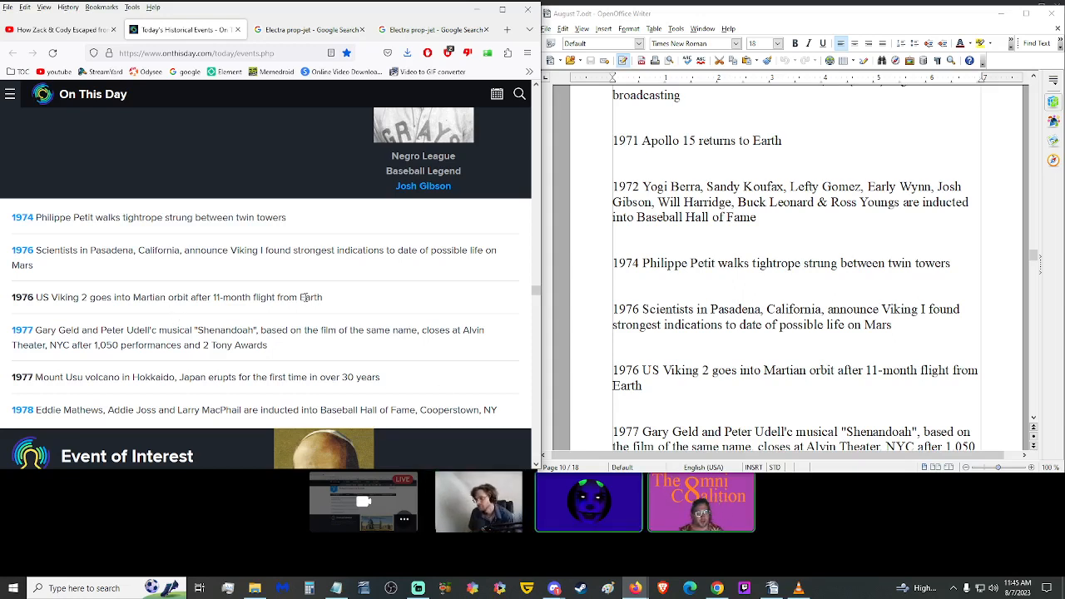
mouse_move(212, 266)
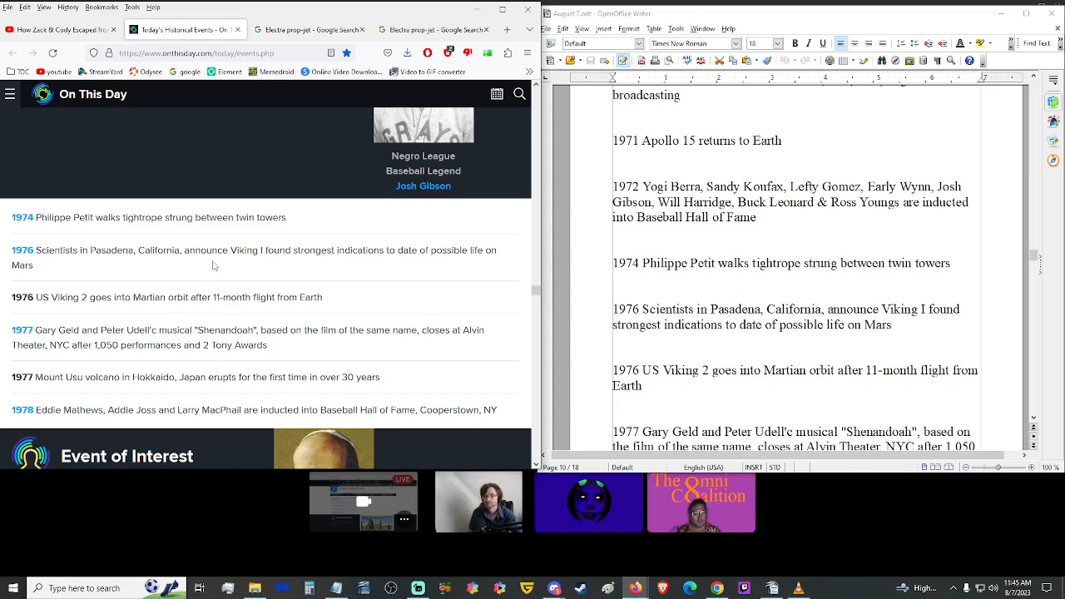
scroll(down, 3)
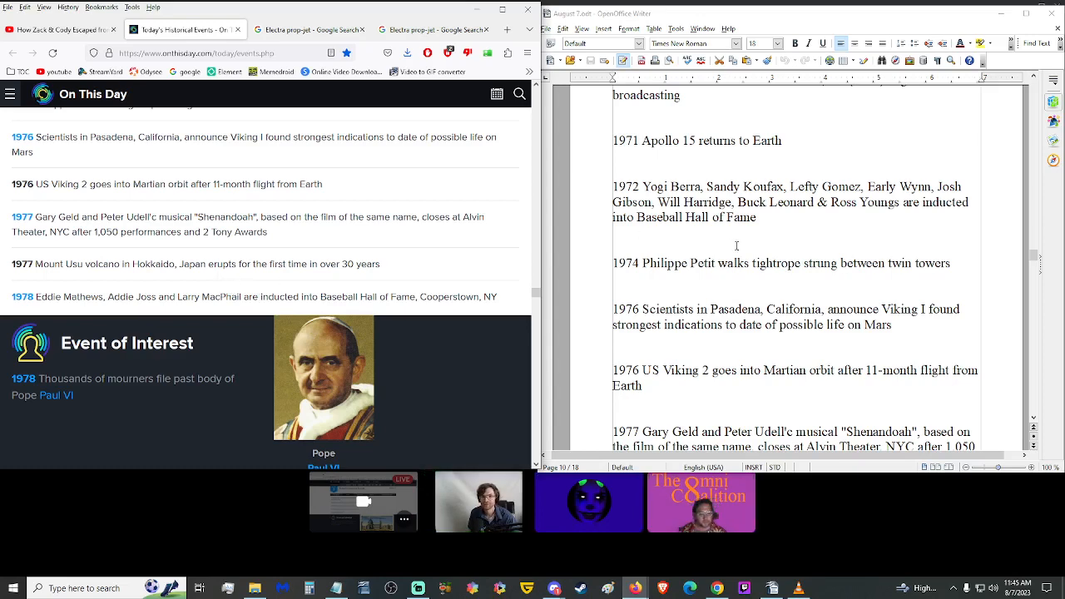
scroll(down, 3)
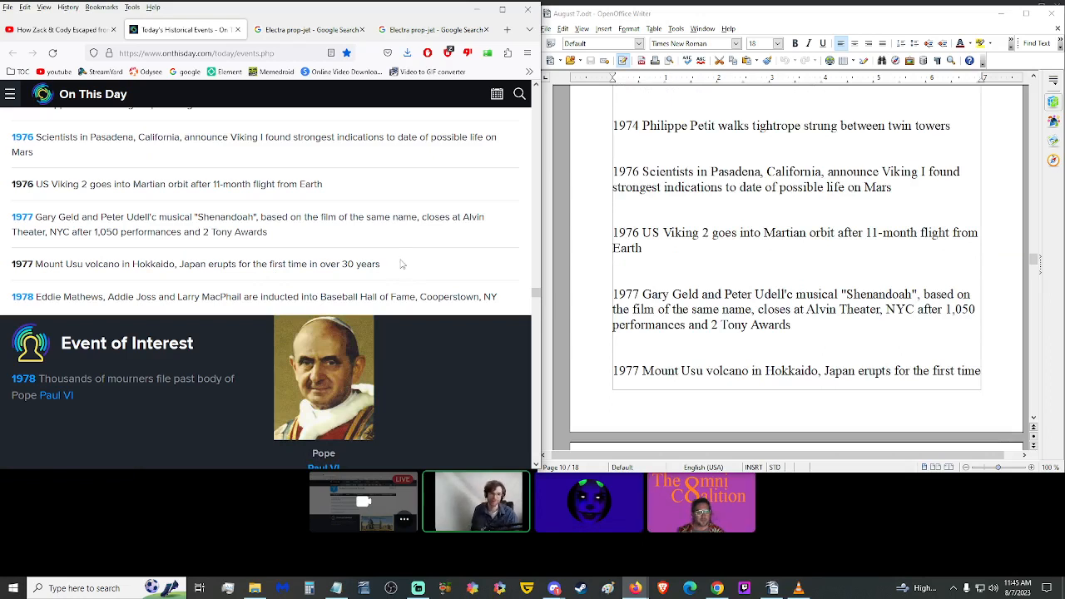
triple_click(191, 263)
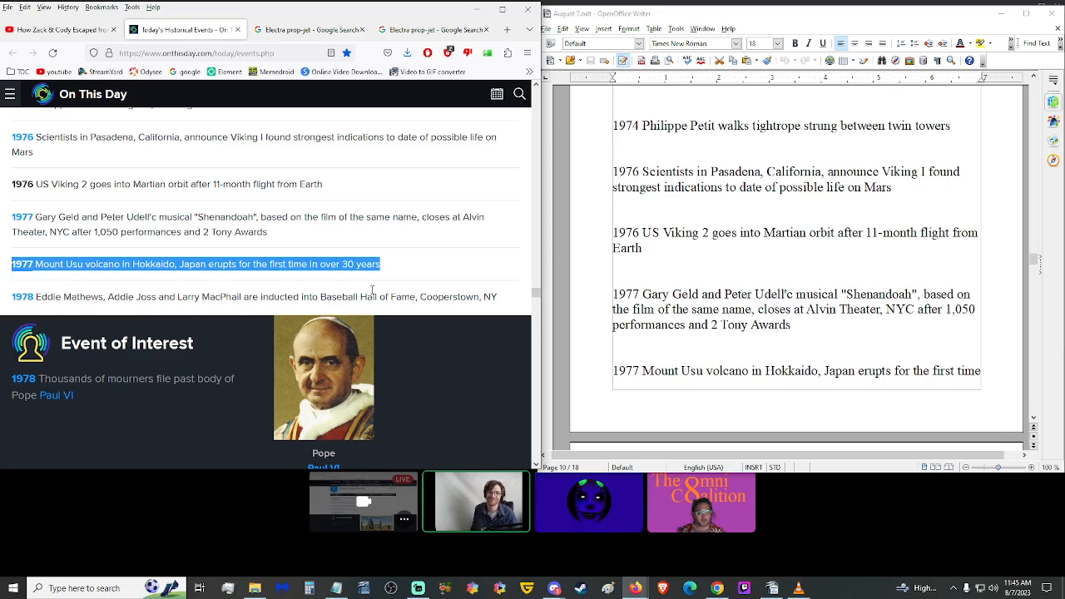
mouse_move(399, 274)
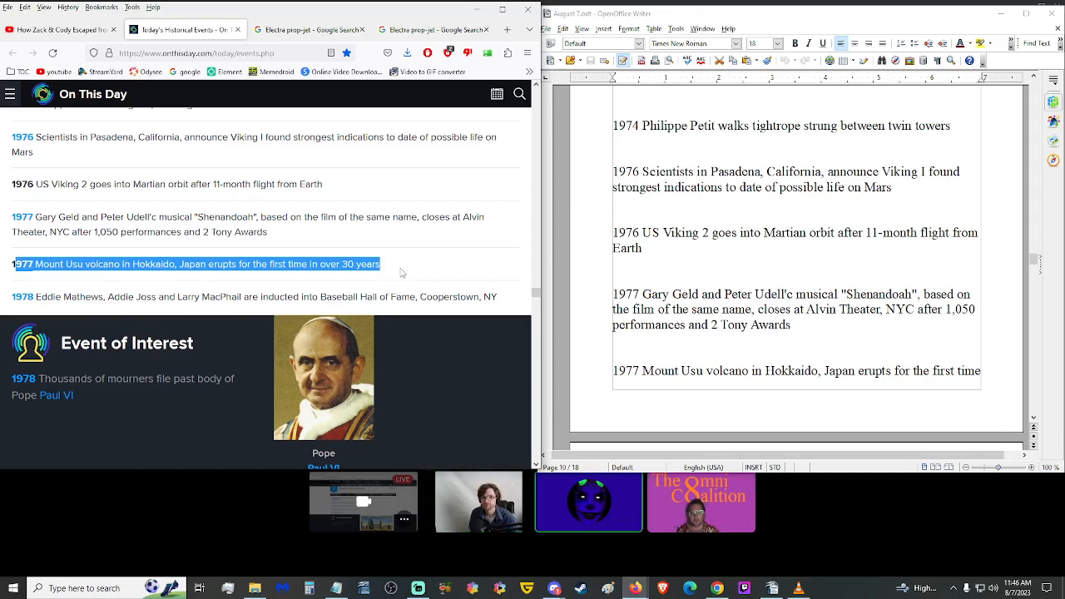
scroll(down, 3)
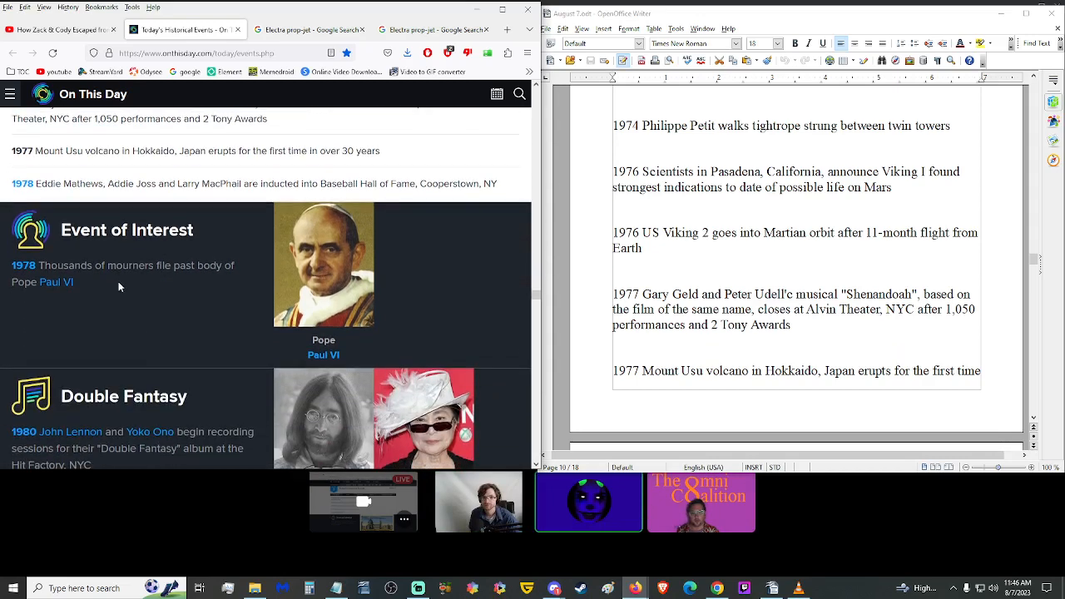
mouse_move(170, 303)
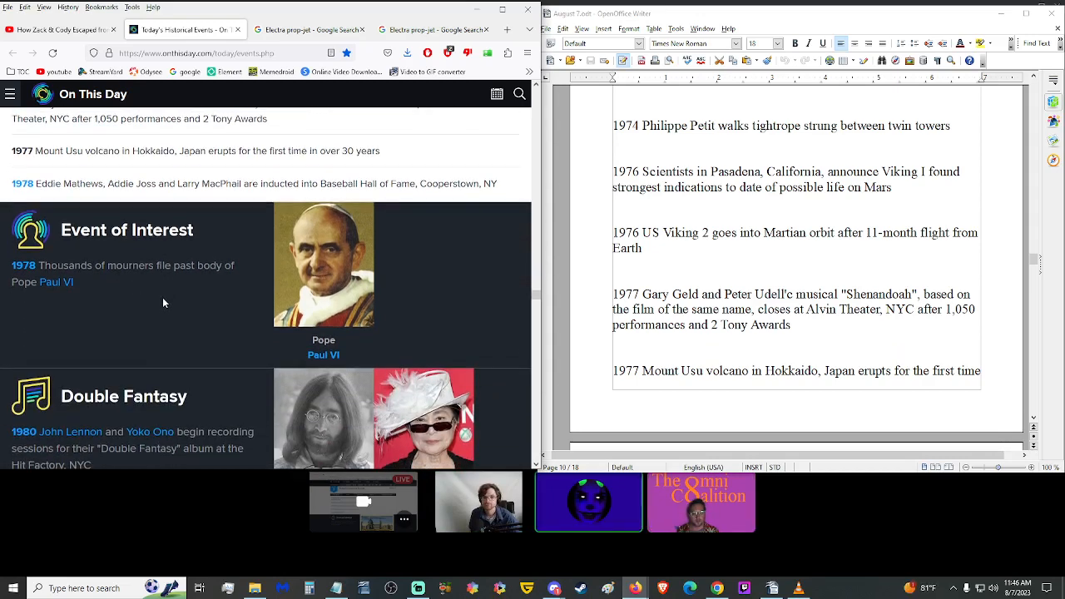
scroll(down, 3)
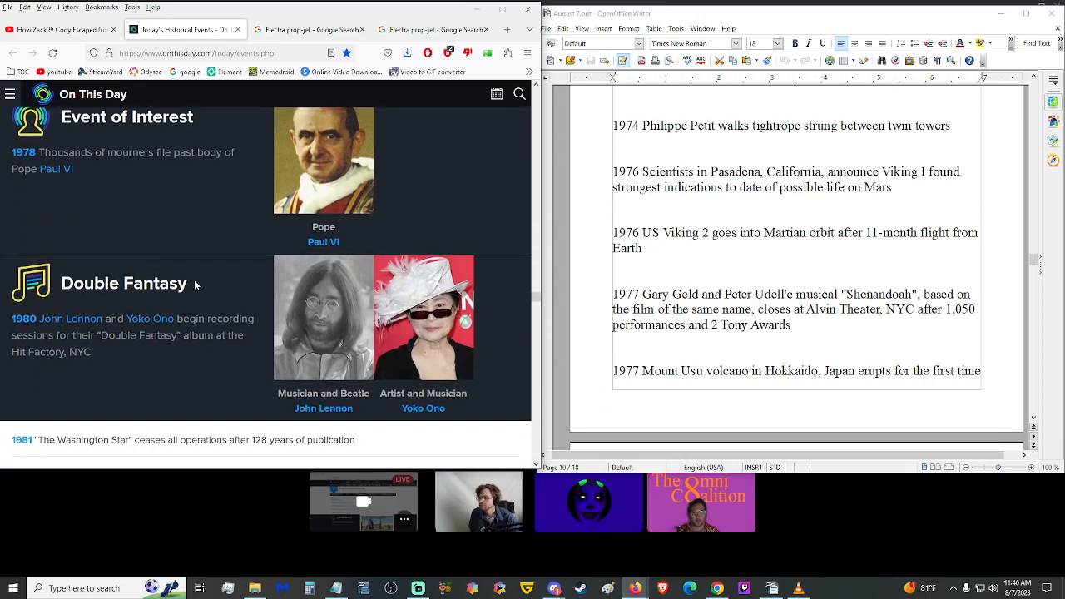
scroll(down, 3)
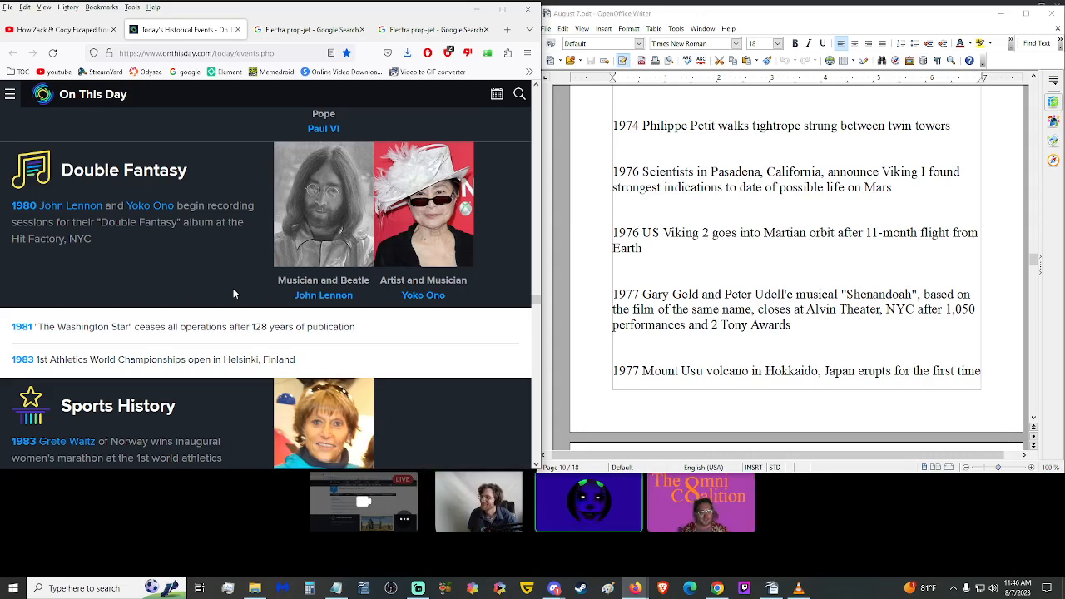
scroll(down, 3)
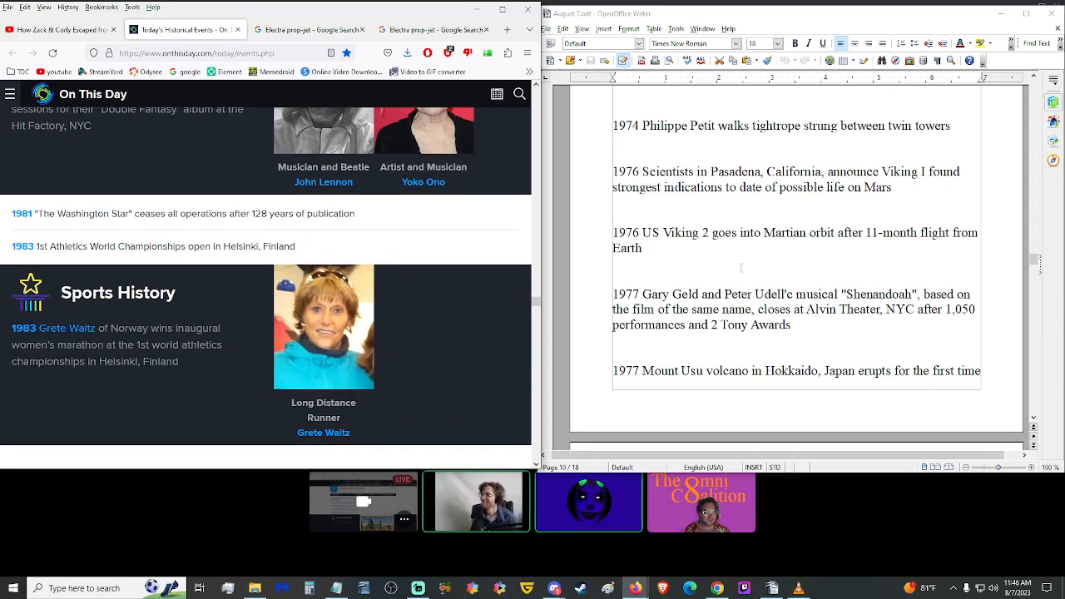
scroll(down, 3)
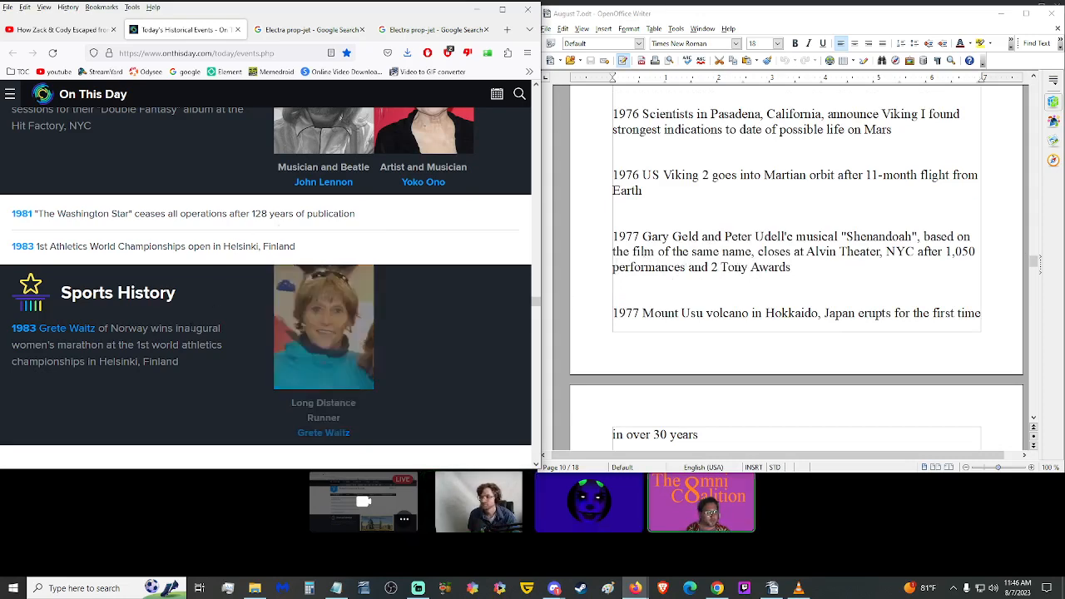
scroll(down, 3)
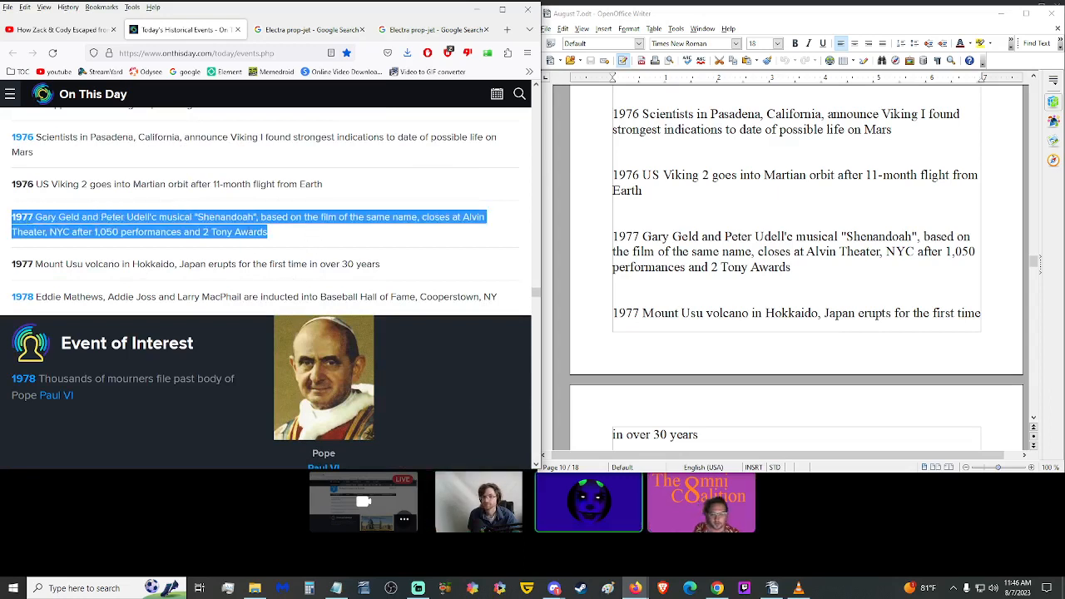
click(316, 256)
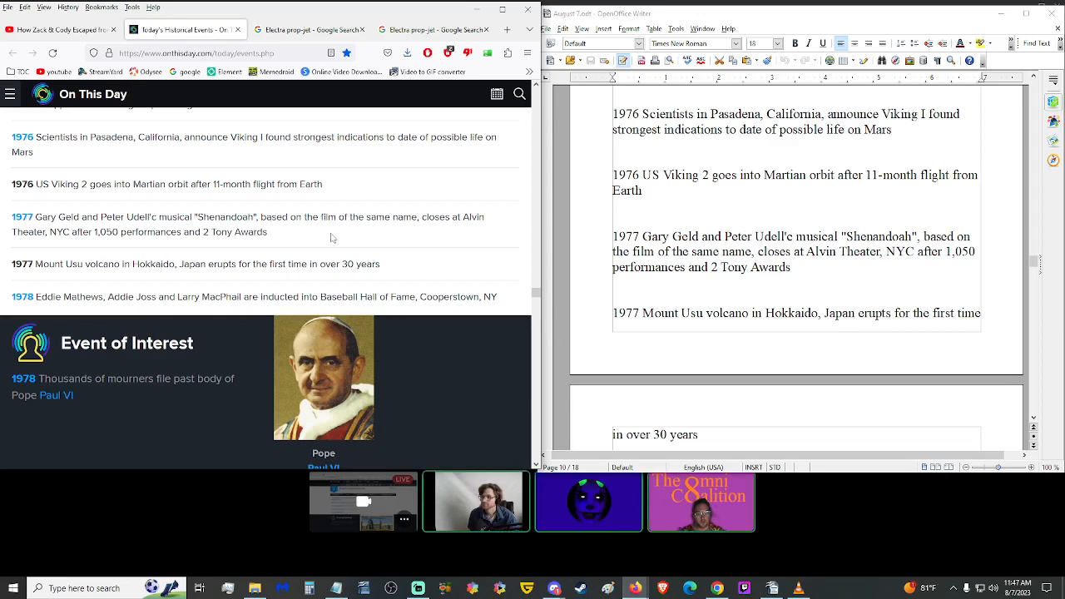
scroll(down, 3)
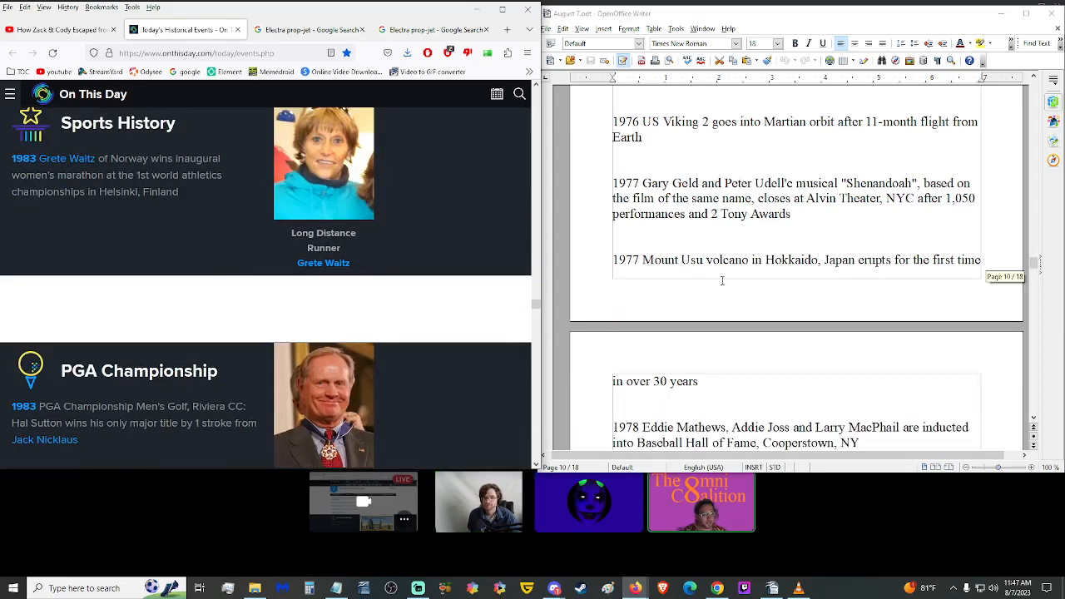
scroll(down, 3)
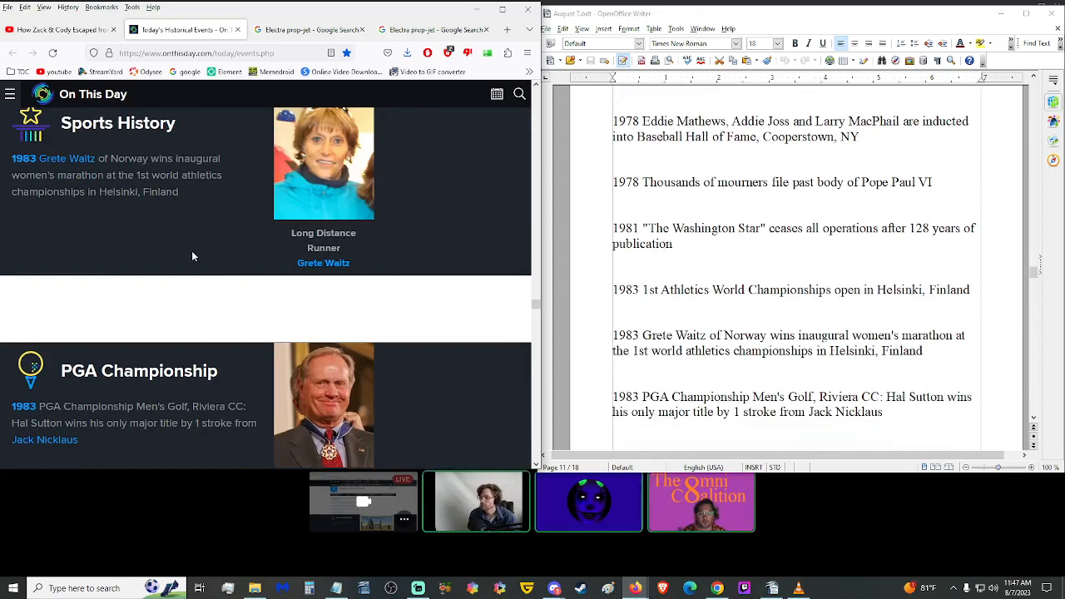
scroll(up, 3)
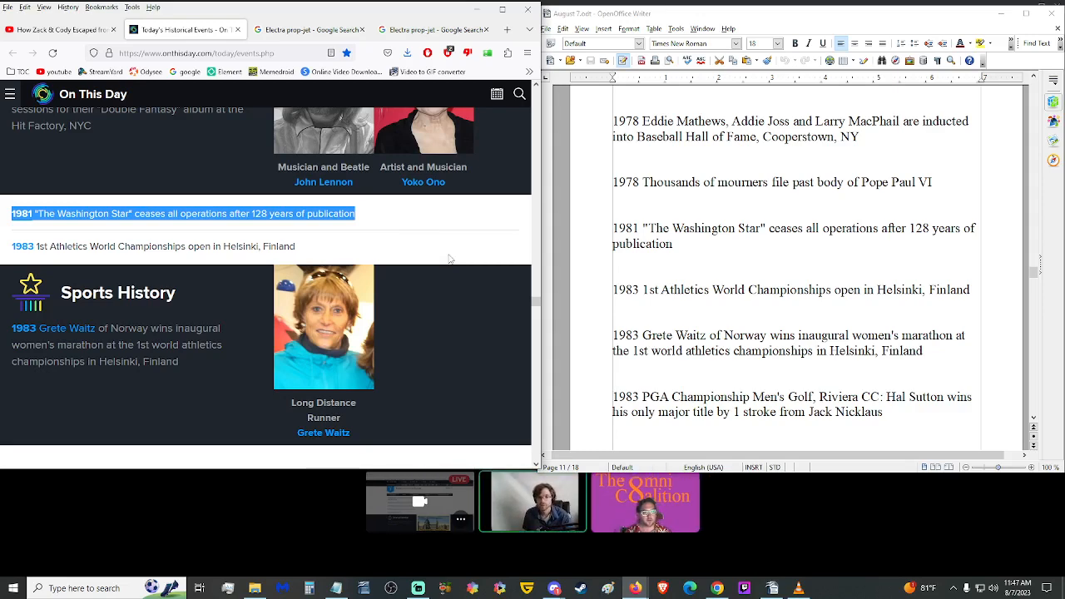
mouse_move(409, 219)
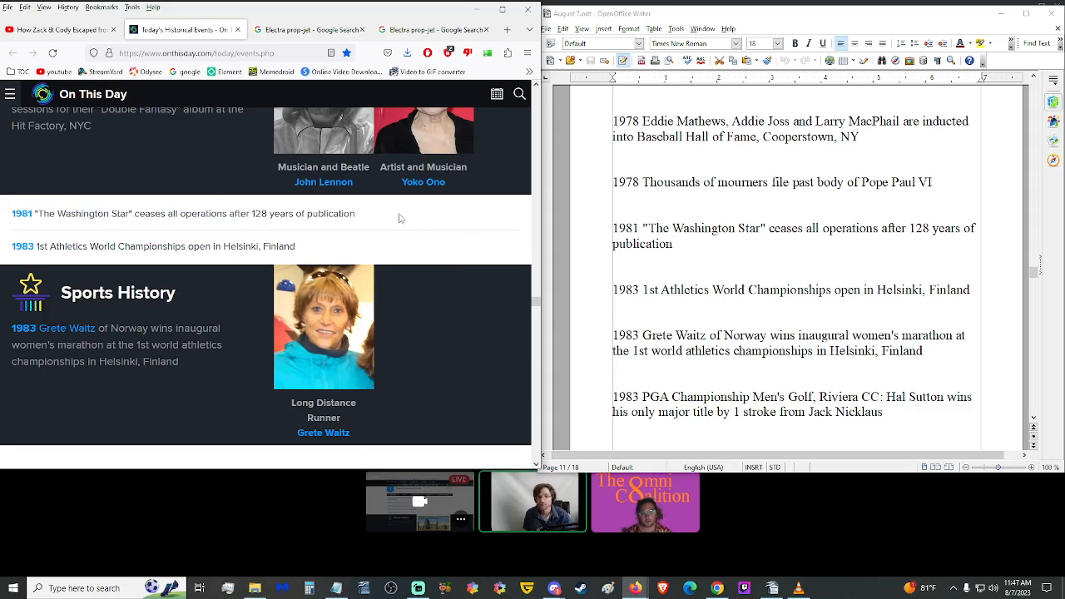
mouse_move(396, 219)
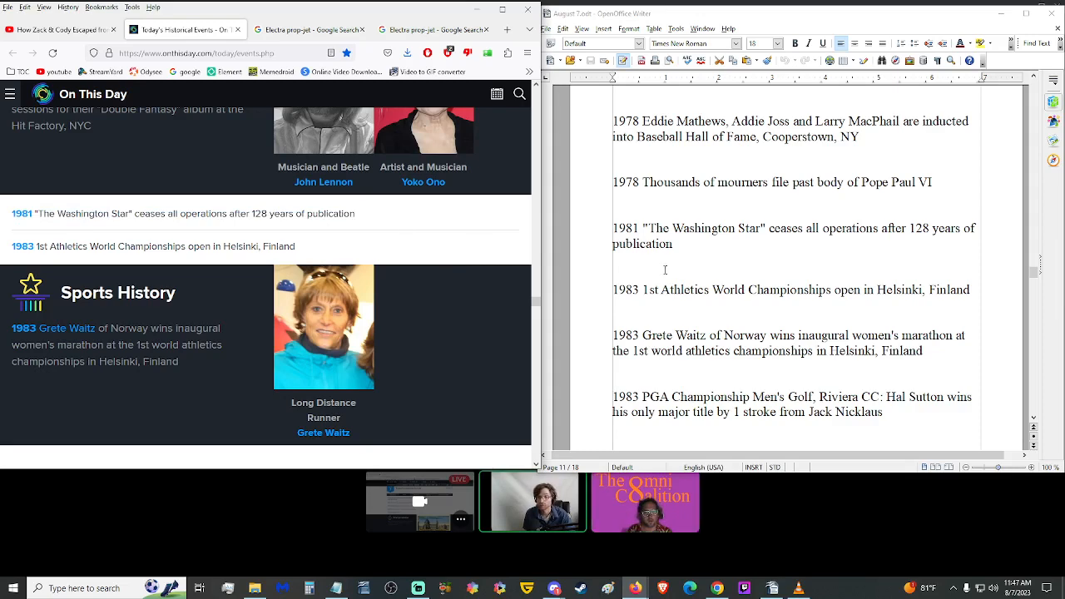
scroll(down, 3)
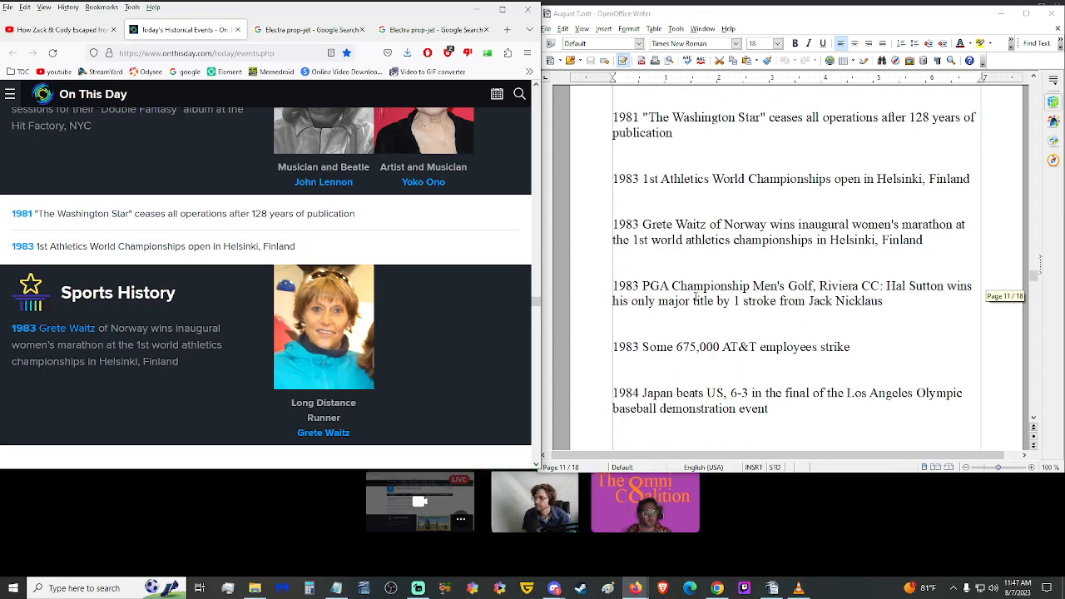
drag(143, 344, 176, 361)
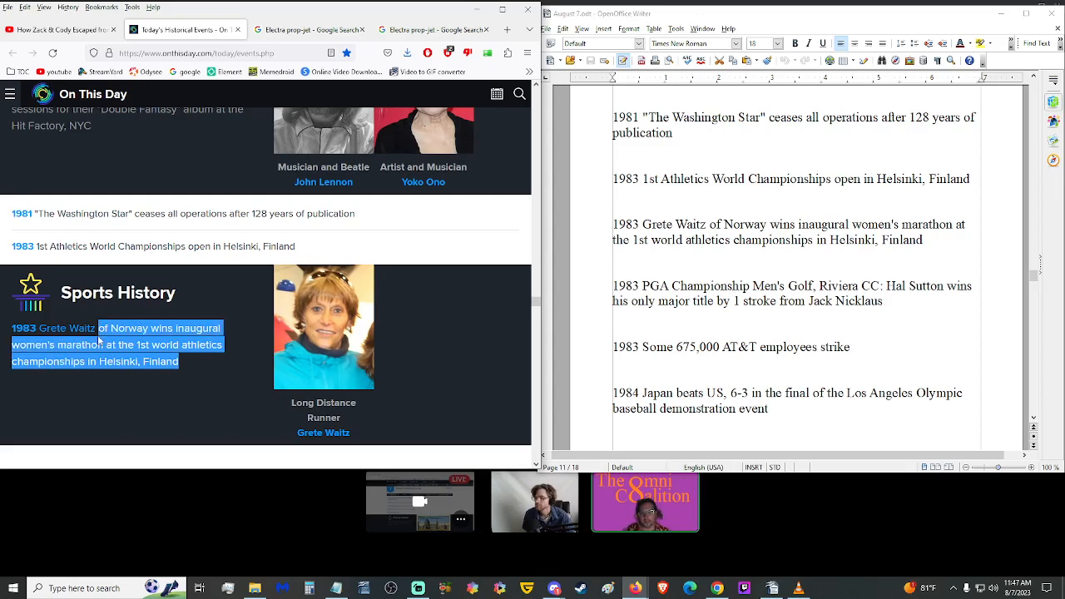
click(98, 389)
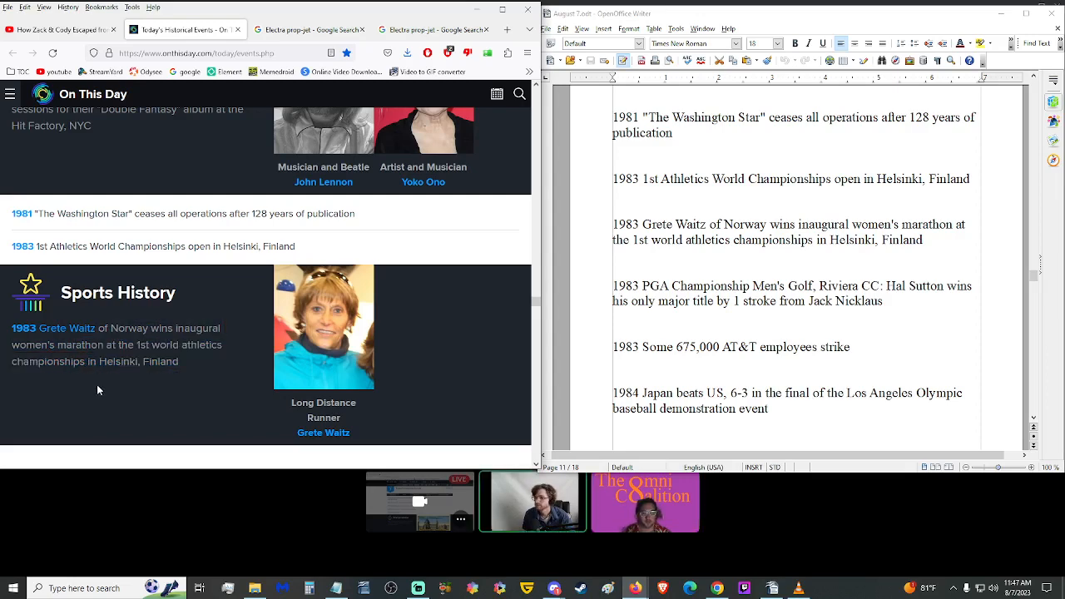
mouse_move(196, 358)
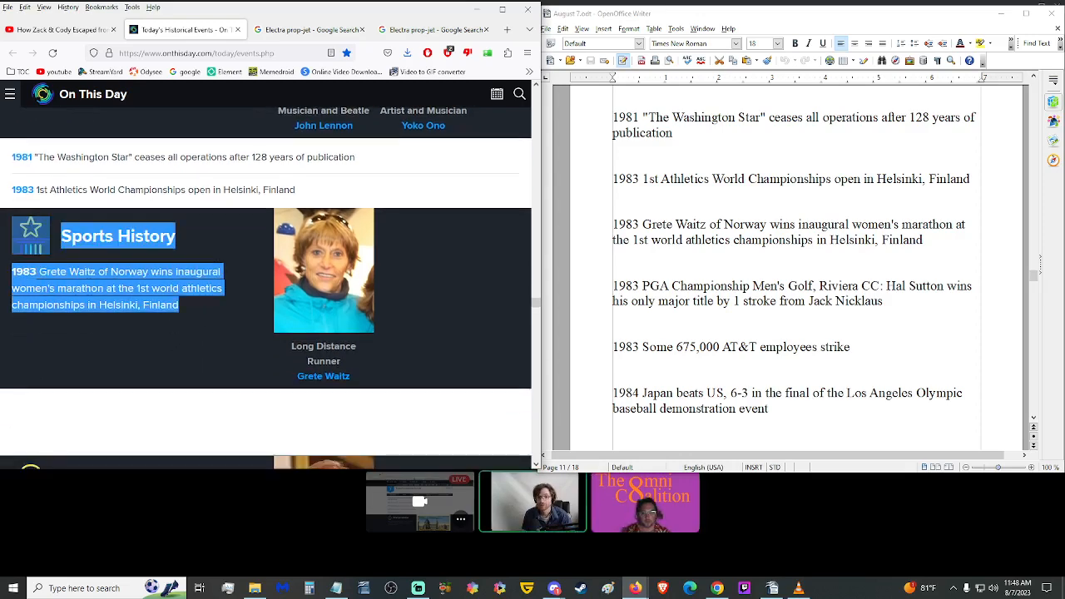
click(119, 345)
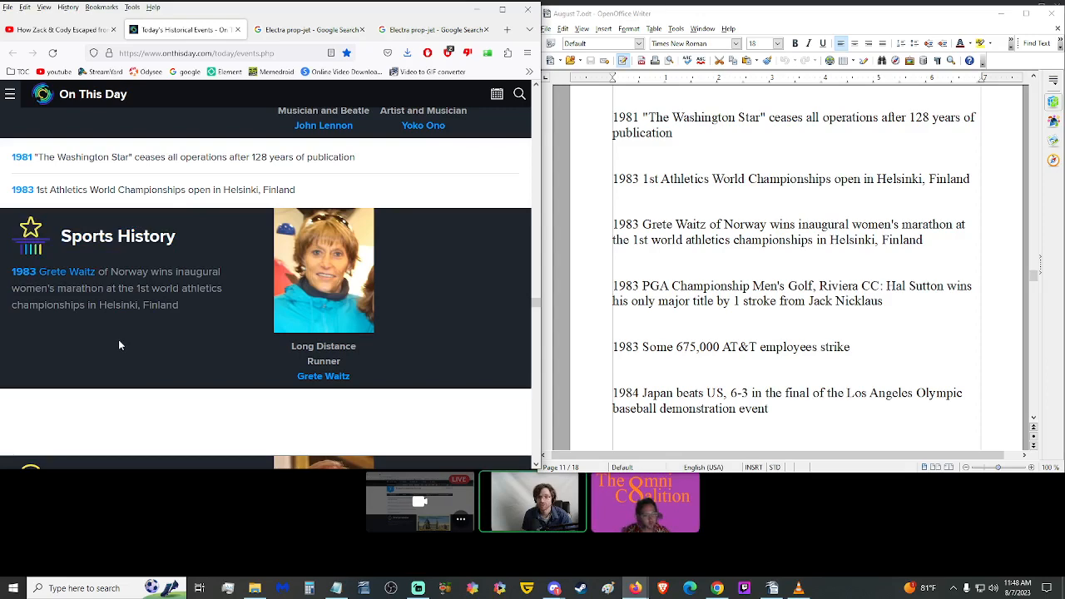
mouse_move(685, 224)
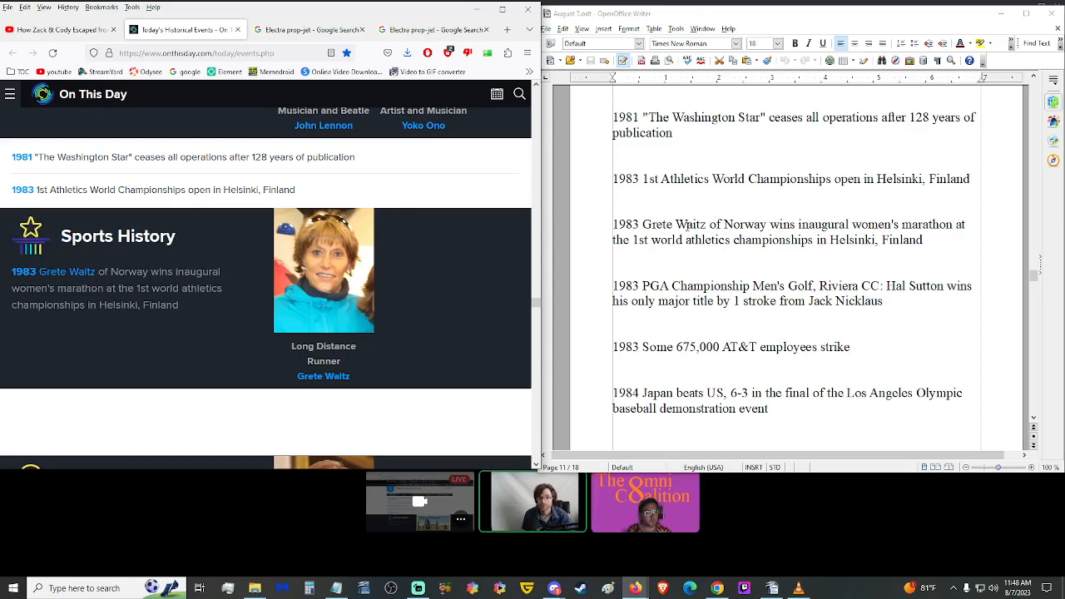
scroll(down, 3)
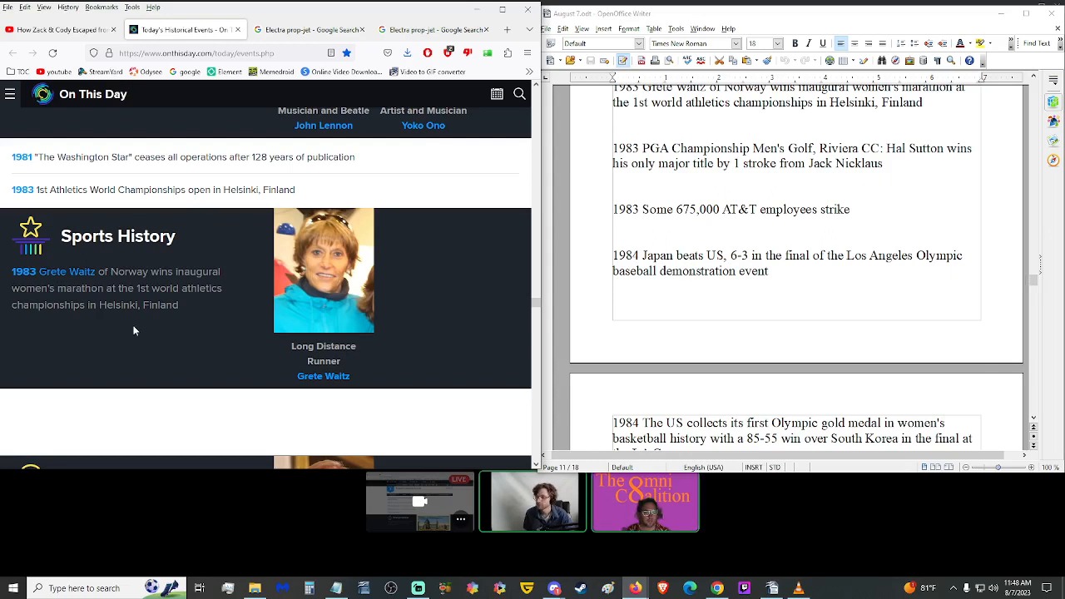
scroll(down, 3)
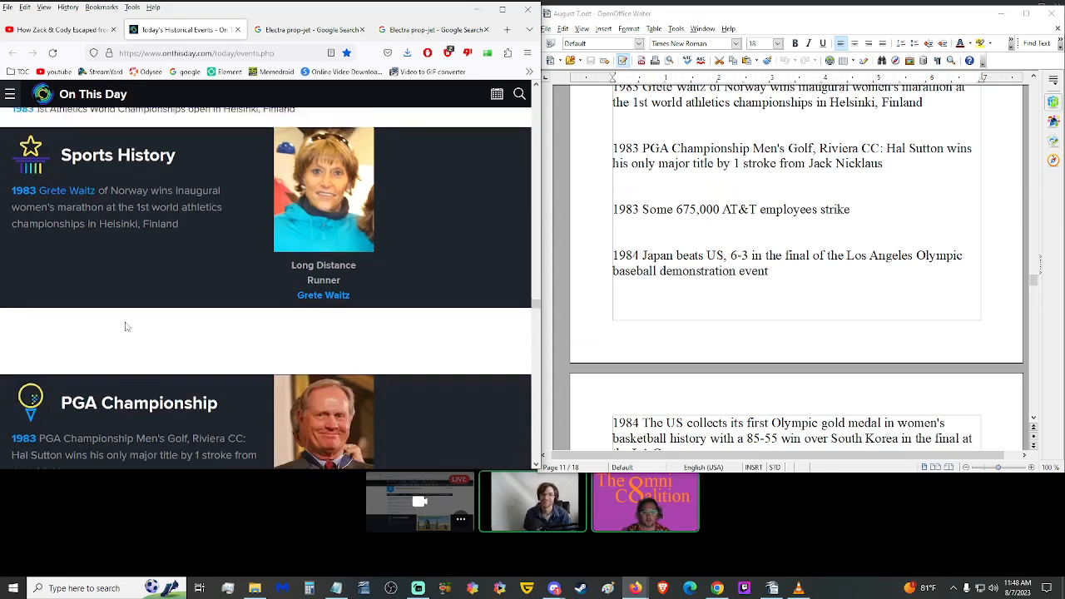
scroll(down, 3)
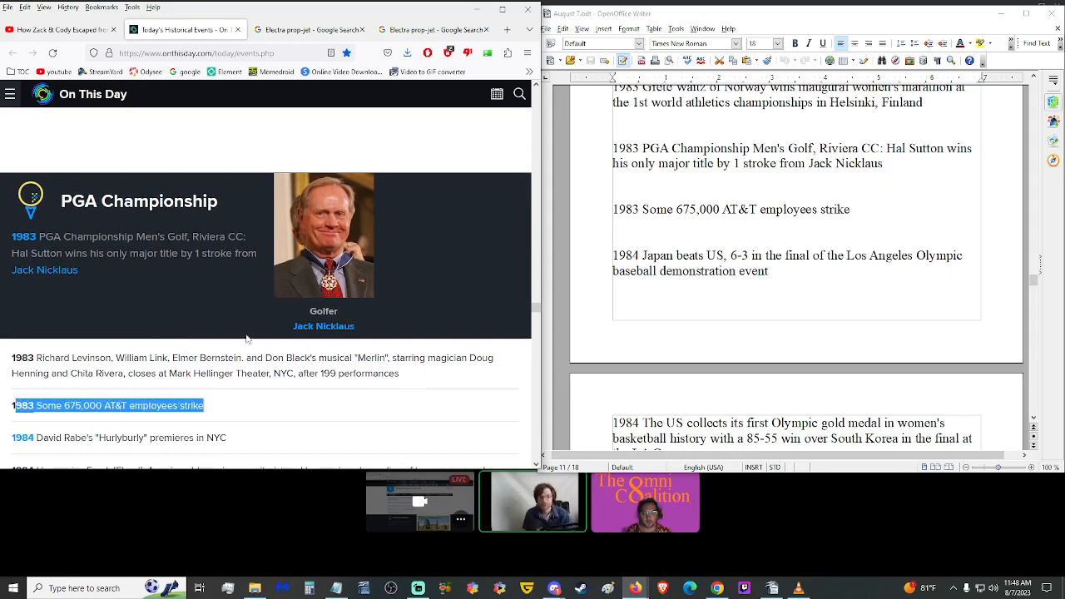
mouse_move(274, 416)
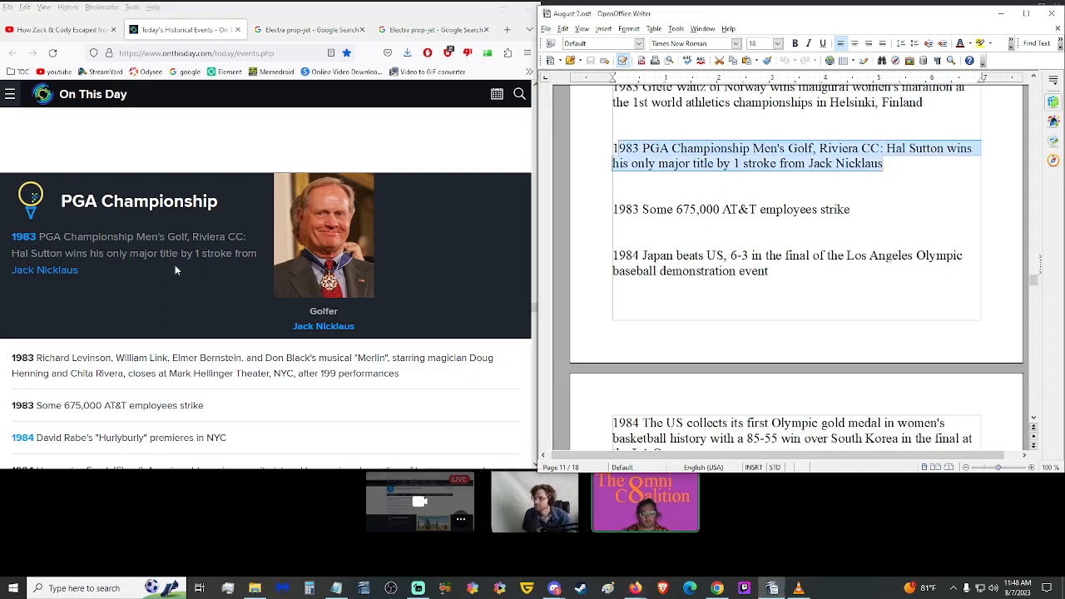
double_click(37, 253)
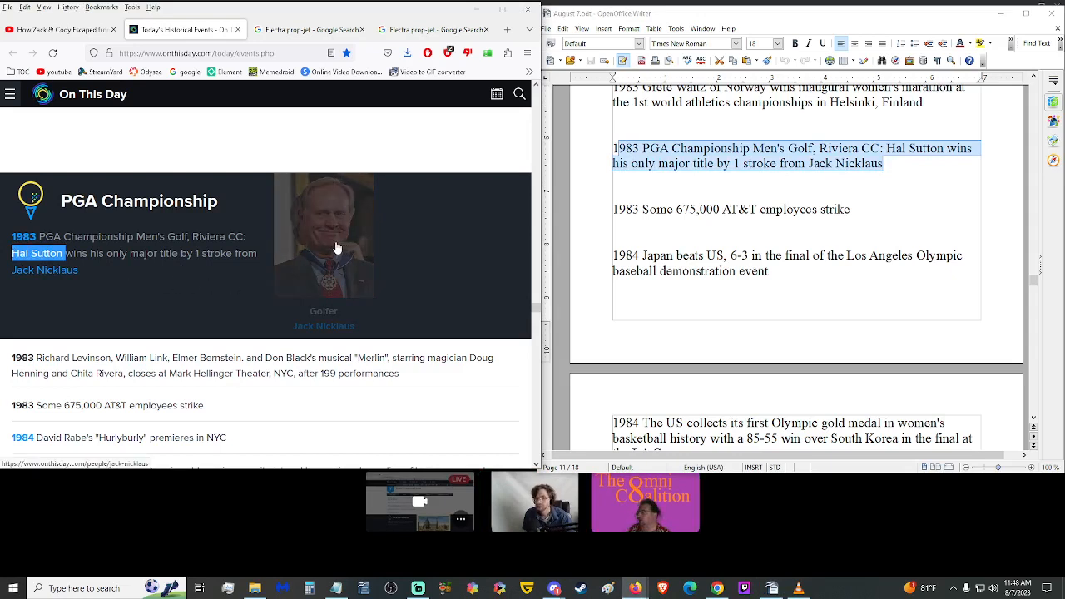
mouse_move(342, 250)
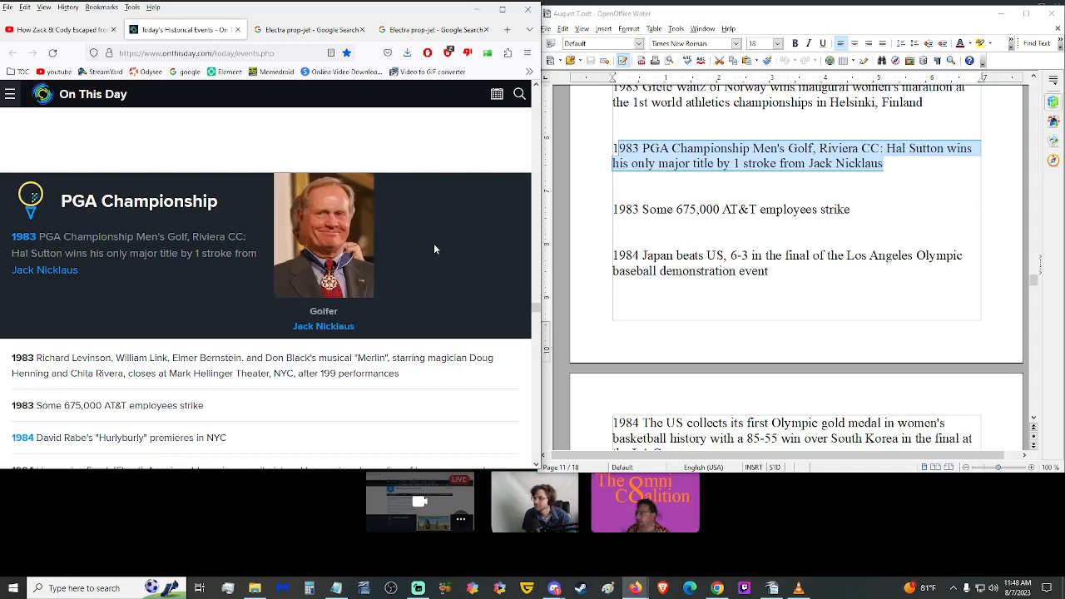
double_click(37, 253)
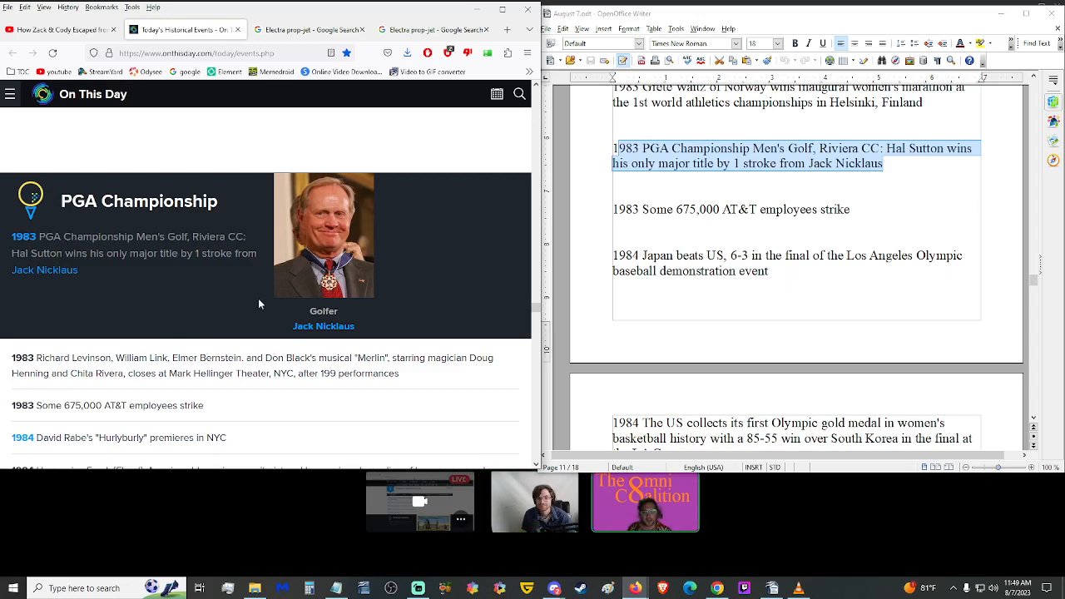
mouse_move(176, 291)
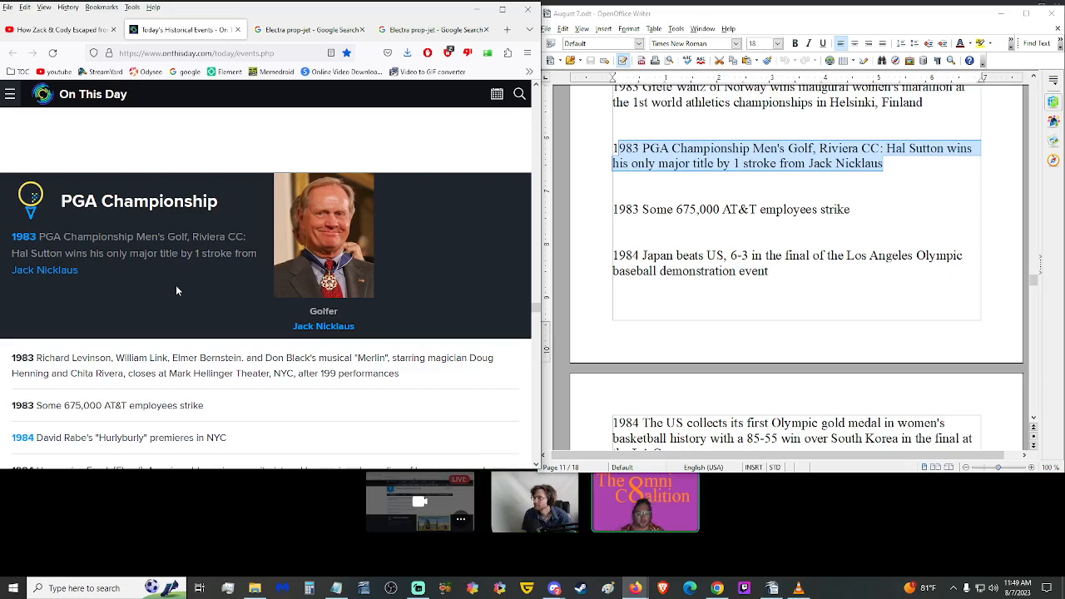
mouse_move(158, 291)
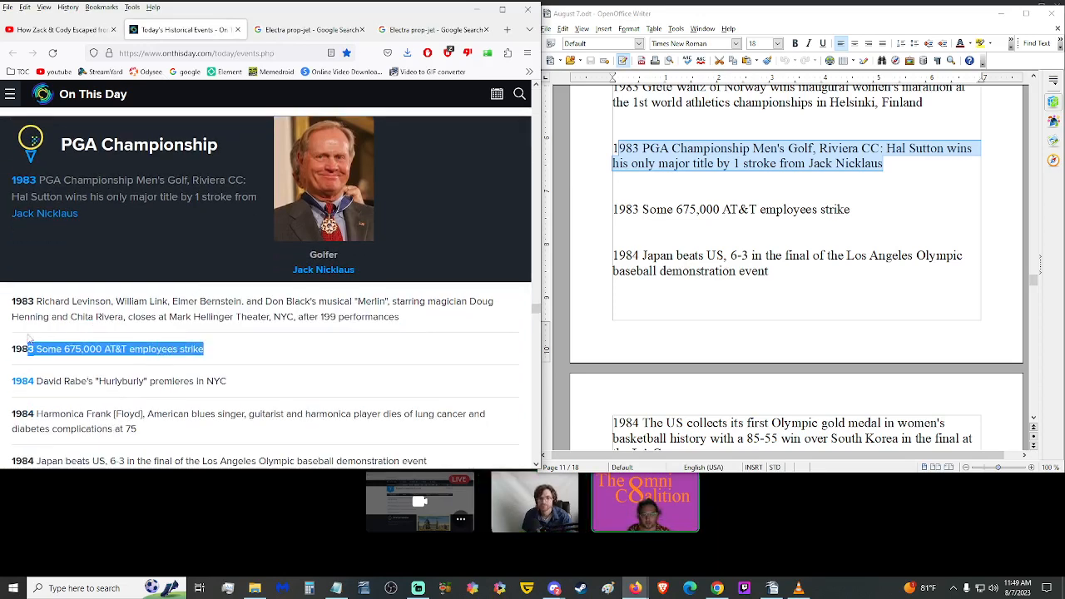
scroll(up, 3)
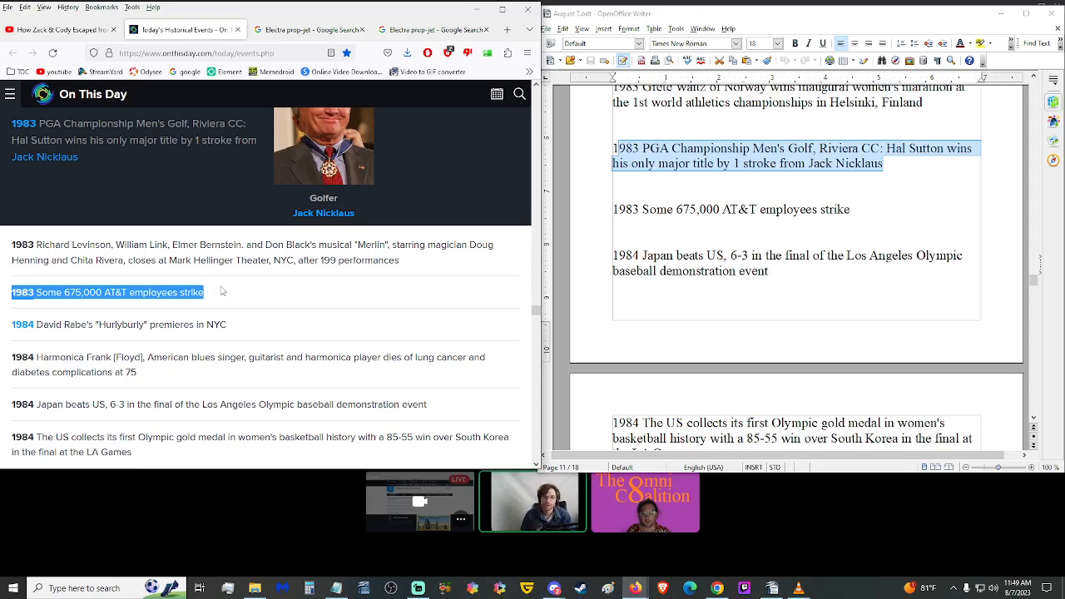
click(237, 296)
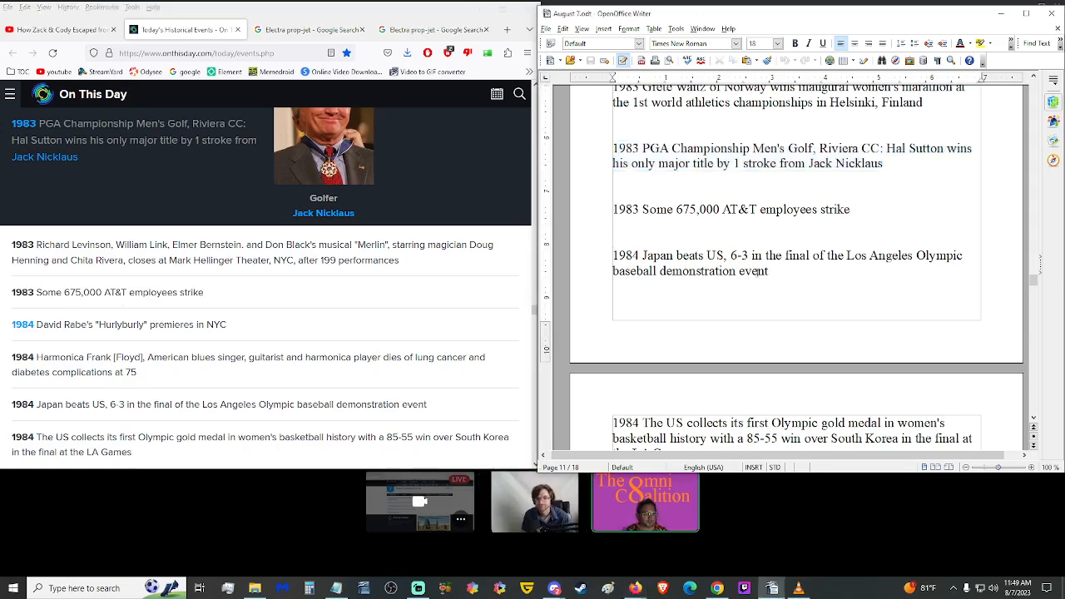
scroll(down, 3)
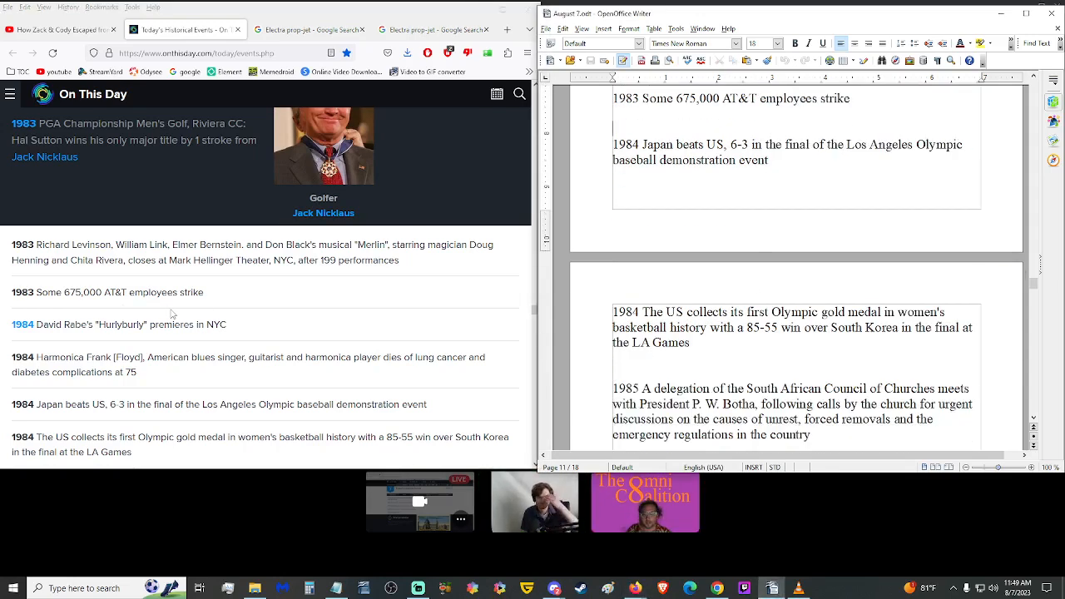
scroll(down, 3)
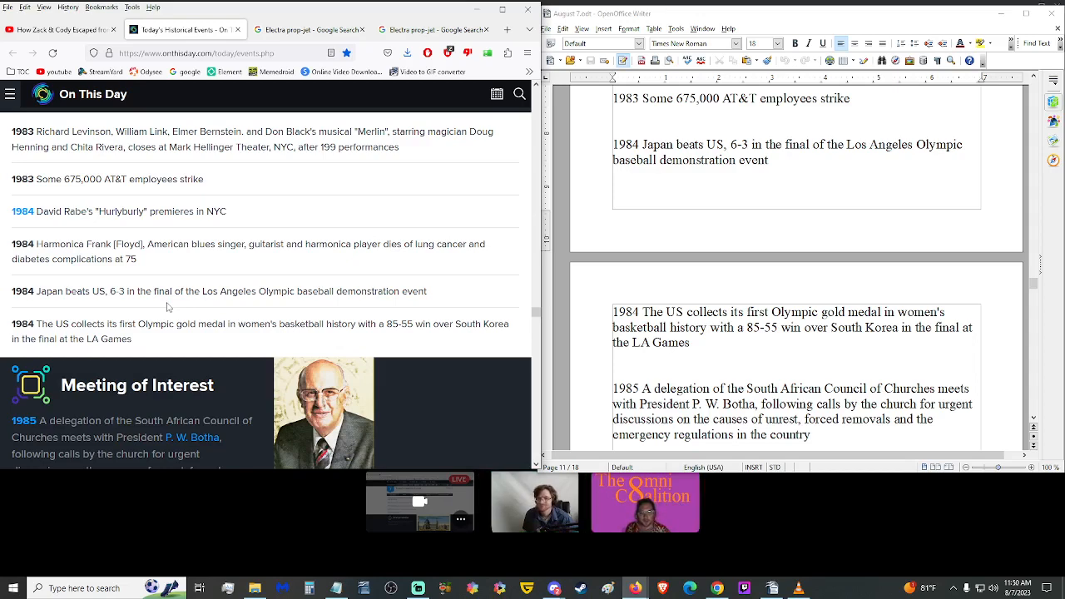
mouse_move(306, 260)
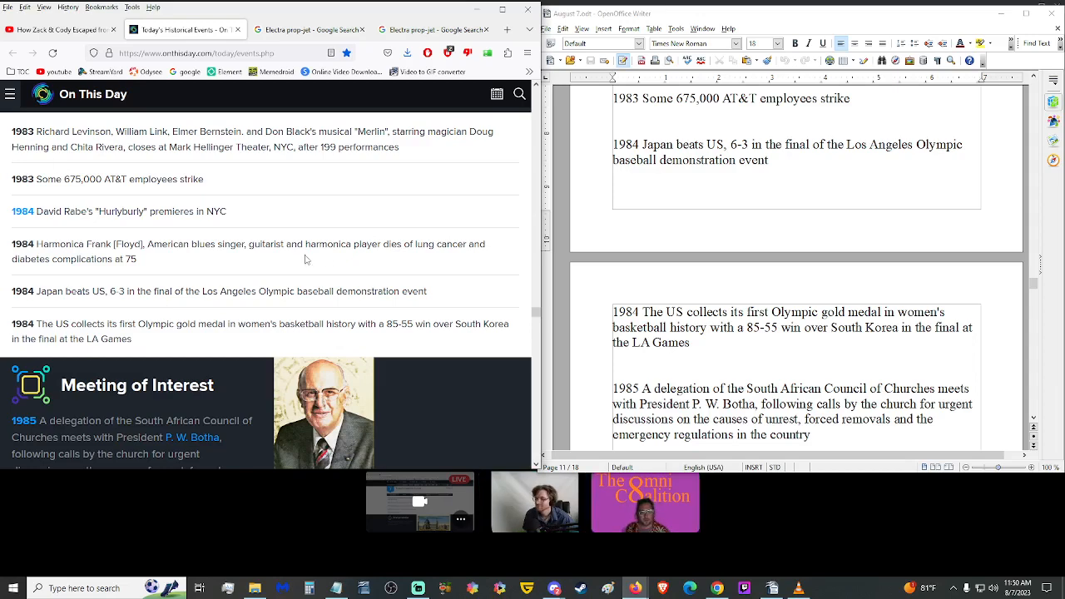
scroll(down, 3)
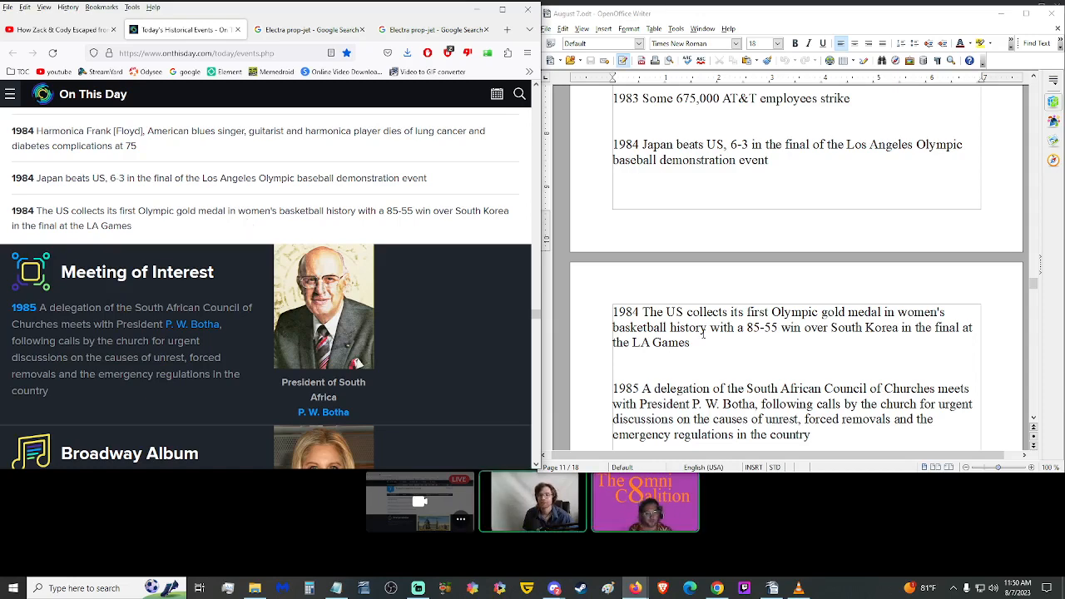
scroll(down, 3)
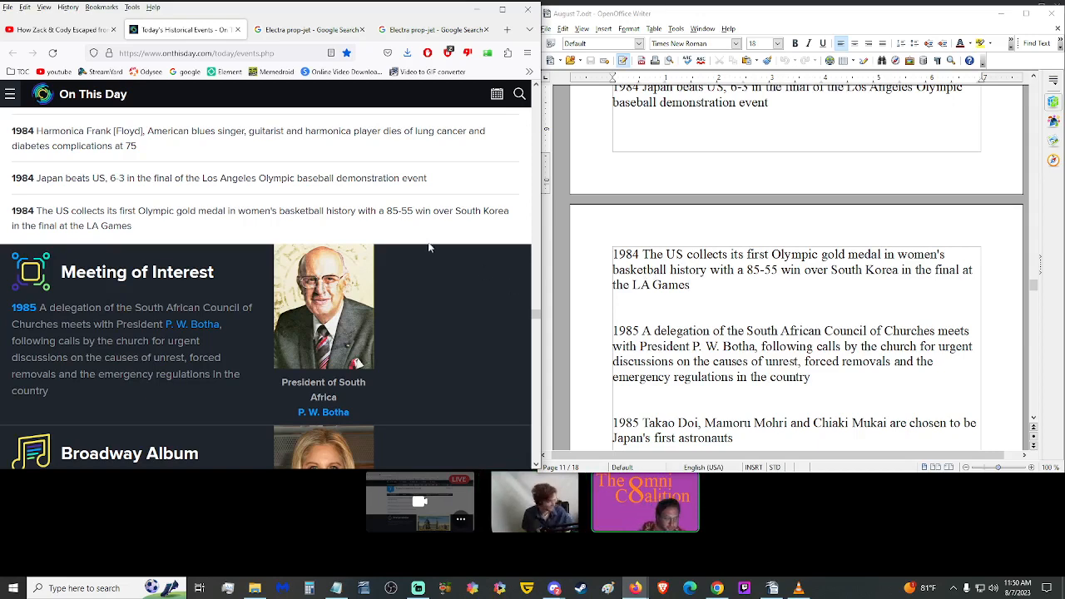
mouse_move(419, 322)
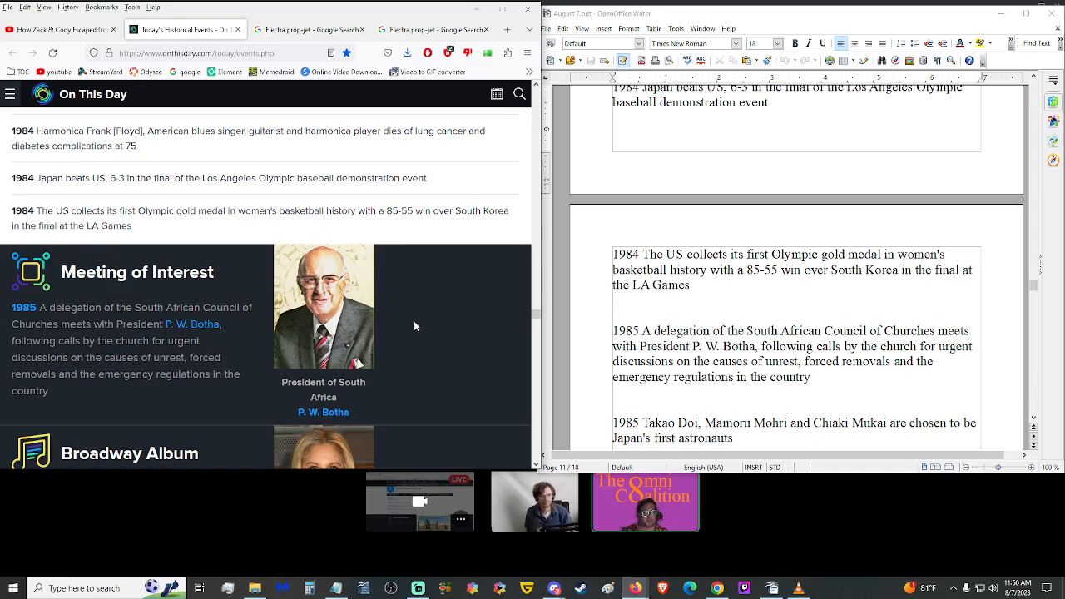
mouse_move(431, 313)
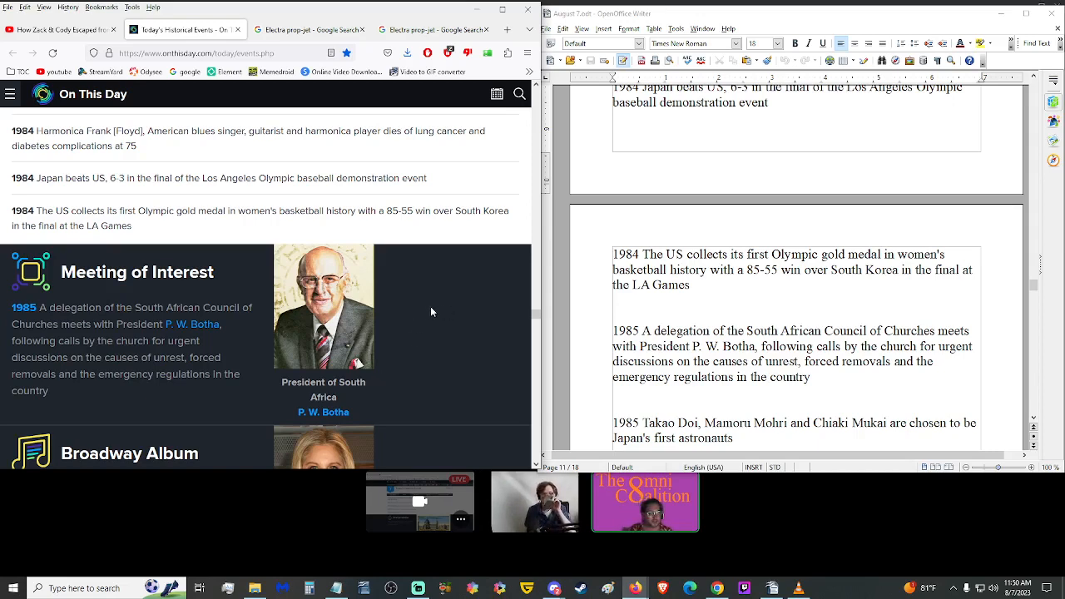
mouse_move(406, 312)
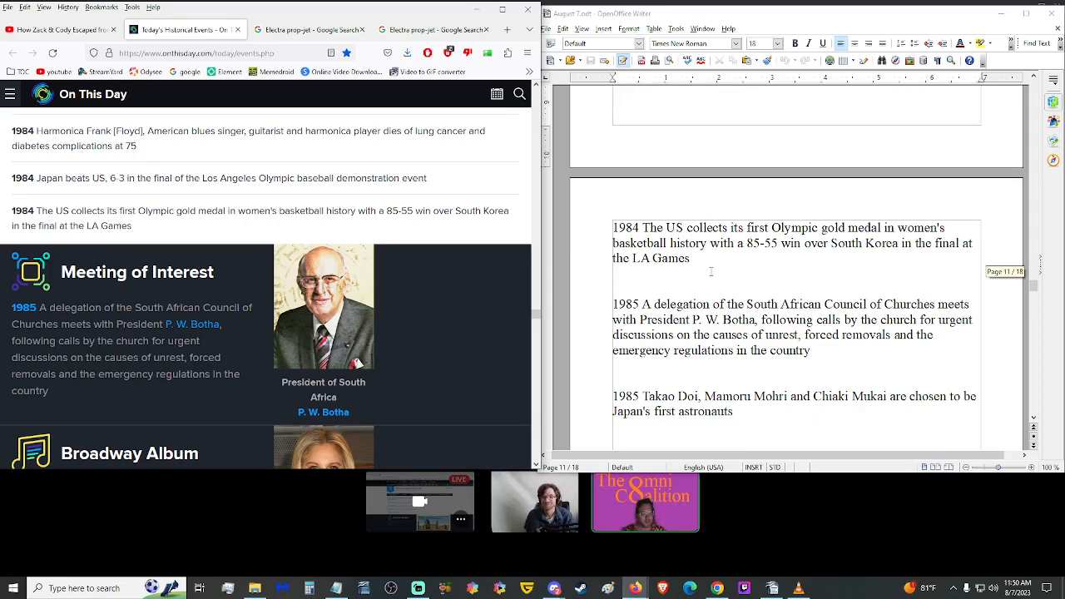
scroll(down, 3)
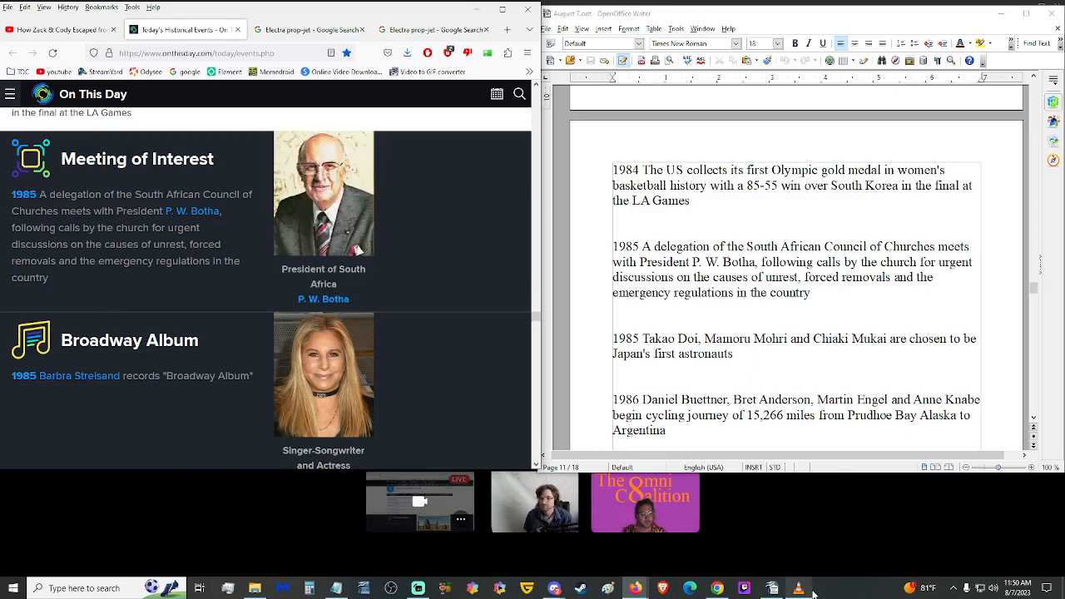
scroll(down, 3)
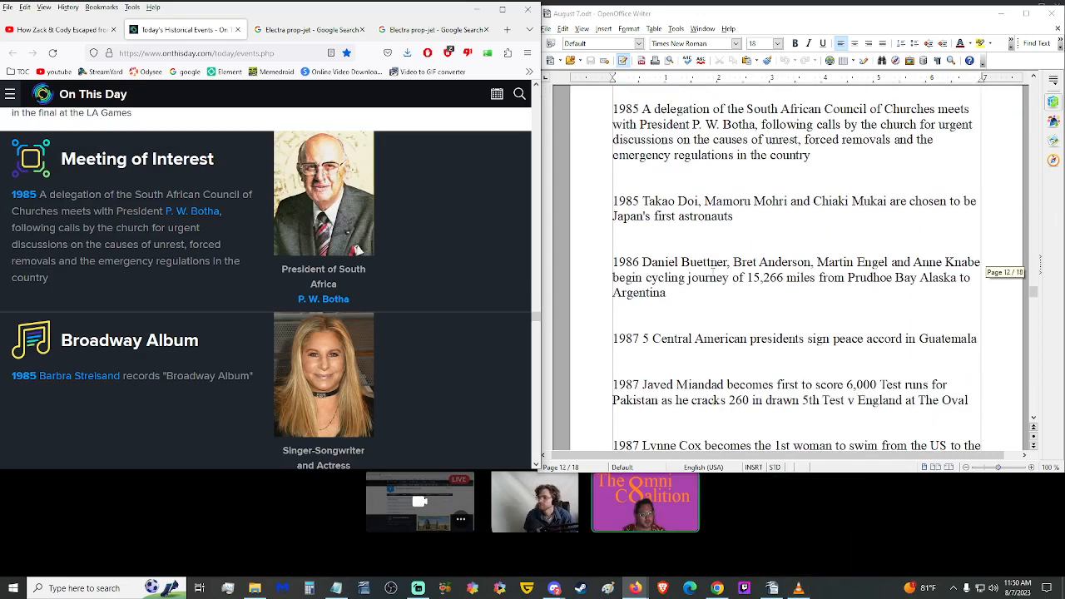
scroll(down, 3)
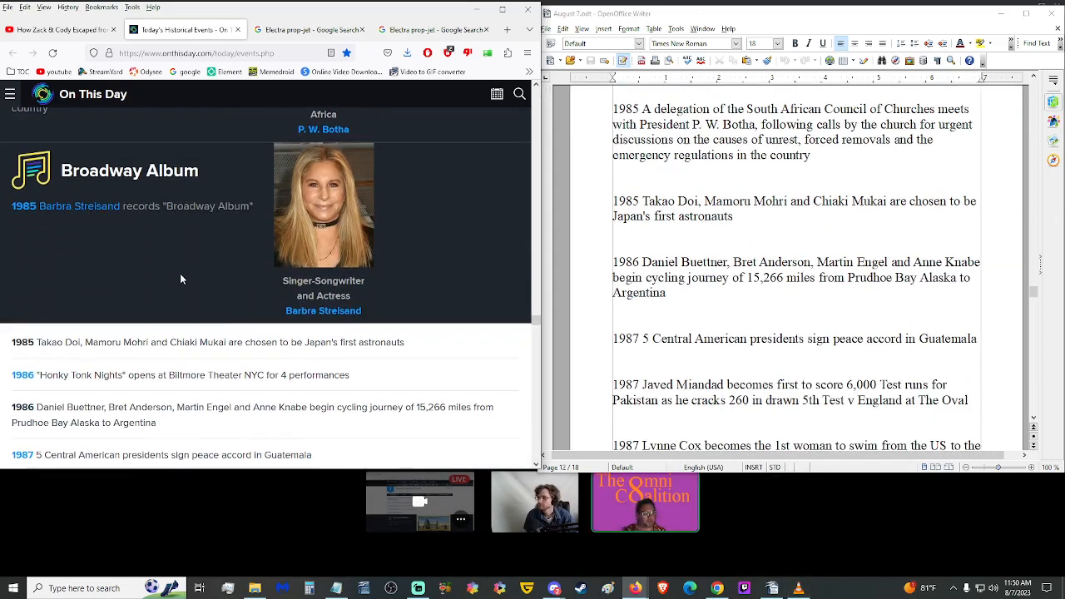
triple_click(213, 343)
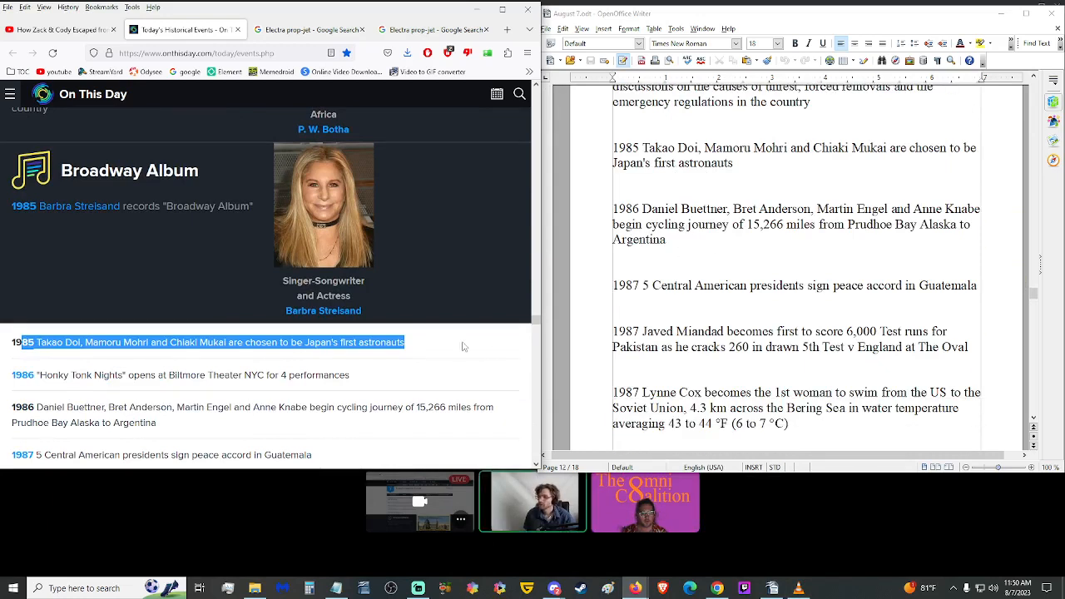
click(723, 257)
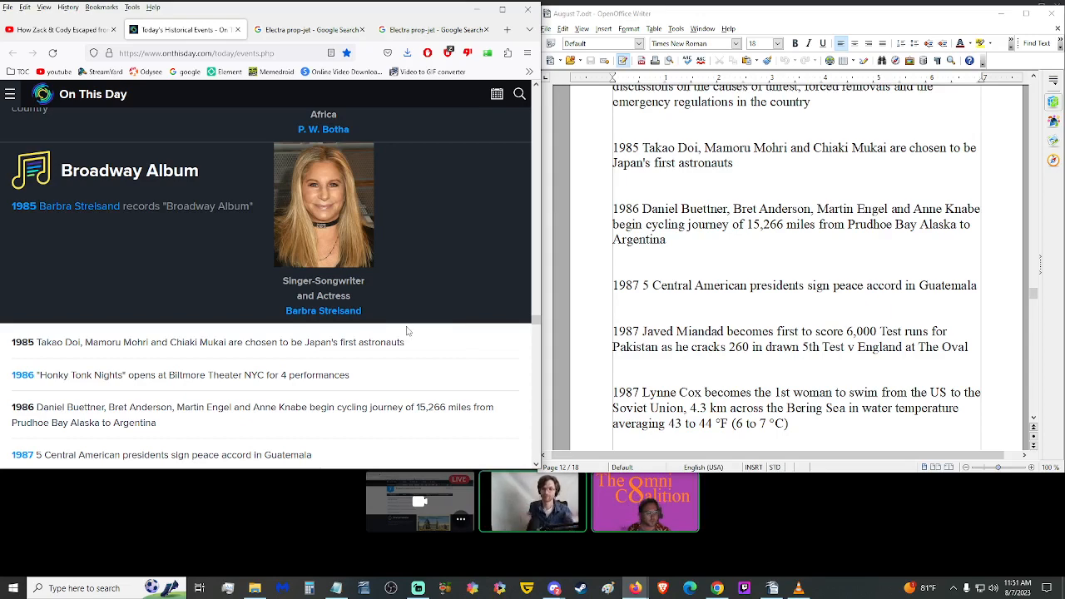
scroll(down, 3)
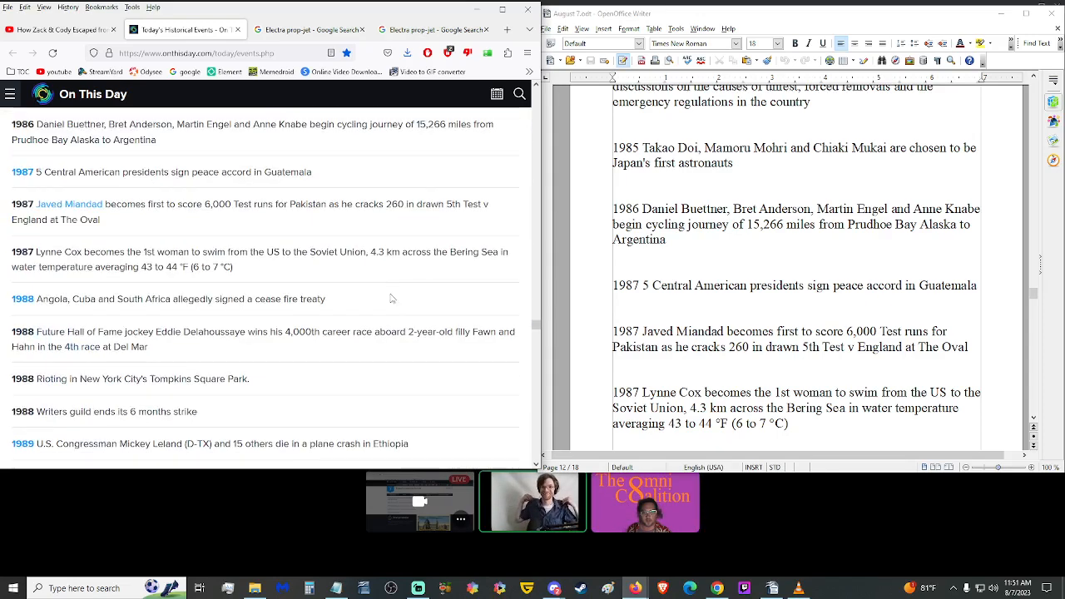
scroll(down, 3)
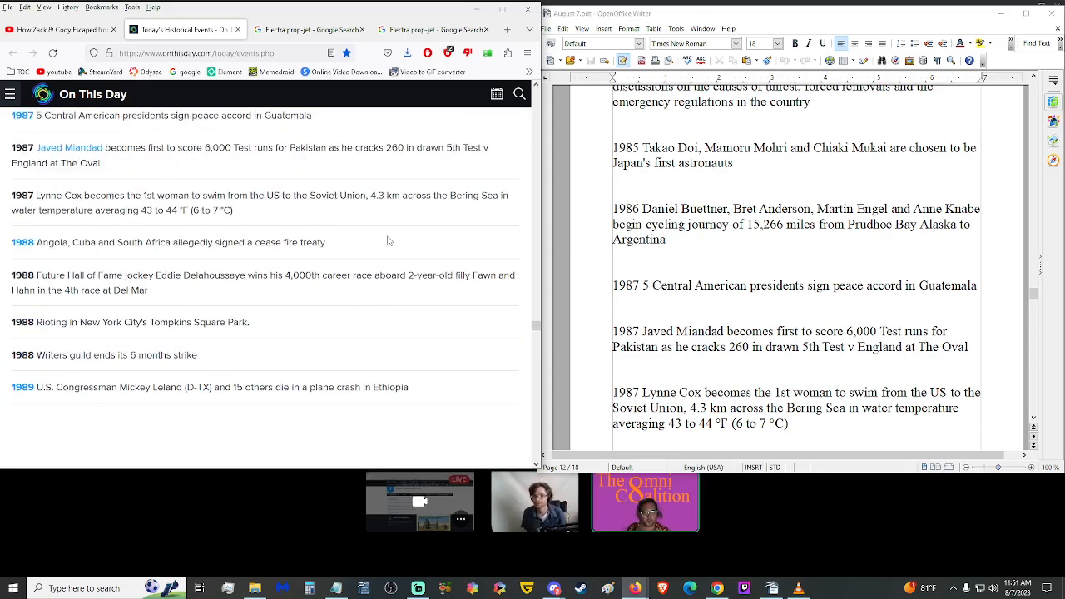
mouse_move(336, 365)
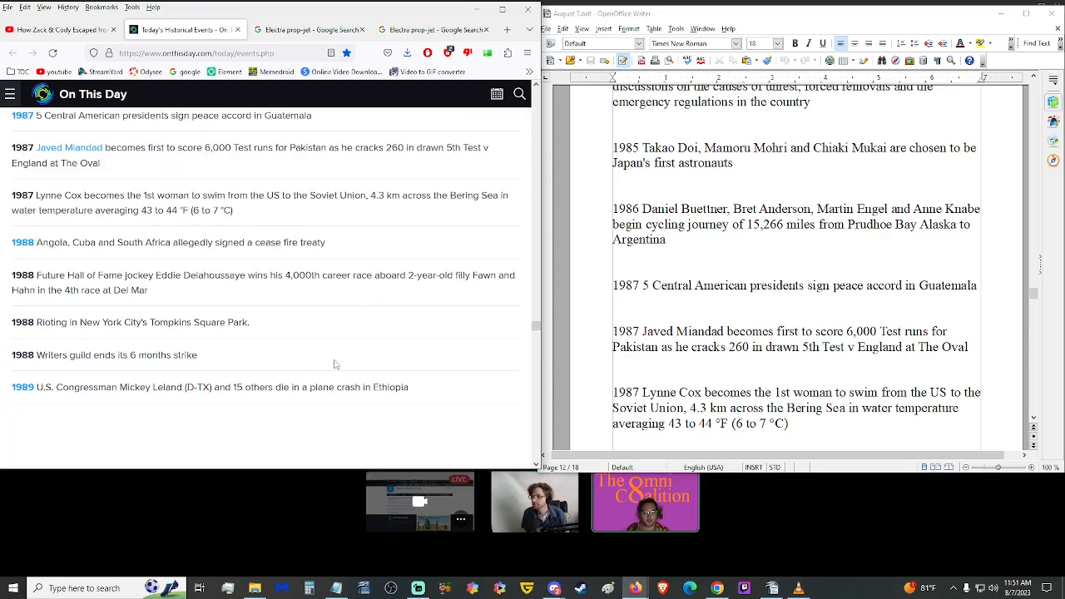
scroll(down, 3)
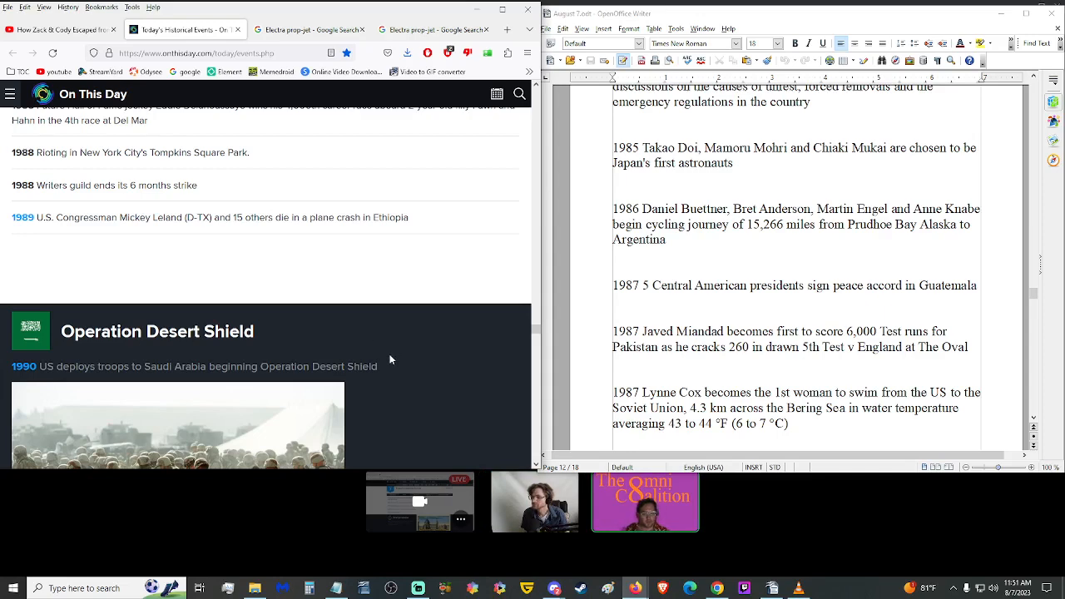
scroll(down, 3)
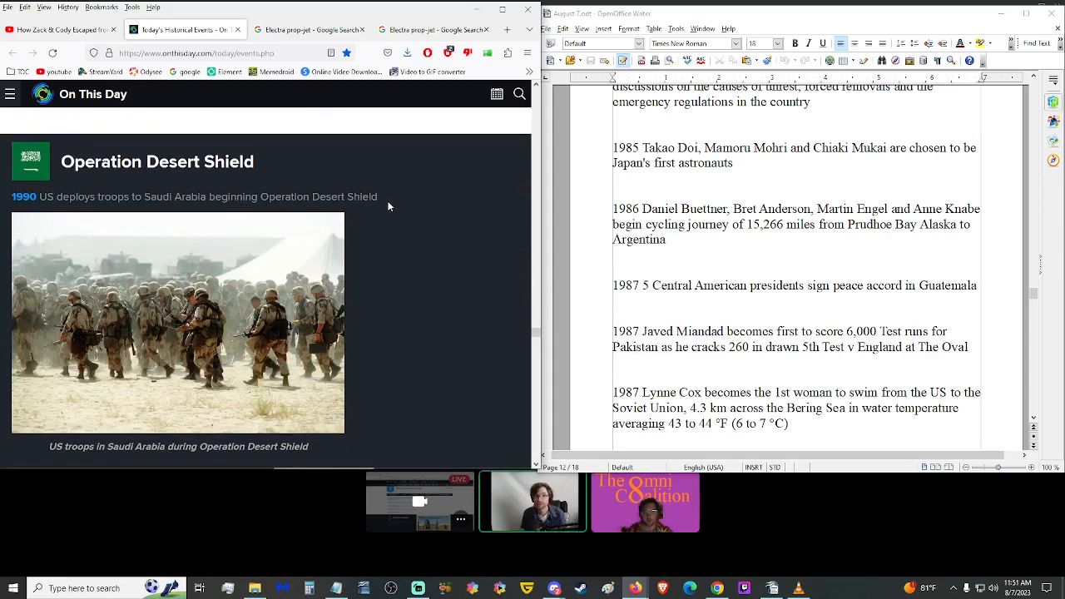
mouse_move(467, 236)
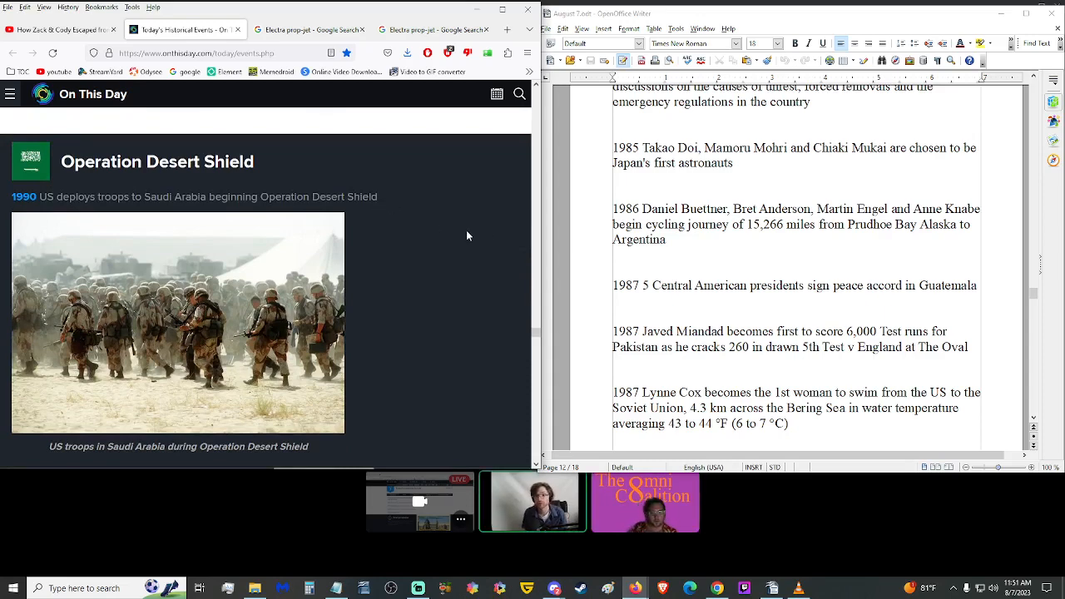
scroll(down, 3)
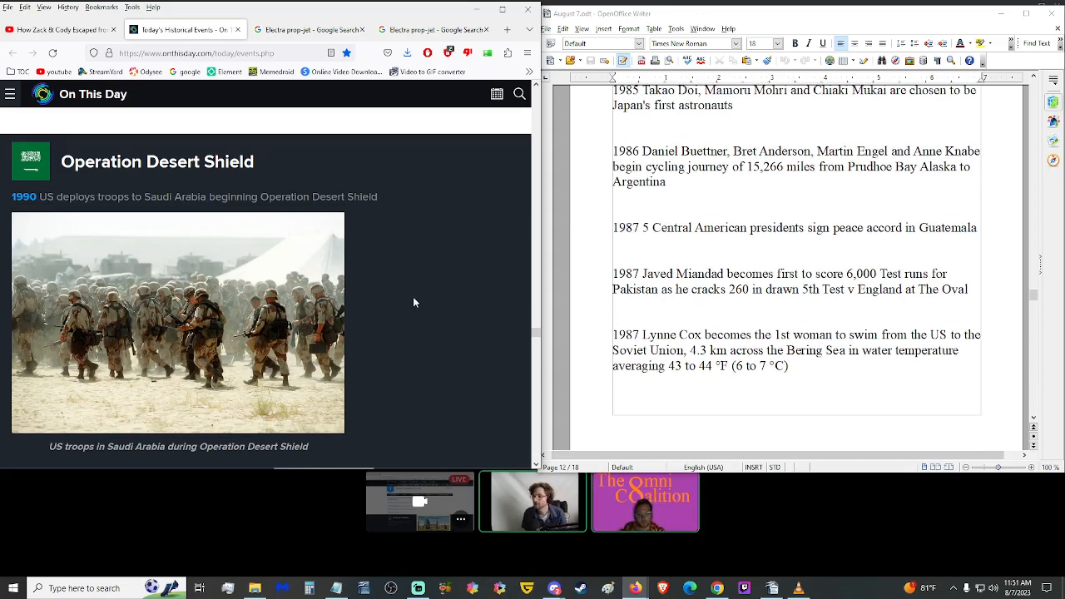
scroll(down, 3)
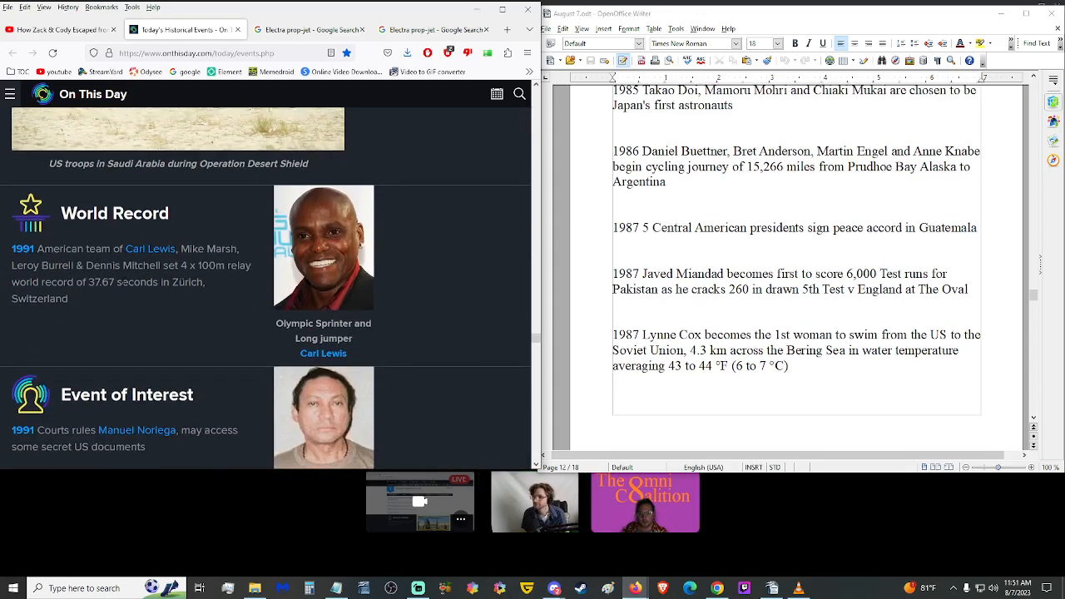
scroll(down, 3)
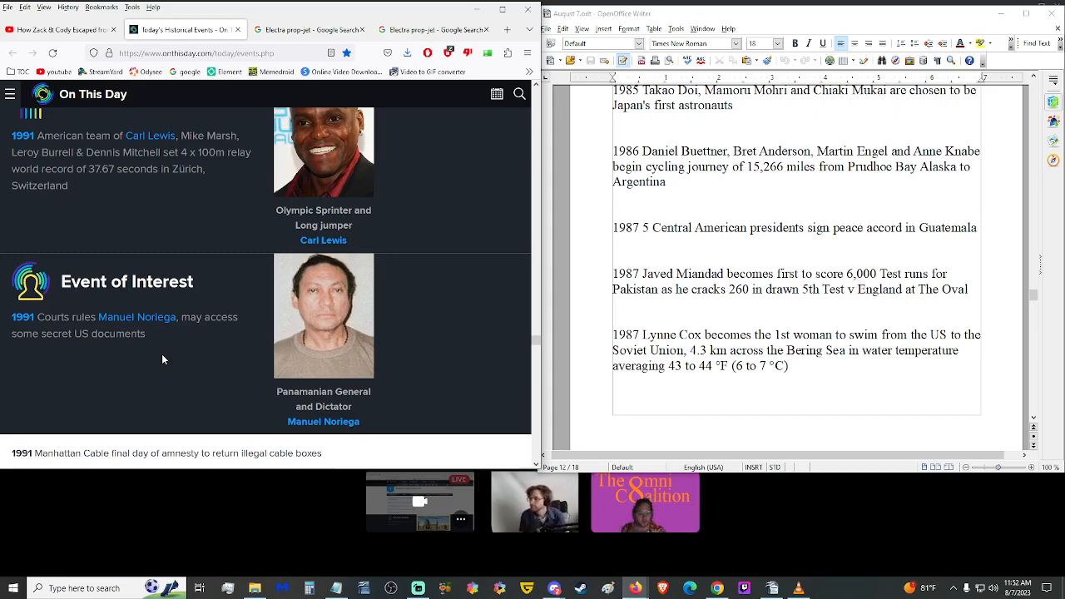
scroll(down, 3)
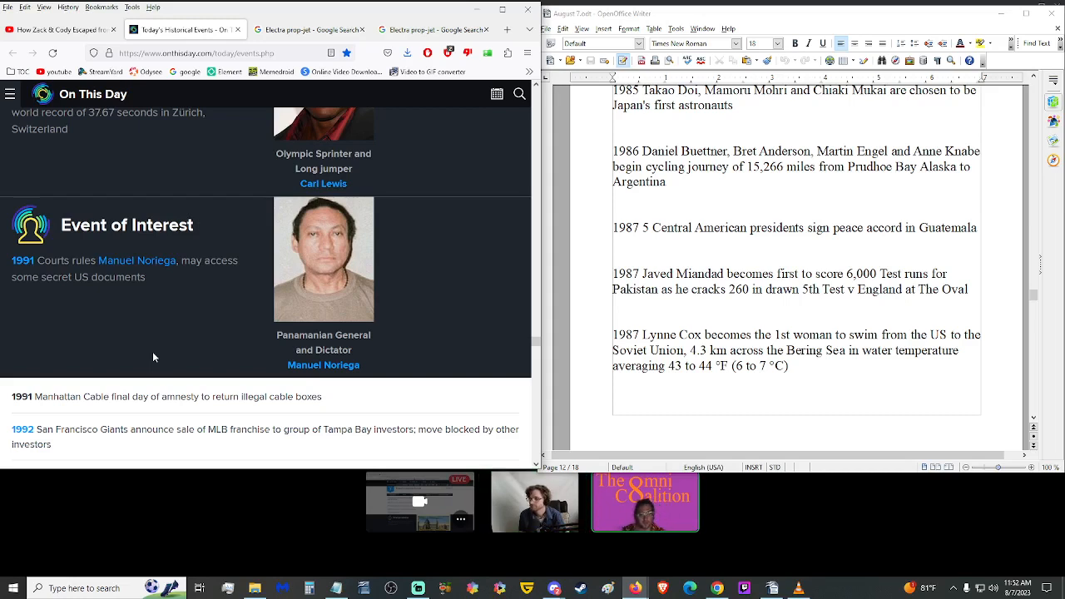
scroll(down, 3)
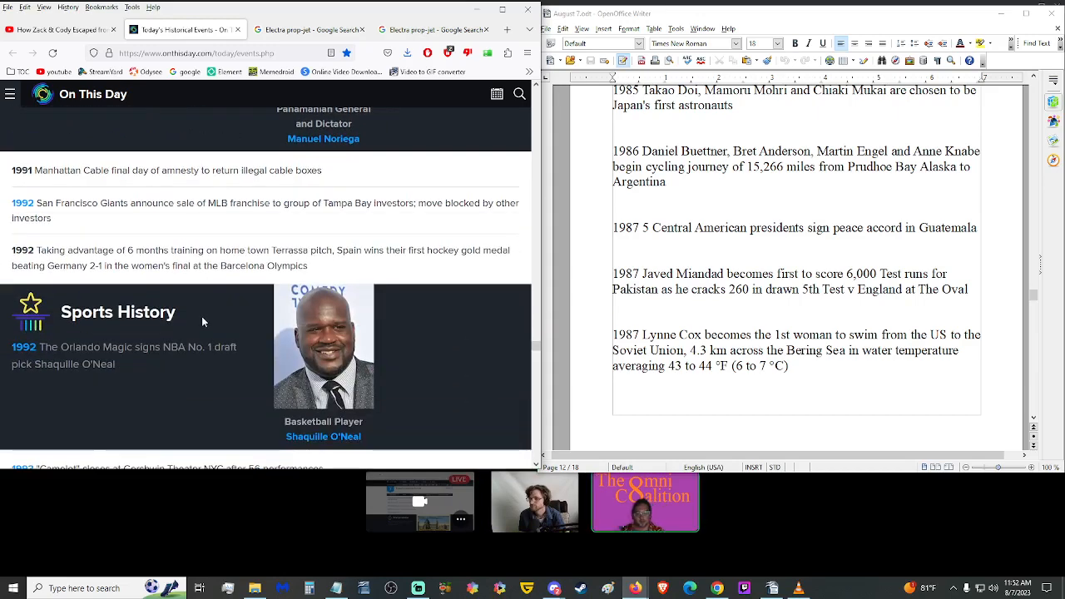
scroll(down, 3)
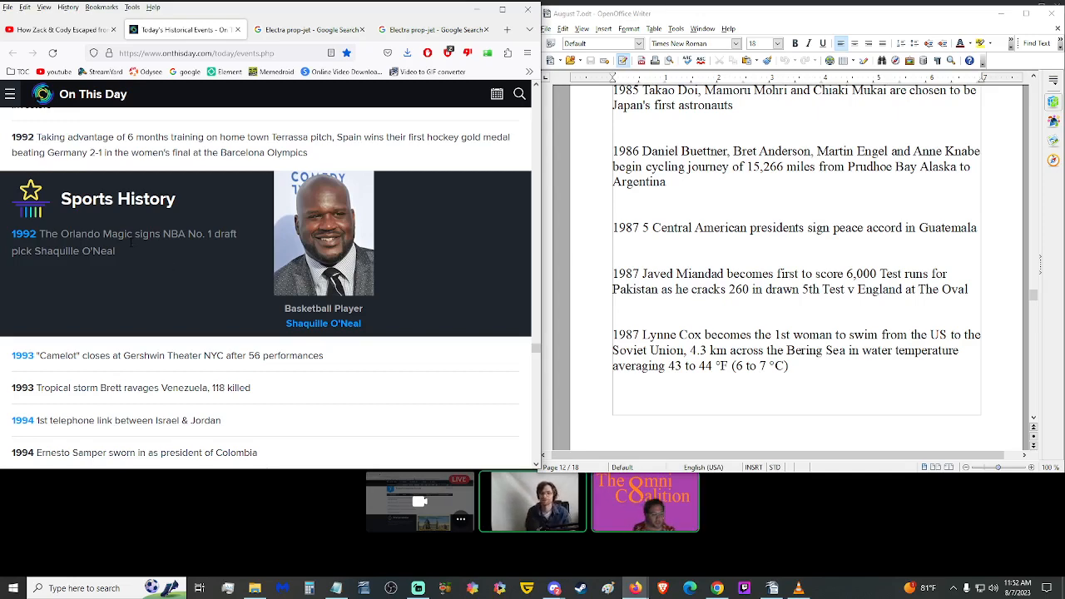
scroll(down, 3)
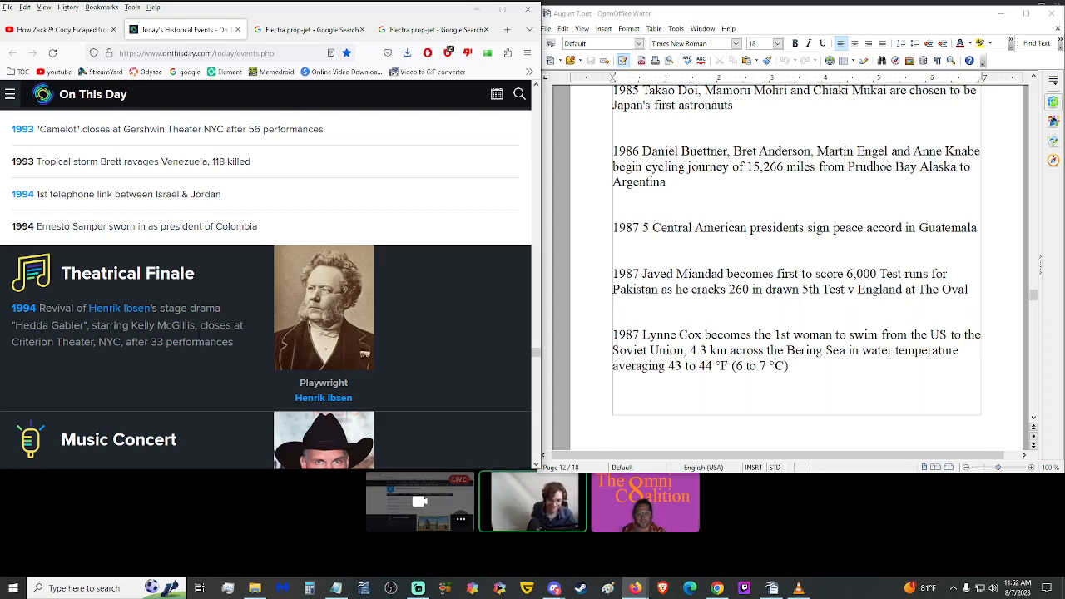
mouse_move(159, 353)
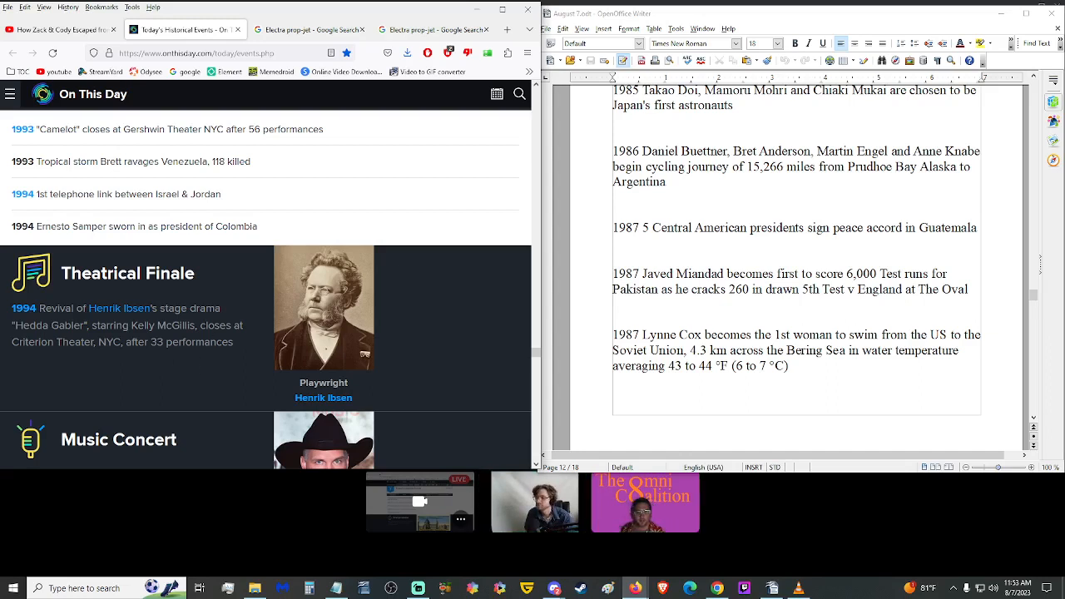
scroll(down, 3)
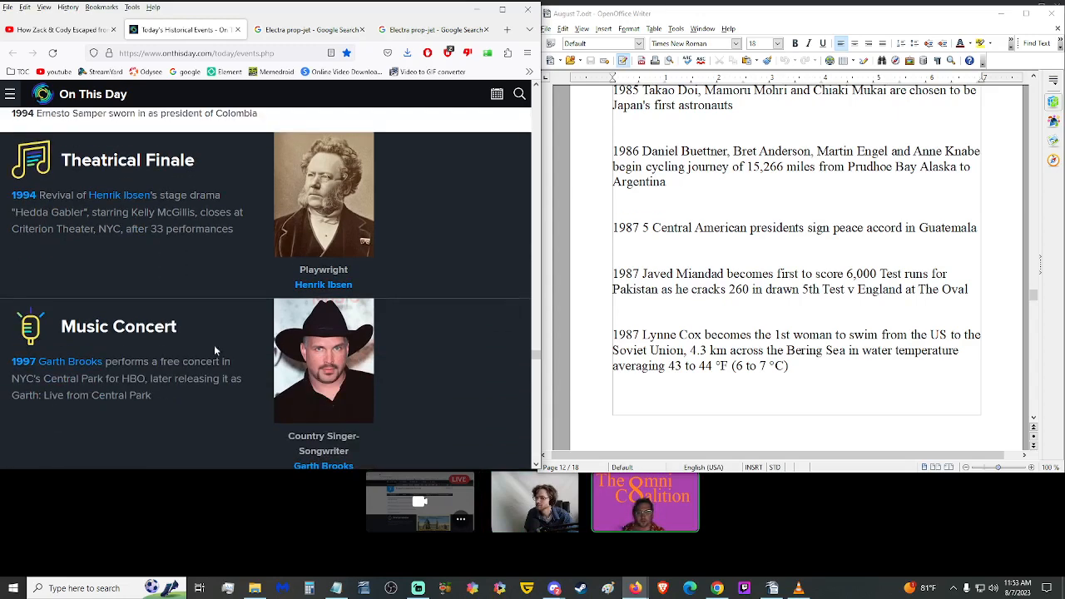
scroll(down, 3)
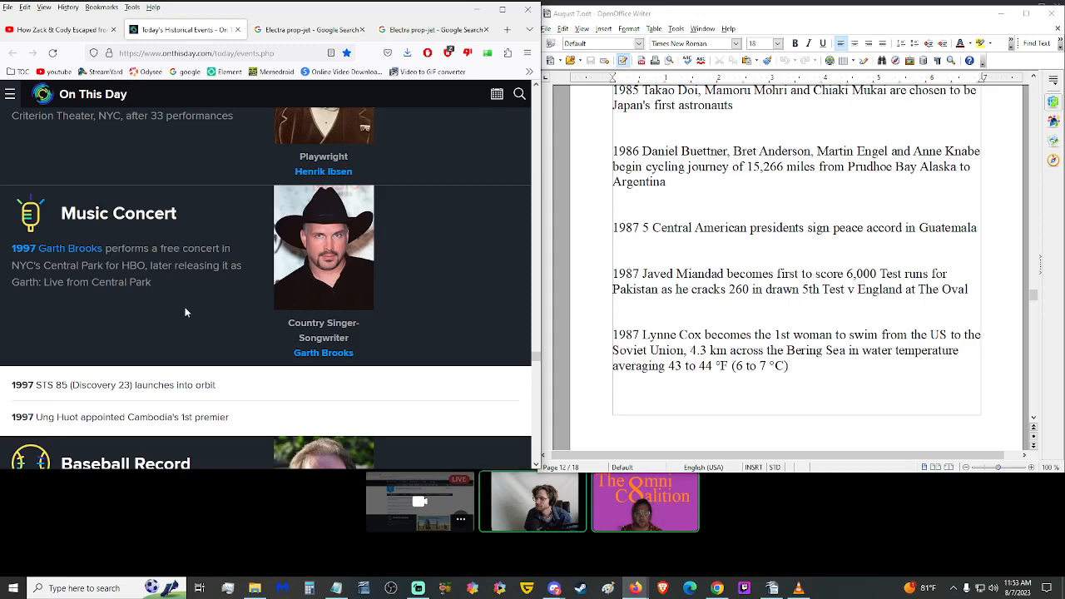
mouse_move(175, 302)
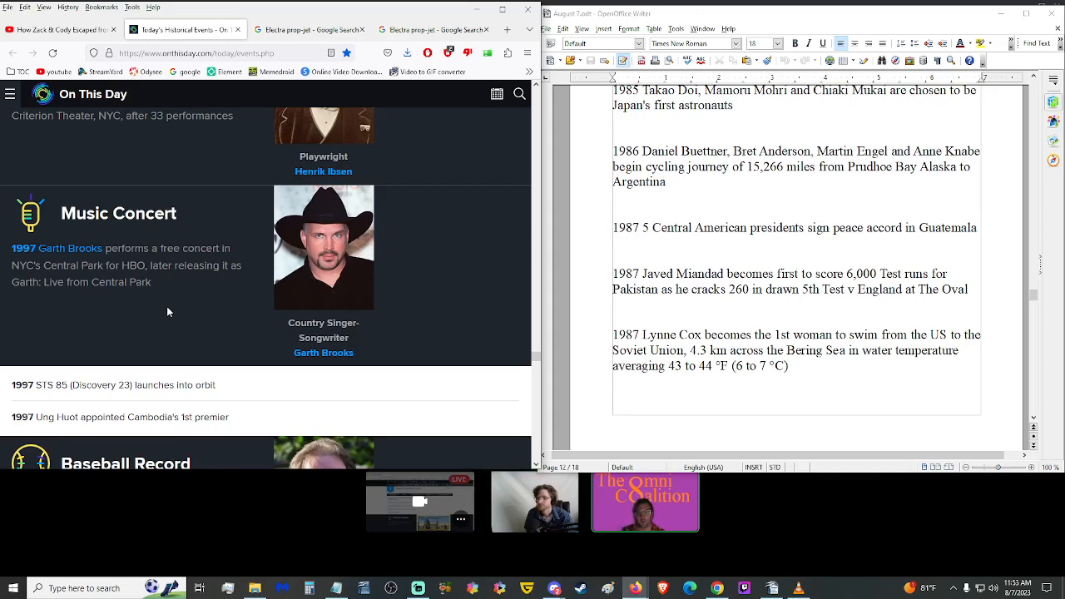
scroll(down, 3)
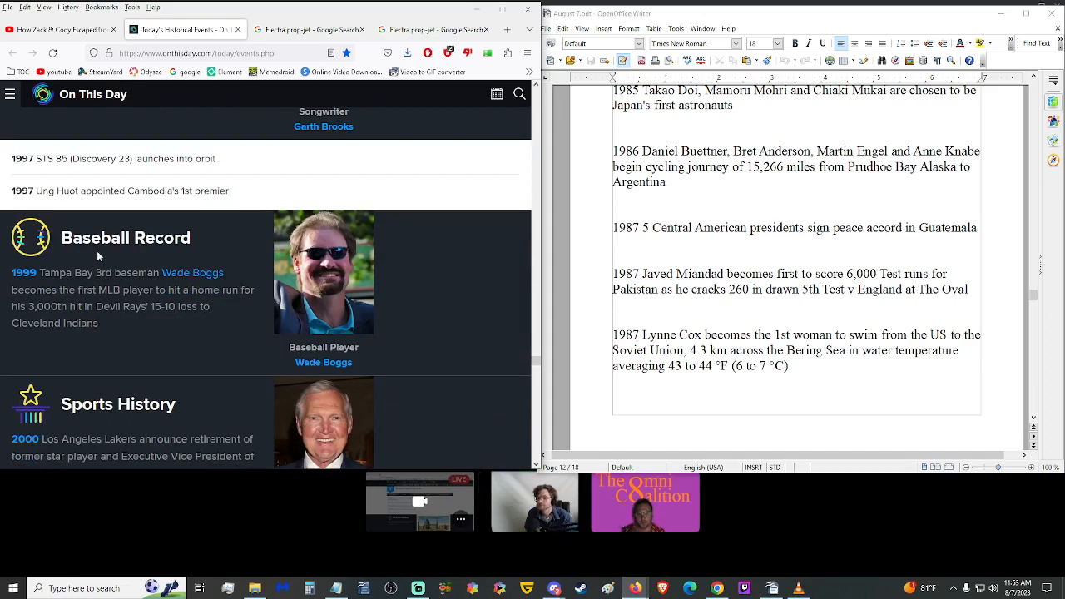
scroll(down, 3)
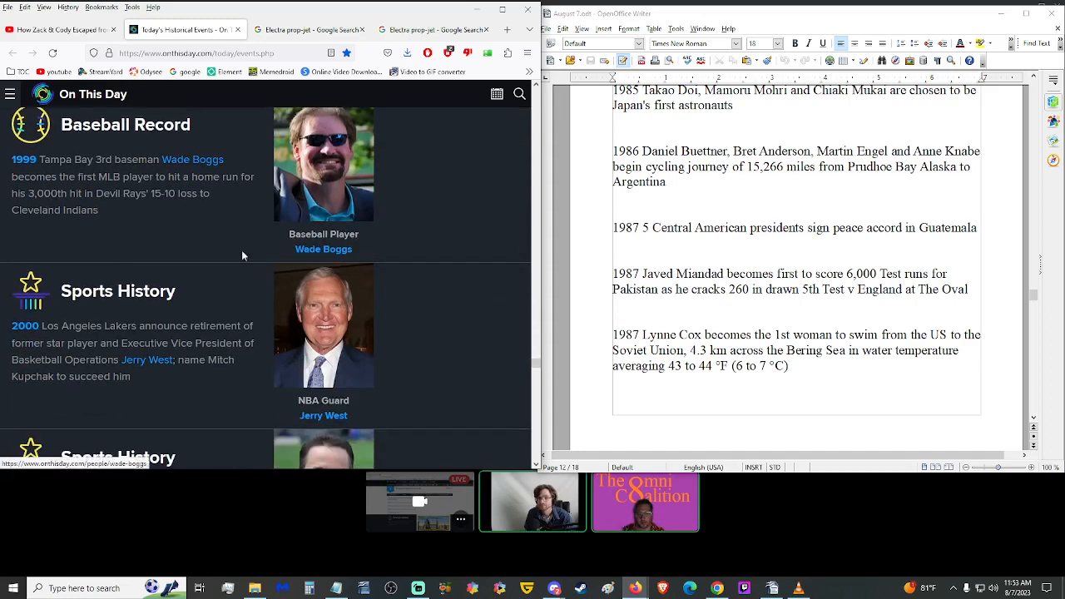
scroll(down, 3)
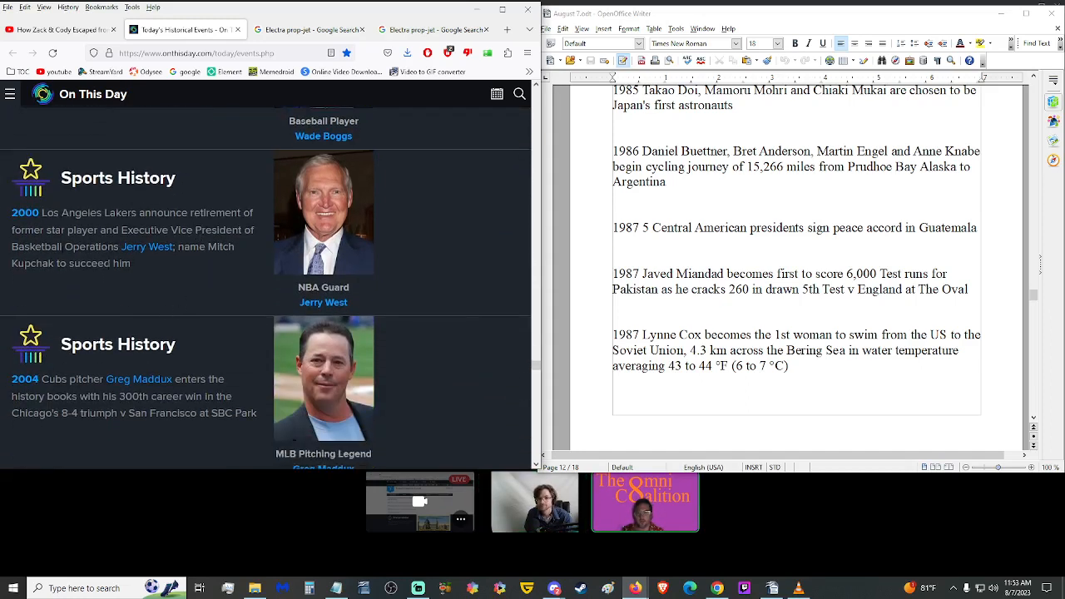
mouse_move(153, 294)
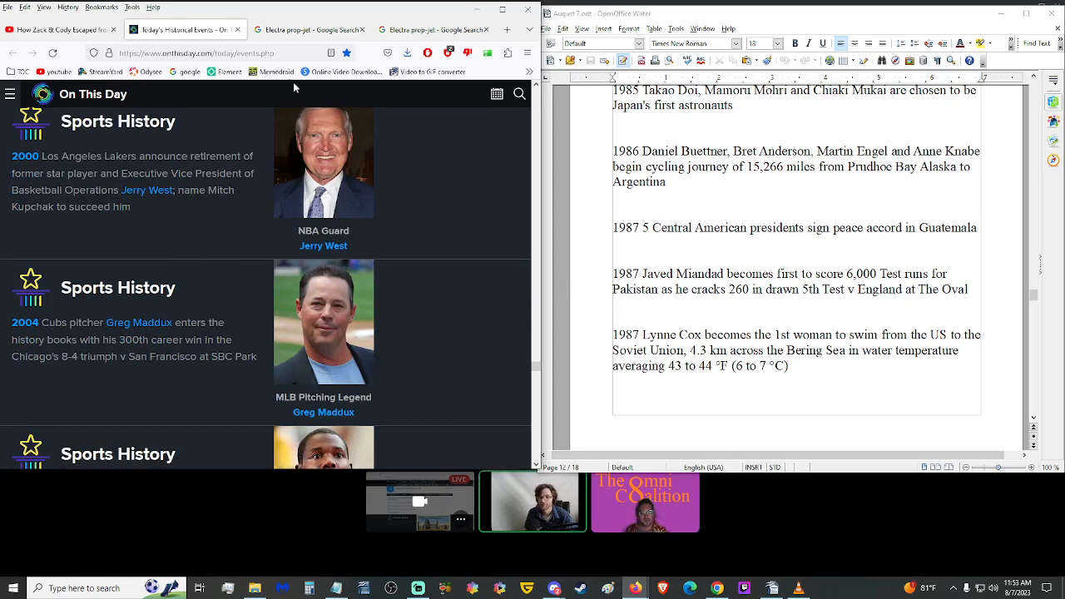
mouse_move(175, 213)
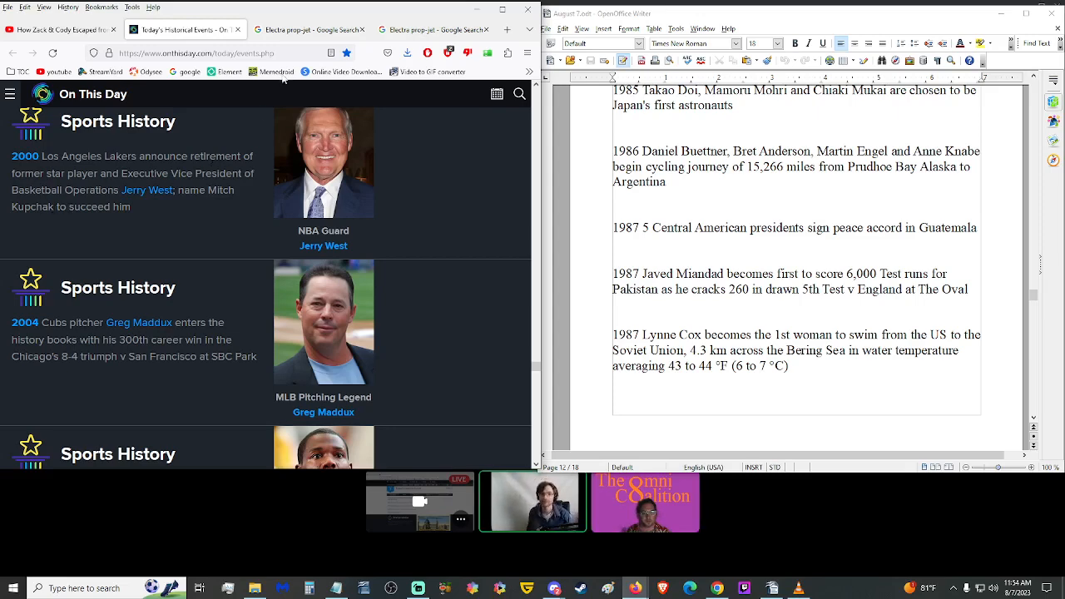
mouse_move(169, 233)
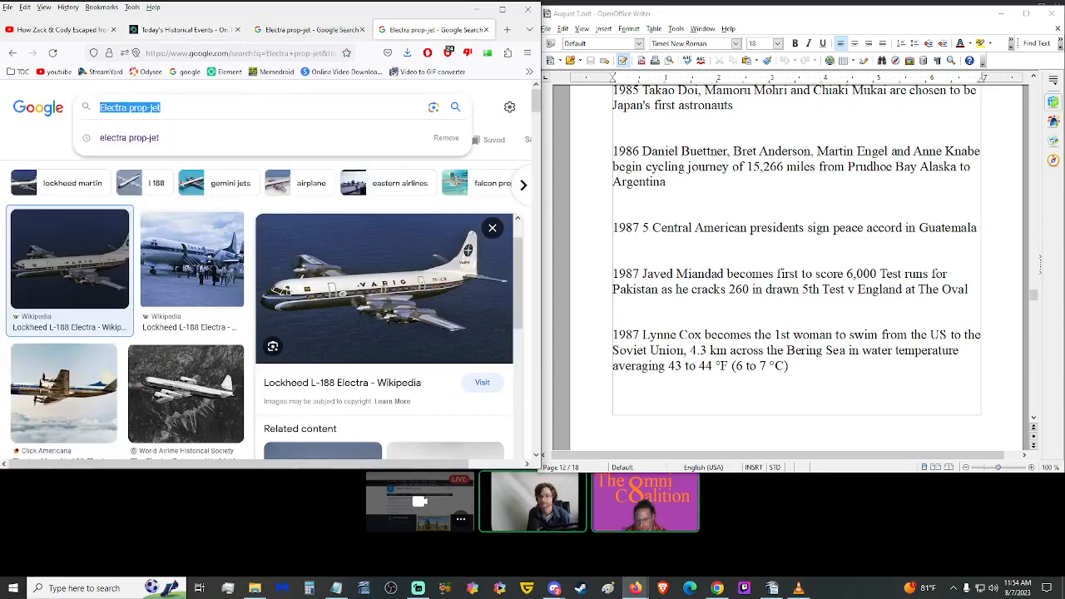
Step: Search Google Images for 'south park', view the SBNation Jerry Jones image, then return to On This Day
text(south park nfl waterbears)
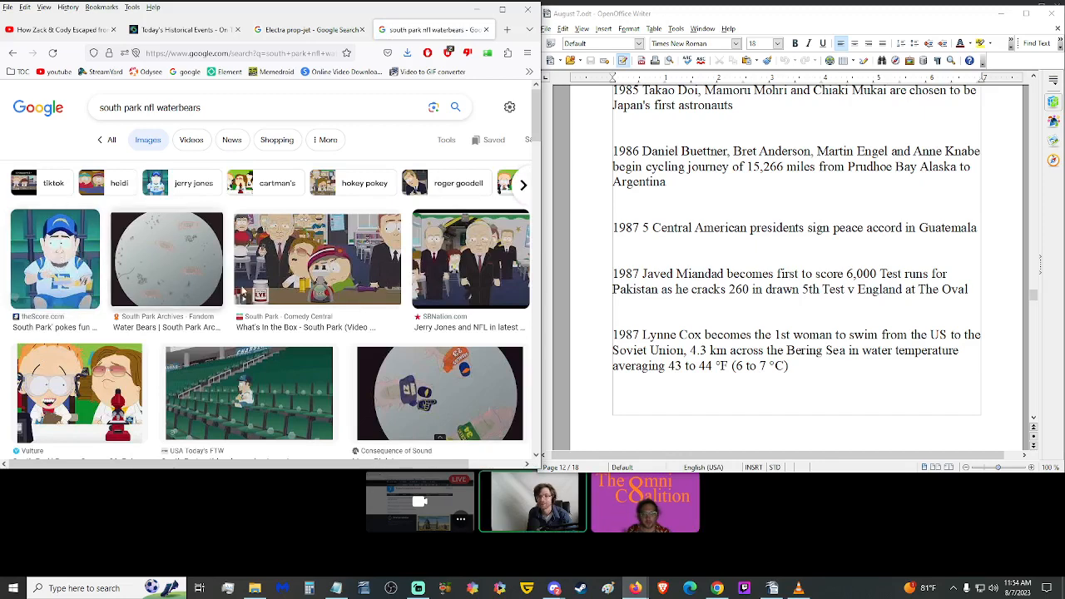
click(469, 258)
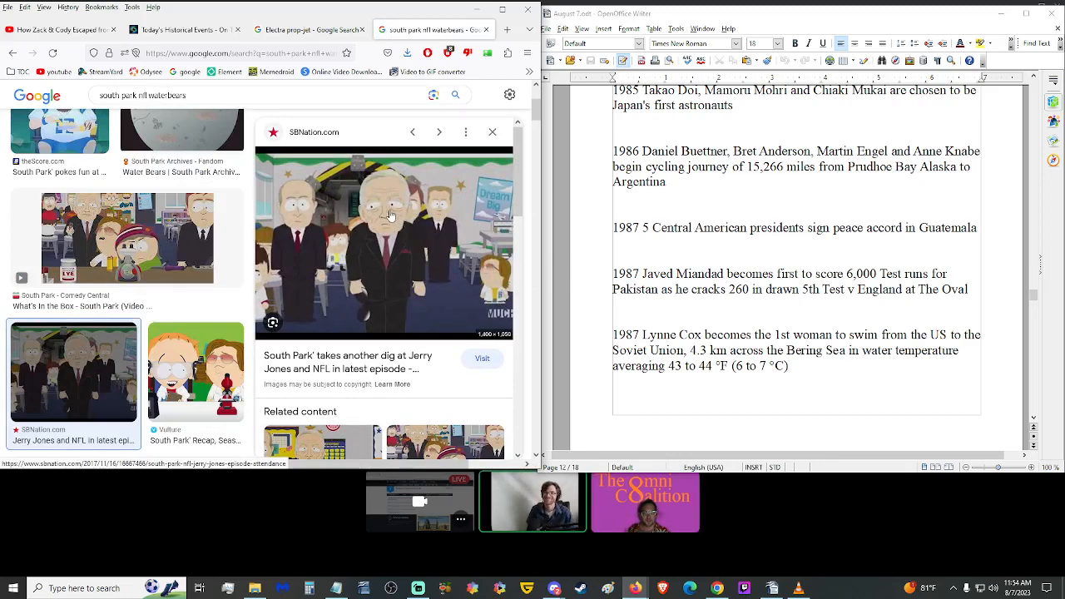
click(179, 29)
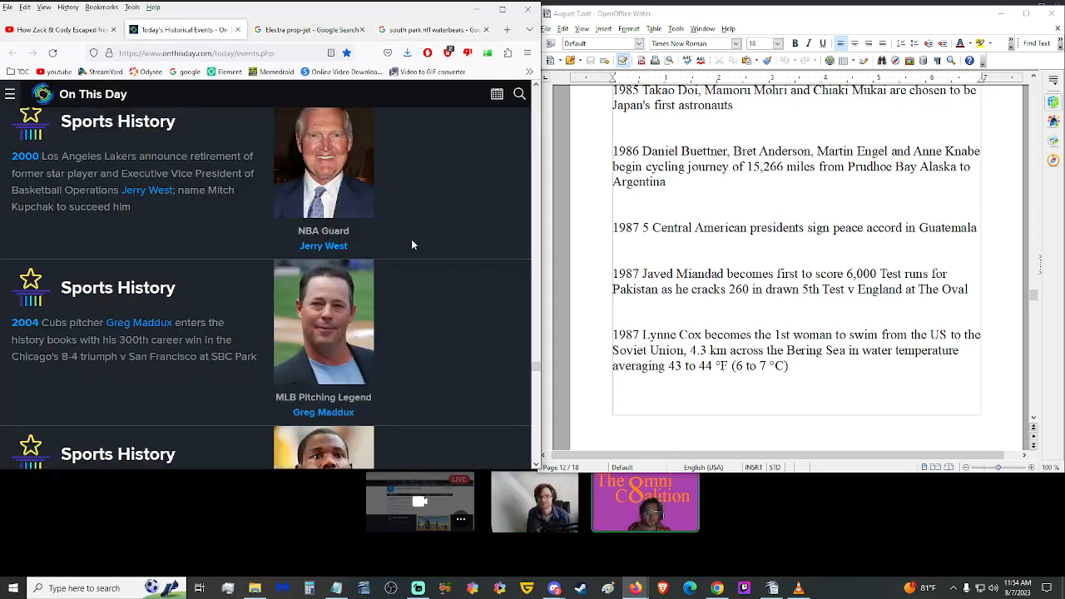
Step: Scroll the script to the 2004 Maddux–2008 Russo-Georgian War entries and On This Day to 2005 Edgbaston
scroll(down, 3)
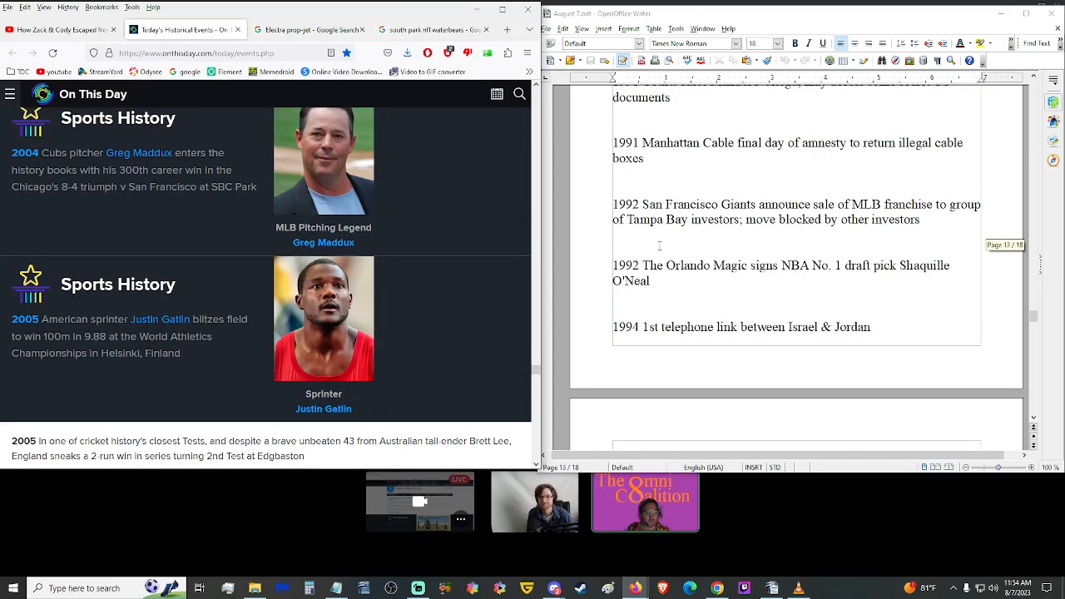
scroll(down, 3)
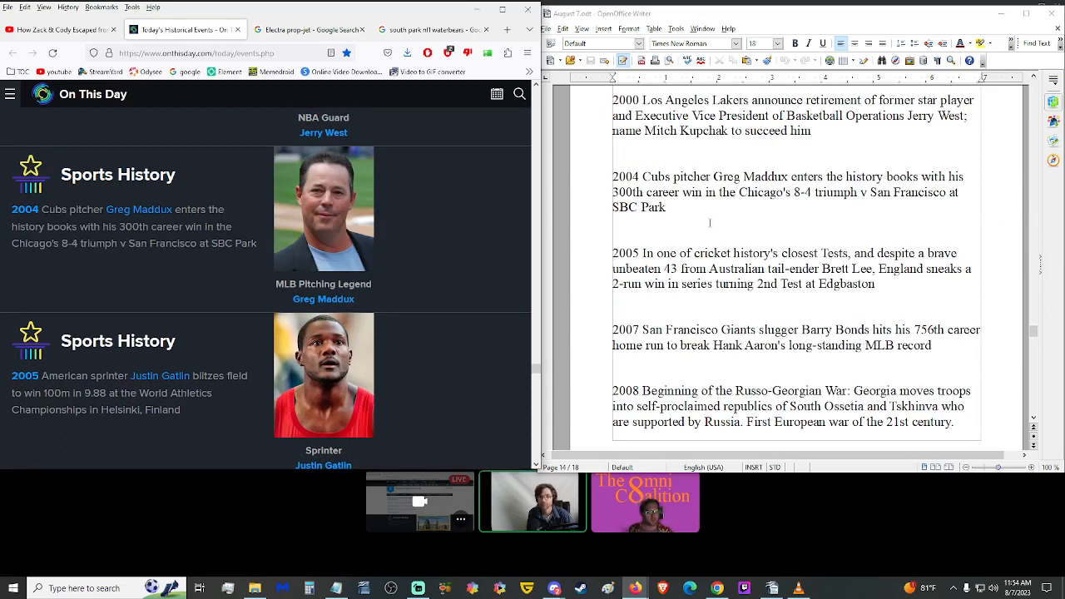
scroll(down, 3)
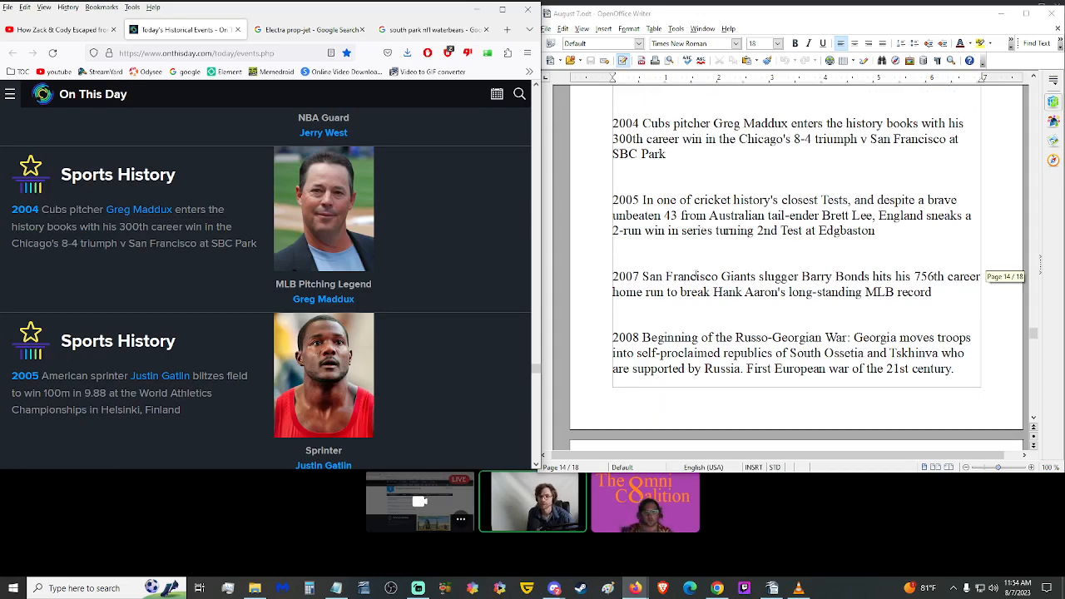
mouse_move(196, 286)
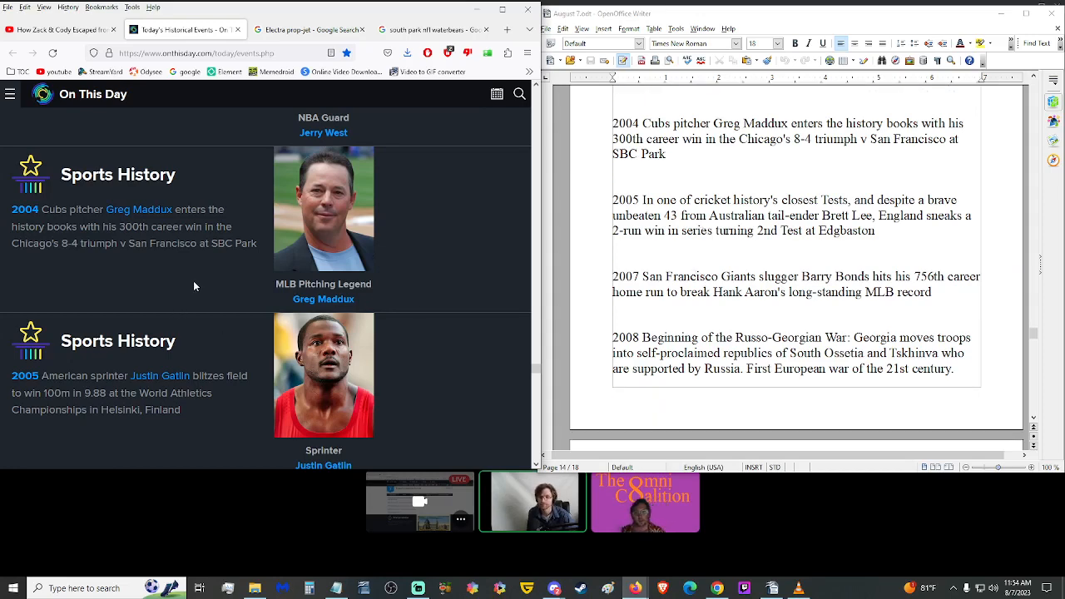
scroll(down, 3)
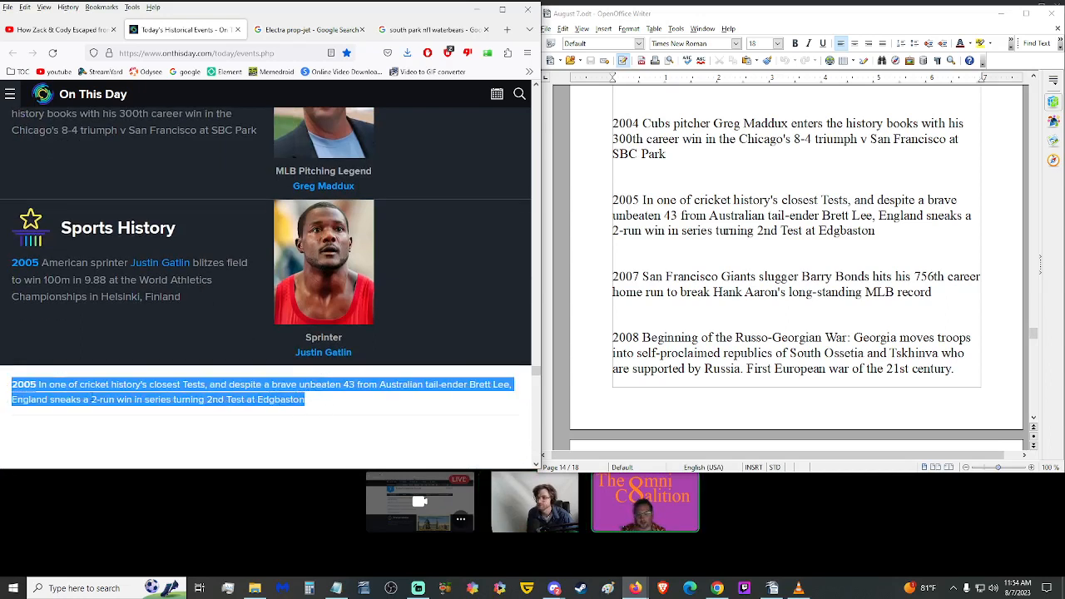
scroll(down, 3)
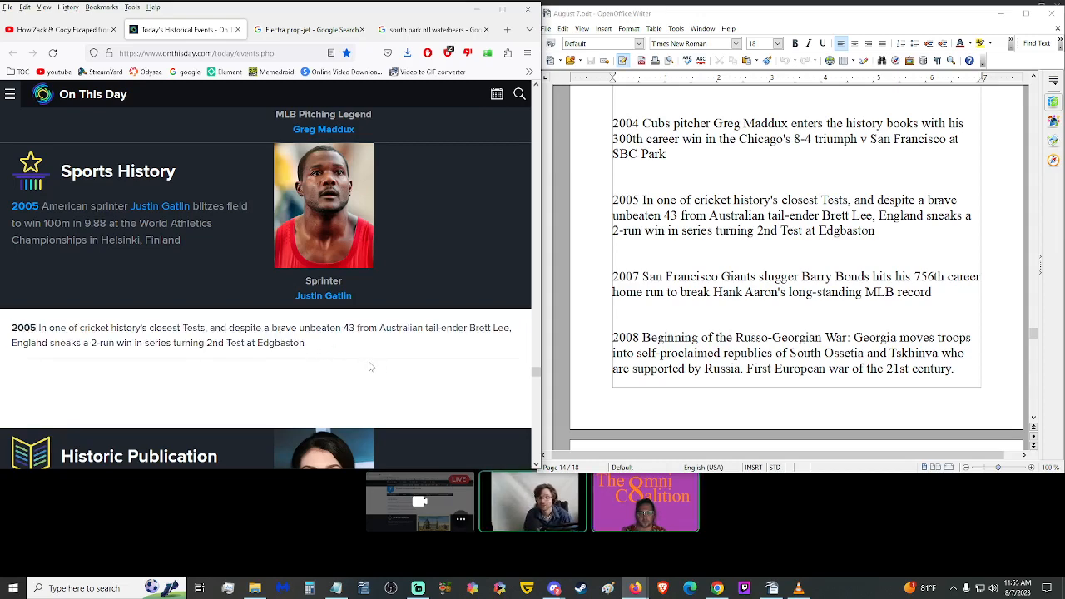
mouse_move(341, 357)
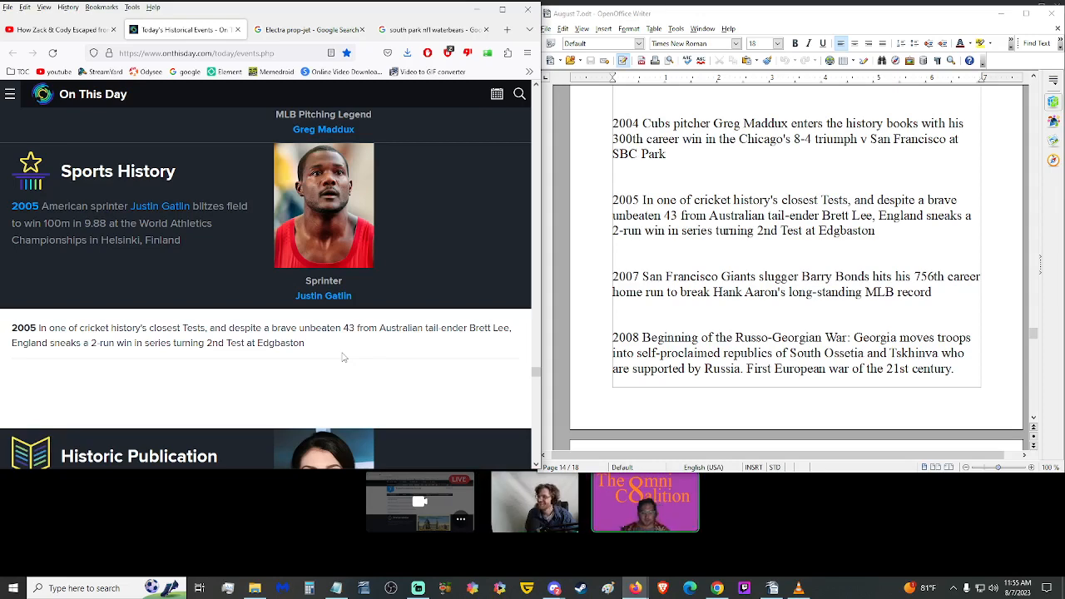
Step: Scroll past the 2007 Barry Bonds entry and clear its highlight
scroll(down, 3)
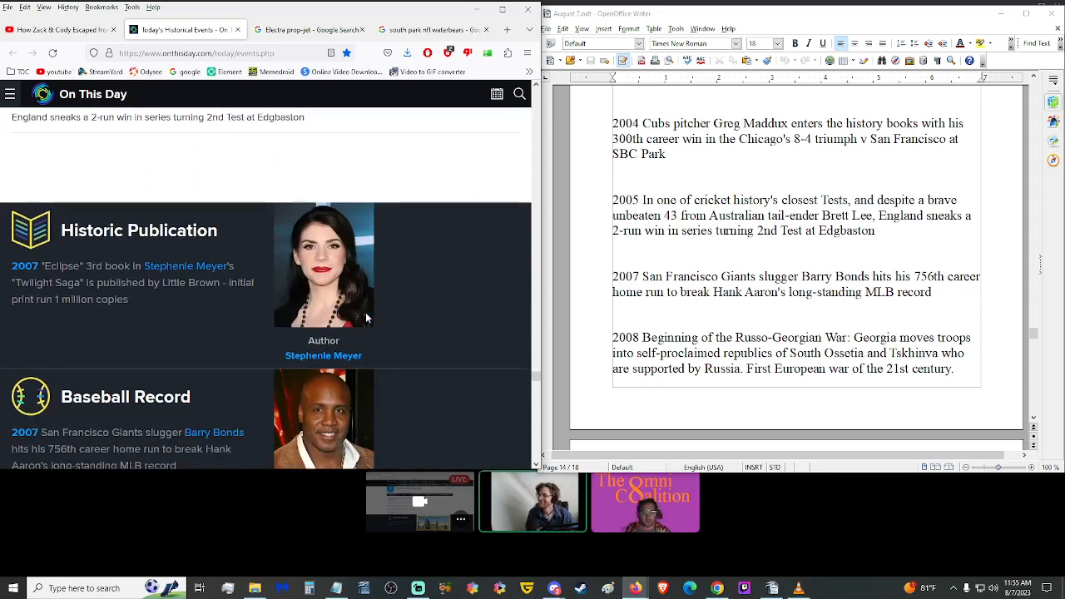
scroll(down, 3)
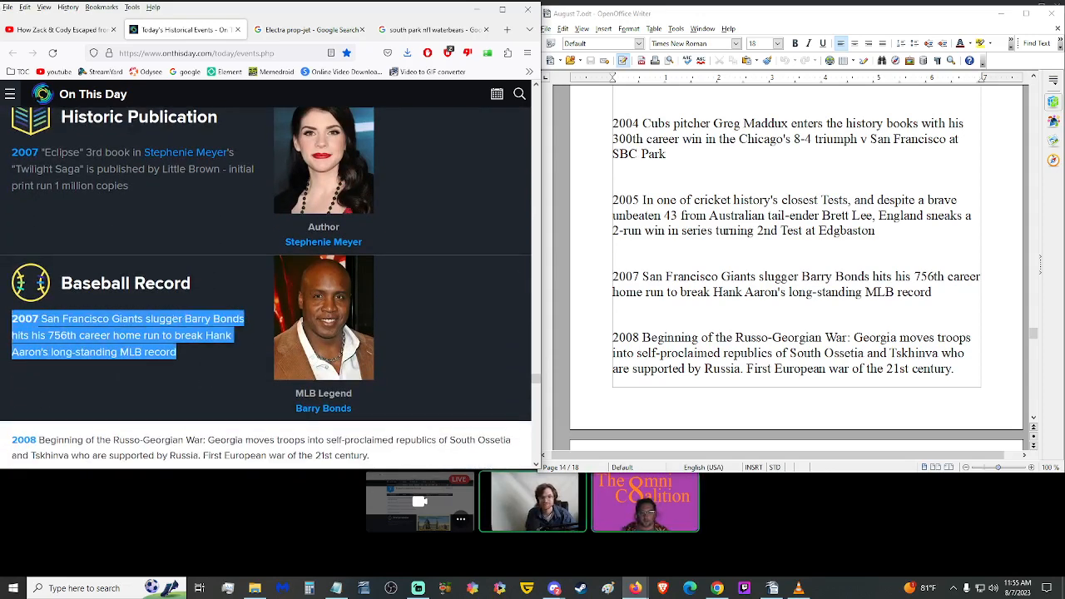
scroll(down, 3)
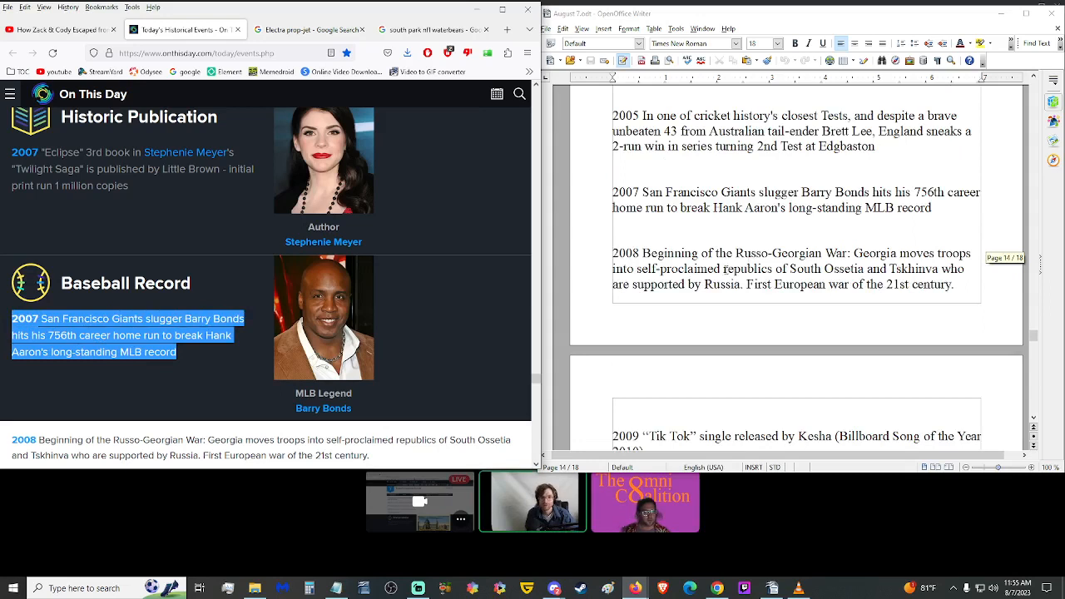
click(141, 400)
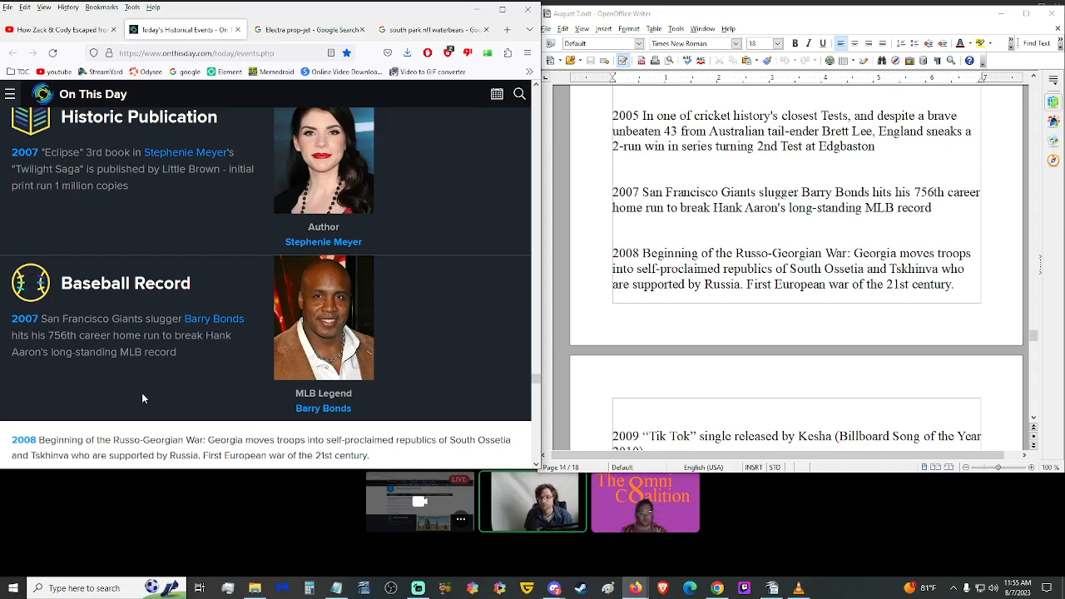
mouse_move(205, 373)
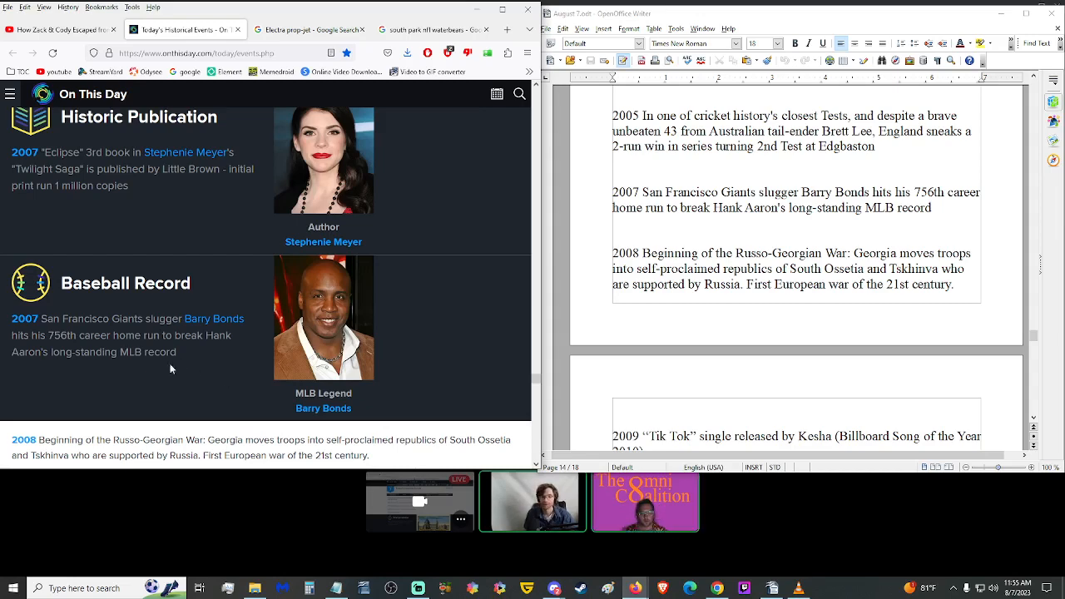
Step: Read on through the 2008–2009 entries to the 2010 Pro Football Hall of Fame card
scroll(down, 3)
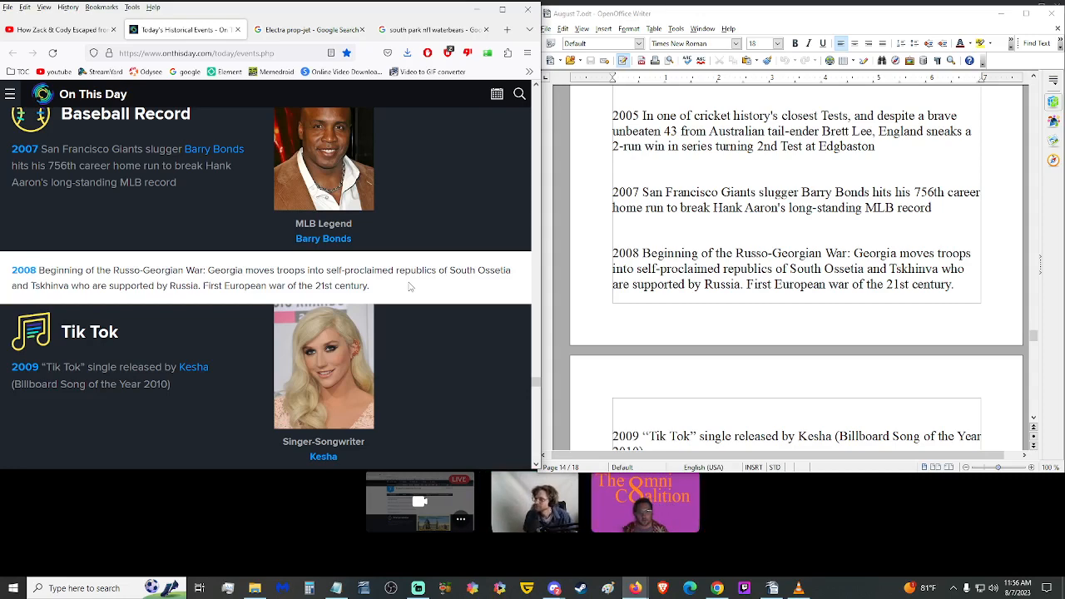
scroll(down, 3)
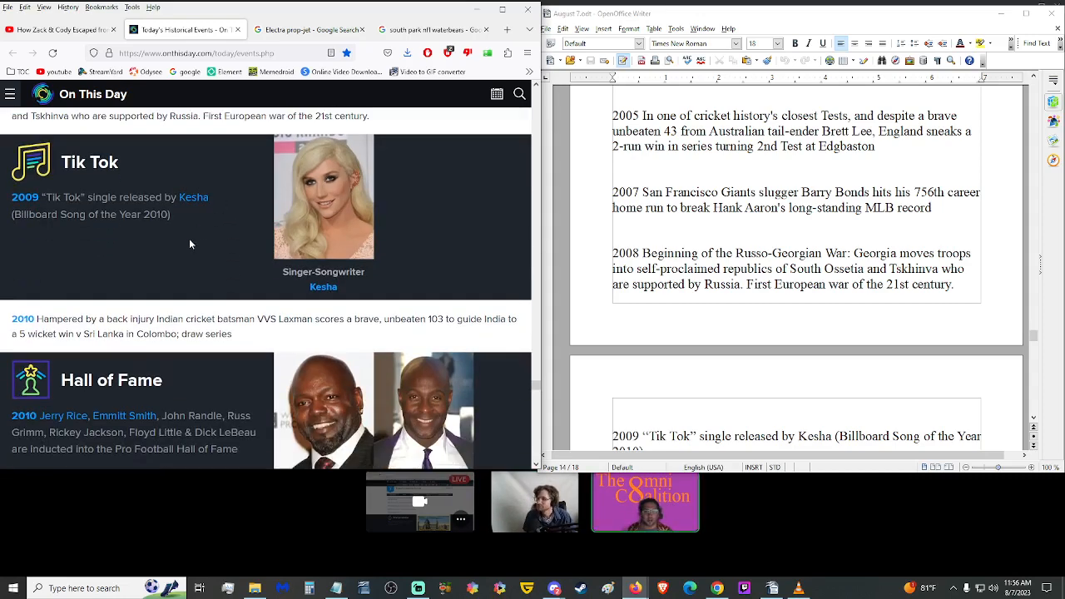
mouse_move(223, 256)
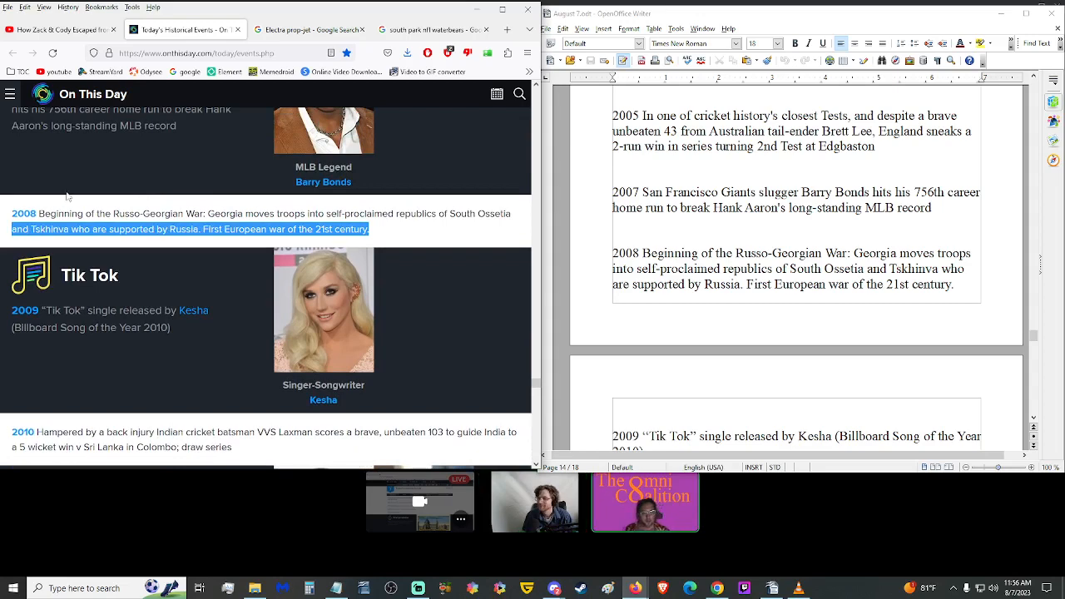
scroll(down, 3)
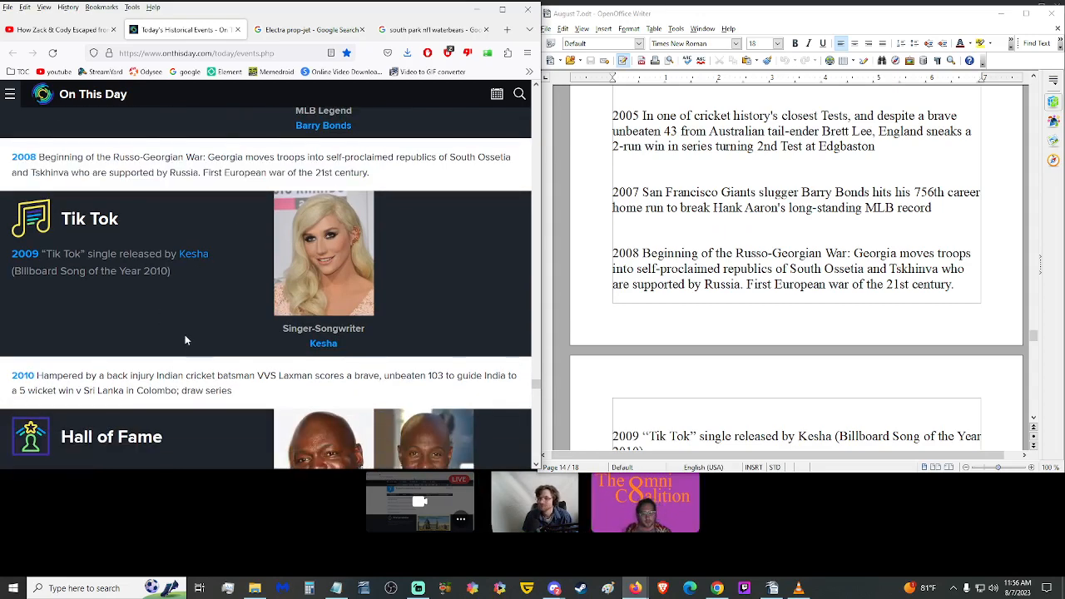
scroll(down, 3)
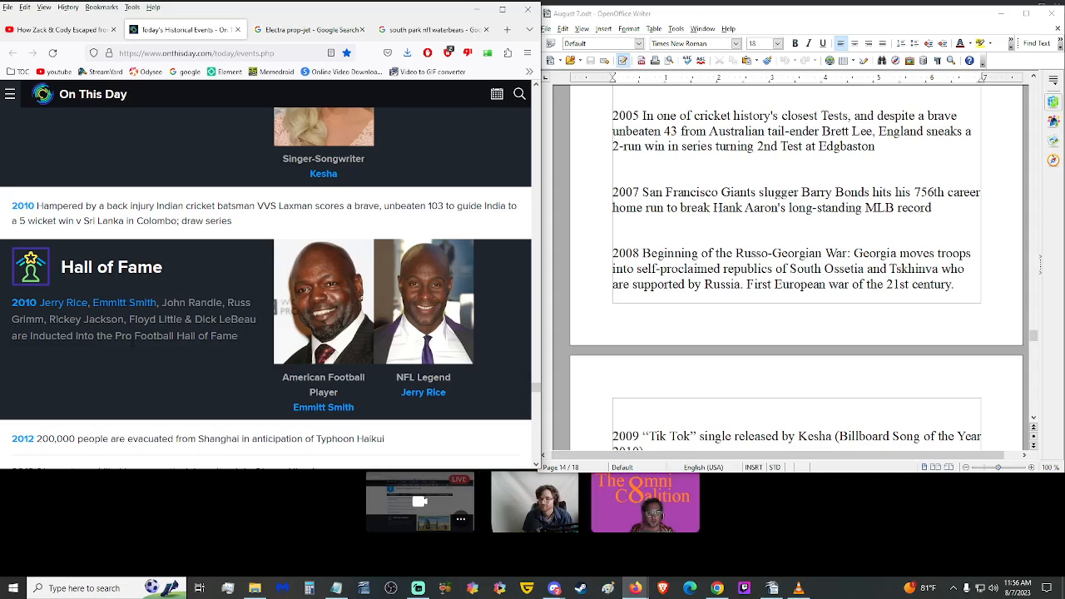
mouse_move(153, 366)
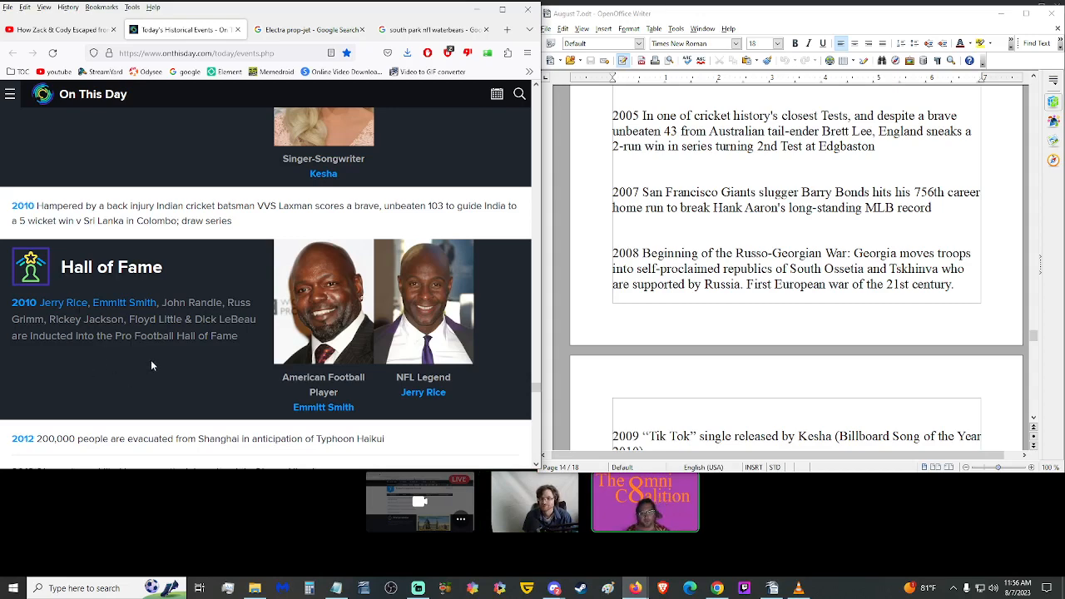
Step: Scroll the On This Day page down through the 2011–2016 entries
scroll(down, 3)
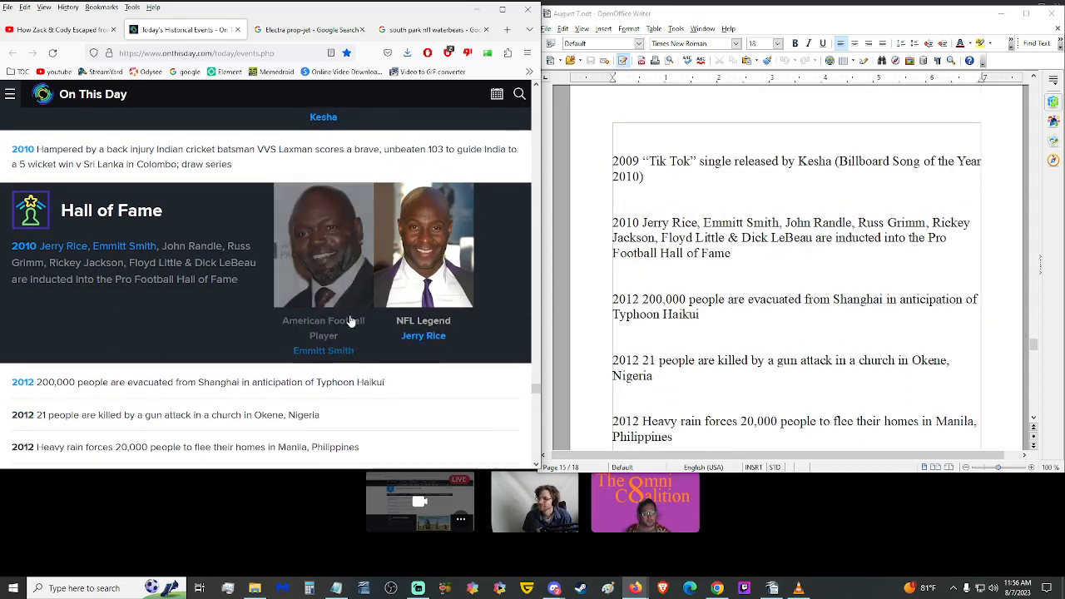
scroll(down, 3)
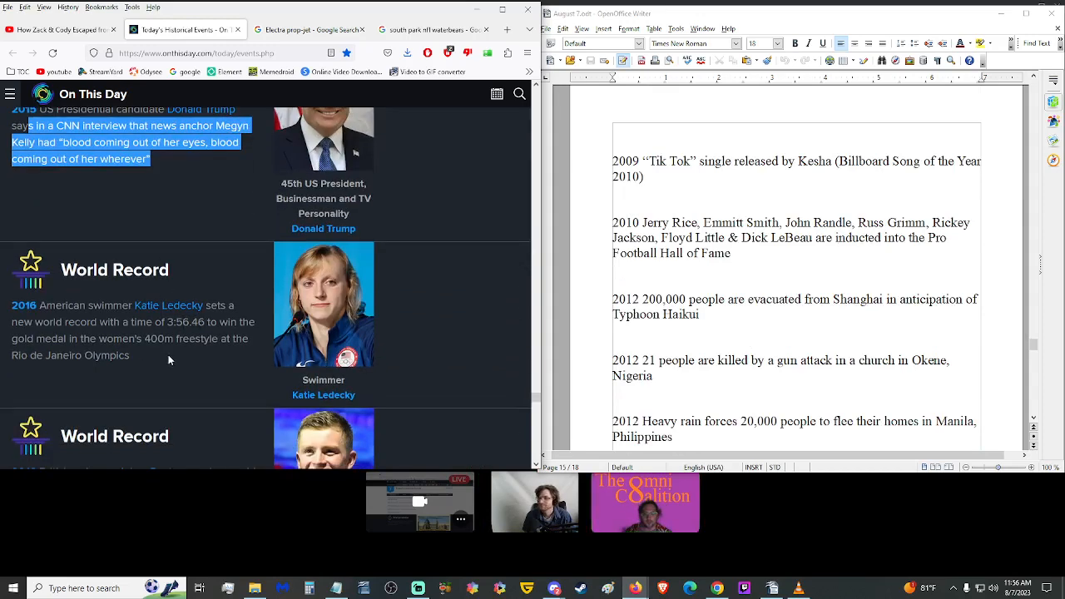
scroll(down, 3)
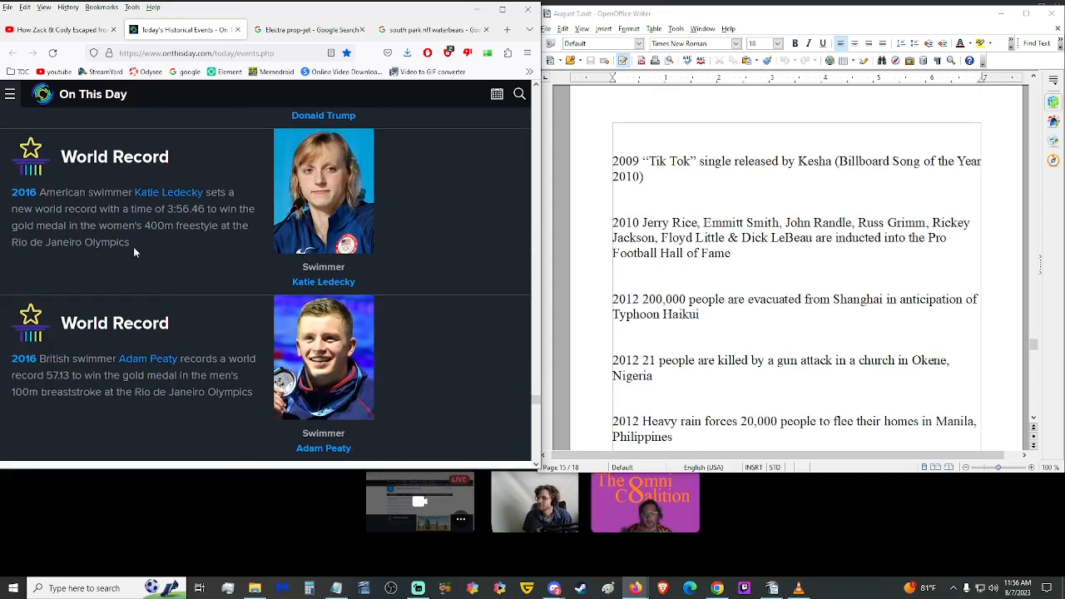
scroll(down, 3)
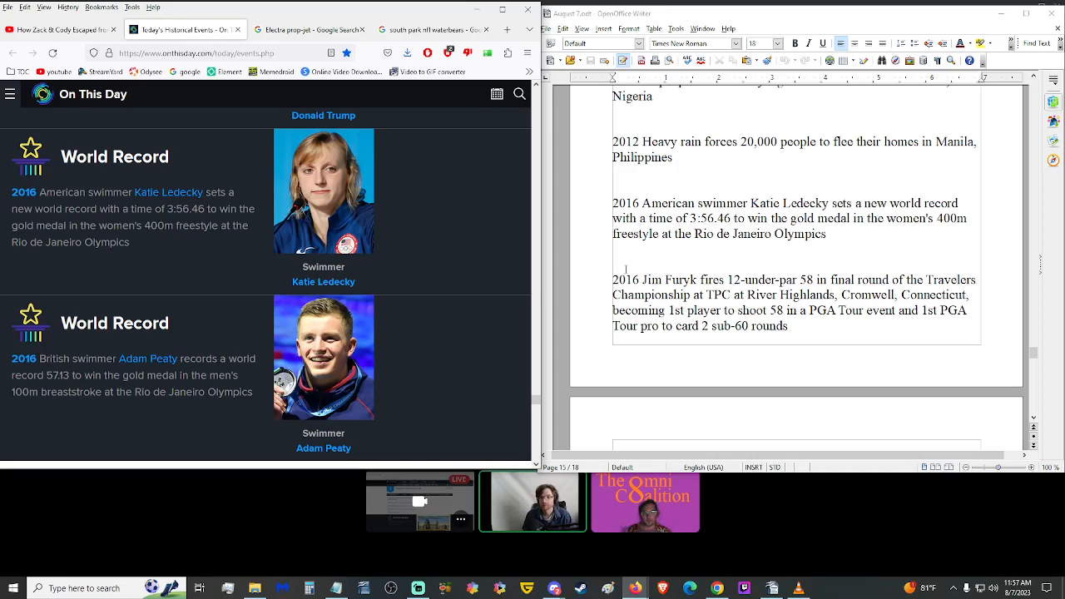
mouse_move(425, 189)
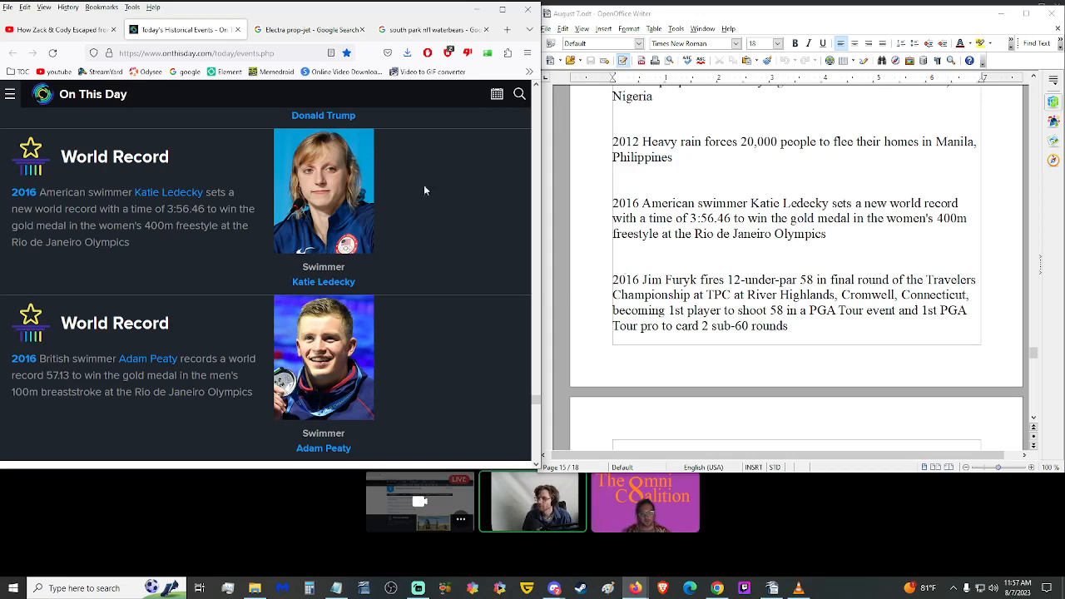
scroll(down, 3)
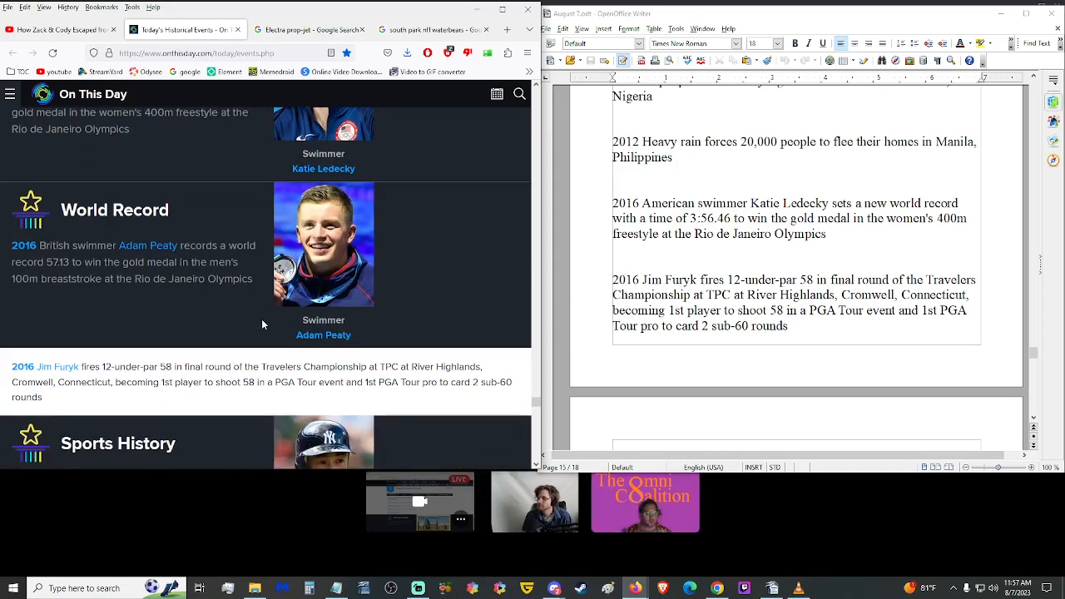
scroll(down, 3)
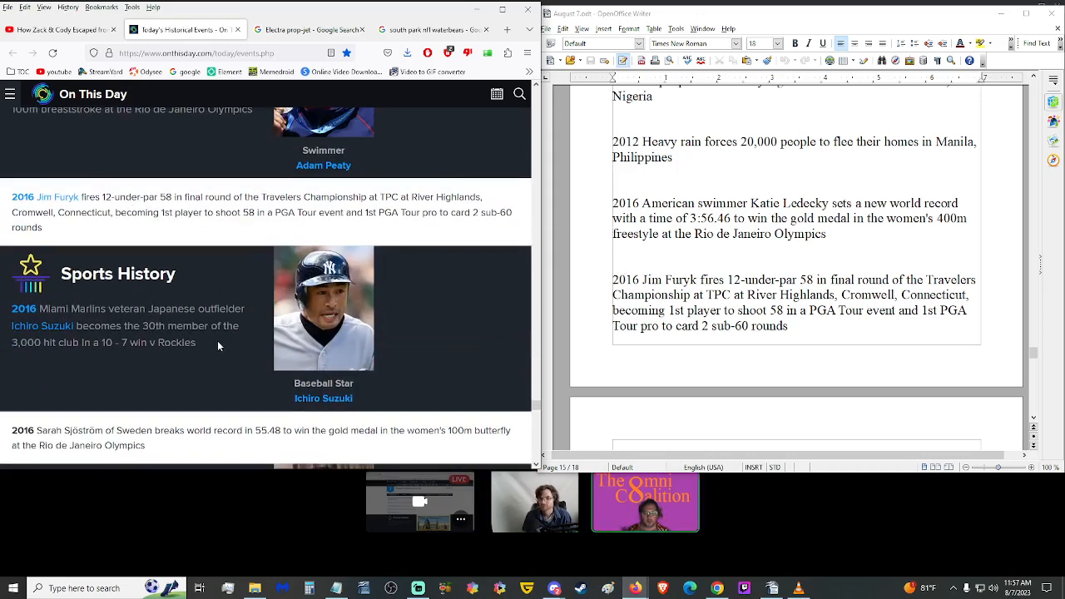
scroll(down, 3)
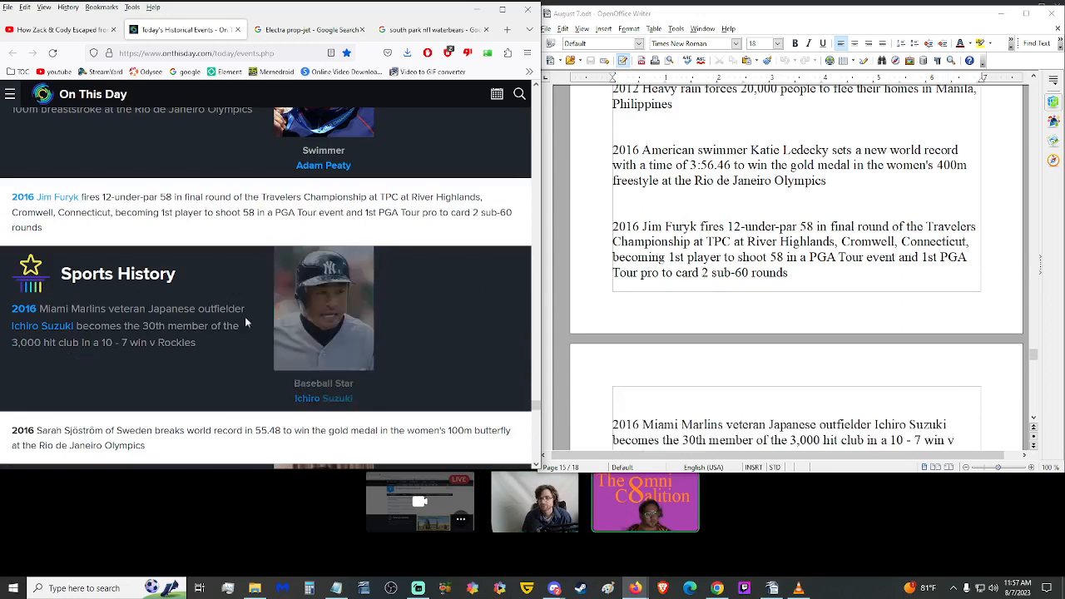
Step: Highlight the 2016 Jim Furyk and men's freestyle relay entries while reading on
triple_click(249, 212)
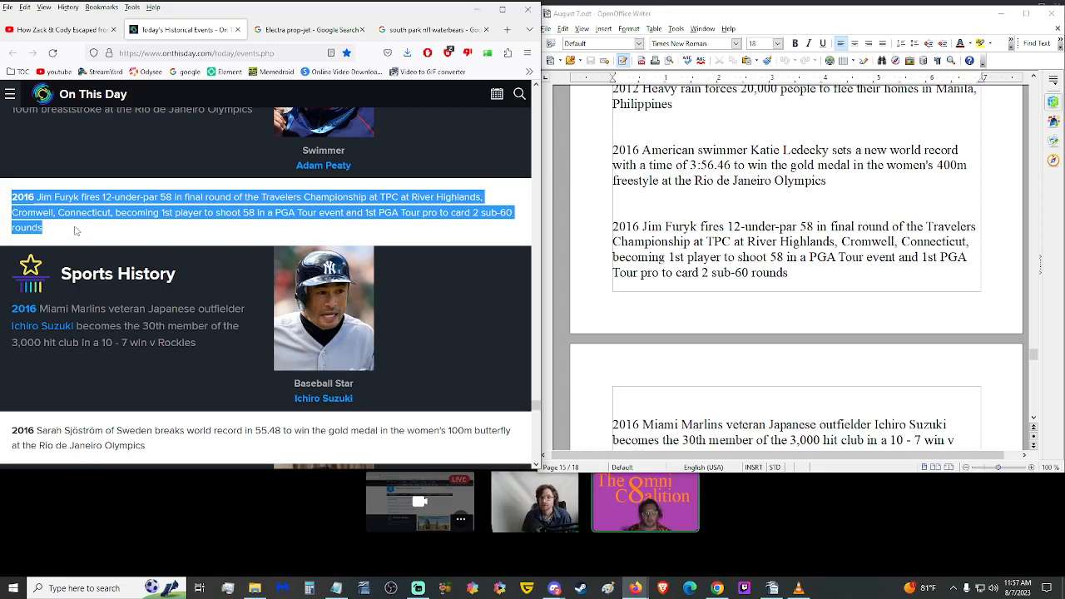
click(75, 233)
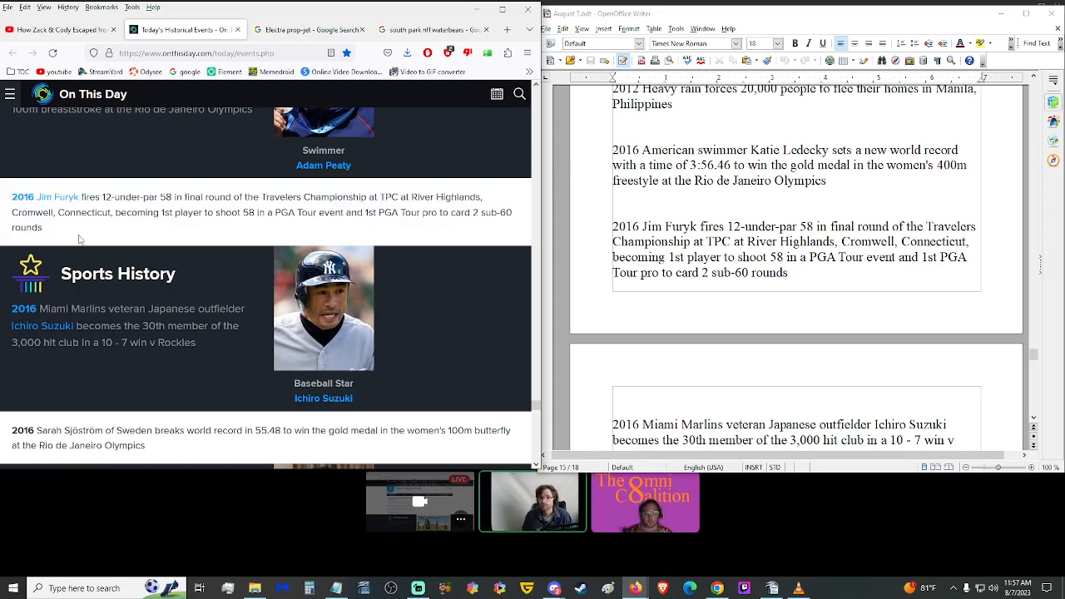
scroll(down, 3)
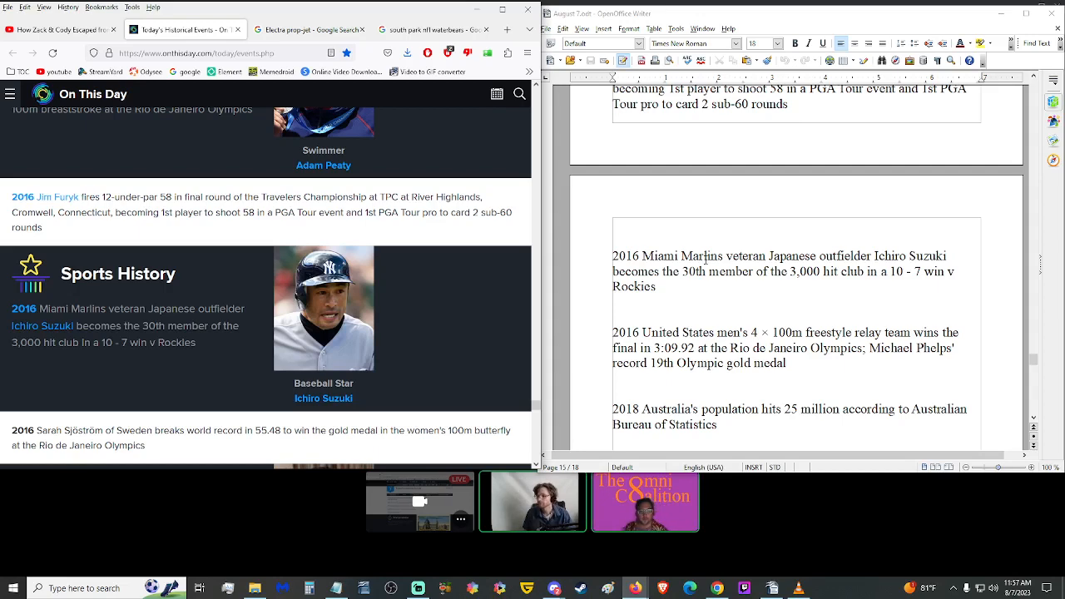
scroll(down, 3)
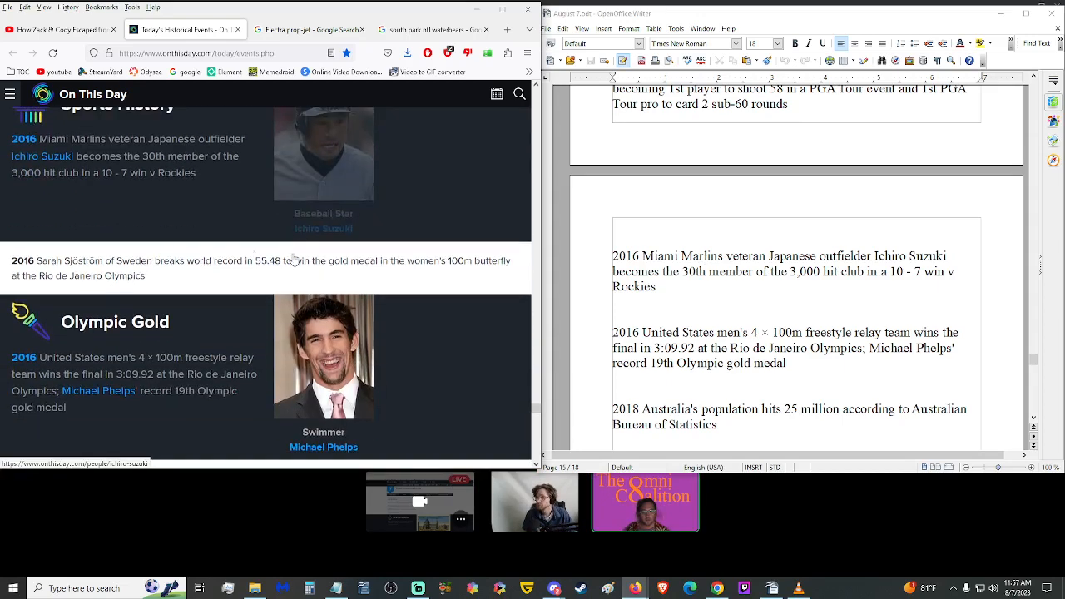
scroll(down, 3)
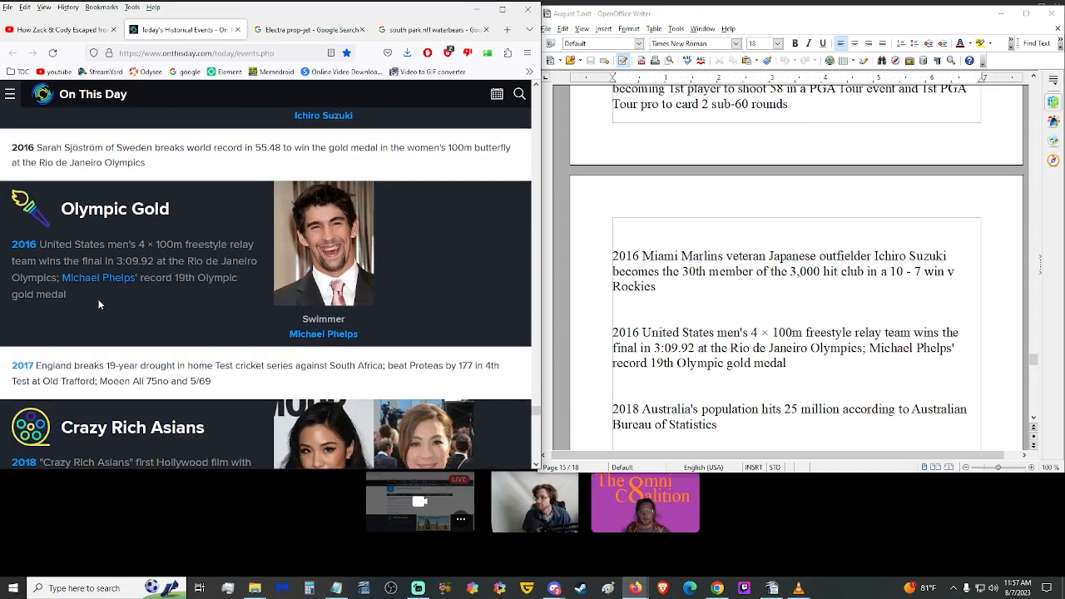
drag(10, 243, 66, 293)
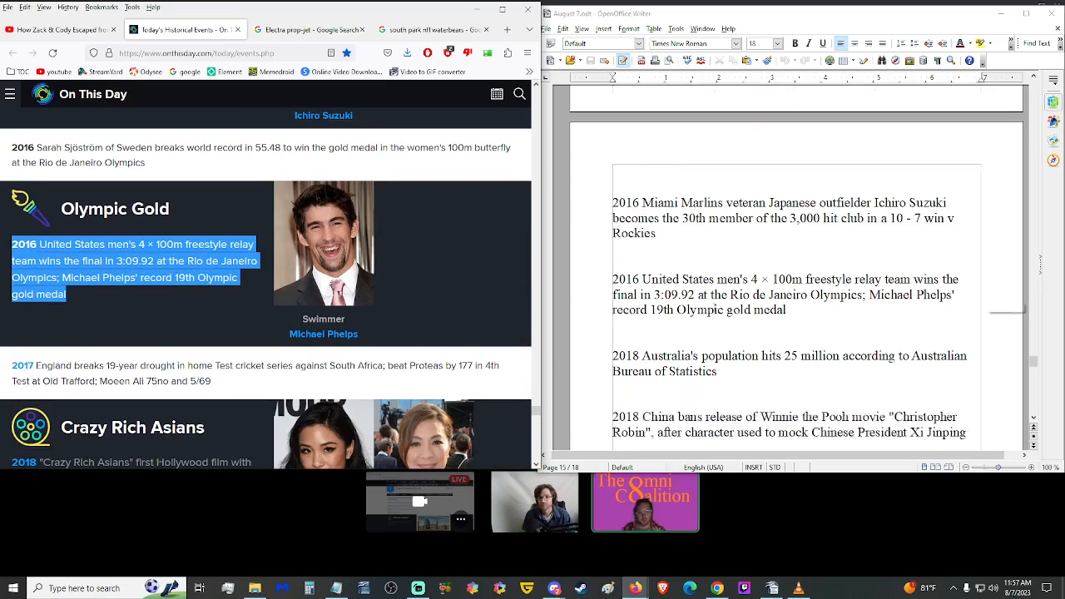
scroll(down, 3)
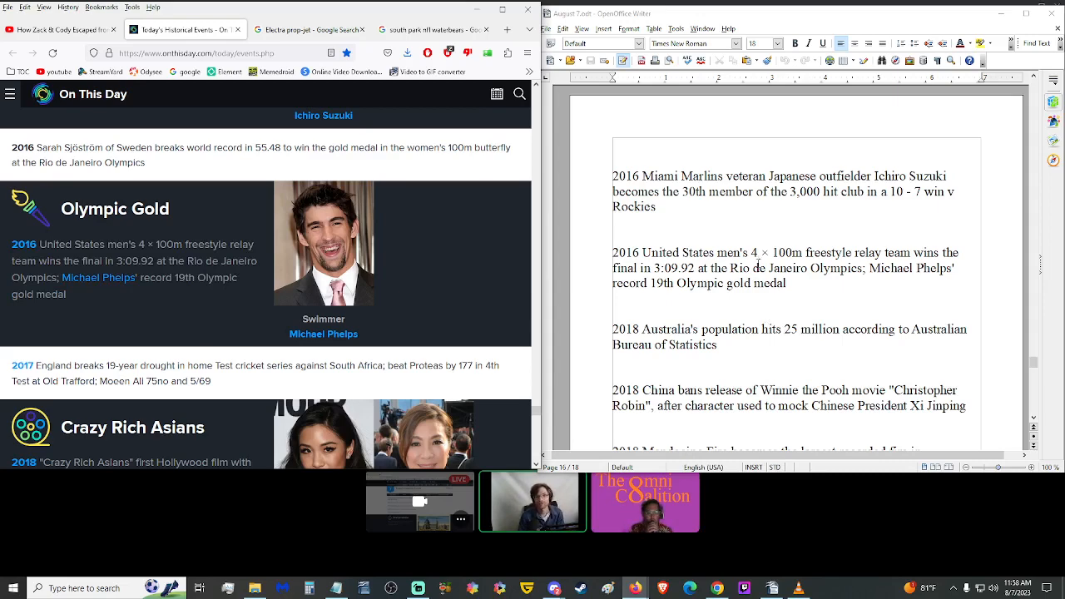
Step: Continue down to the 2018 Film & TV History item on China banning Christopher Robin
scroll(down, 3)
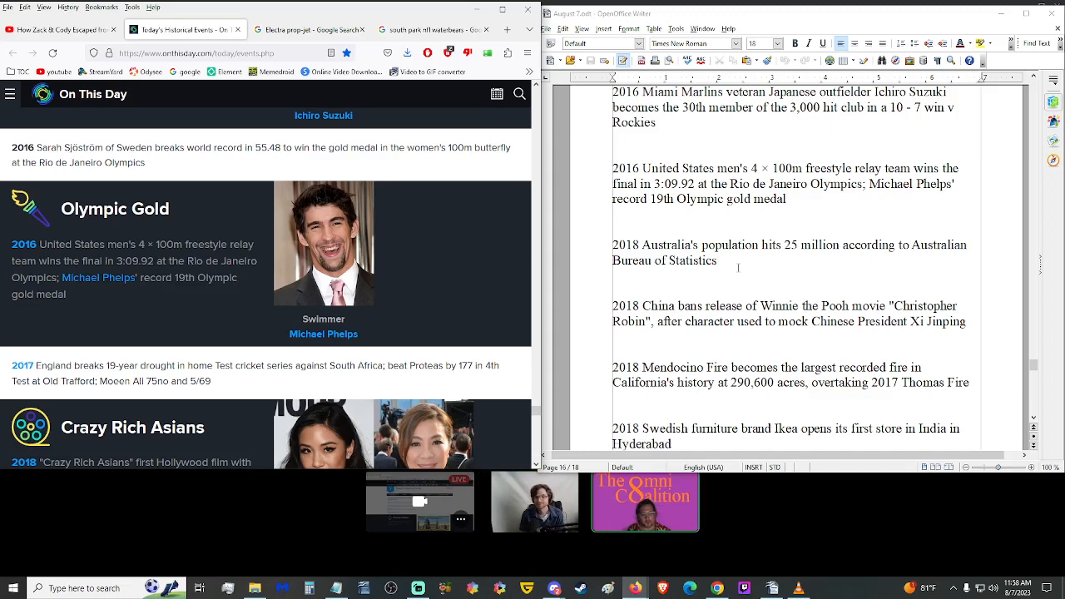
scroll(down, 3)
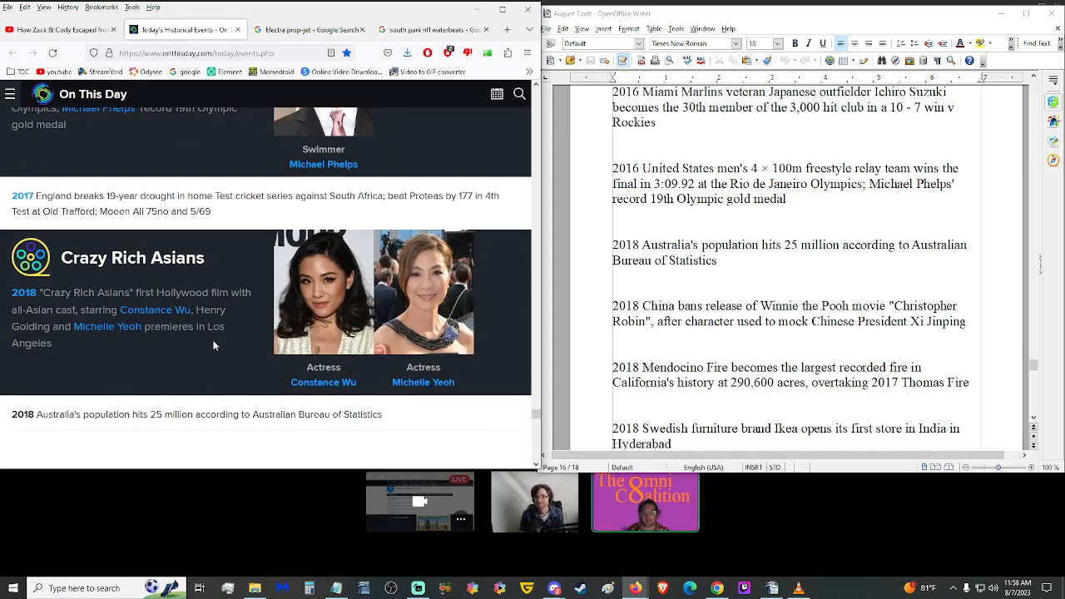
mouse_move(196, 371)
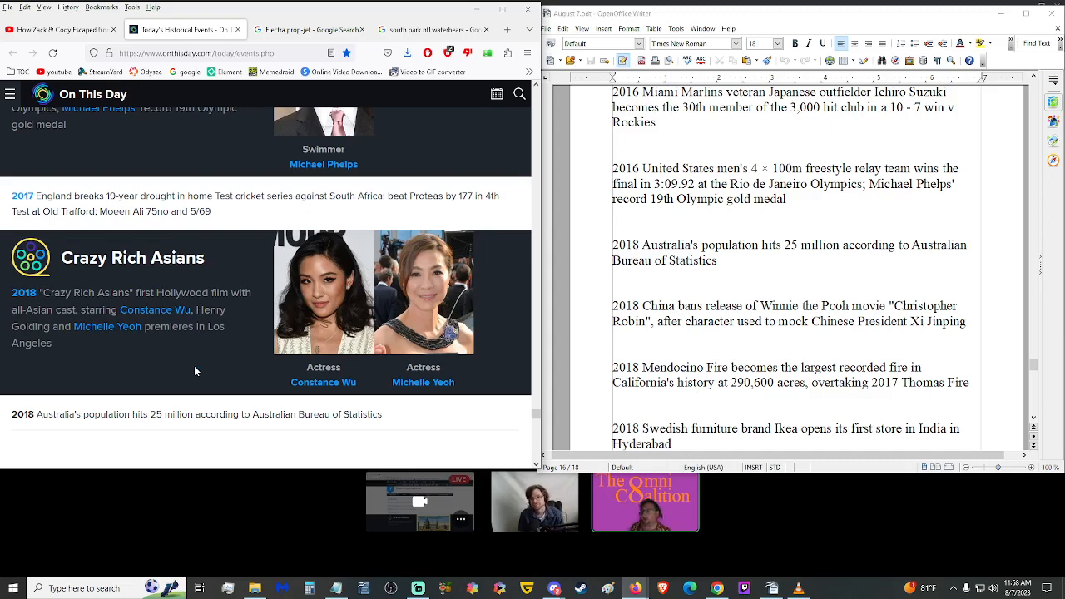
scroll(down, 3)
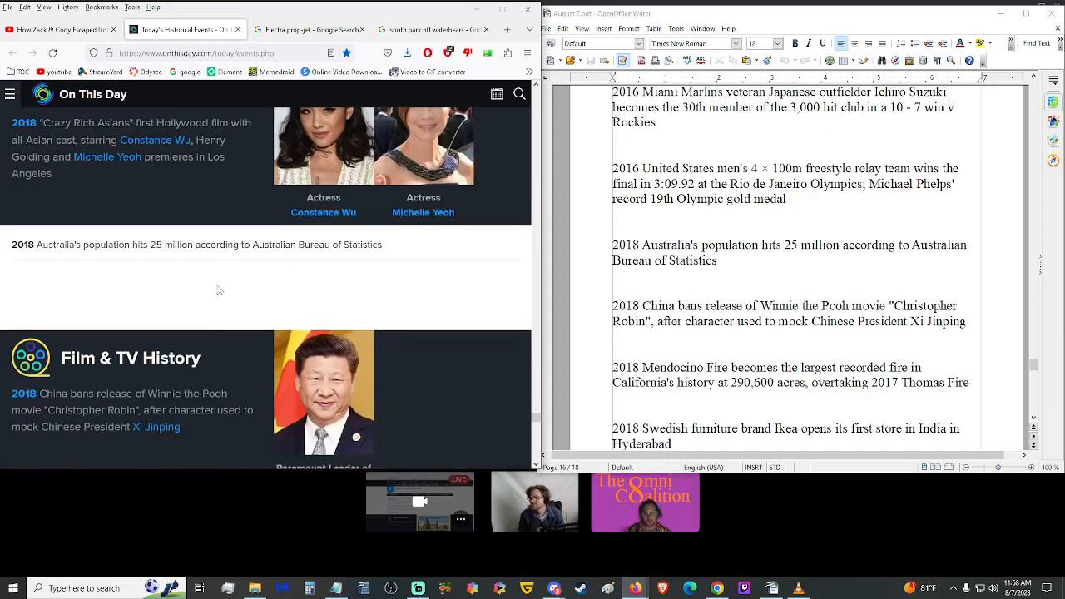
triple_click(196, 243)
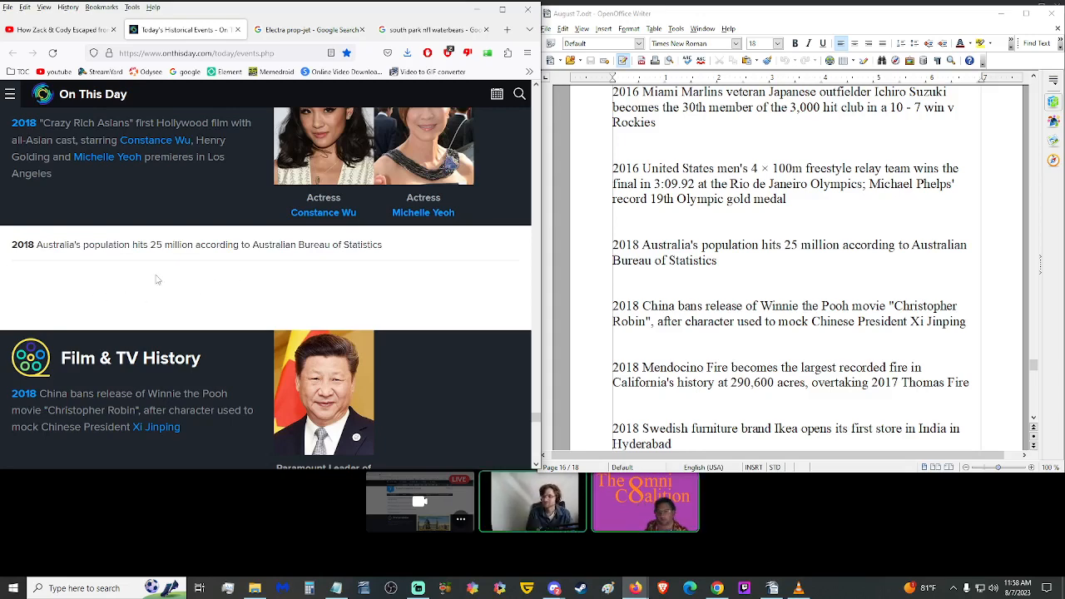
scroll(down, 3)
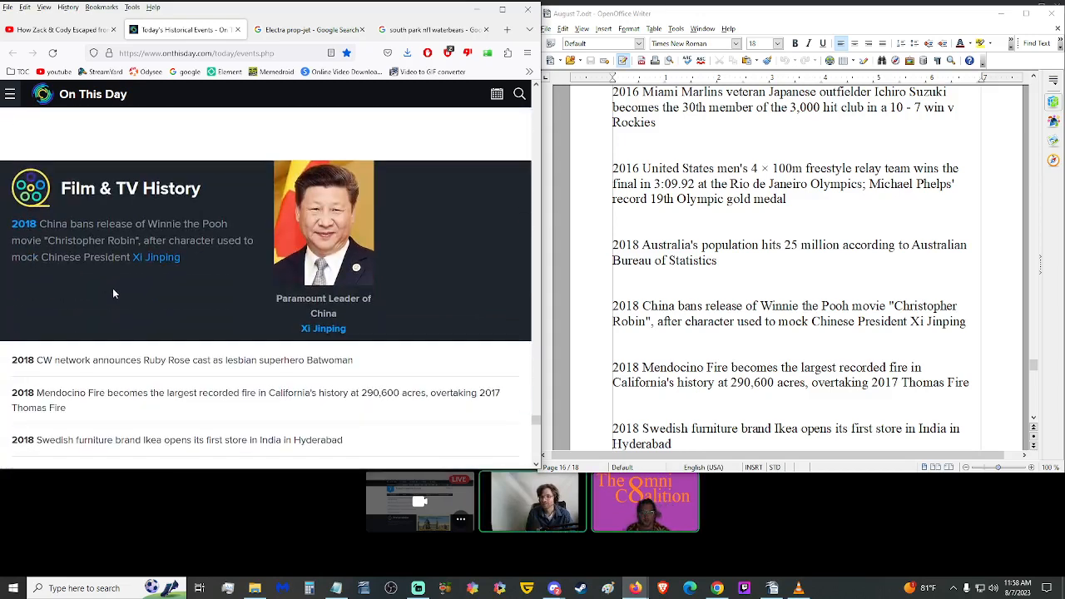
mouse_move(151, 292)
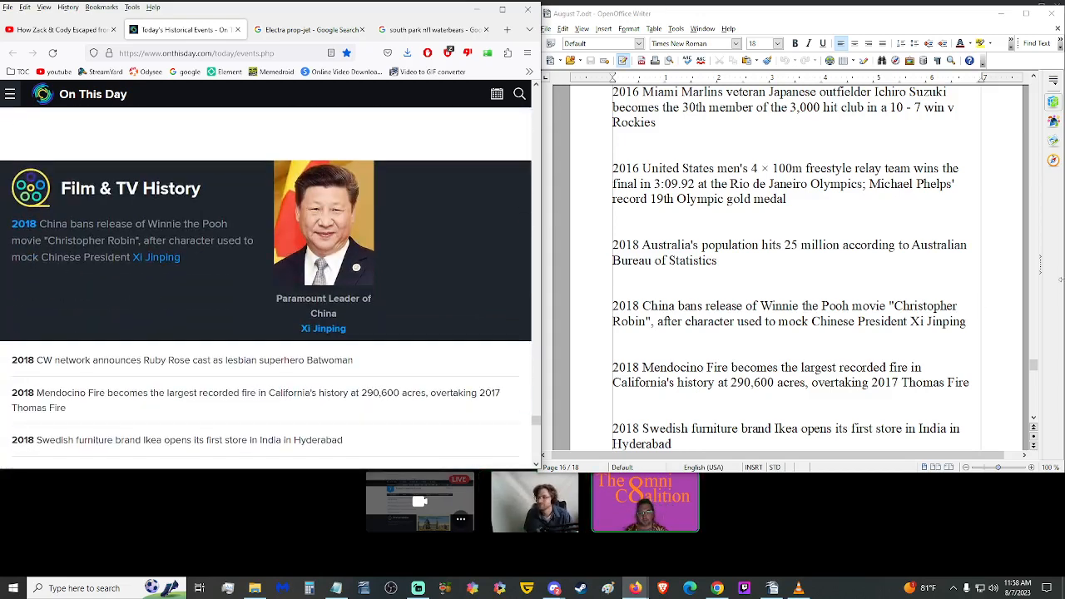
scroll(down, 3)
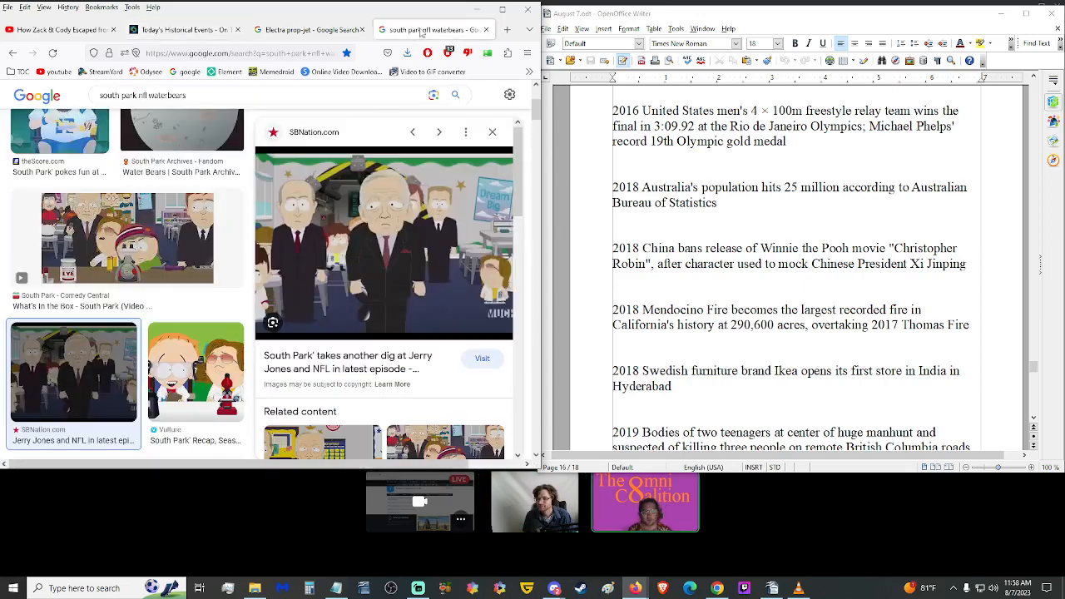
Step: Run a Google Images search for 'xi jimping winnie the pooh'
text(xi)
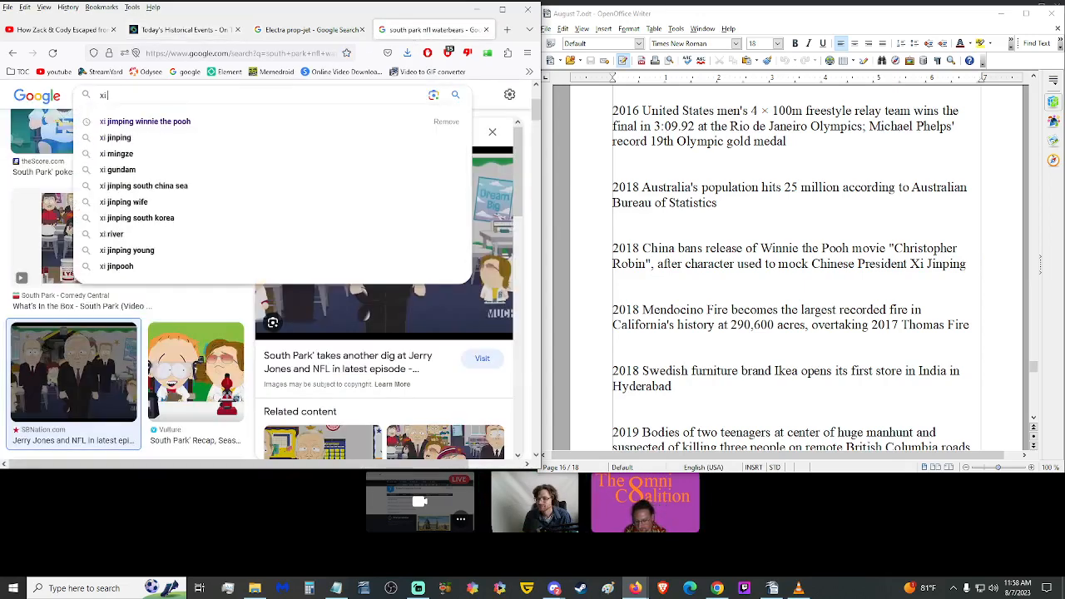
text(jimping winnie)
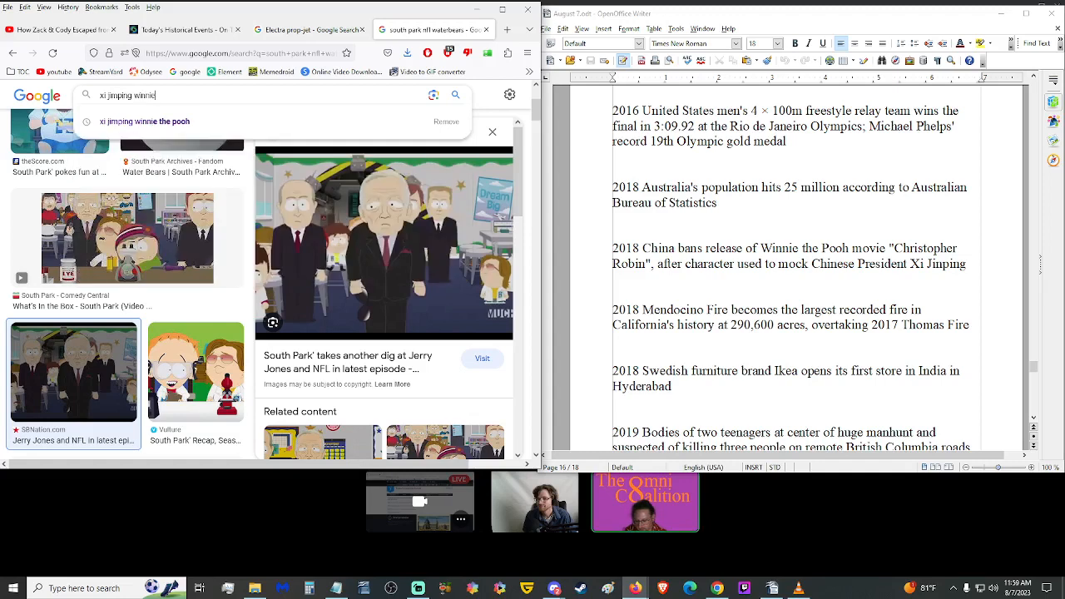
click(143, 120)
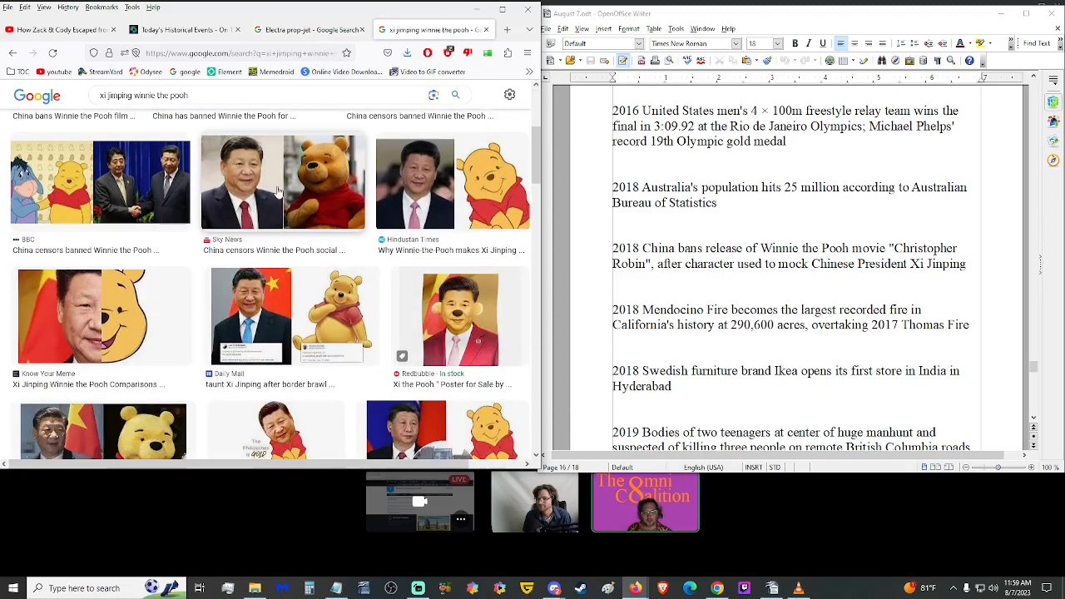
Step: Scroll through the Xi Jinping and Winnie the Pooh comparison image results
scroll(down, 3)
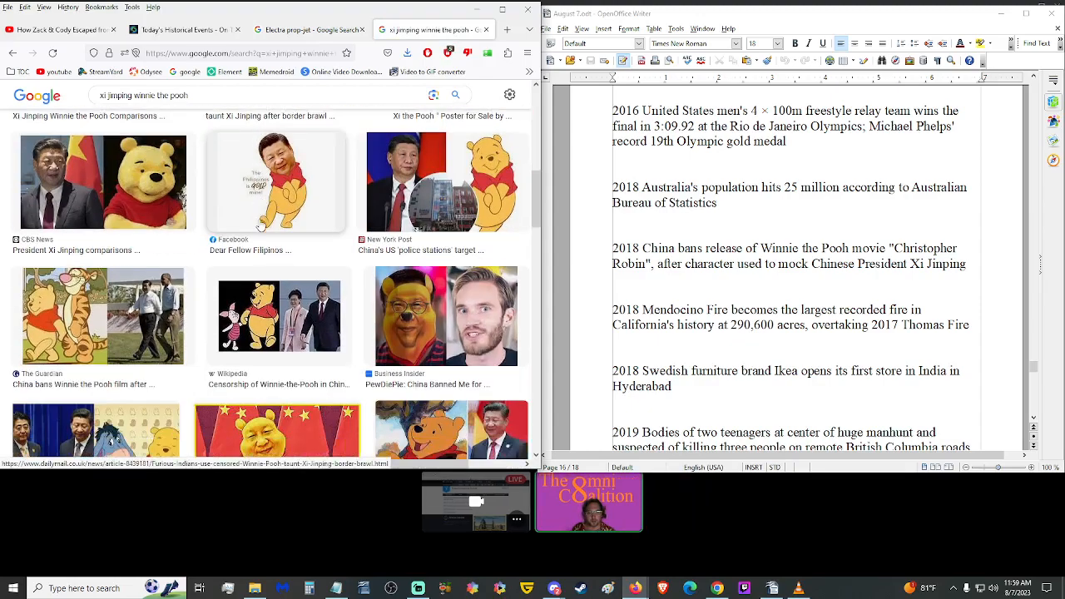
scroll(down, 3)
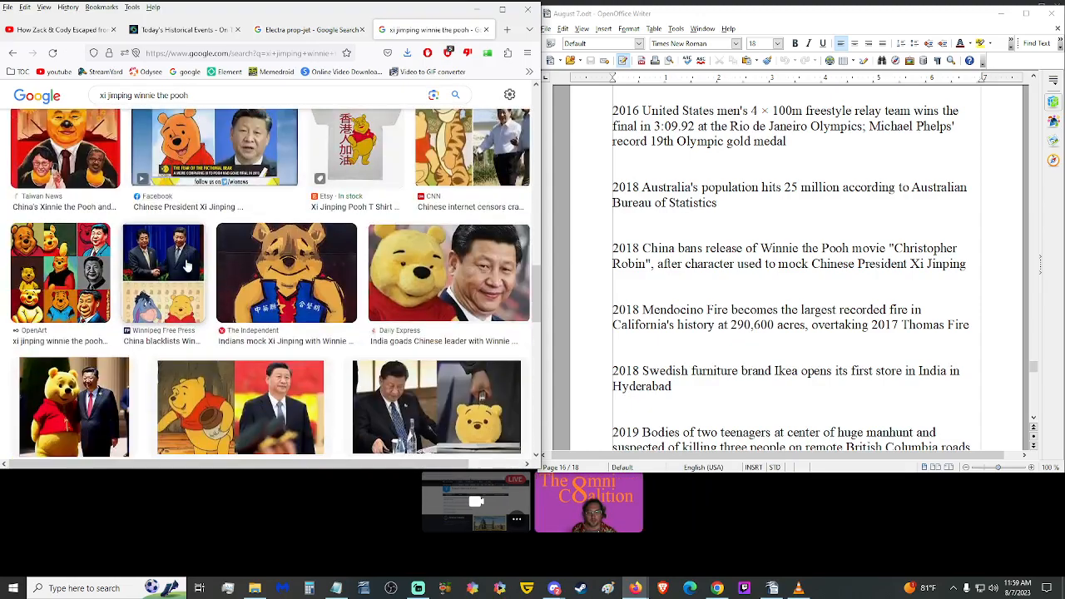
scroll(down, 3)
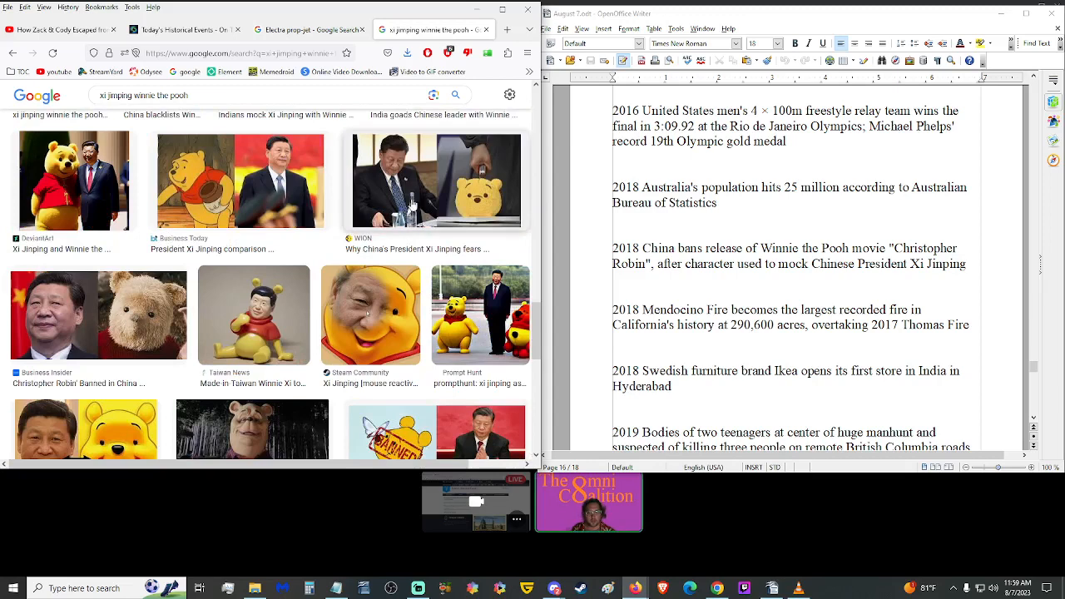
scroll(down, 3)
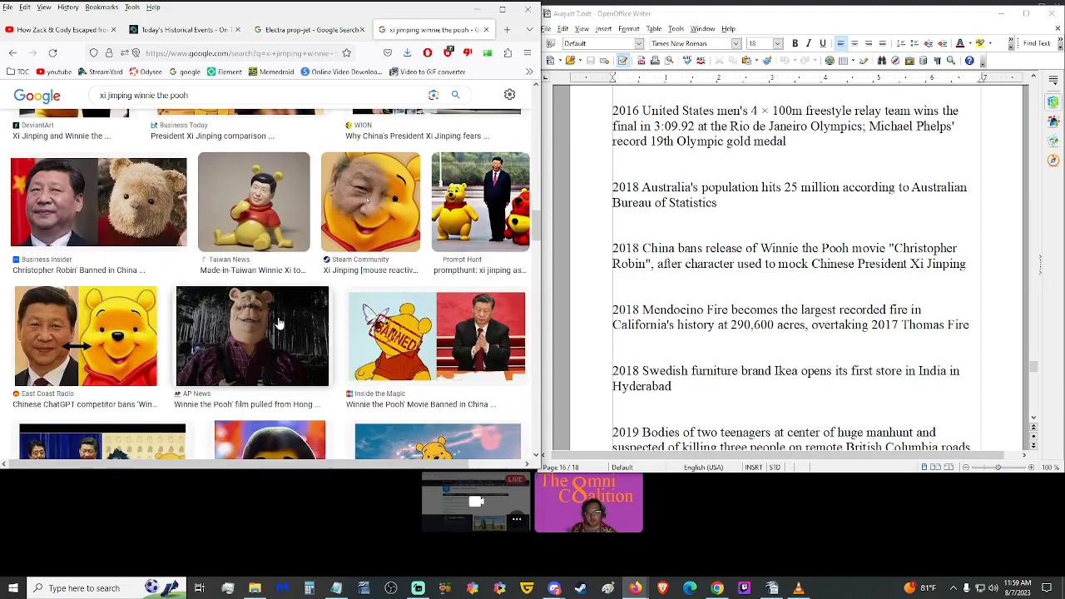
scroll(down, 3)
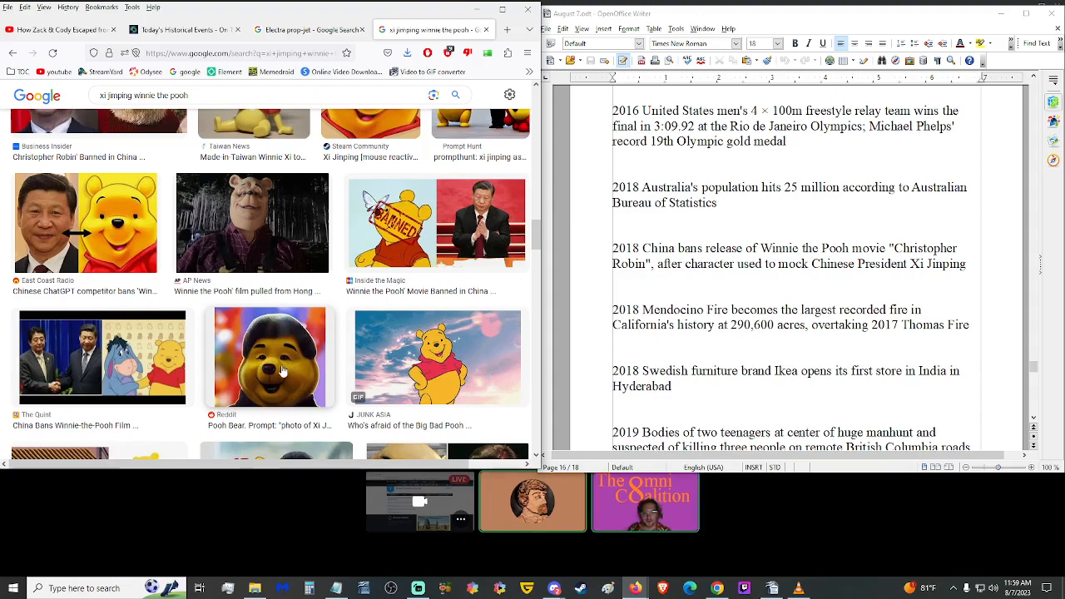
scroll(down, 3)
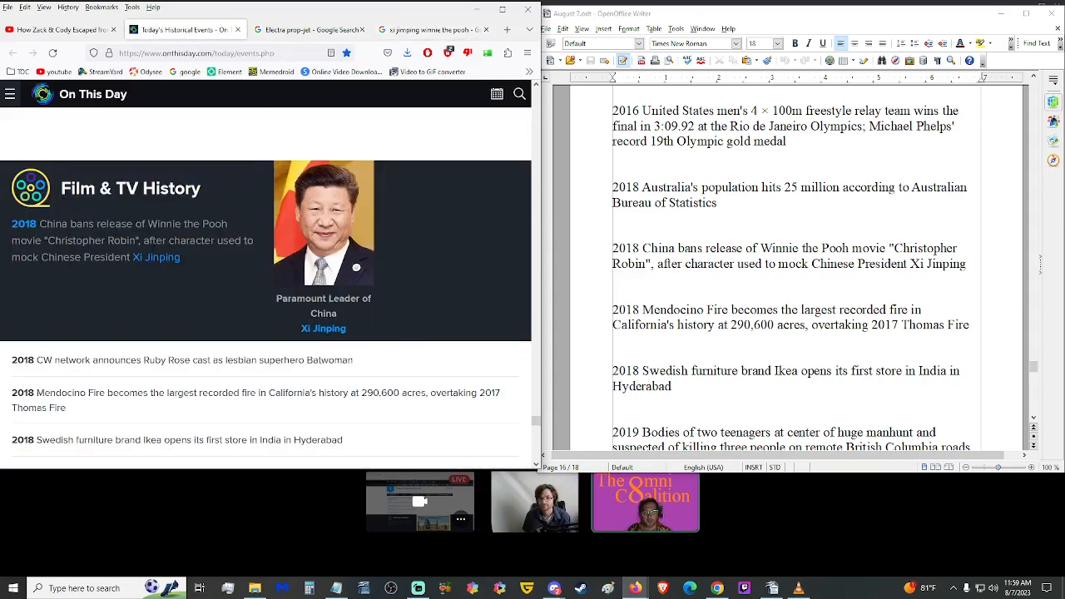
Step: Scroll On This Day through the 2018–2019 entries and deselect the Mendocino Fire text
scroll(down, 3)
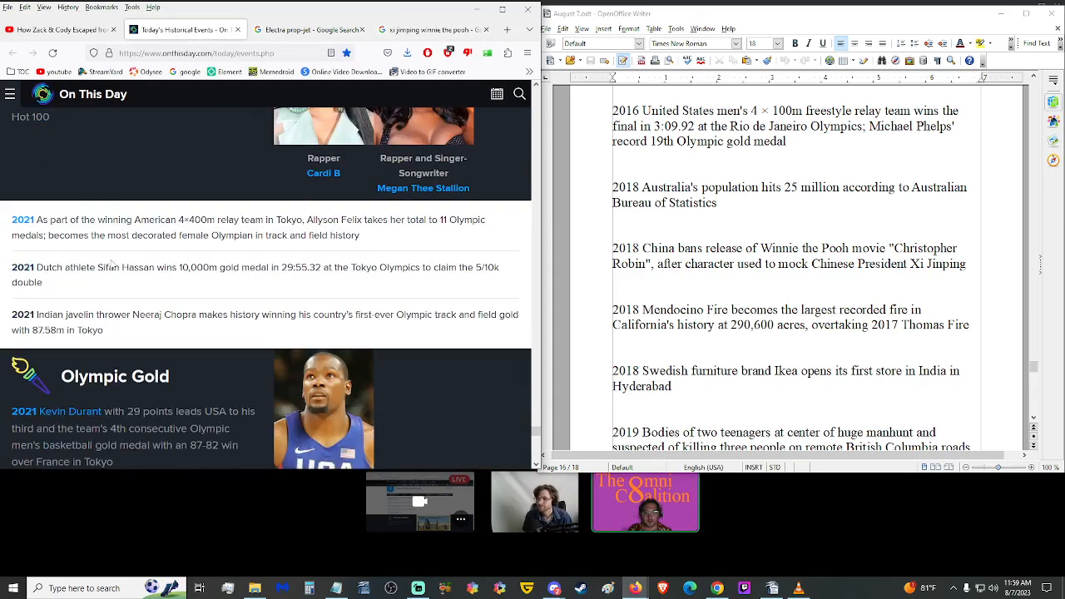
scroll(down, 3)
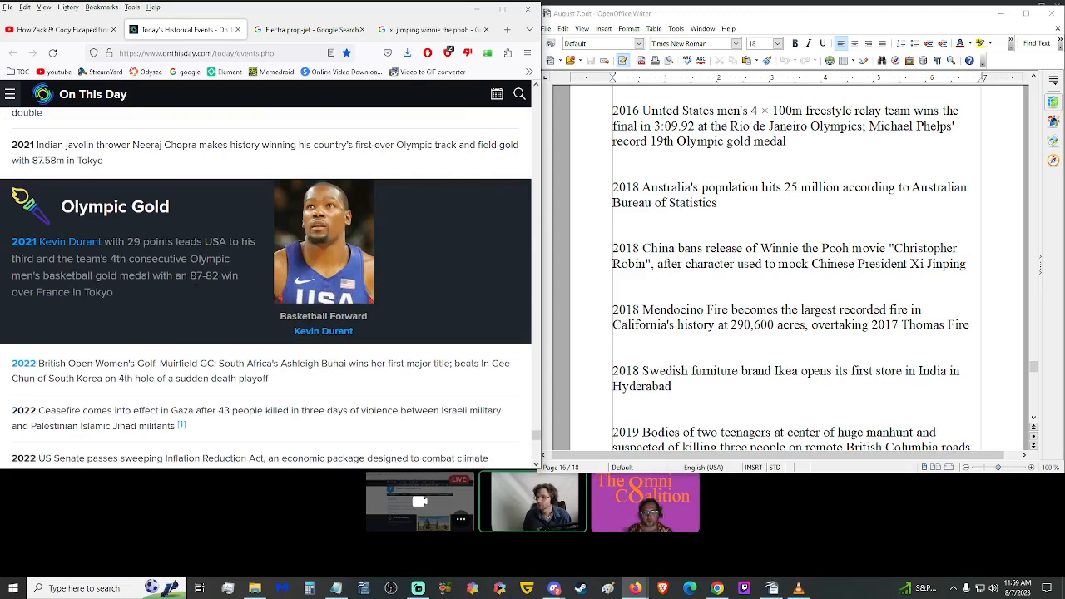
mouse_move(160, 291)
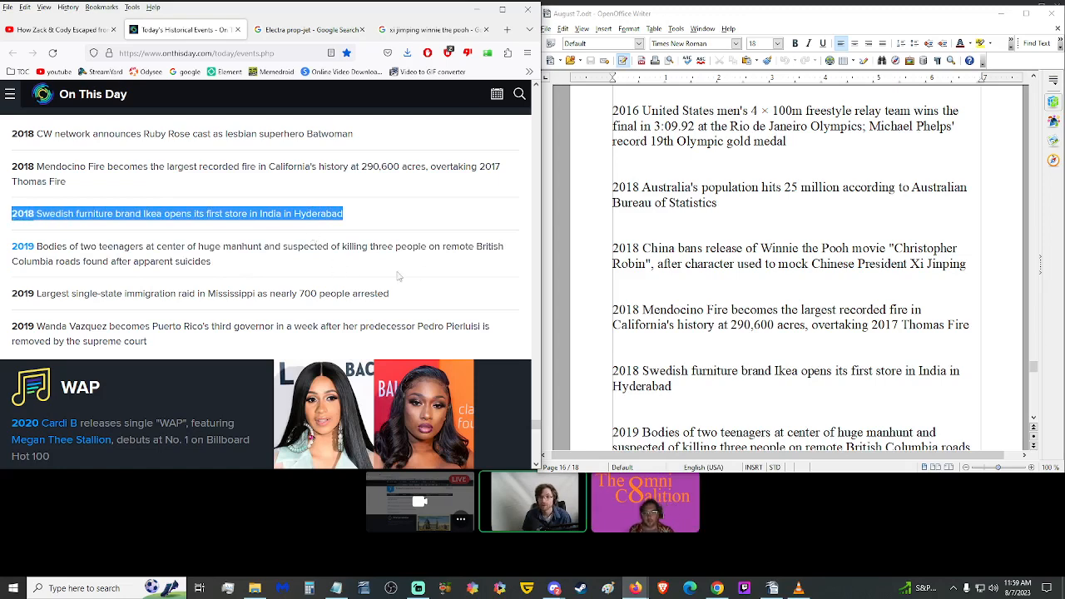
mouse_move(352, 277)
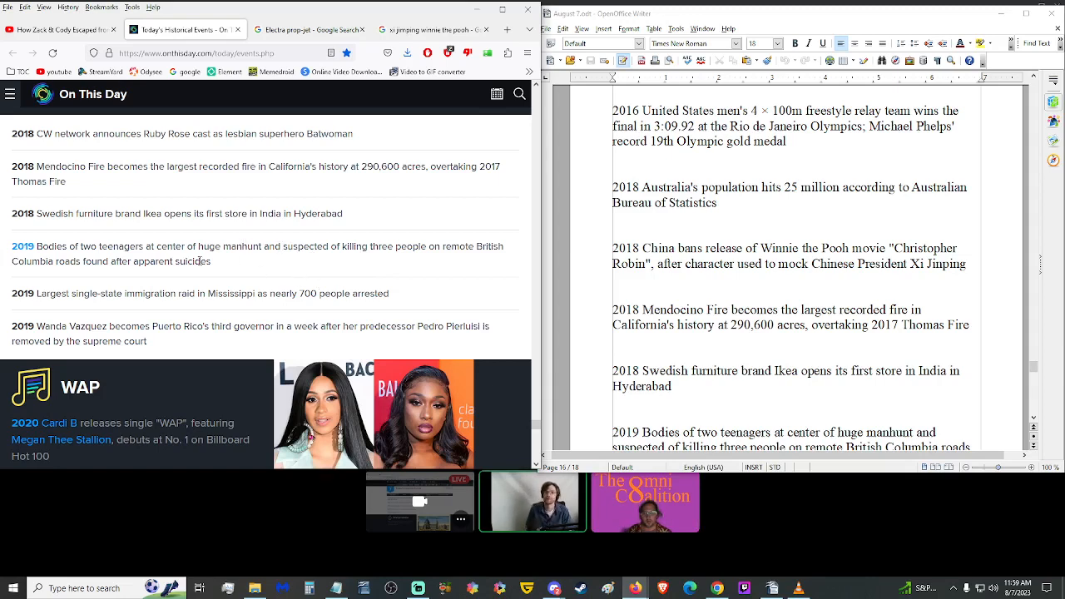
mouse_move(93, 193)
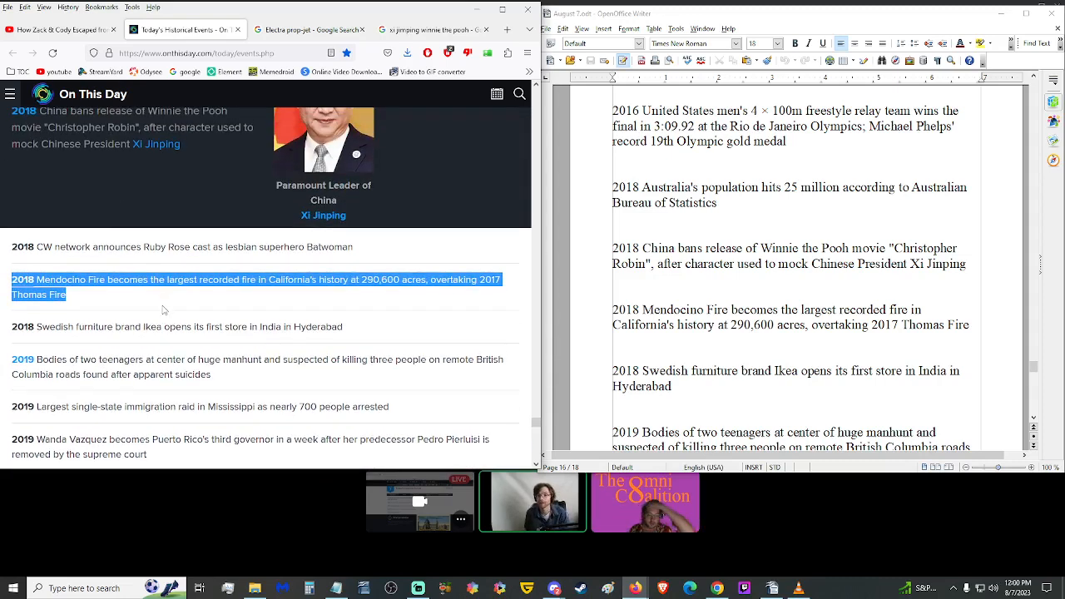
click(163, 308)
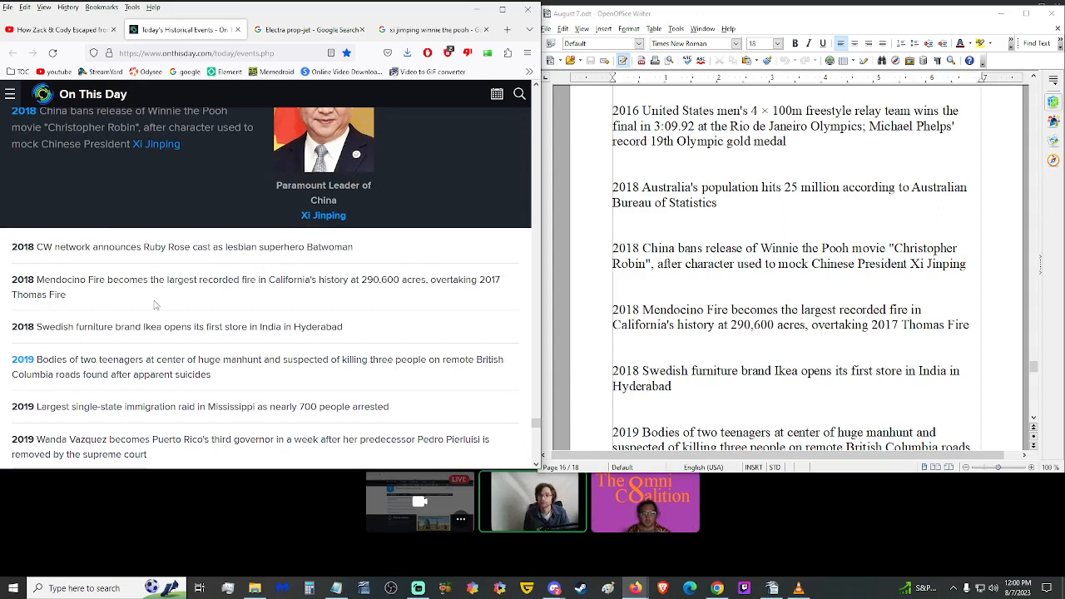
mouse_move(203, 299)
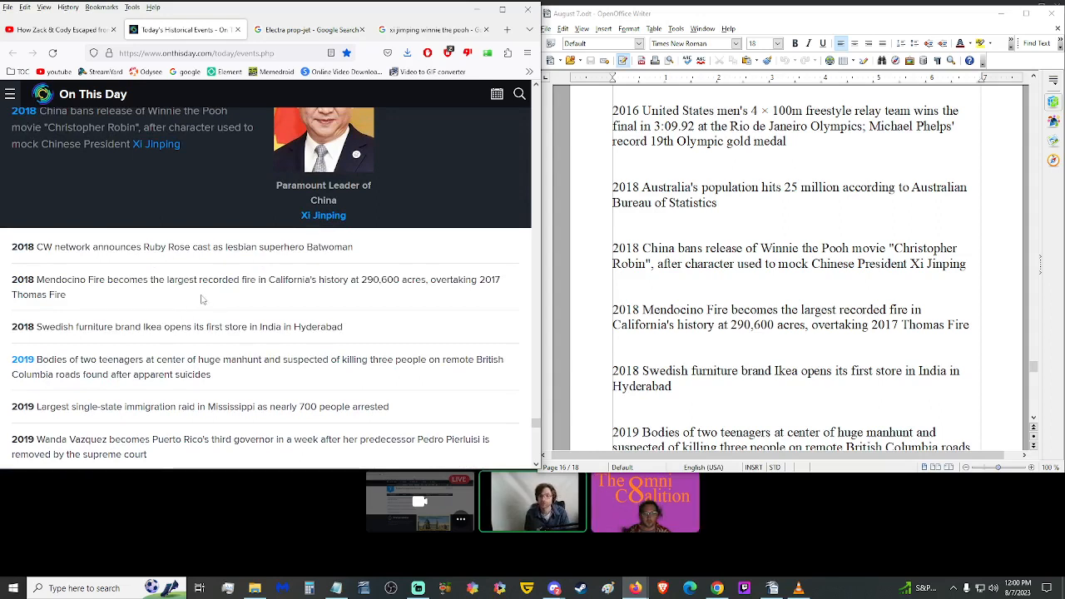
mouse_move(193, 296)
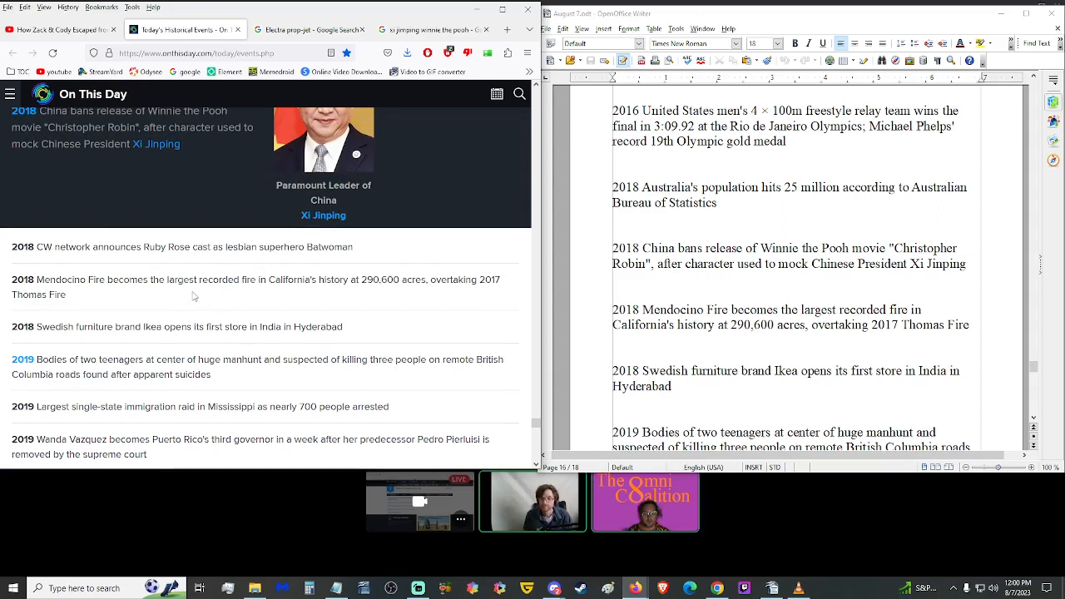
Step: Scroll on to the 2020 WAP and 2021 Olympic entries, with the script's 2019 manhunt in view
scroll(down, 3)
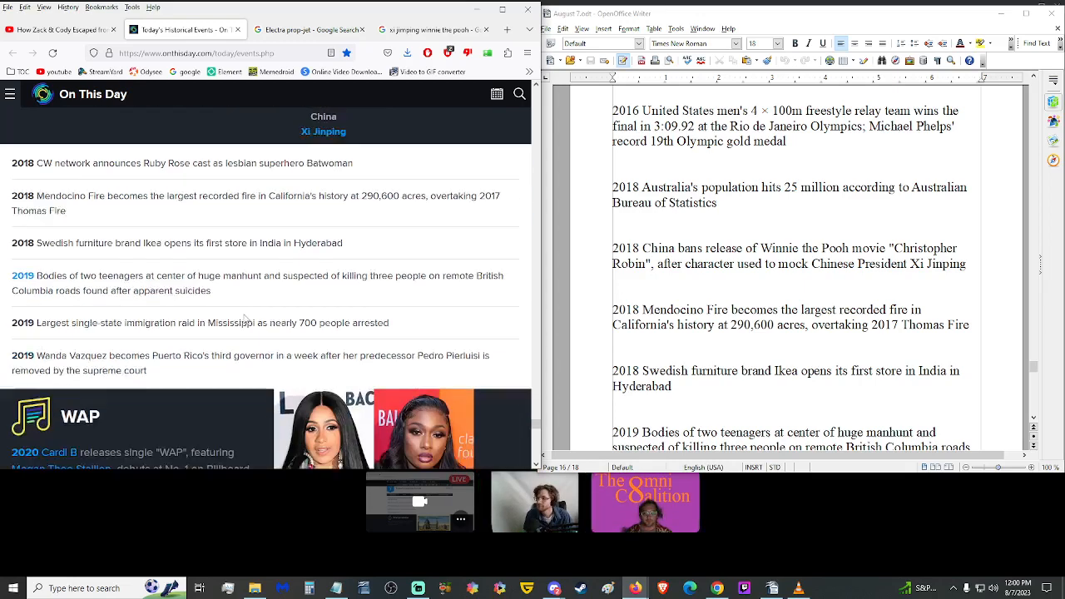
scroll(down, 3)
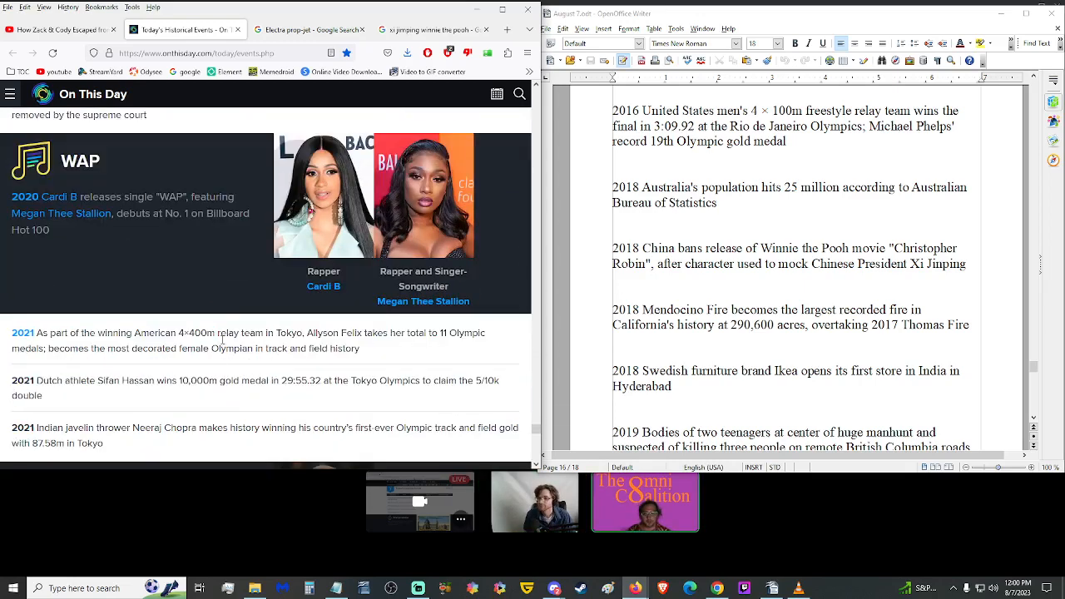
scroll(down, 3)
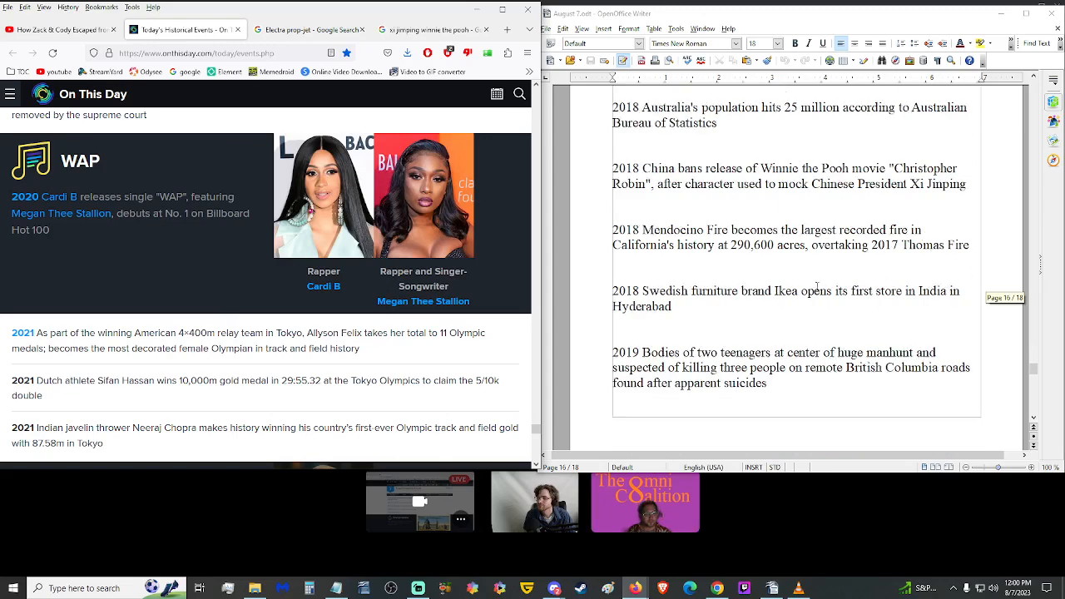
Step: Scroll the script to the 2021 Felix, Chopra, Durant and 2022 Gaza ceasefire entries
scroll(down, 3)
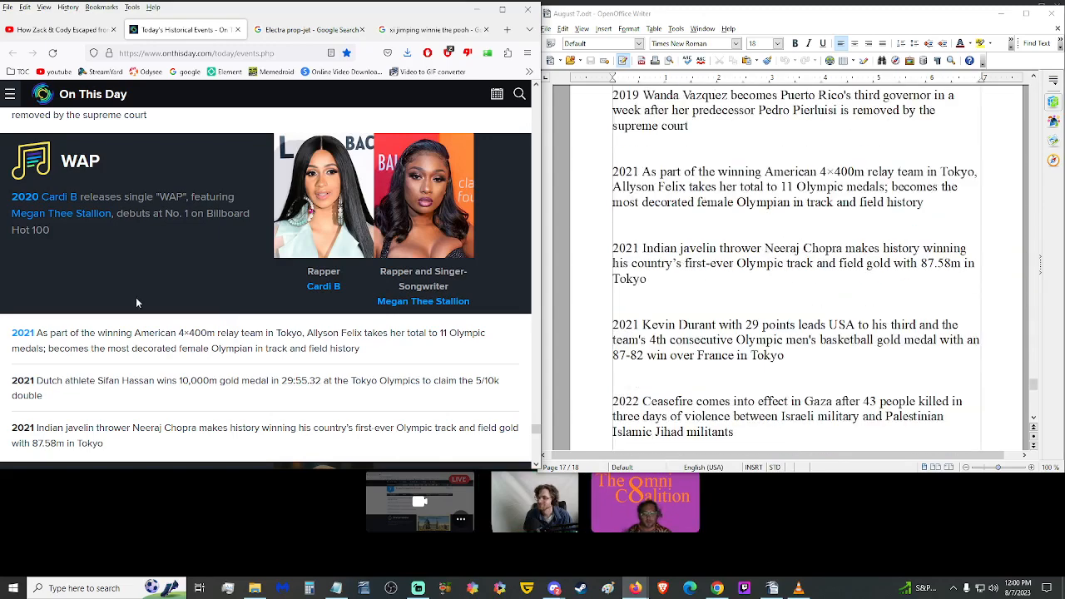
scroll(down, 3)
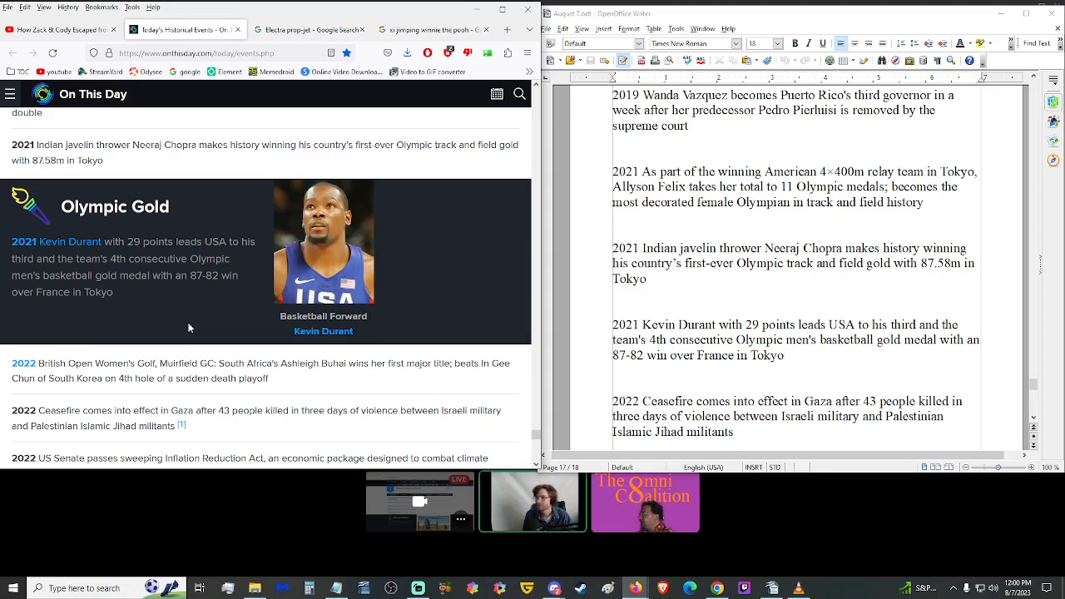
scroll(down, 3)
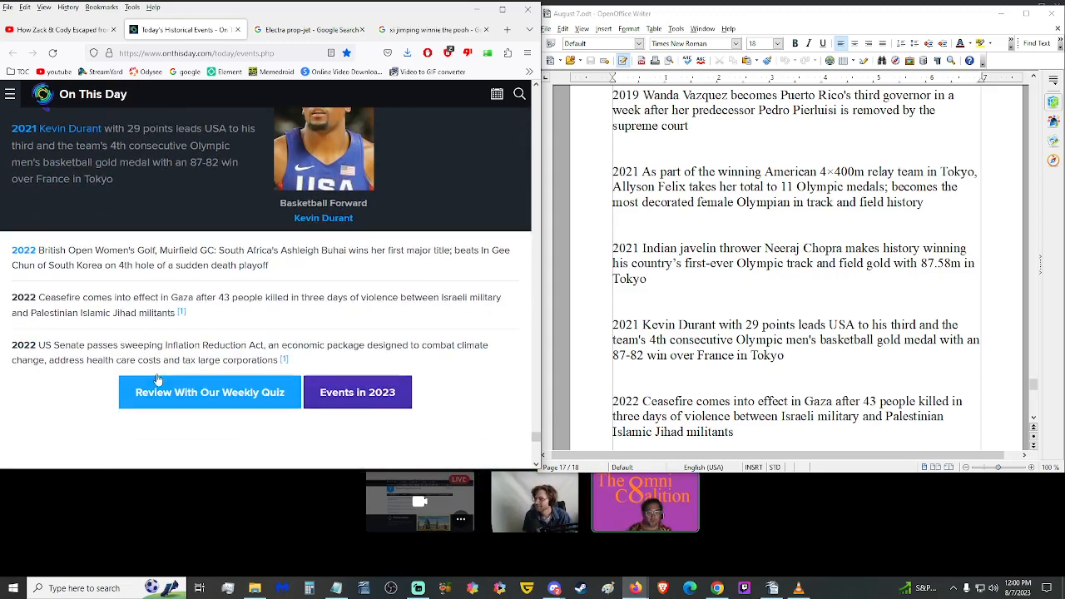
mouse_move(276, 308)
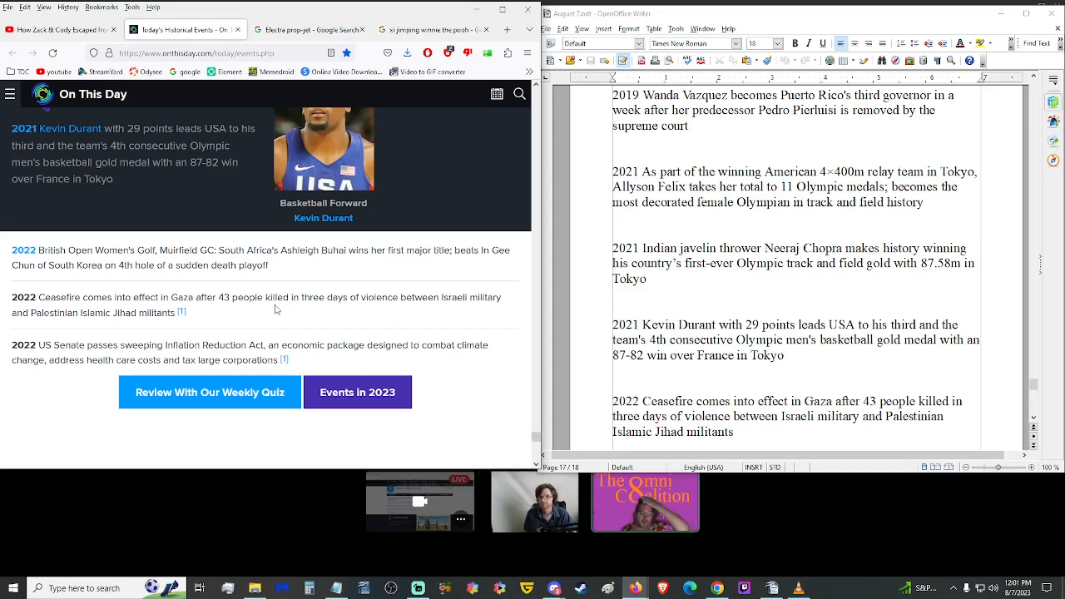
Step: Scroll past ---BIRTHS--- and ---DEATHS--- to the script's closing sign-off lines
scroll(down, 3)
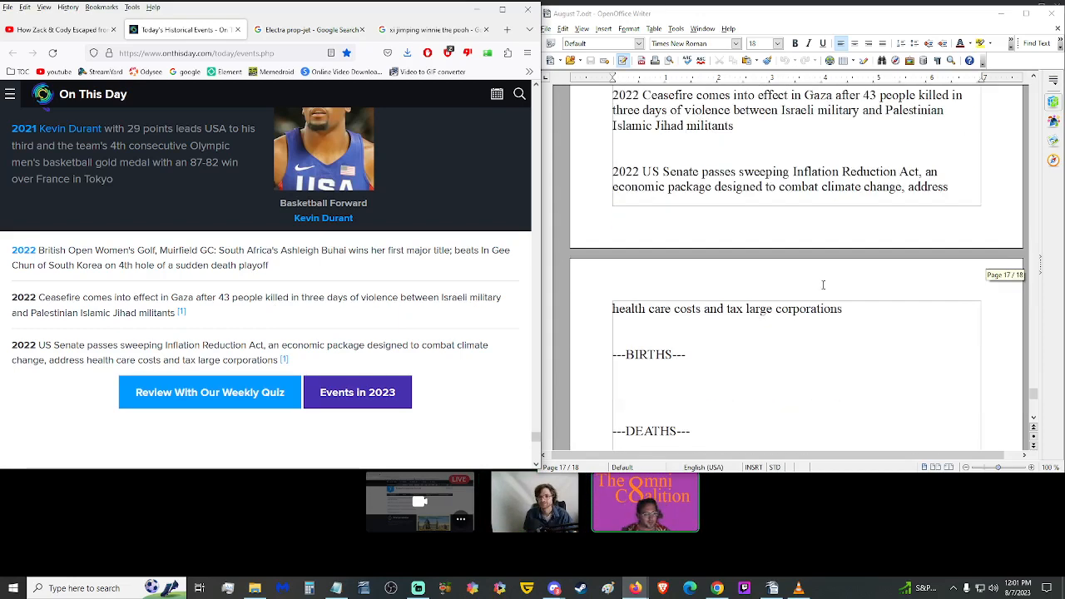
scroll(down, 3)
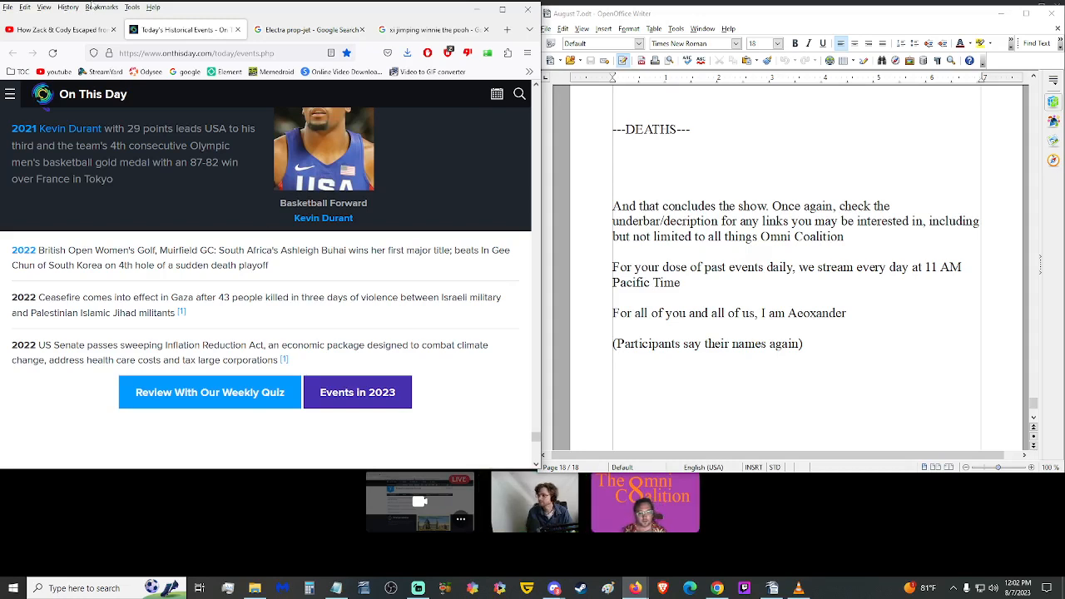
scroll(down, 3)
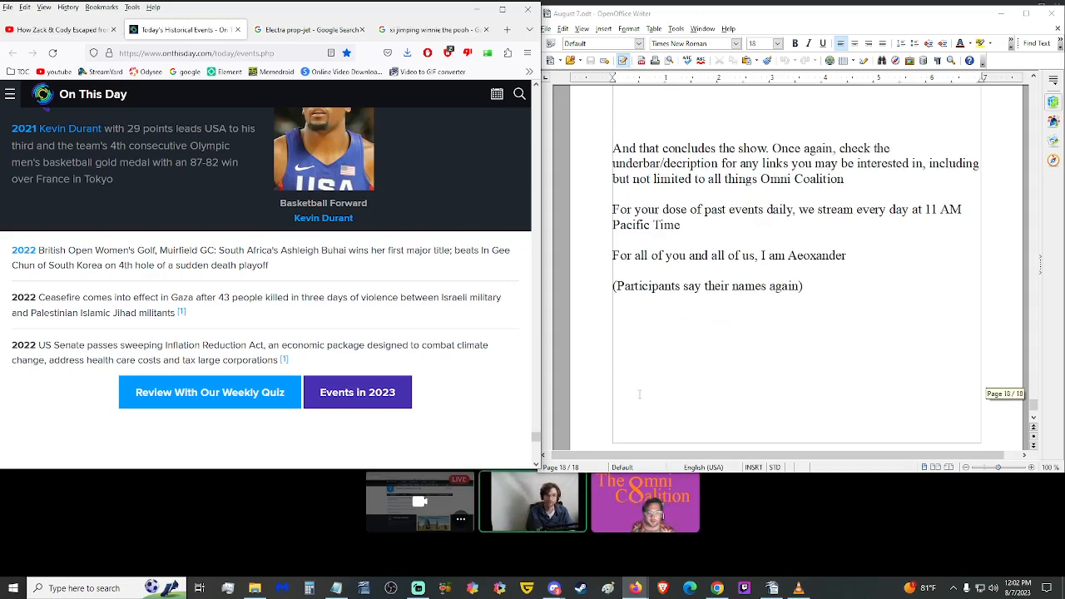